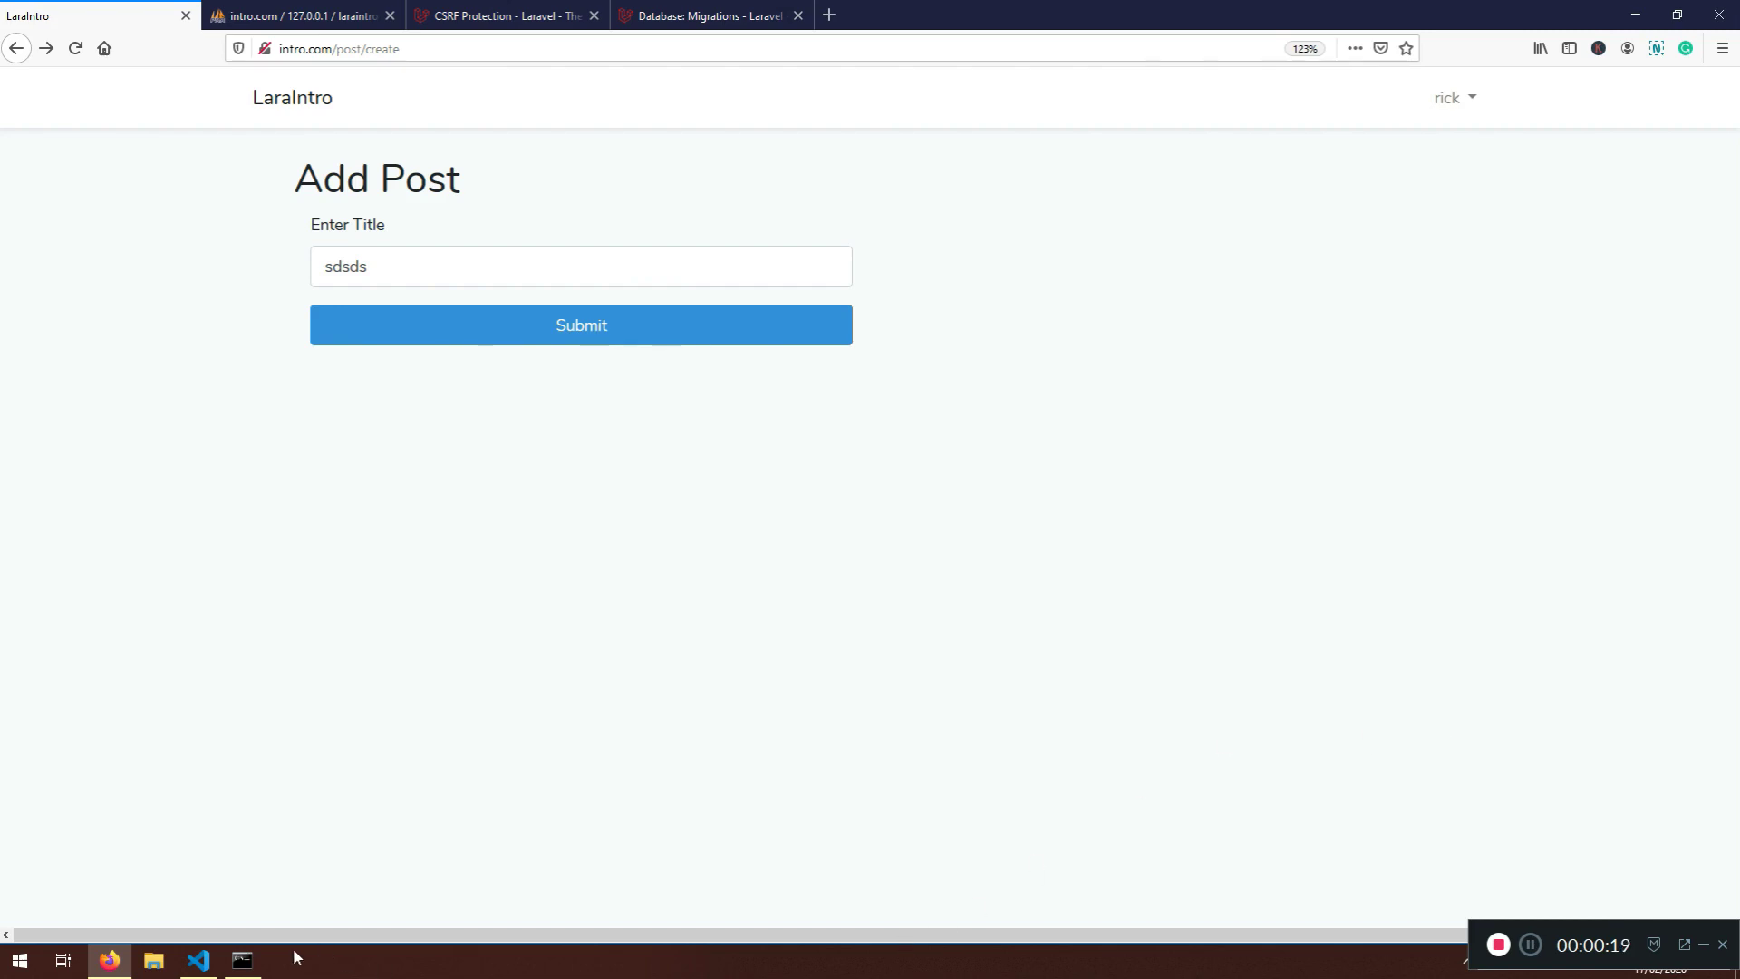
{"action": "mouse_move", "coordinate": [459, 932]}
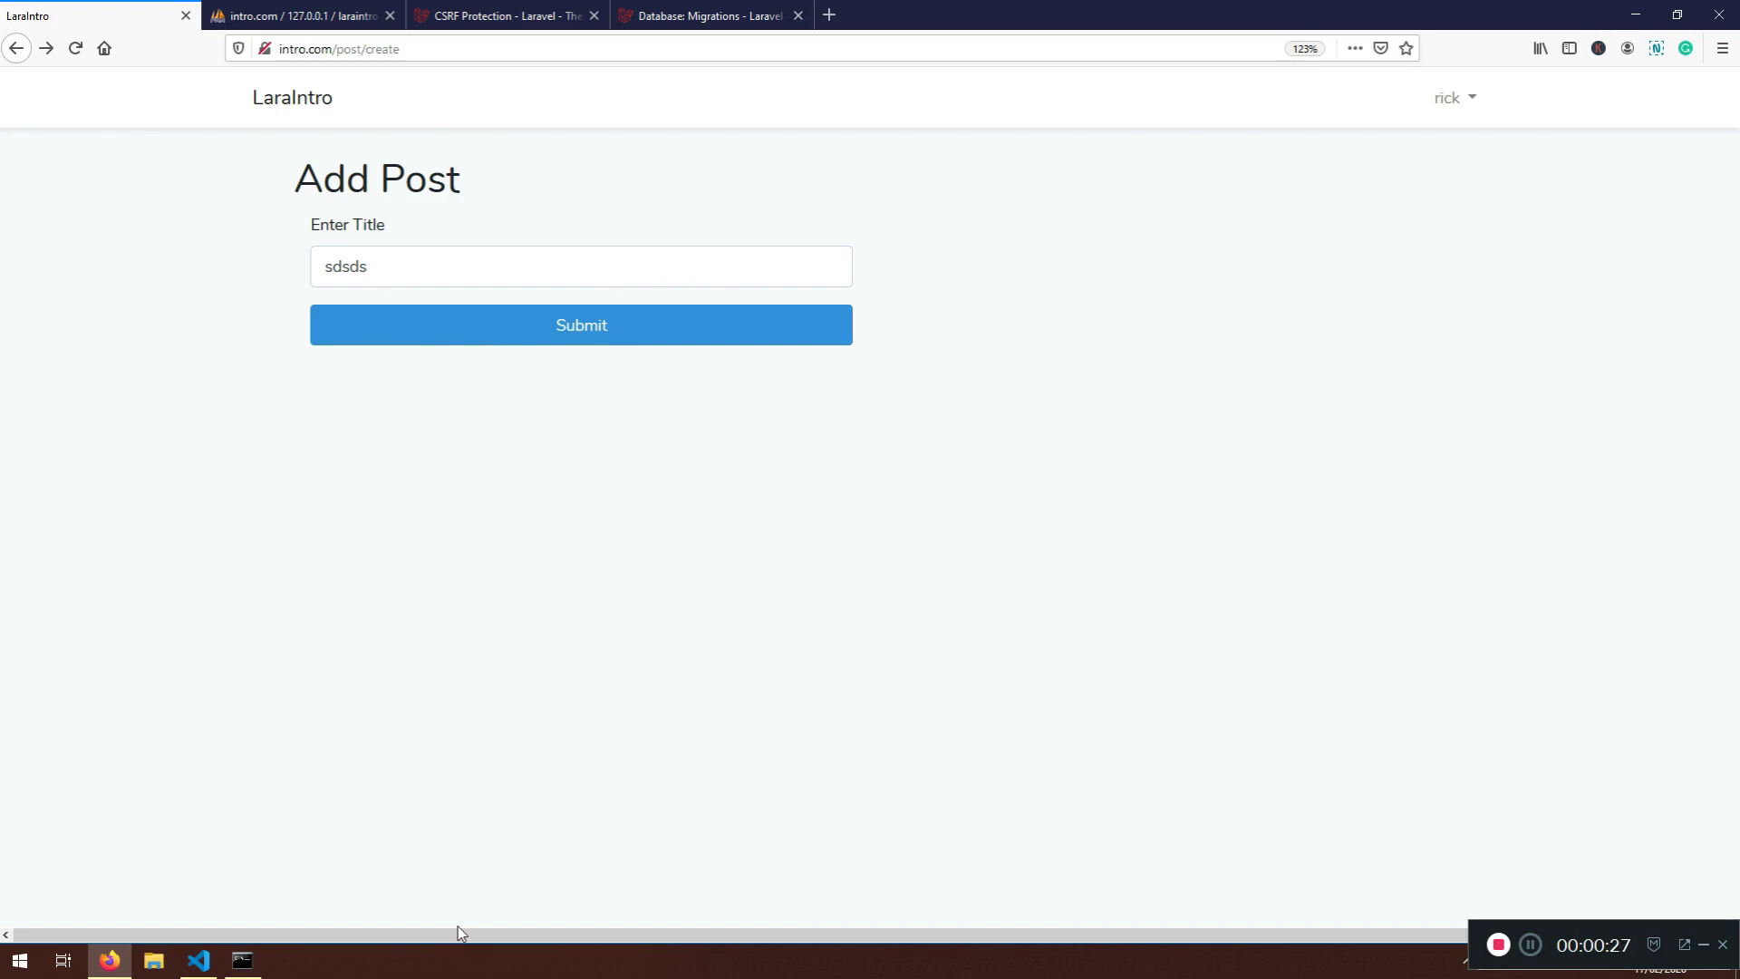
{"action": "mouse_move", "coordinate": [290, 966]}
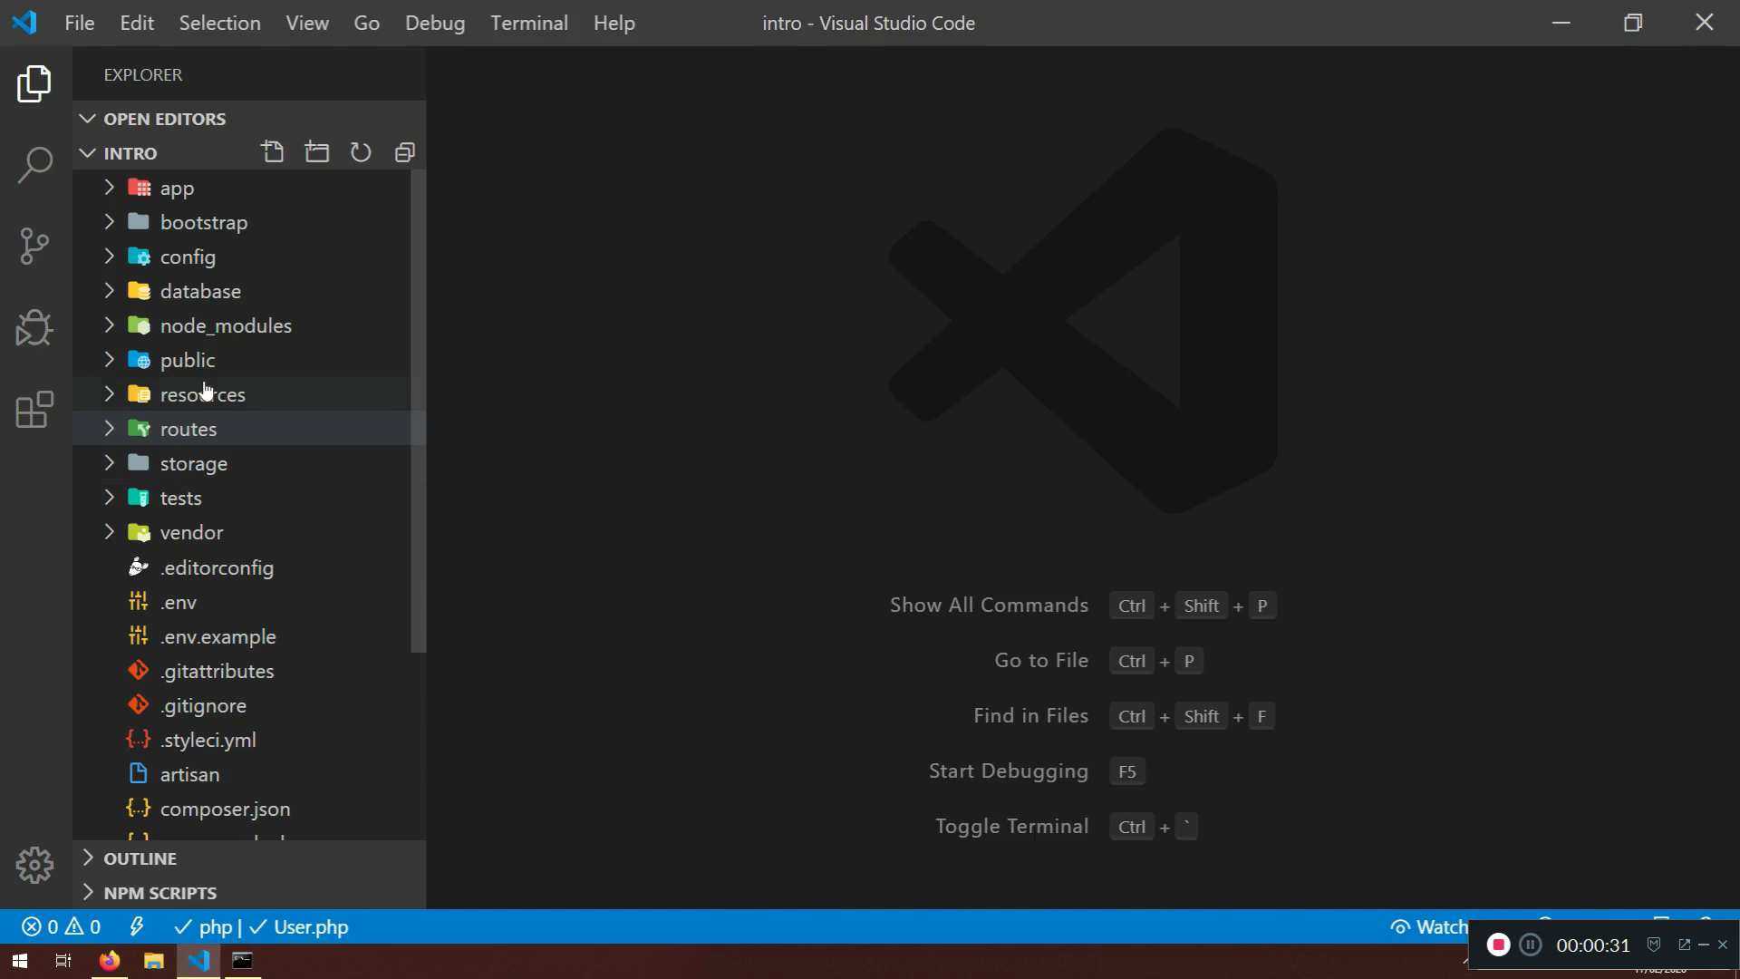
Open the add user_id migration from database > migrations, hide the sidebar and select bigIncrements
{"action": "left_click", "coordinate": [202, 290]}
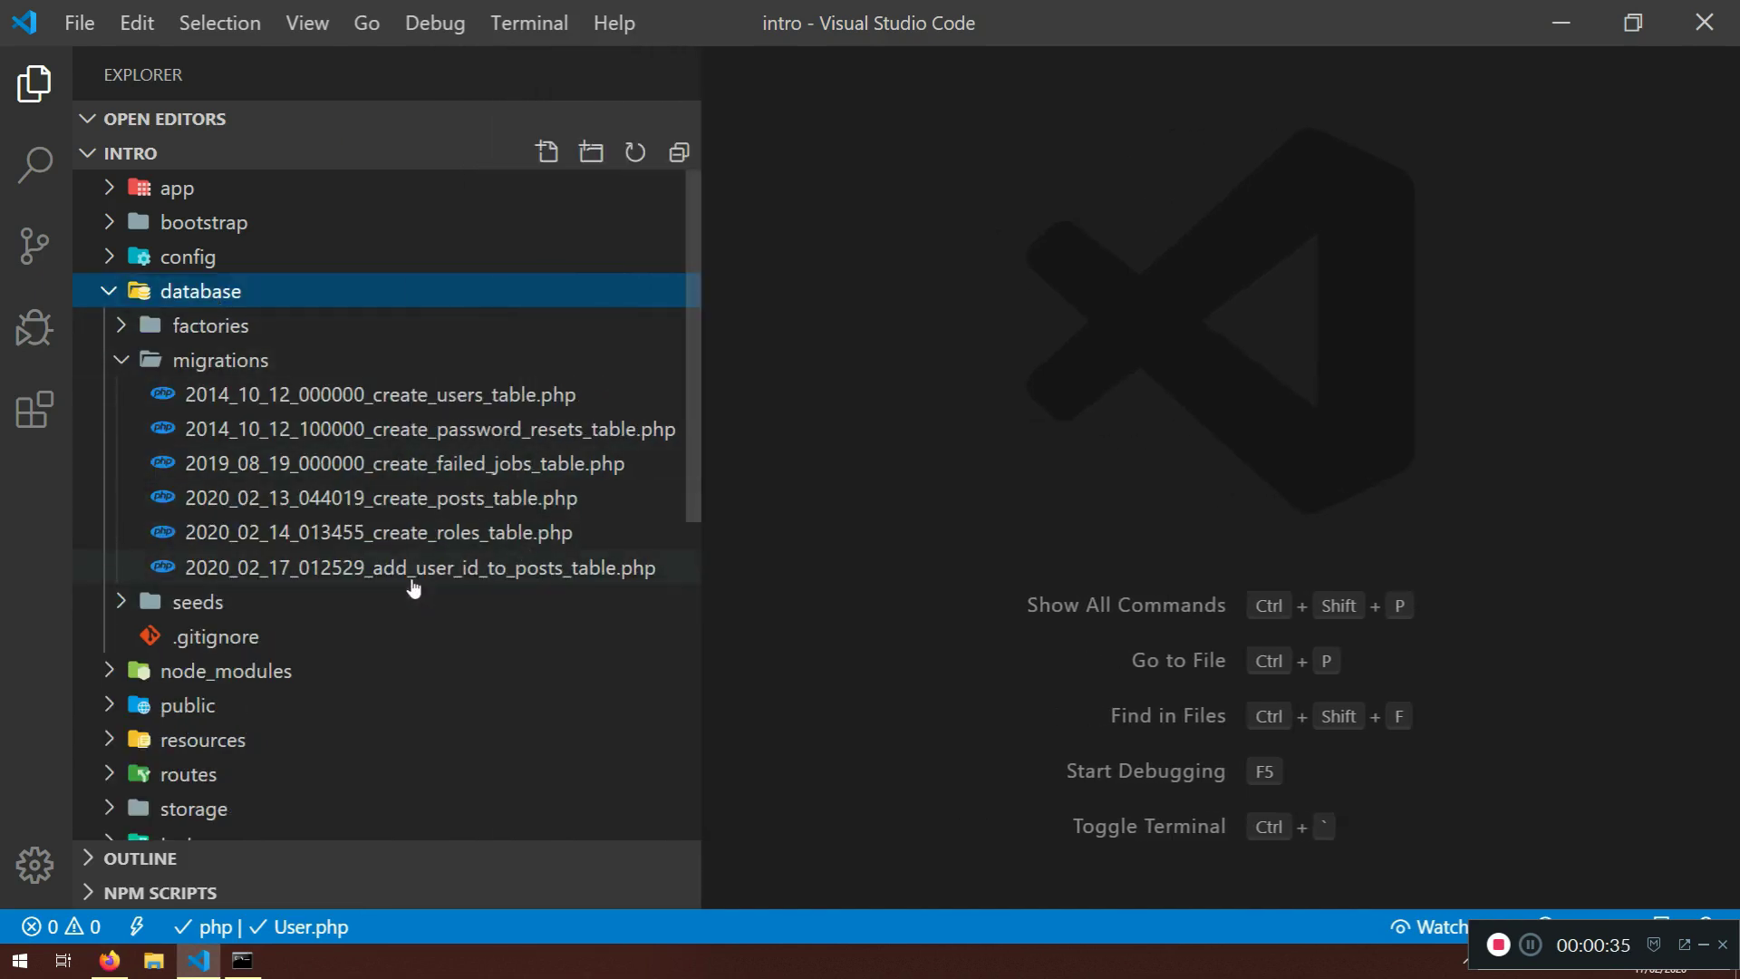
{"action": "mouse_move", "coordinate": [596, 590]}
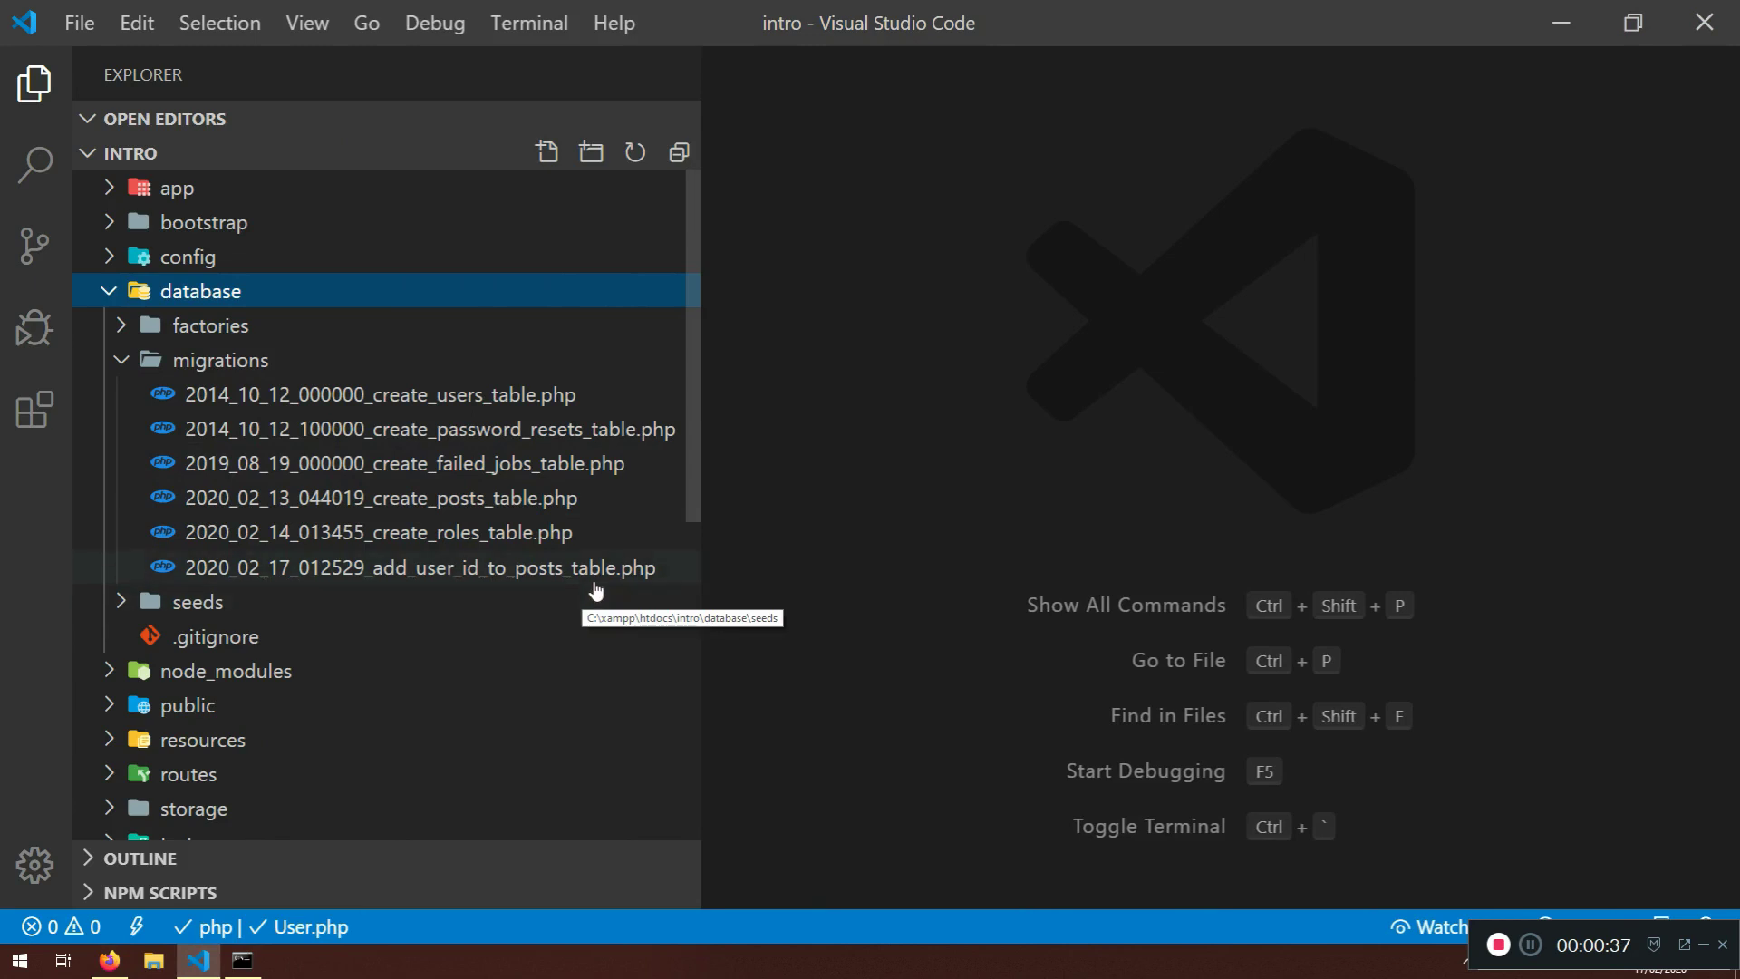
{"action": "double_click", "coordinate": [417, 568]}
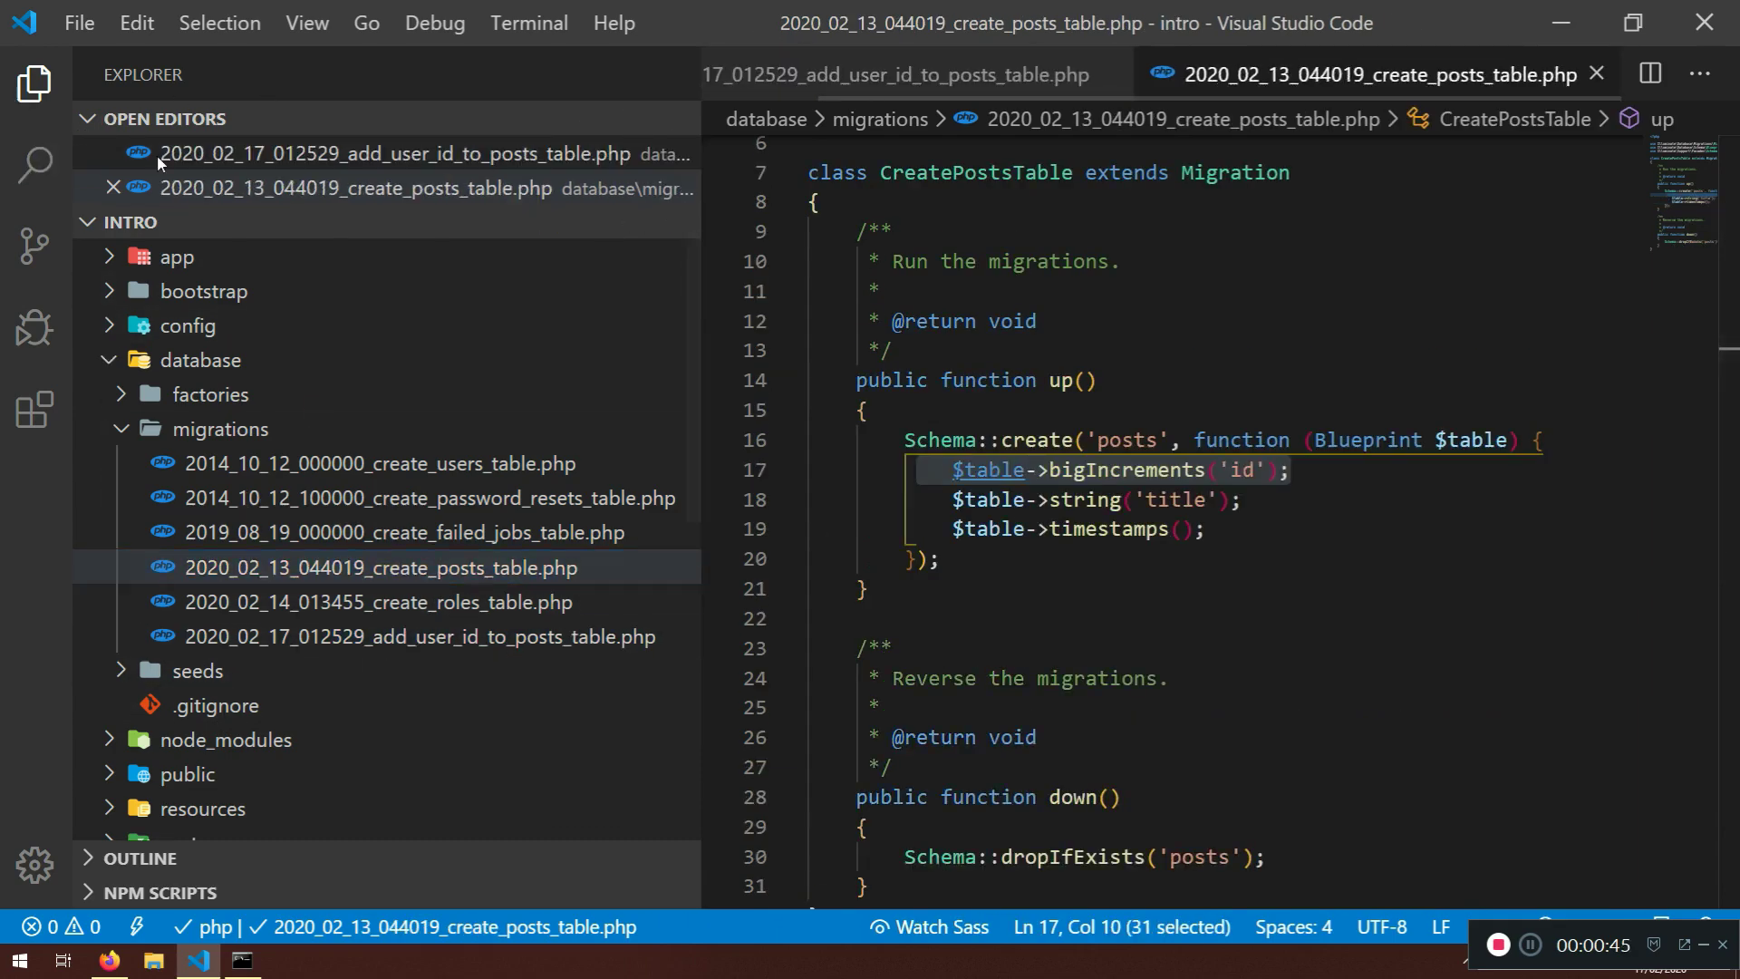
{"action": "left_click", "coordinate": [34, 83]}
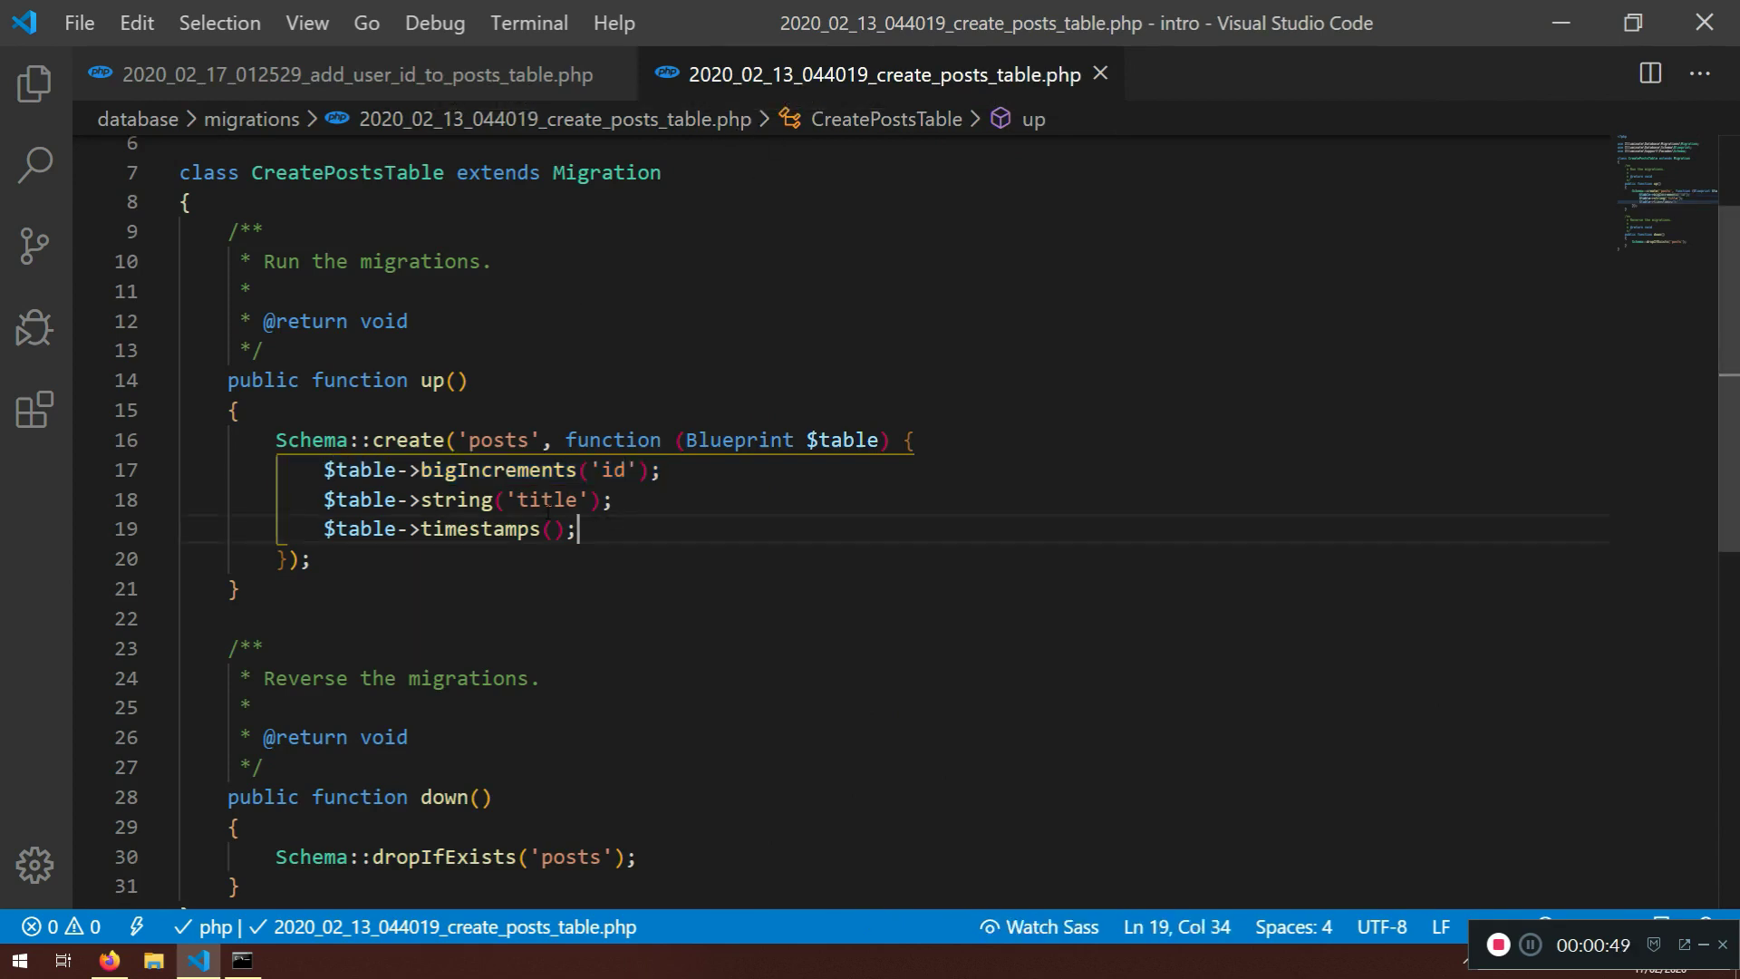
{"action": "double_click", "coordinate": [497, 470]}
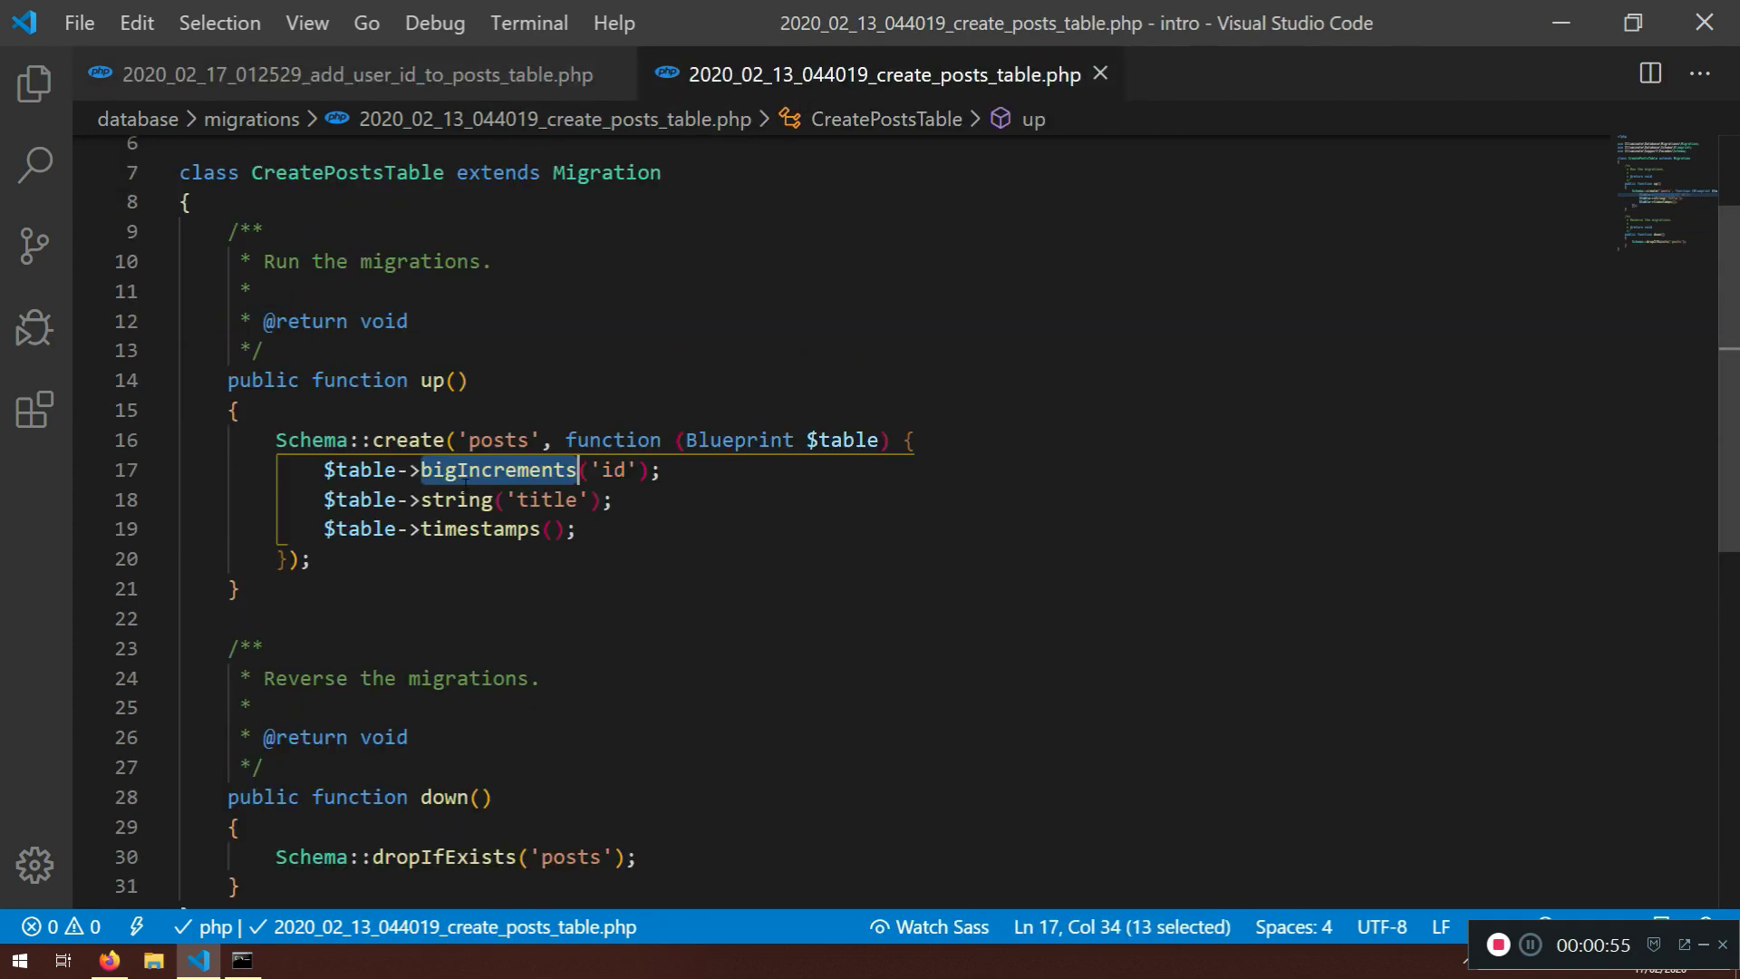
{"action": "mouse_move", "coordinate": [496, 470]}
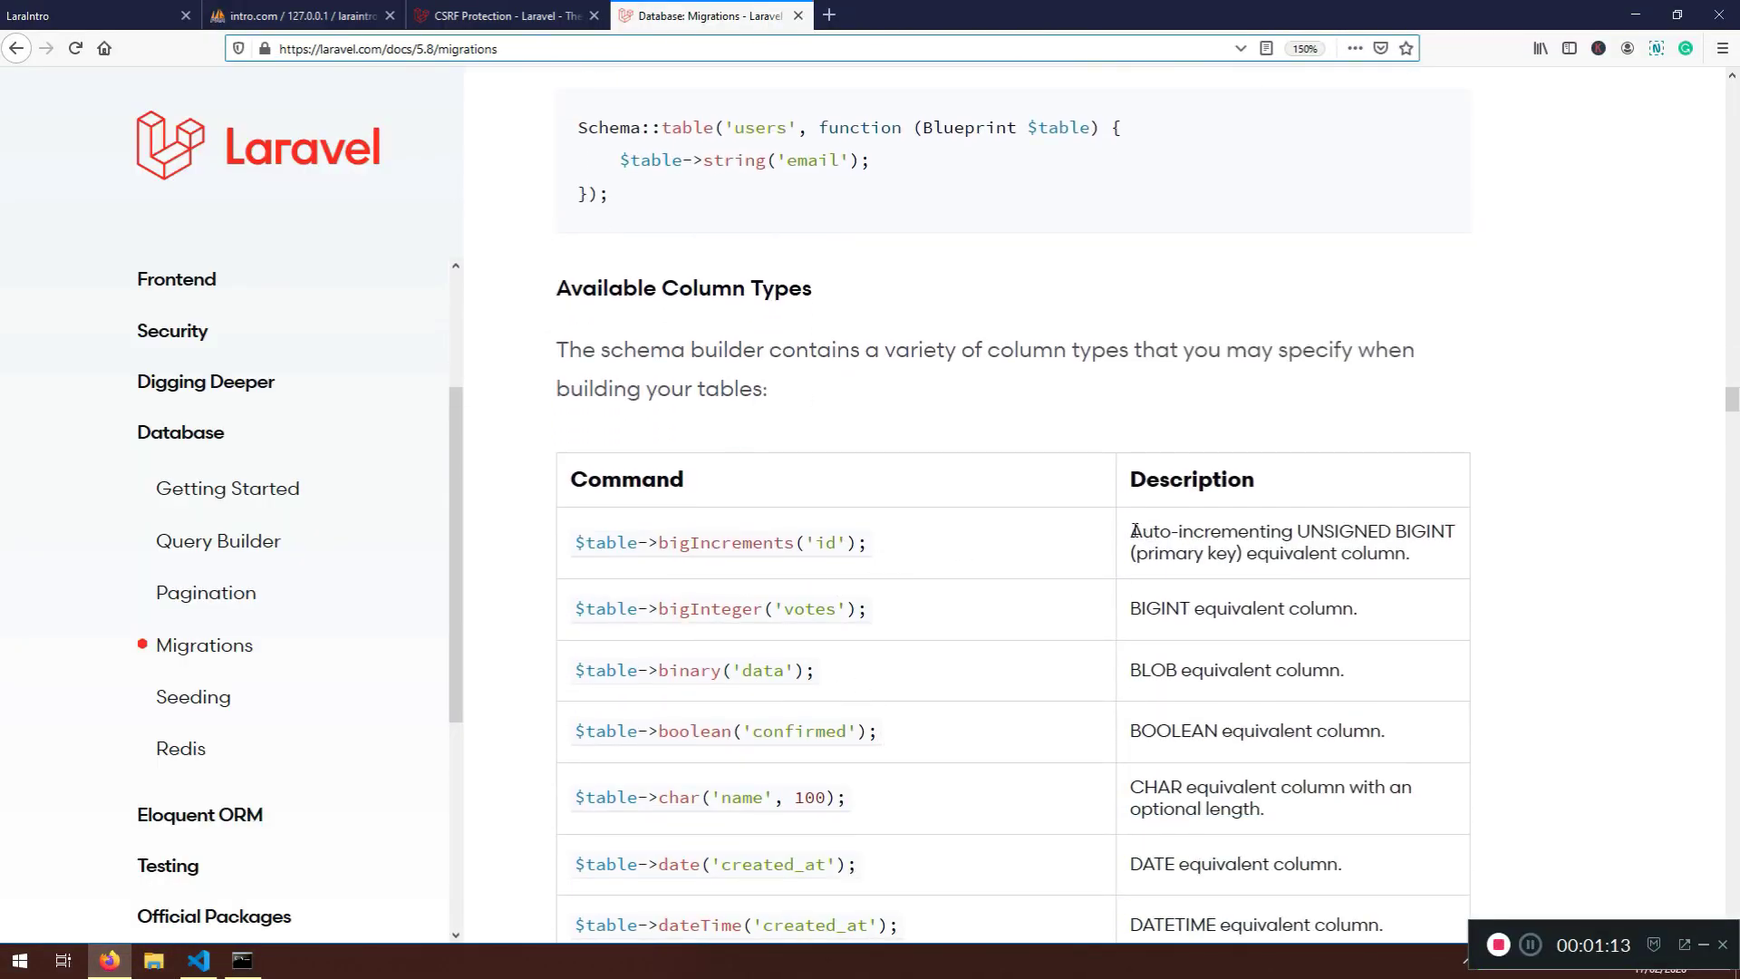
Highlight the bigIncrements description in the Laravel column types table
{"action": "left_click_drag", "start_coordinate": [1132, 531], "coordinate": [1411, 555]}
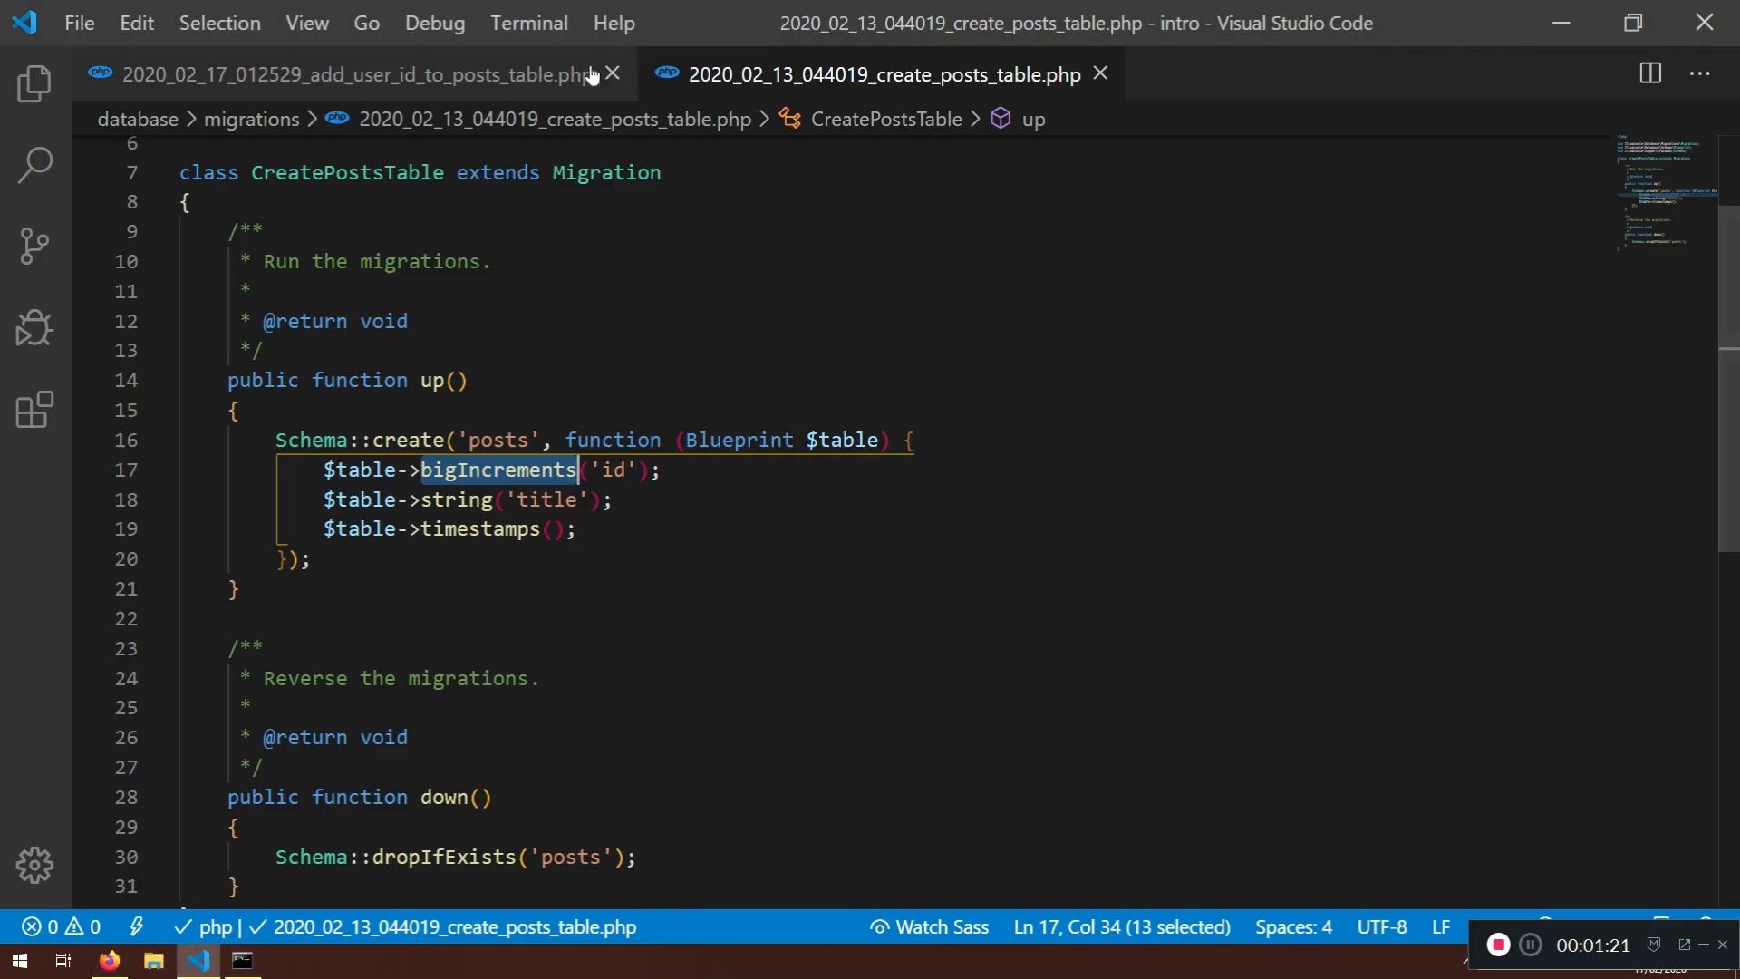
Add $table->unsignedBigInteger('user_id'); inside up() of the add user_id migration
{"action": "left_click", "coordinate": [359, 74]}
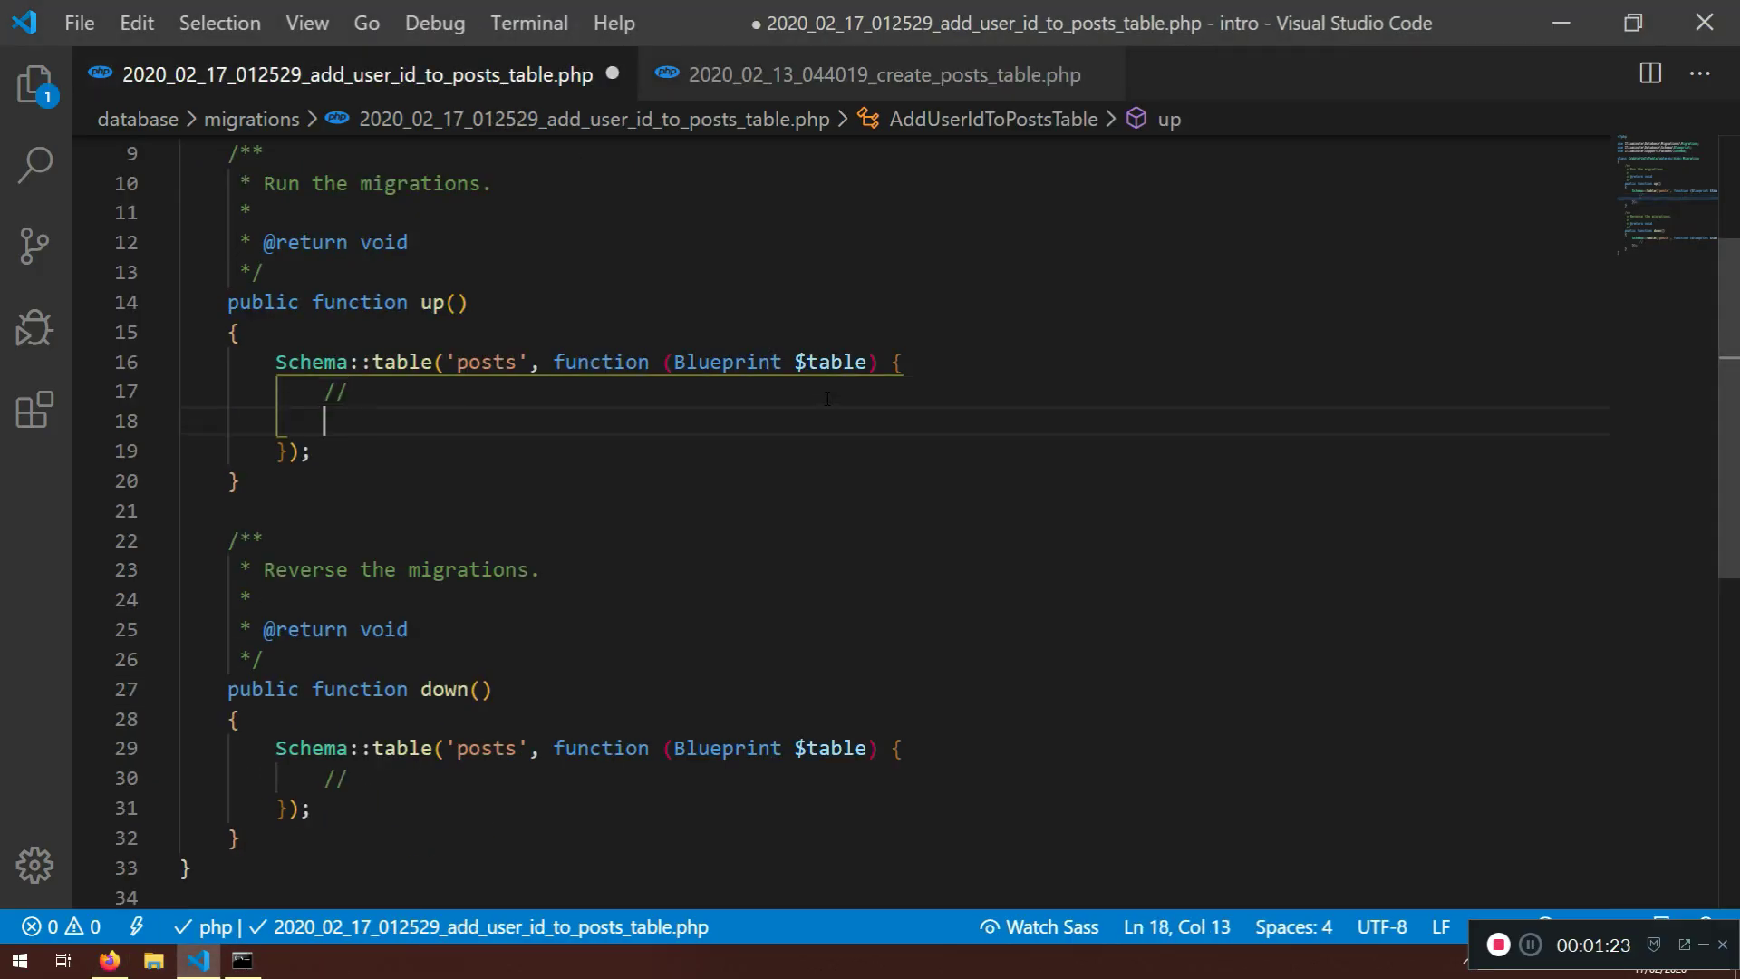
{"action": "type", "text": "$table"}
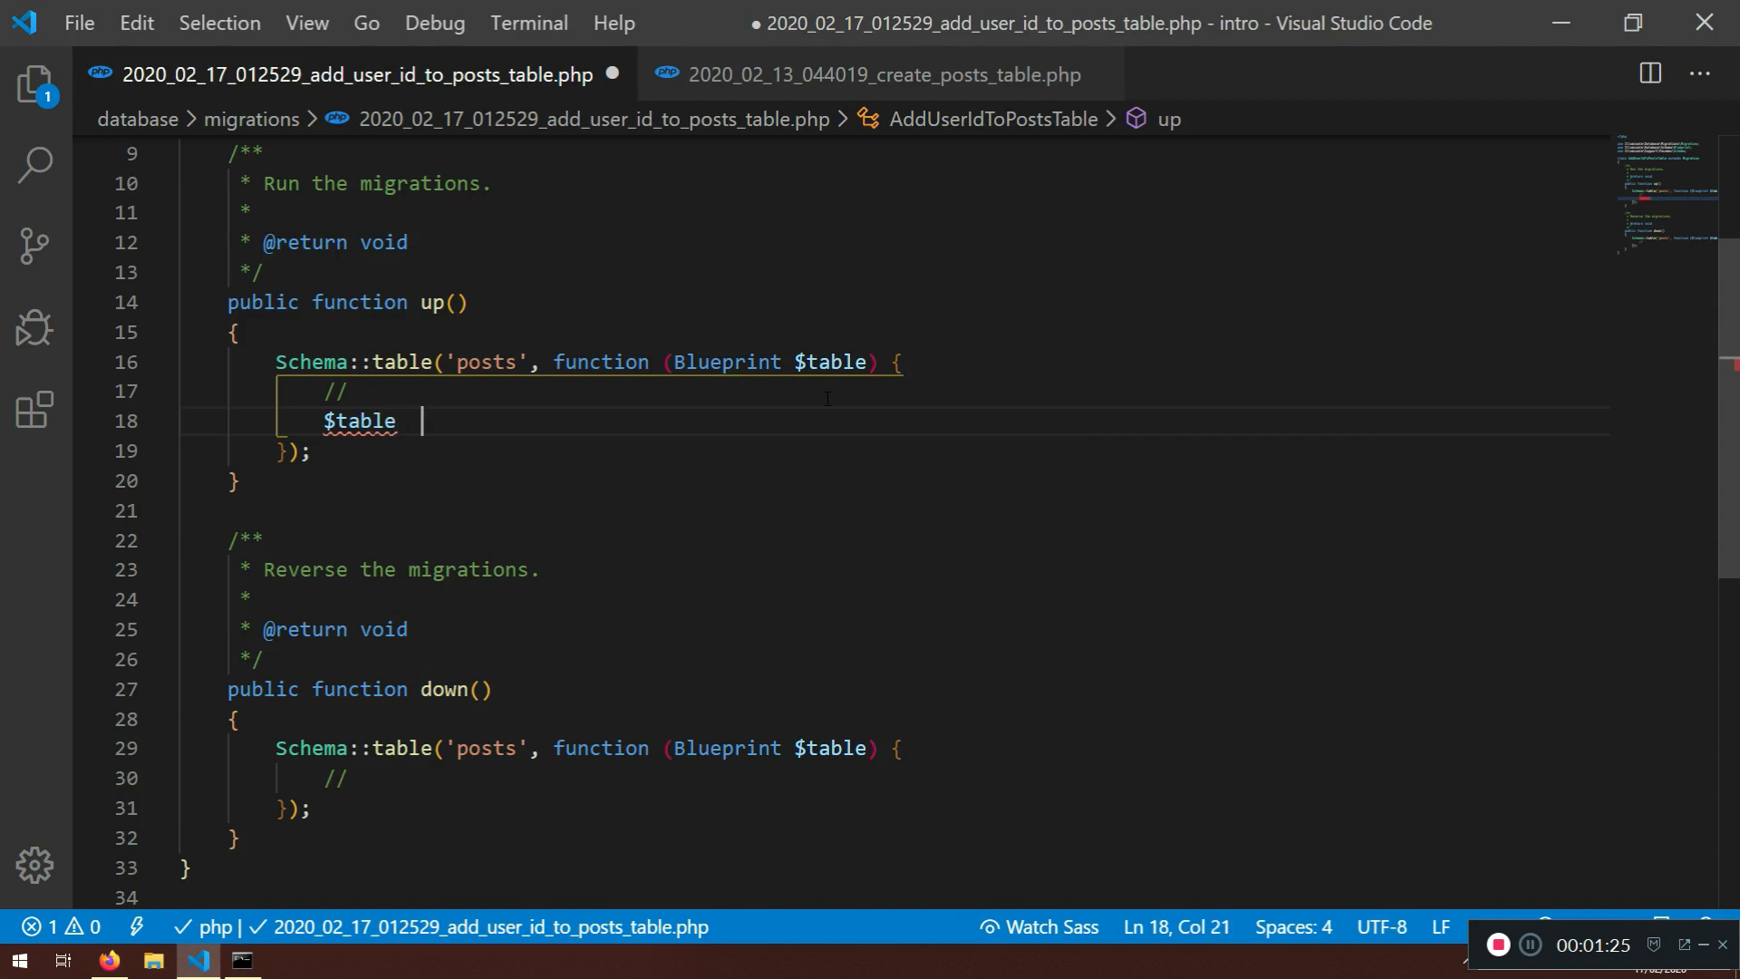
{"action": "type", "text": "->"}
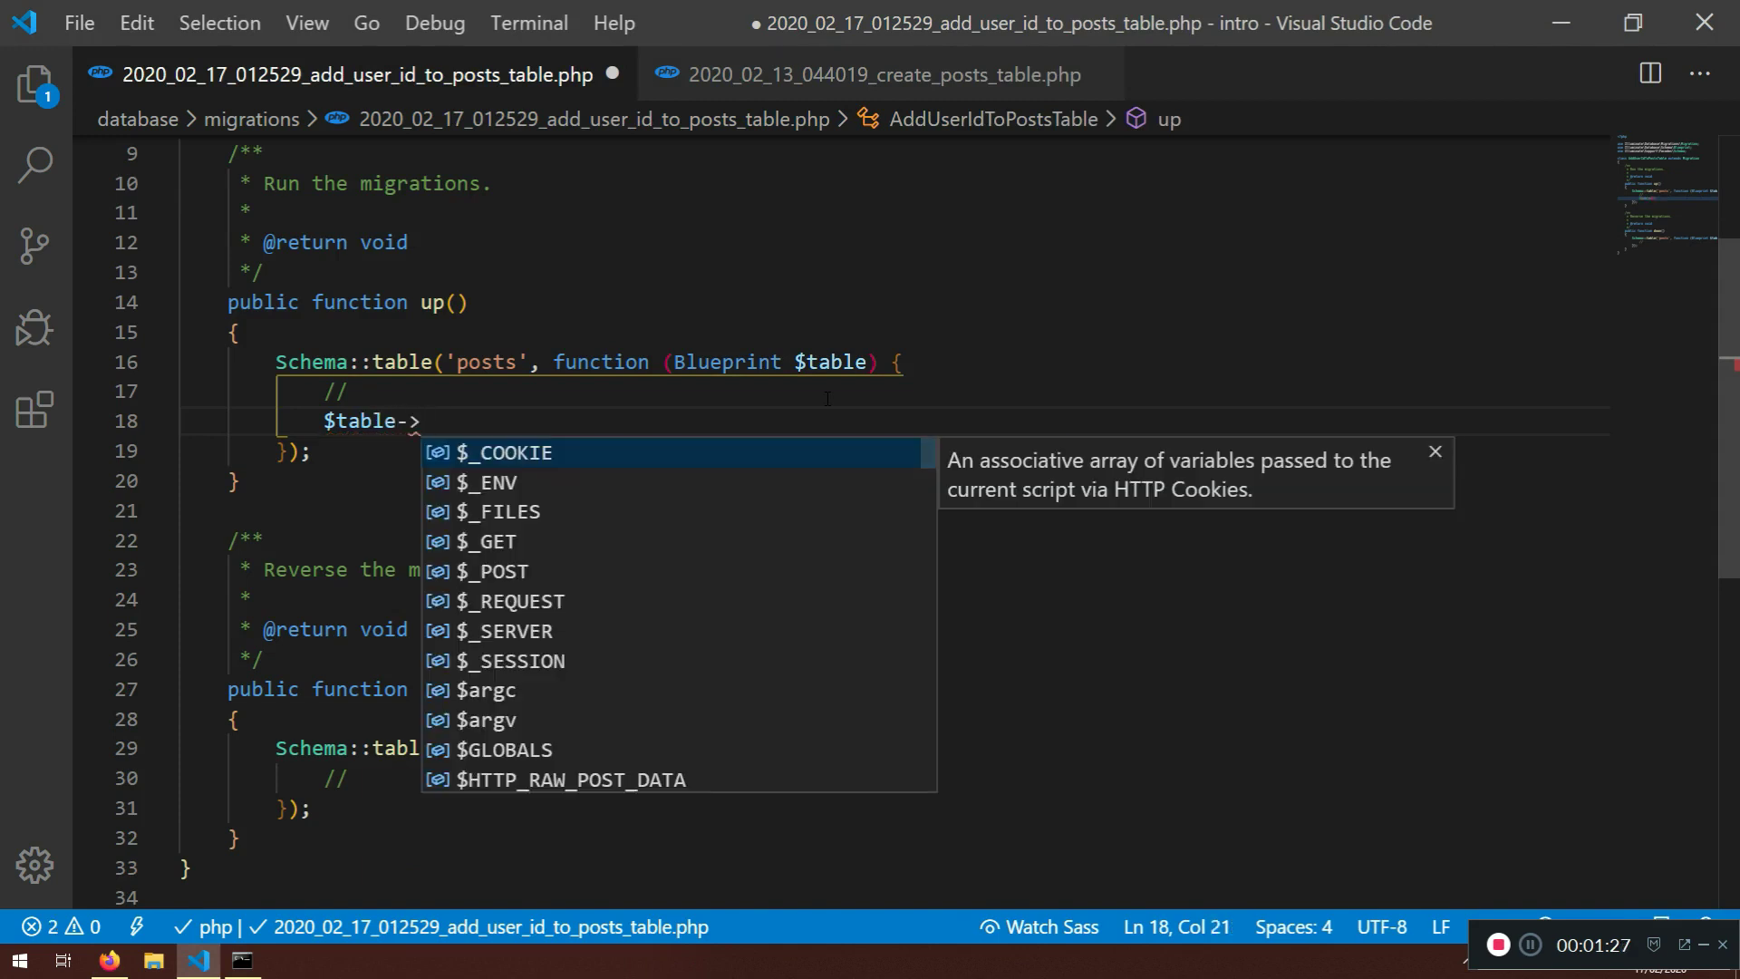
{"action": "left_click", "coordinate": [883, 75]}
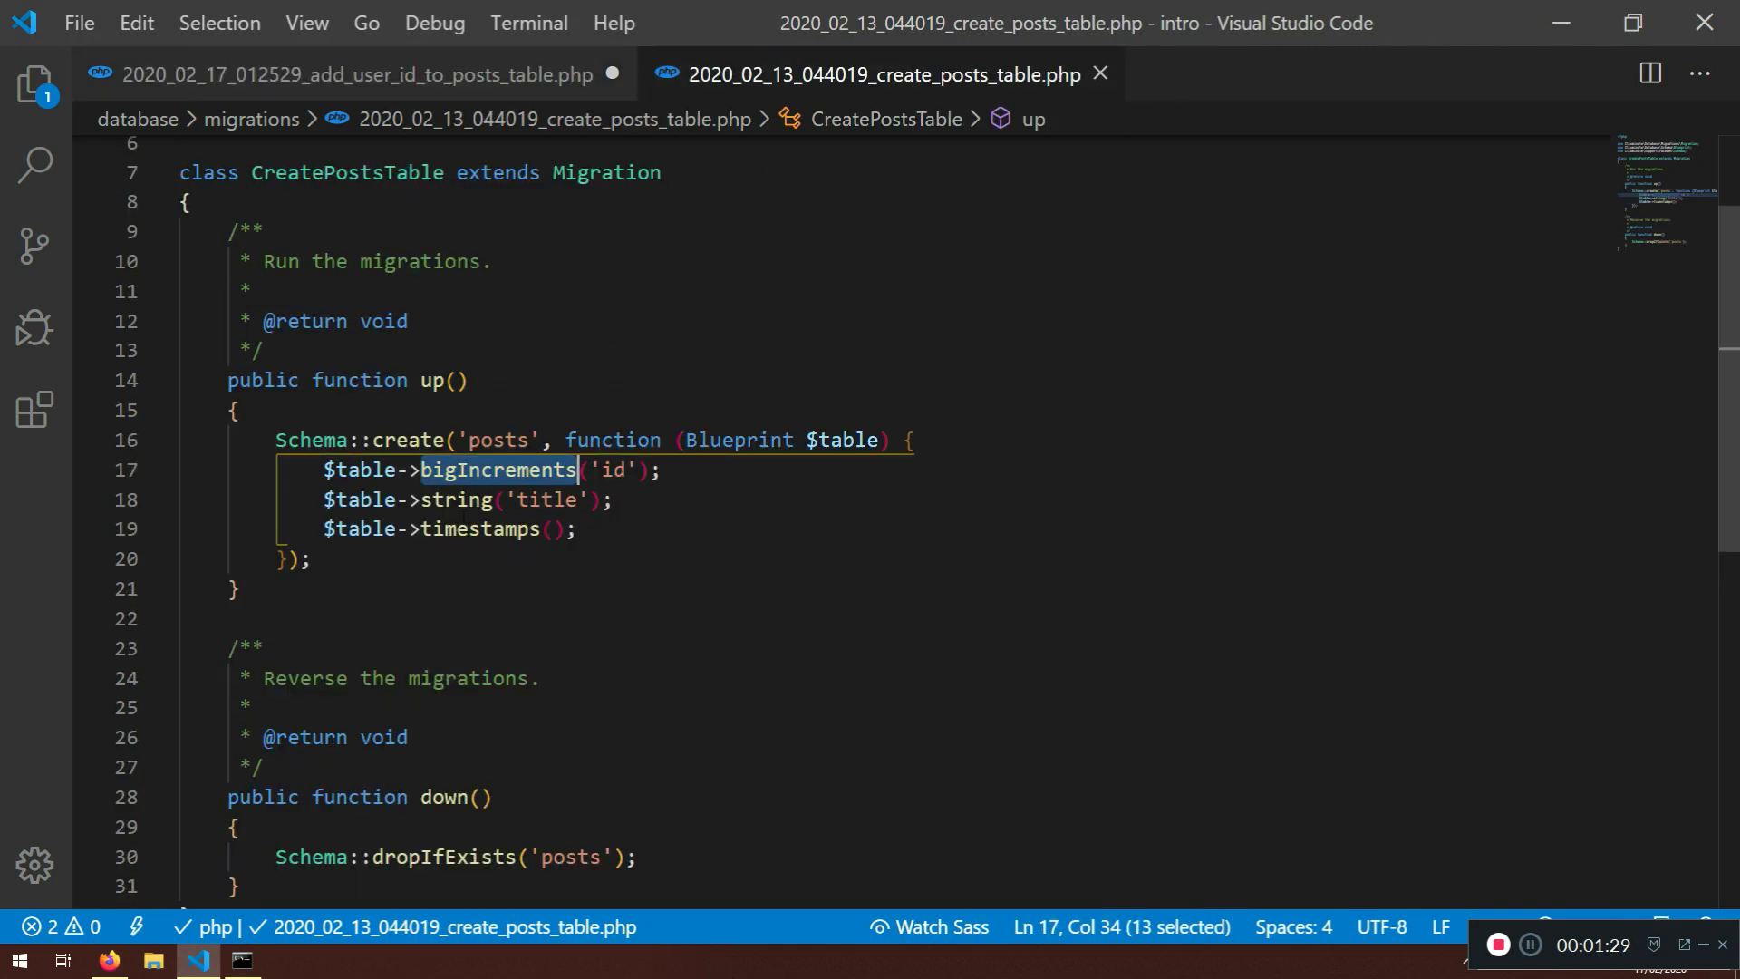
{"action": "left_click", "coordinate": [359, 75]}
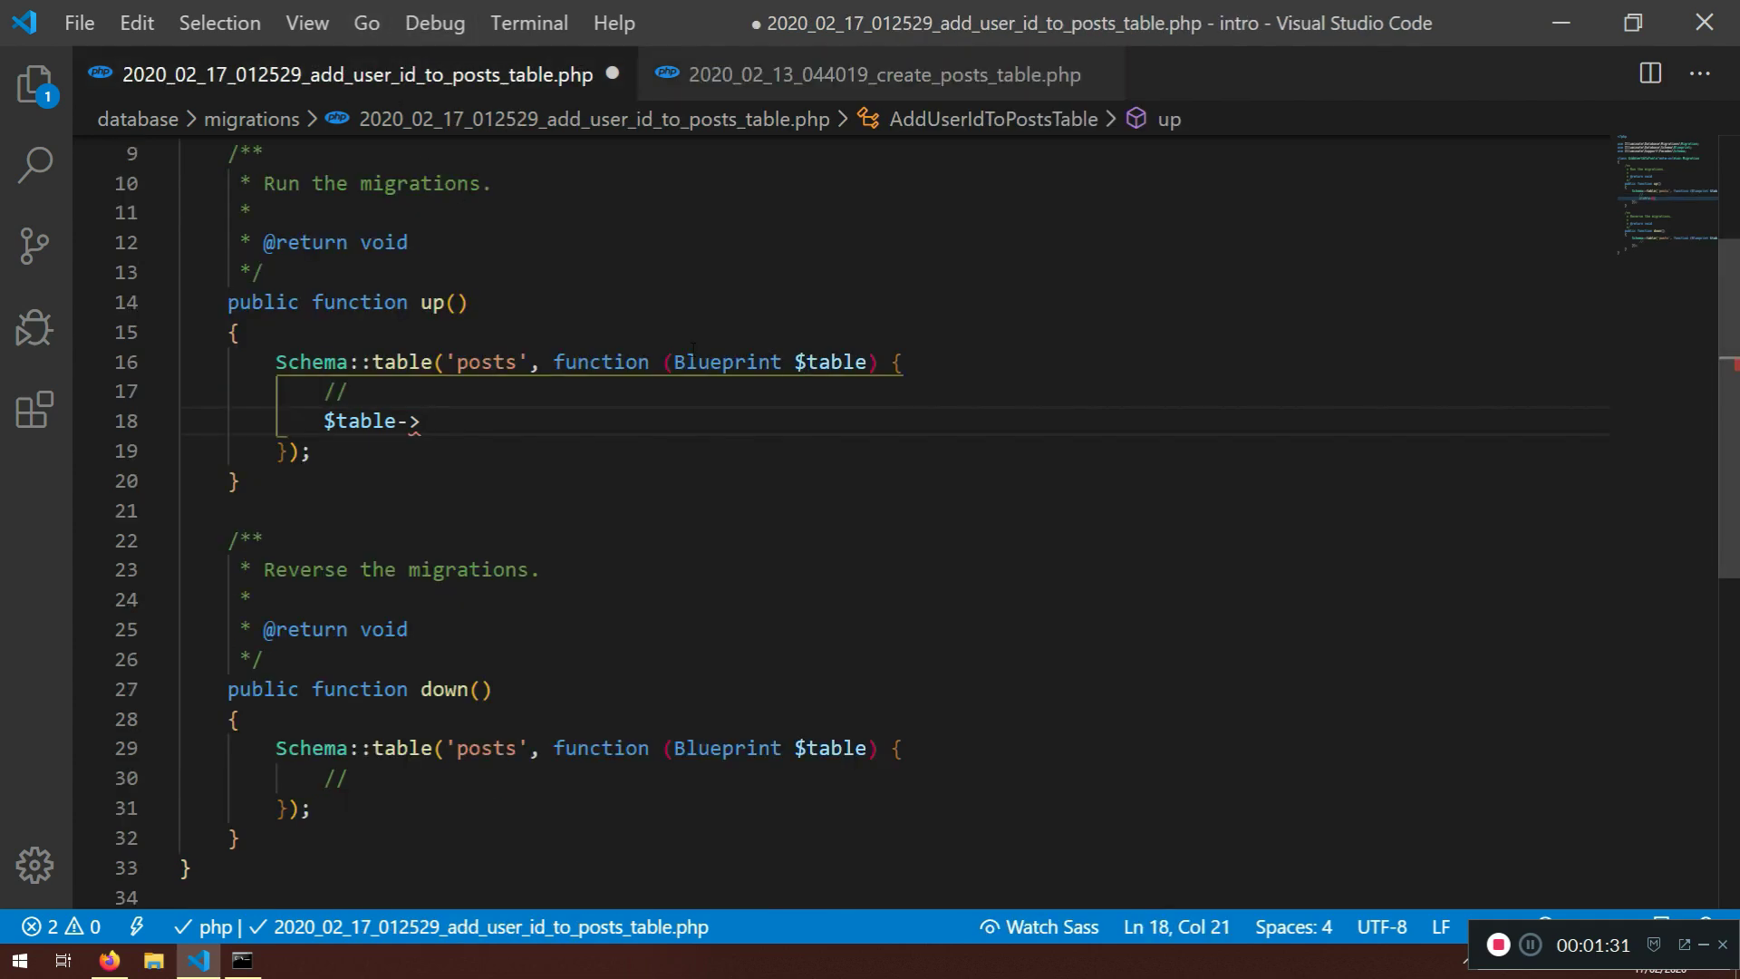
{"action": "type", "text": "unsignedBigInteger("}
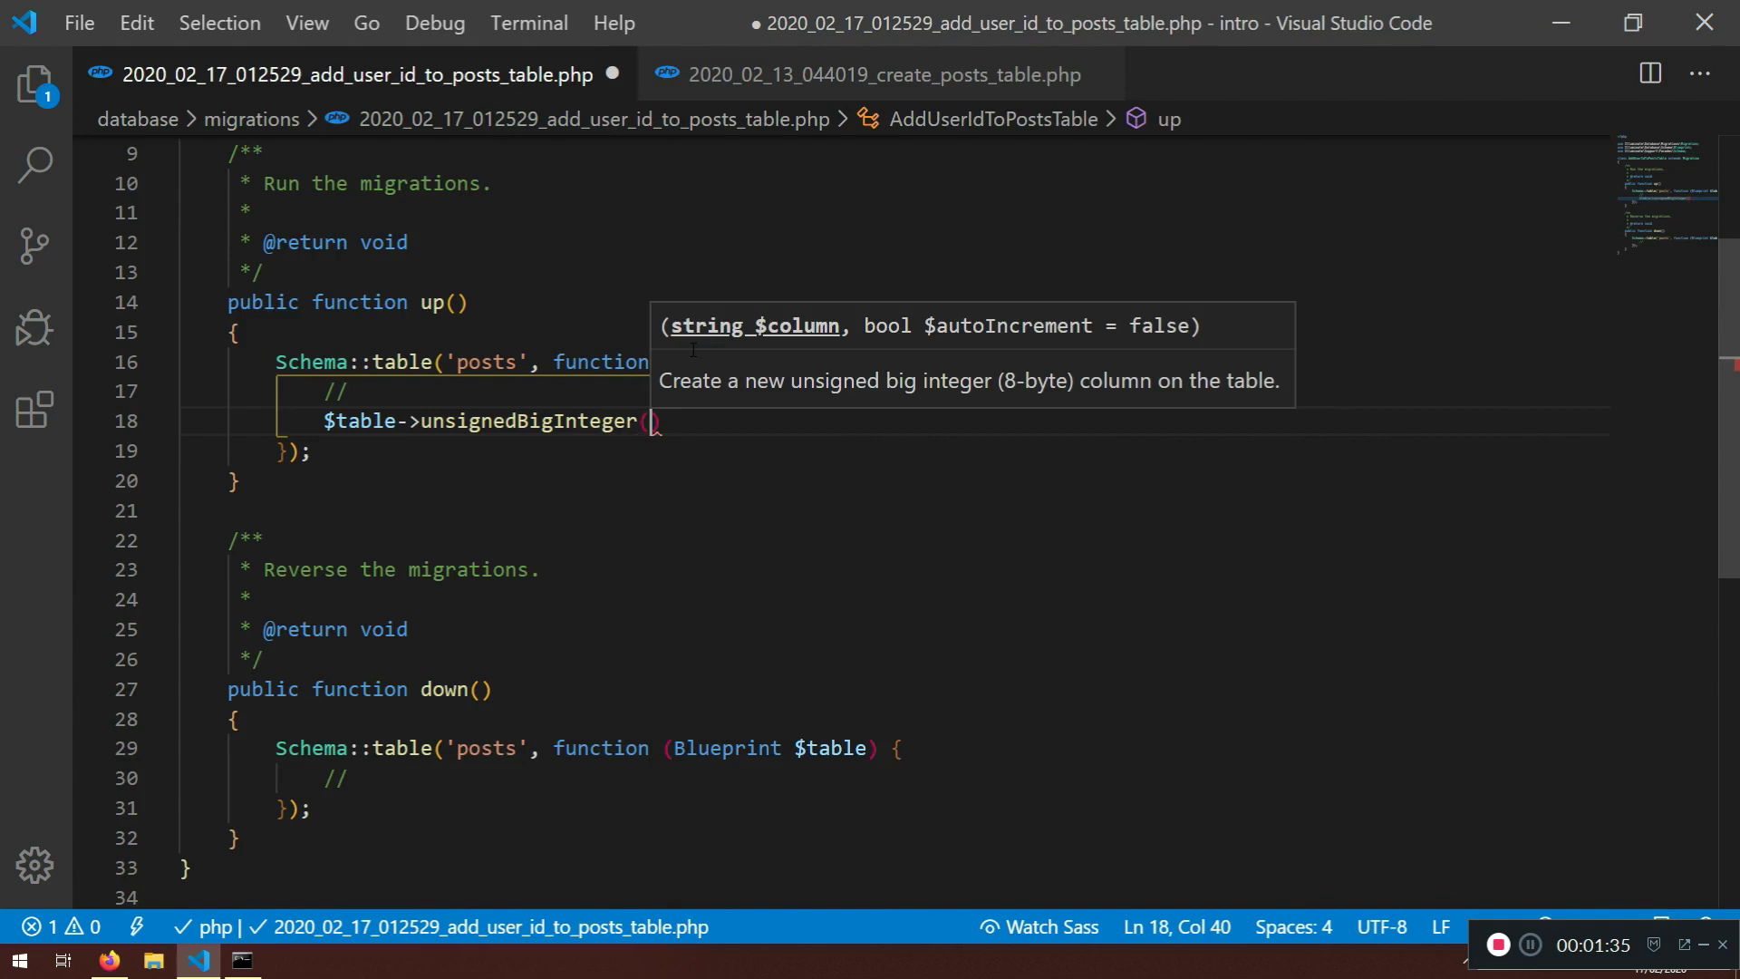
{"action": "type", "text": "'use"}
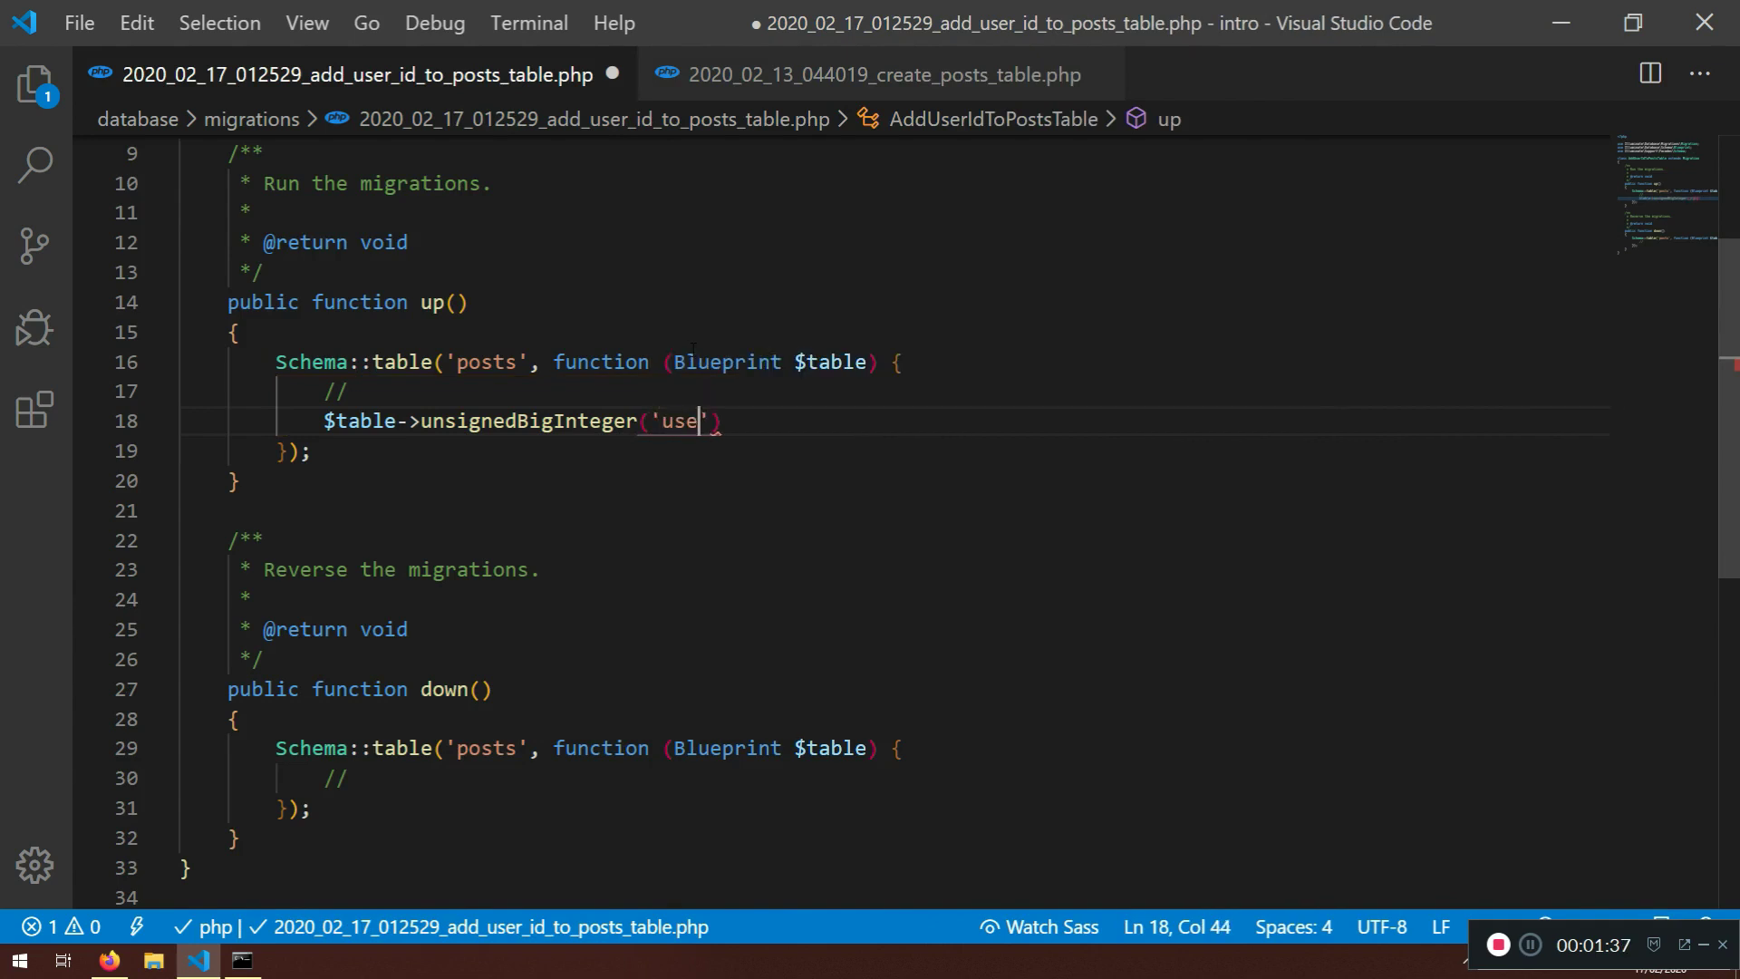
{"action": "type", "text": "r_id"}
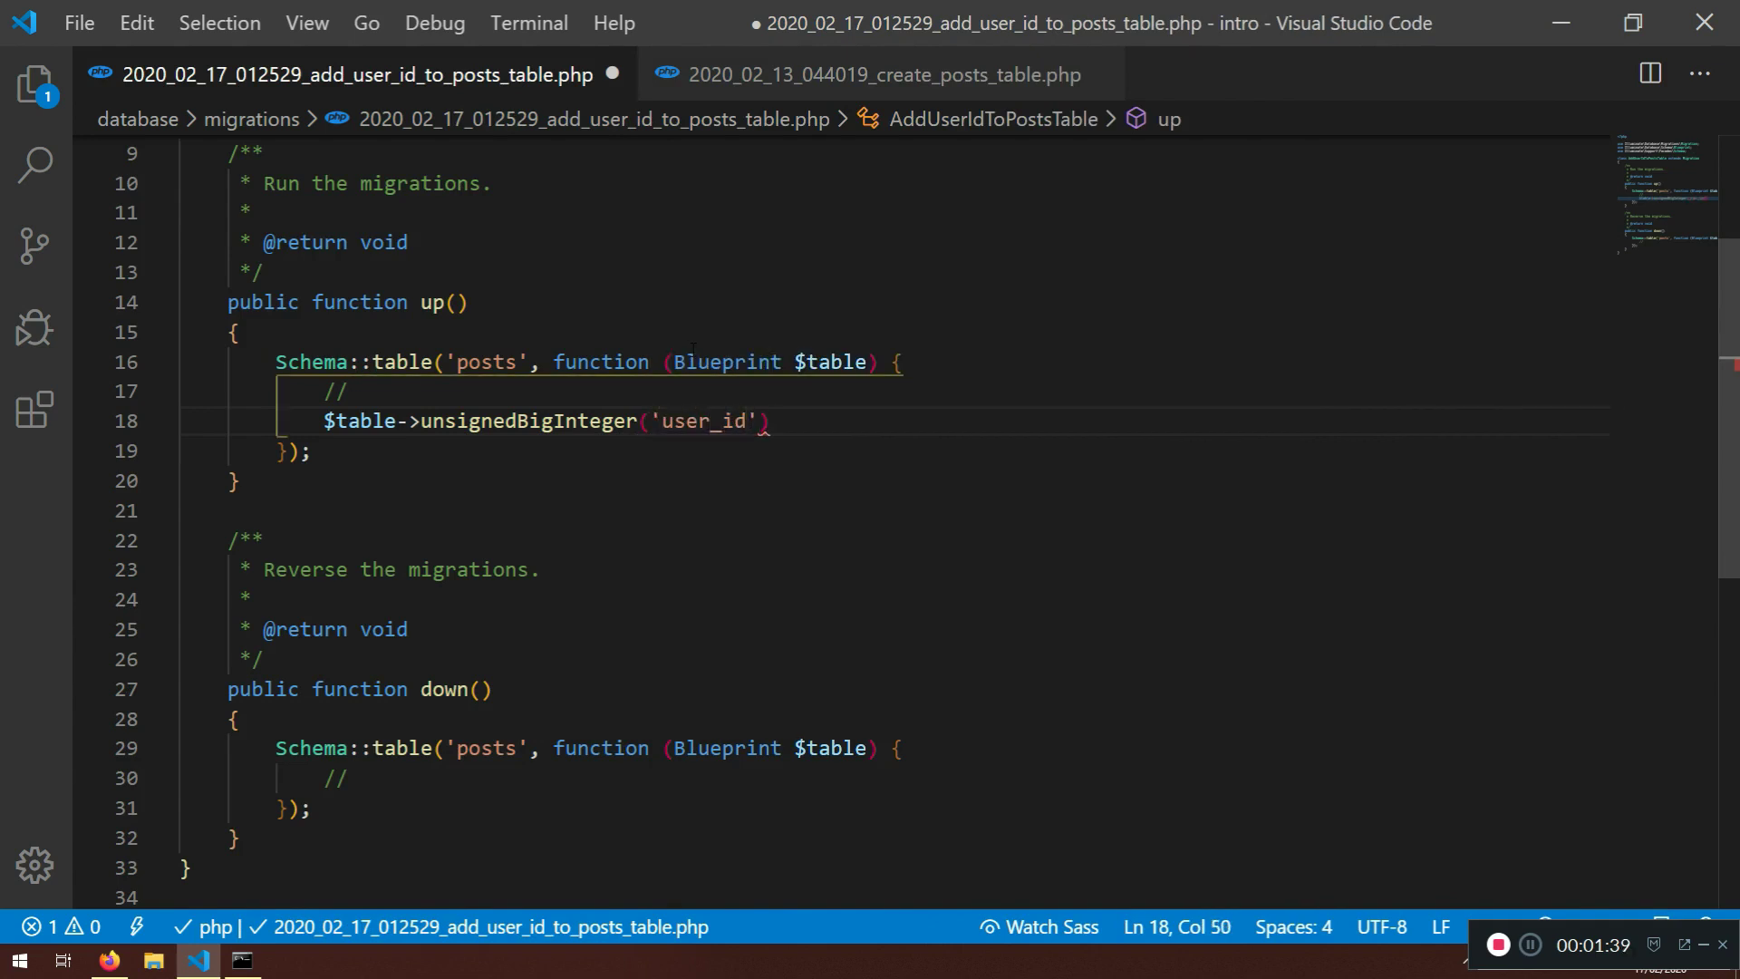
{"action": "type", "text": ";"}
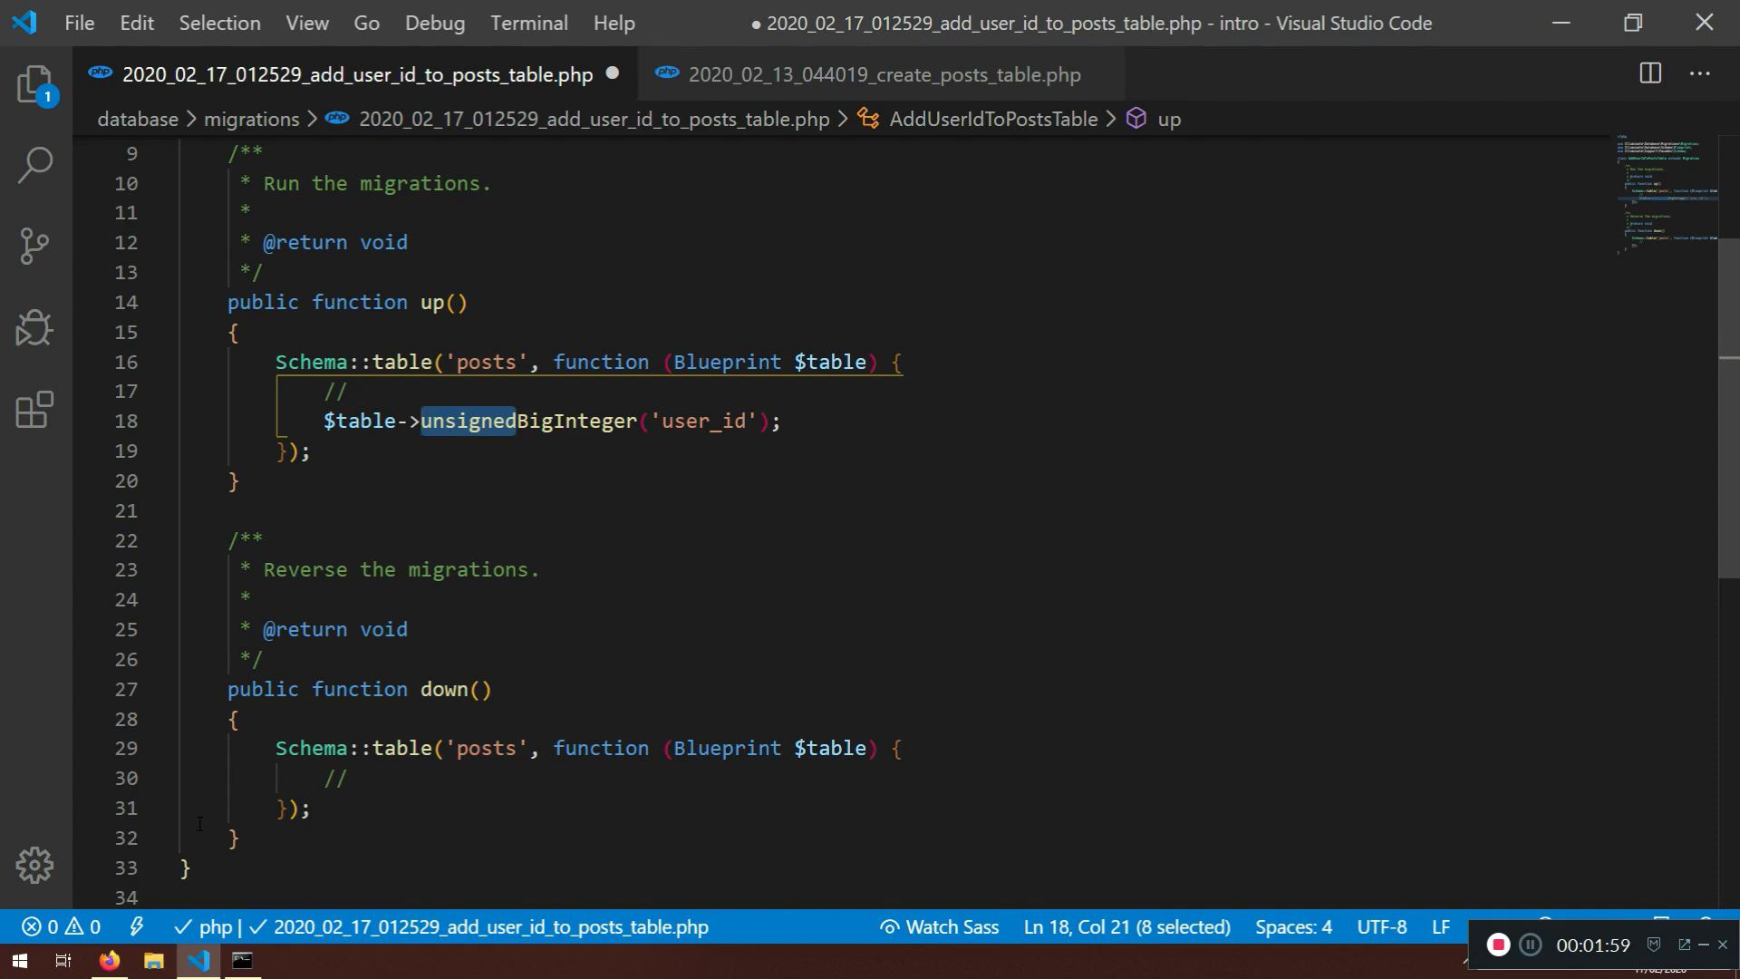
{"action": "left_click", "coordinate": [109, 961]}
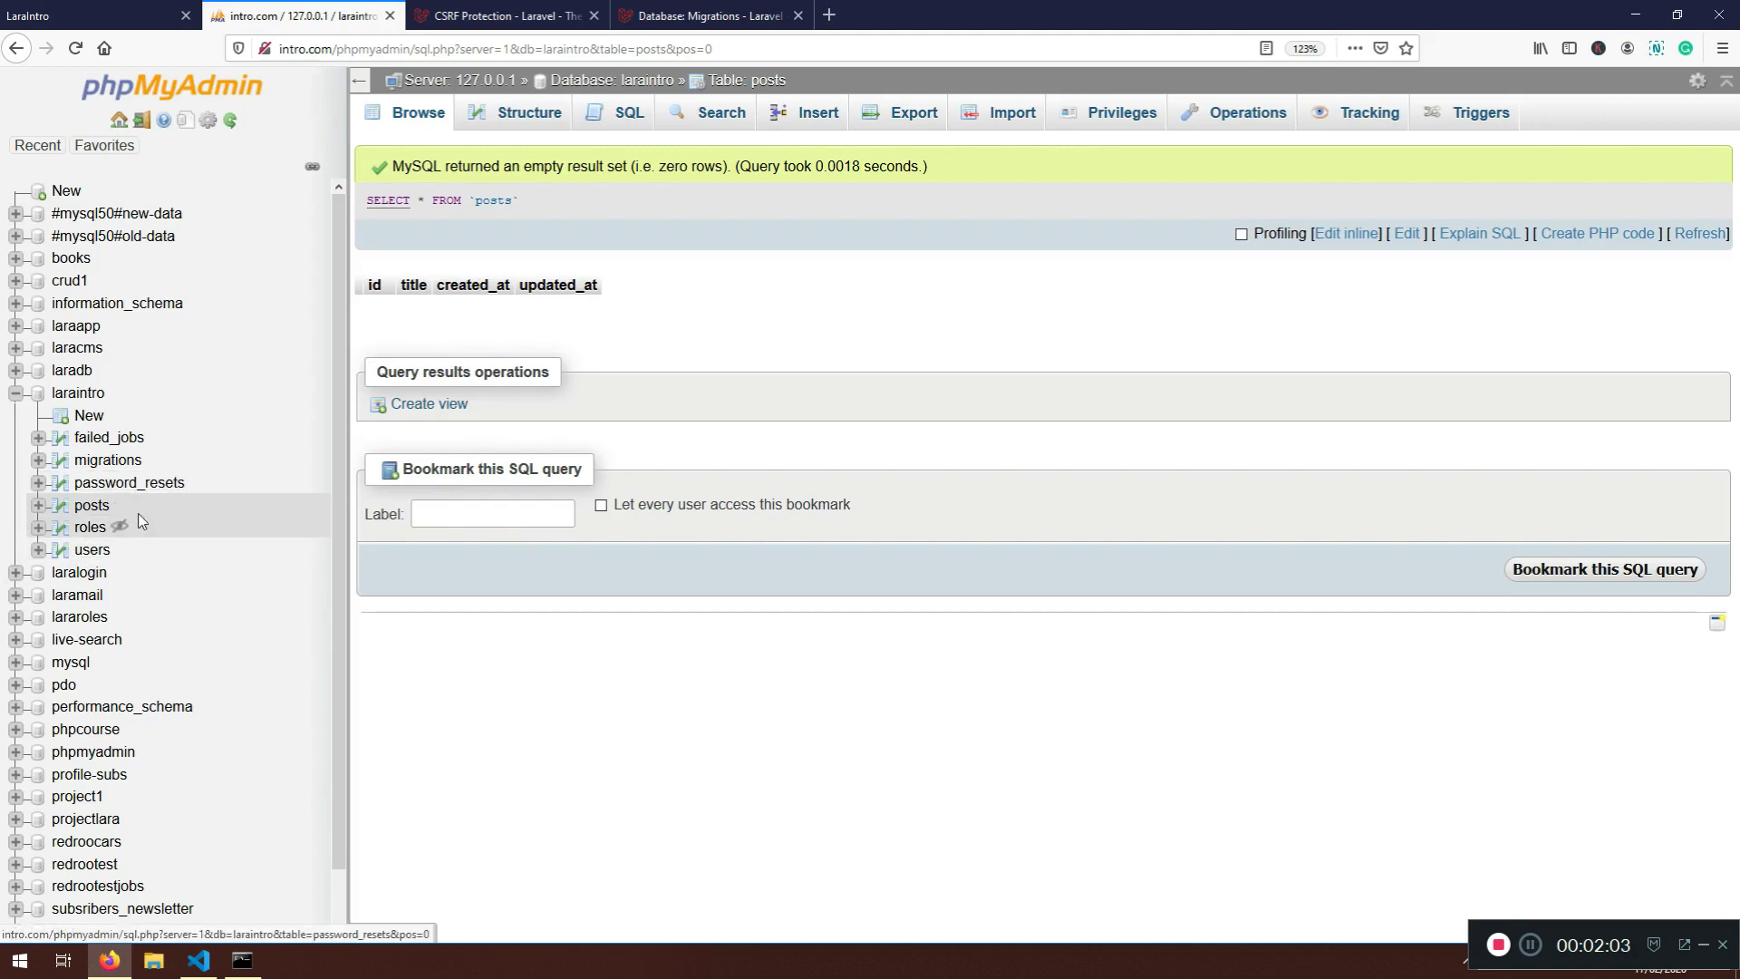
{"action": "mouse_move", "coordinate": [210, 594]}
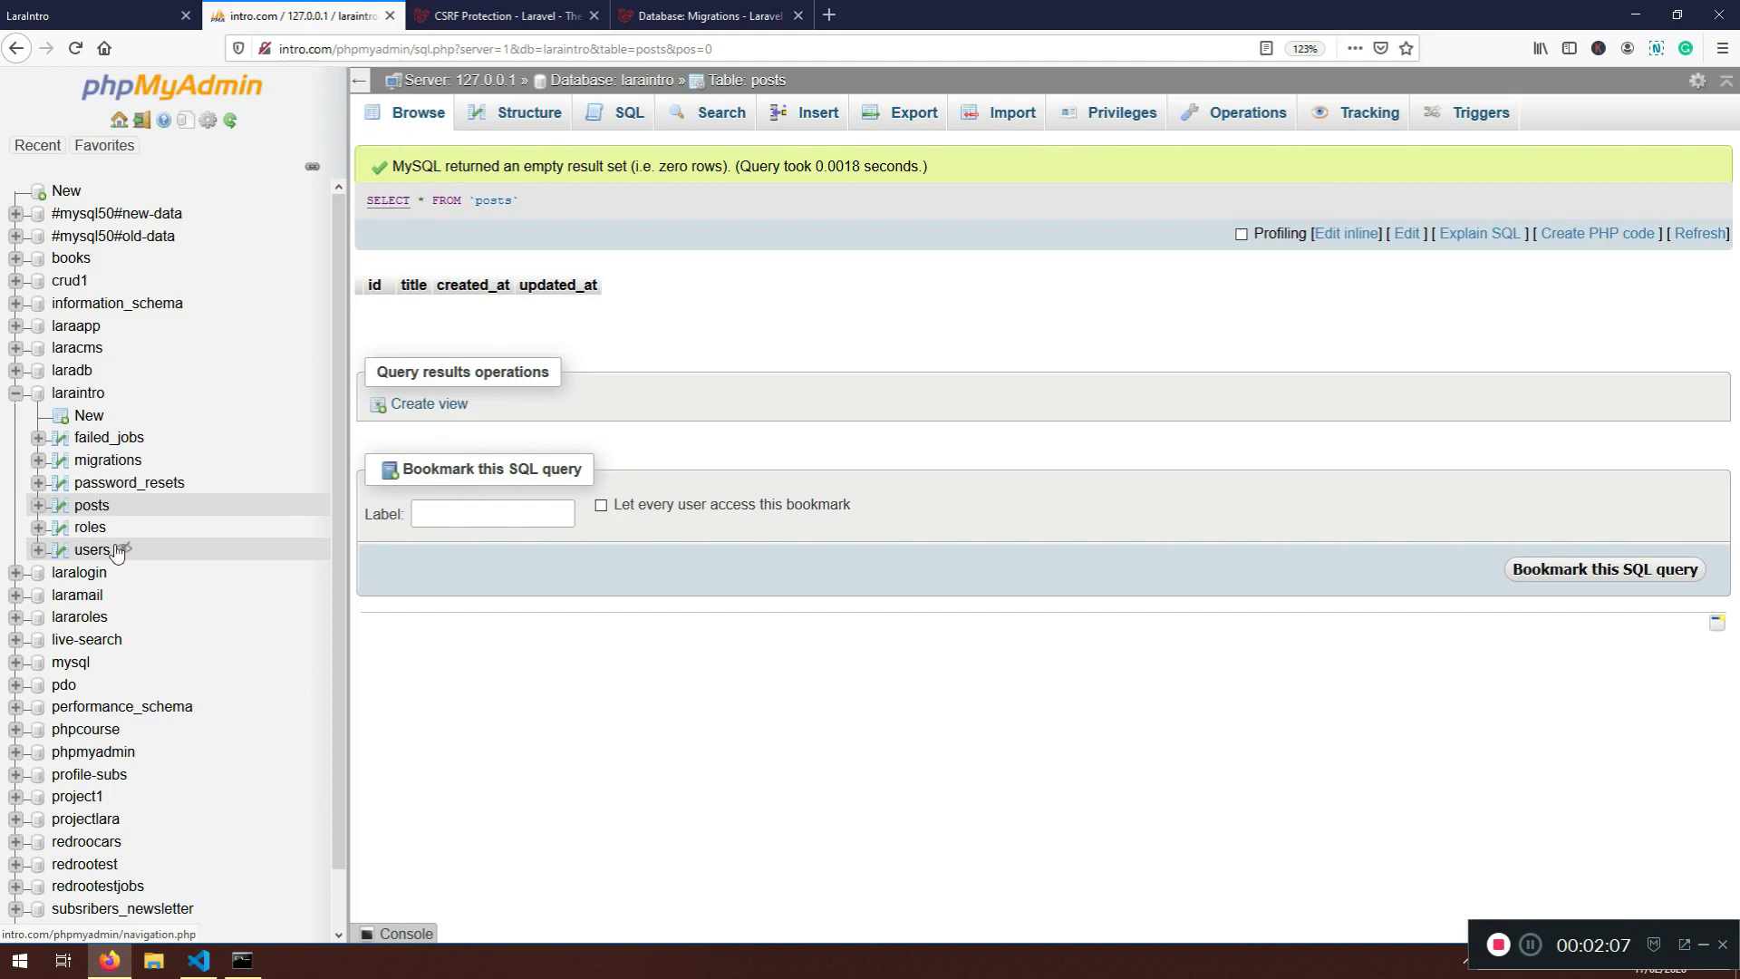
Browse the users table in phpMyAdmin, showing the one registered user
{"action": "left_click", "coordinate": [93, 549]}
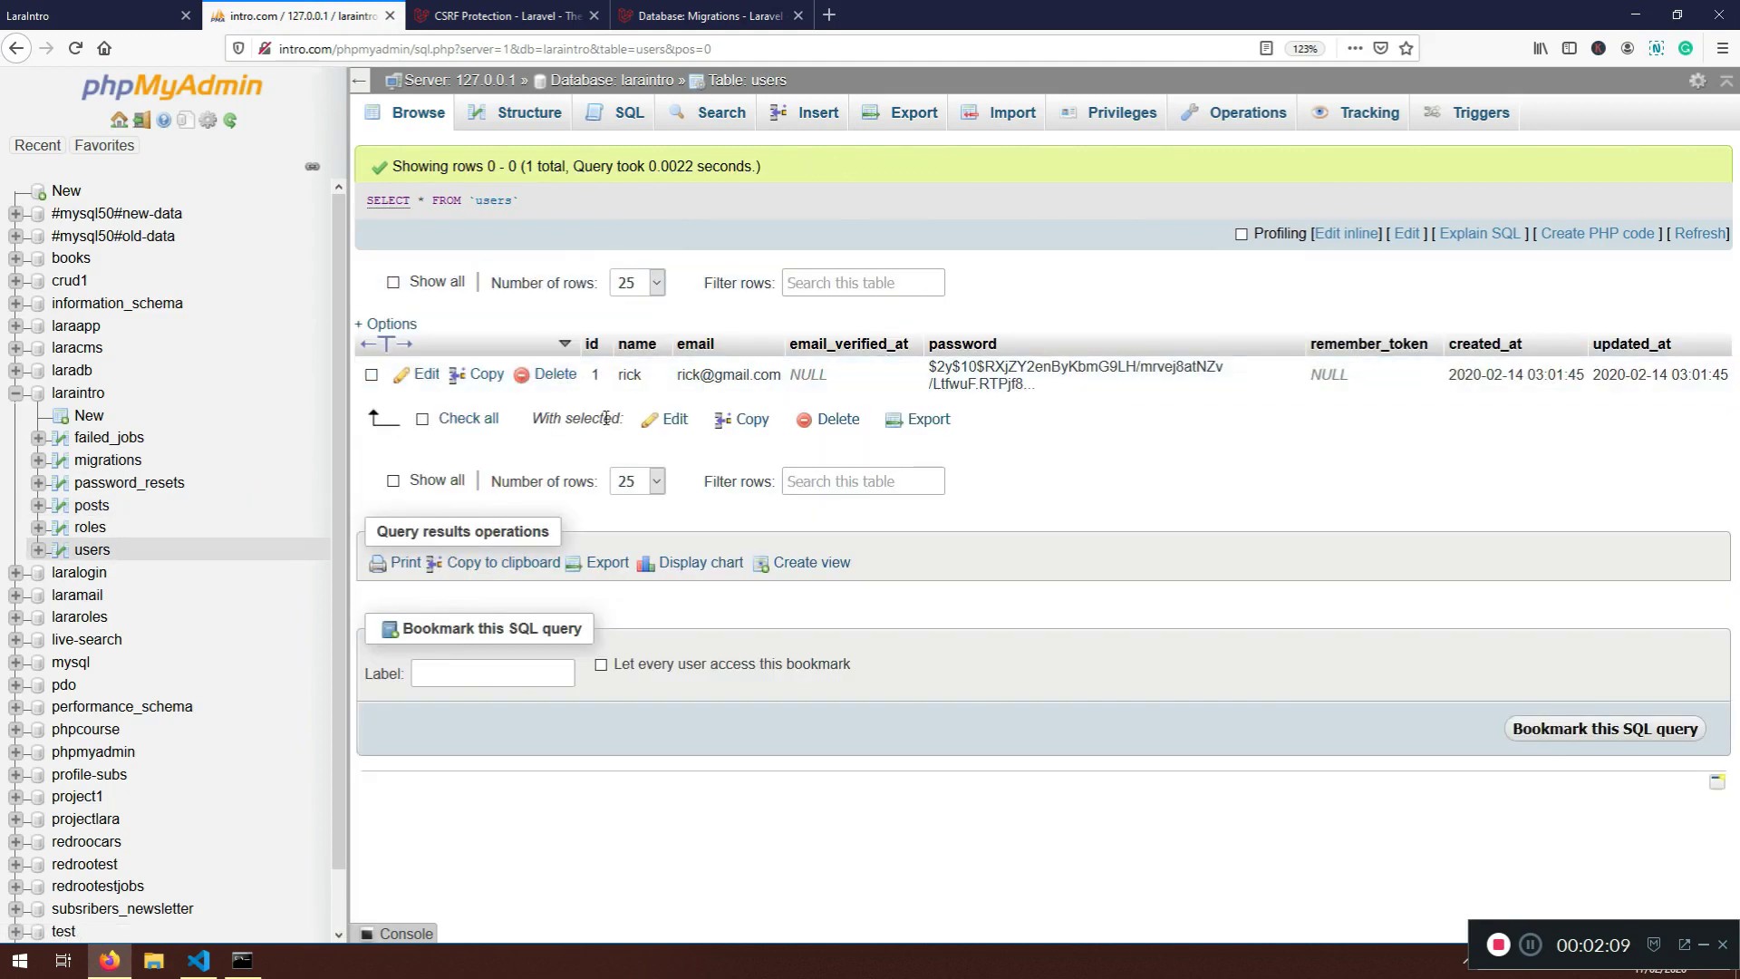
{"action": "mouse_move", "coordinate": [150, 654]}
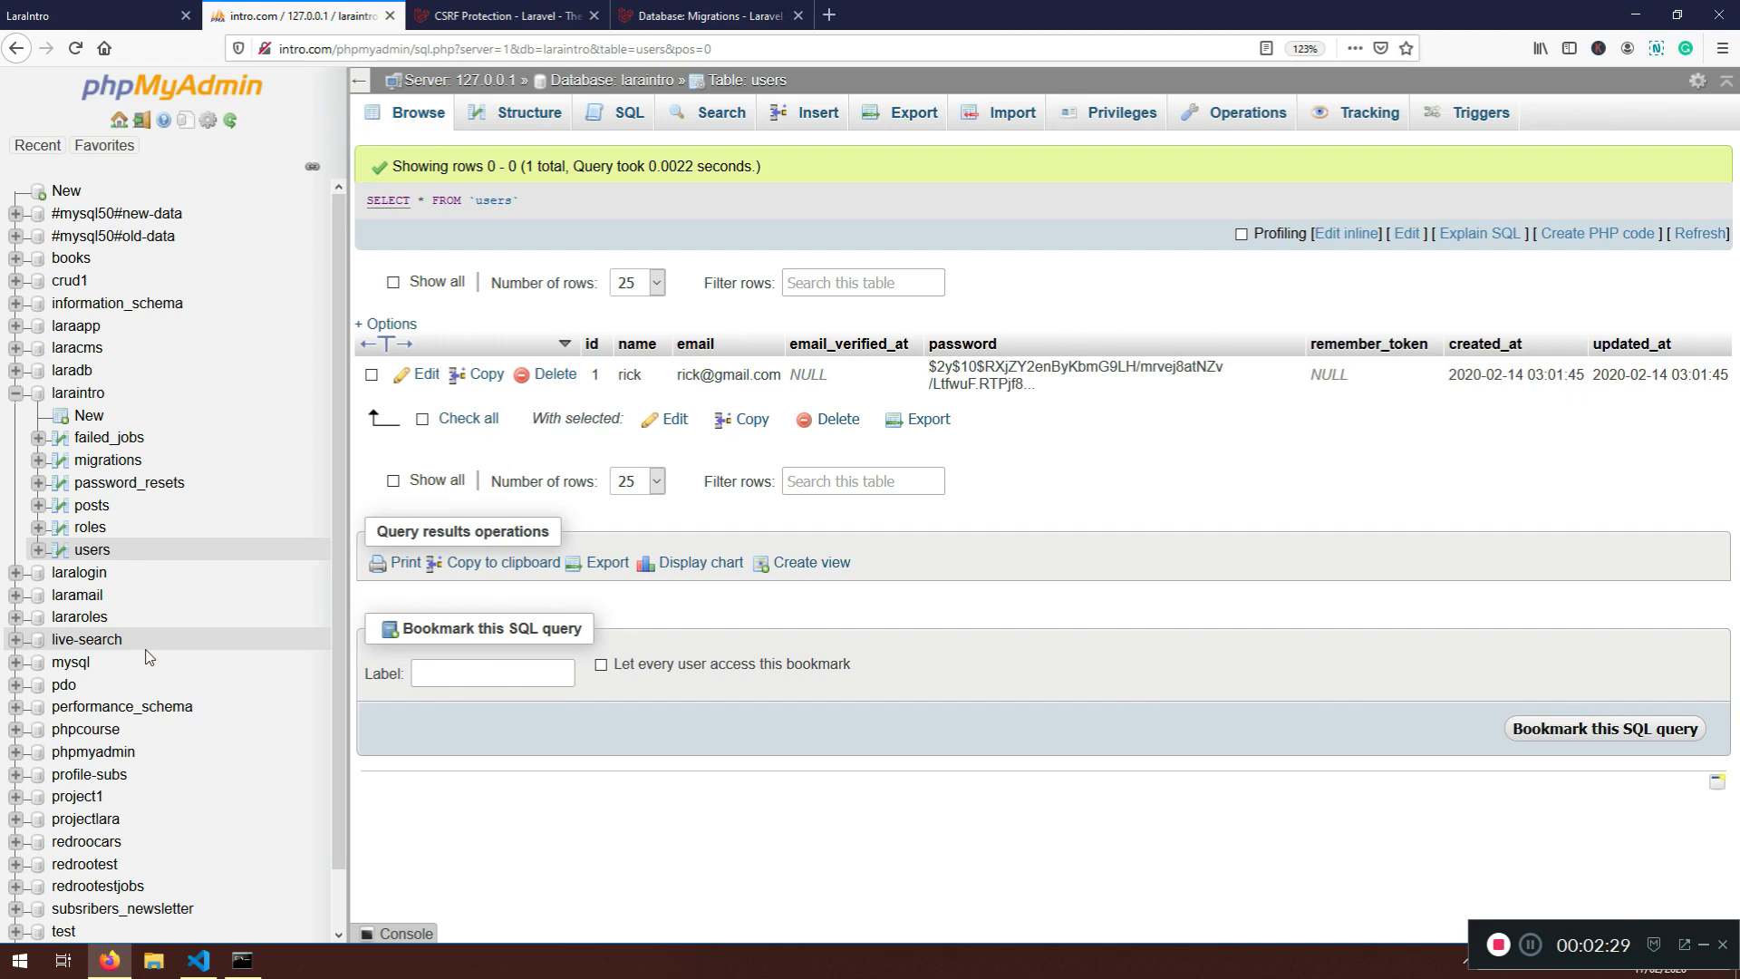
Scroll through the column types table in the Laravel migrations docs, then return to the code
{"action": "left_click", "coordinate": [95, 14]}
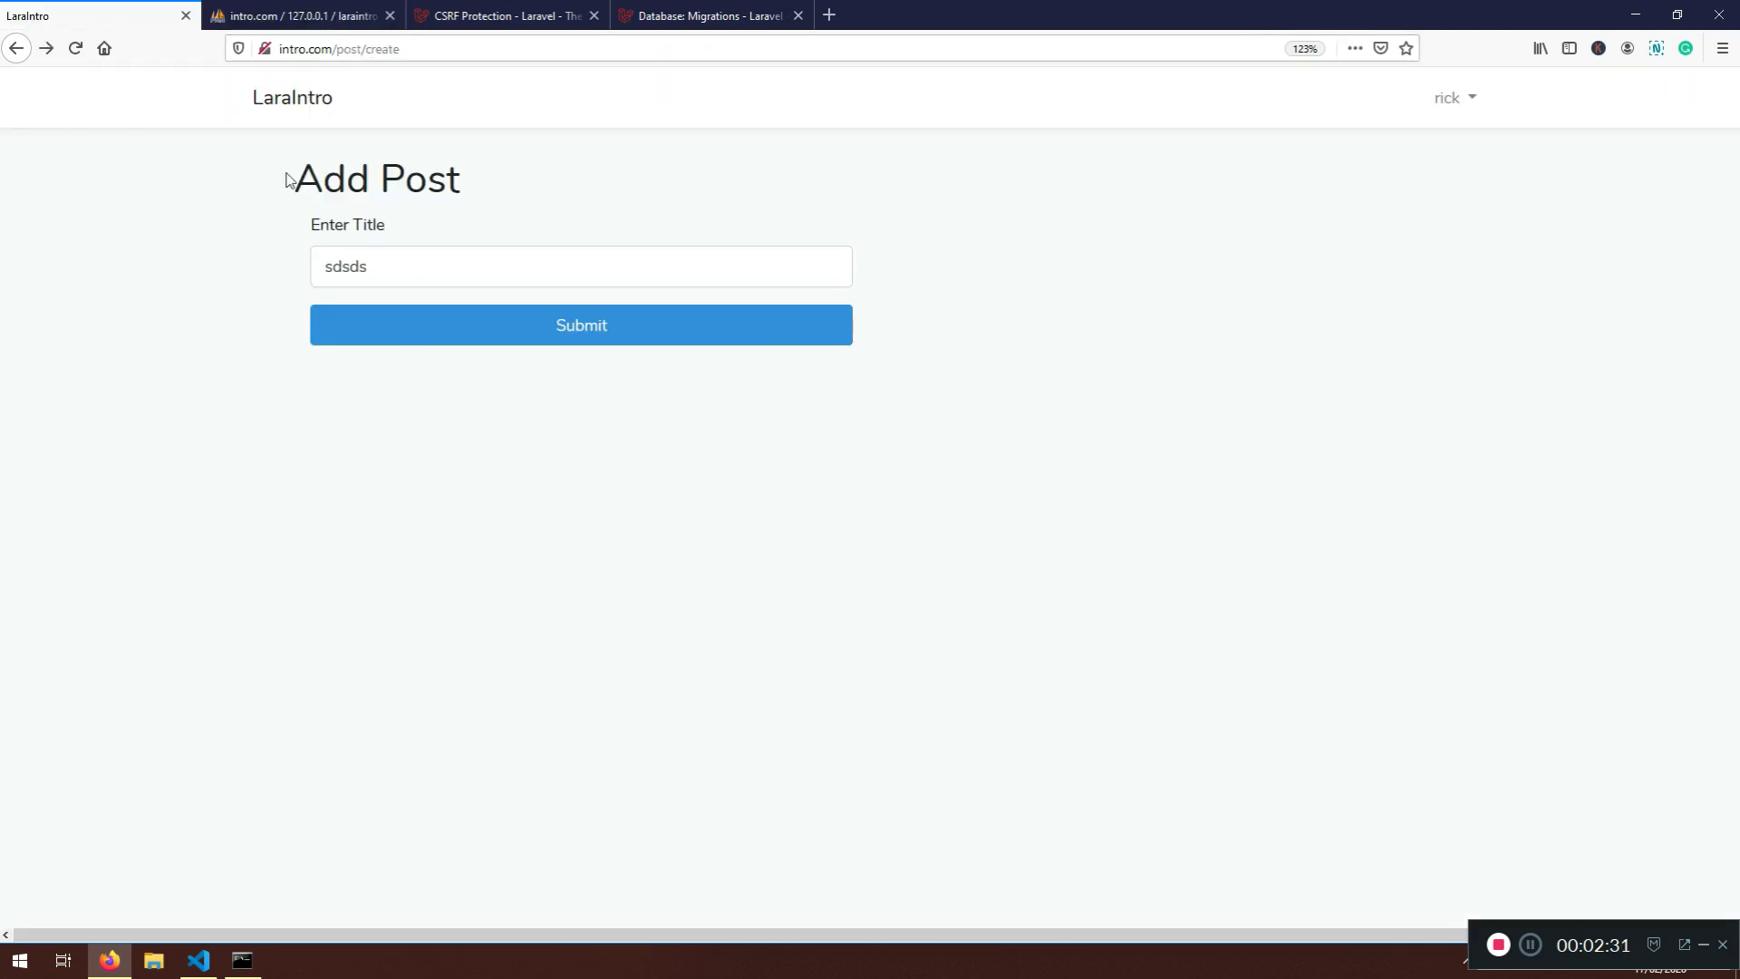
{"action": "left_click", "coordinate": [705, 15]}
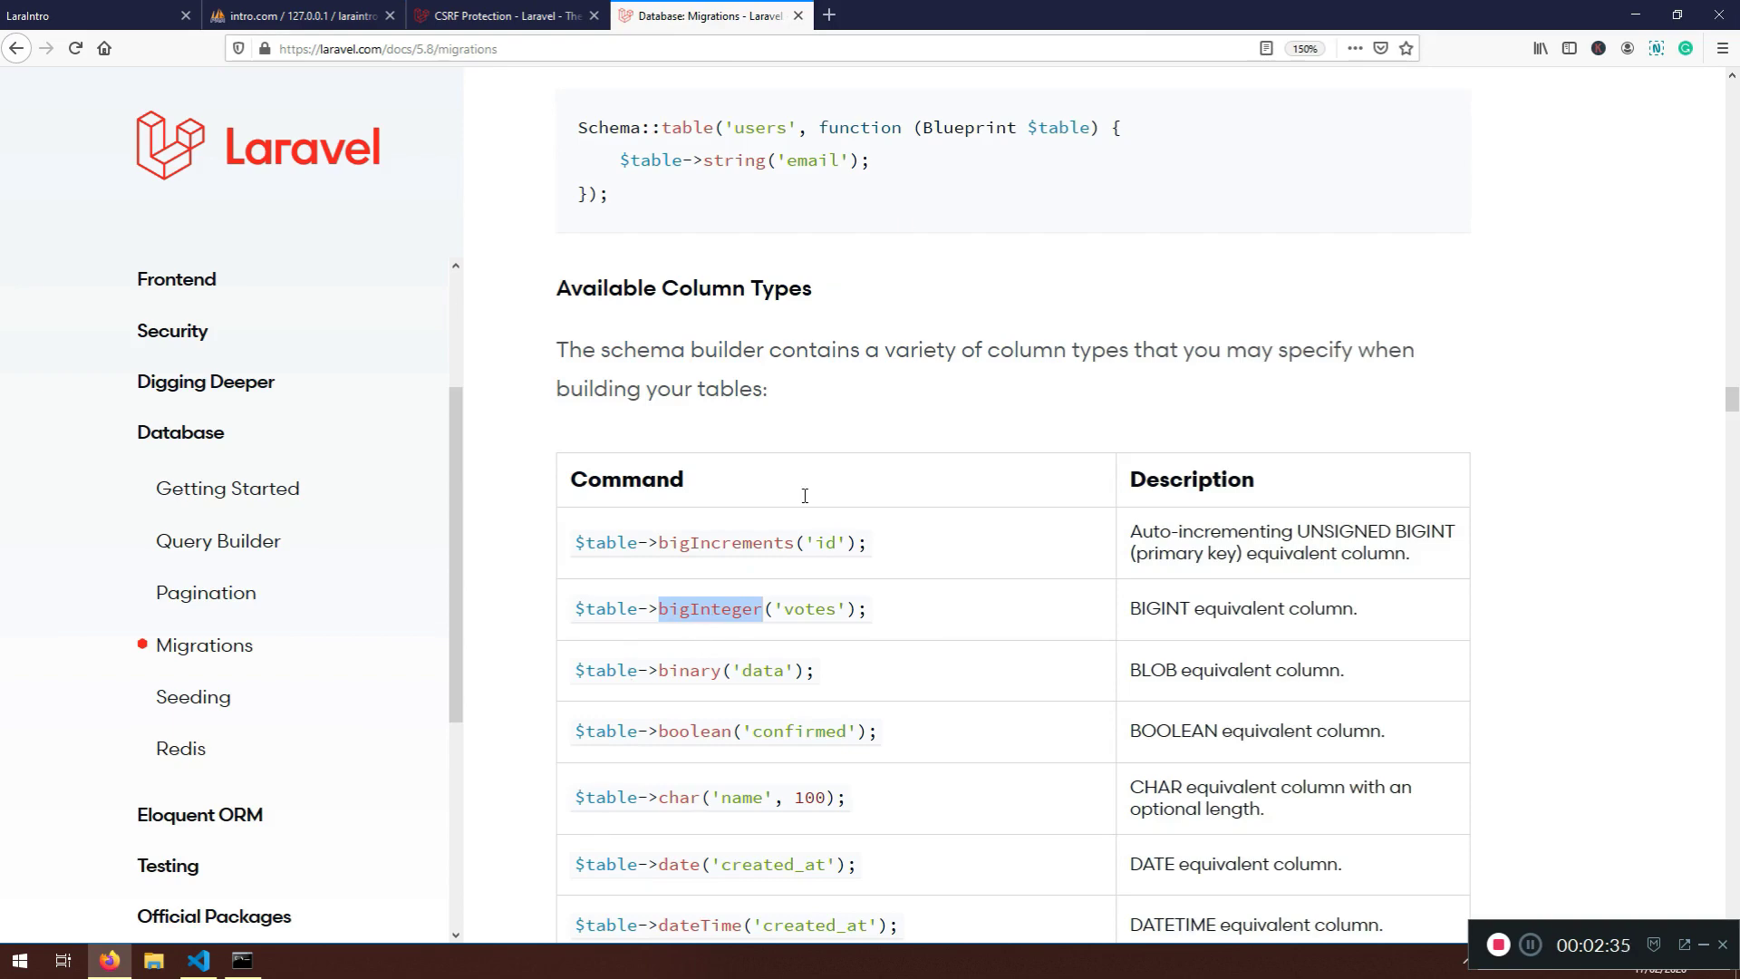
{"action": "scroll", "scroll_direction": "down", "scroll_amount": 3}
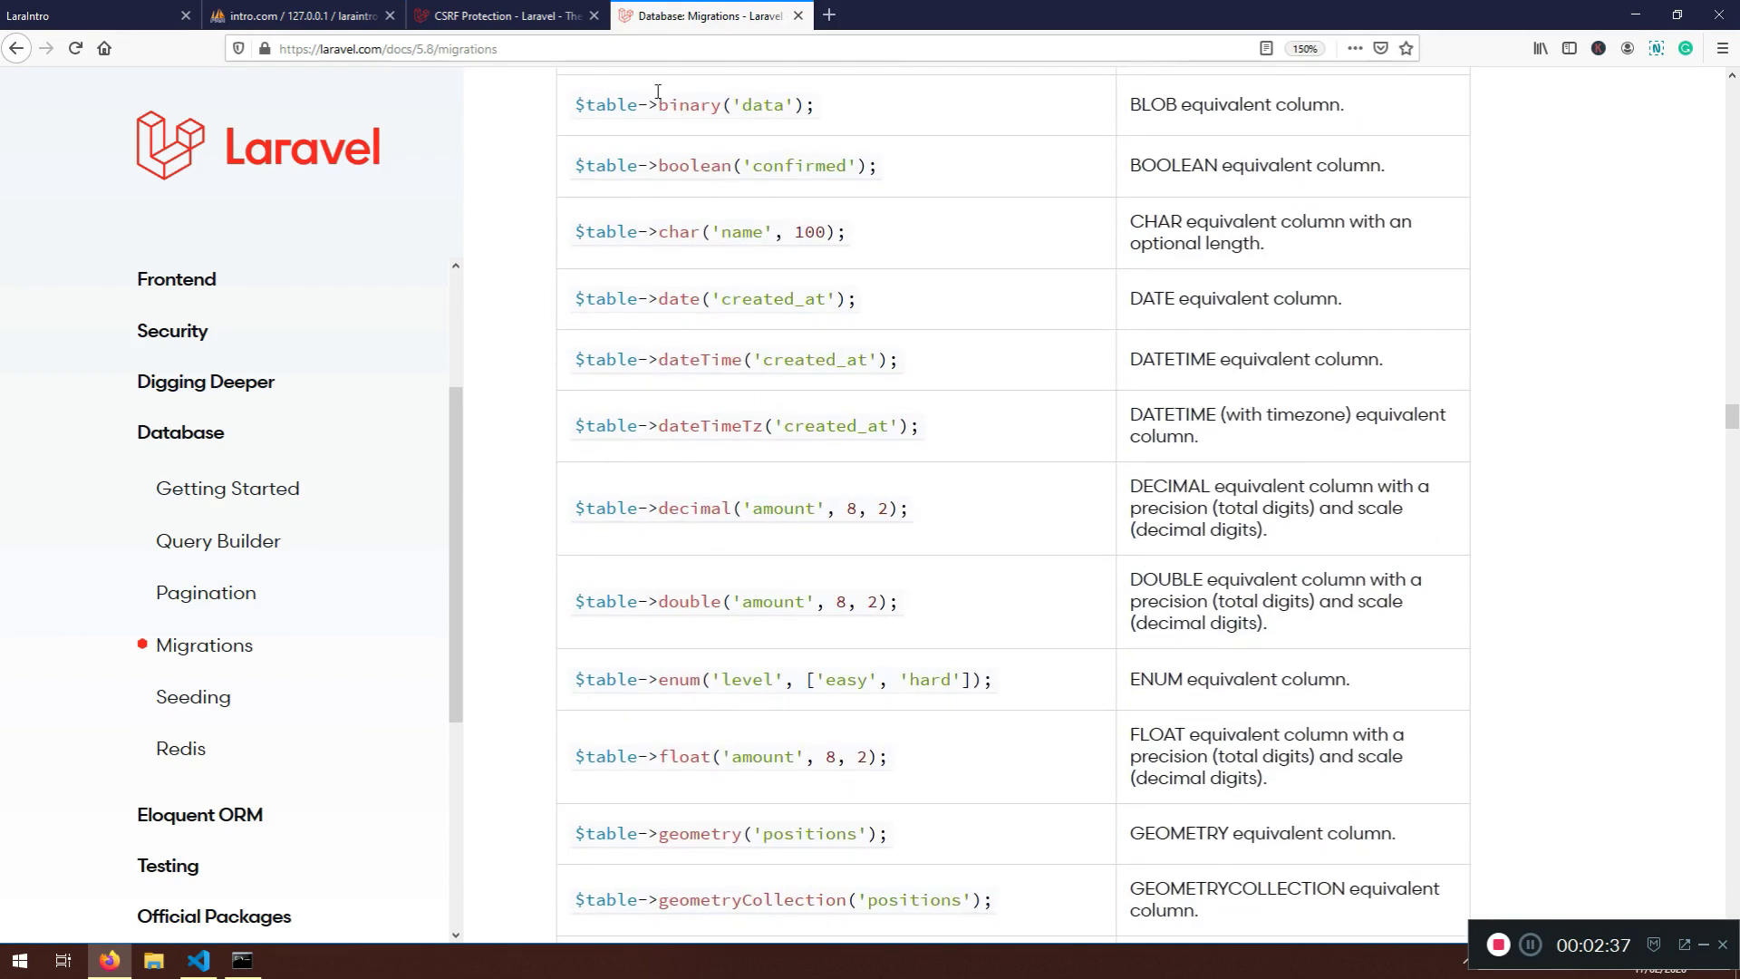
{"action": "left_click", "coordinate": [197, 961]}
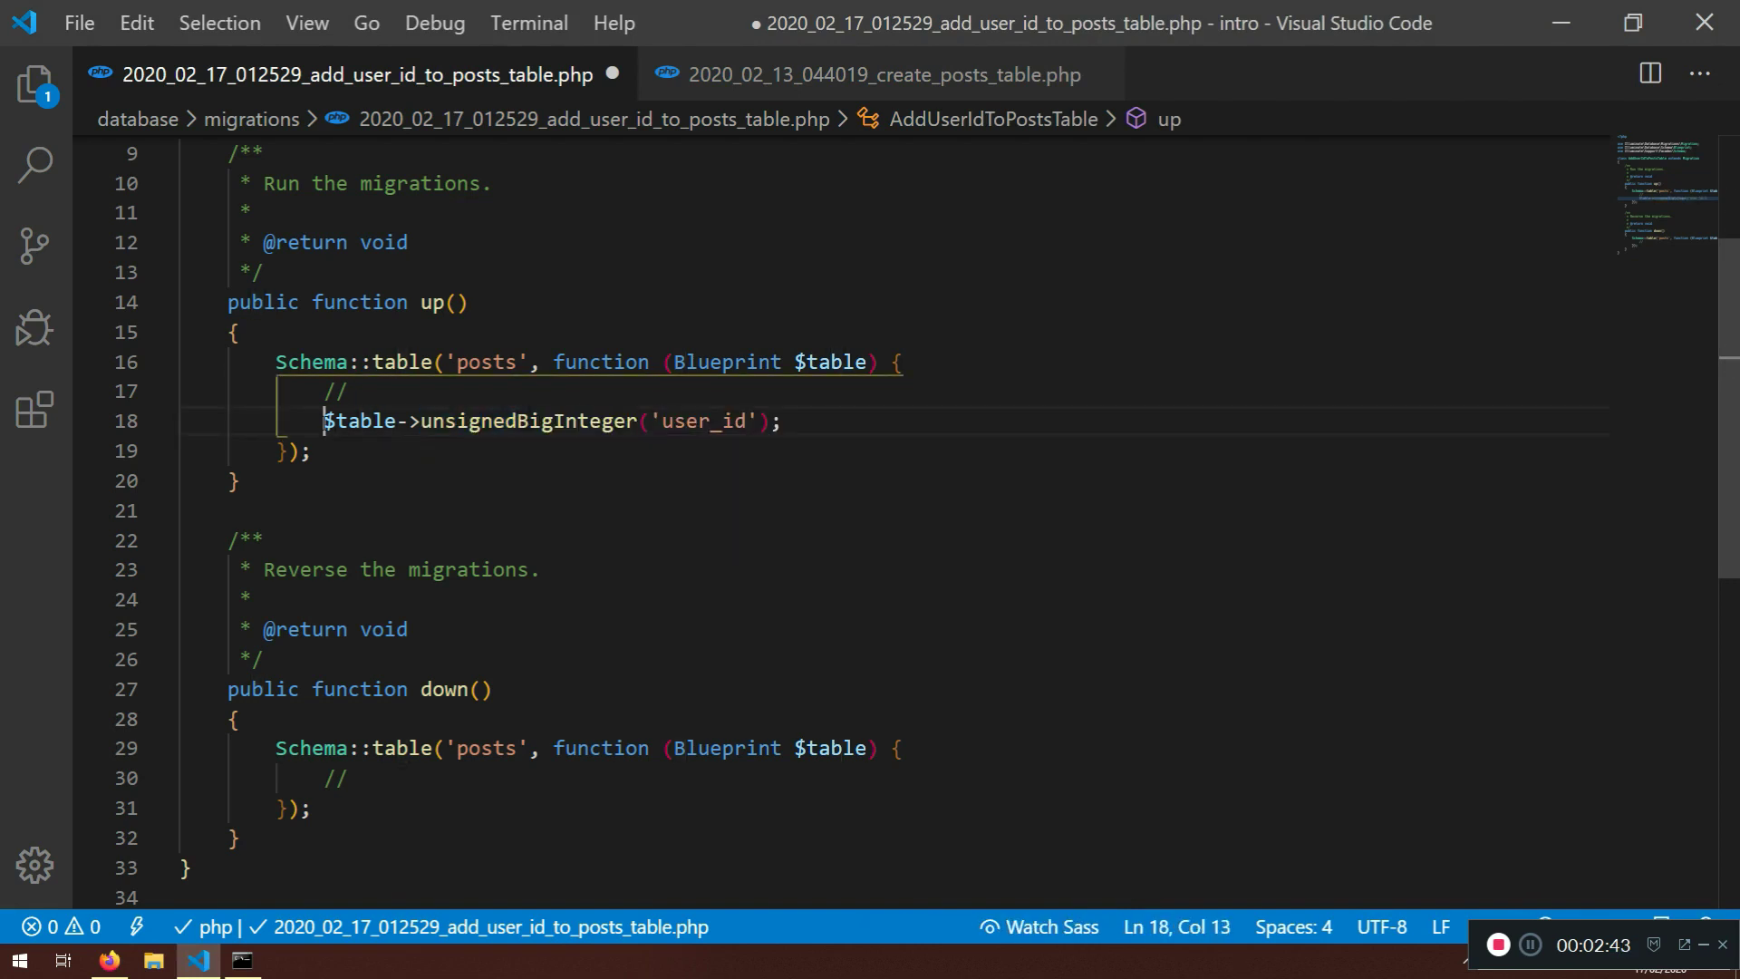
Comment out the unsignedBigInteger line and add $table->bigInteger('user_id')->unsigned(); then comment it
{"action": "type", "text": "//"}
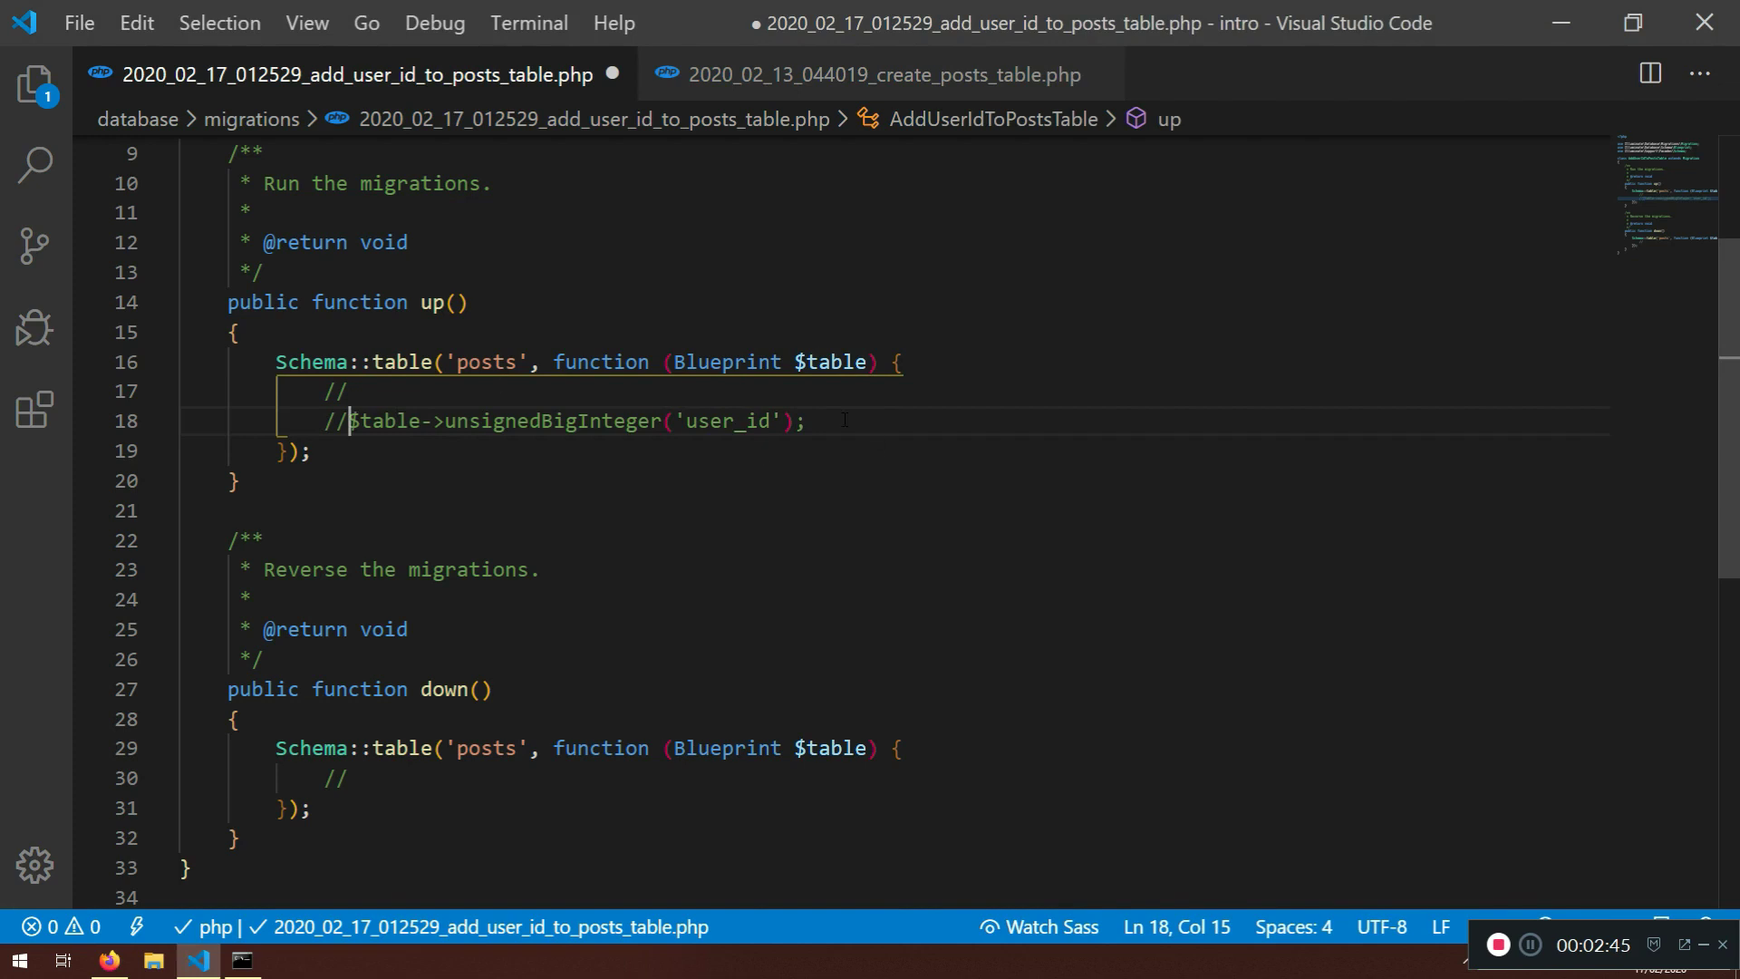
{"action": "type", "text": "$tab"}
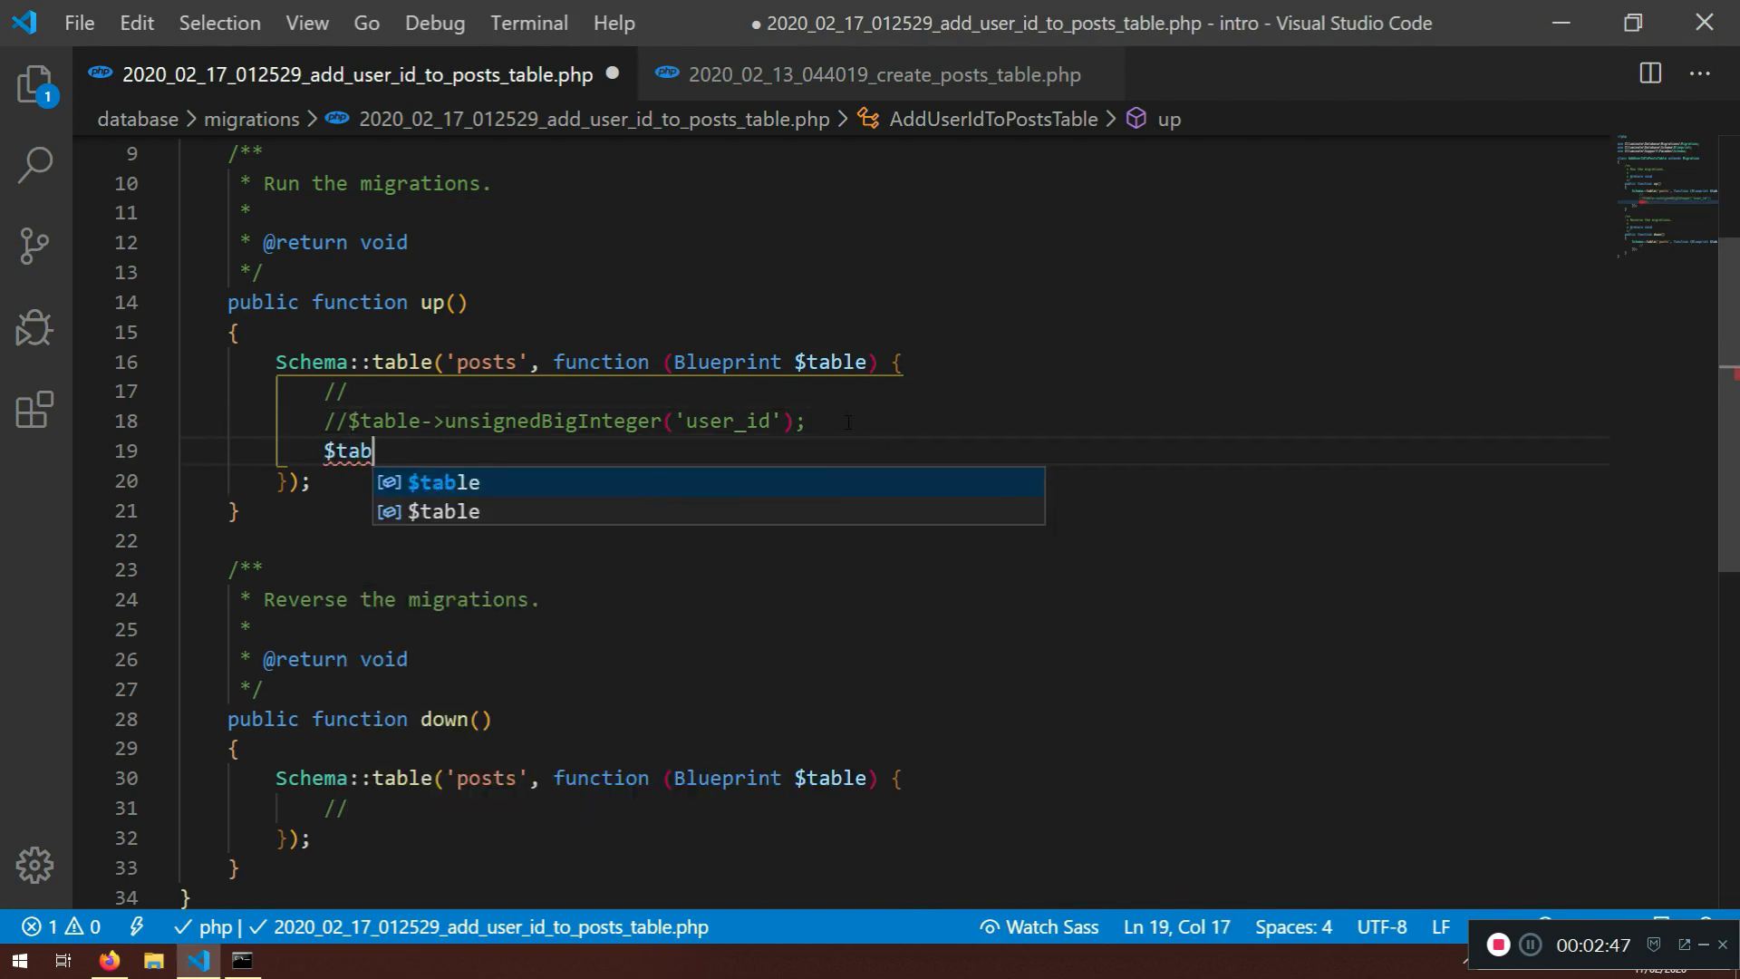
{"action": "type", "text": "le->"}
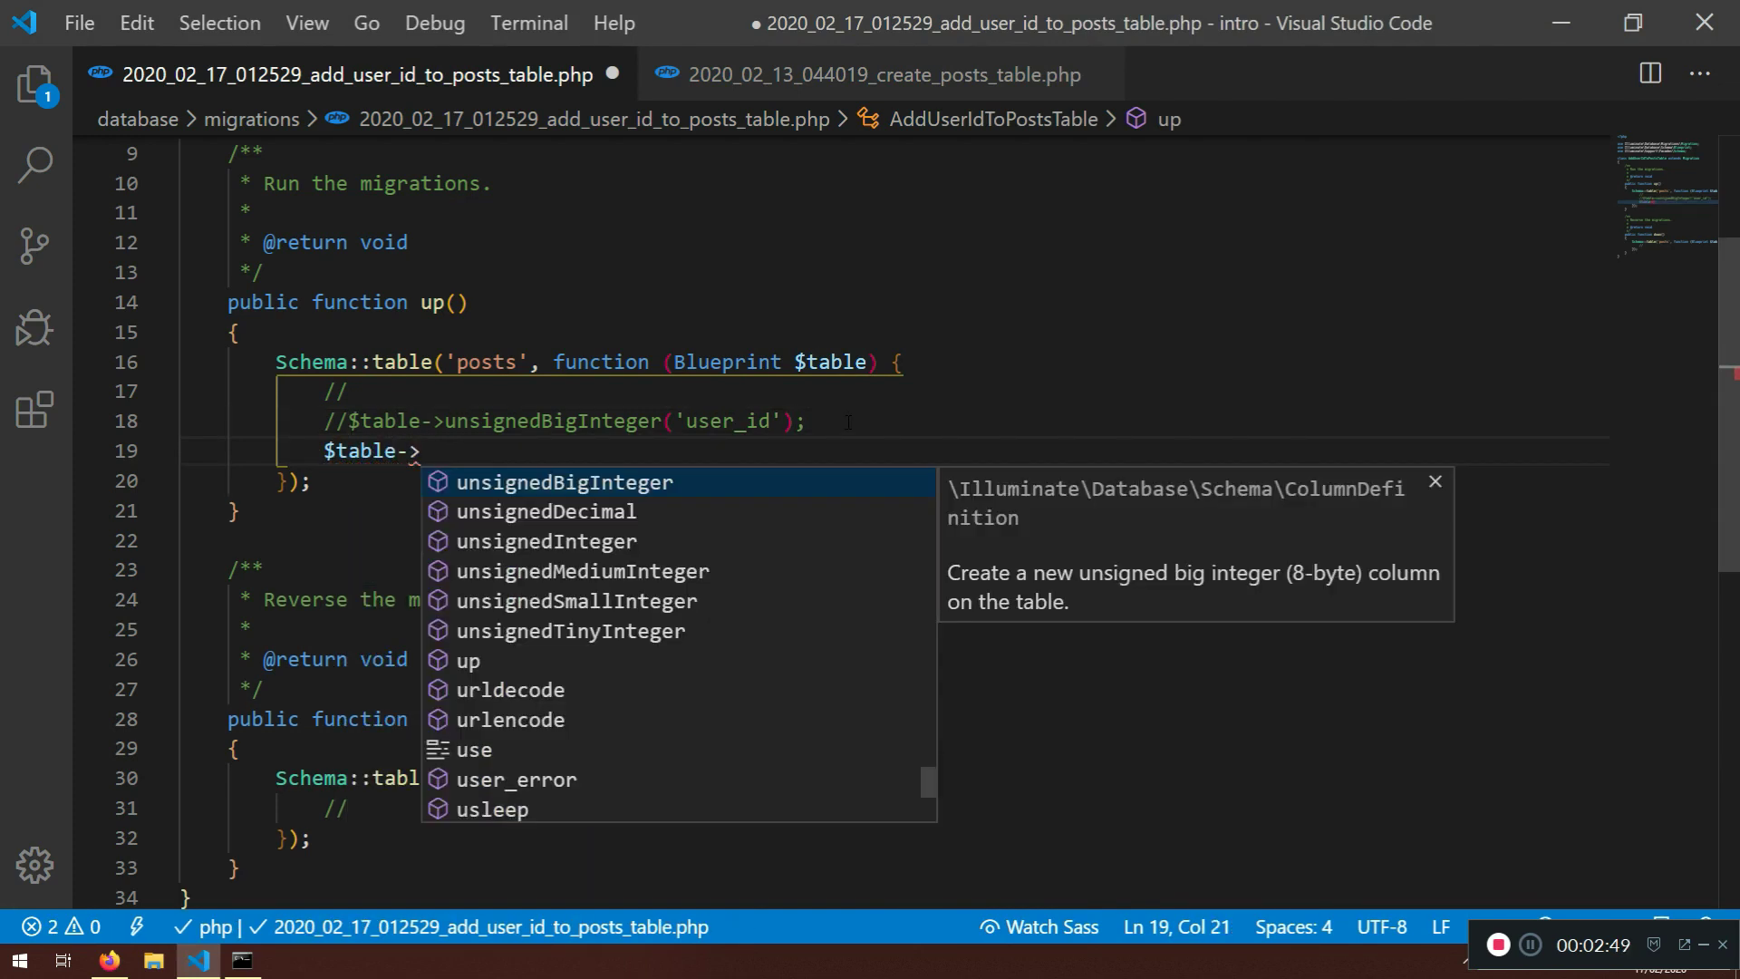
{"action": "type", "text": "bigInteger("}
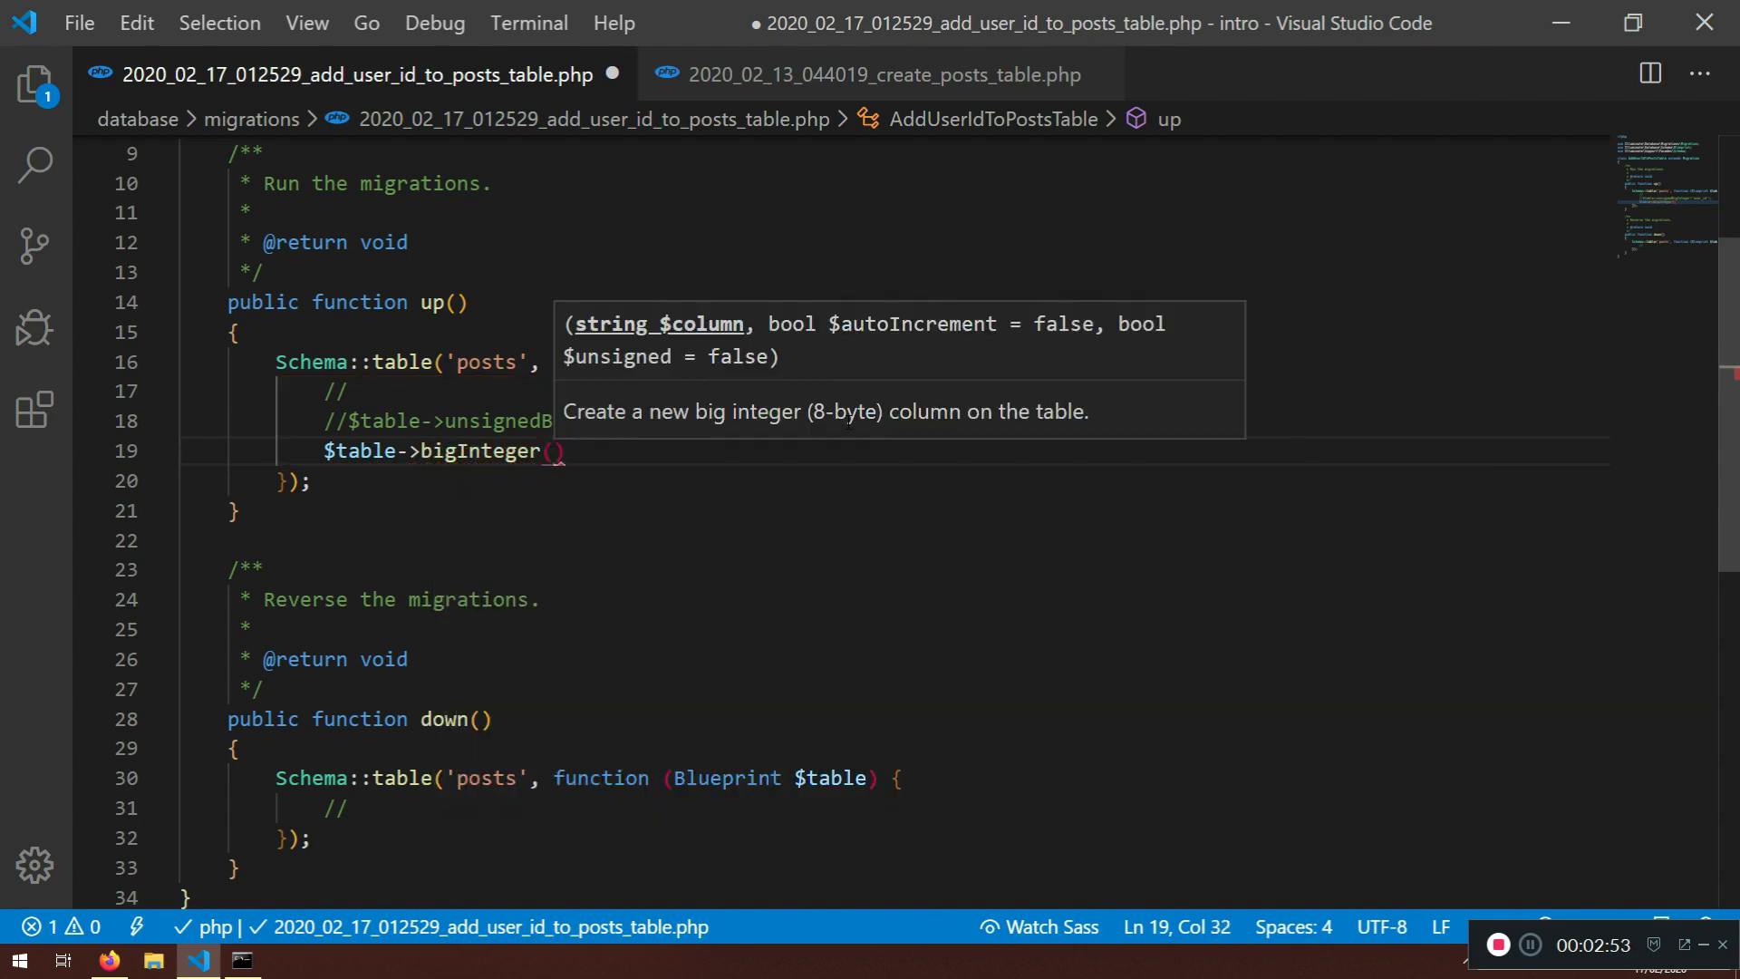
{"action": "type", "text": "'user_id'"}
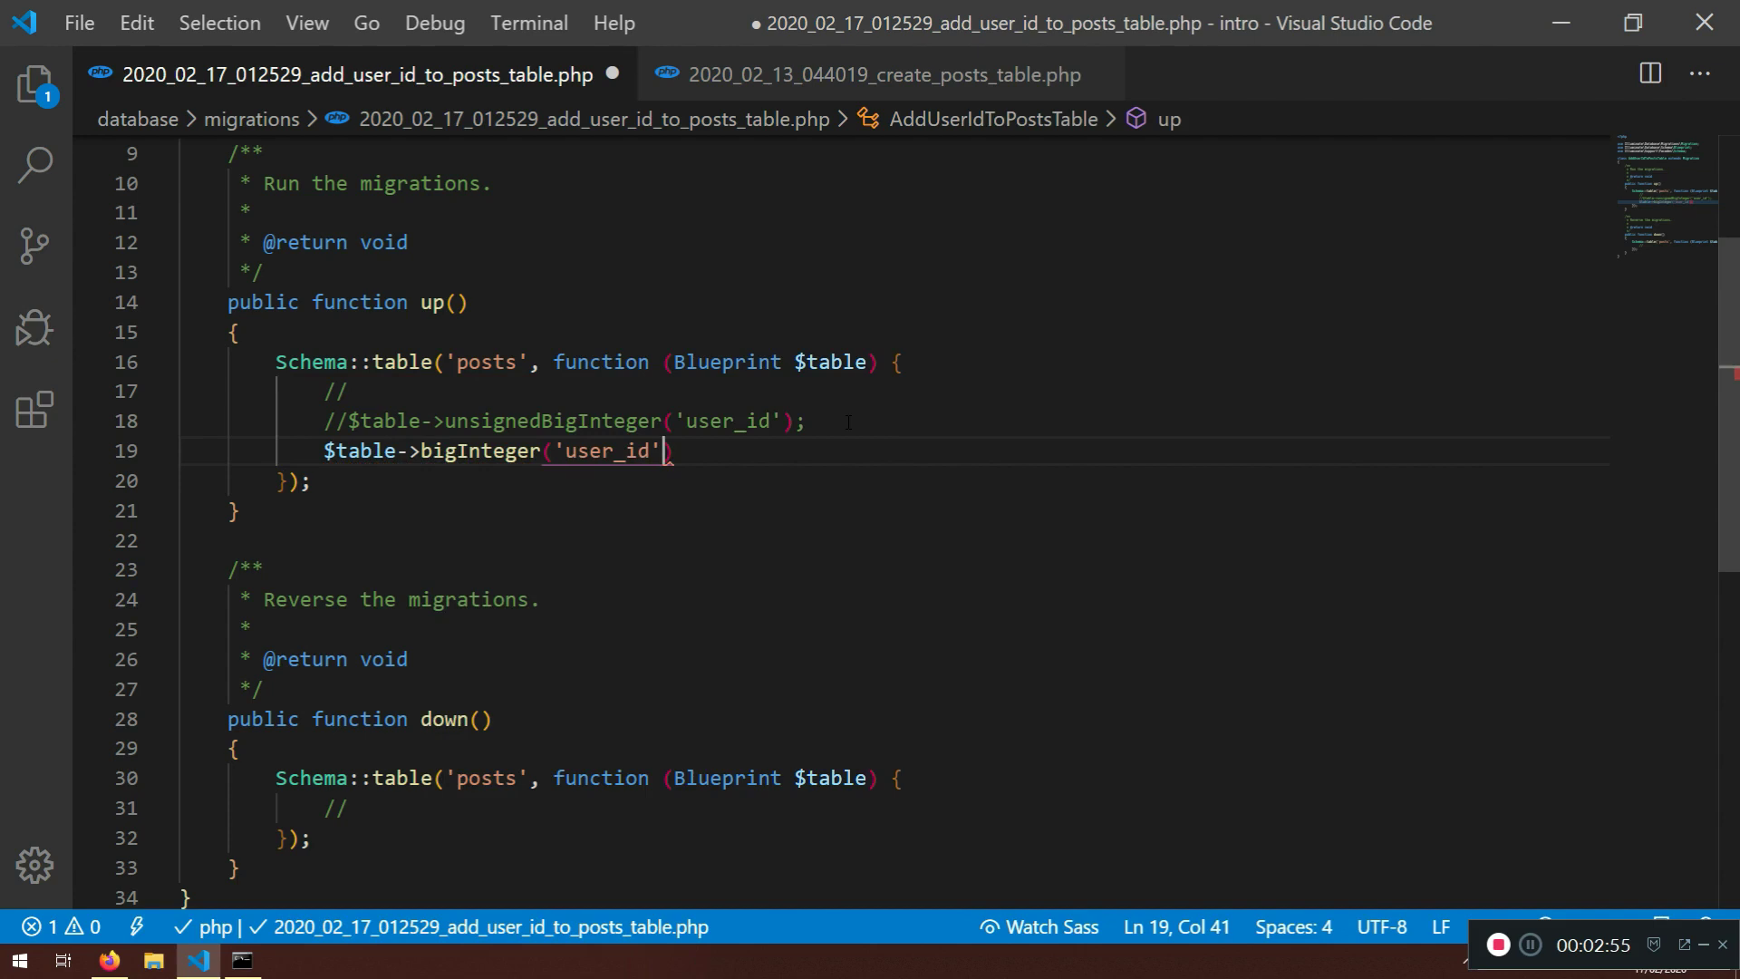
{"action": "type", "text": "->un"}
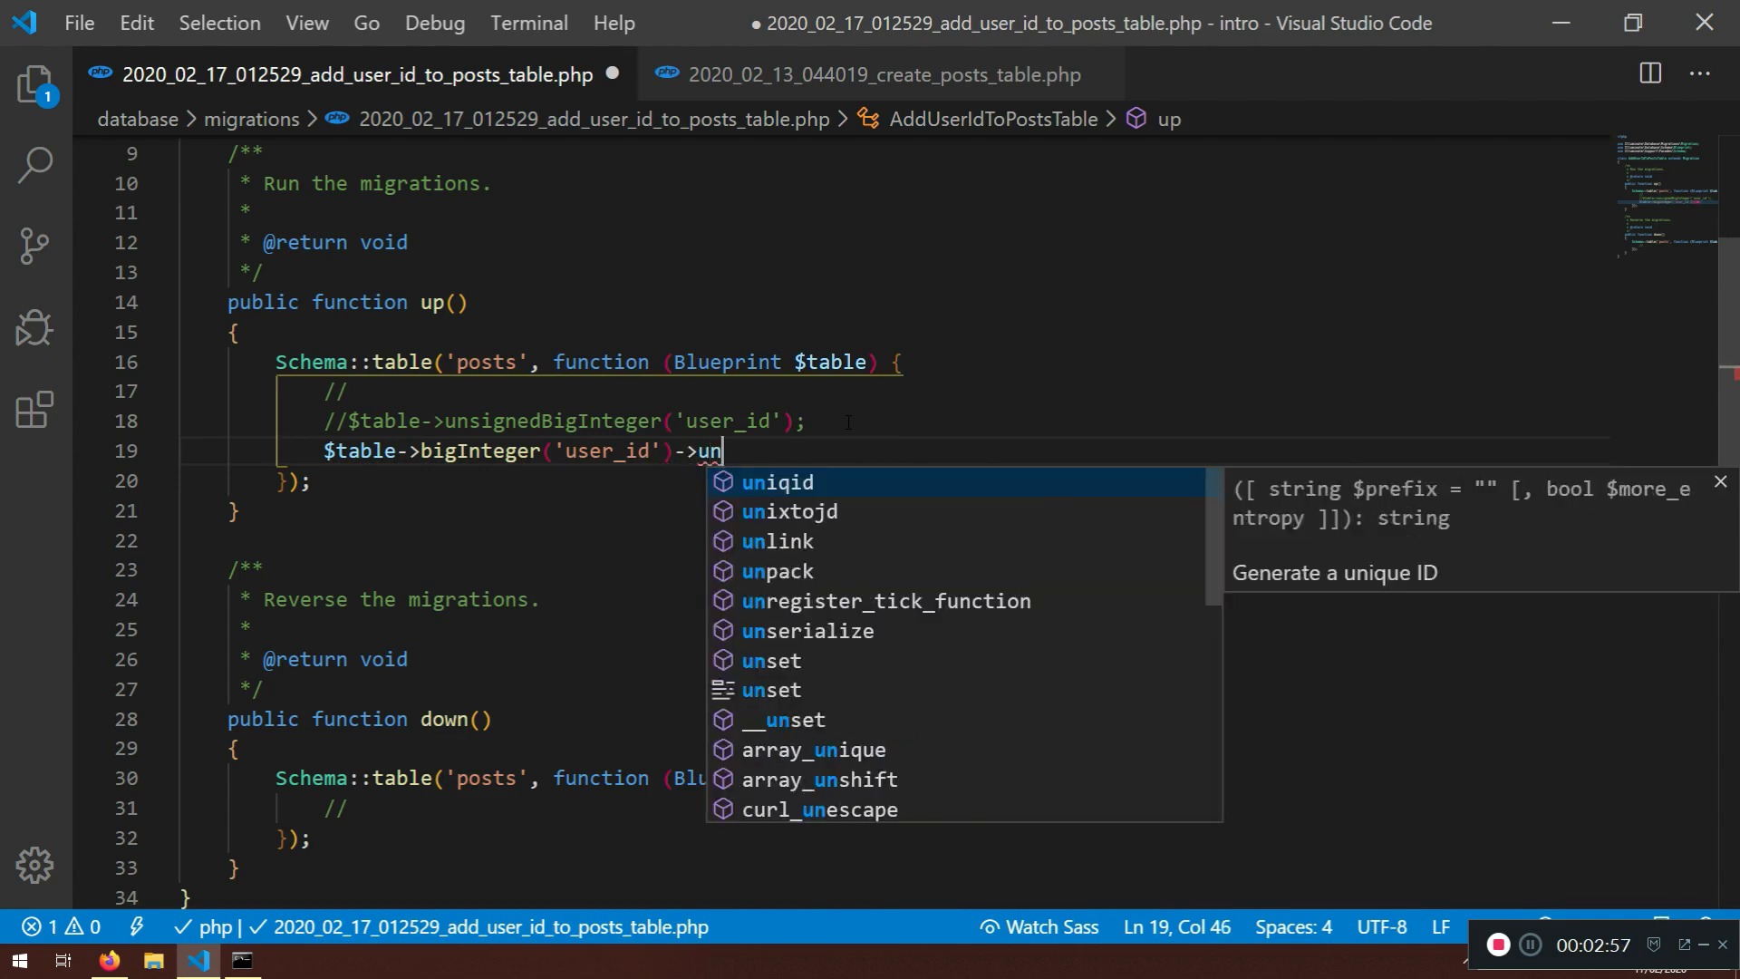
{"action": "type", "text": "signed();"}
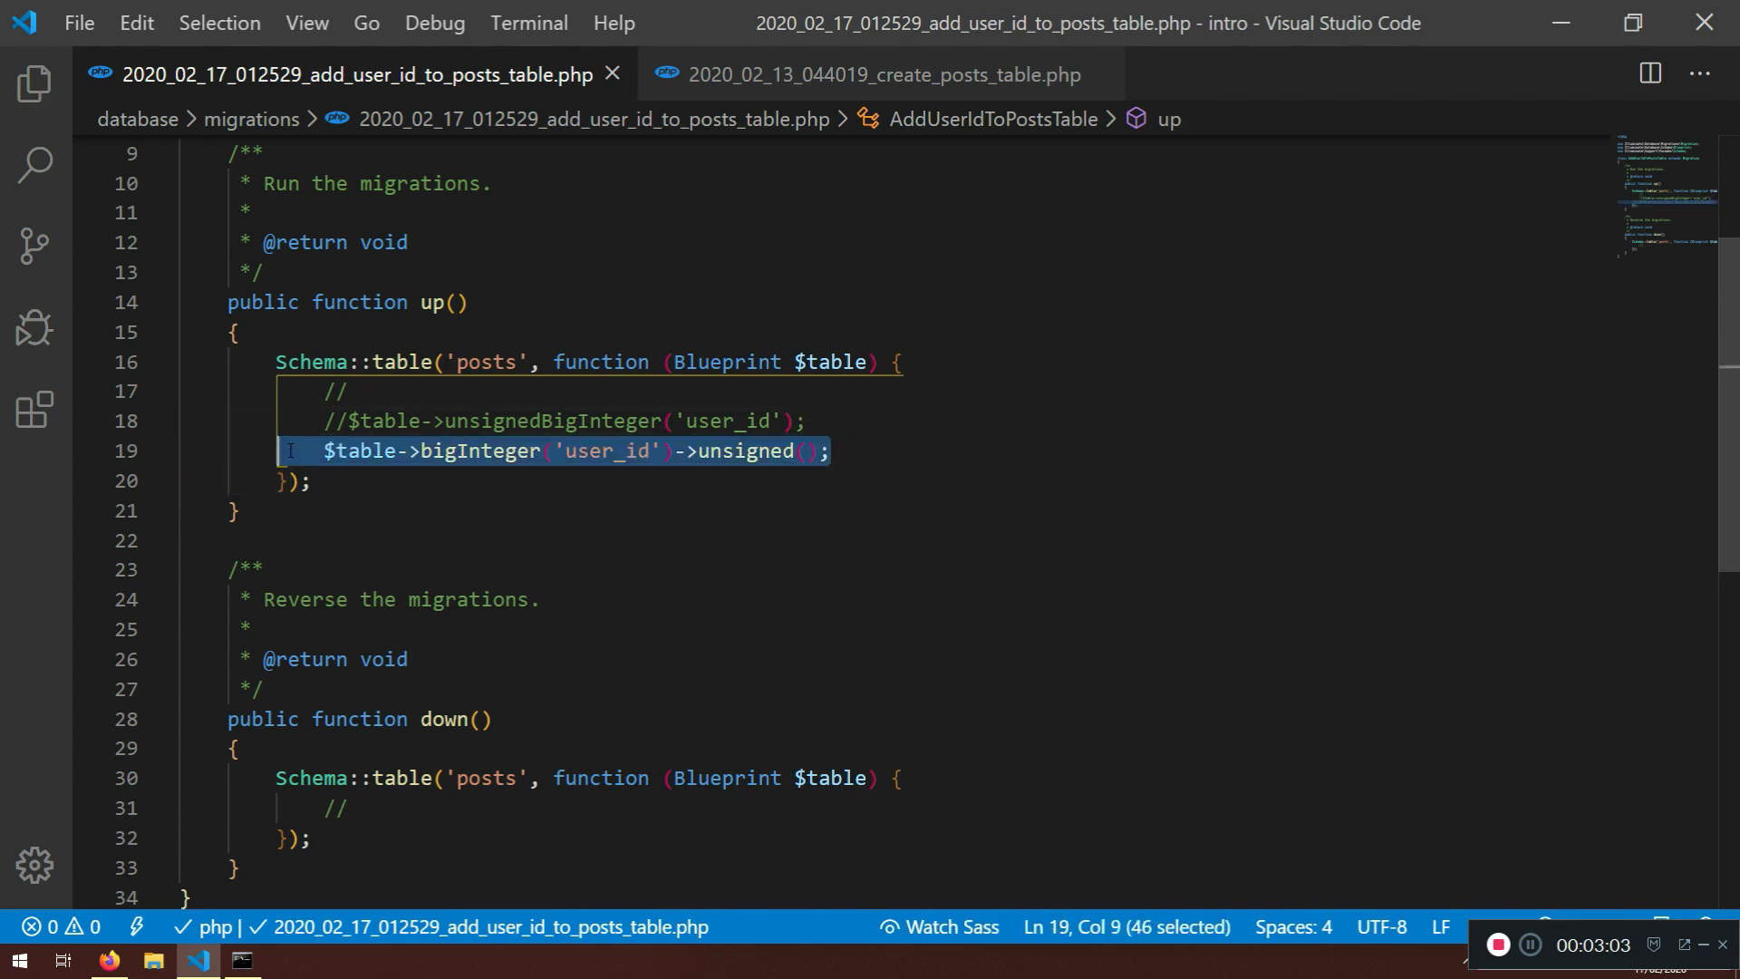
{"action": "key", "text": "ctrl+/"}
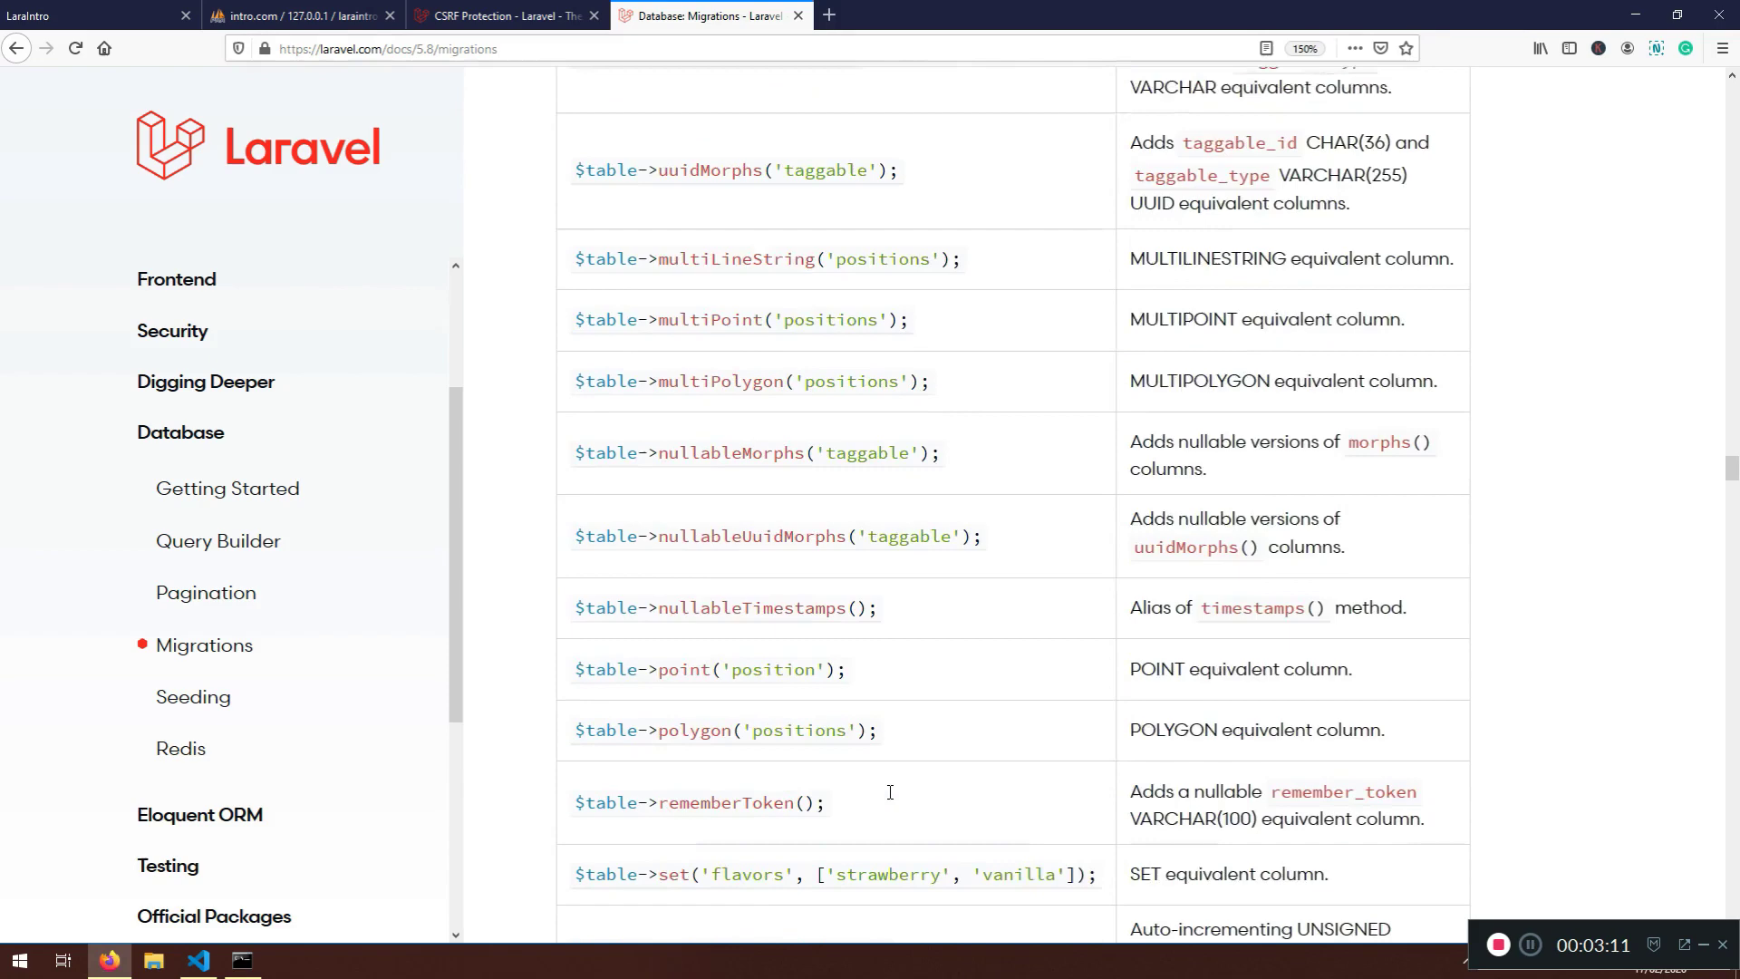
Highlight unsignedInteger and the UNSIGNED BIGINT description in the column types table
{"action": "scroll", "scroll_direction": "down", "scroll_amount": 3}
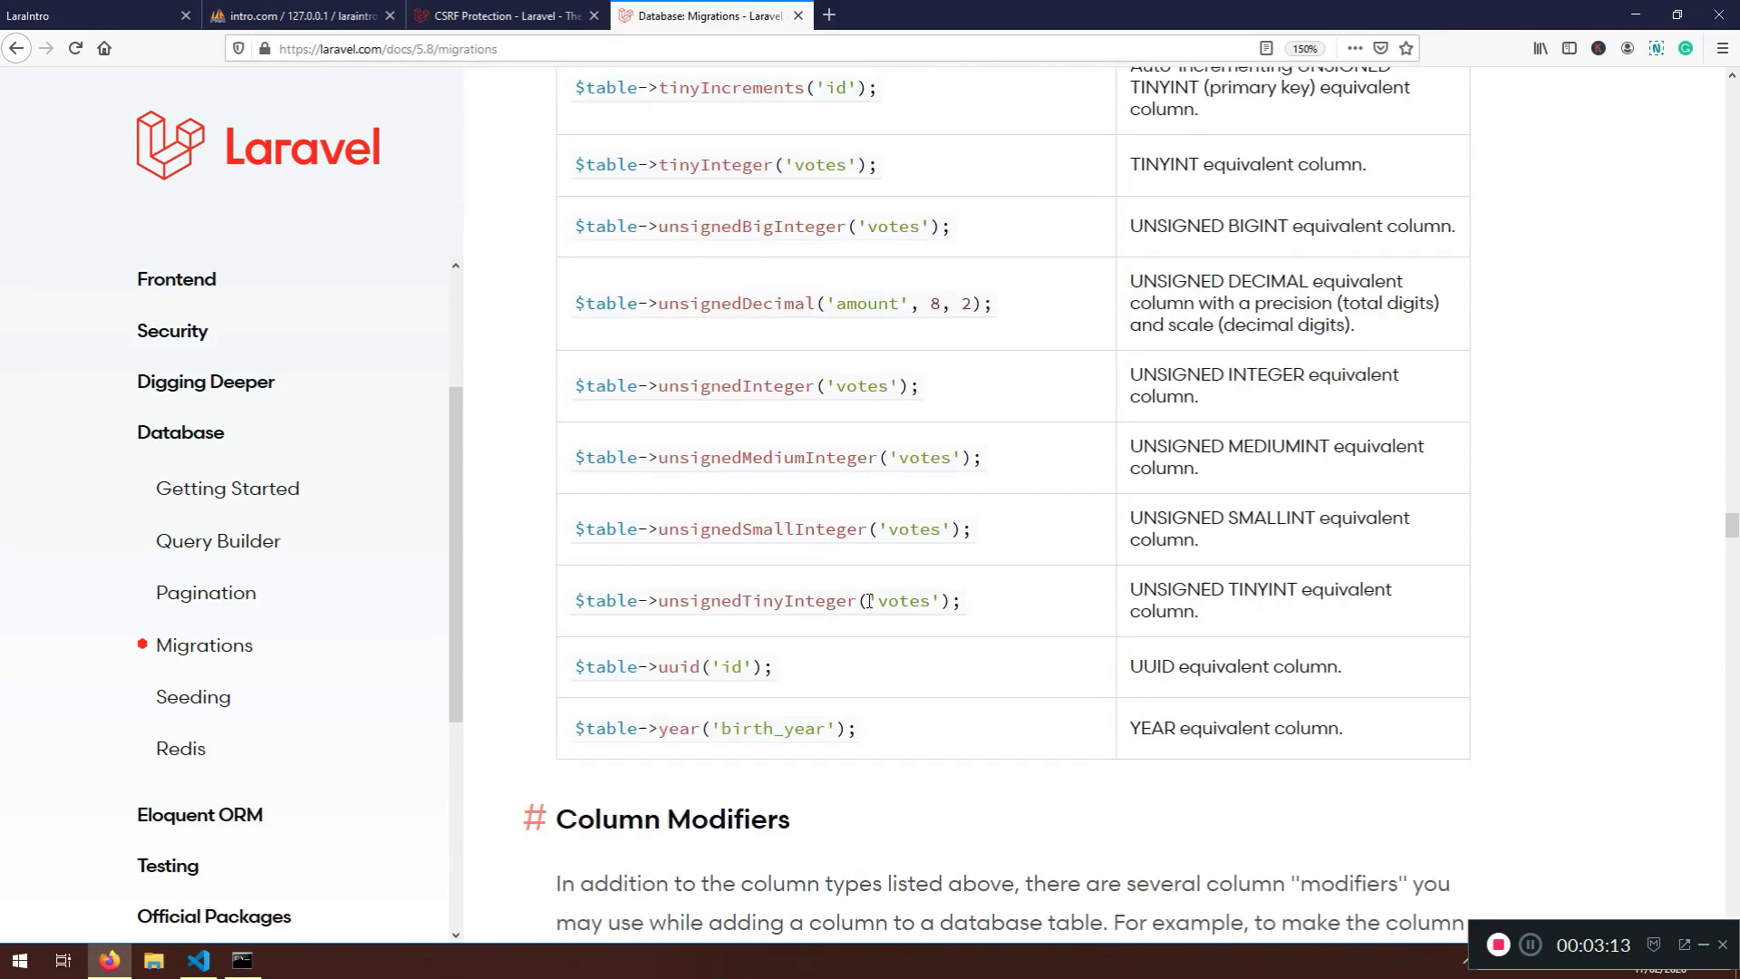
{"action": "double_click", "coordinate": [734, 385]}
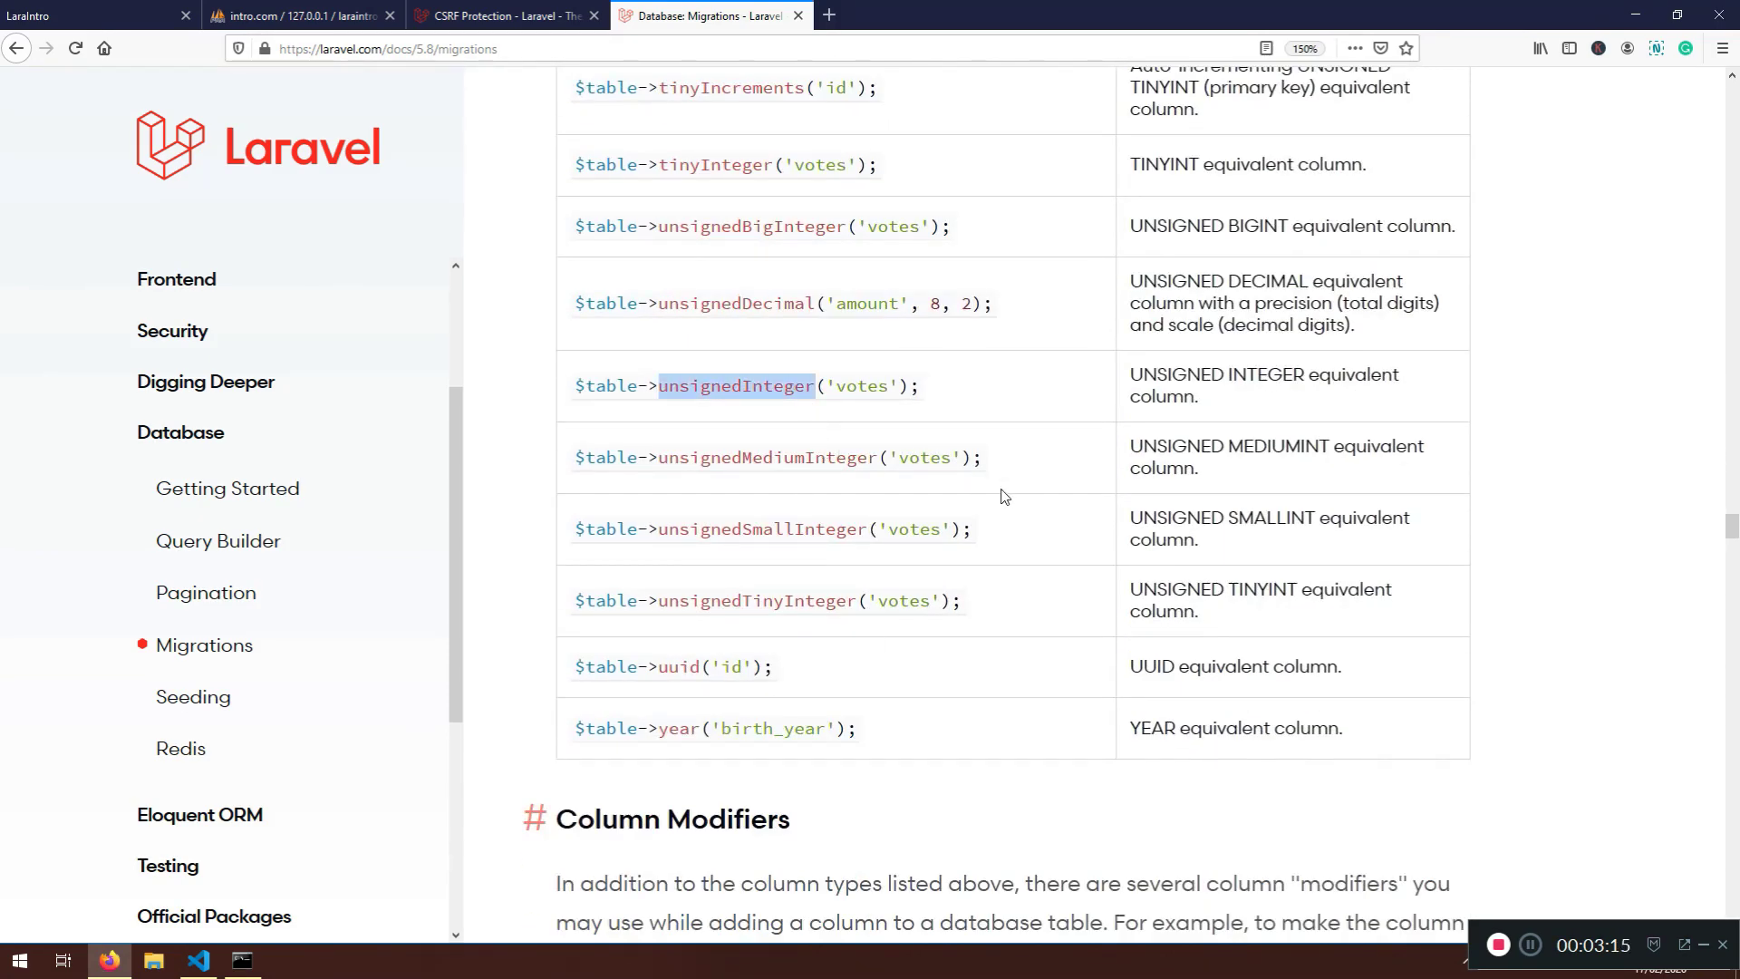
{"action": "mouse_move", "coordinate": [778, 593]}
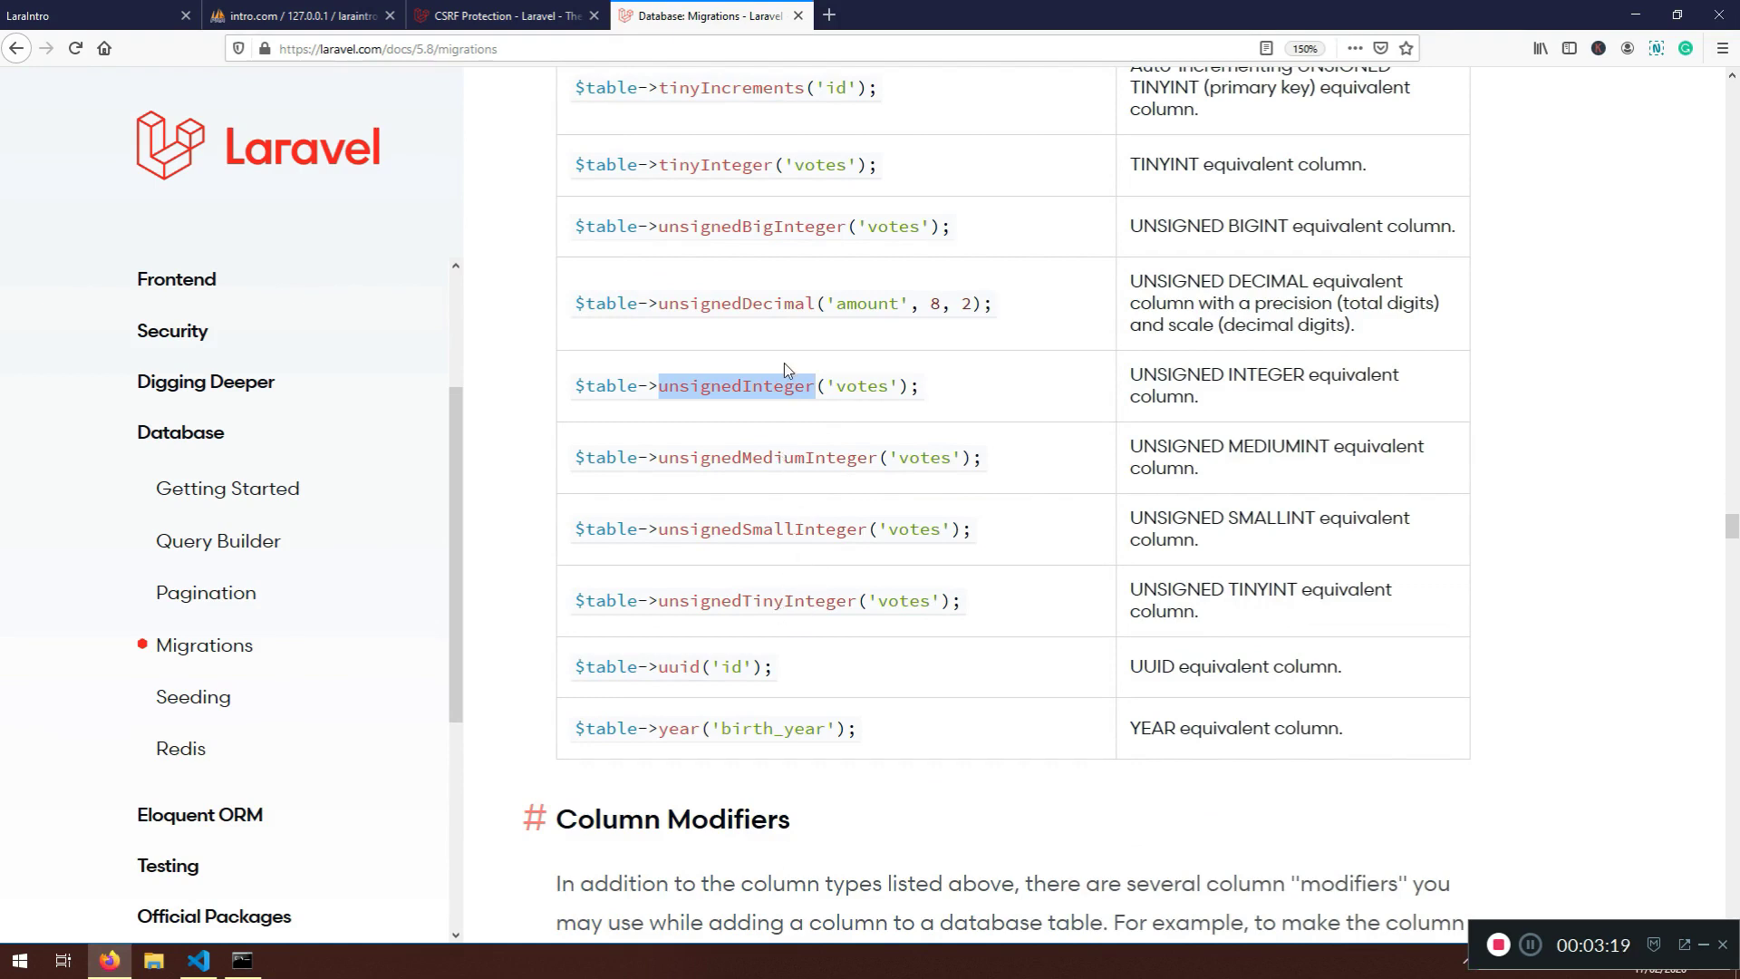
{"action": "double_click", "coordinate": [751, 227]}
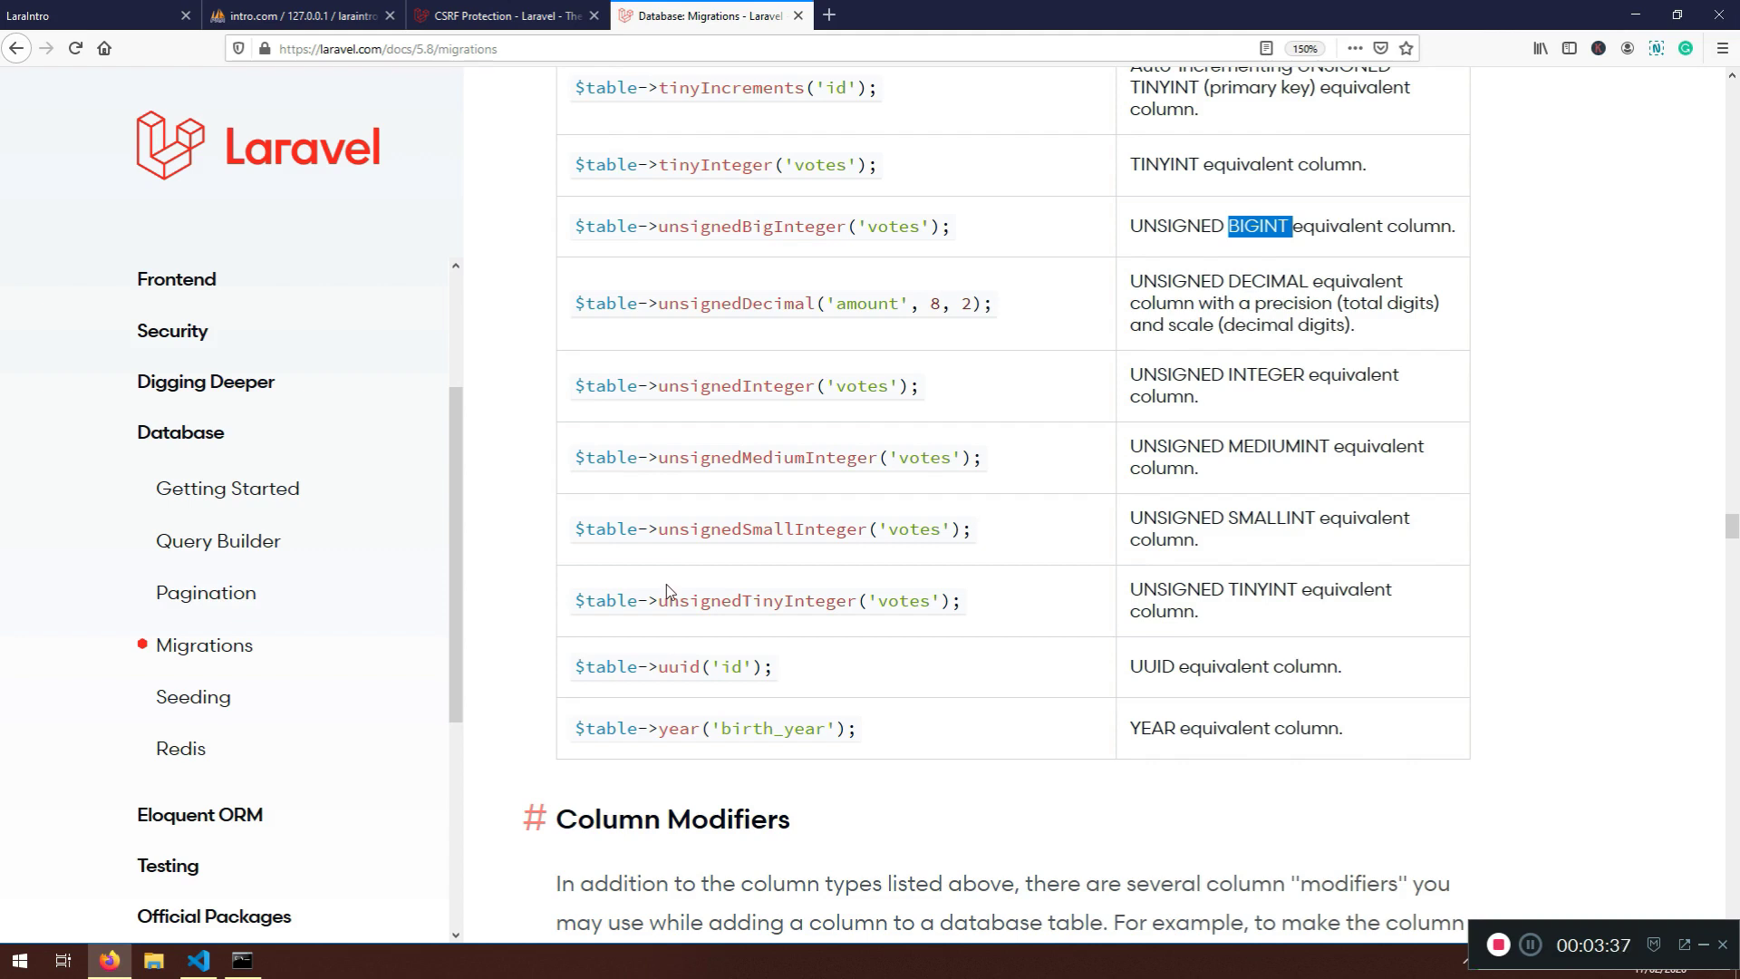
Add $table->dropColumn('user_id'); to the migration's down() method and save
{"action": "left_click", "coordinate": [198, 961]}
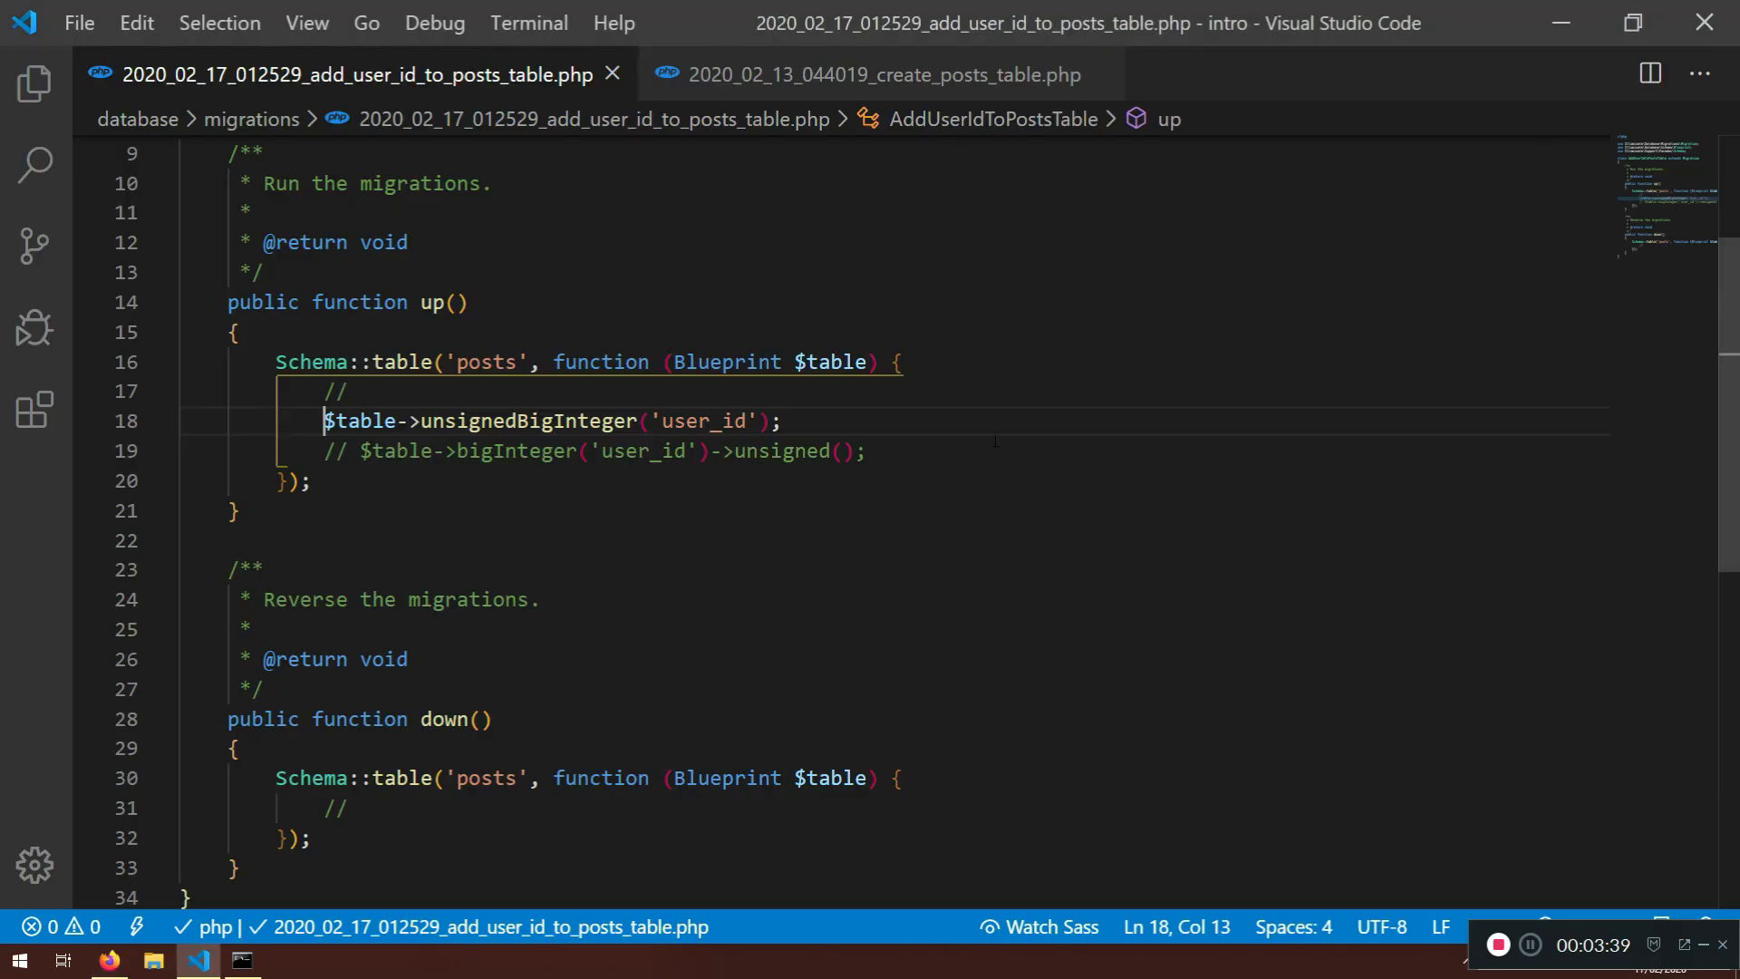
{"action": "mouse_move", "coordinate": [442, 831]}
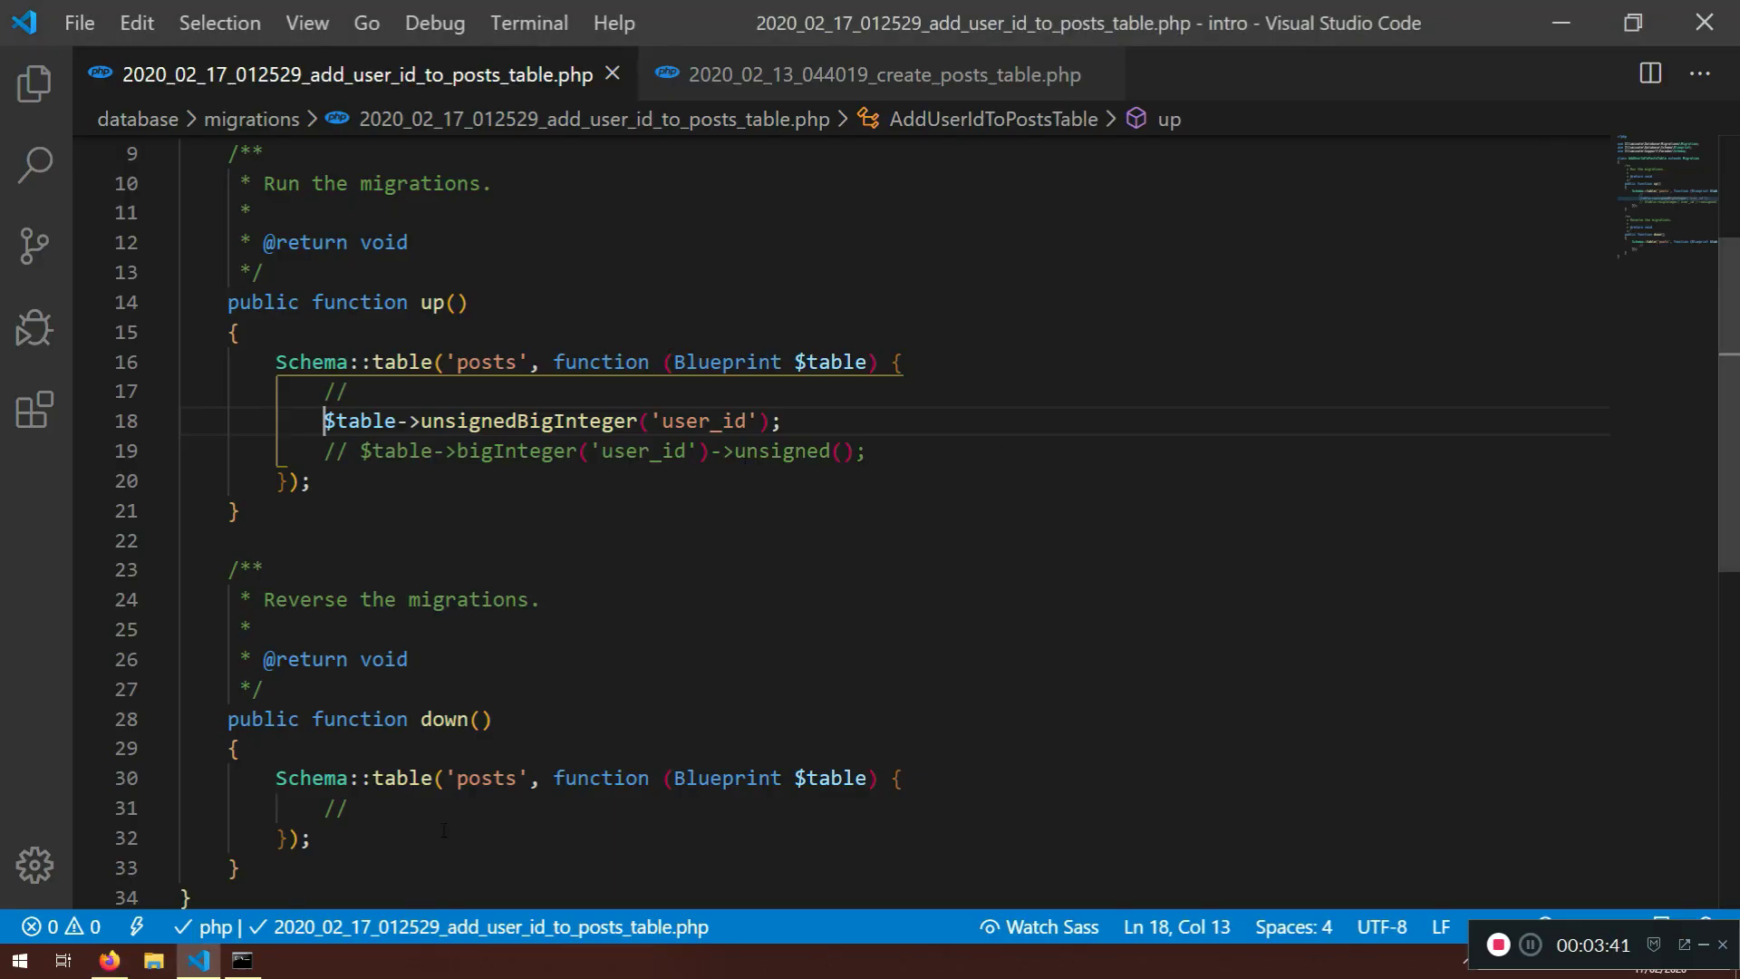
{"action": "type", "text": "drop"}
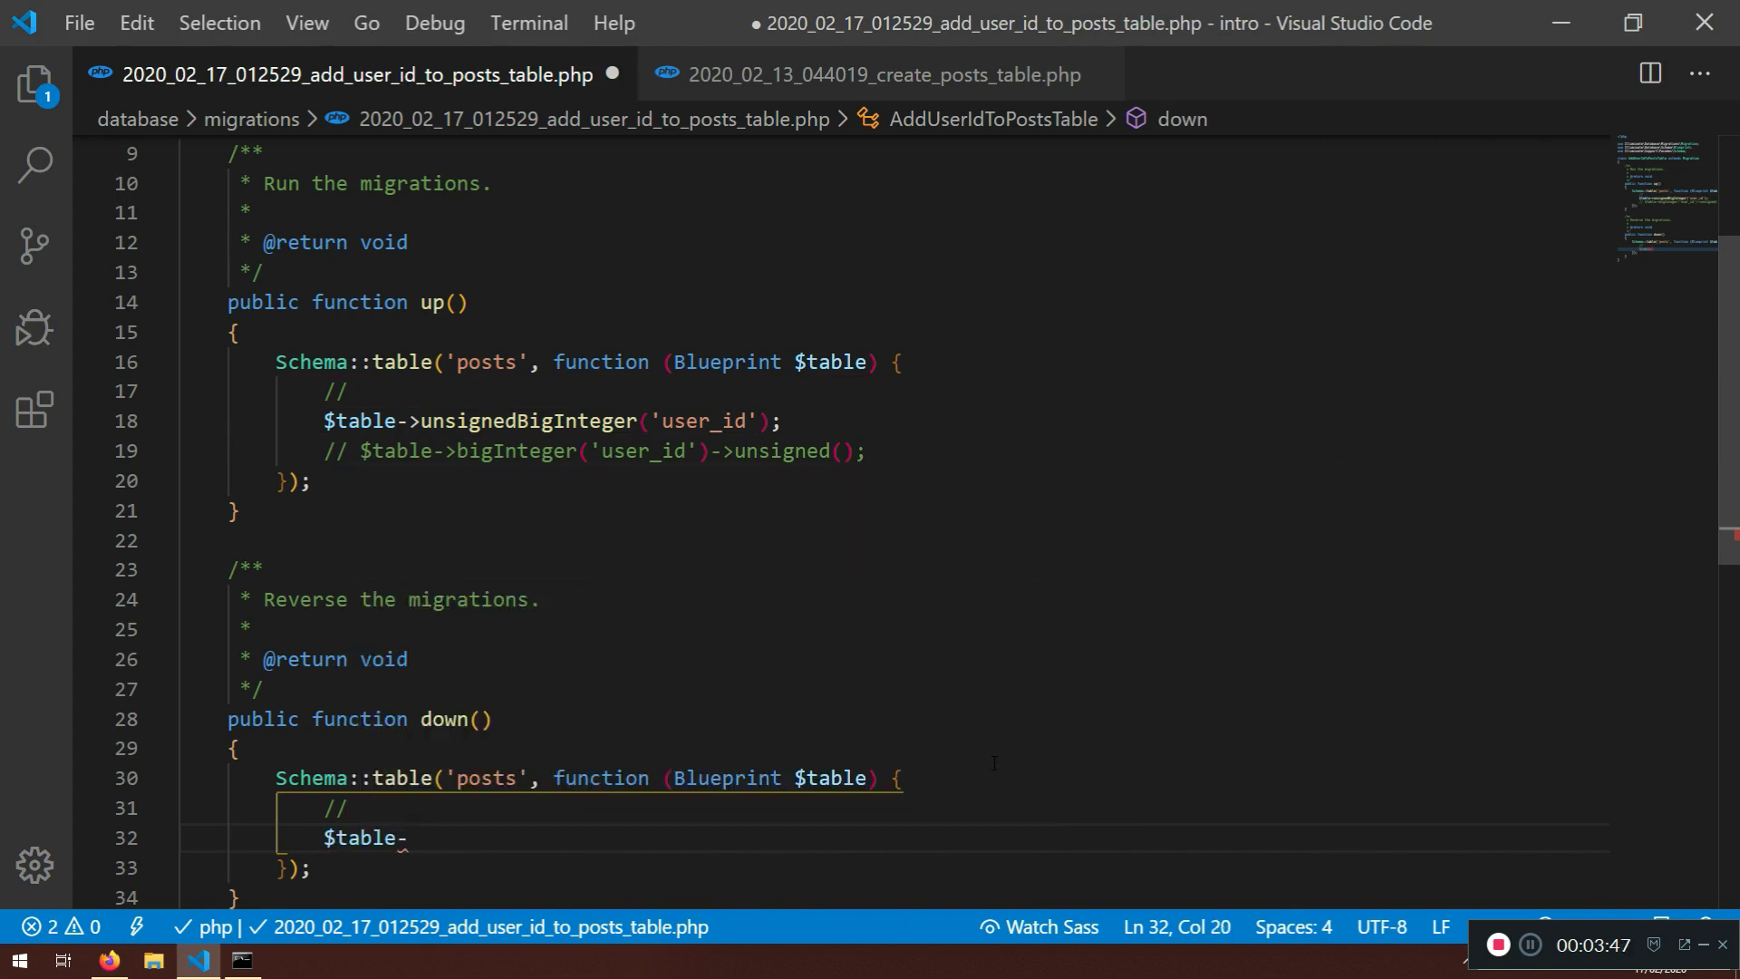
{"action": "type", "text": "dropC"}
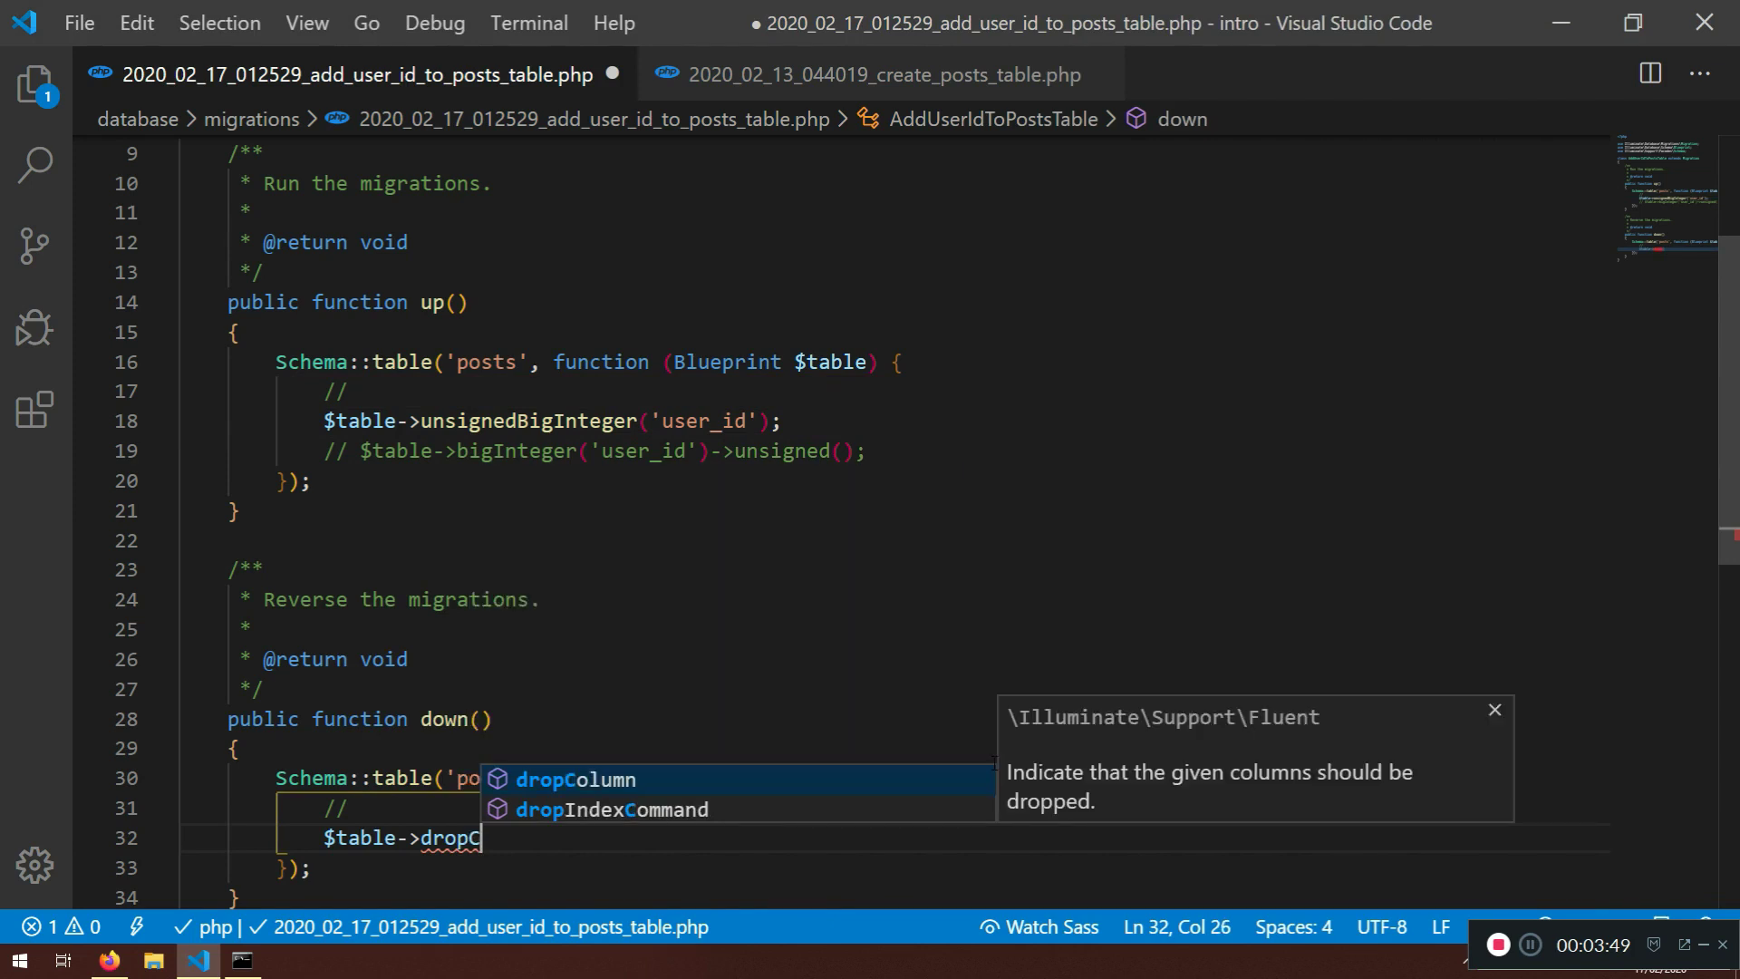
{"action": "key", "text": "Tab"}
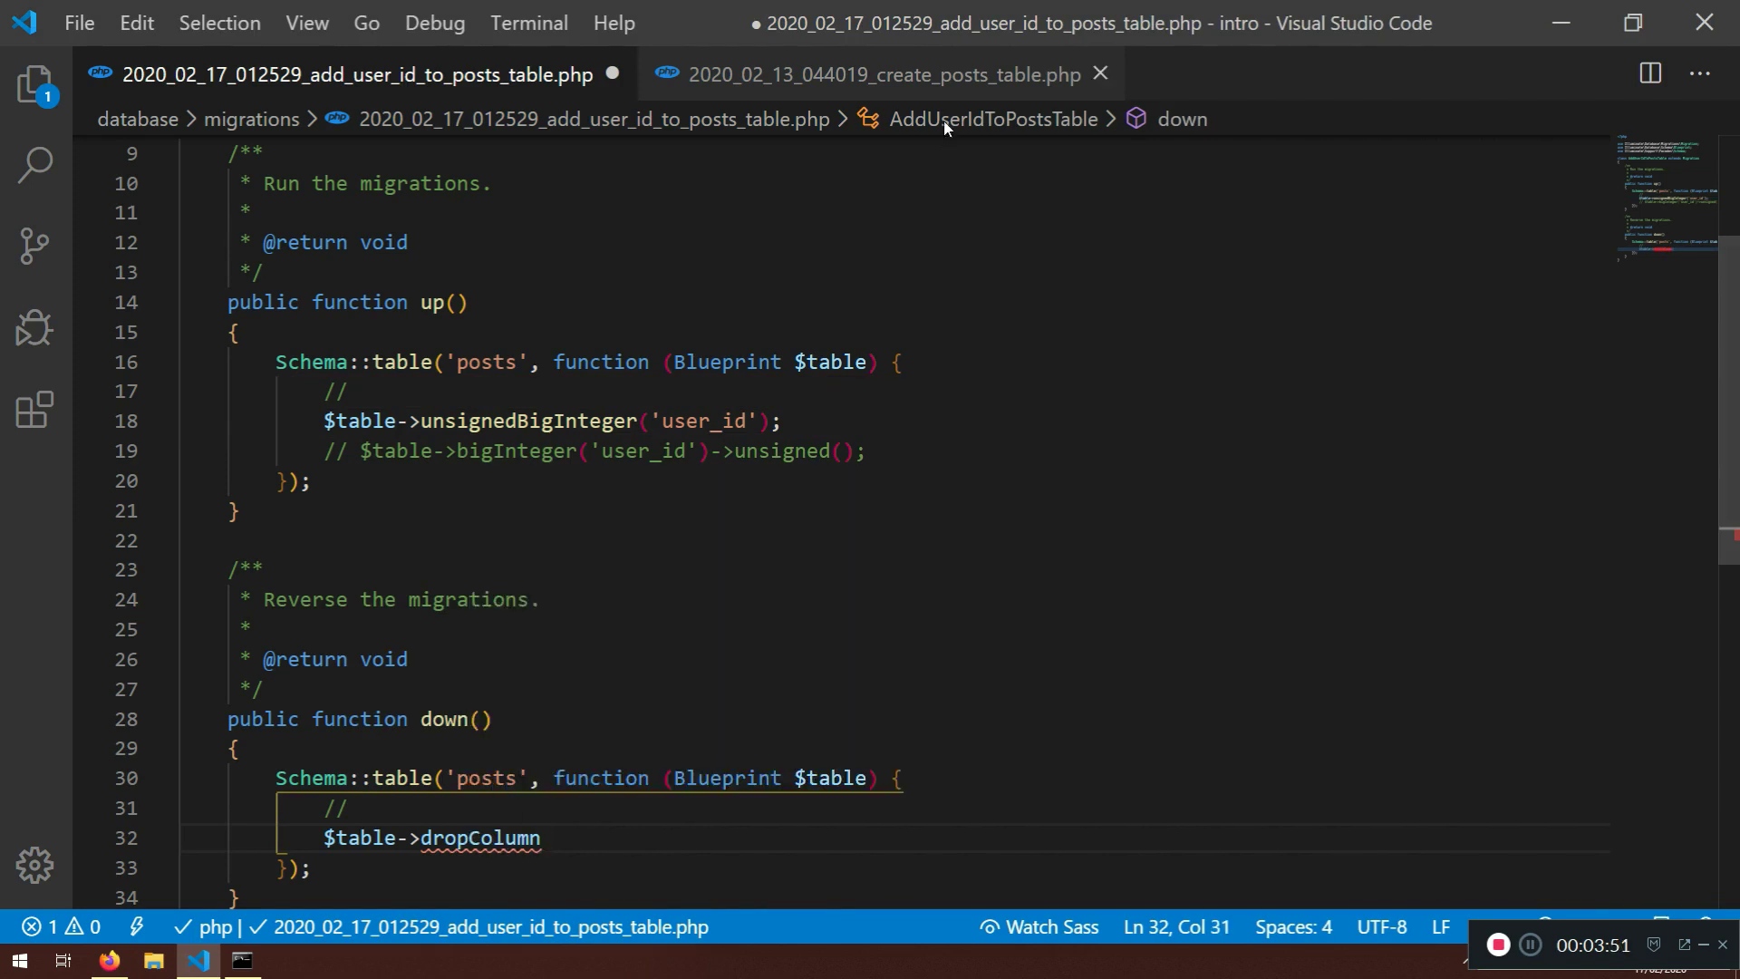
{"action": "left_click", "coordinate": [877, 74]}
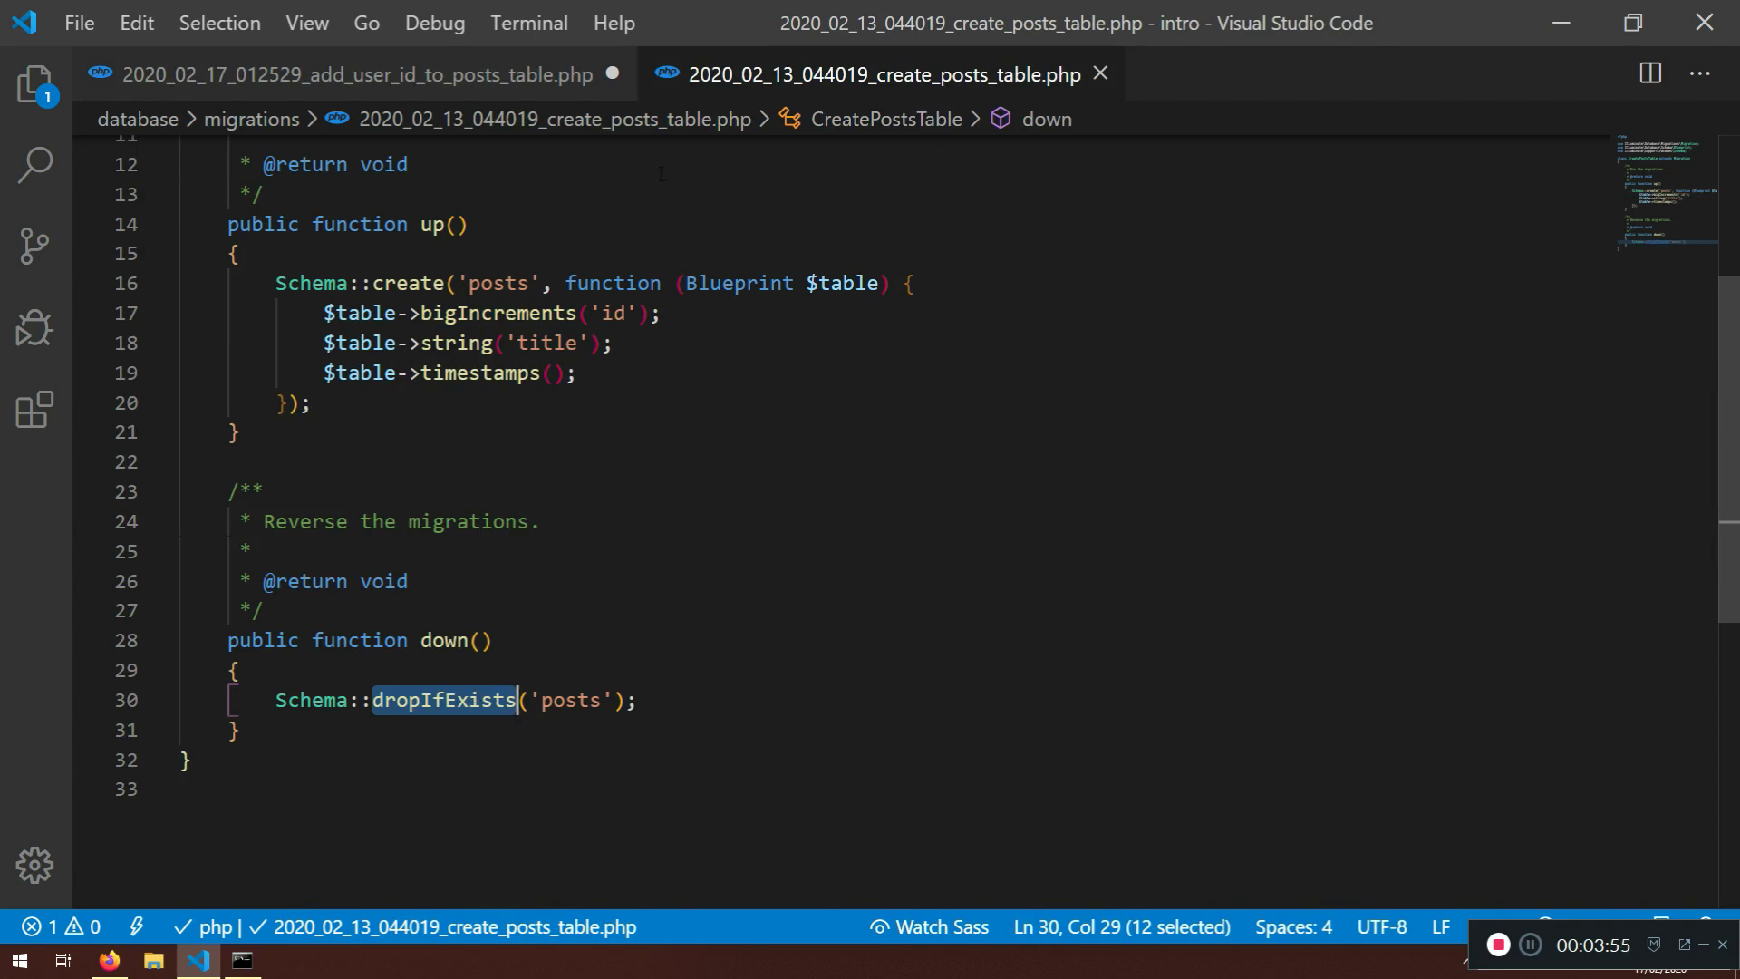
{"action": "left_click", "coordinate": [357, 74]}
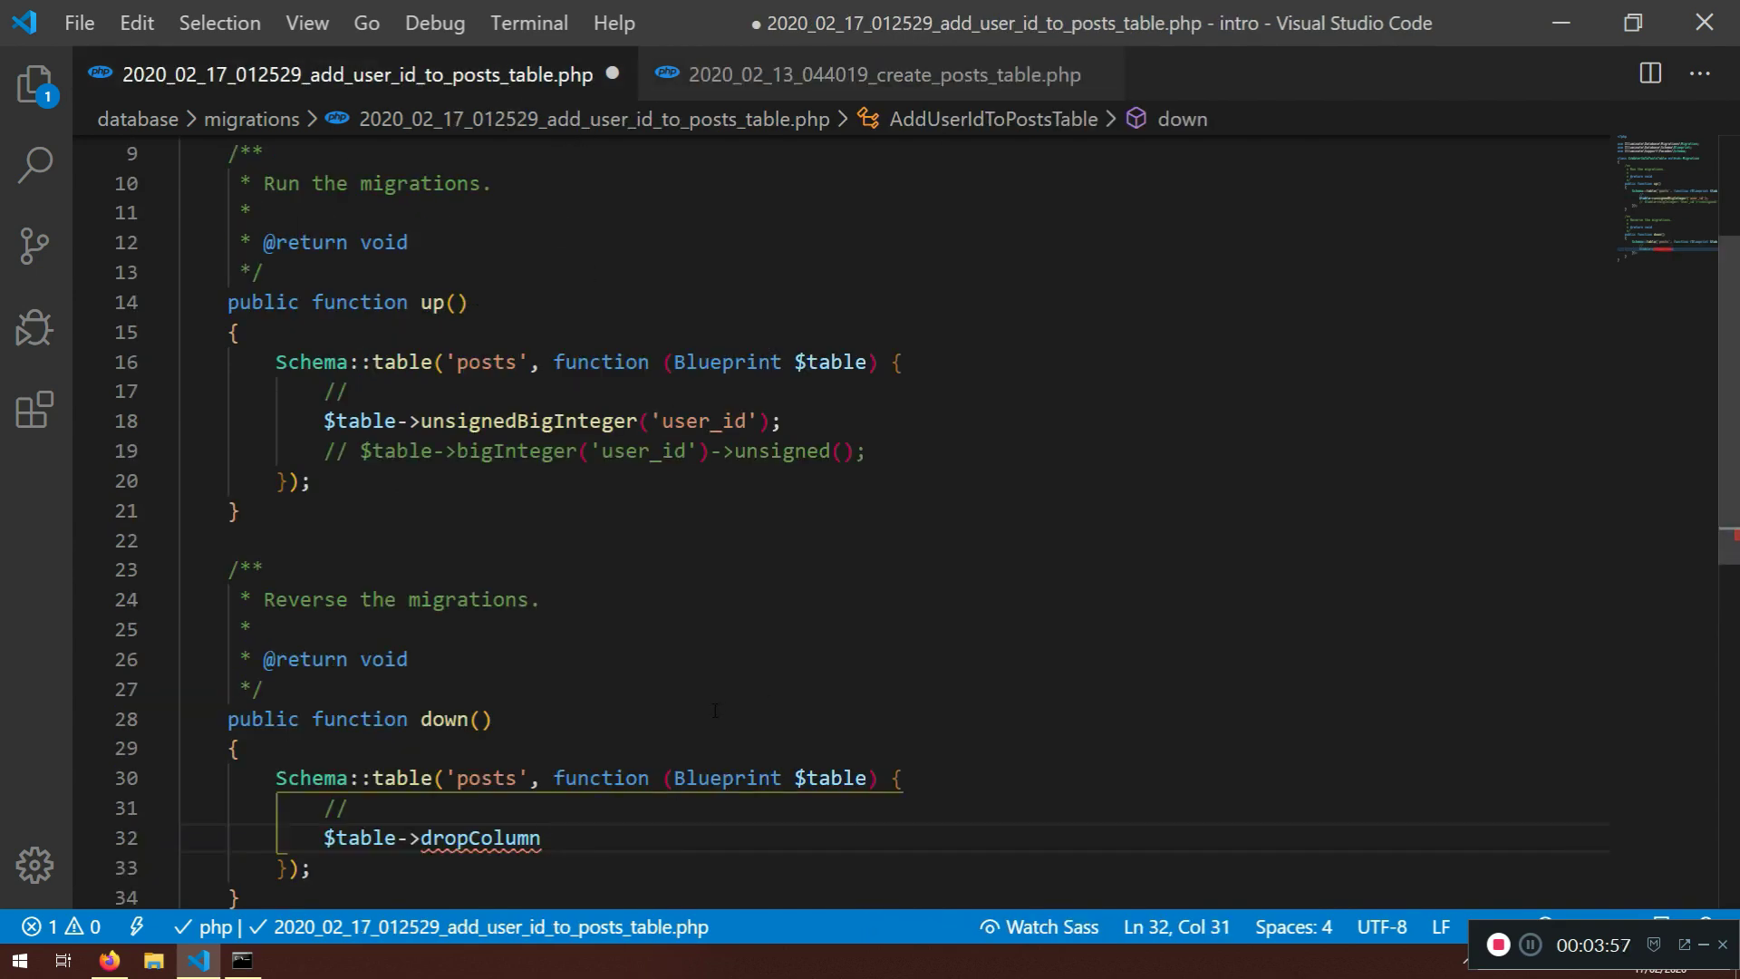
{"action": "type", "text": "('user_')"}
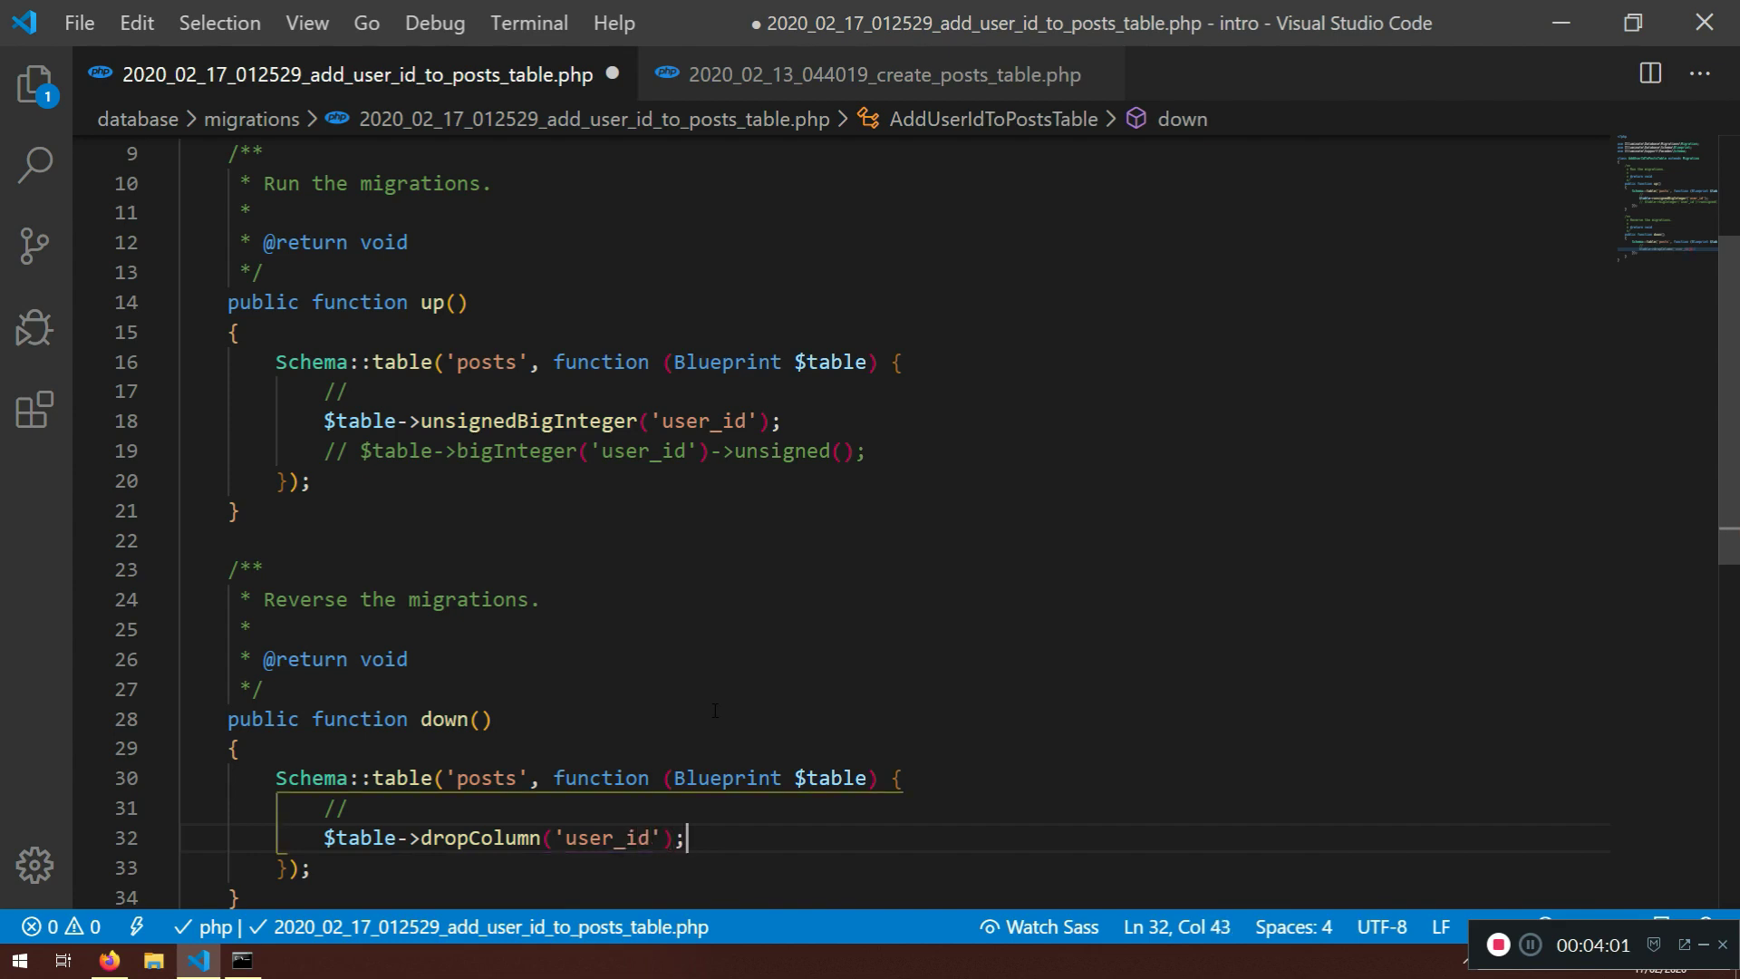
{"action": "key", "text": "ctrl+s"}
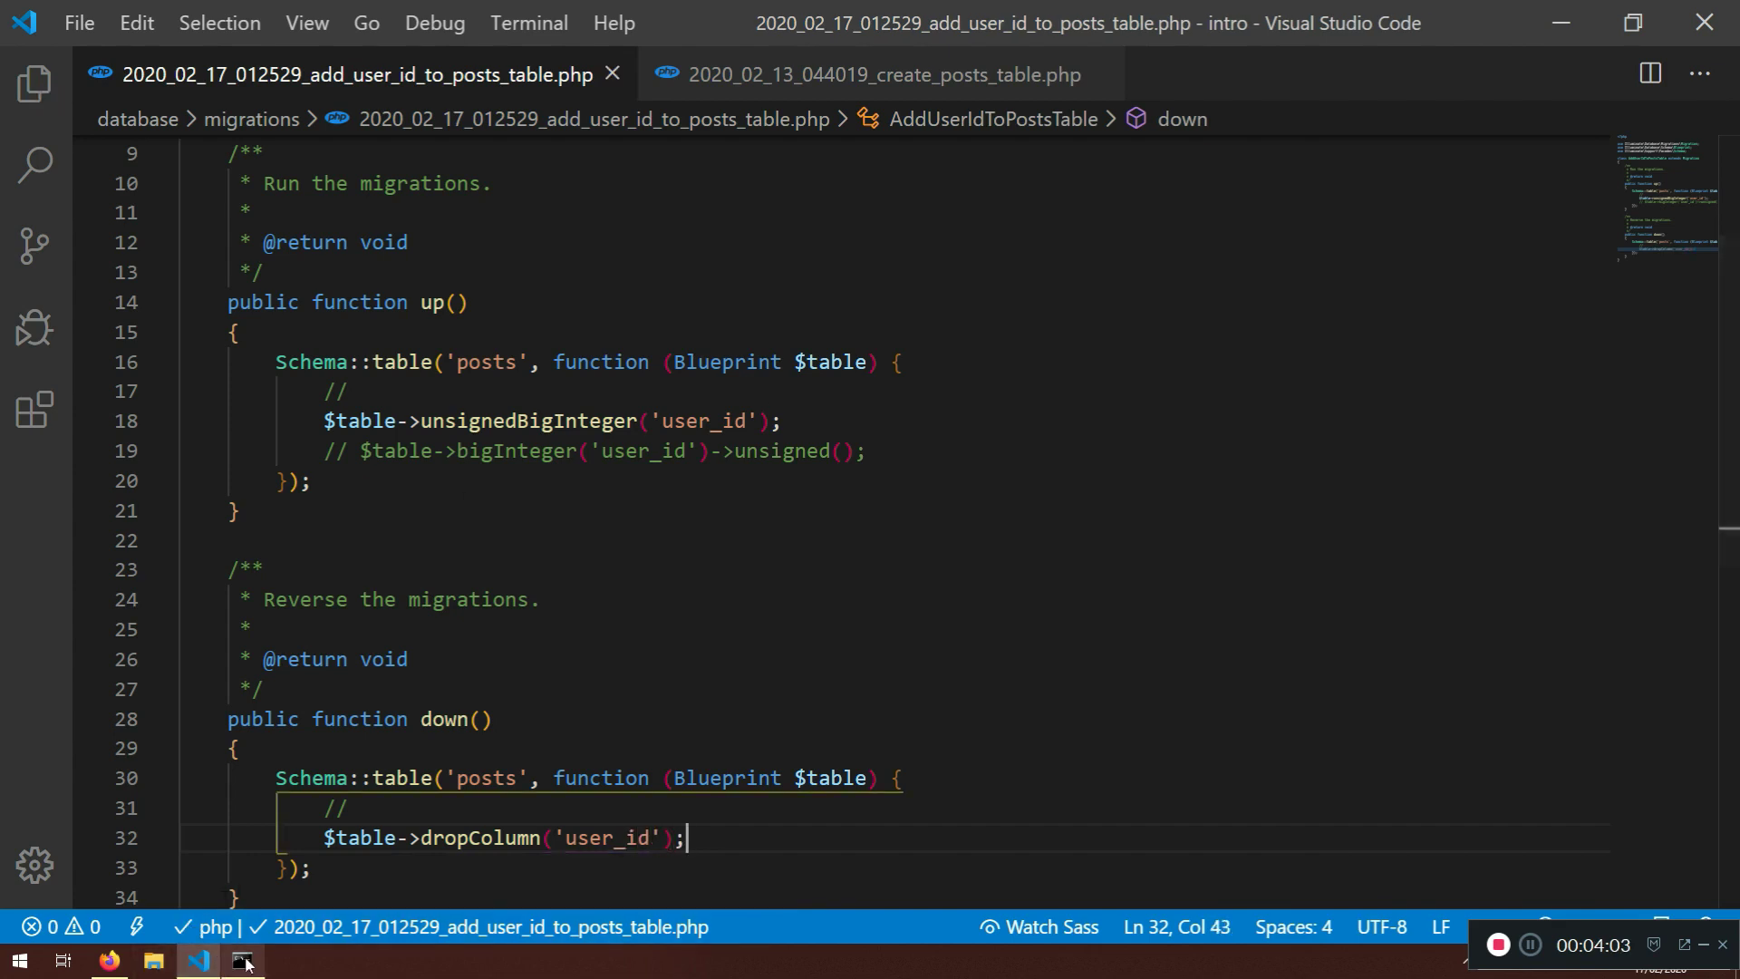
Run php artisan migrate in Command Prompt to apply the add_user_id_to_posts_table migration
{"action": "left_click", "coordinate": [243, 961]}
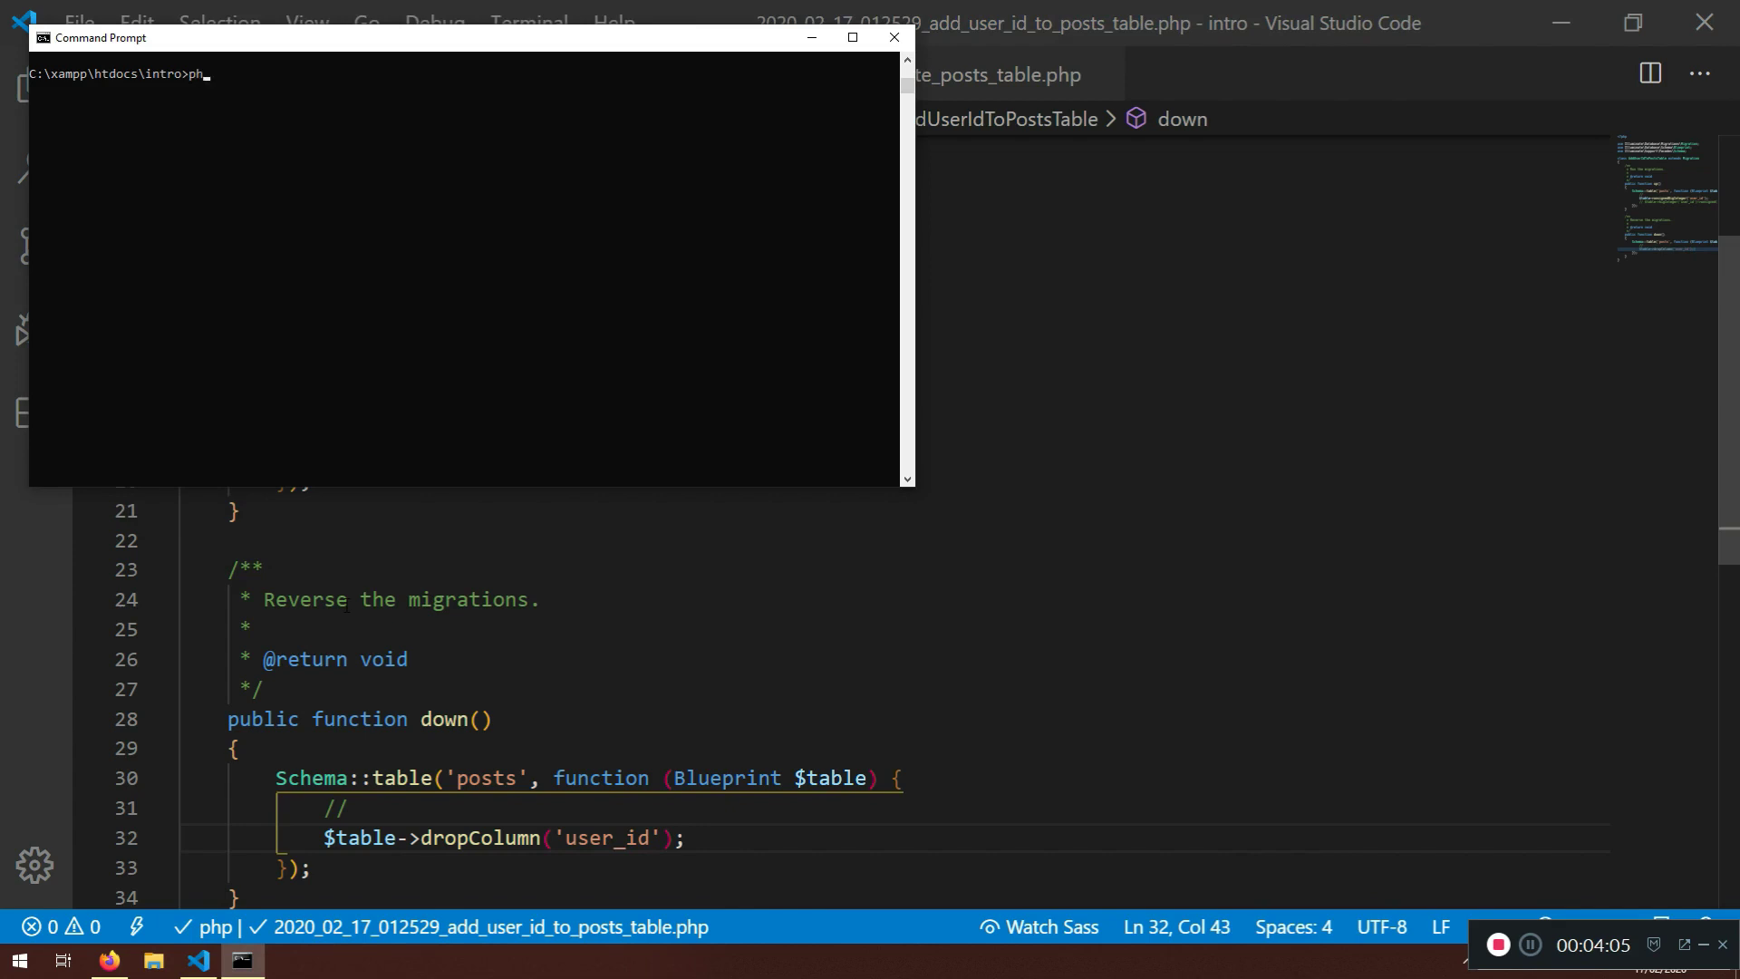
{"action": "type", "text": "artisan migrate"}
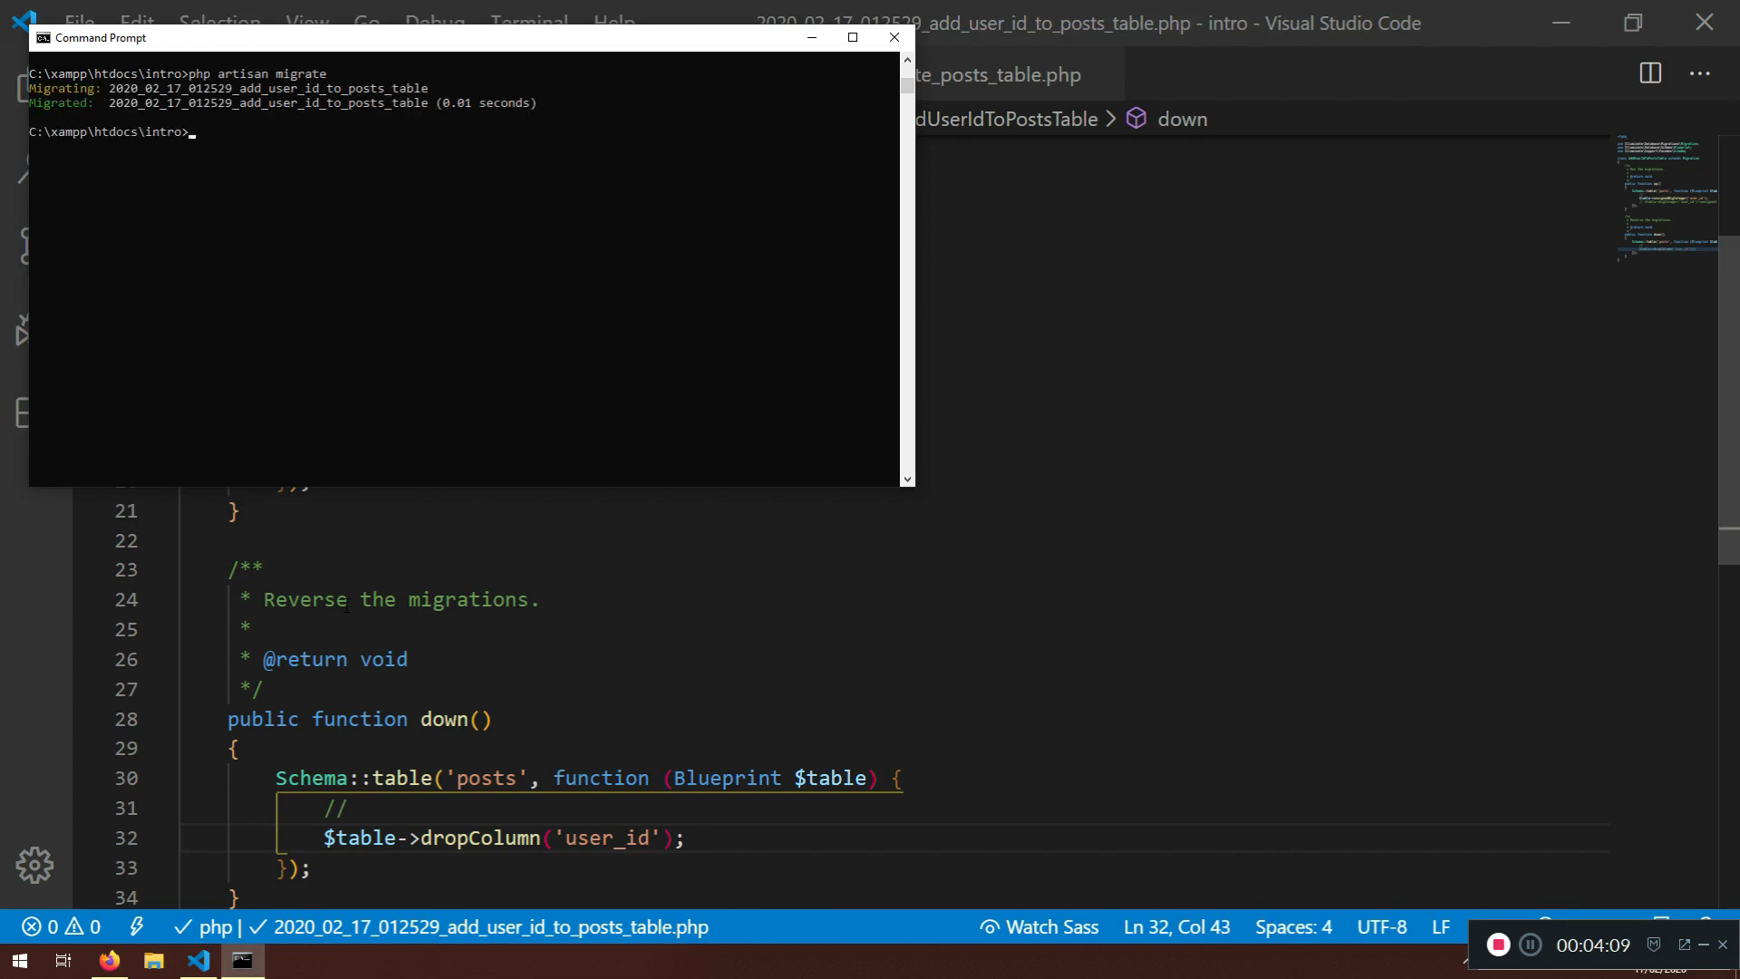
{"action": "left_click_drag", "start_coordinate": [276, 87], "coordinate": [430, 87]}
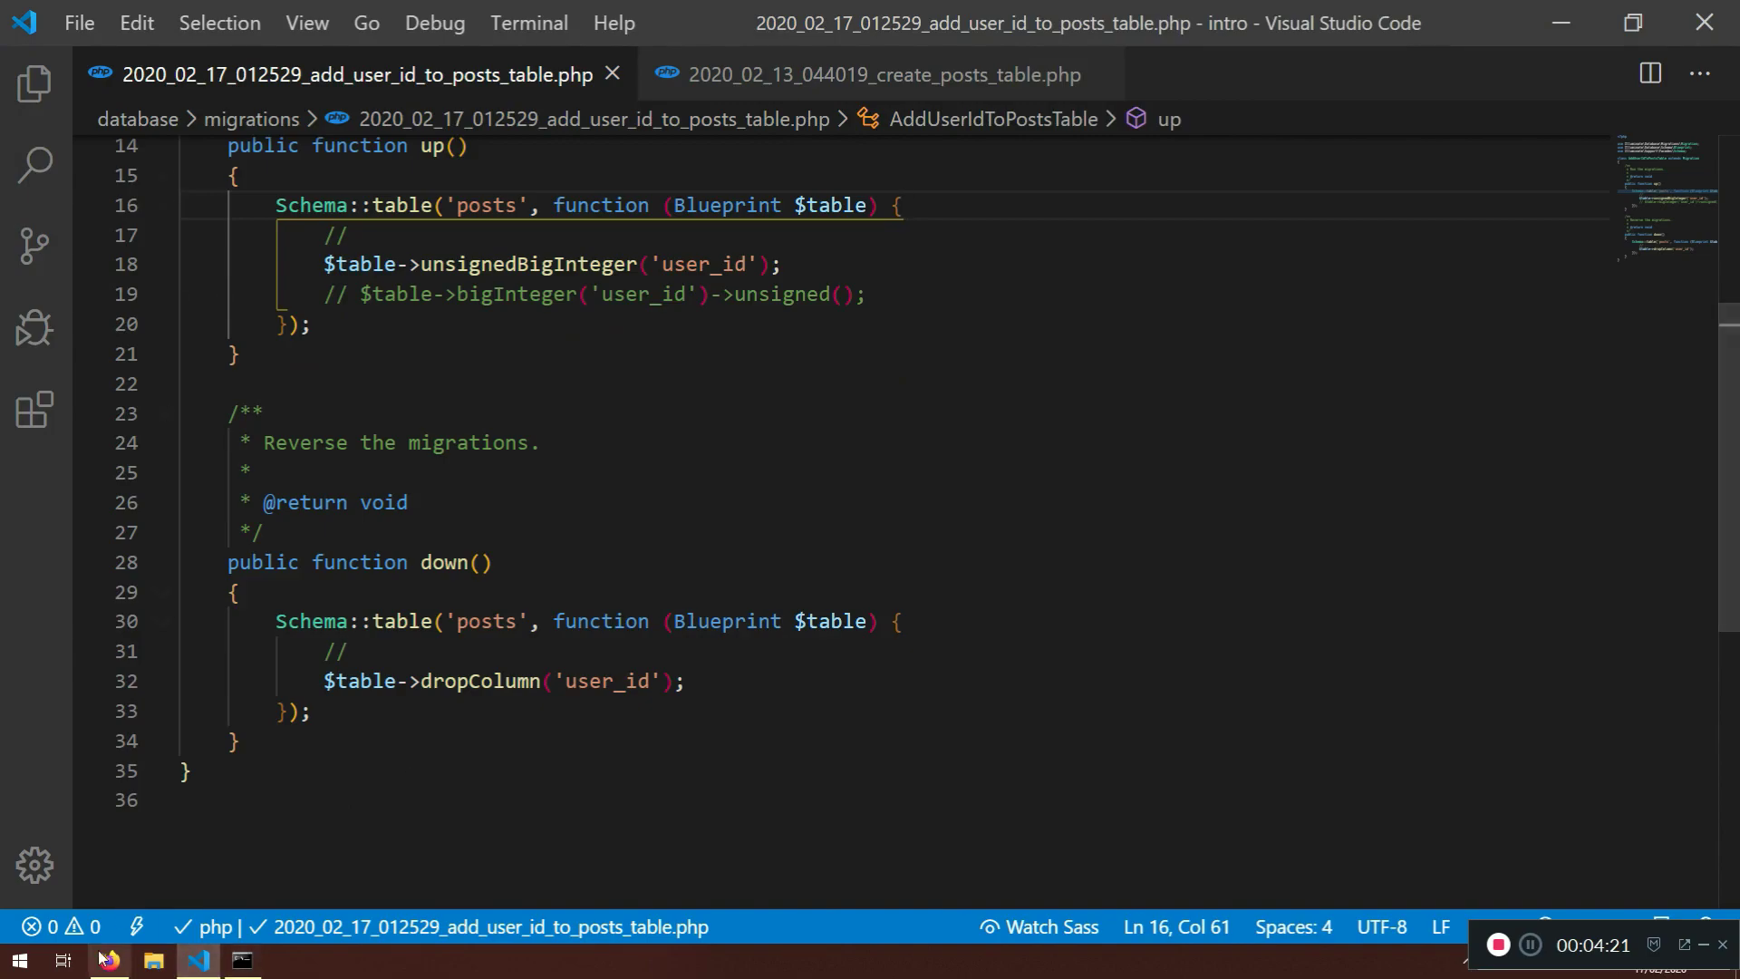
Browse the posts and users tables in phpMyAdmin and view their column structures
{"action": "left_click", "coordinate": [107, 961]}
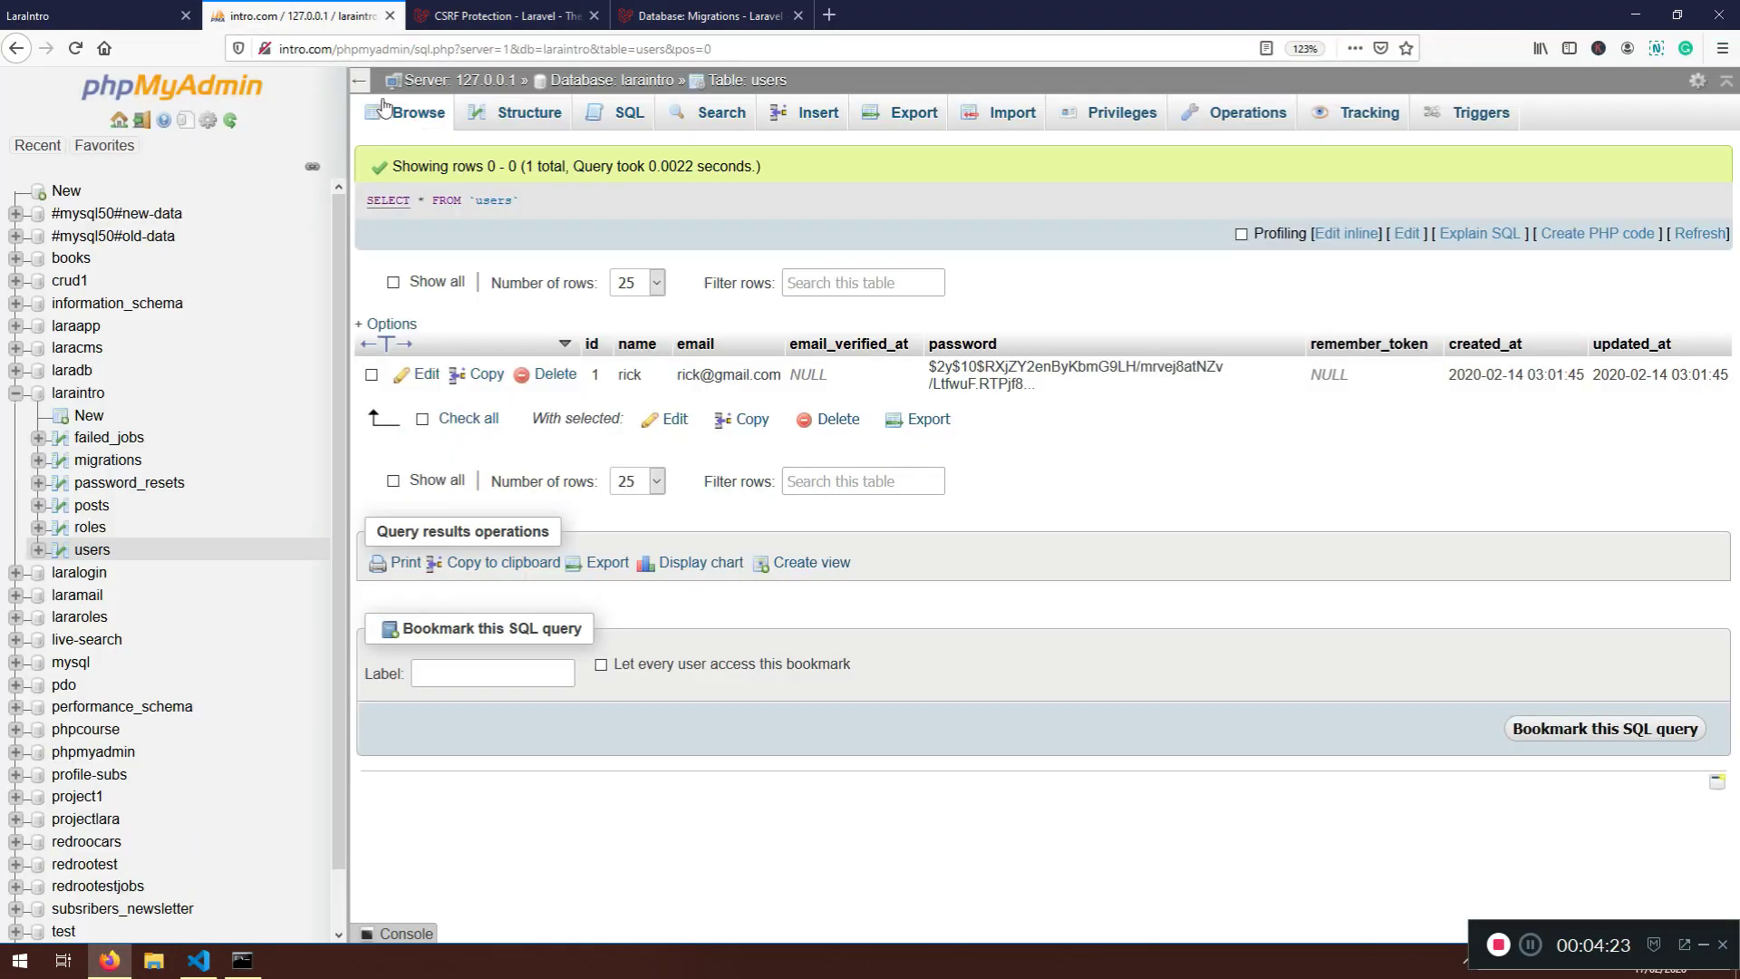
{"action": "left_click", "coordinate": [92, 506]}
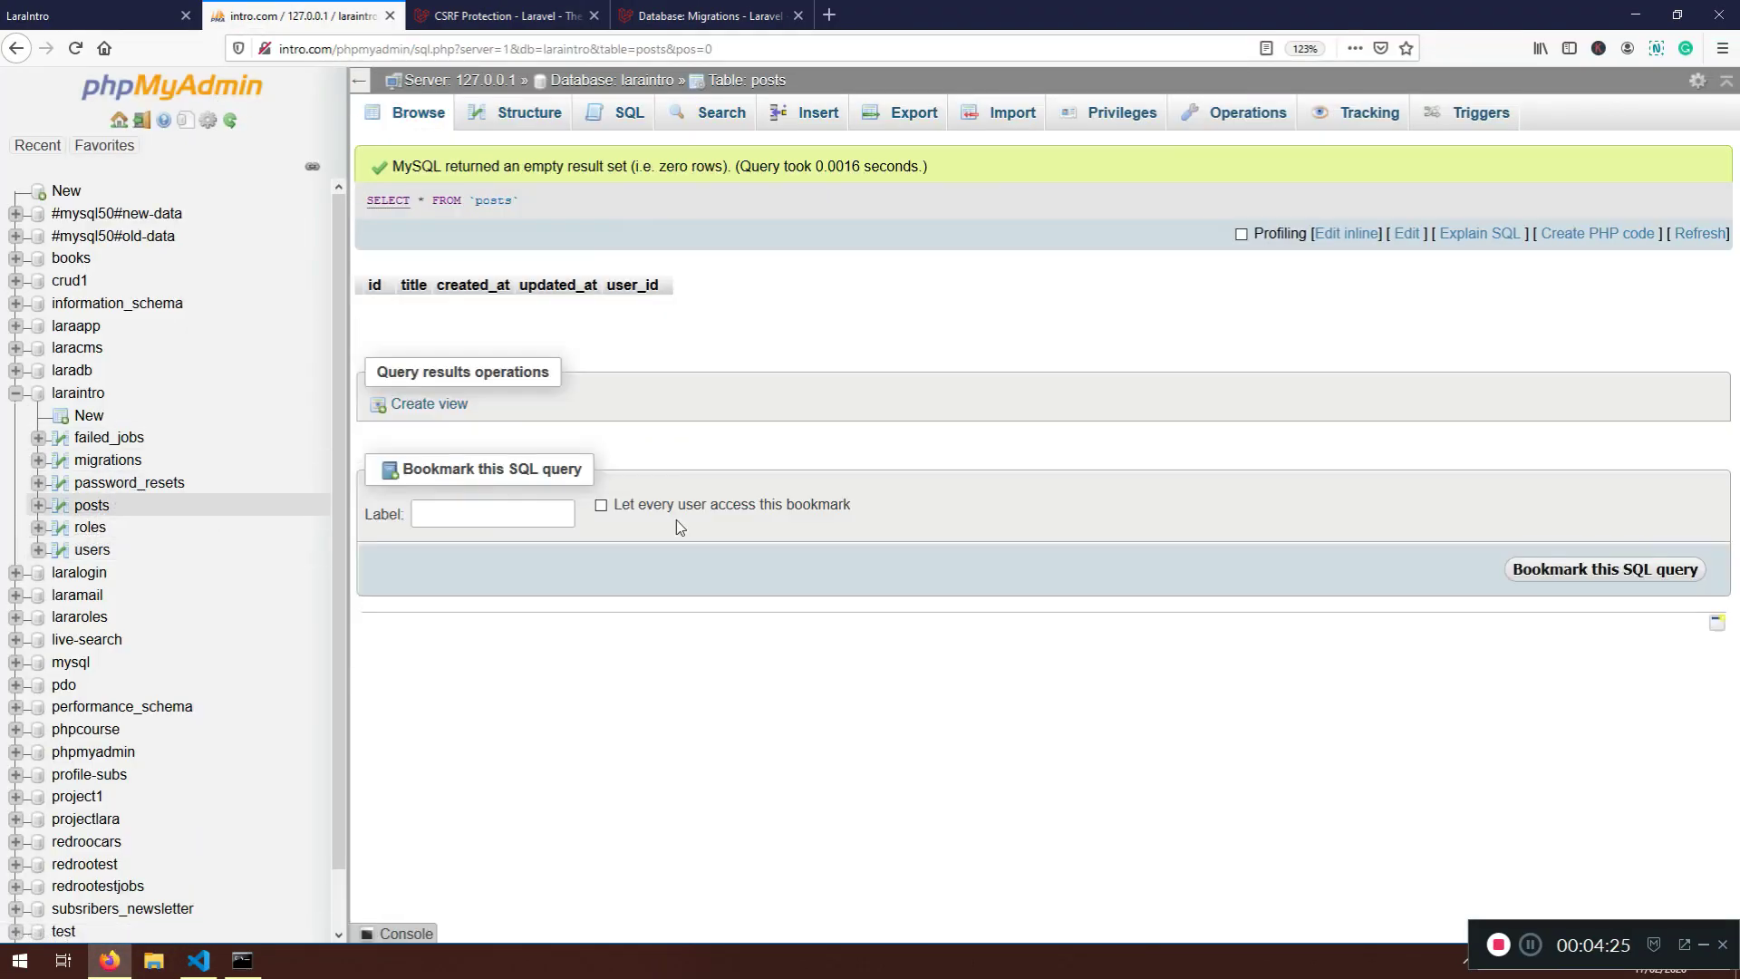
{"action": "double_click", "coordinate": [631, 284]}
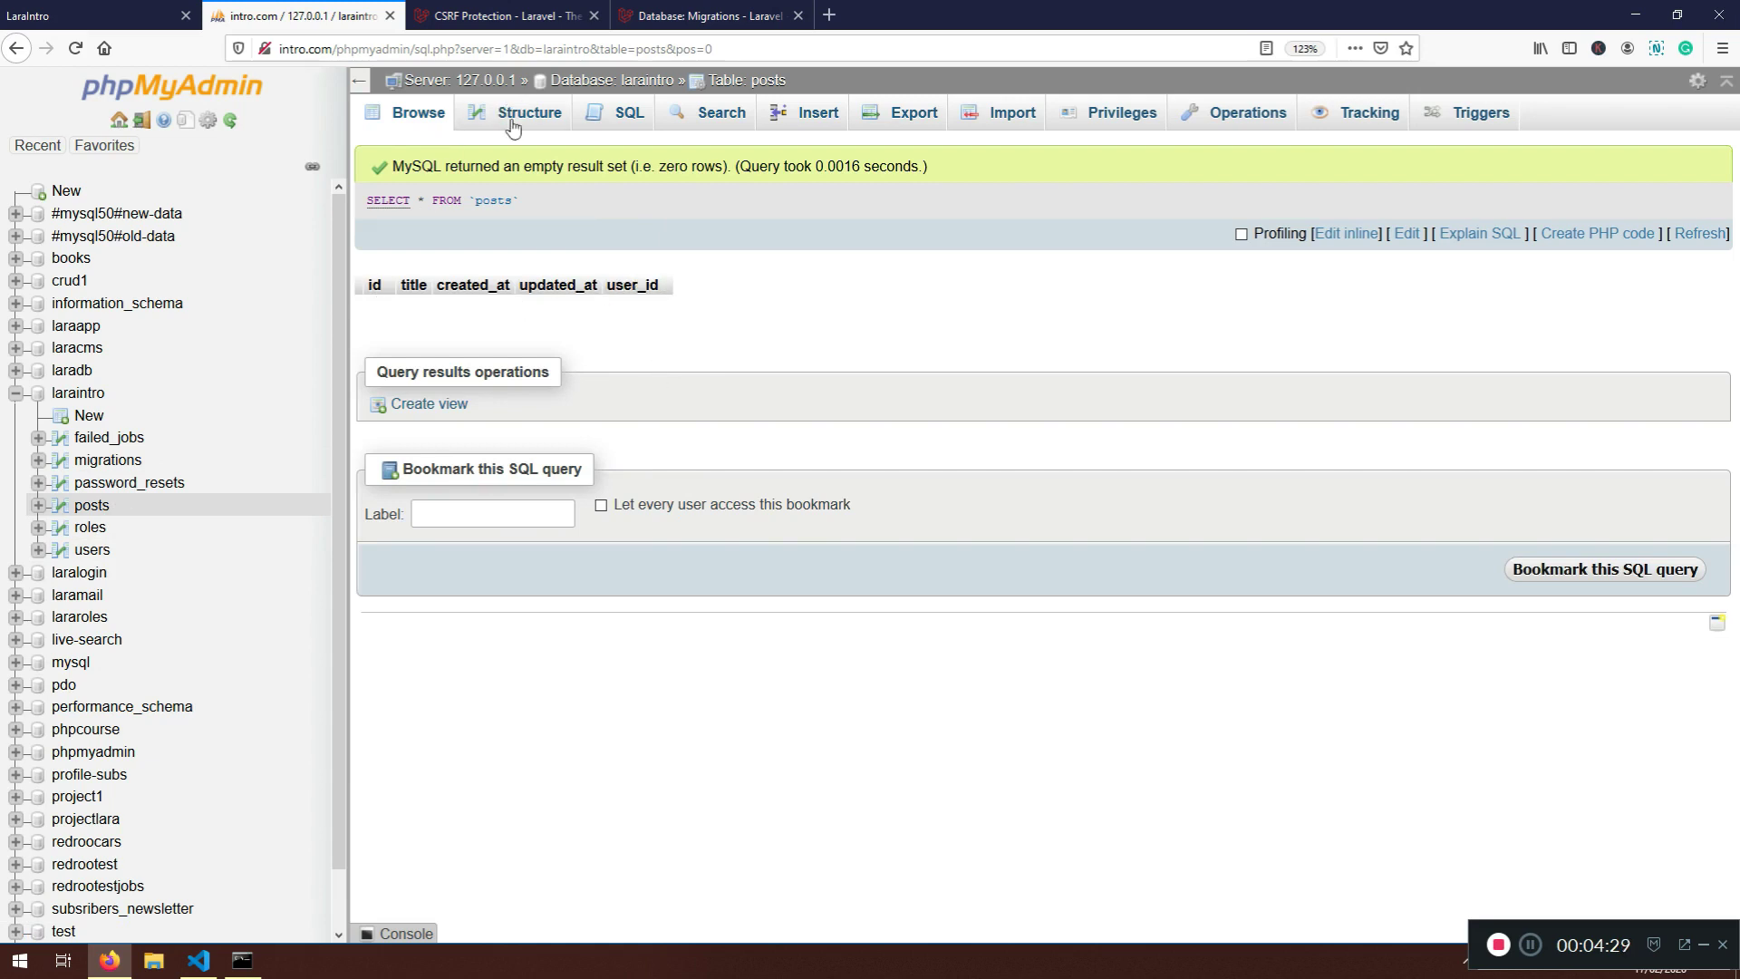
{"action": "left_click", "coordinate": [527, 112]}
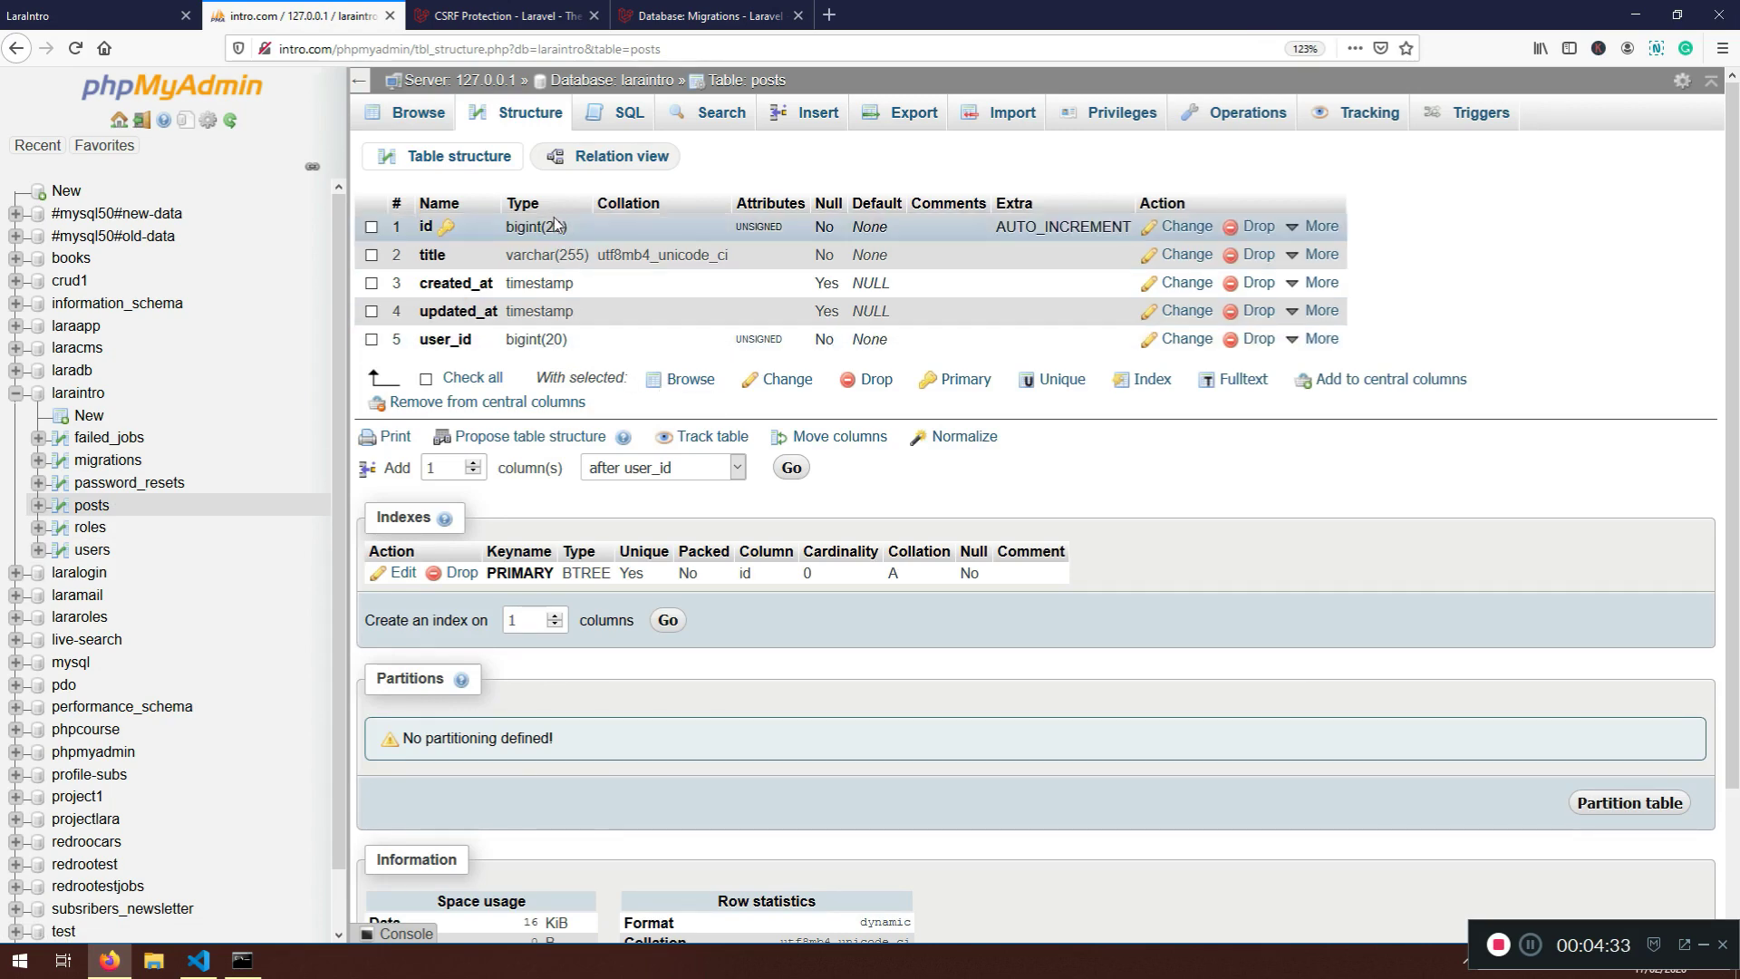
{"action": "left_click", "coordinate": [93, 549]}
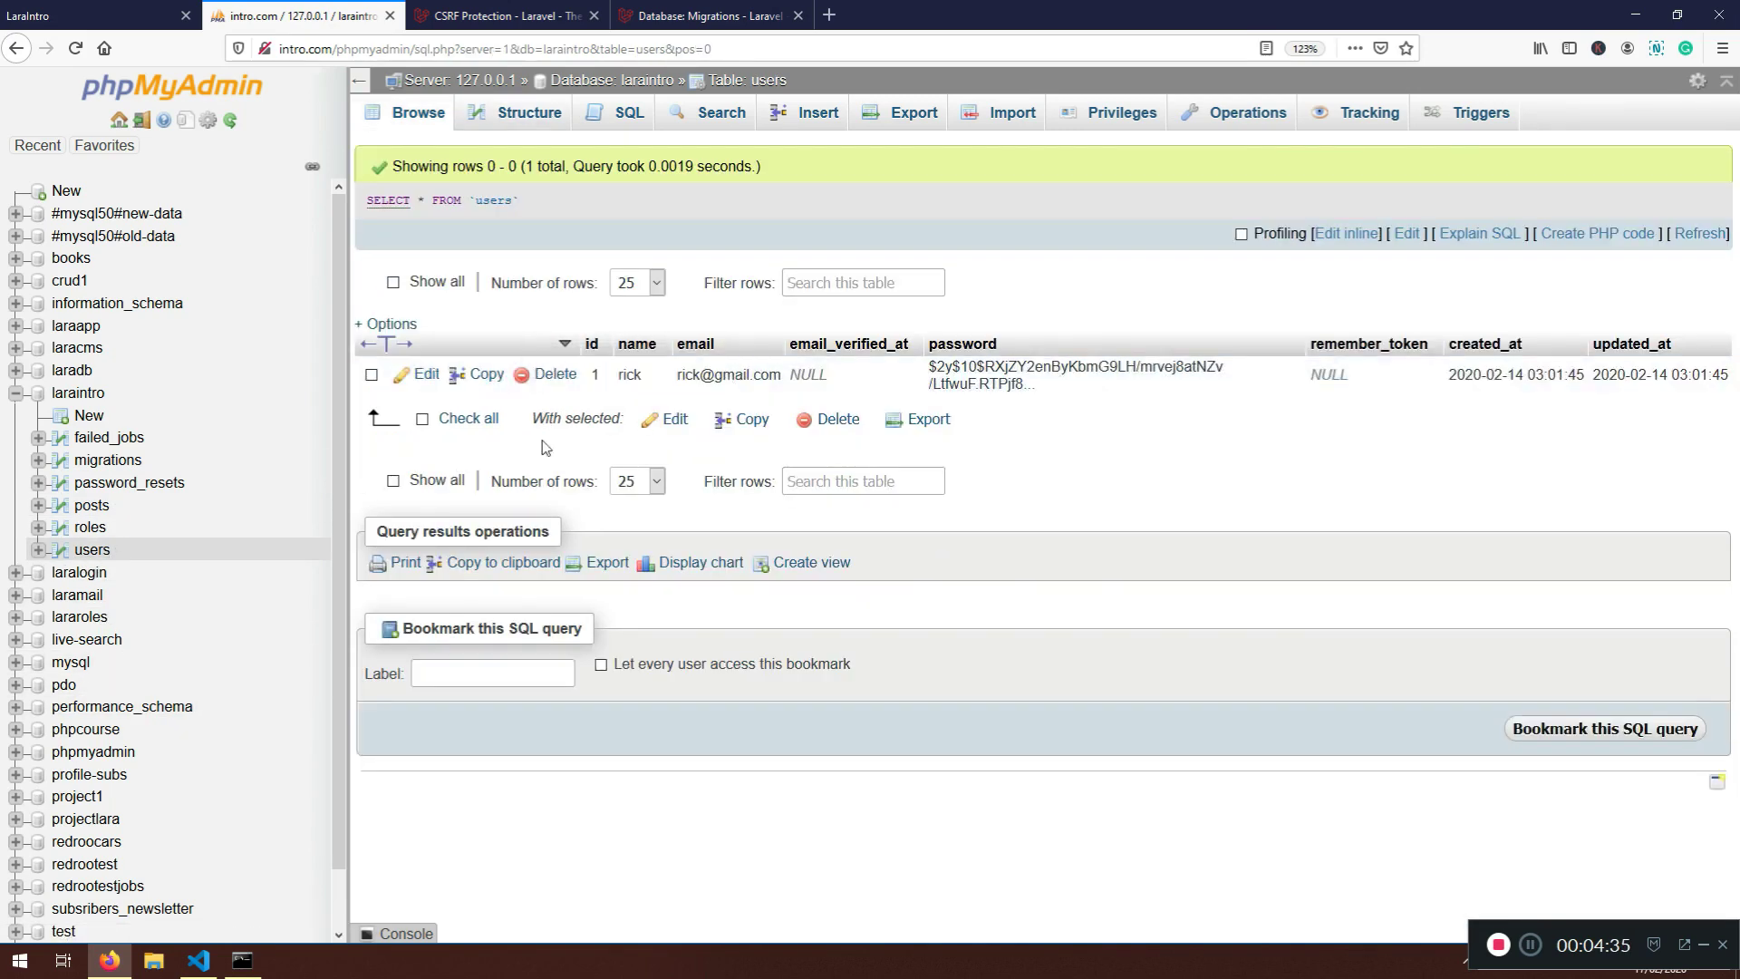
{"action": "left_click", "coordinate": [528, 112]}
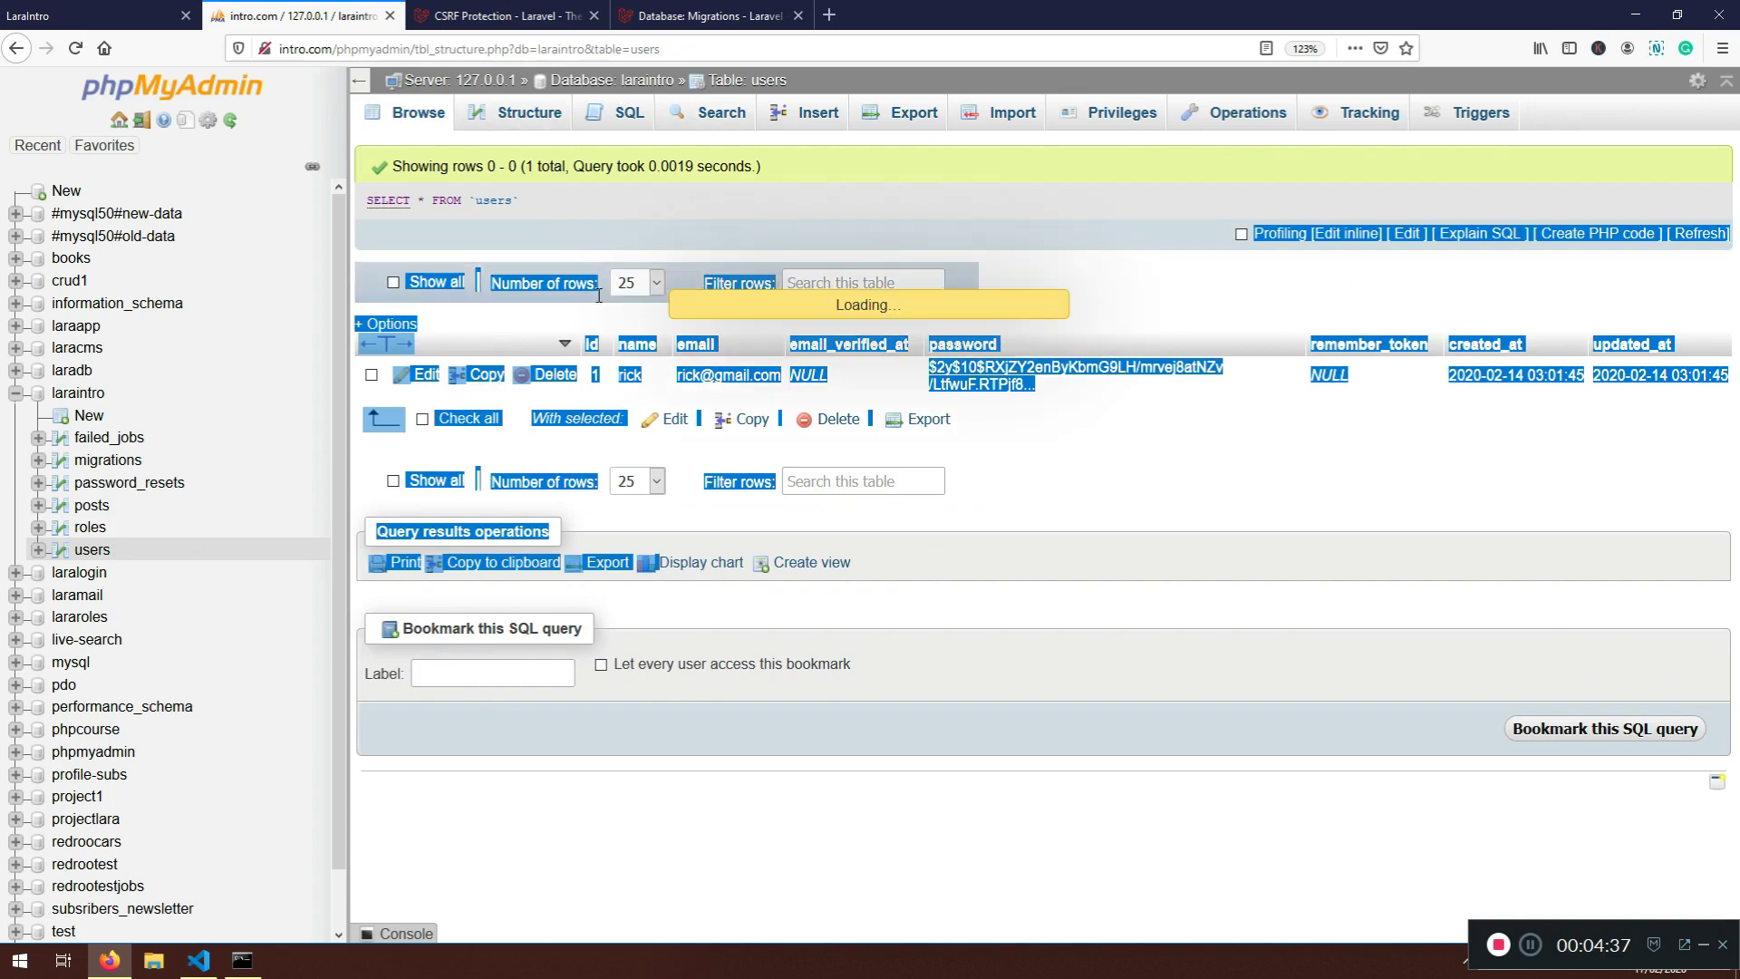
{"action": "left_click", "coordinate": [530, 113]}
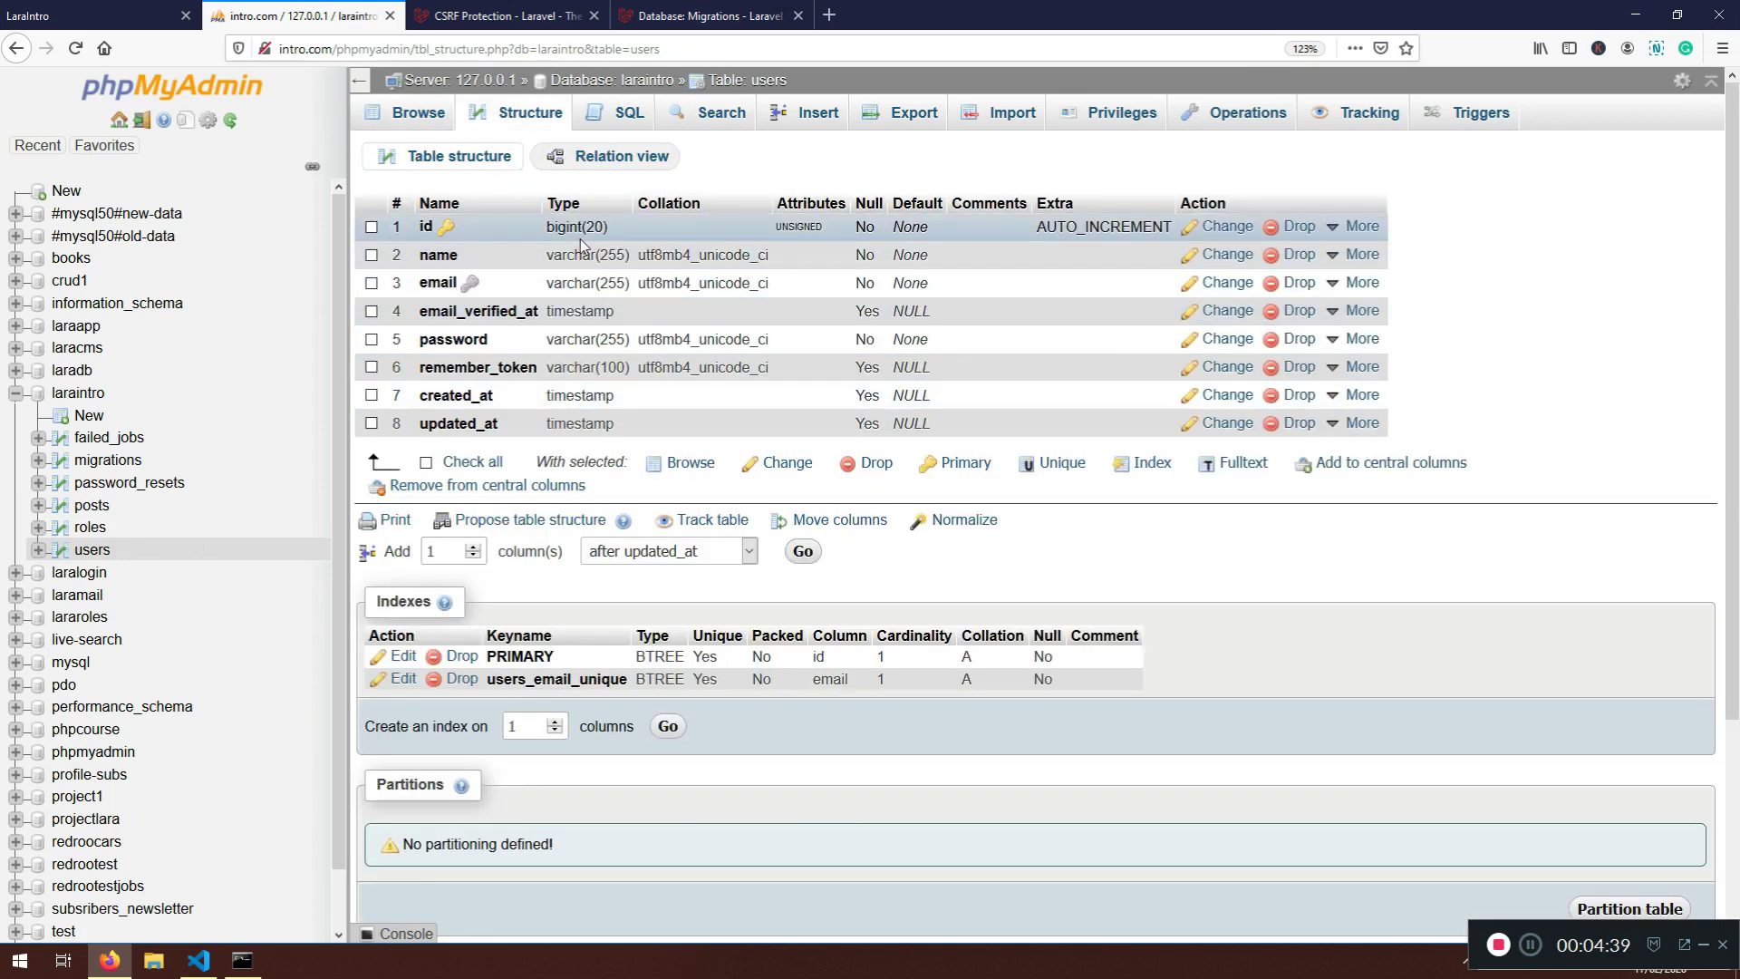
{"action": "left_click", "coordinate": [198, 961]}
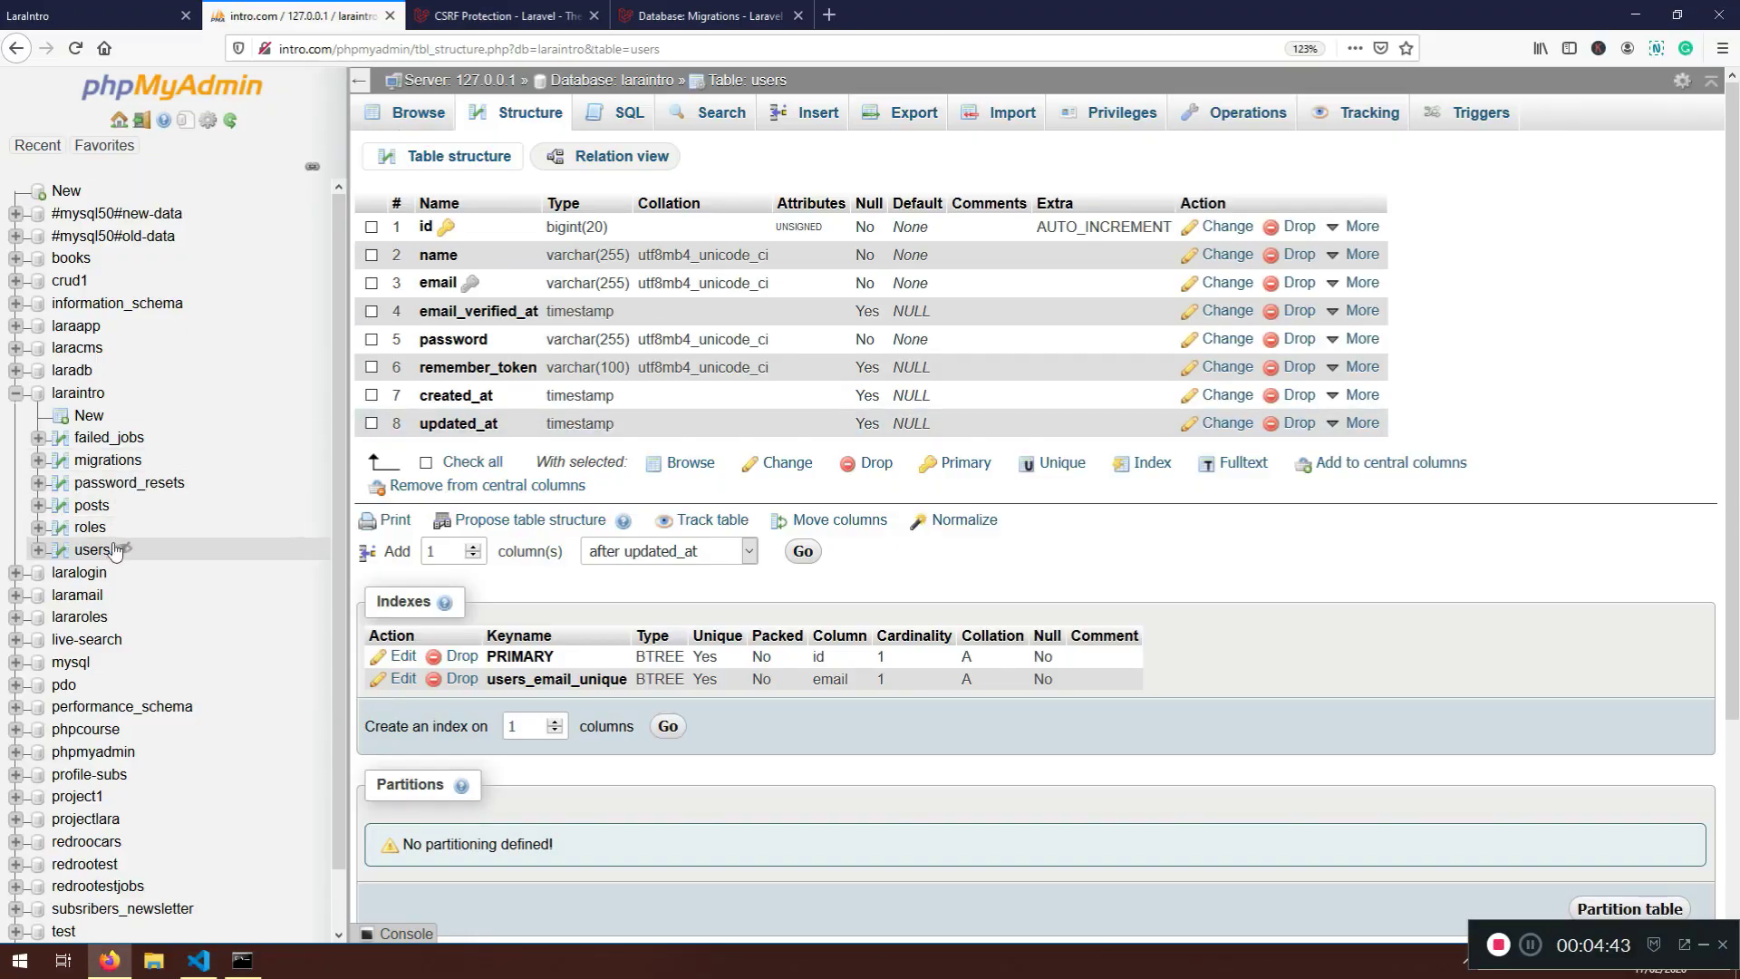
Reopen the empty posts table and highlight its new user_id column header
{"action": "left_click", "coordinate": [91, 506]}
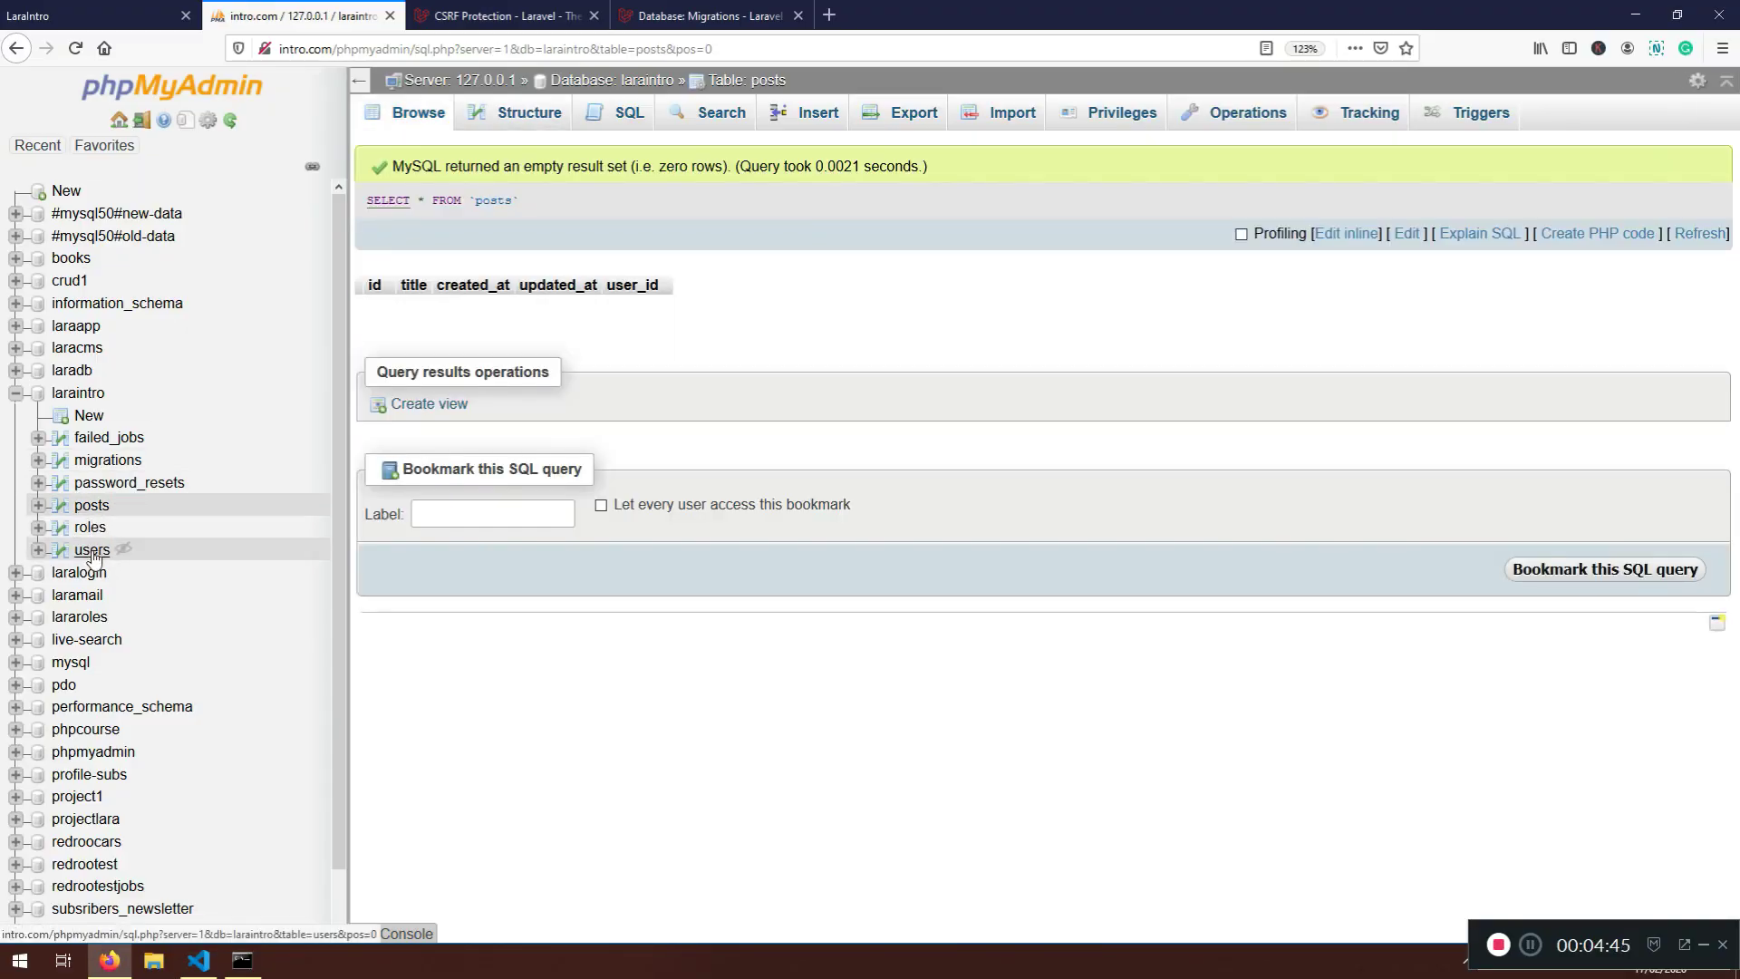
{"action": "left_click", "coordinate": [90, 549]}
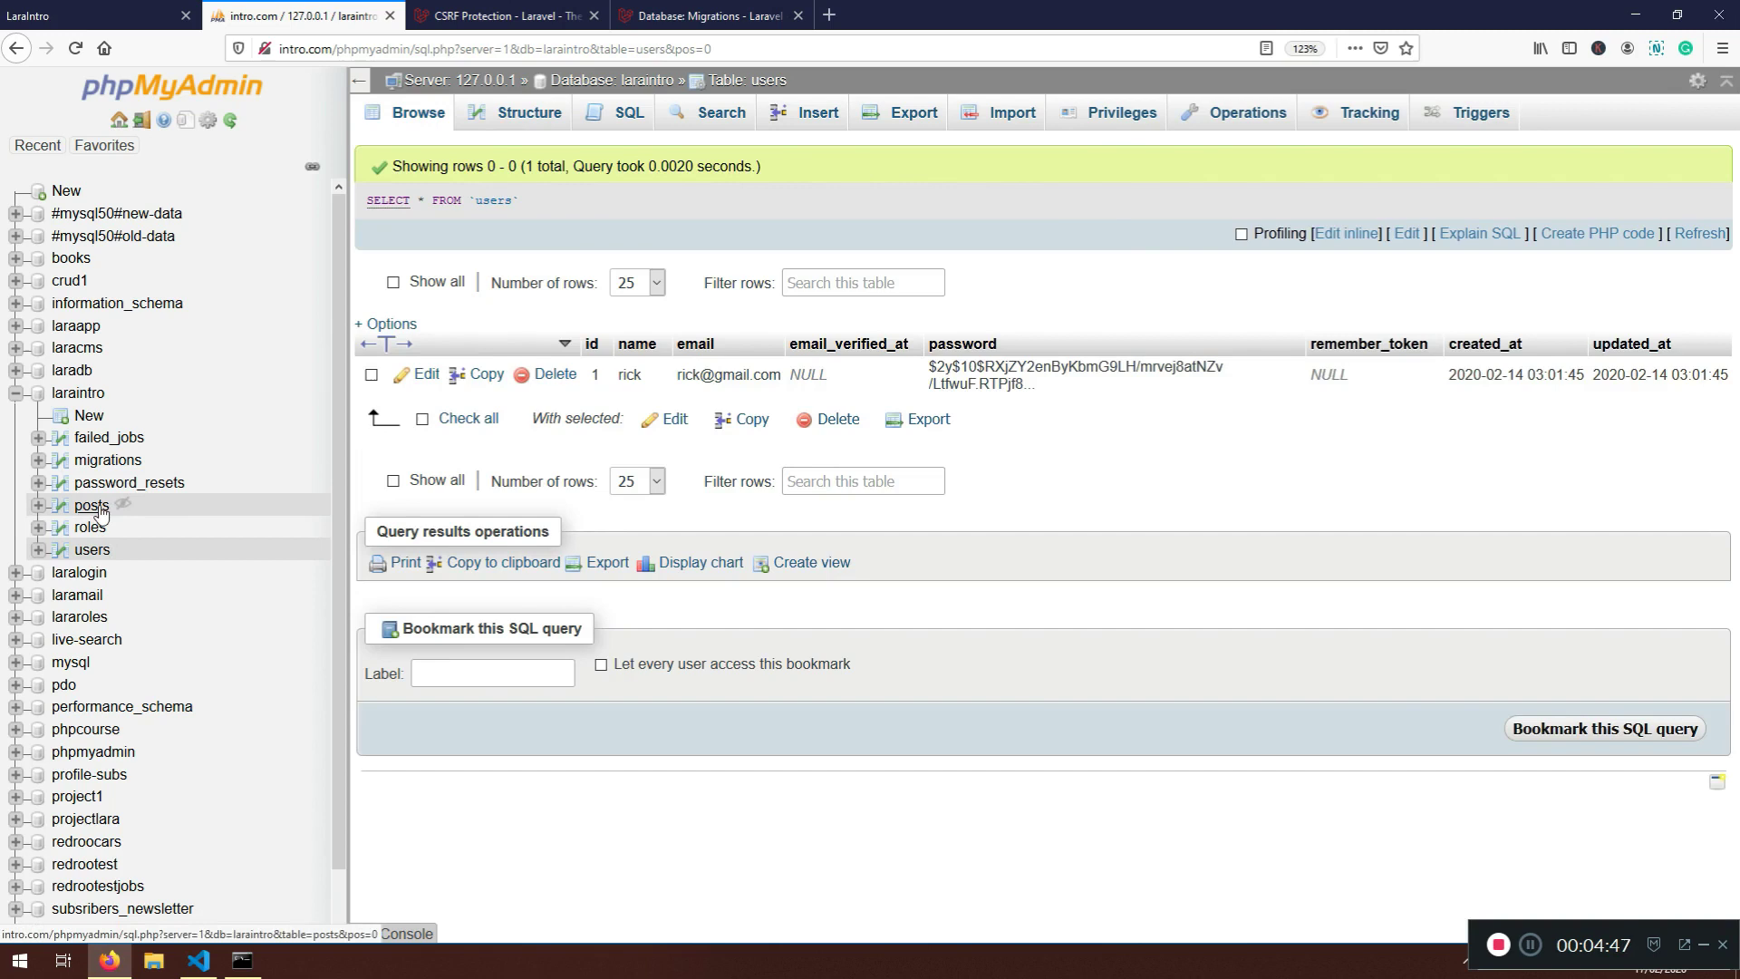
{"action": "left_click", "coordinate": [91, 505]}
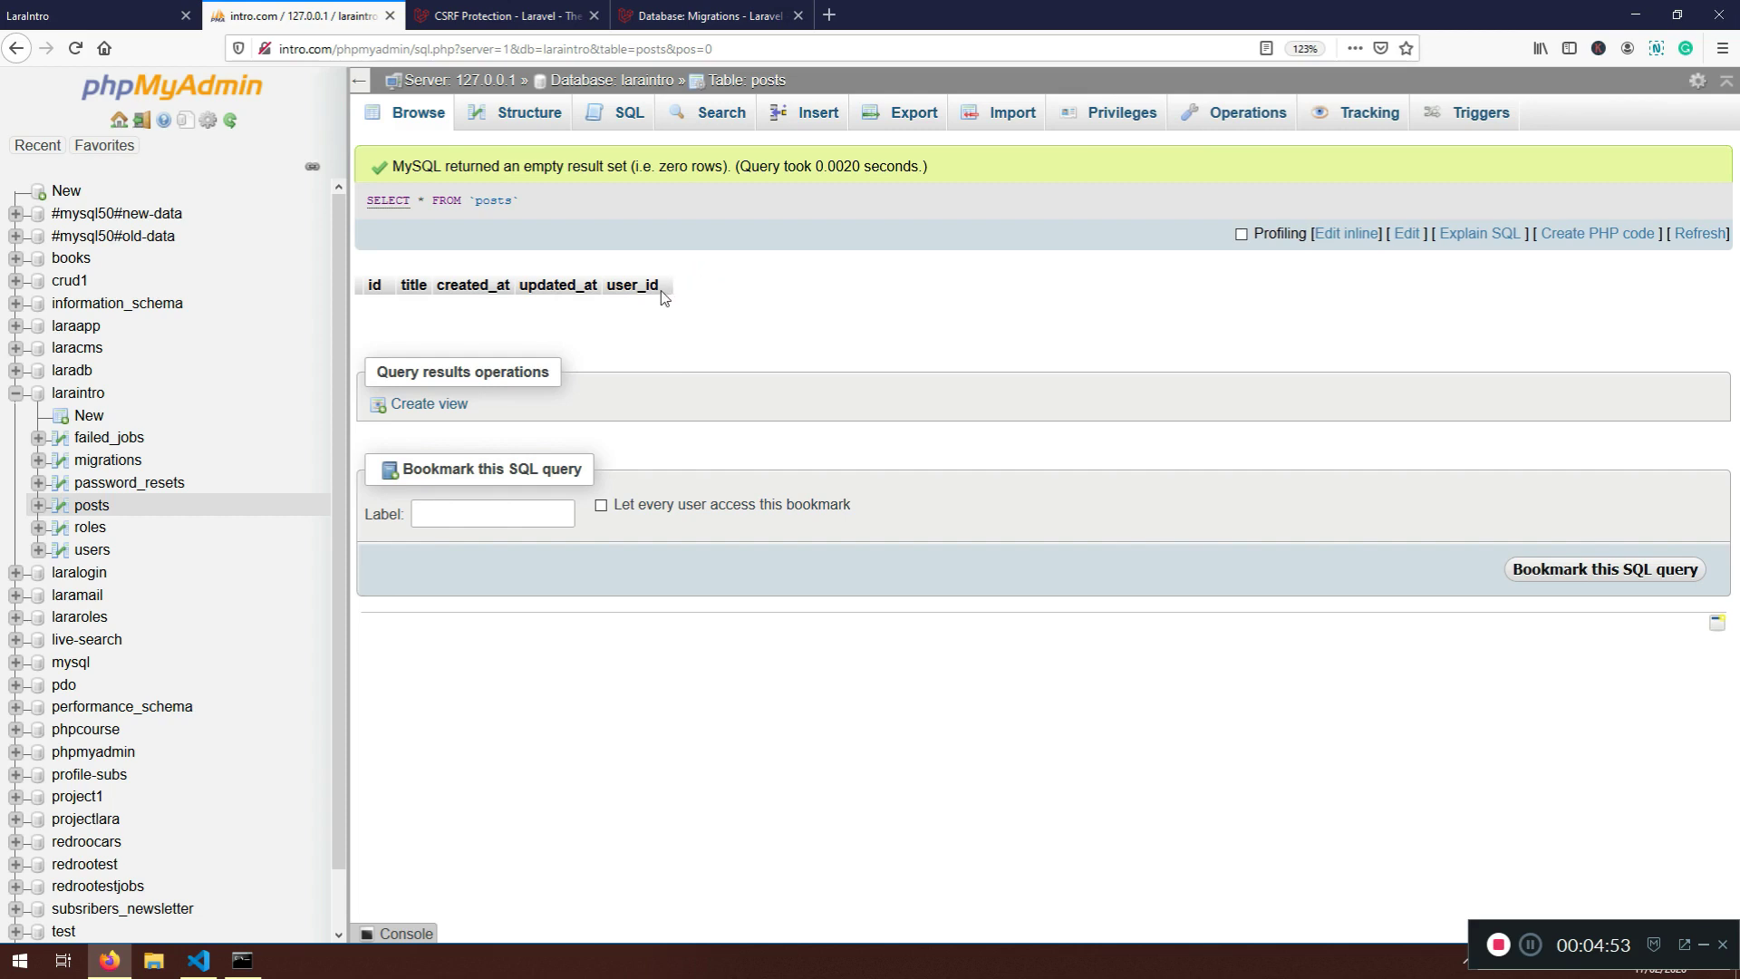
{"action": "double_click", "coordinate": [631, 284]}
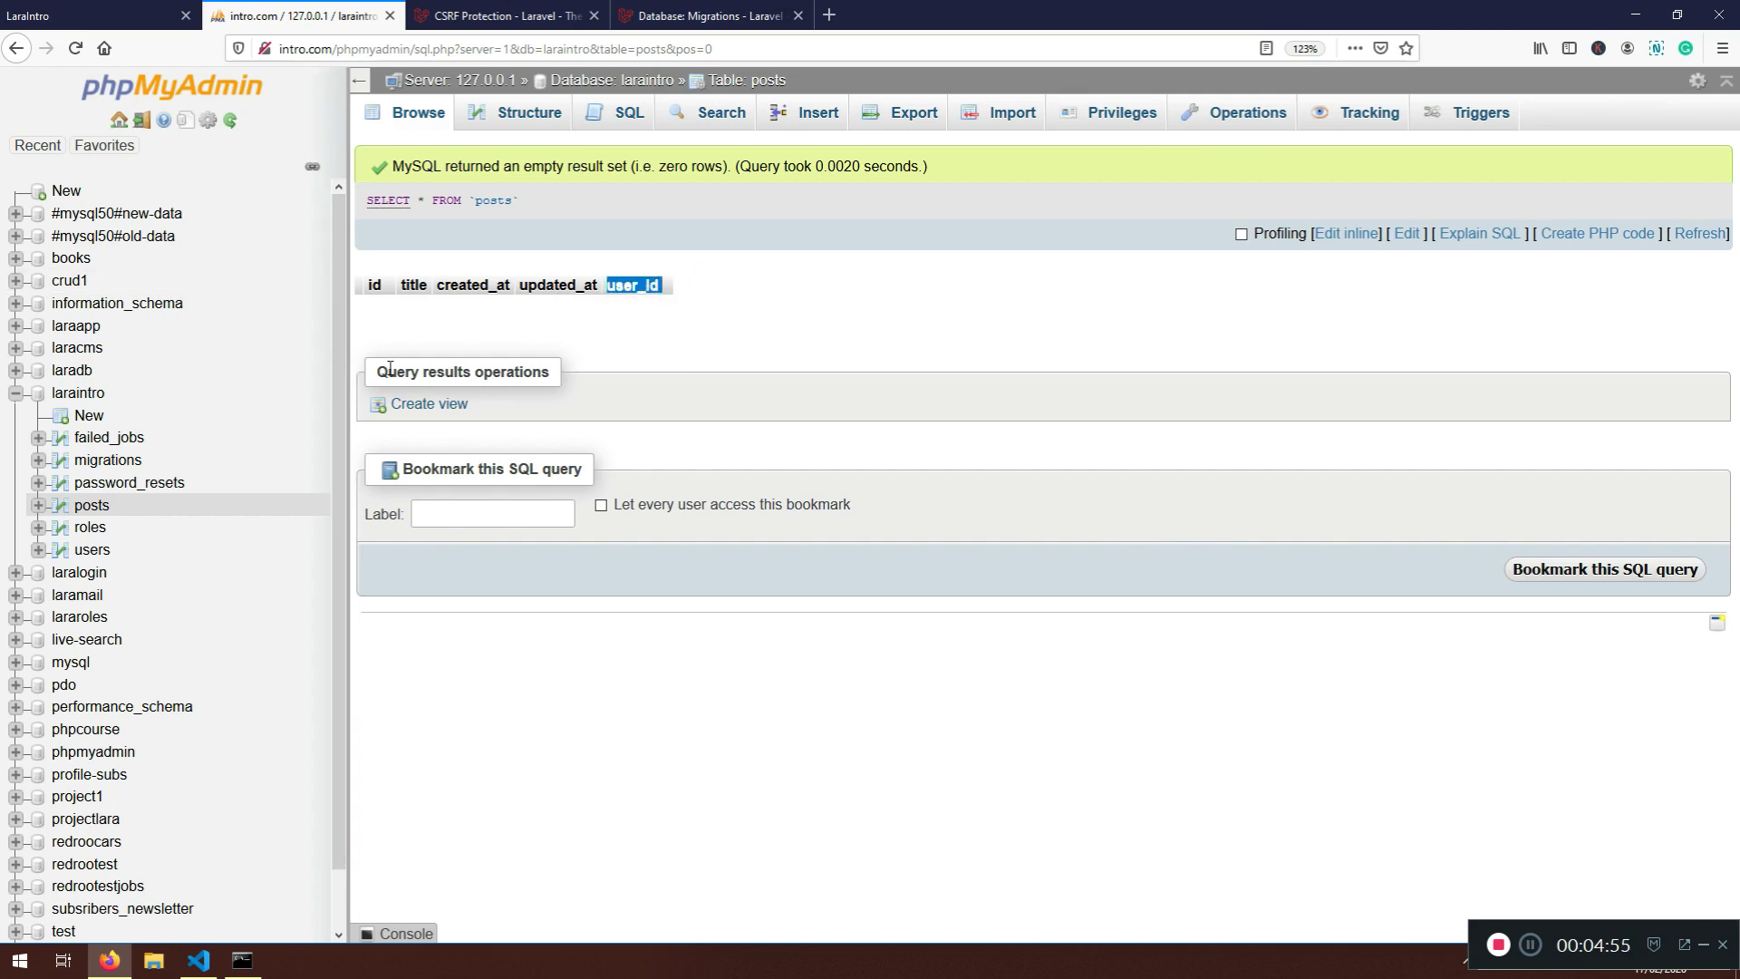
{"action": "mouse_move", "coordinate": [651, 323]}
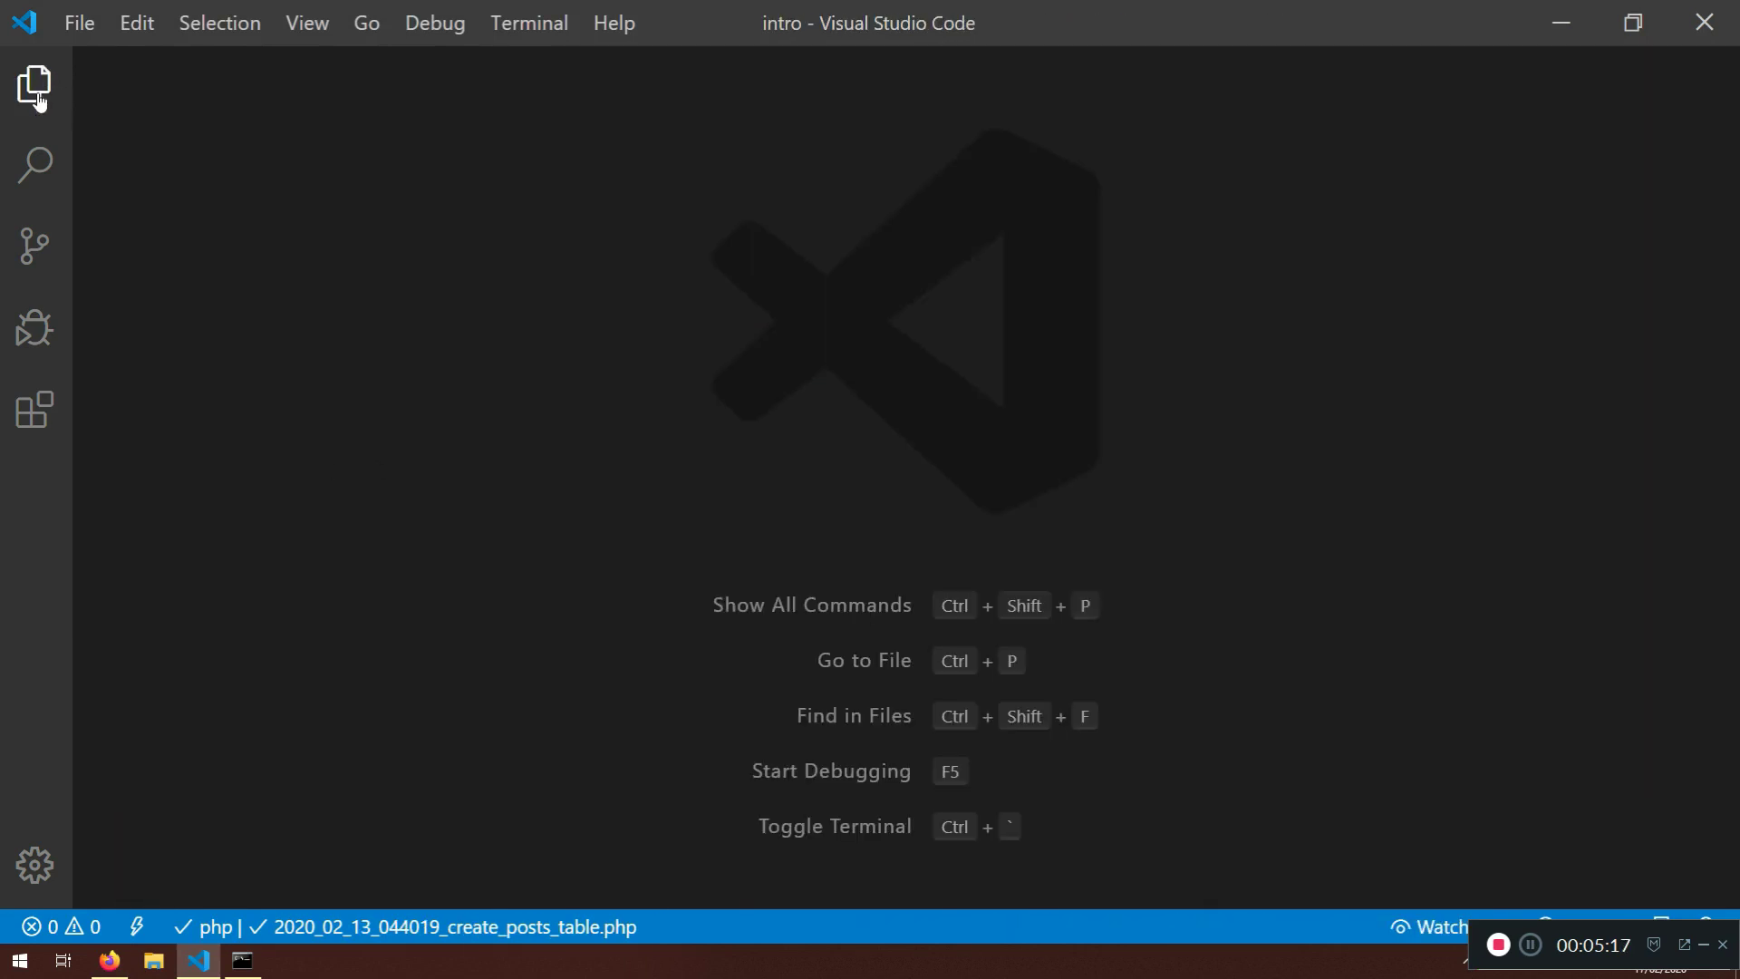
Review the Post belongsTo(User) and User hasMany(Post) relationships, then reveal the Controllers folder
{"action": "left_click", "coordinate": [35, 83]}
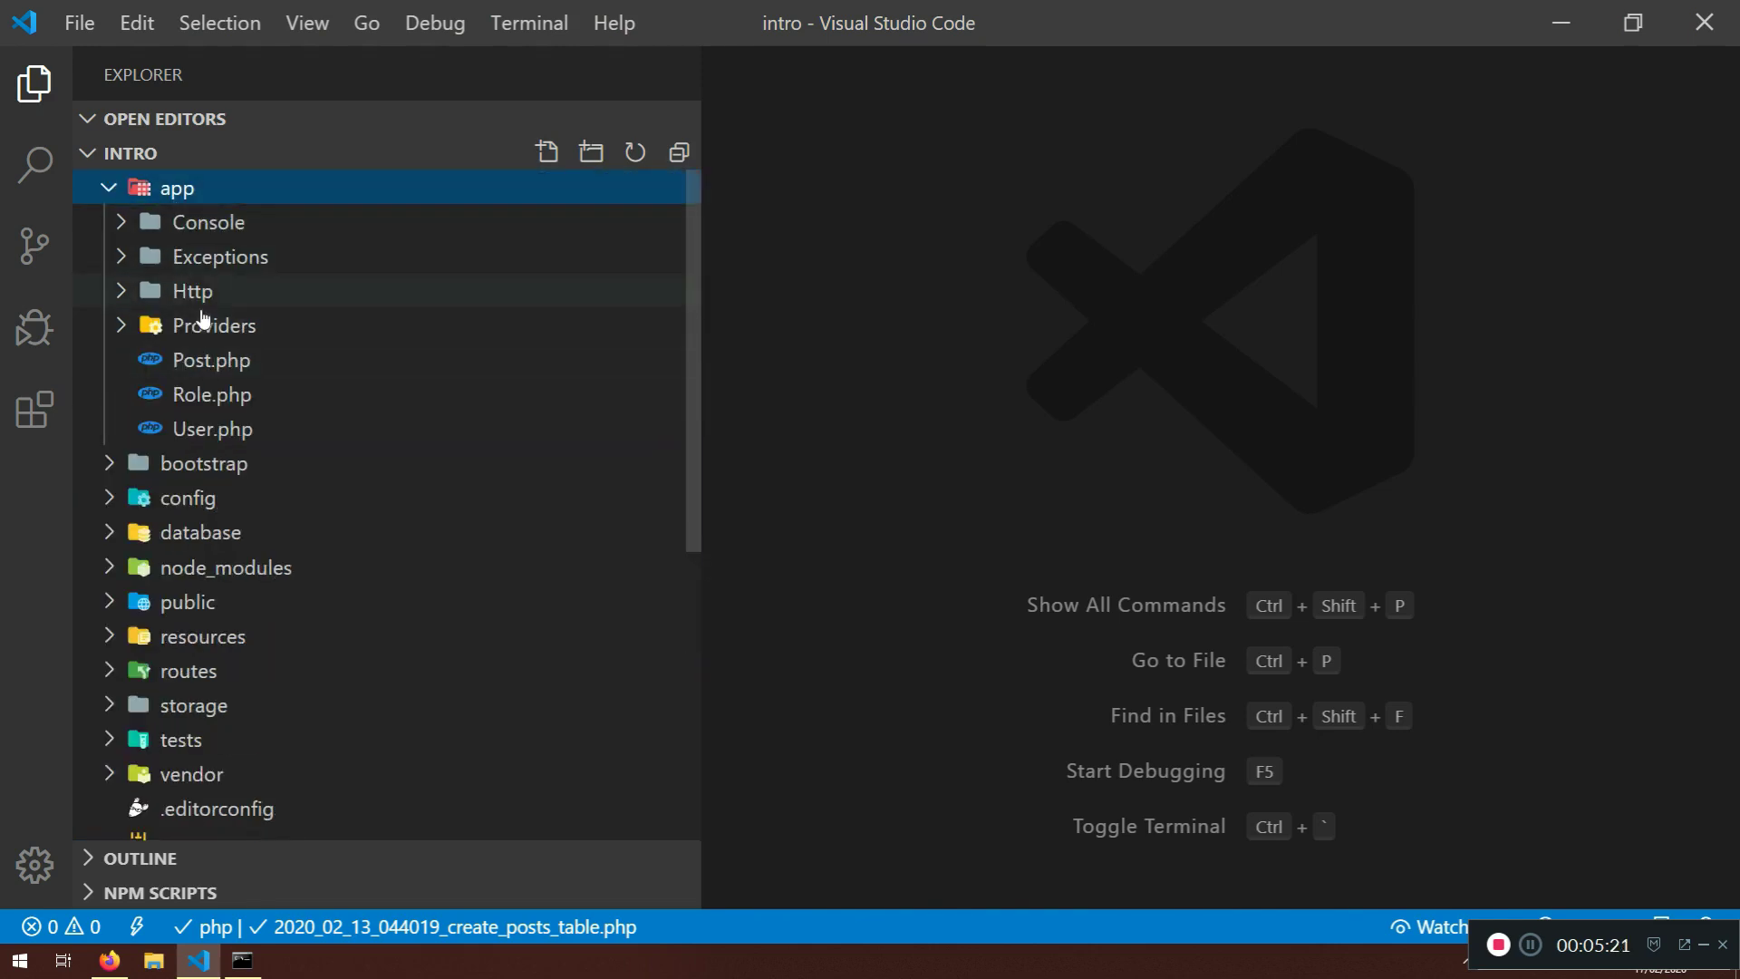
{"action": "left_click", "coordinate": [191, 290]}
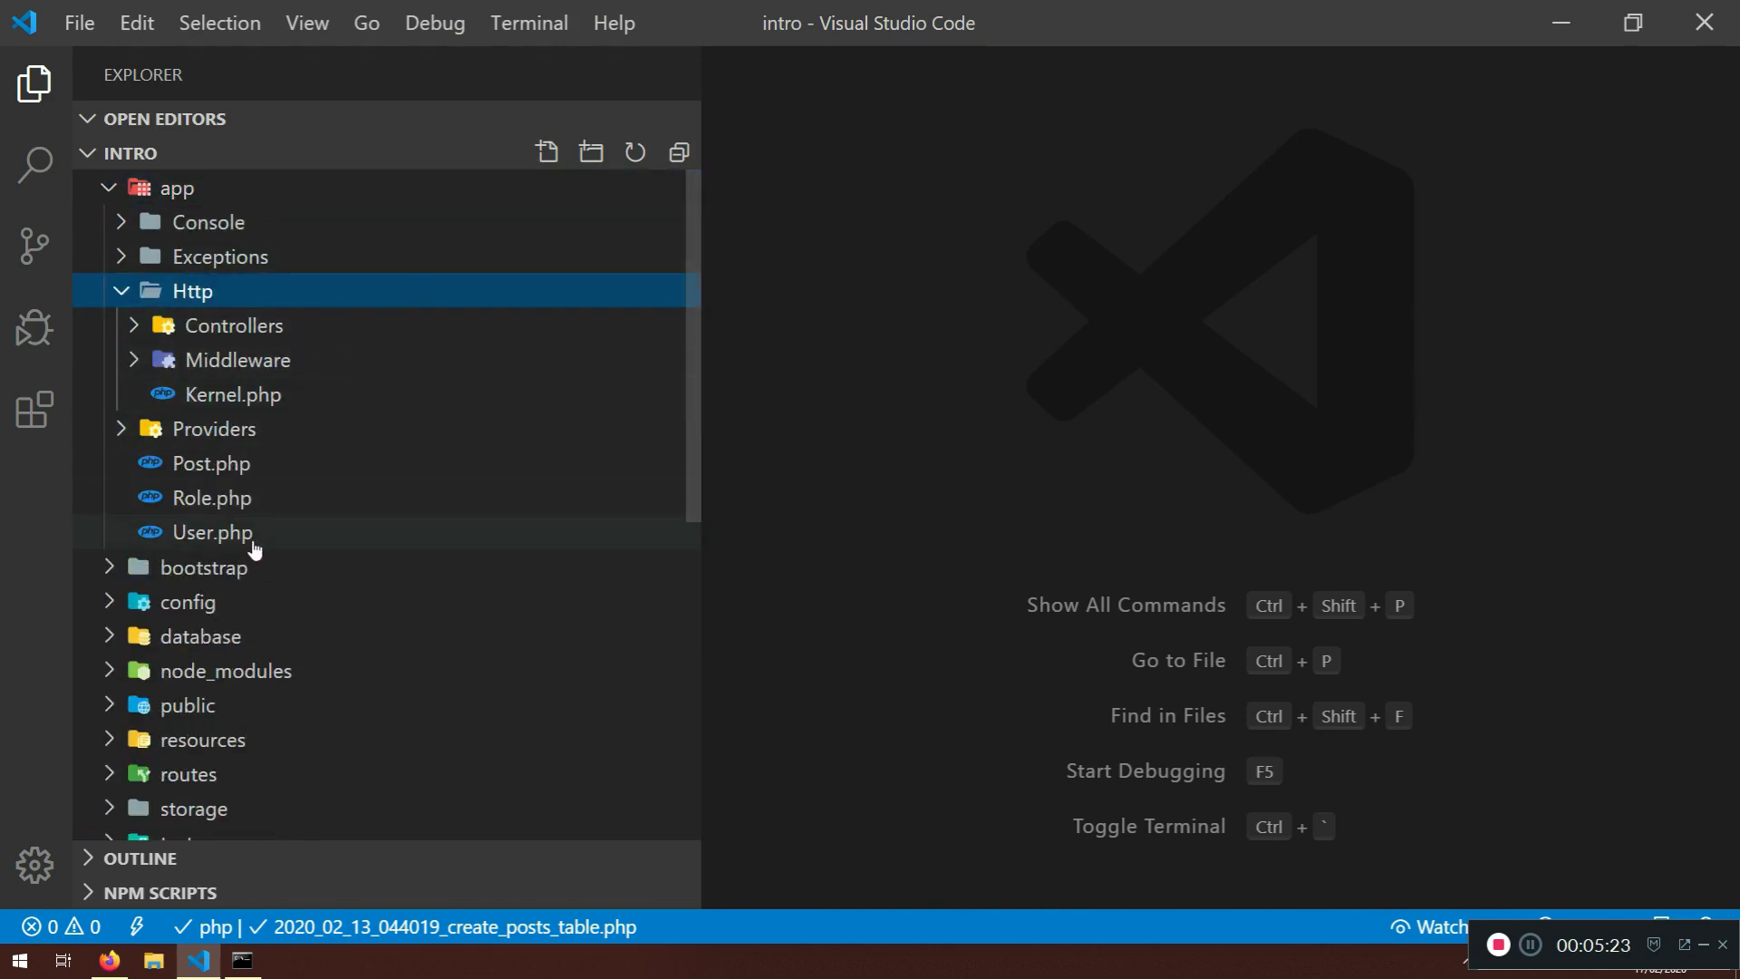
{"action": "mouse_move", "coordinate": [210, 531]}
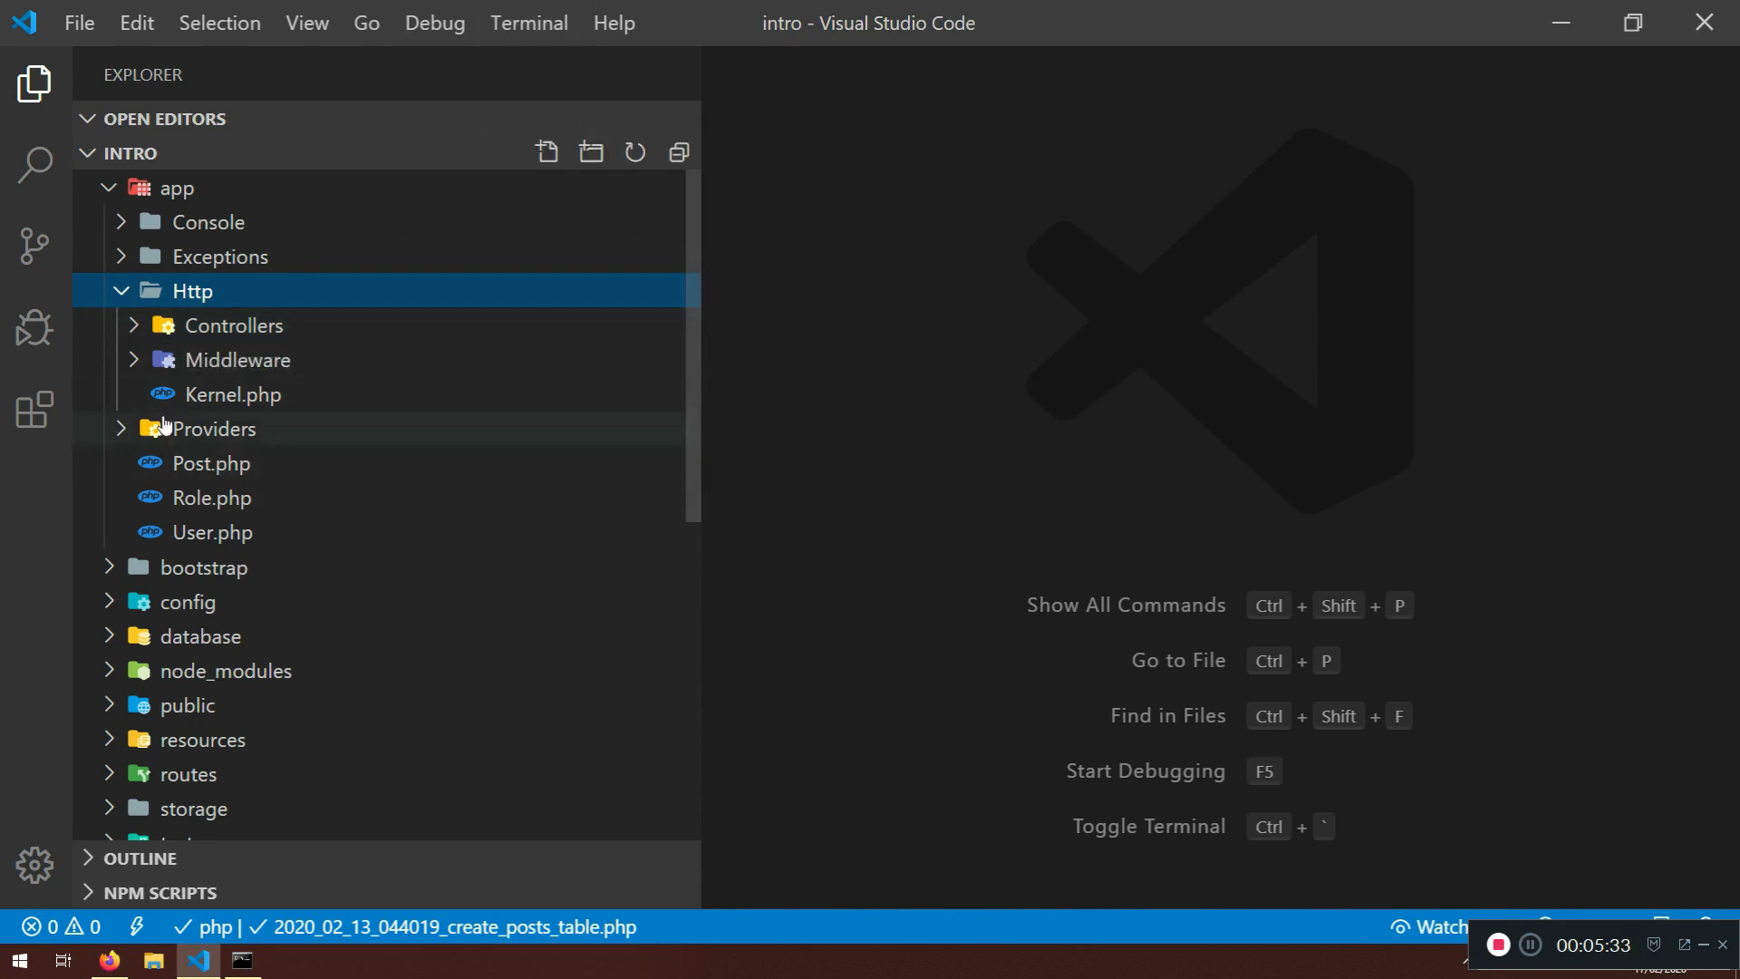
{"action": "mouse_move", "coordinate": [286, 350]}
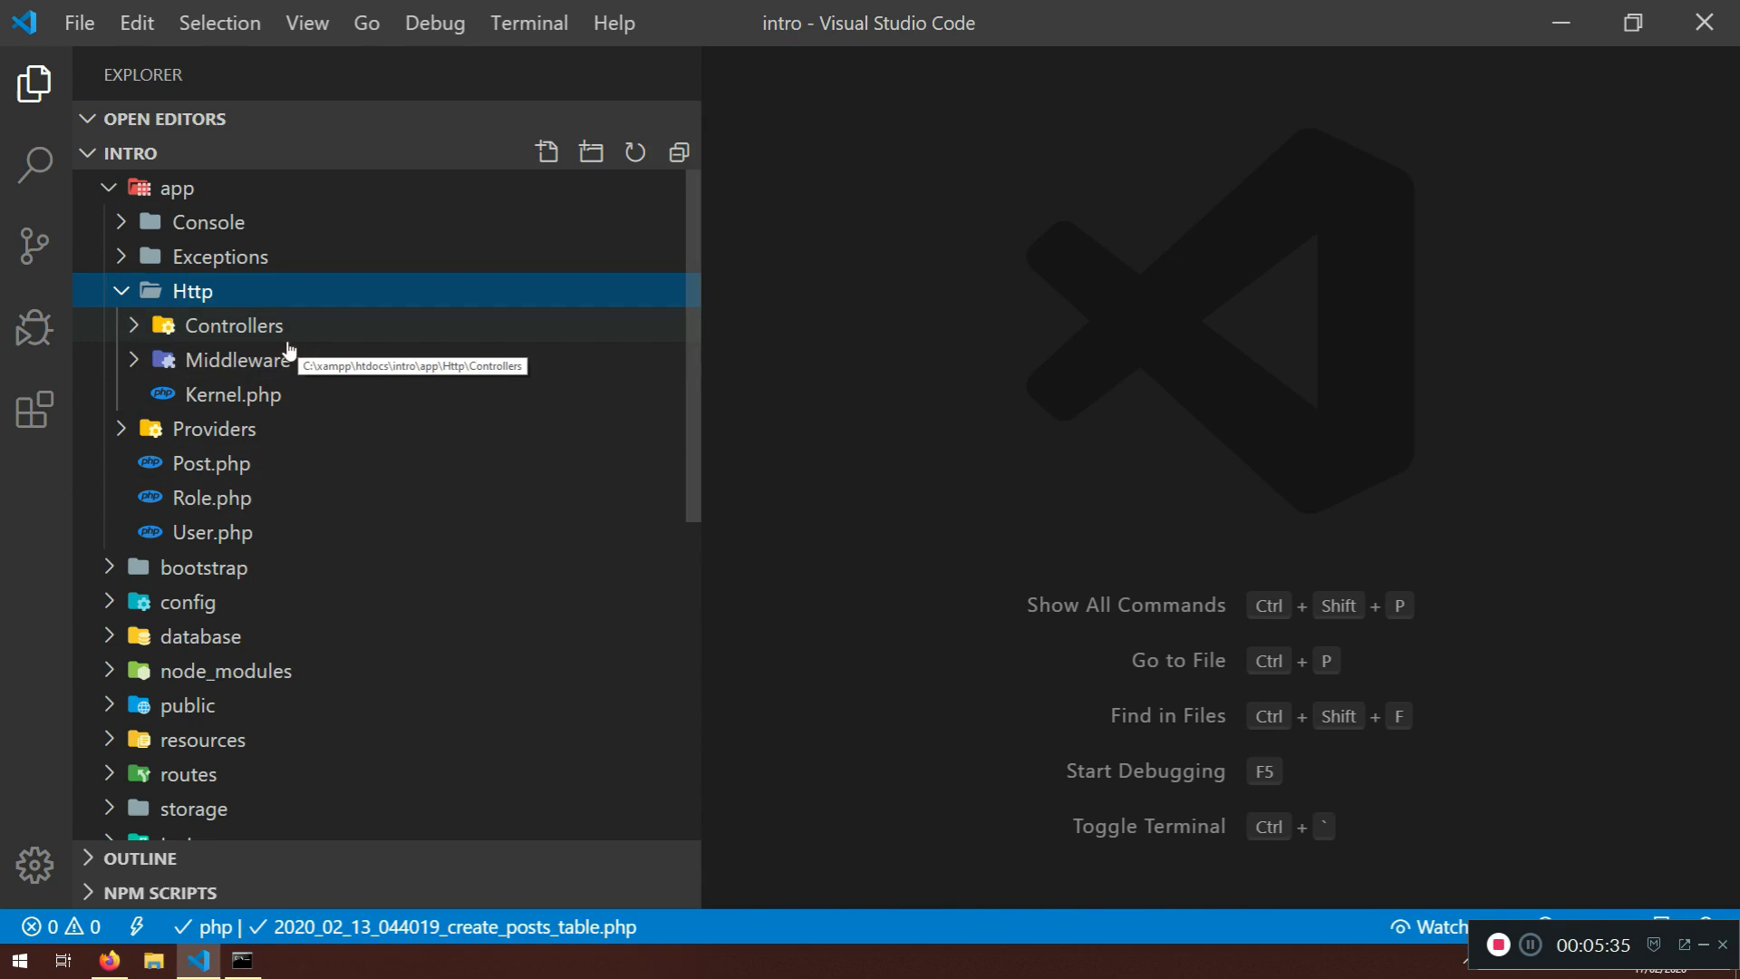
{"action": "mouse_move", "coordinate": [259, 431]}
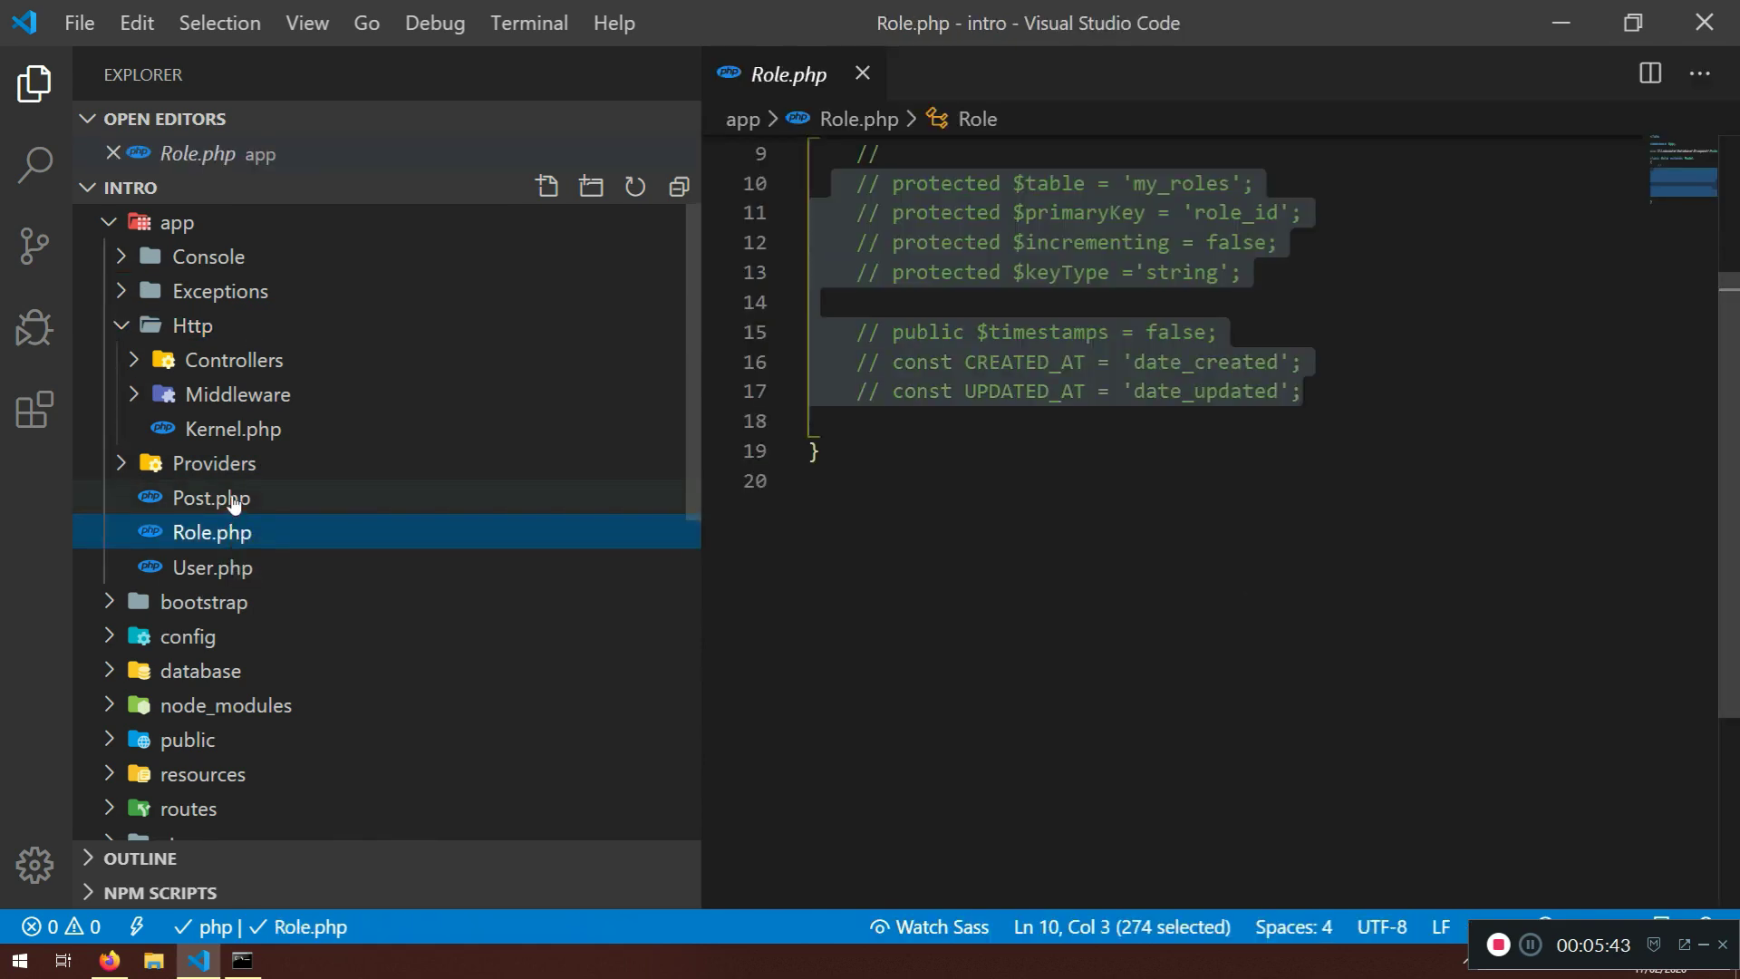
{"action": "left_click", "coordinate": [210, 497]}
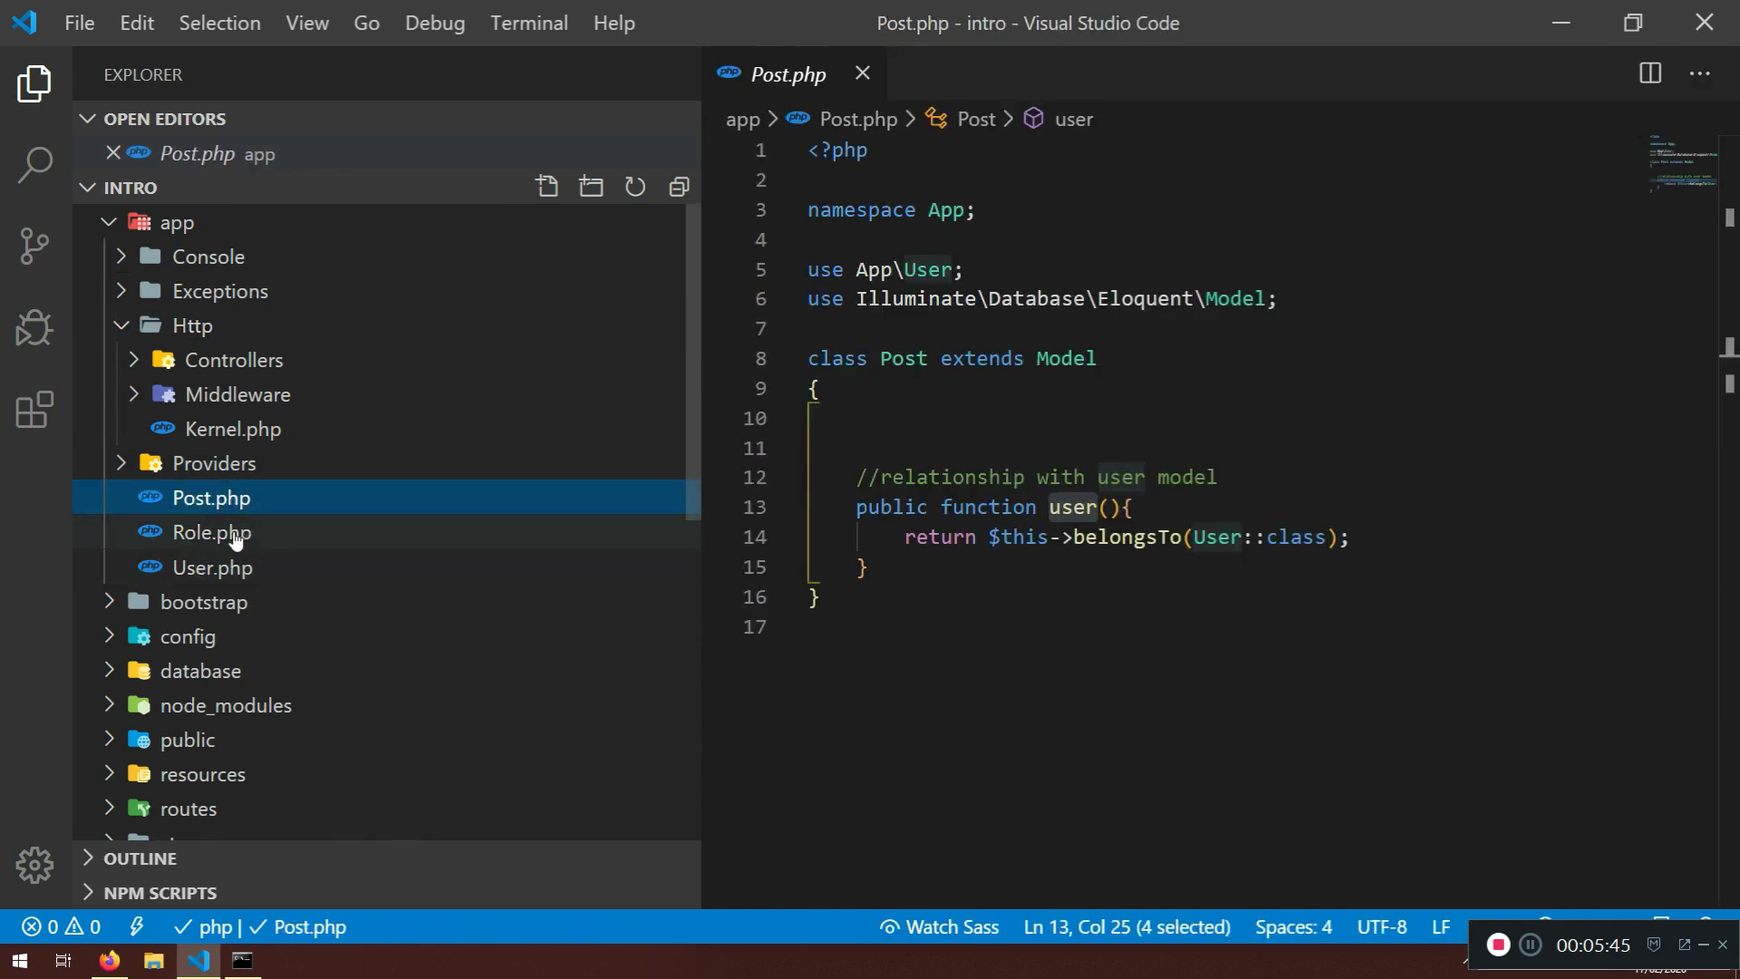
{"action": "mouse_move", "coordinate": [210, 532]}
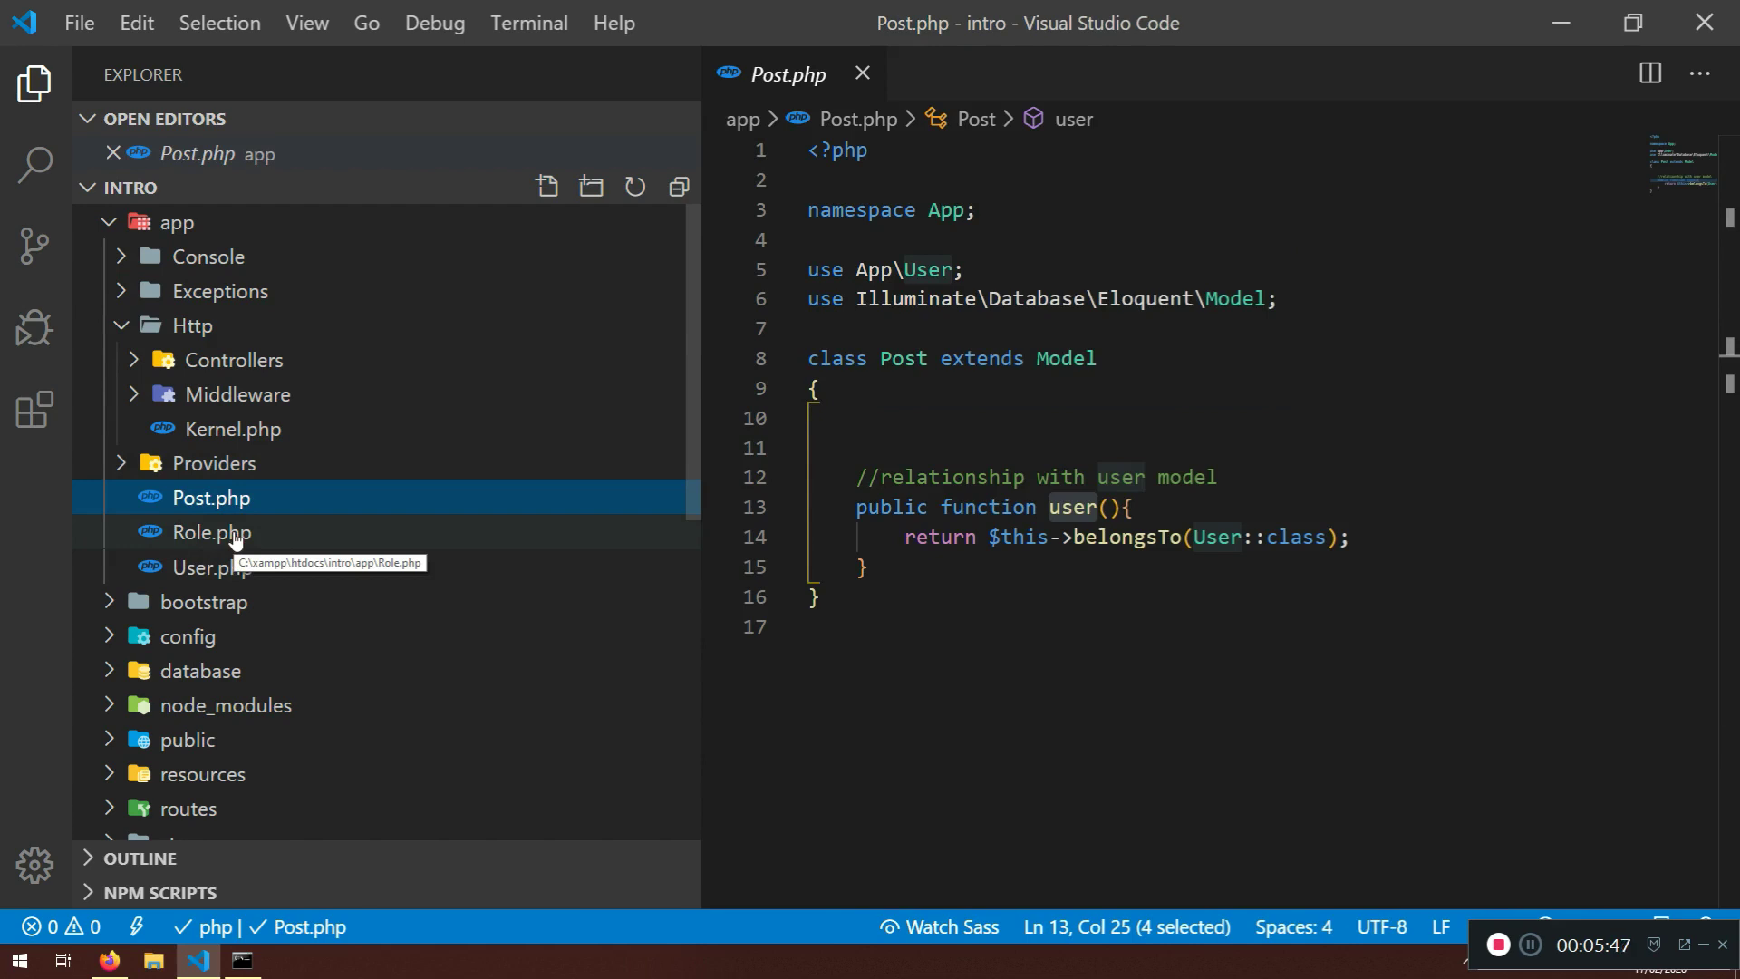
{"action": "mouse_move", "coordinate": [234, 577]}
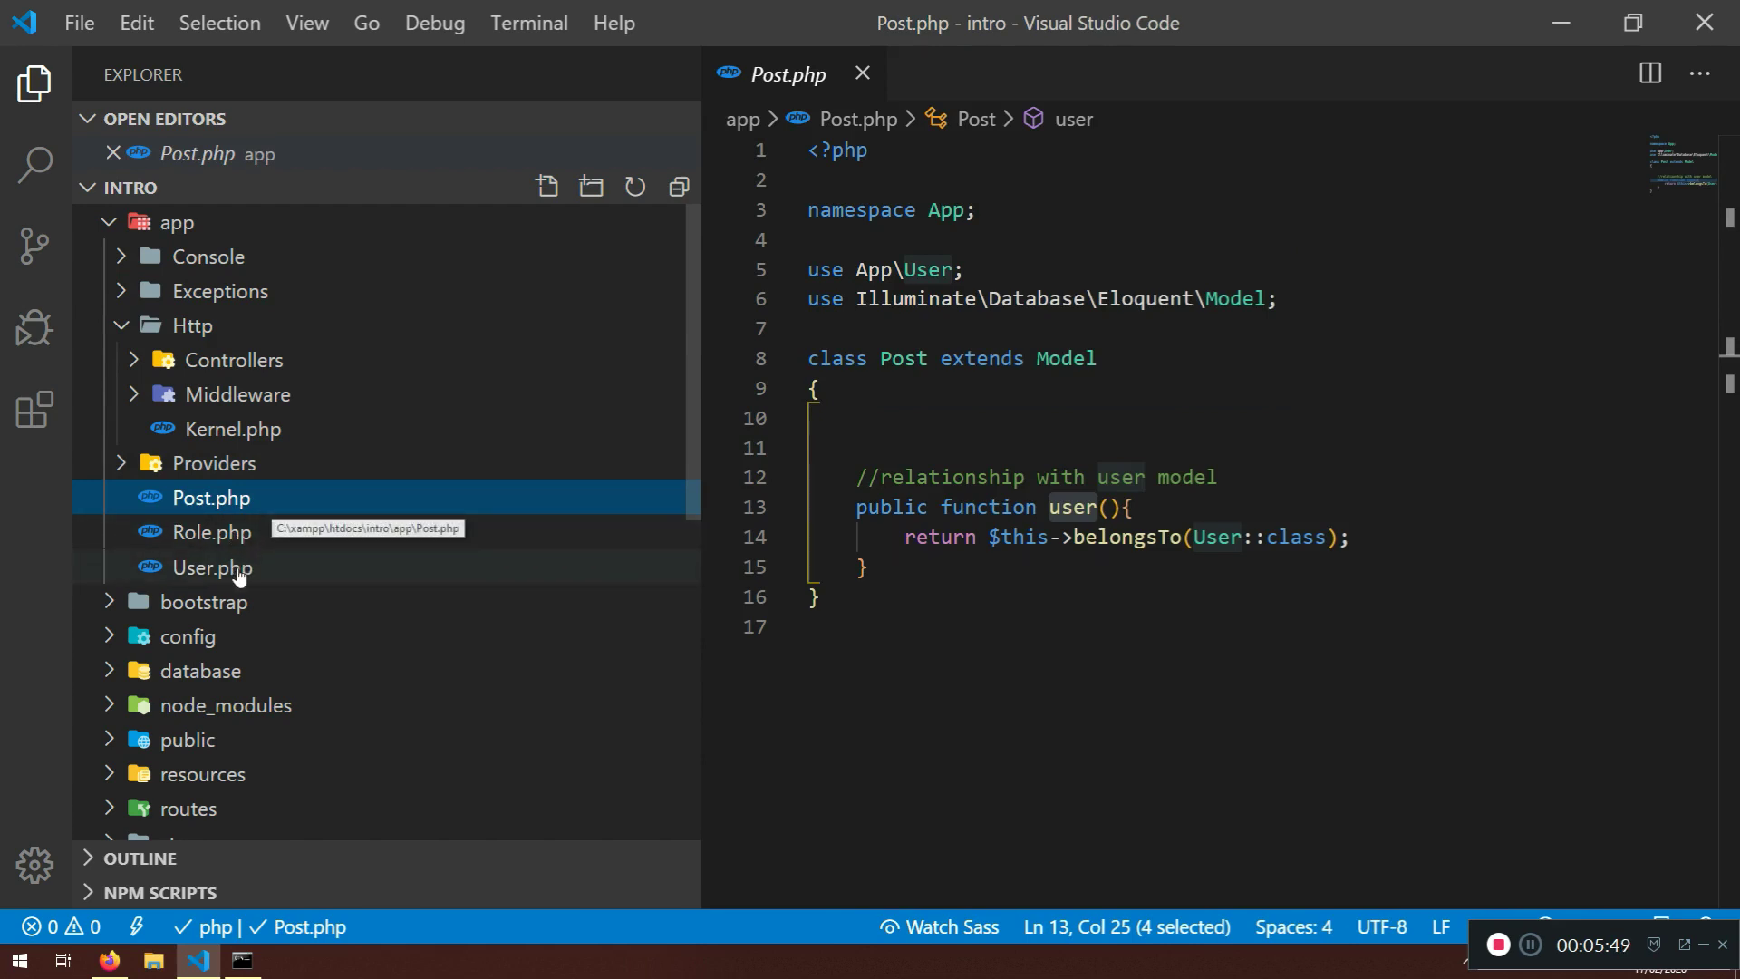
{"action": "left_click", "coordinate": [210, 567]}
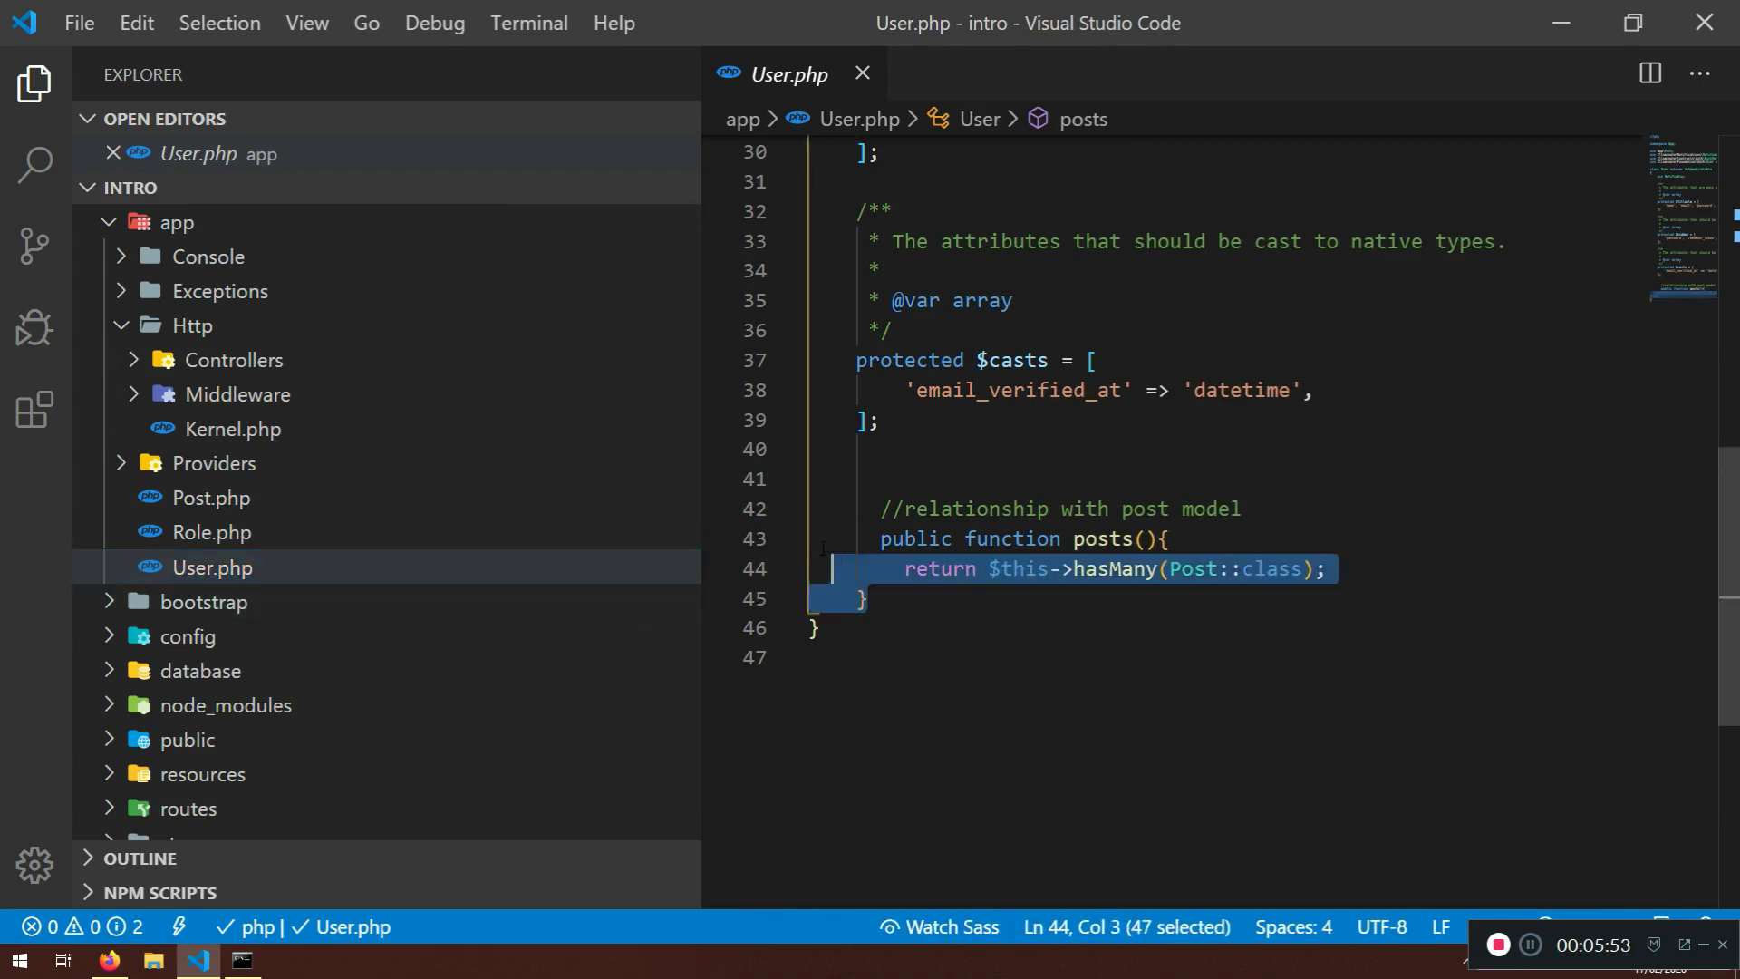
{"action": "double_click", "coordinate": [938, 570]}
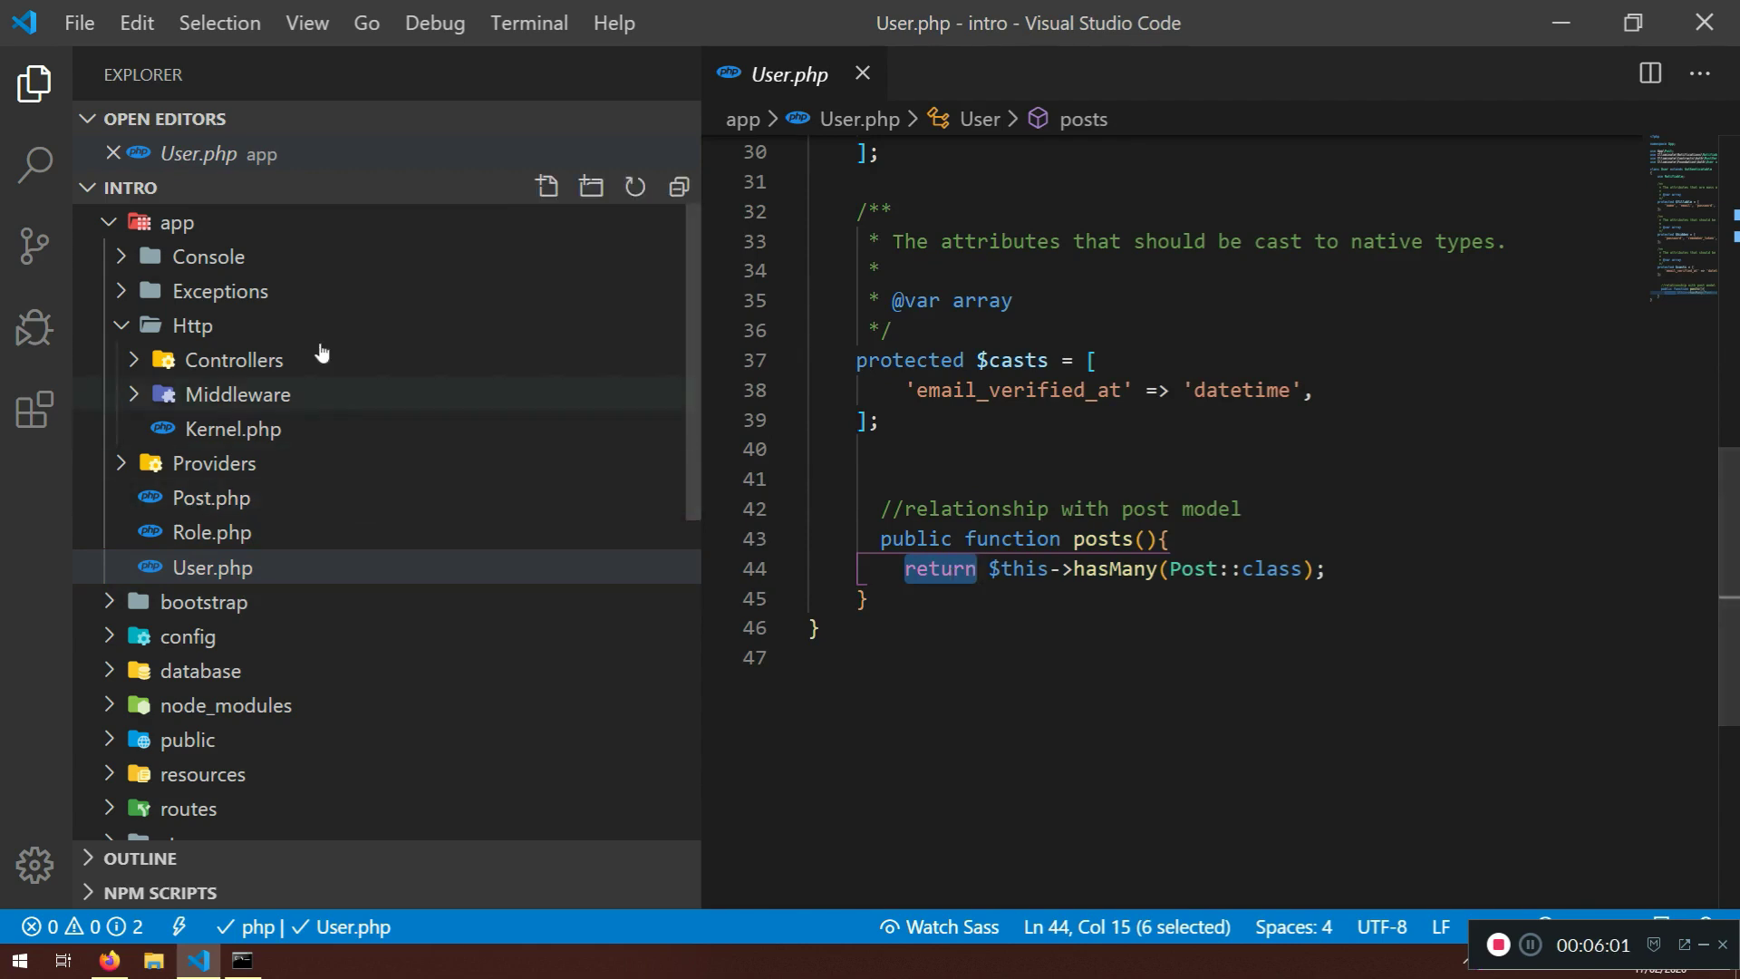
{"action": "left_click", "coordinate": [234, 359]}
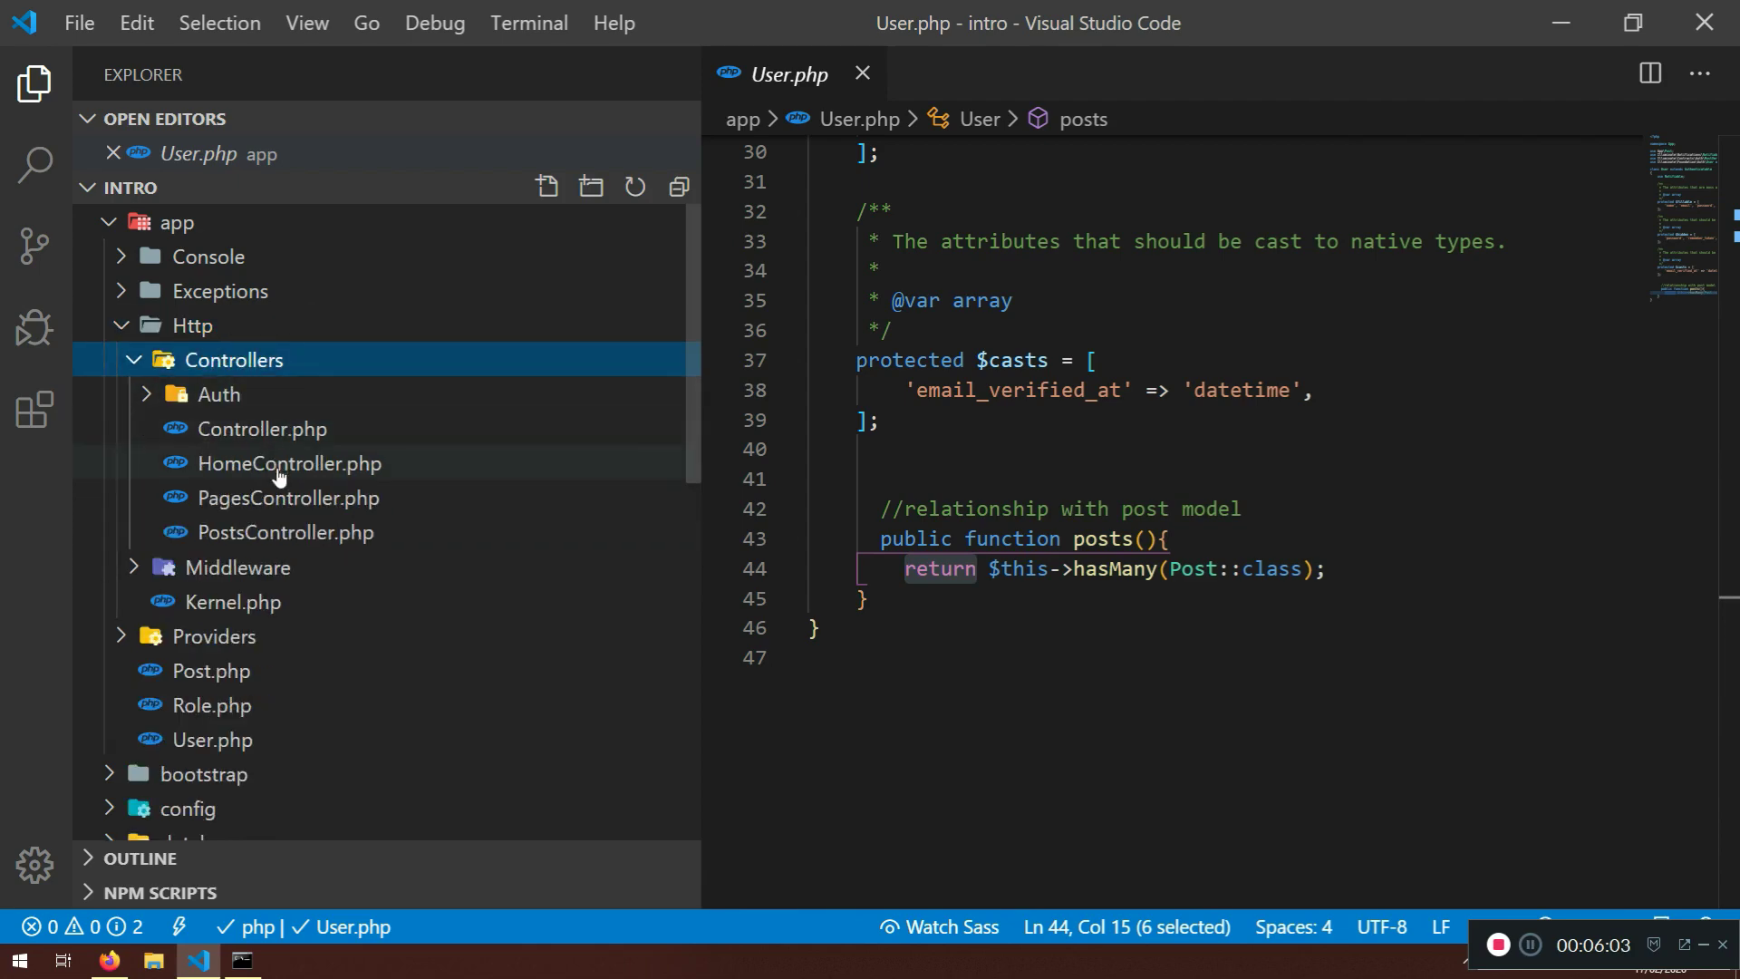
Add $title = $request->input('title'); to PostsController store() after validation and save
{"action": "left_click", "coordinate": [285, 531]}
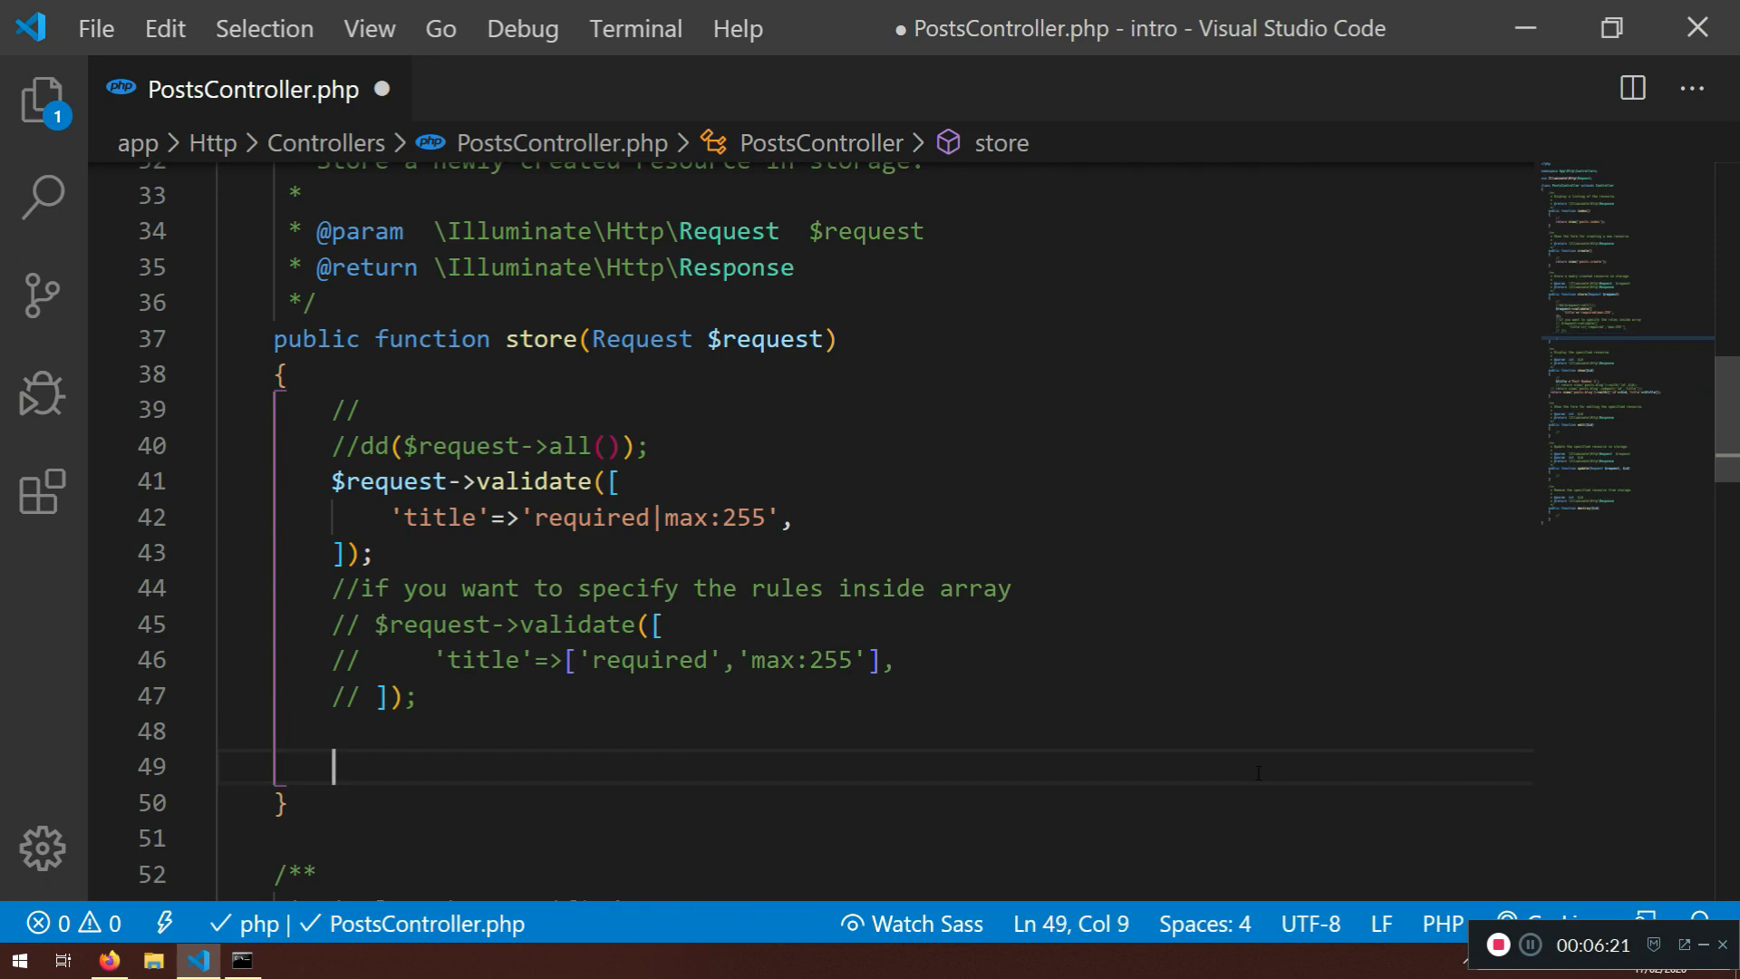
{"action": "type", "text": "$title ="}
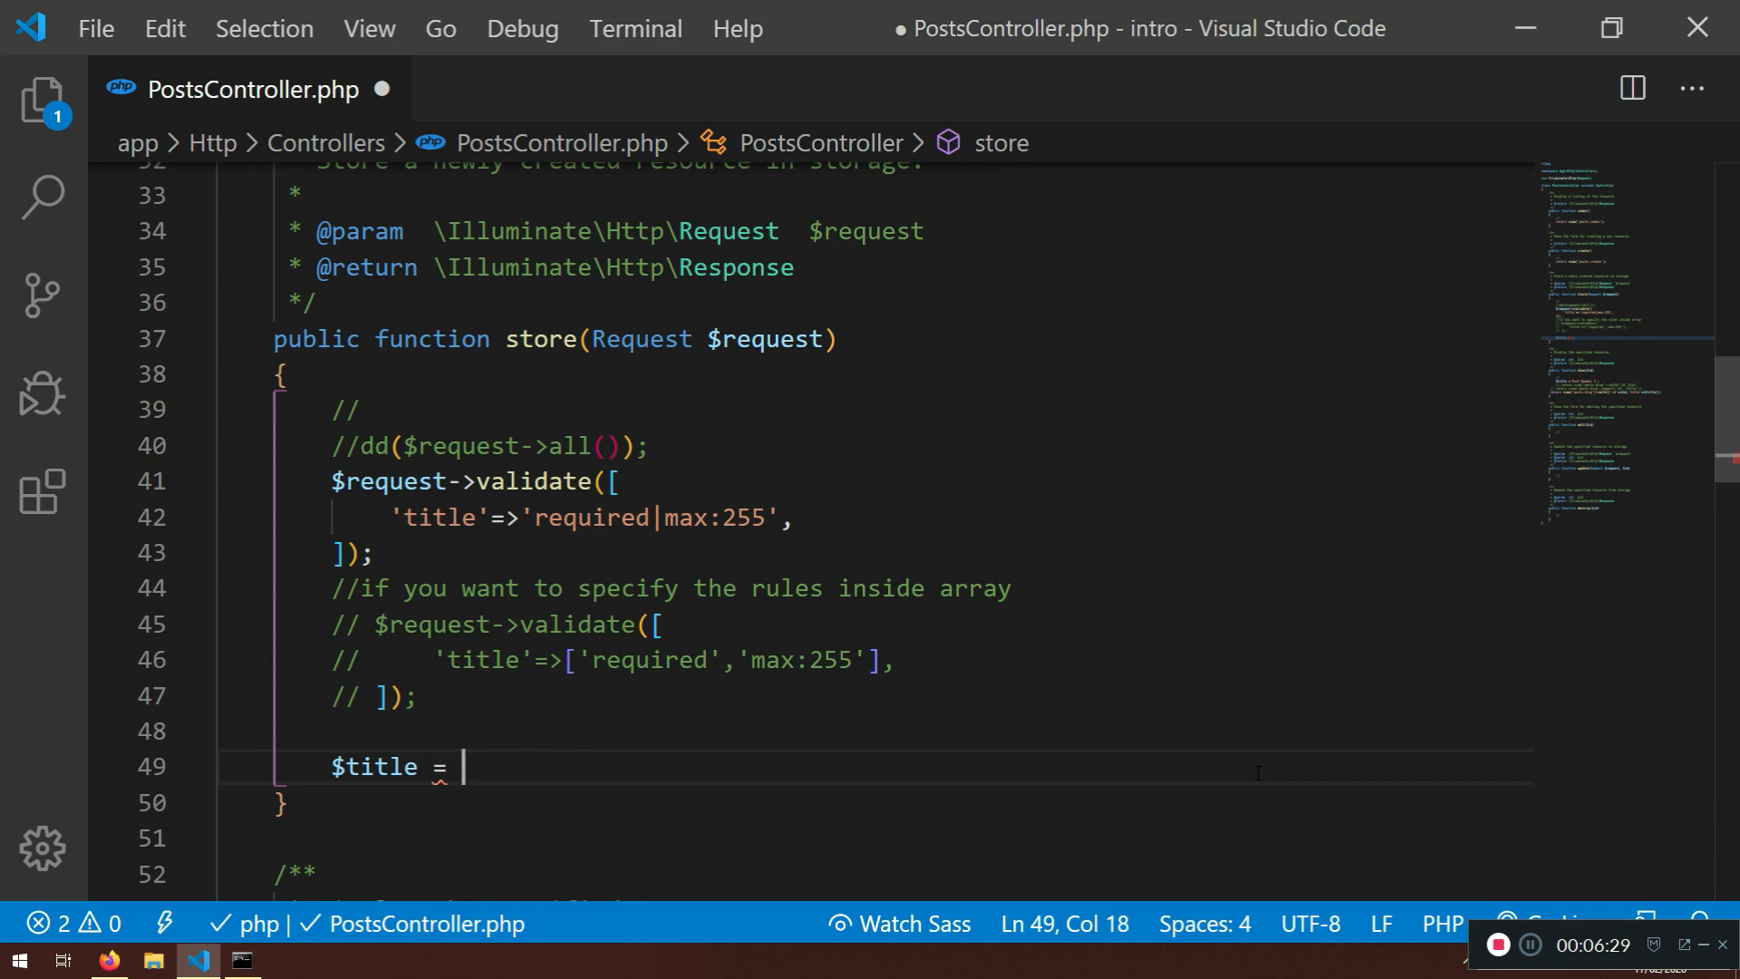
{"action": "type", "text": "$request"}
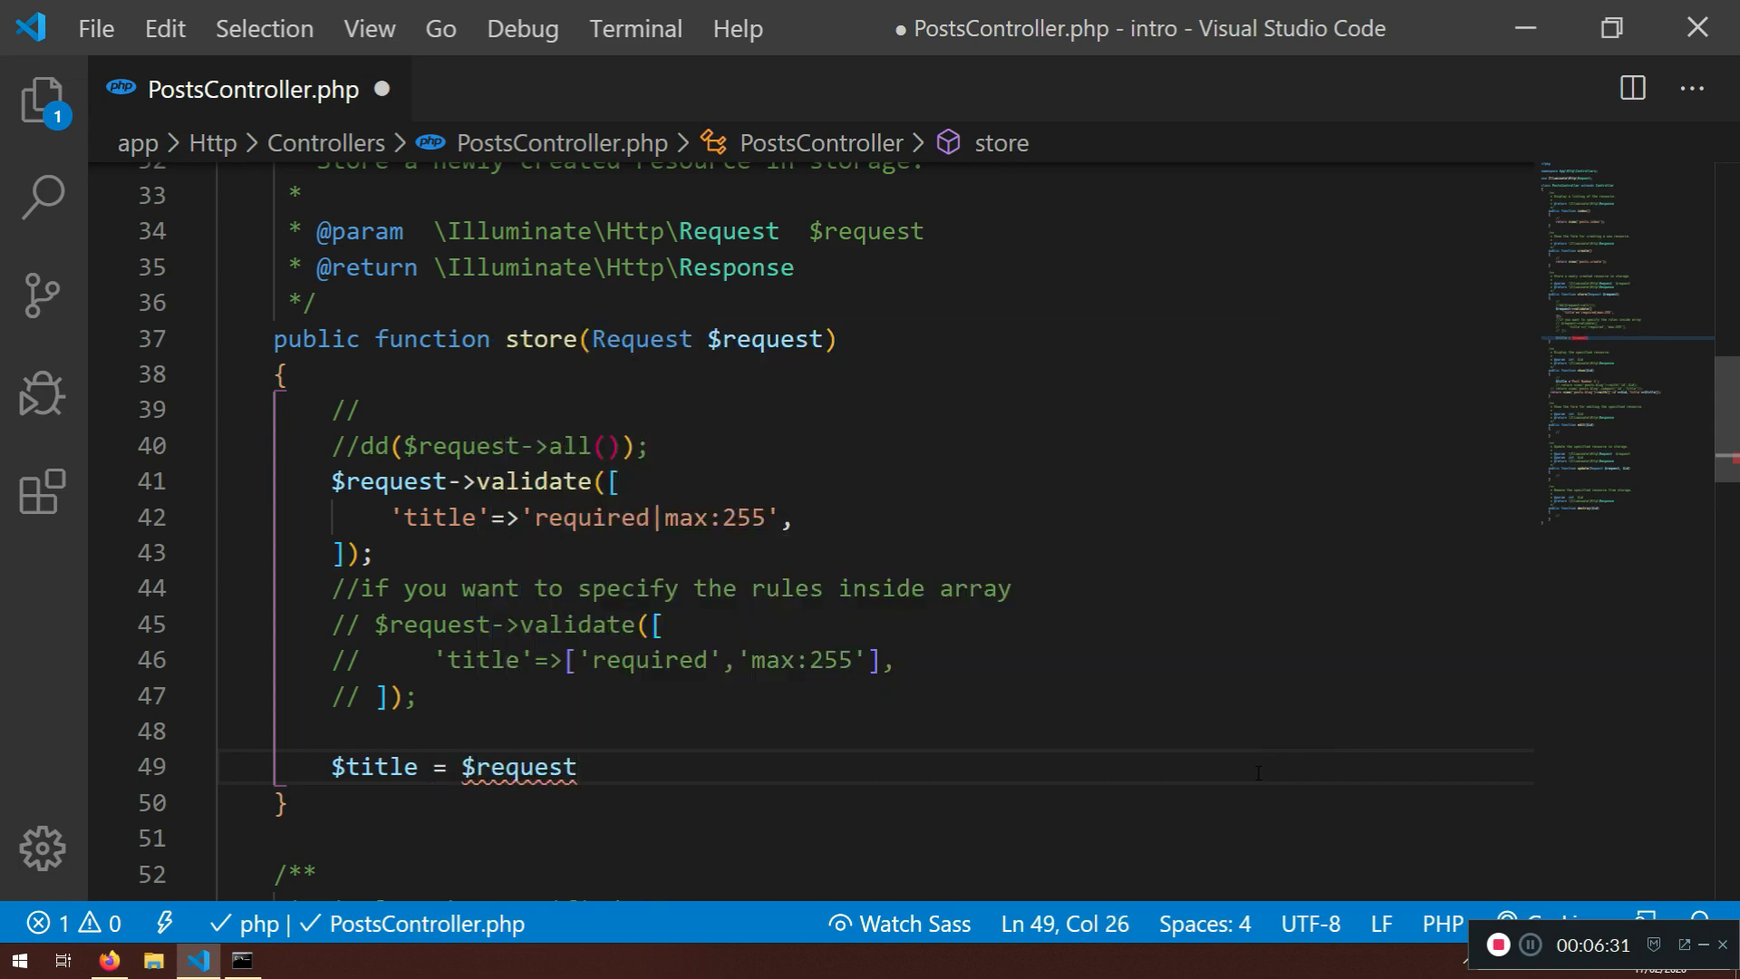
{"action": "type", "text": "-"}
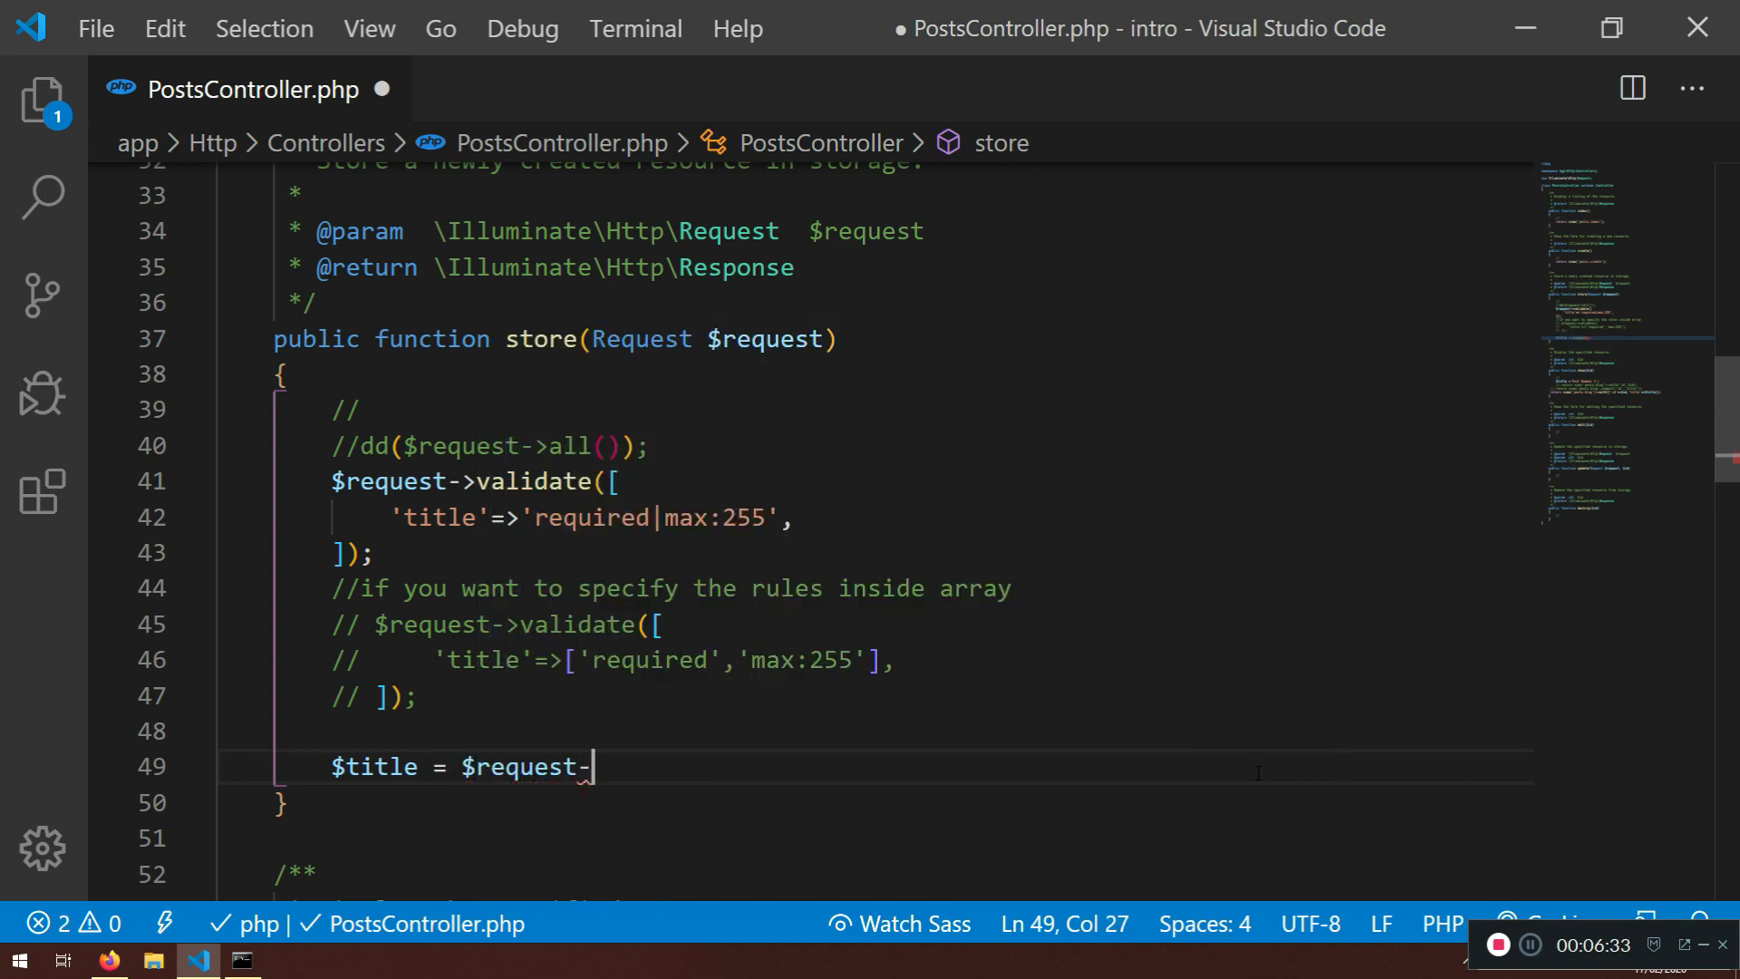
{"action": "type", "text": ">input()"}
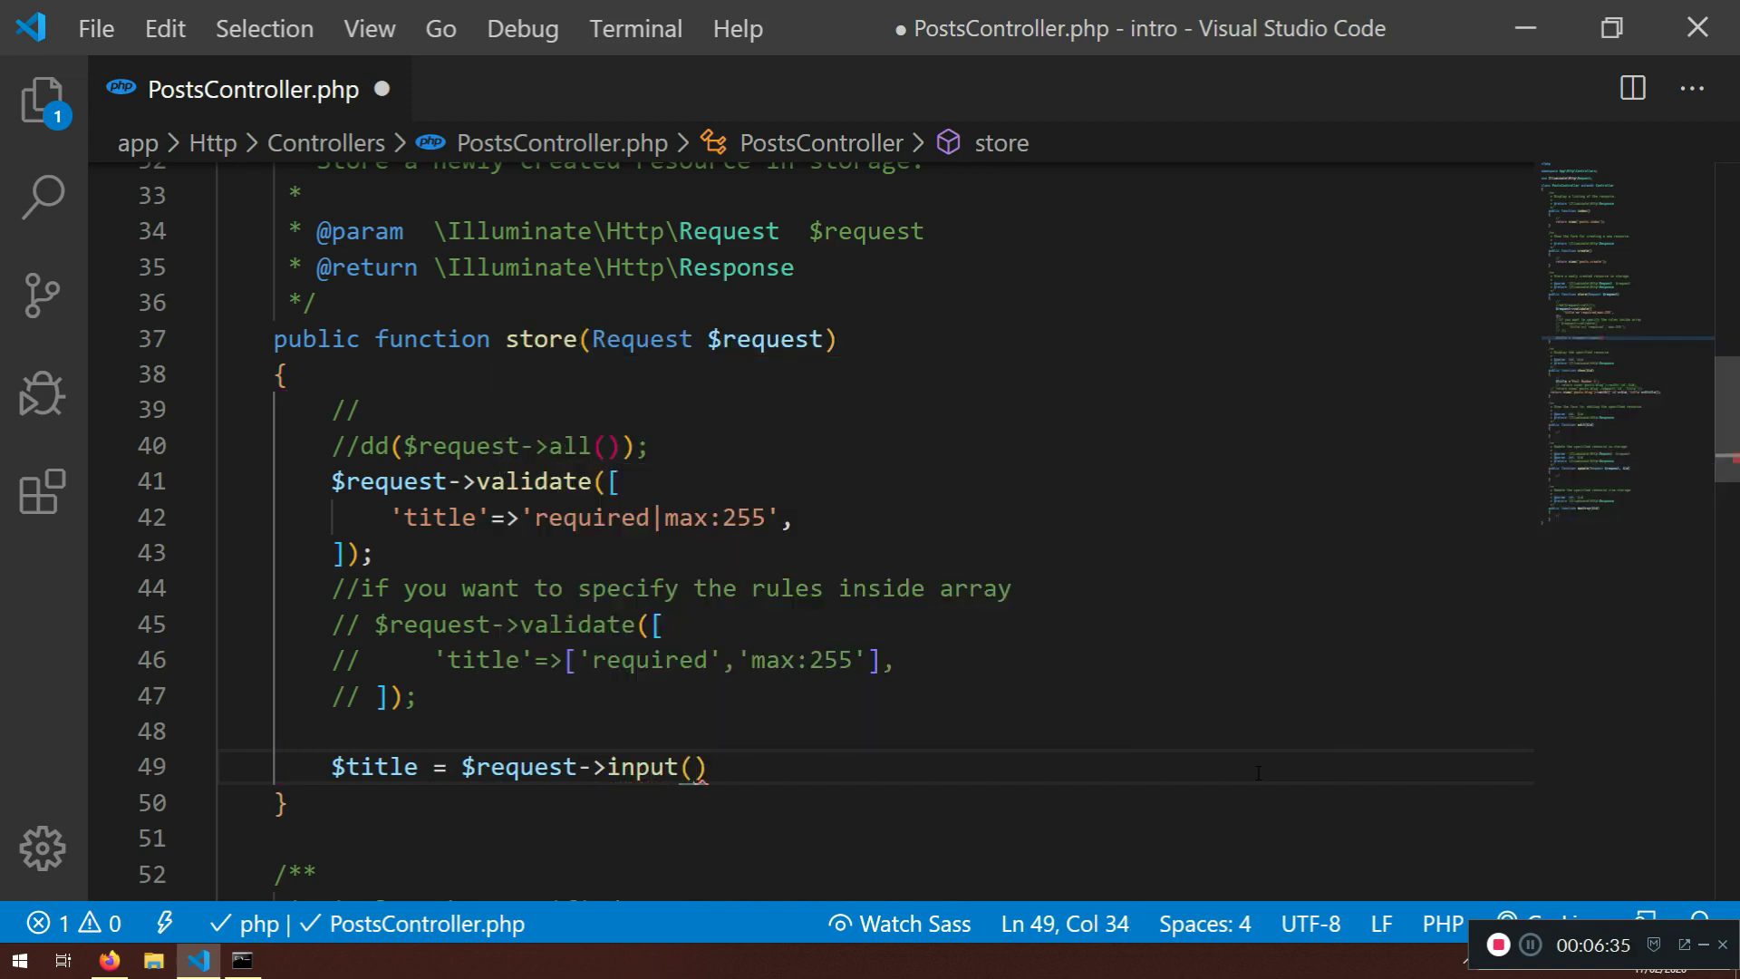
{"action": "type", "text": "'title'"}
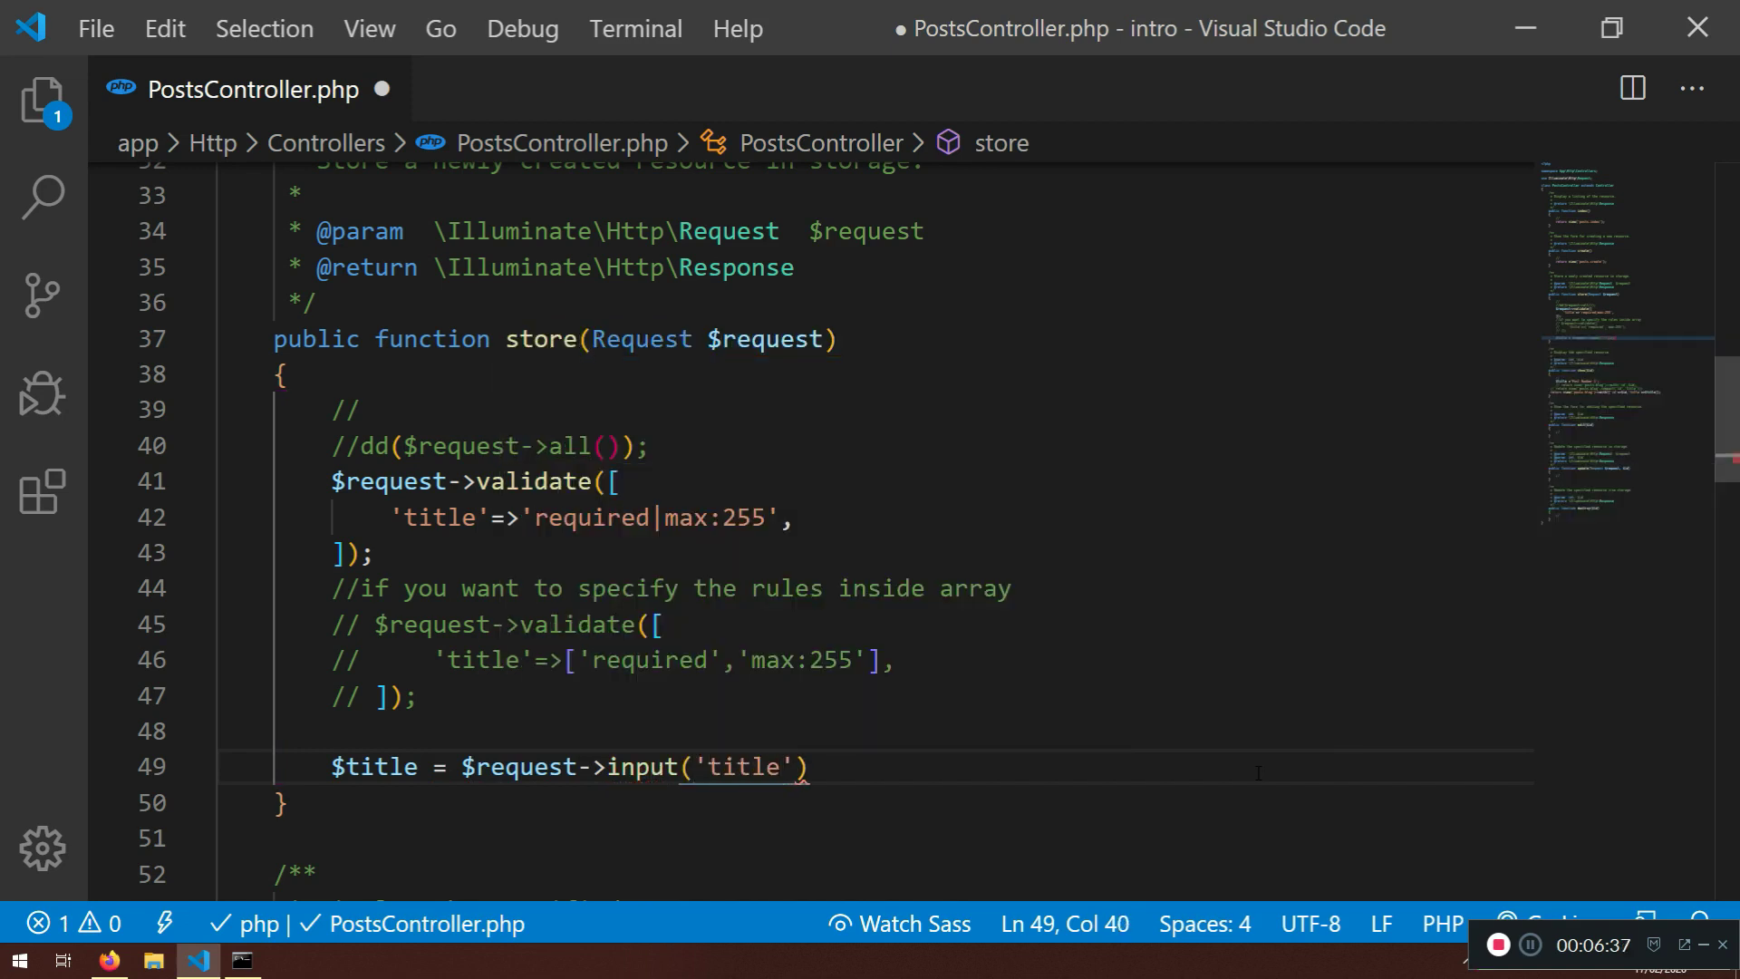
{"action": "type", "text": ";"}
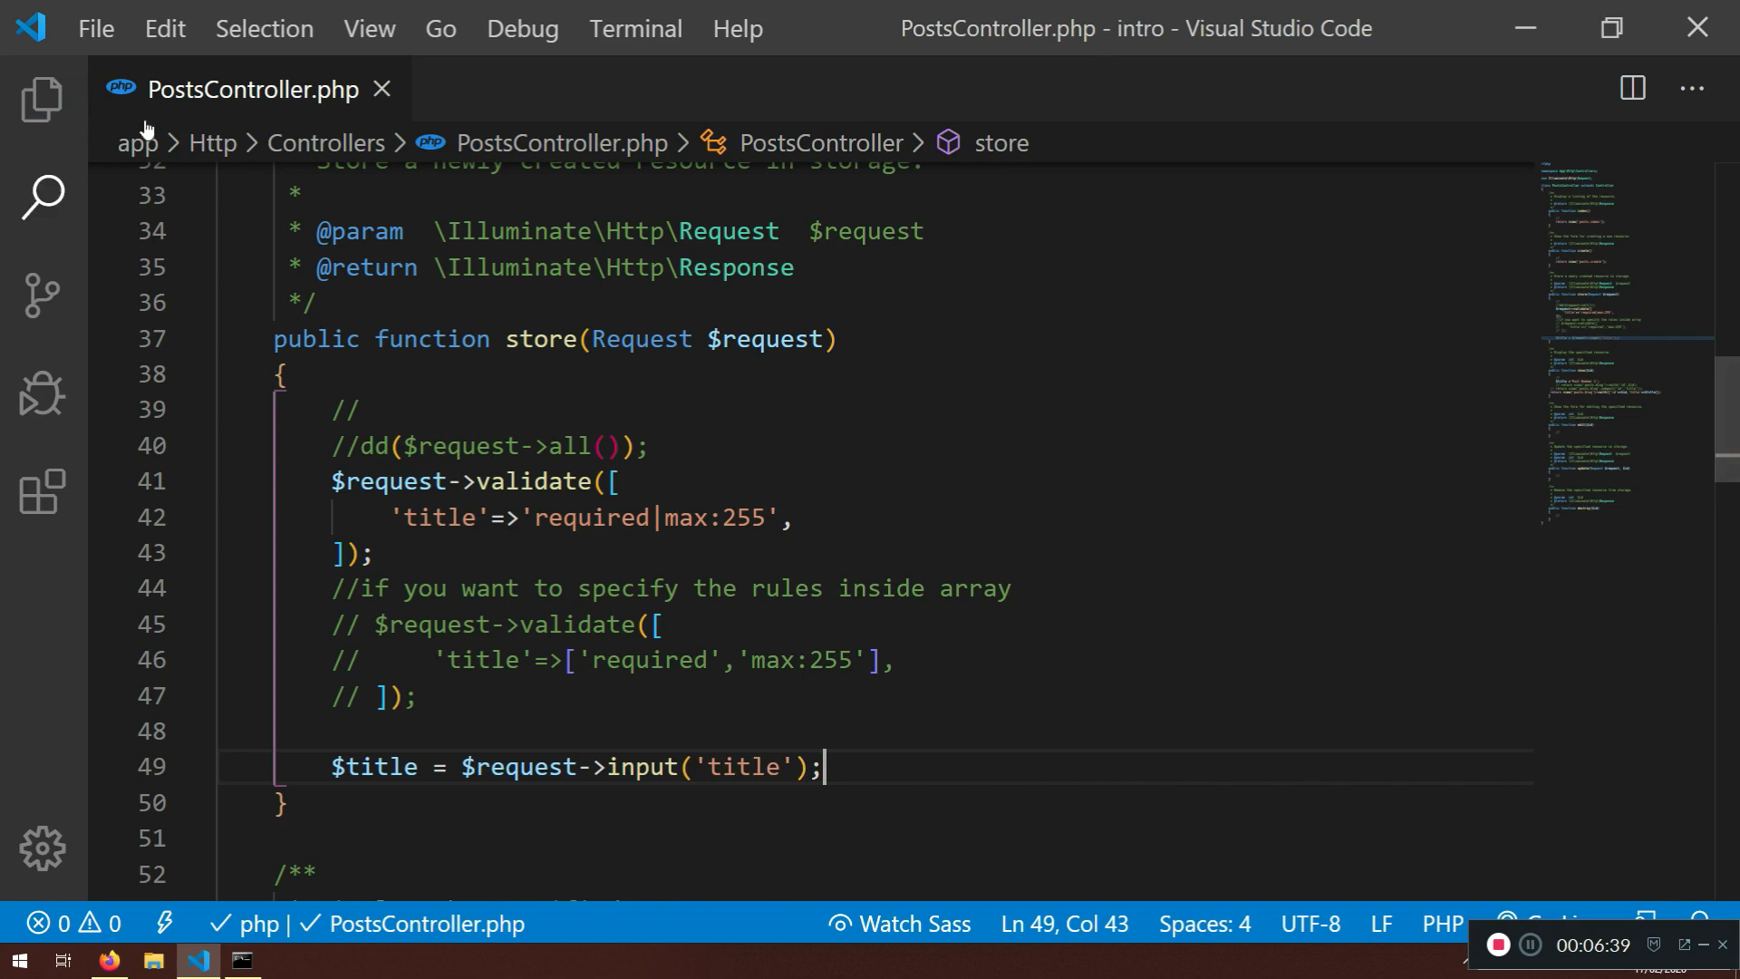
{"action": "left_click", "coordinate": [42, 98]}
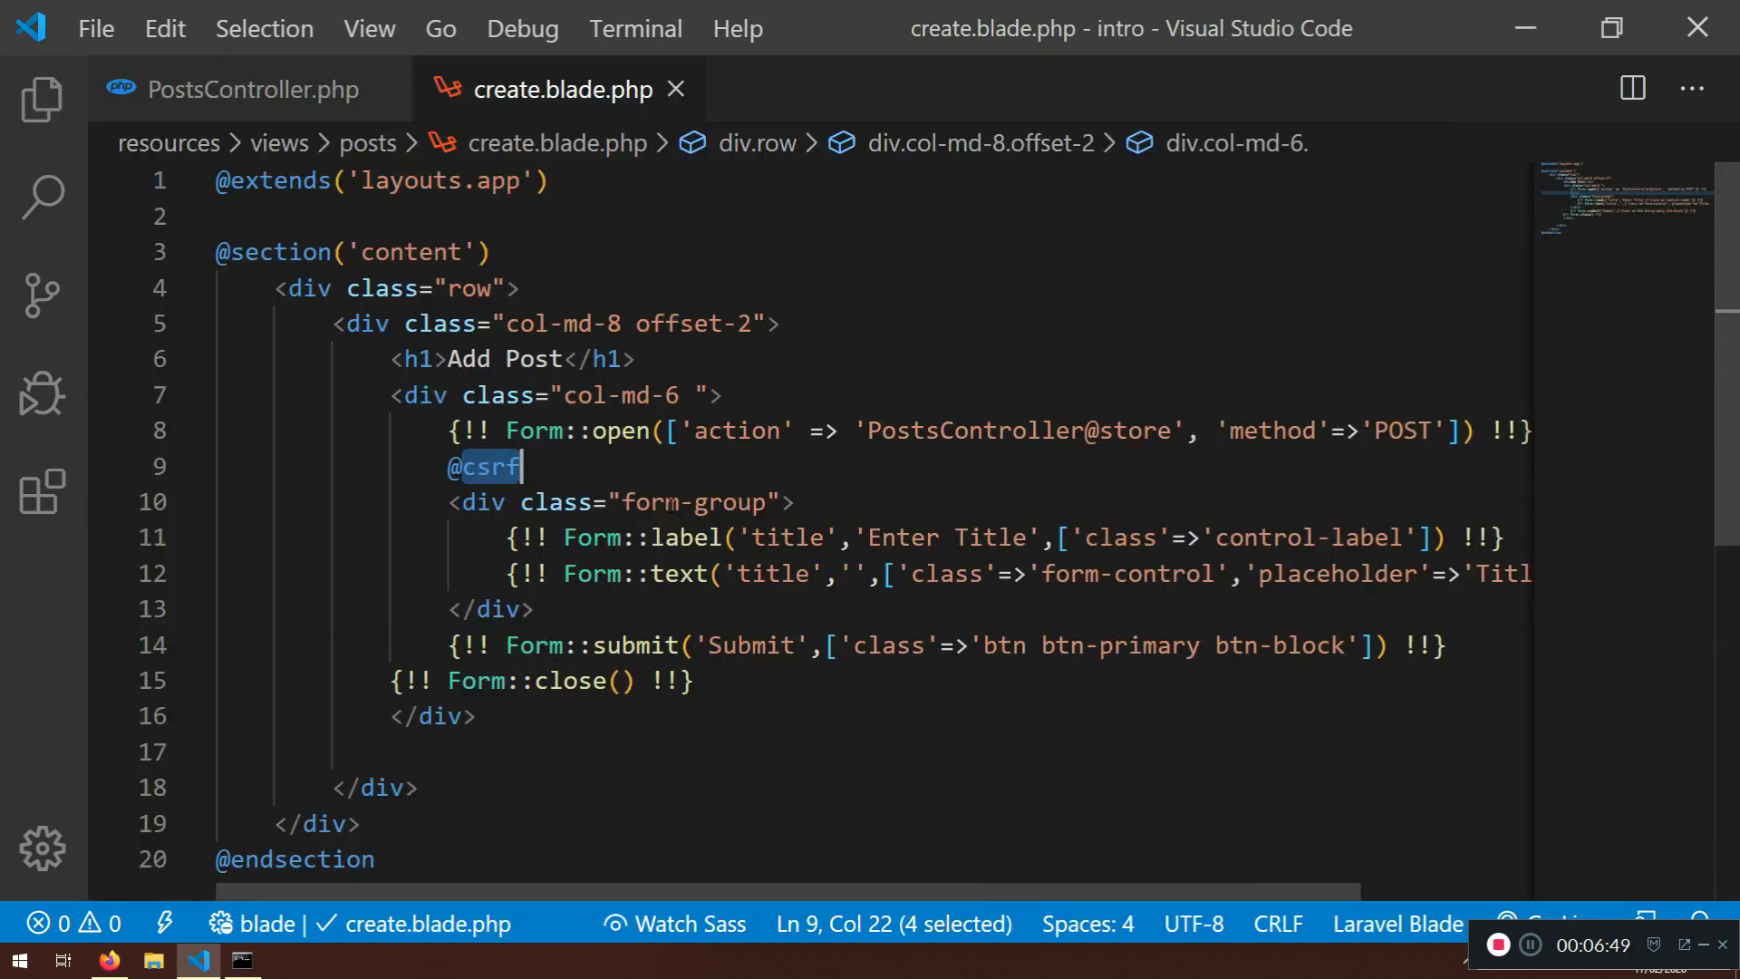
Confirm the form's 'title' field name and add dd($title); in store(), then go test it in the browser
{"action": "double_click", "coordinate": [769, 574]}
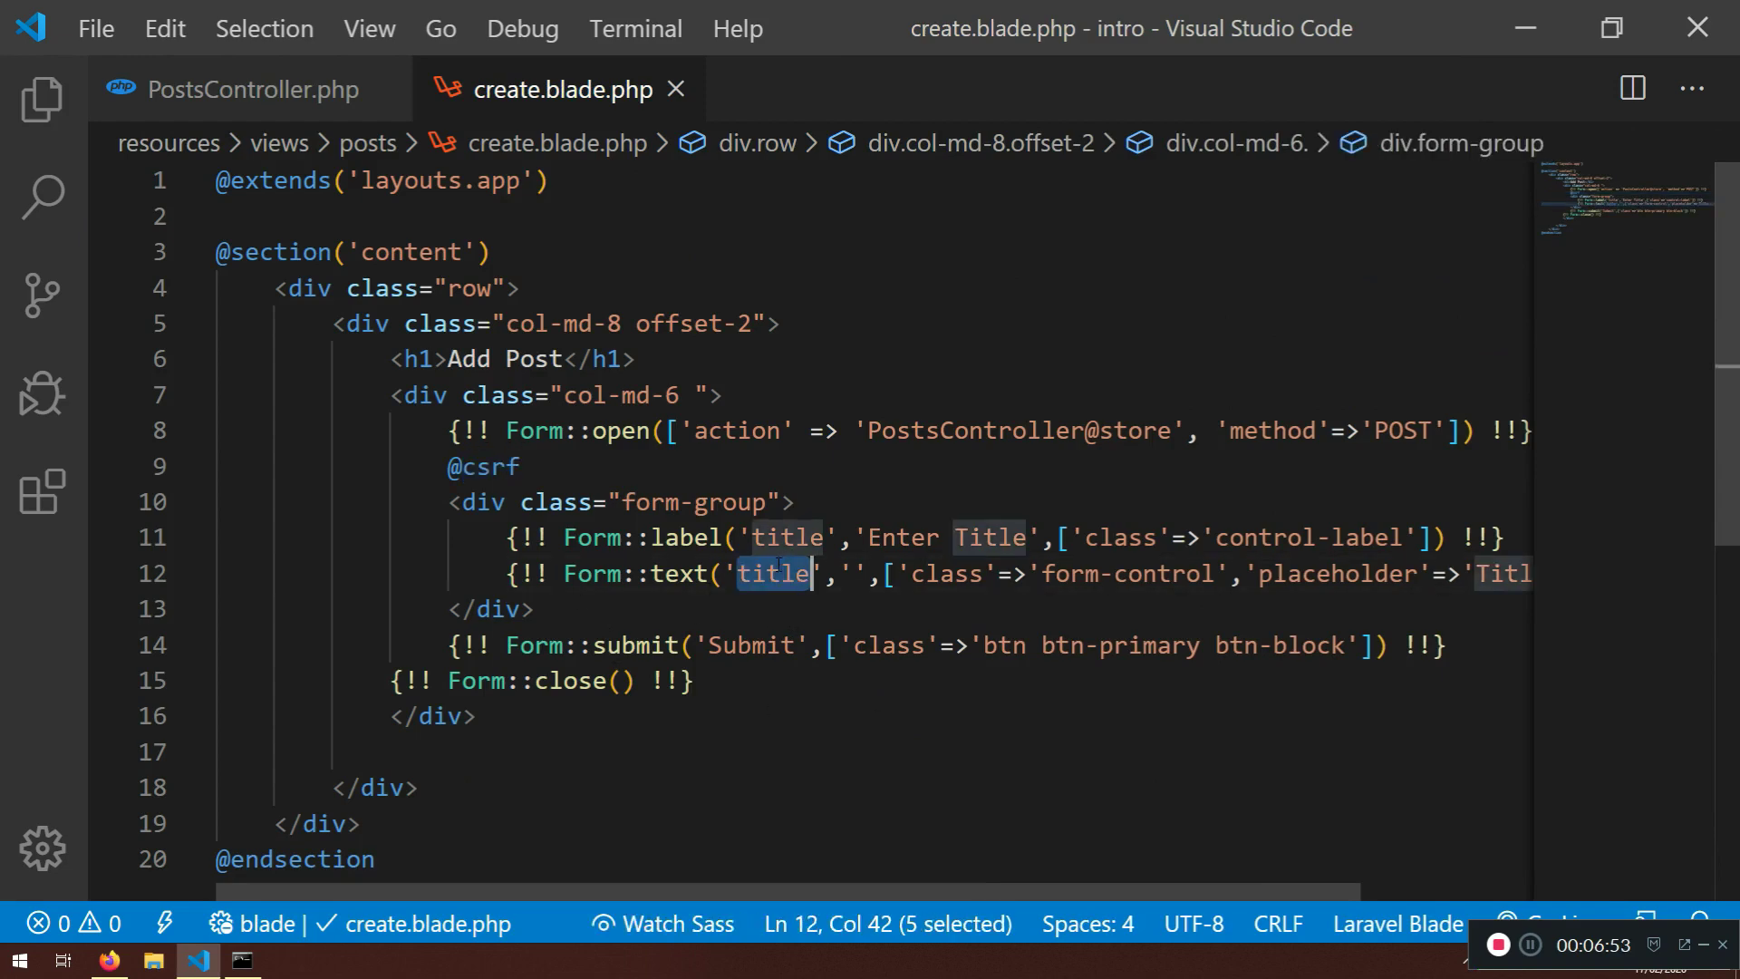
{"action": "left_click", "coordinate": [234, 89]}
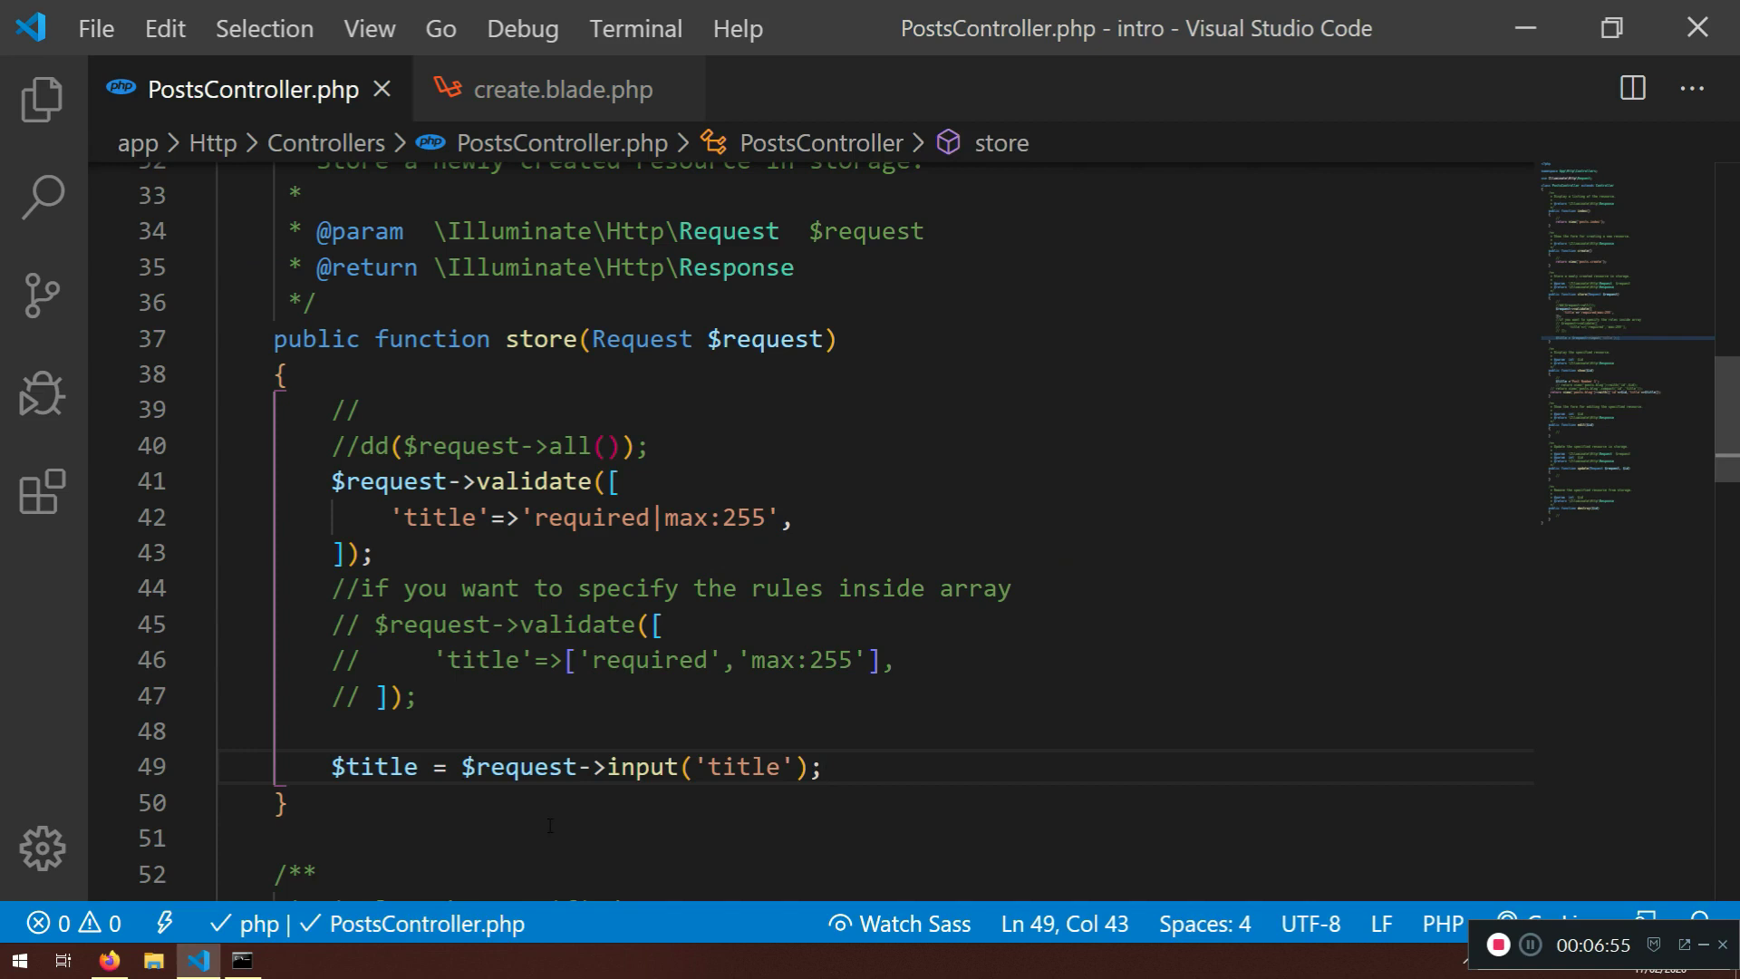
{"action": "type", "text": "dd($tit"}
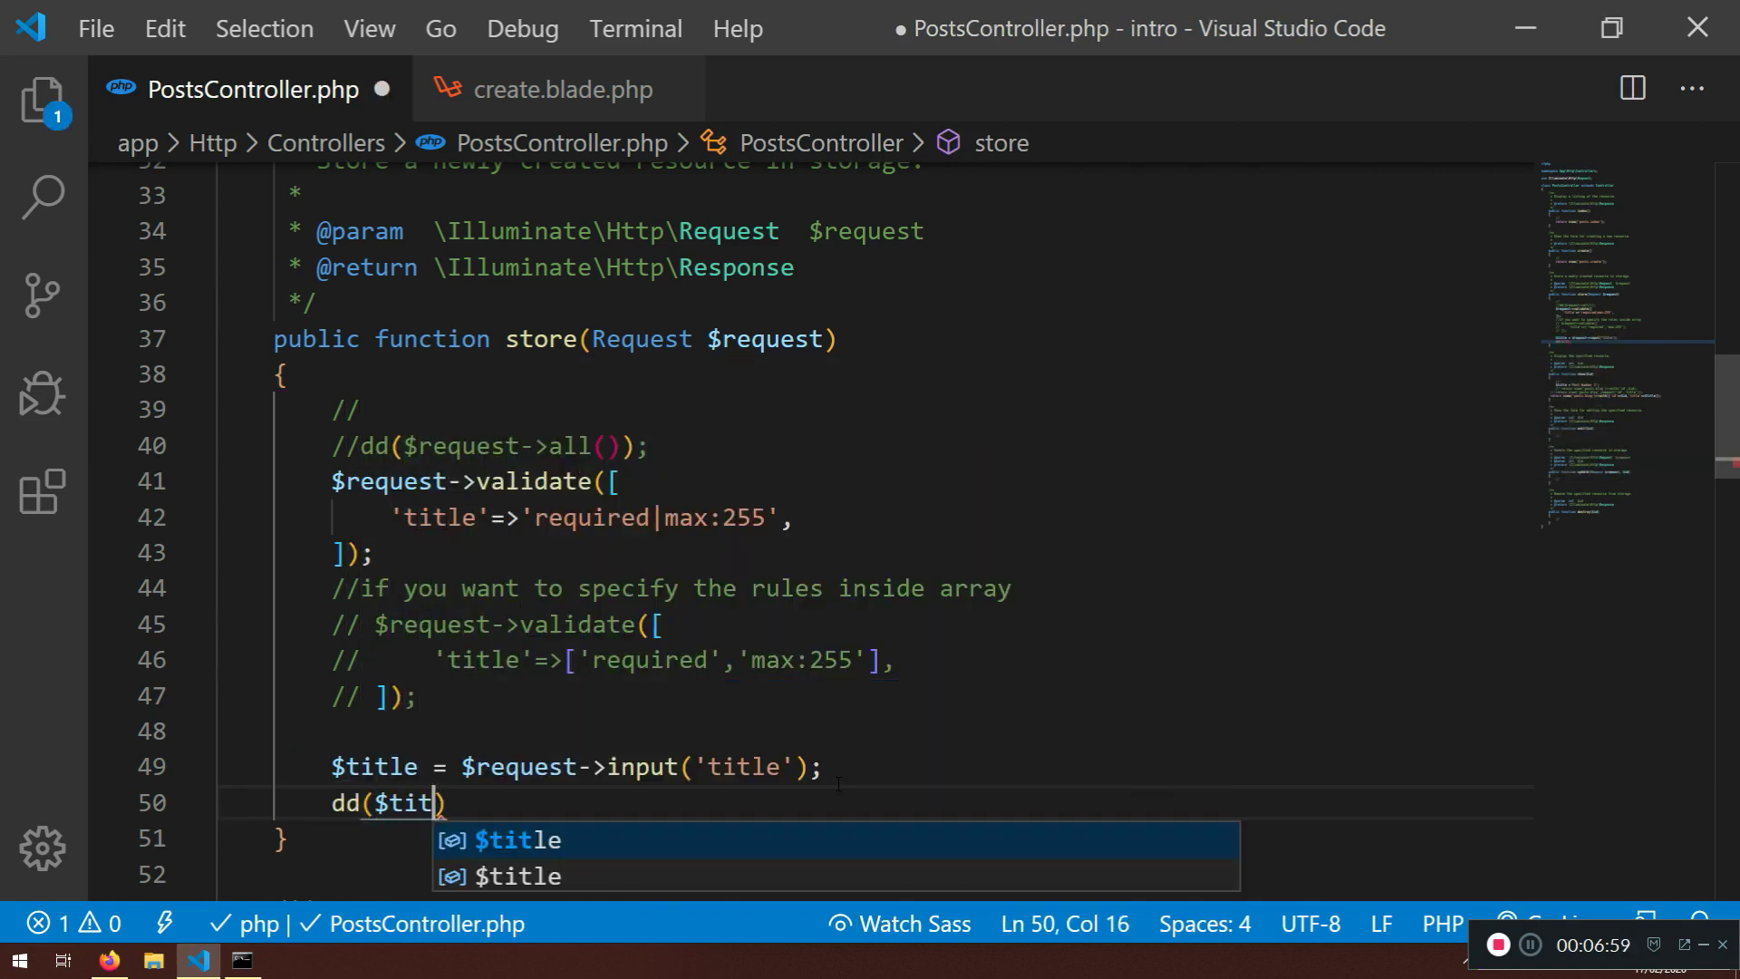
{"action": "key", "text": "Escape"}
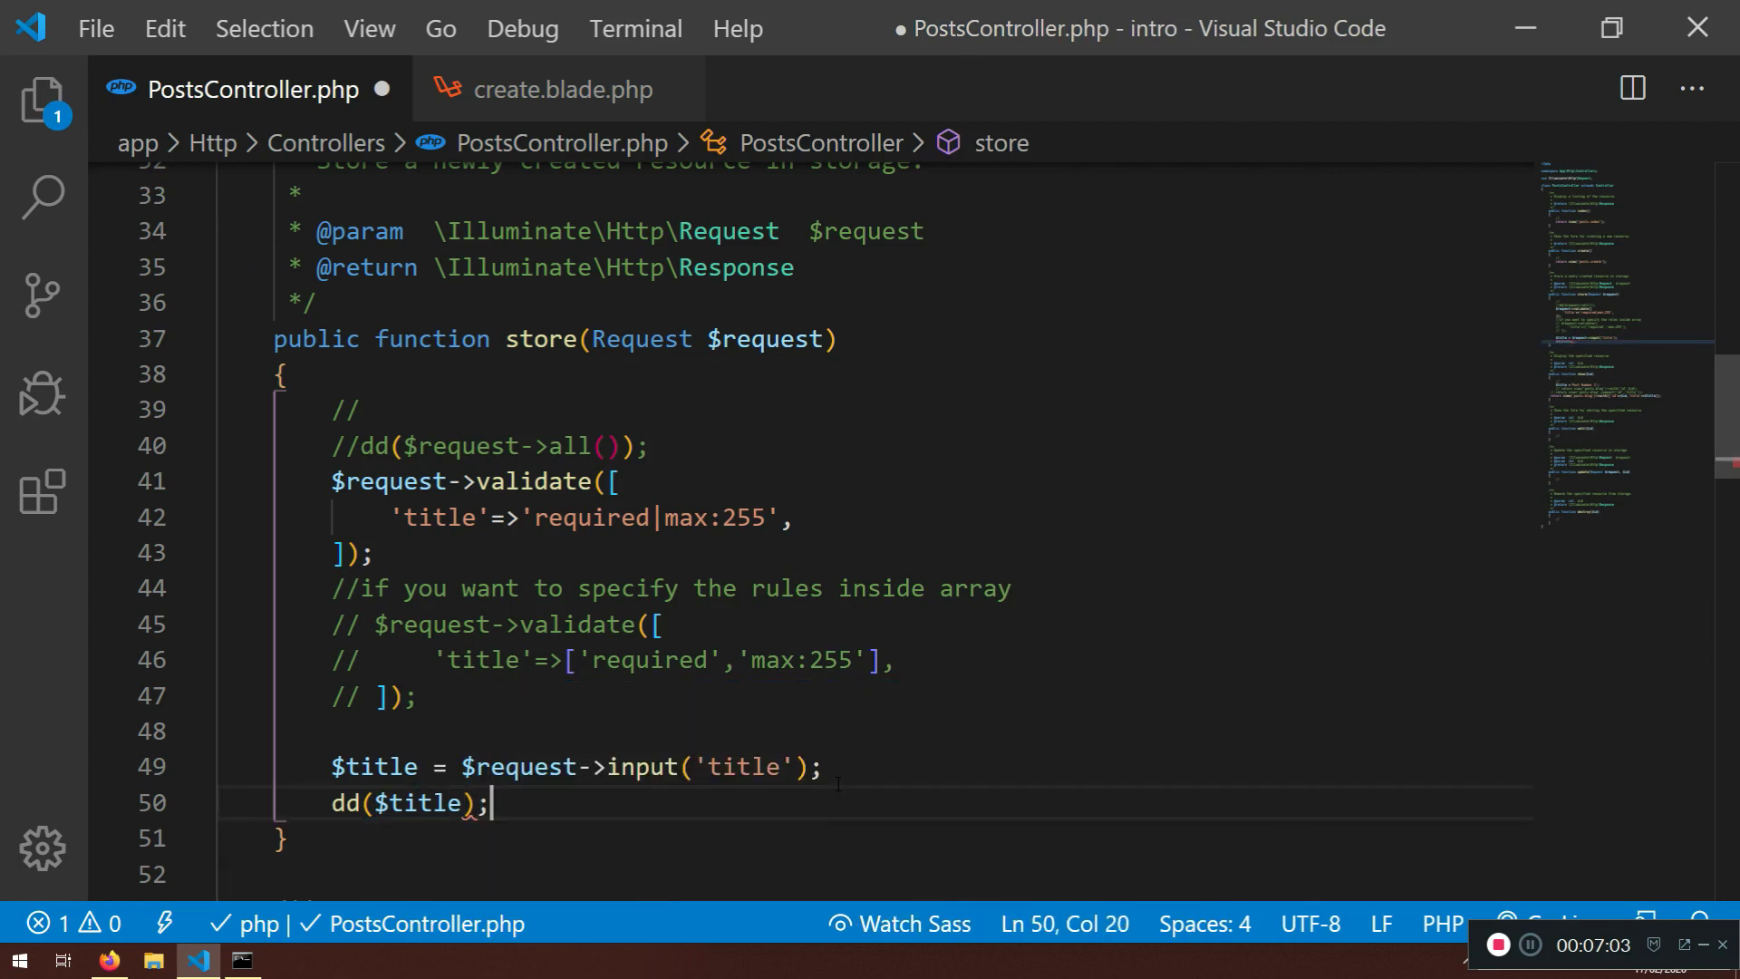
{"action": "left_click", "coordinate": [107, 961]}
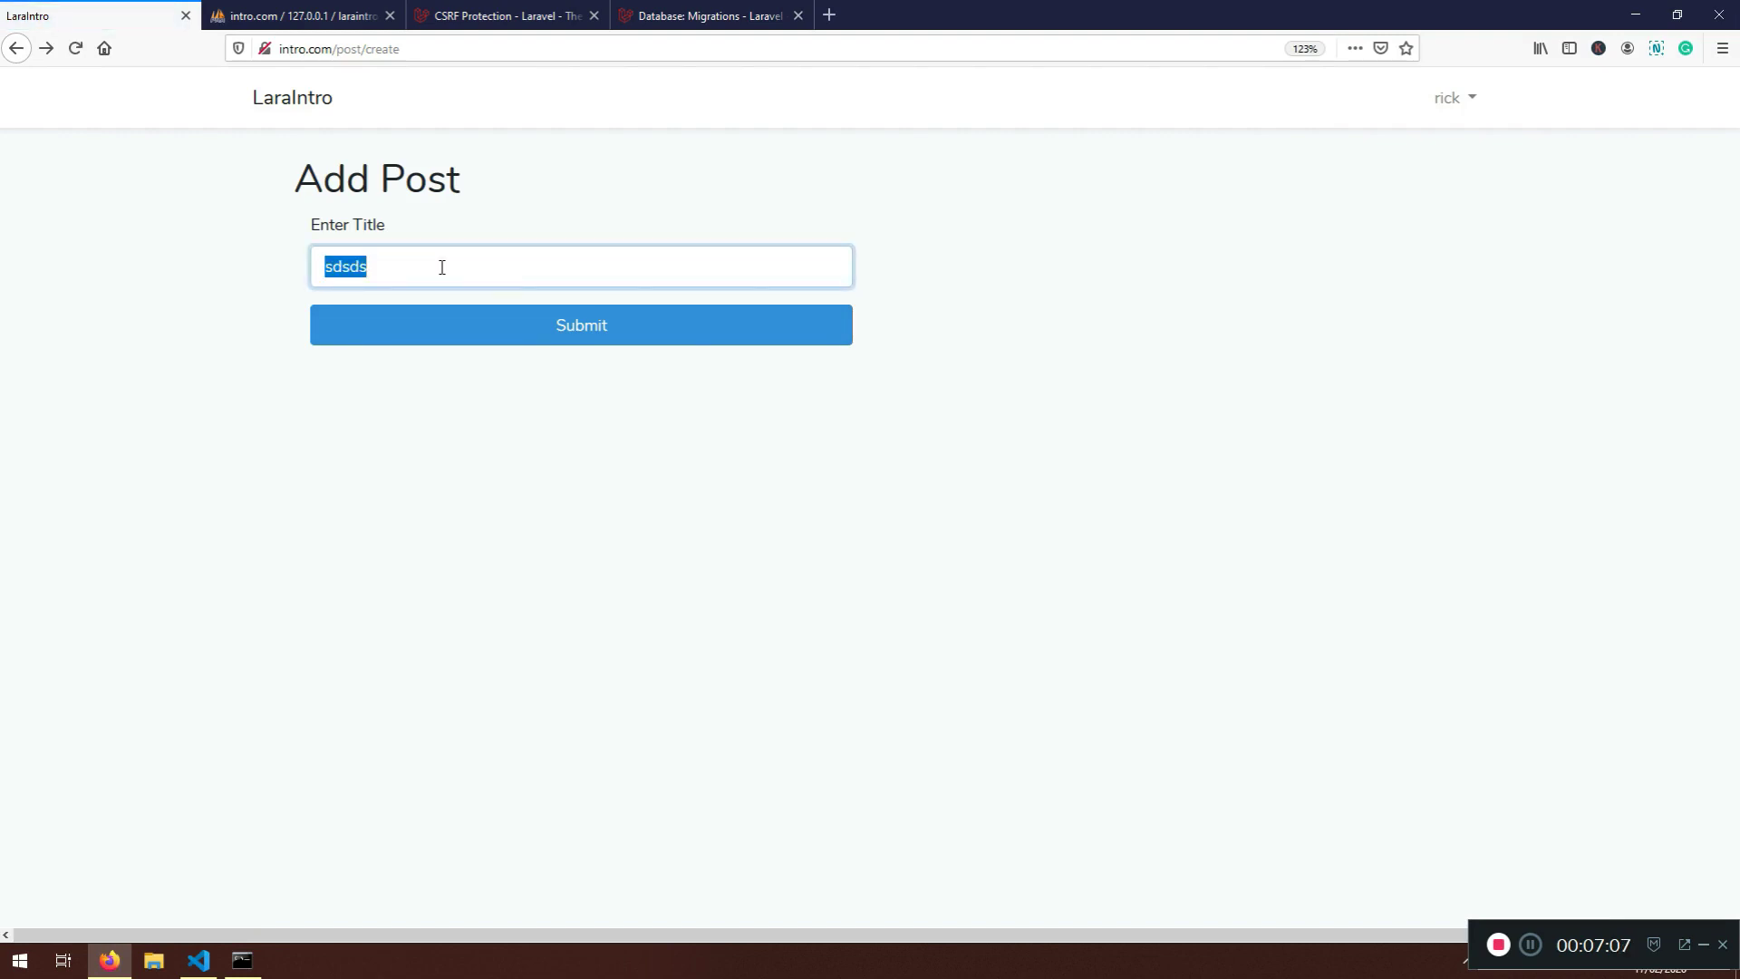
Enter 'Title og' as the new post title in the Add Post form
{"action": "type", "text": "Title og"}
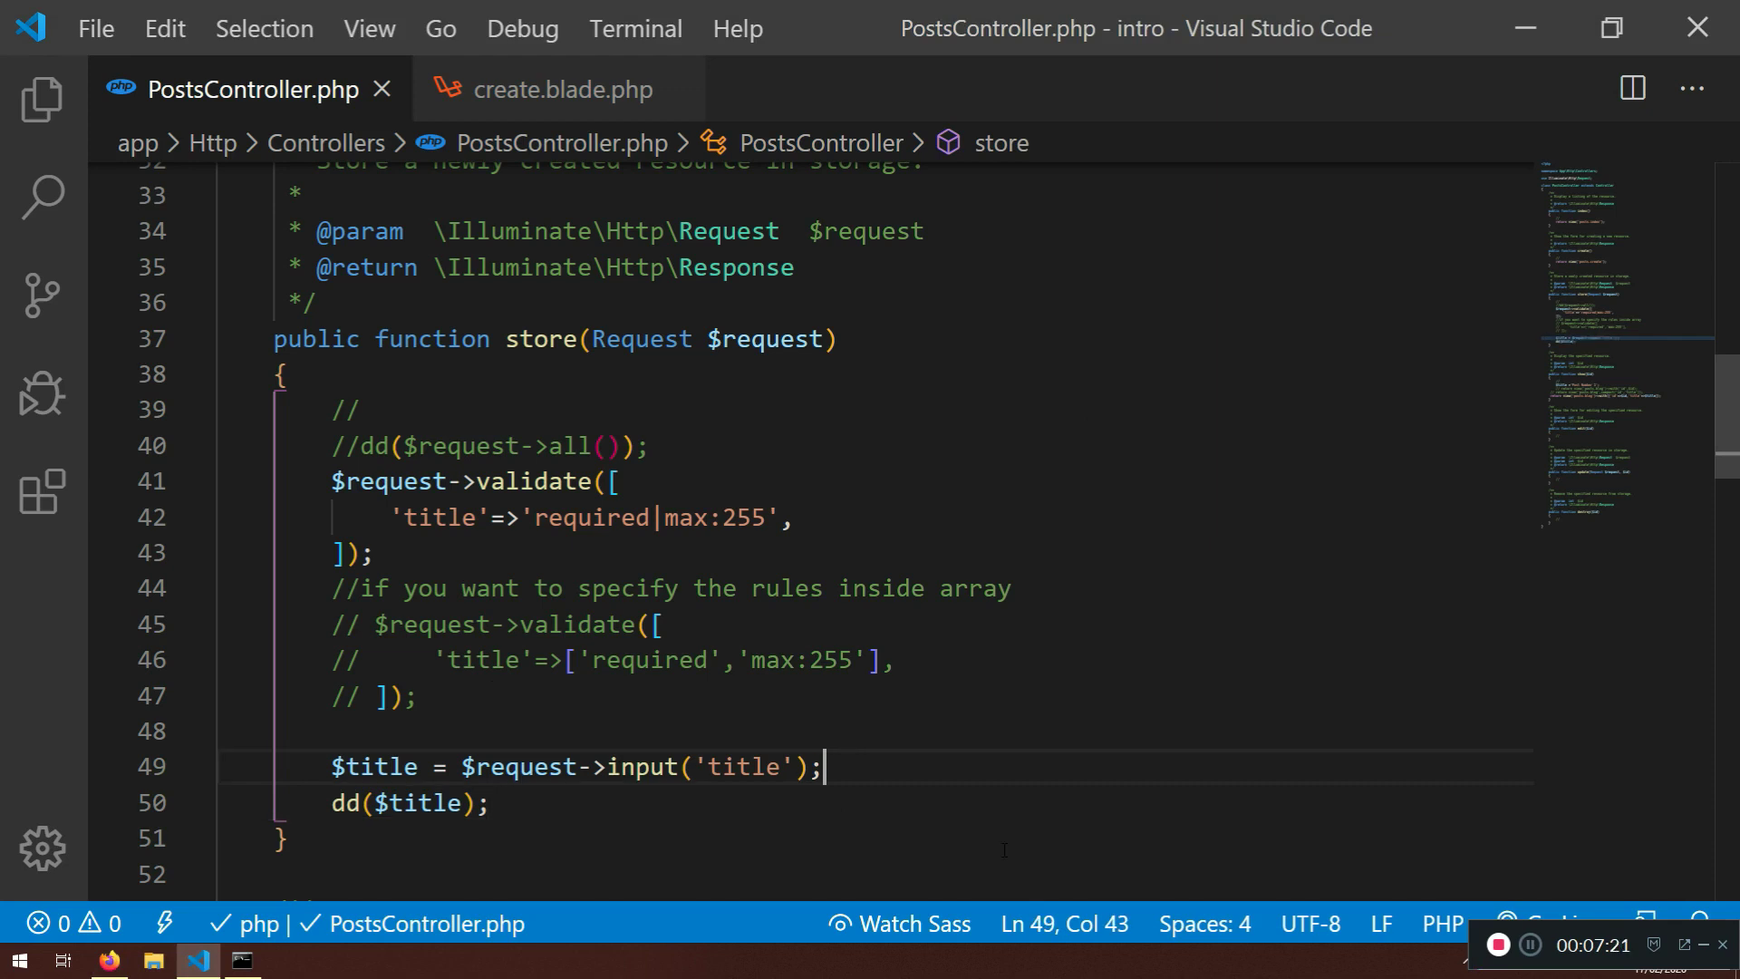
Add $input = $request->all(); in store(), checking the create view's field name along the way
{"action": "key", "text": "Enter"}
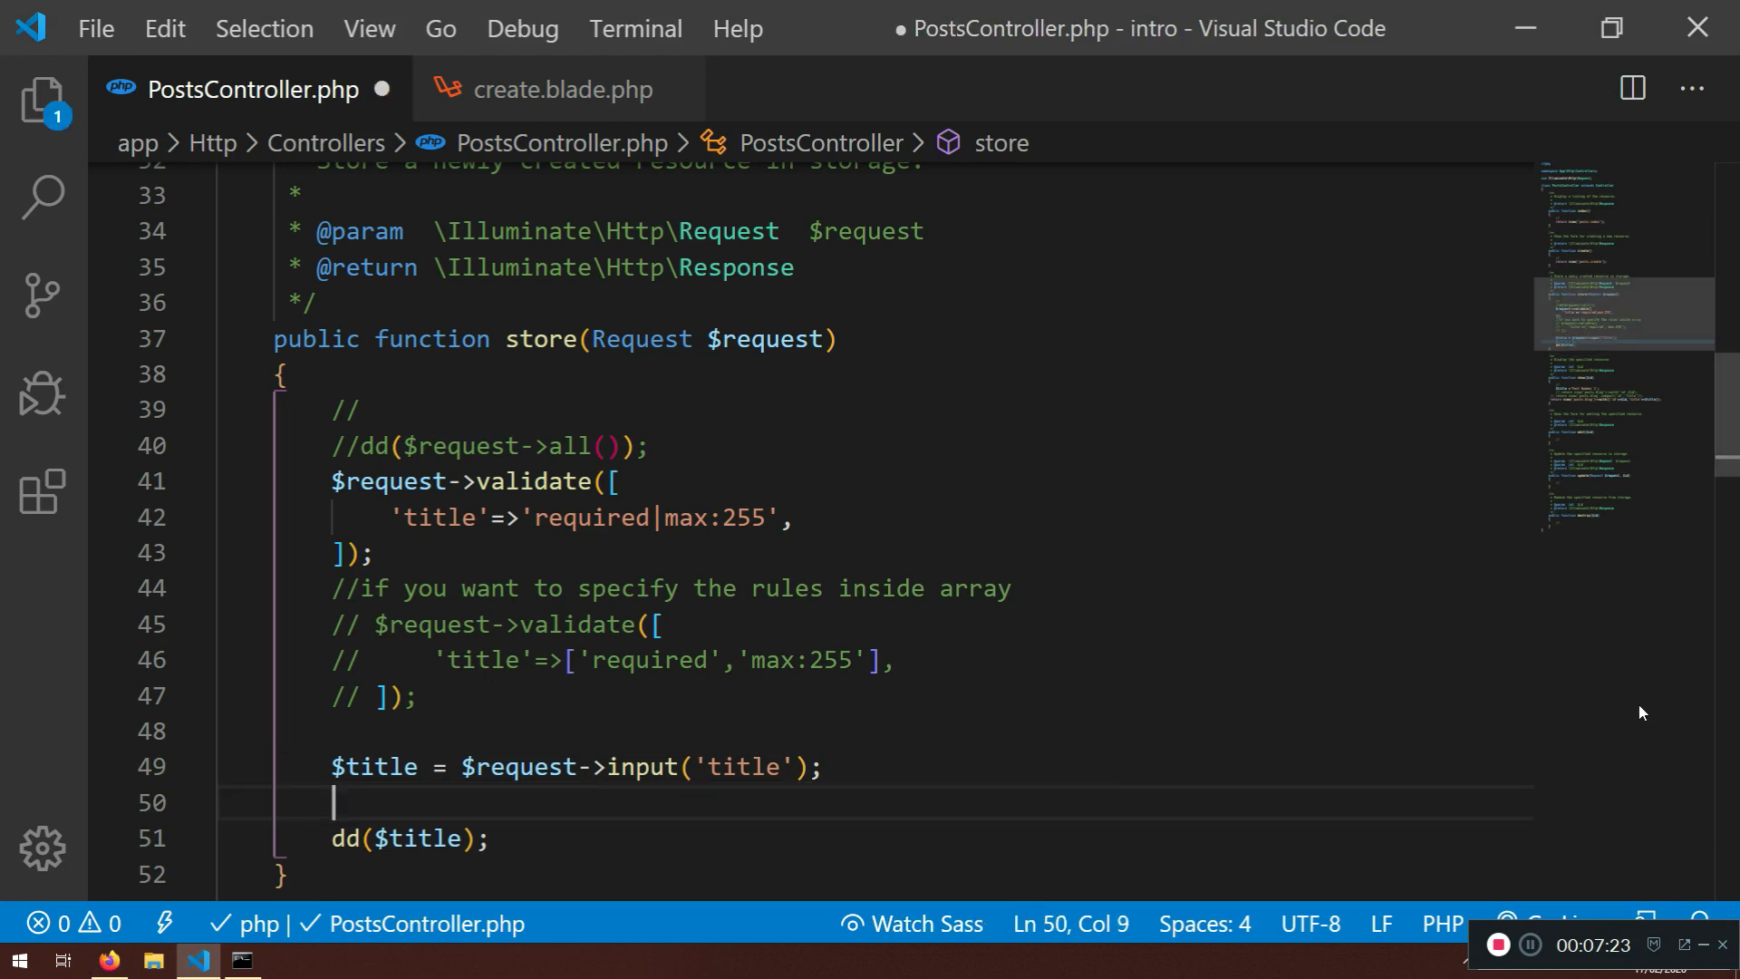
{"action": "type", "text": "$"}
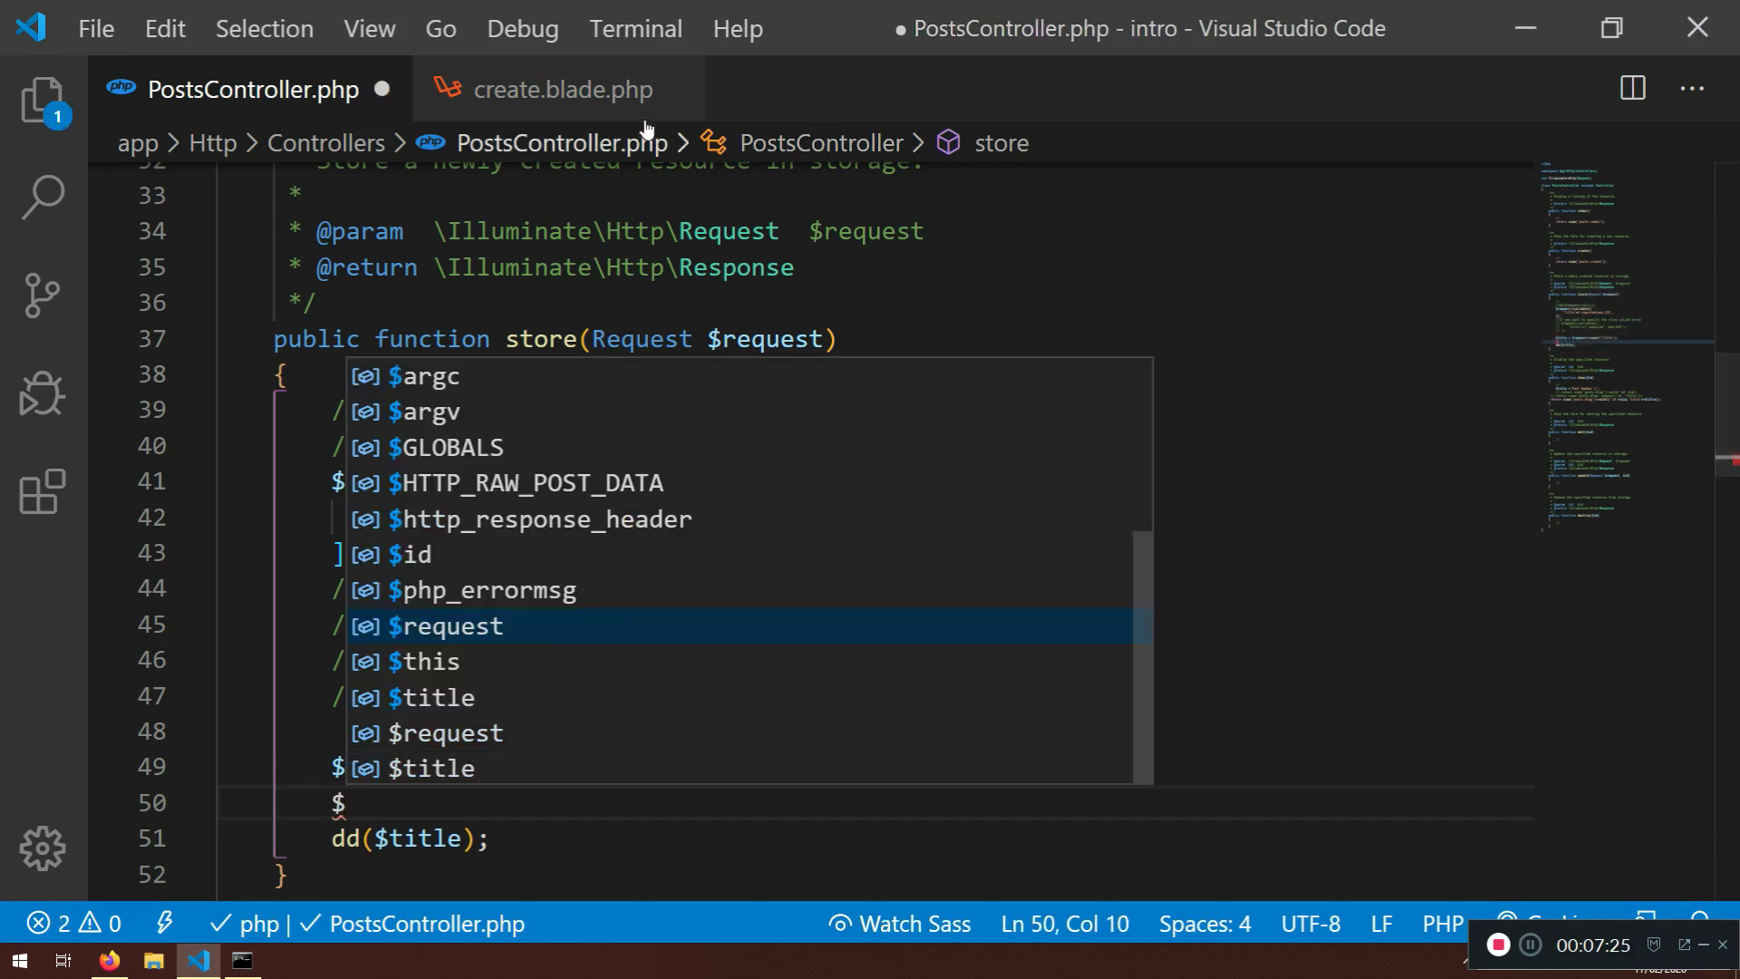
{"action": "left_click", "coordinate": [565, 89]}
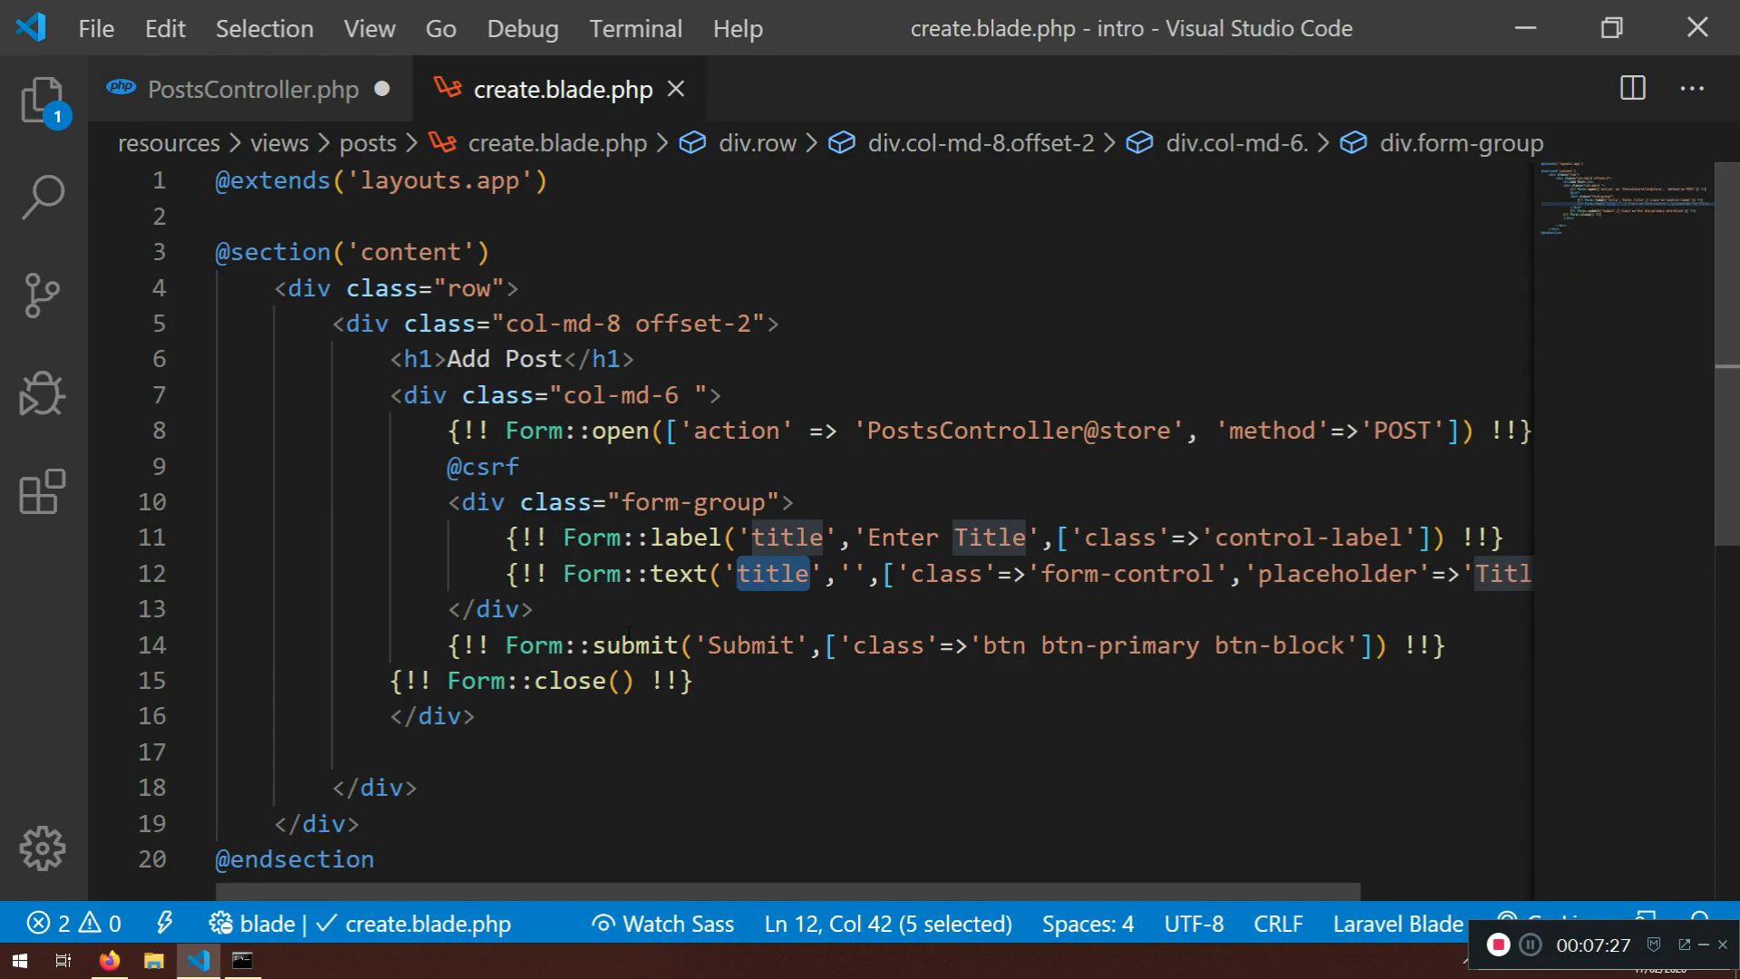
{"action": "left_click", "coordinate": [248, 89]}
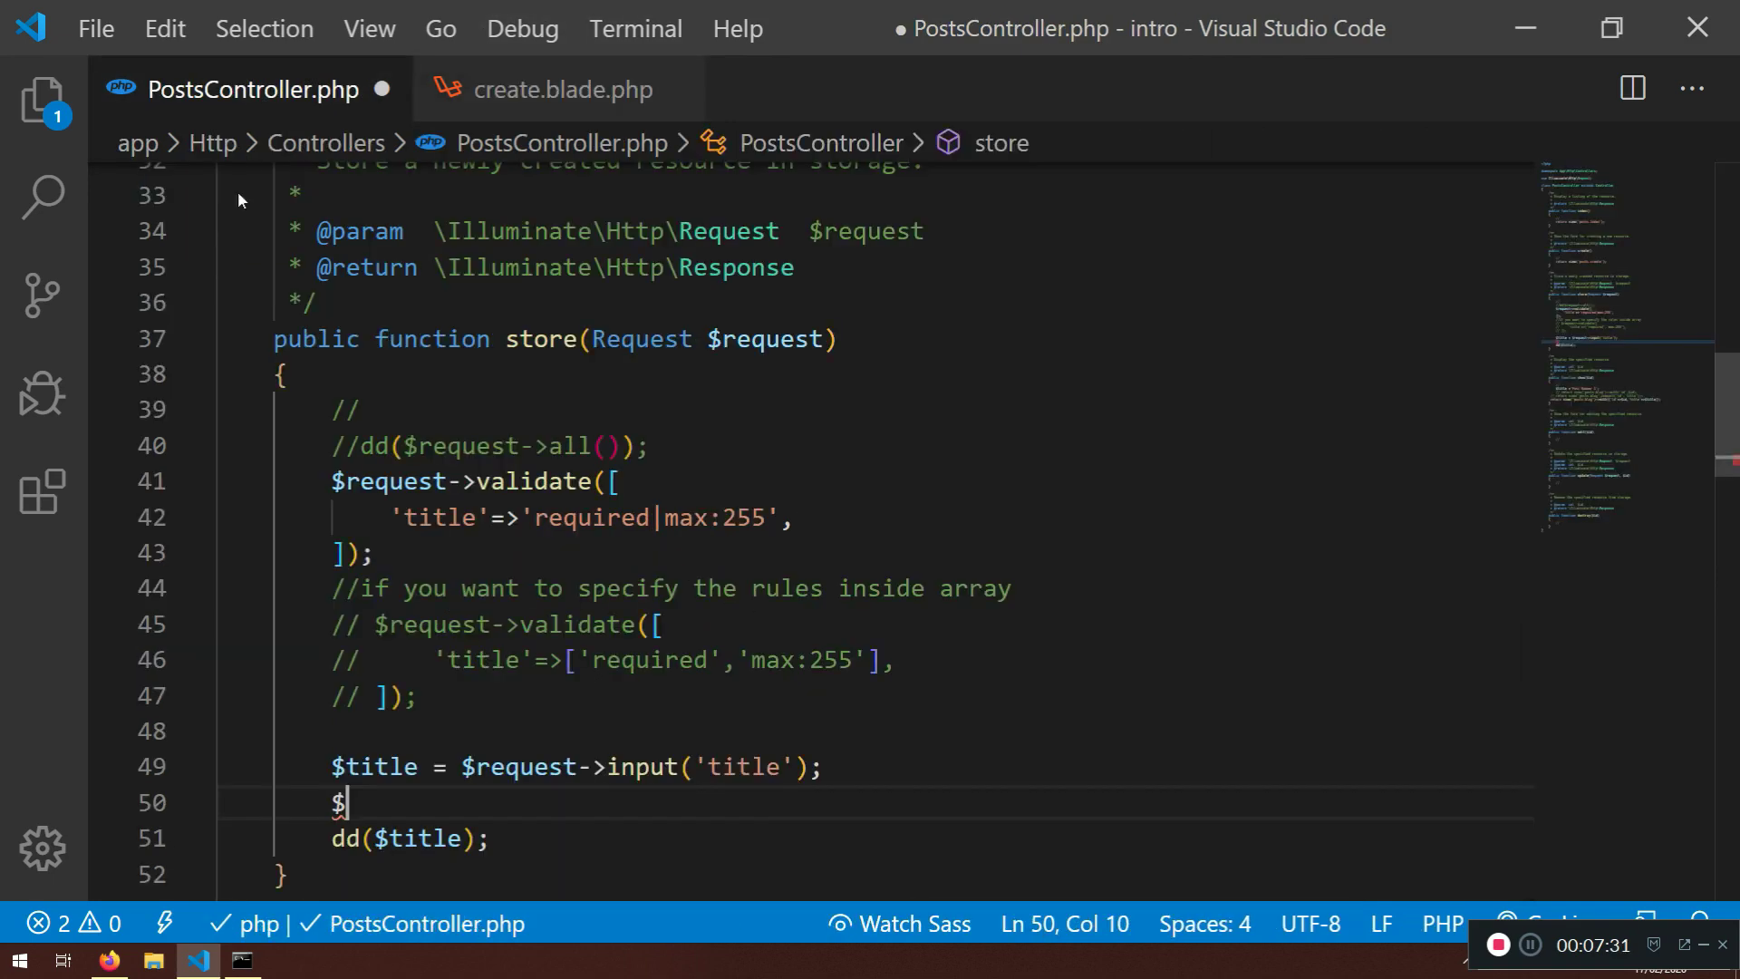
{"action": "type", "text": "inpout"}
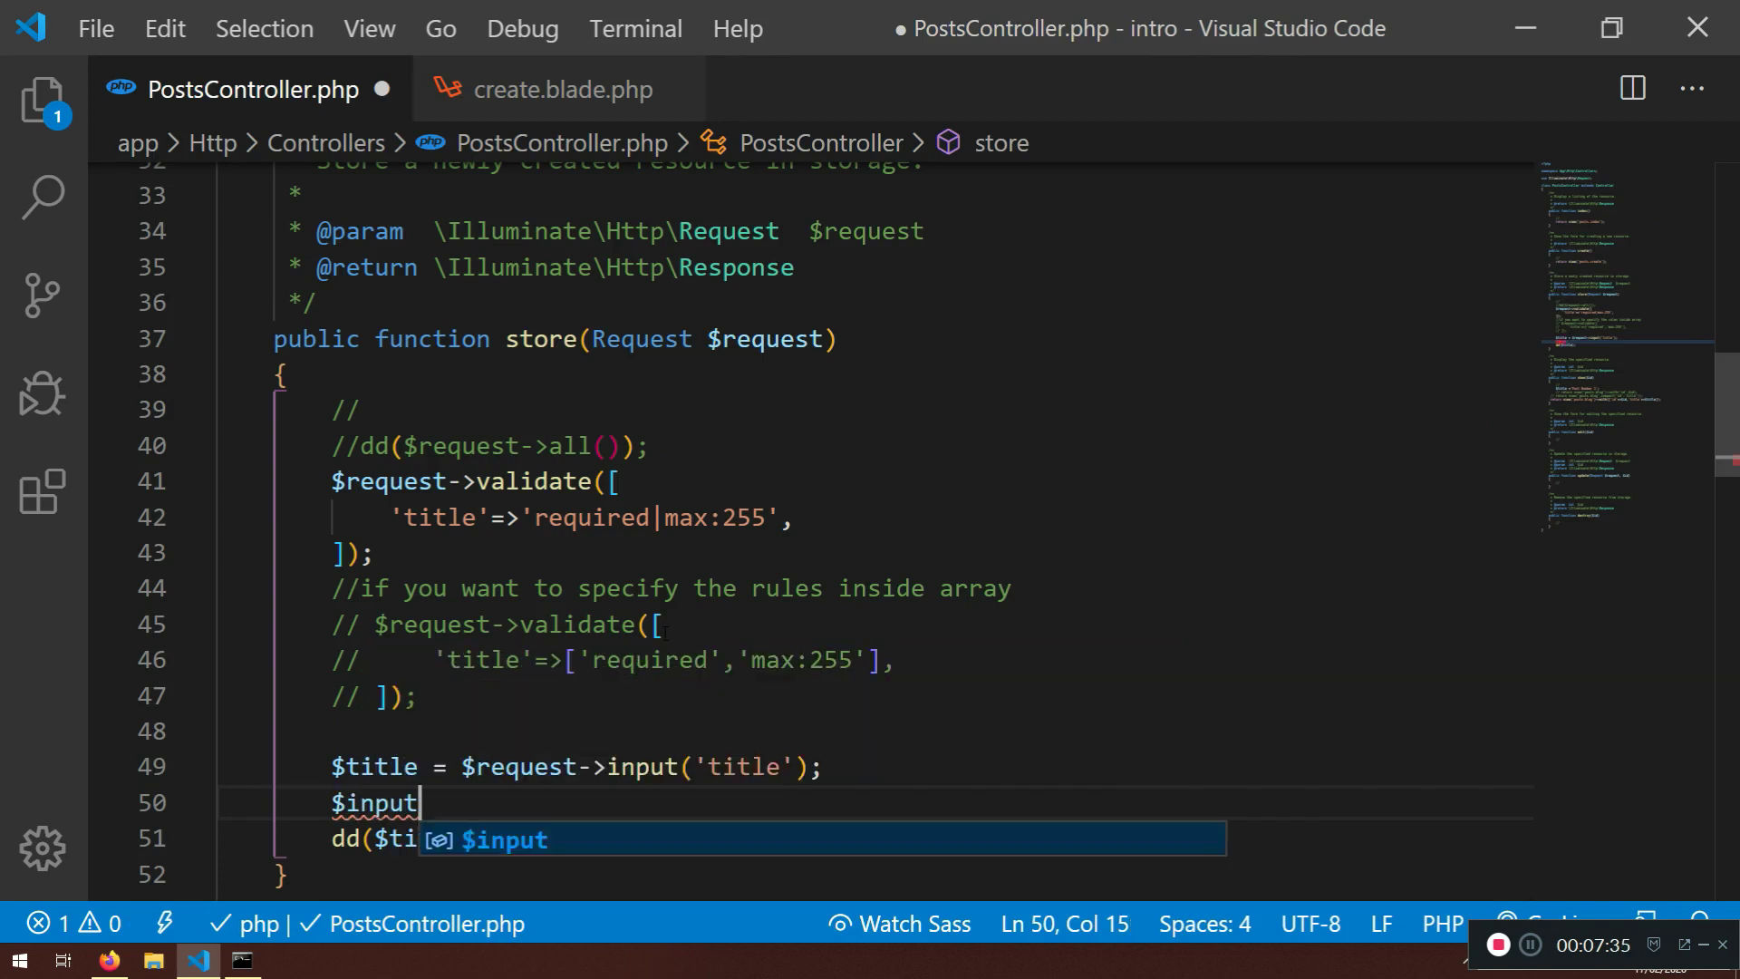
{"action": "type", "text": "= $request->all();"}
{"action": "left_click", "coordinate": [877, 837]}
{"action": "type", "text": "inpu"}
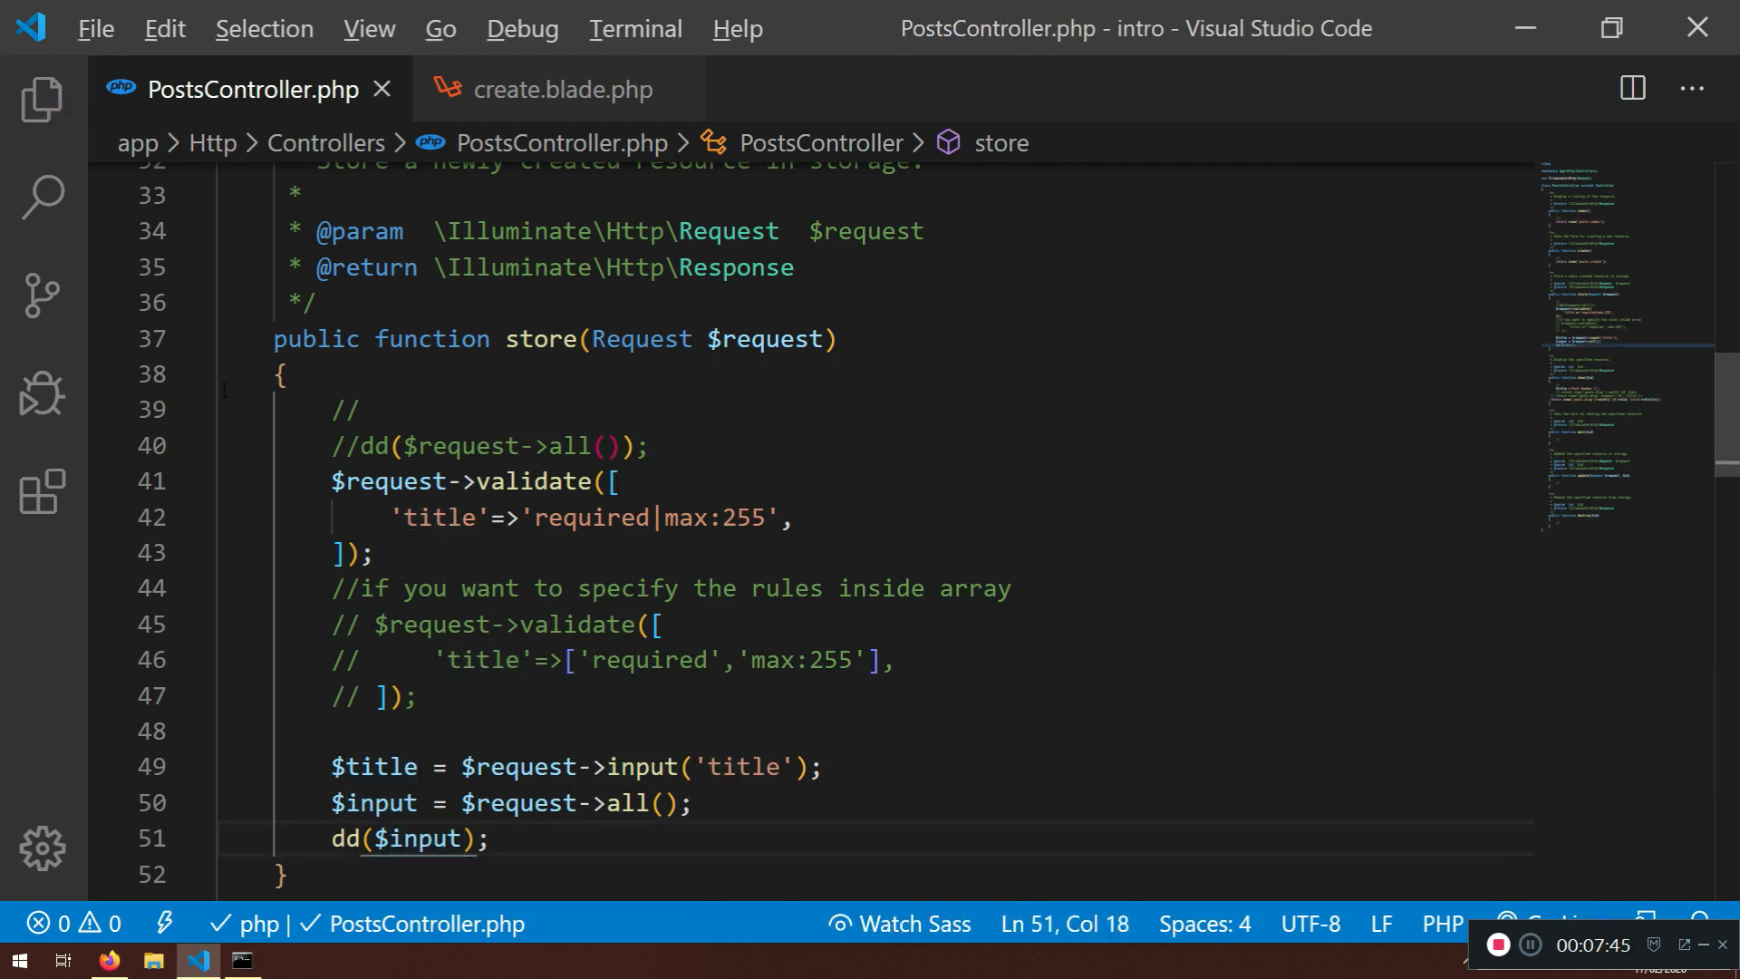
{"action": "left_click", "coordinate": [566, 89]}
{"action": "type", "text": "//"}
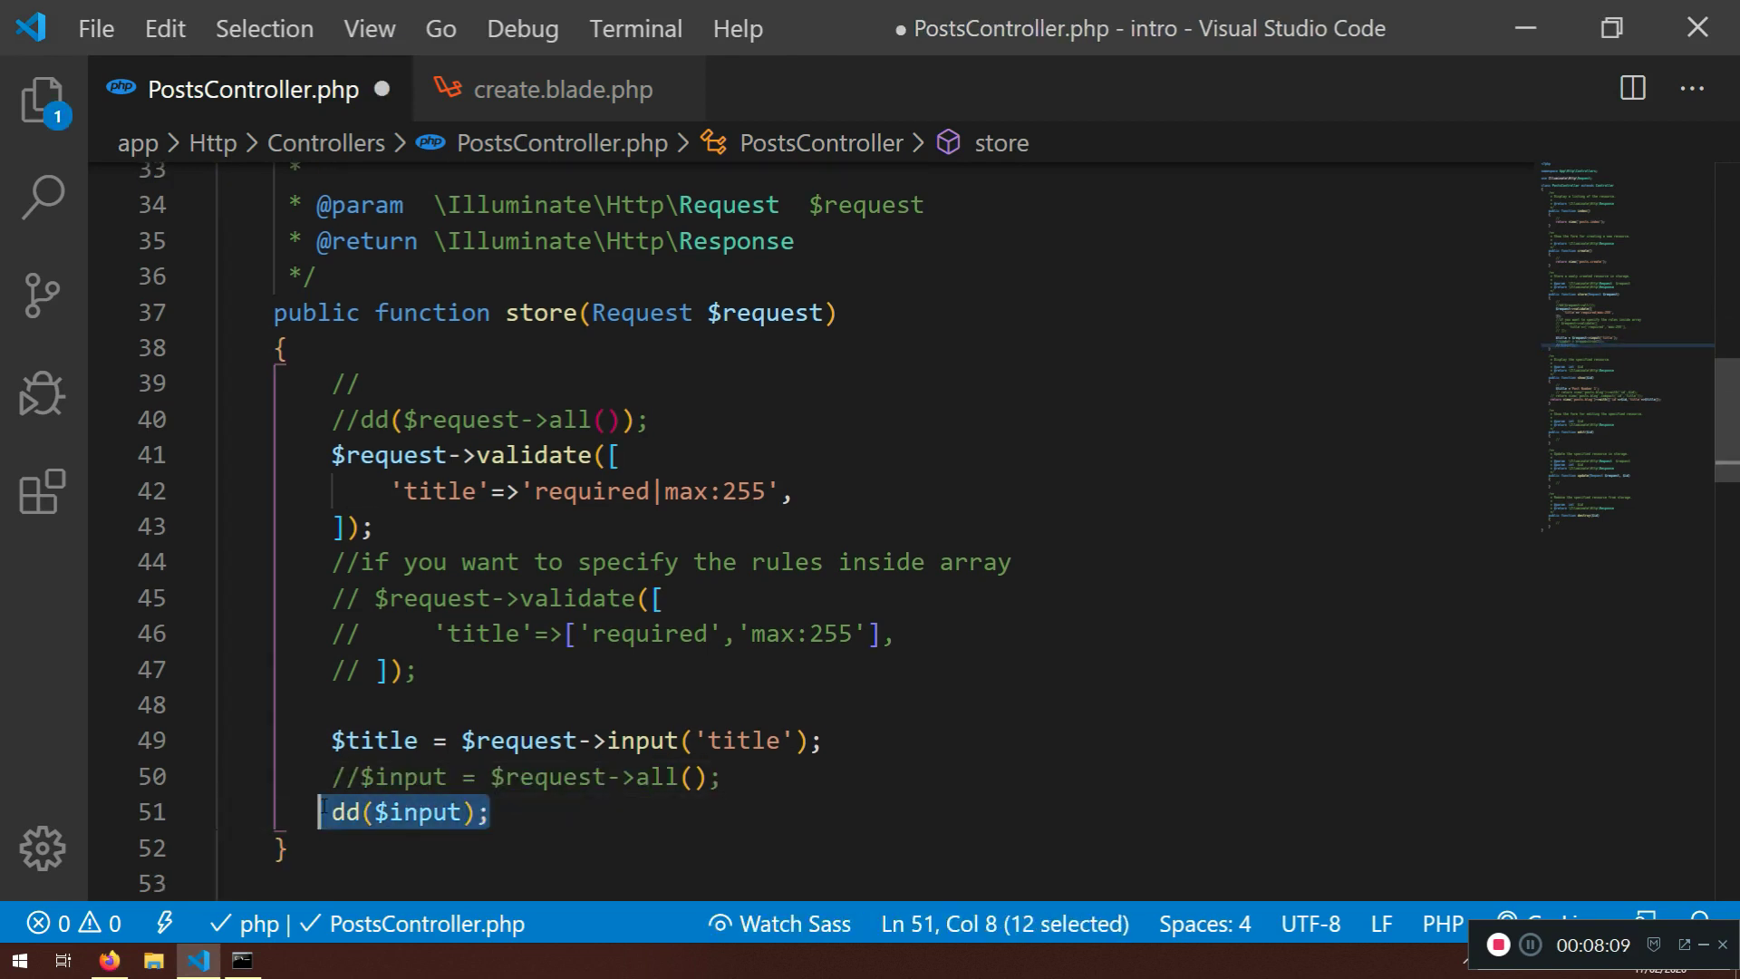
Replace dd($input) with $user = Auth::user(); in store()
{"action": "key", "text": "Delete"}
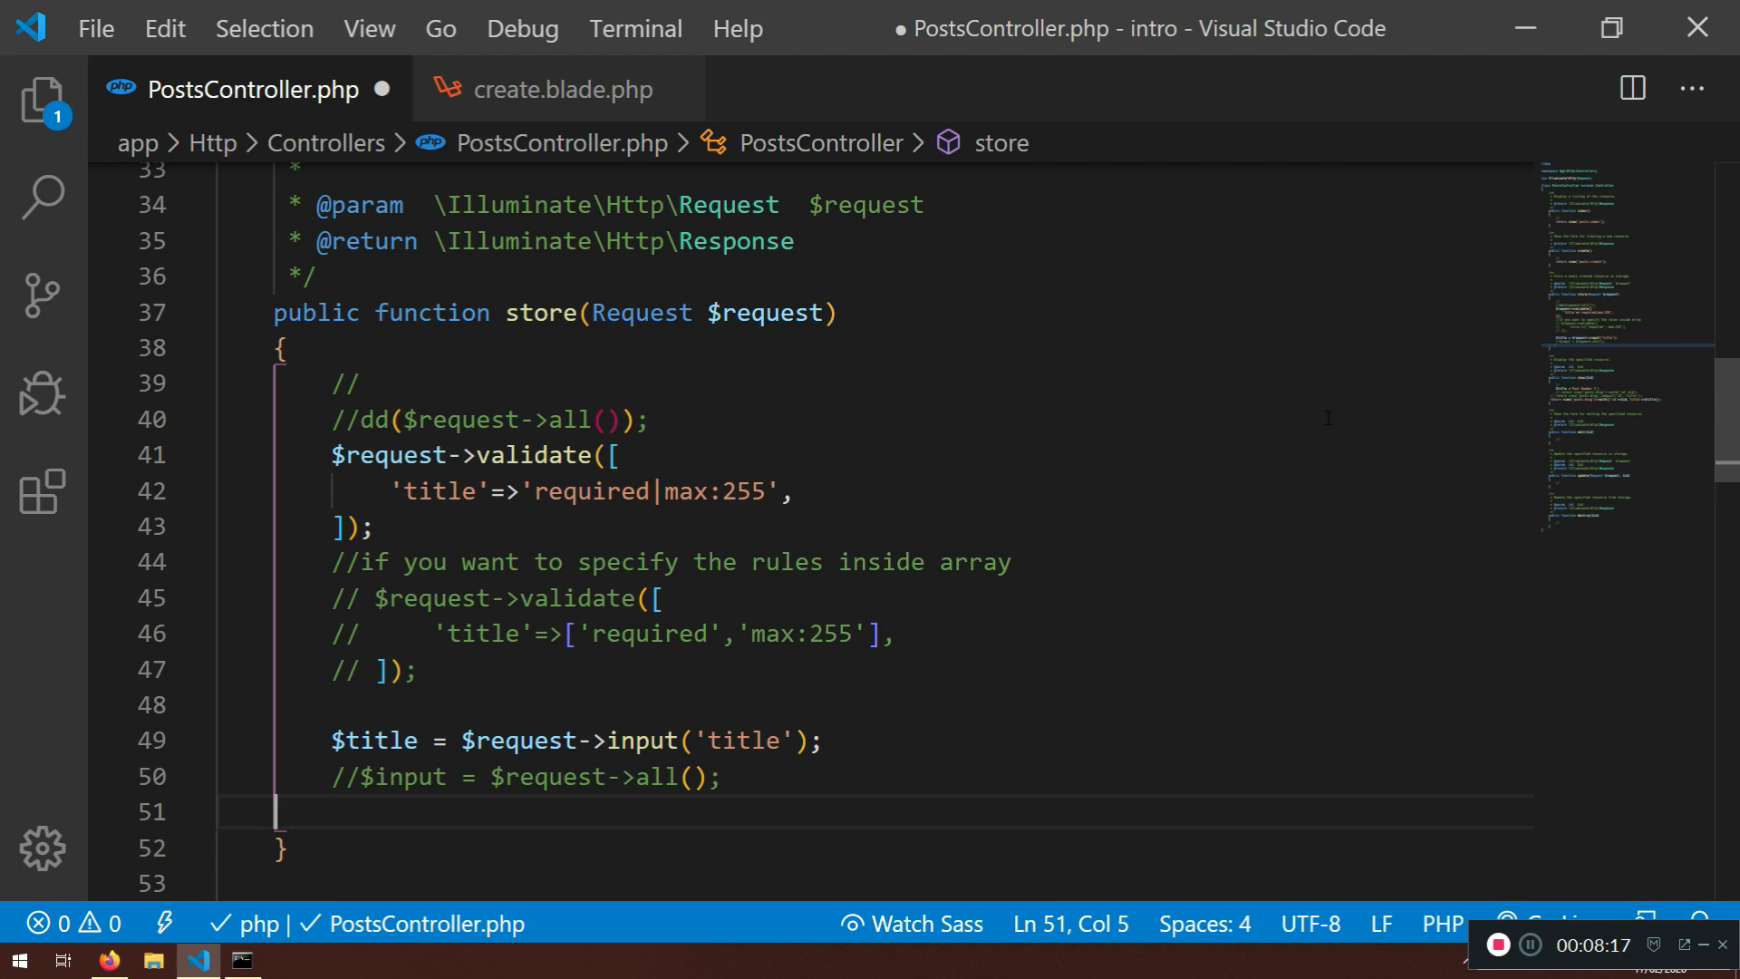
{"action": "key", "text": "Tab"}
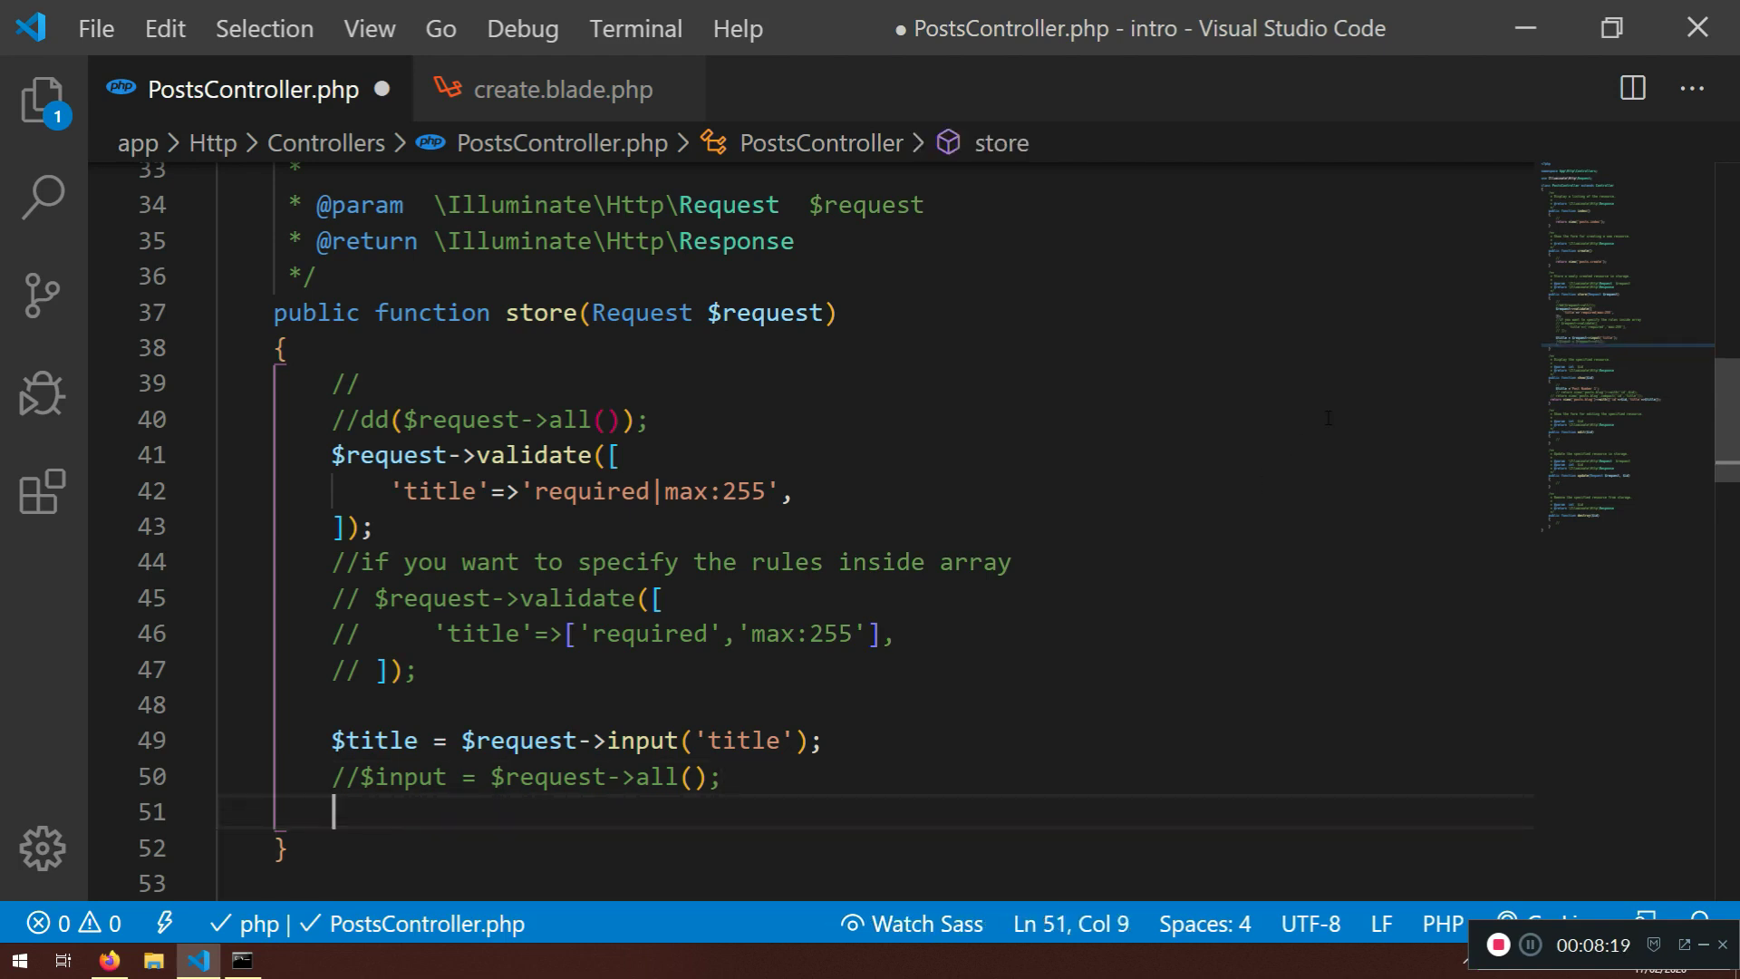
{"action": "type", "text": "$user ="}
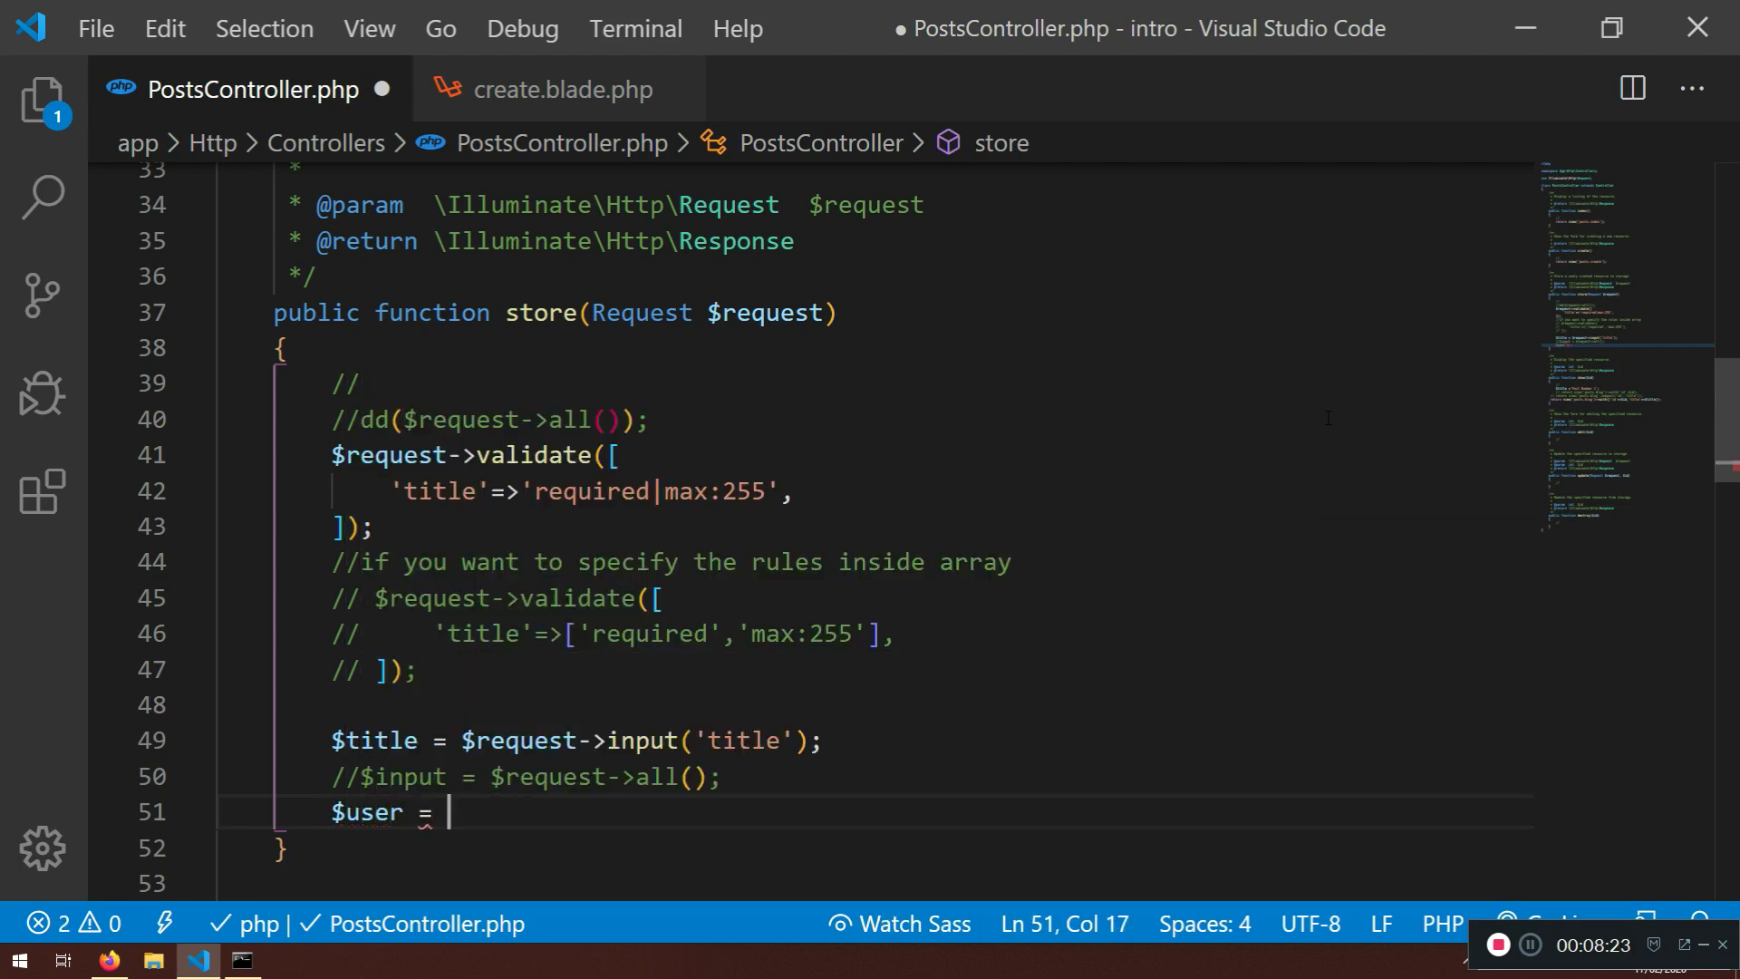
{"action": "type", "text": "A"}
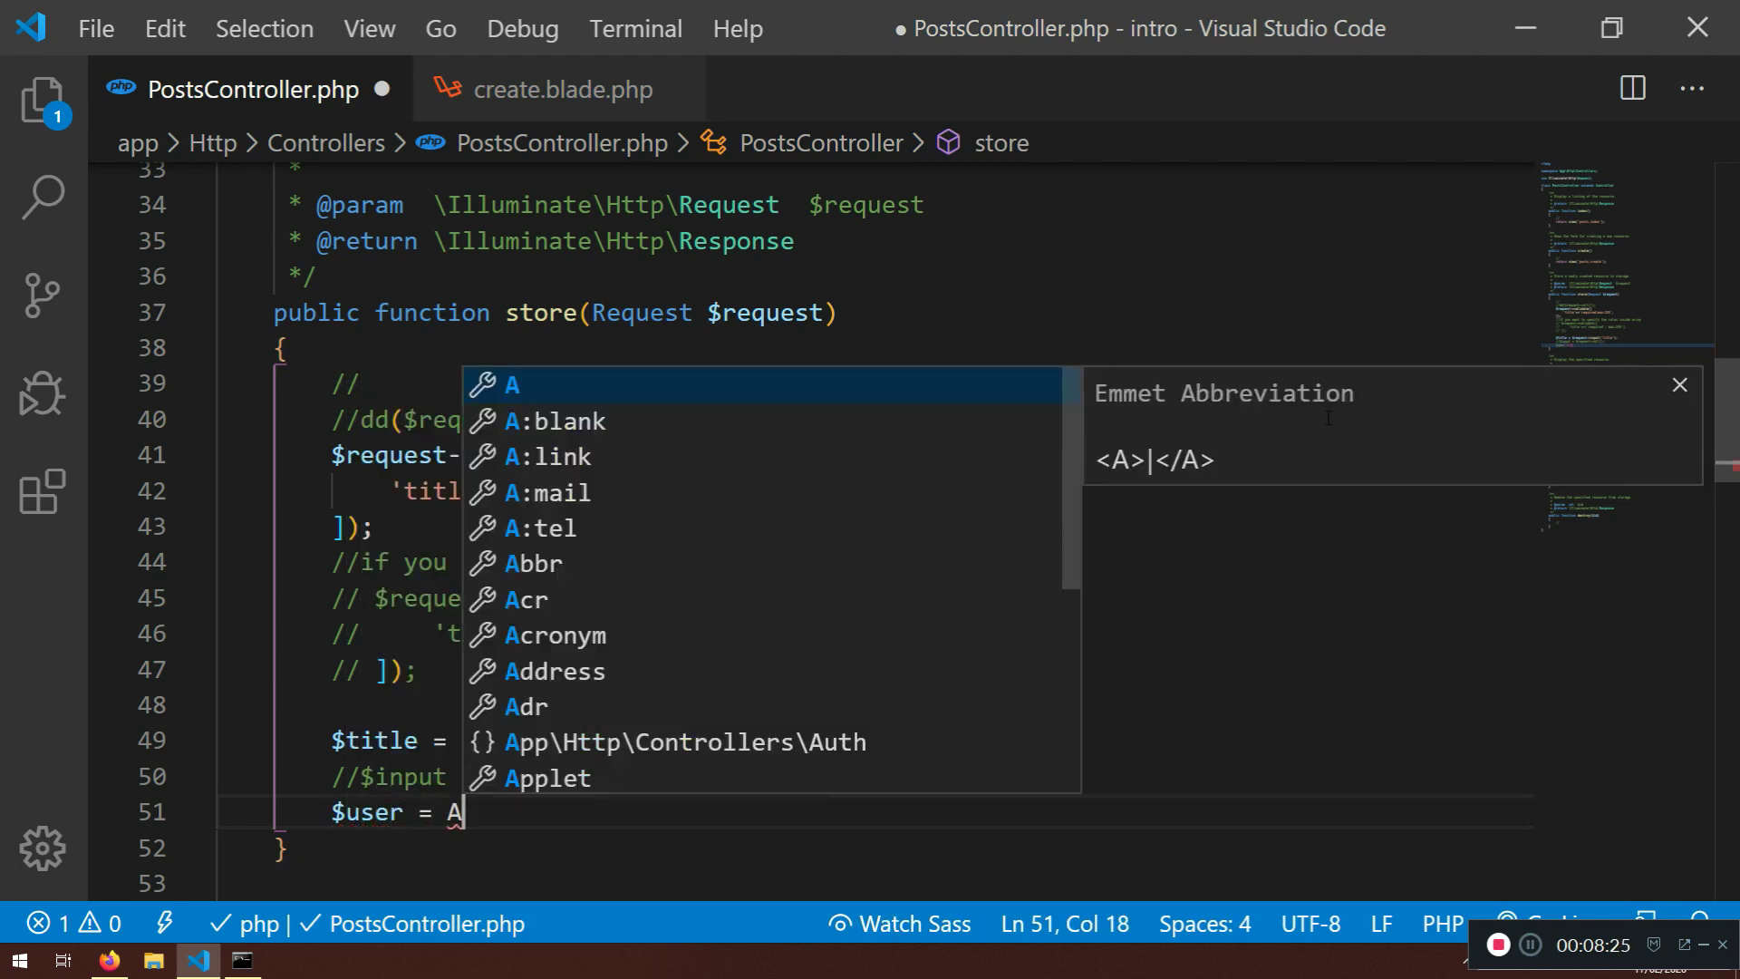
{"action": "type", "text": "uth::"}
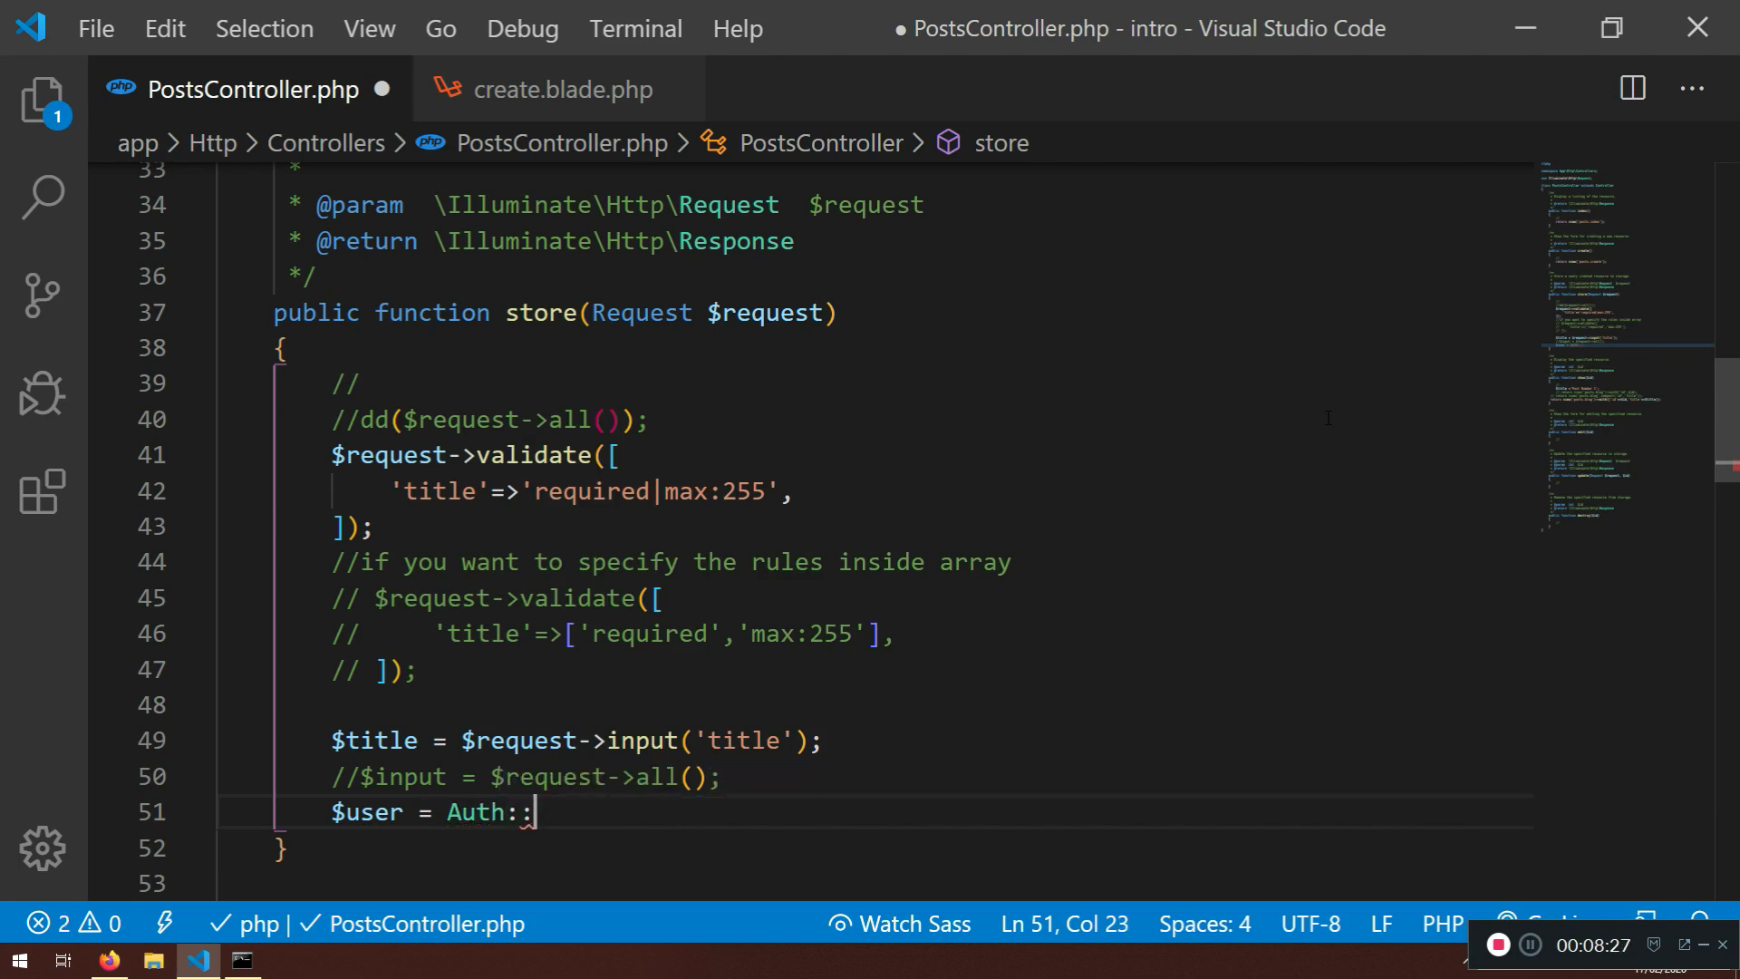
{"action": "type", "text": "user();"}
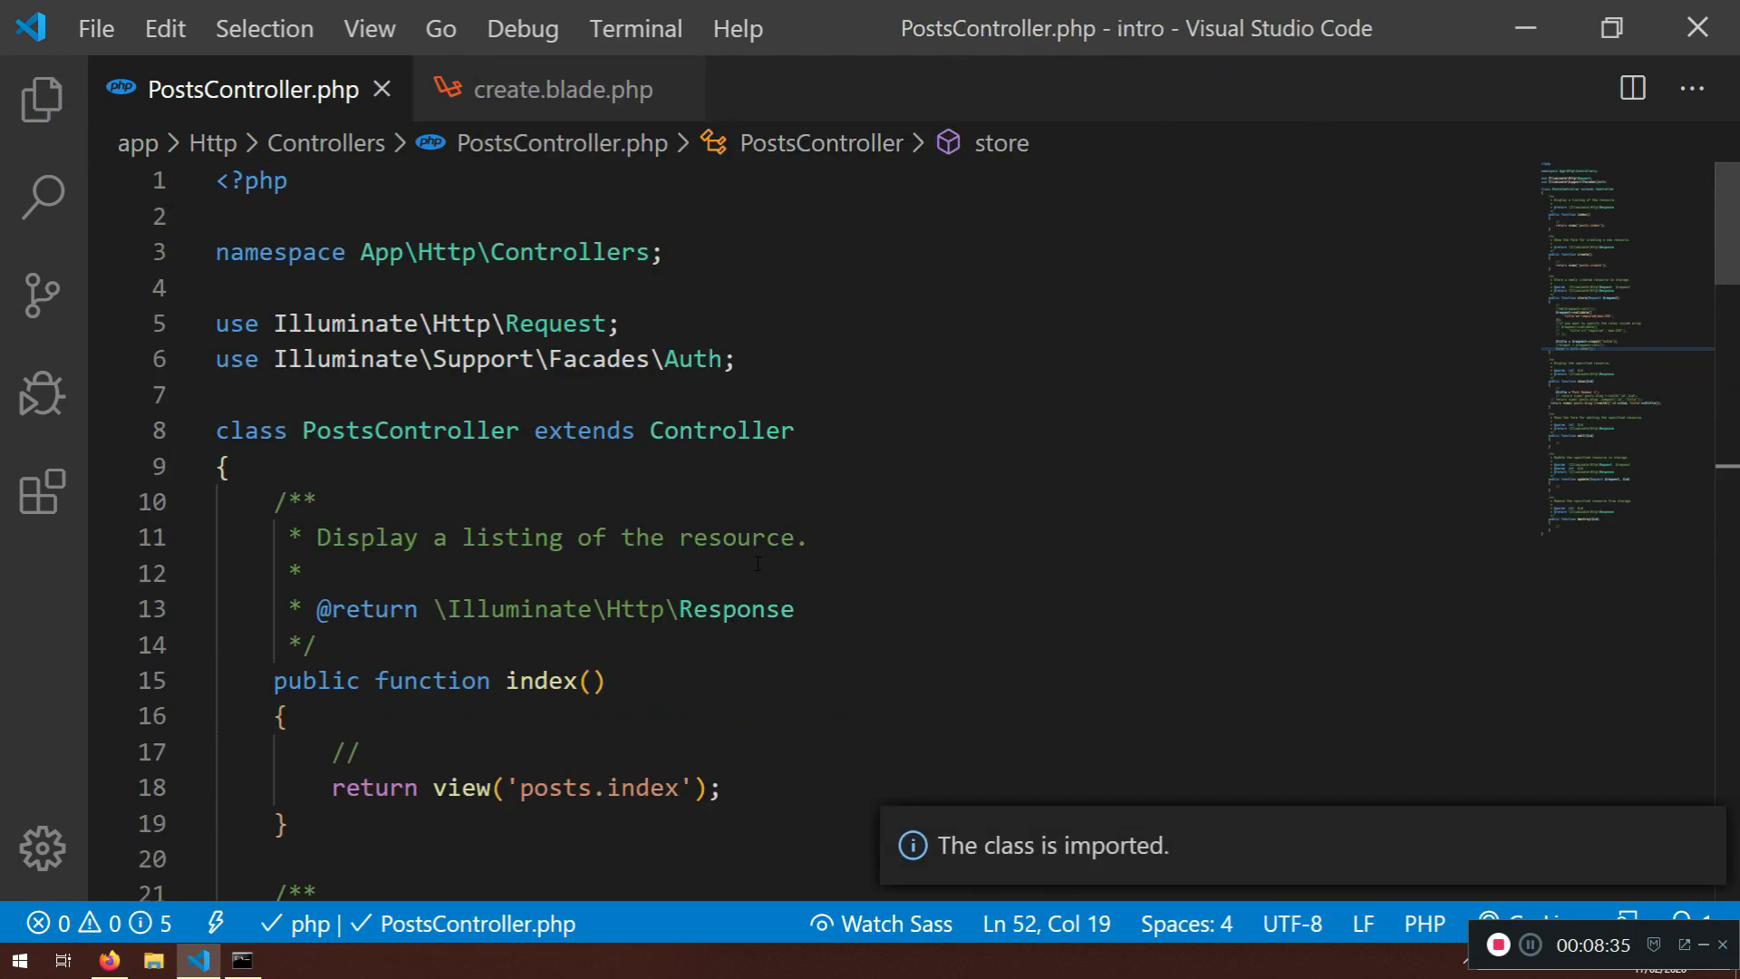
Verify the imported Auth facade line, add dd($user), and go test the form in the browser
{"action": "left_click_drag", "start_coordinate": [263, 359], "coordinate": [734, 359]}
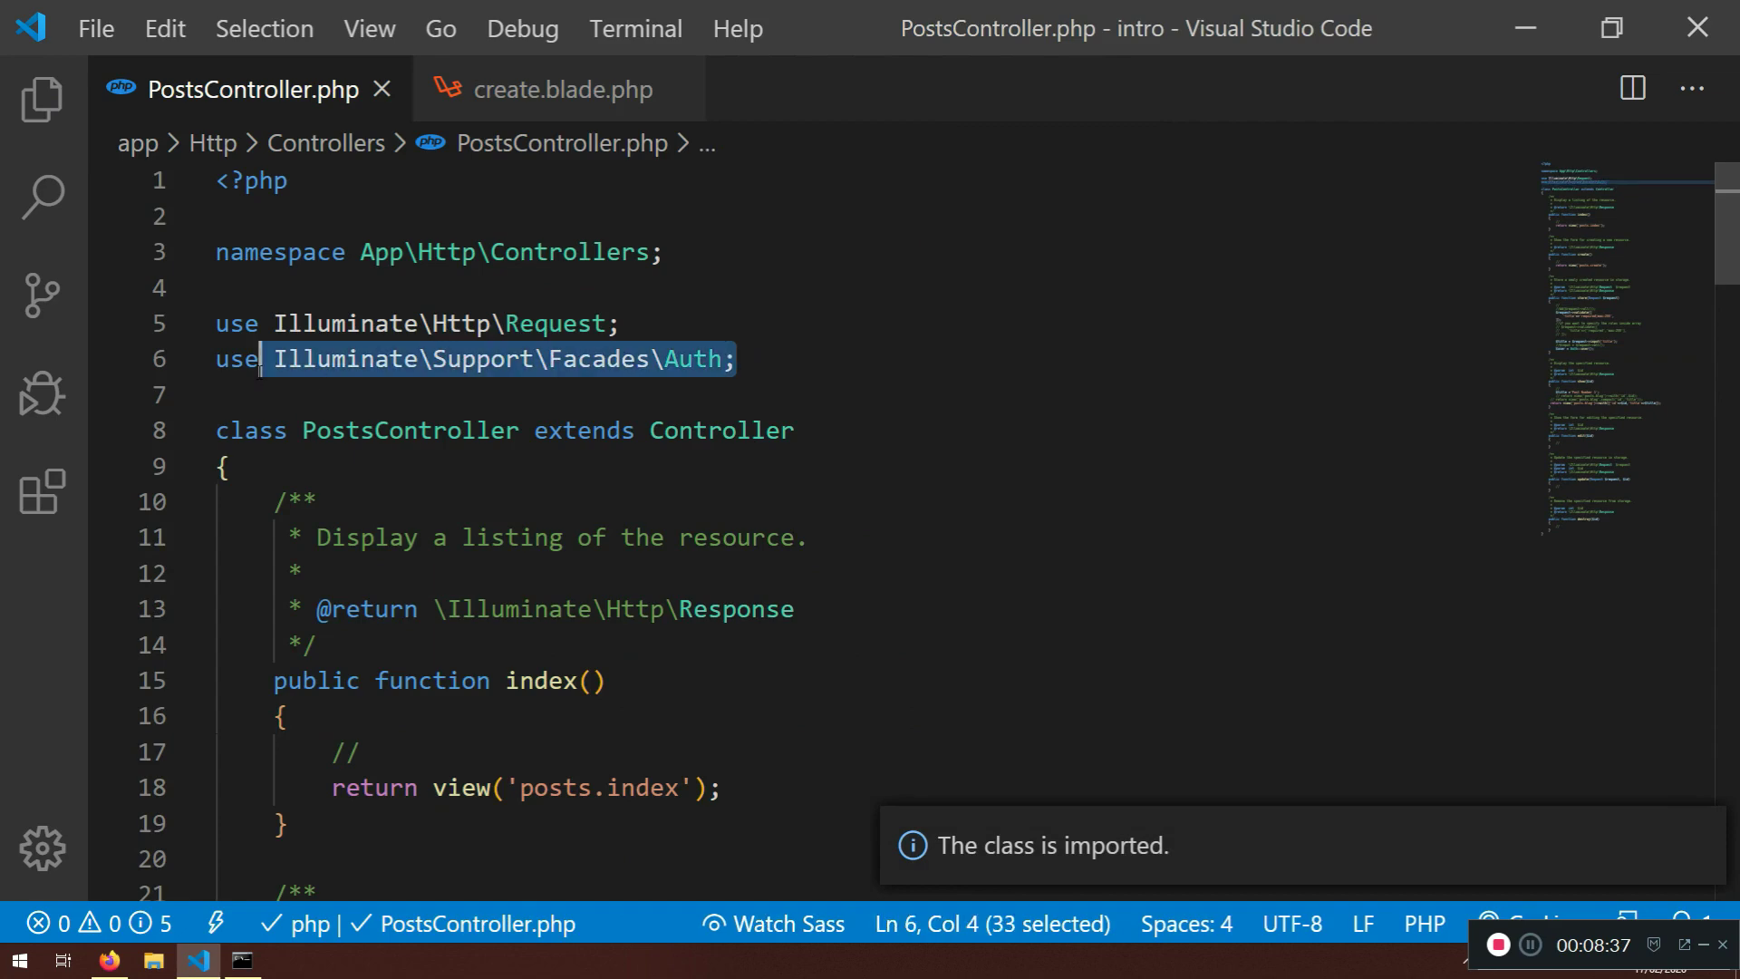
{"action": "double_click", "coordinate": [602, 359]}
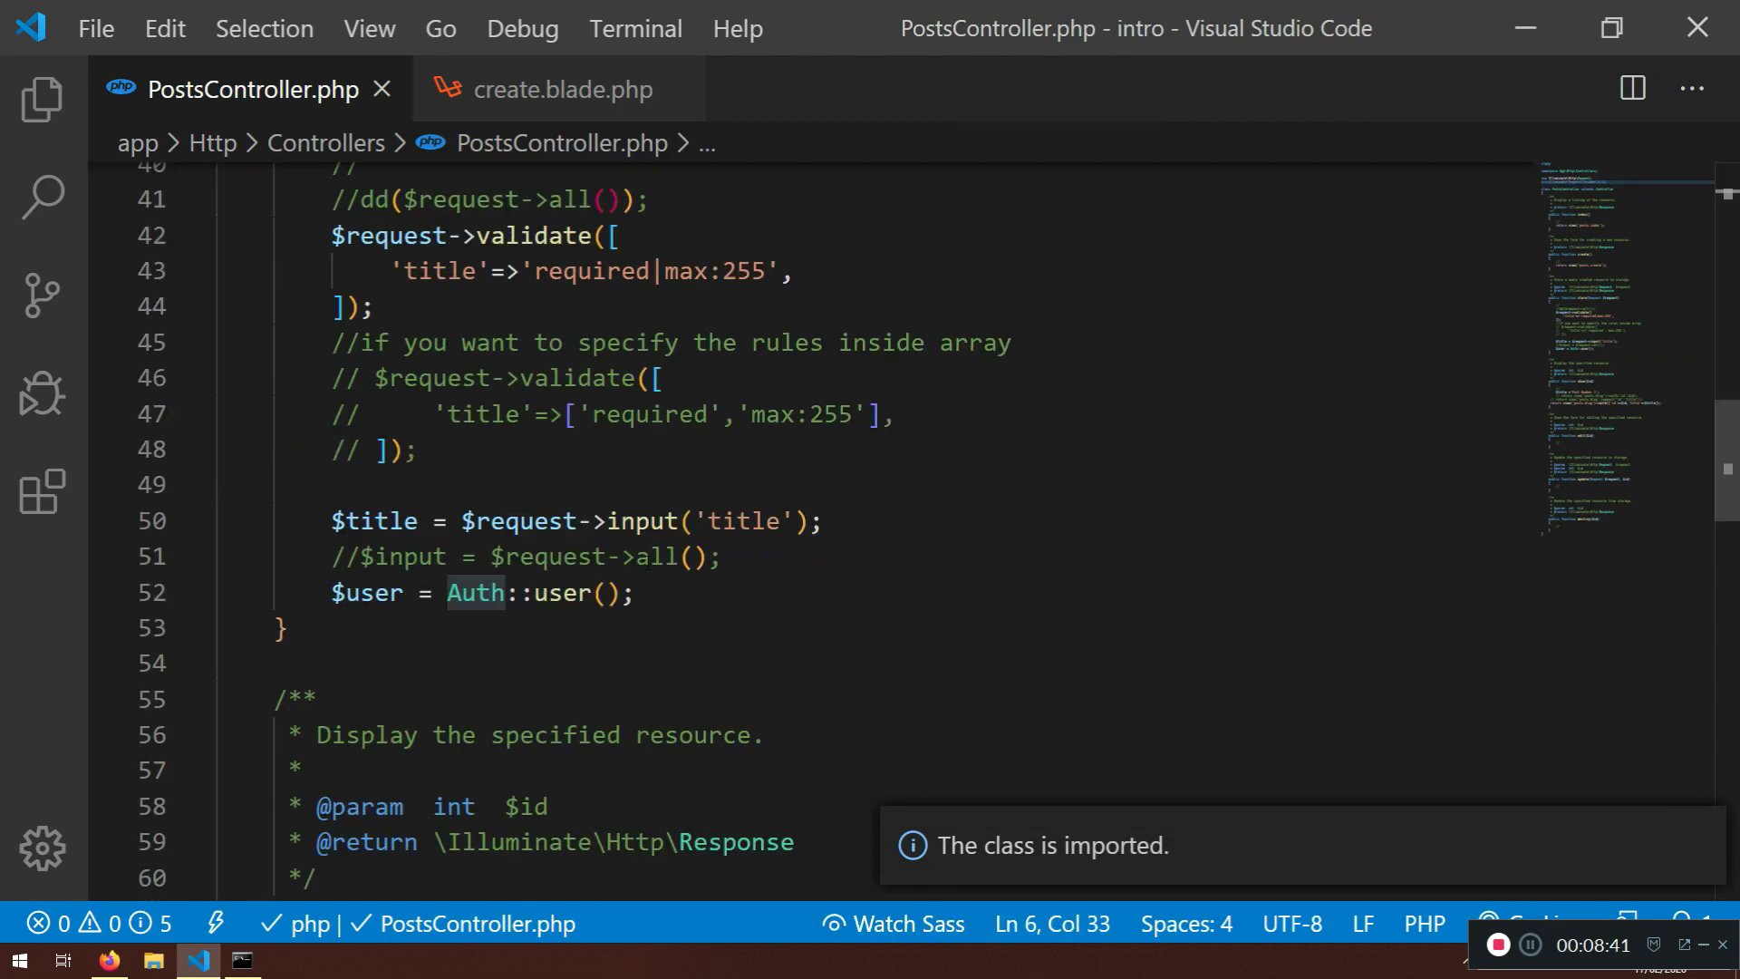
{"action": "type", "text": "dd()"}
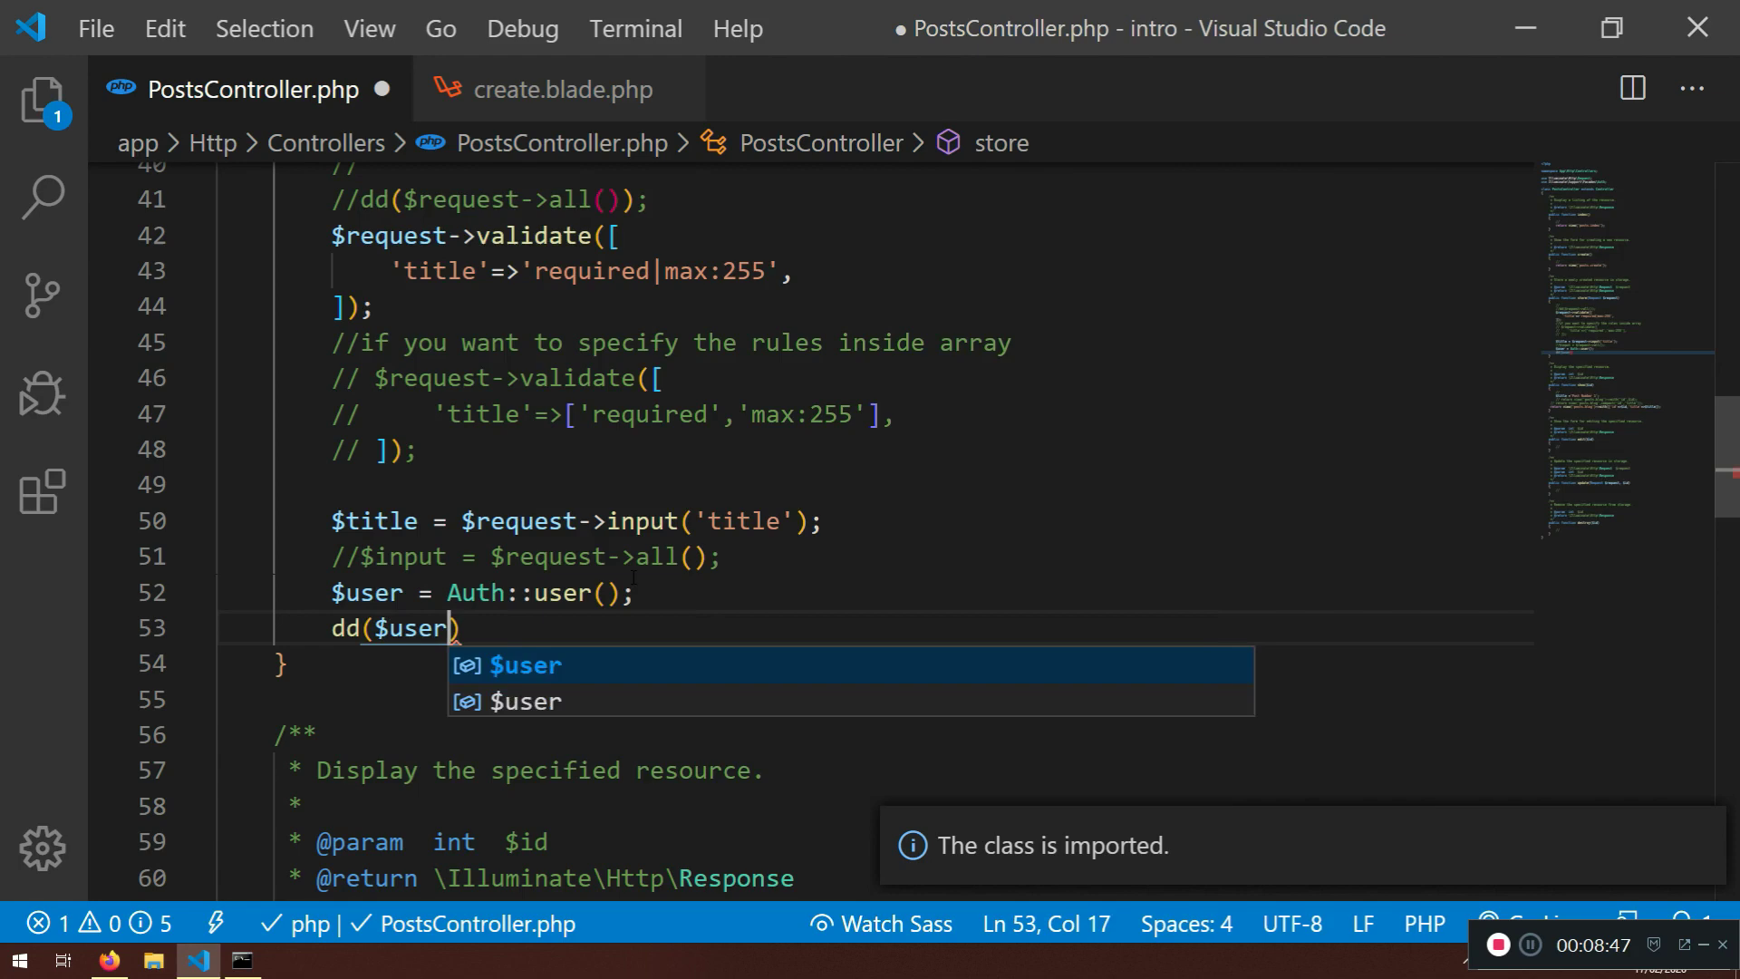
{"action": "left_click", "coordinate": [107, 960]}
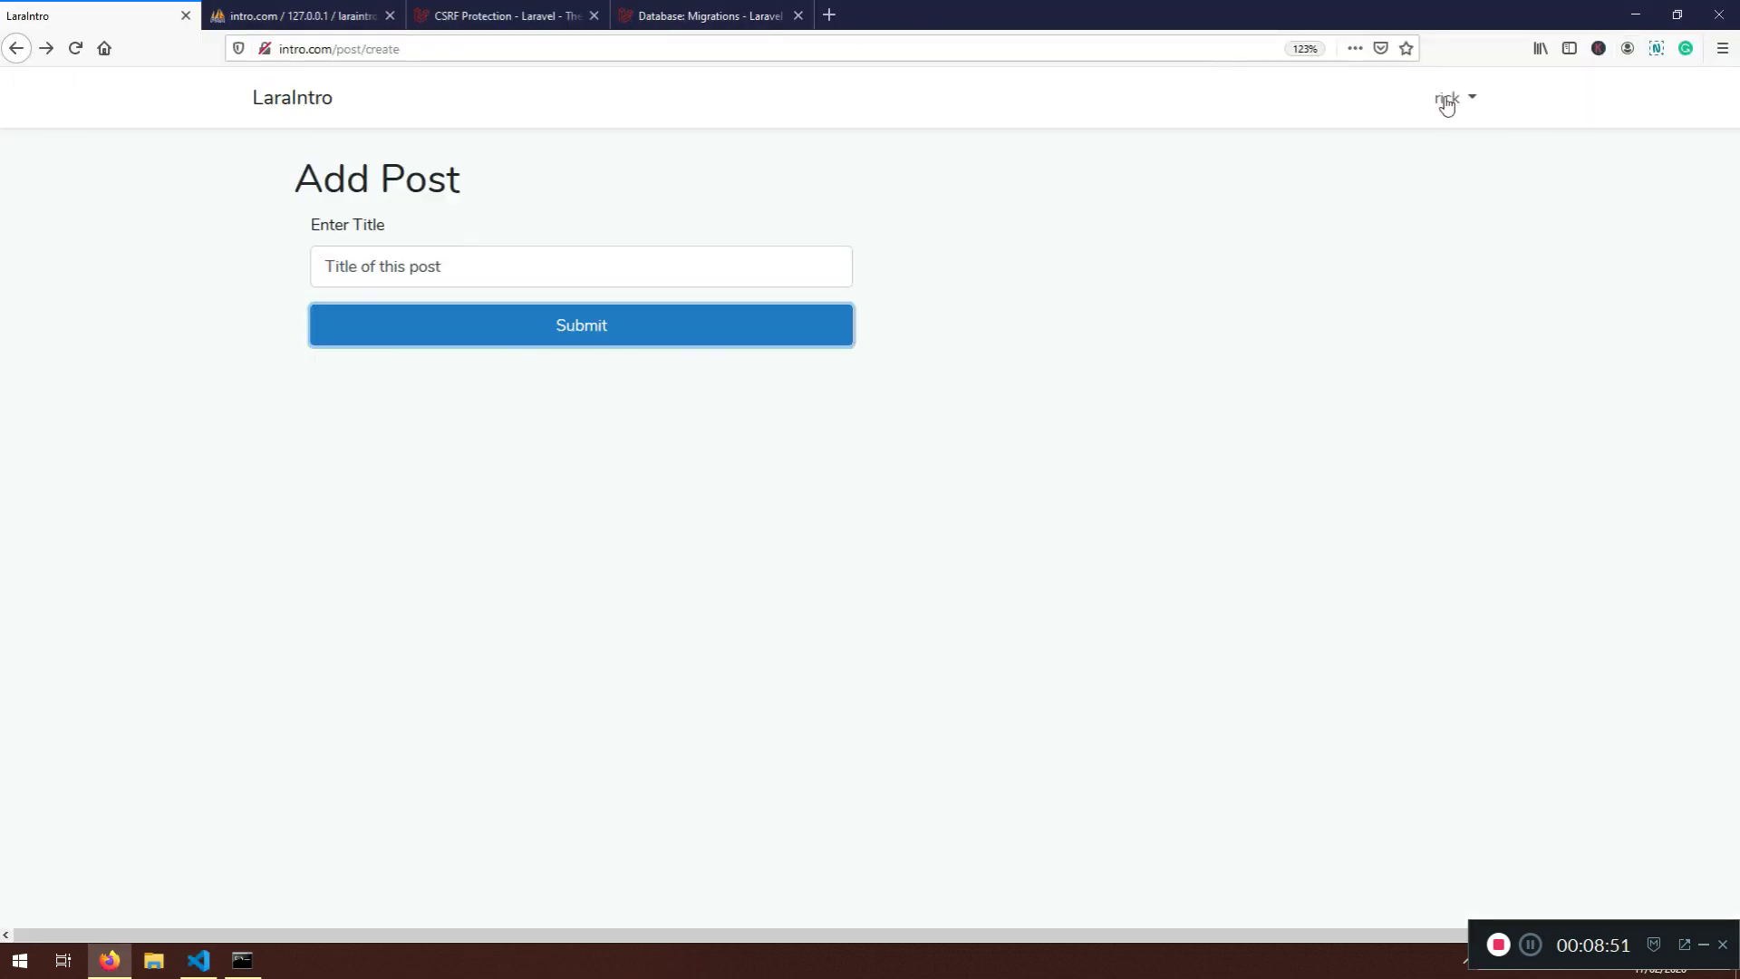
Submit the Add Post form and expand the dumped App\User record's #attributes, then return to the editor
{"action": "left_click", "coordinate": [580, 325]}
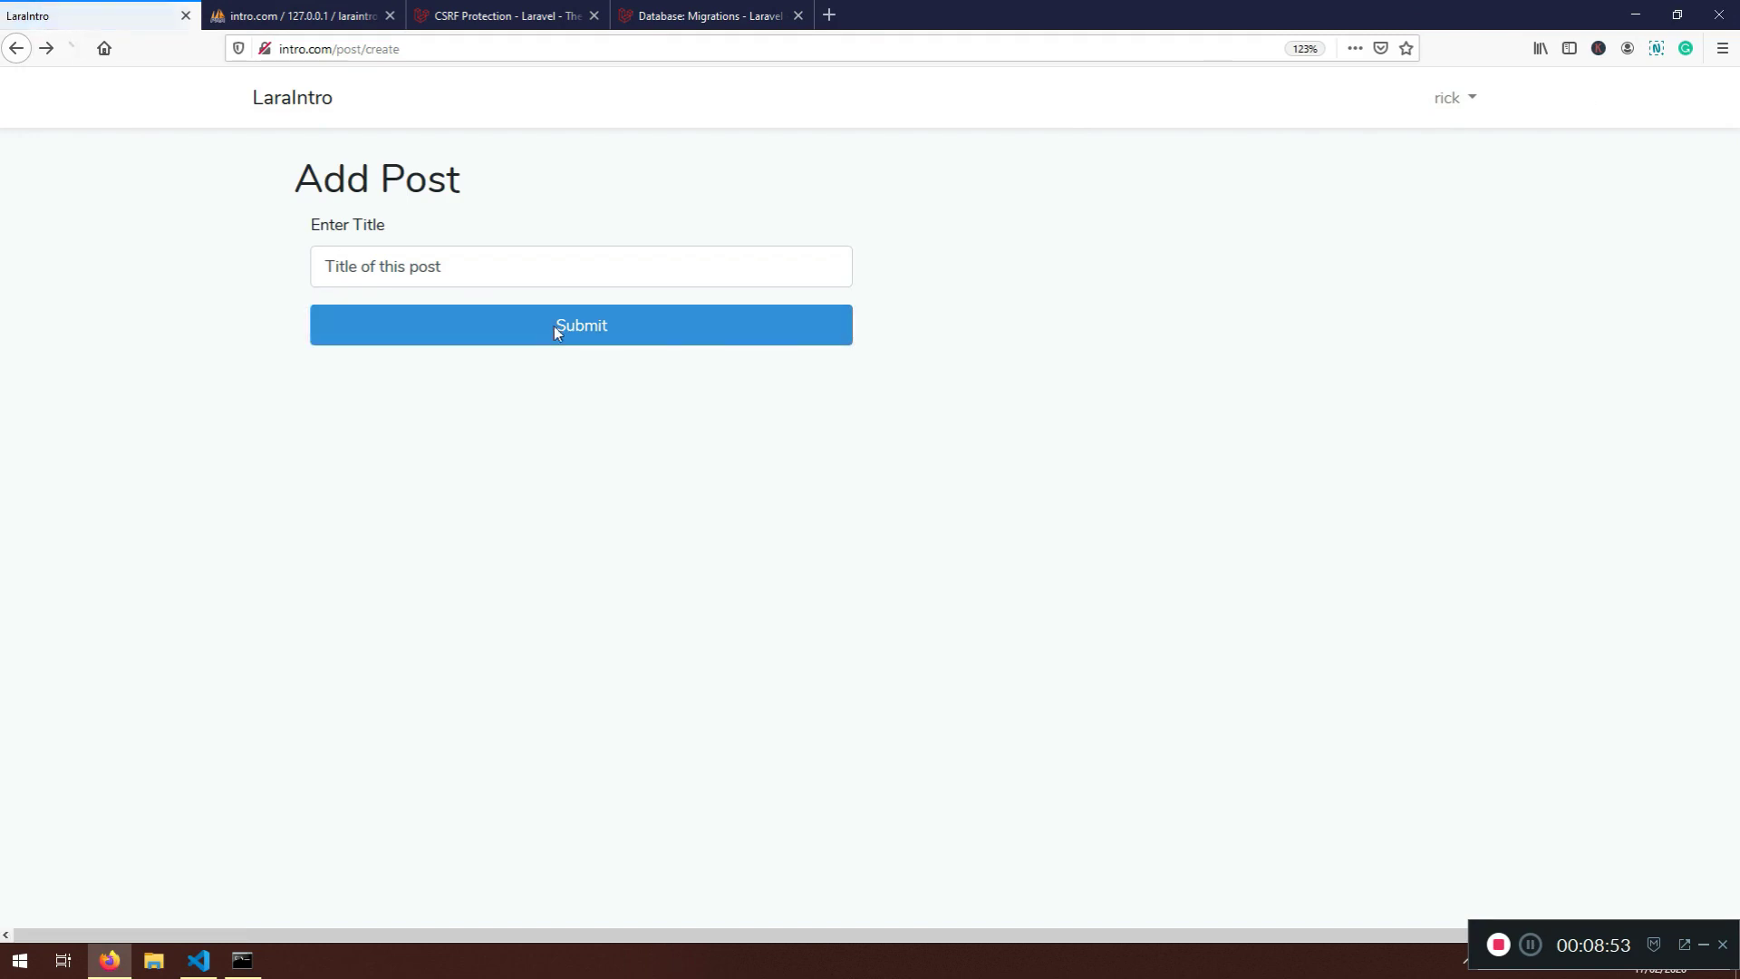
{"action": "left_click", "coordinate": [580, 325]}
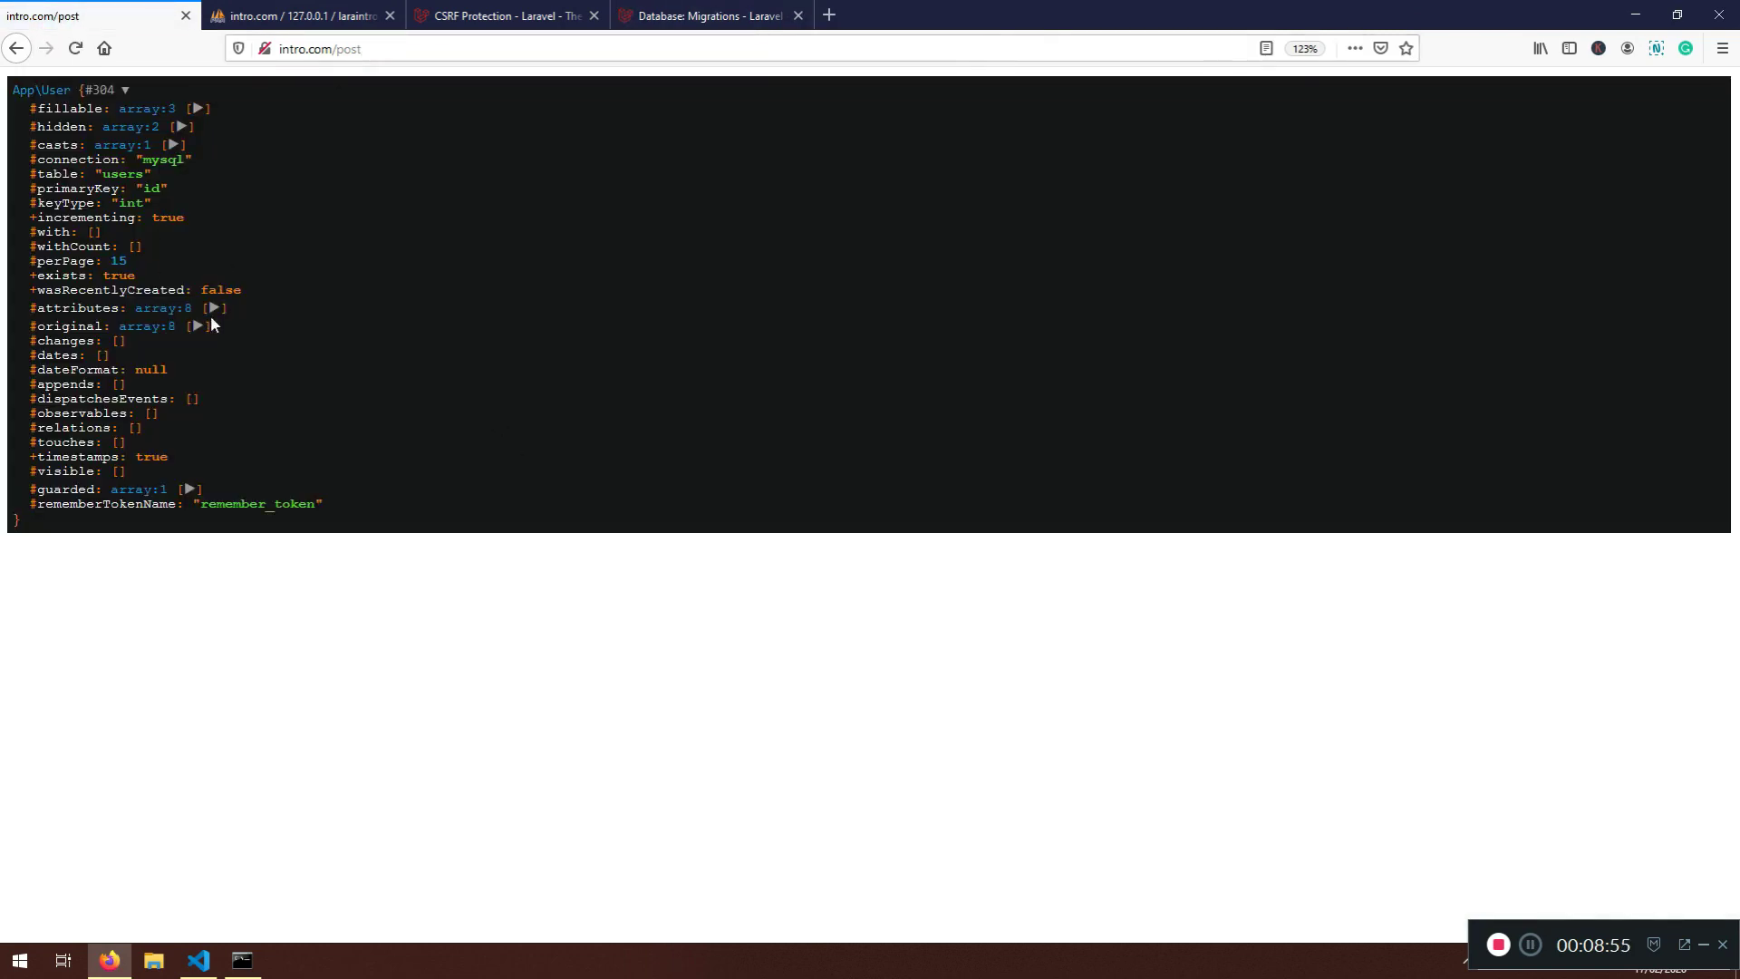
{"action": "left_click", "coordinate": [219, 309]}
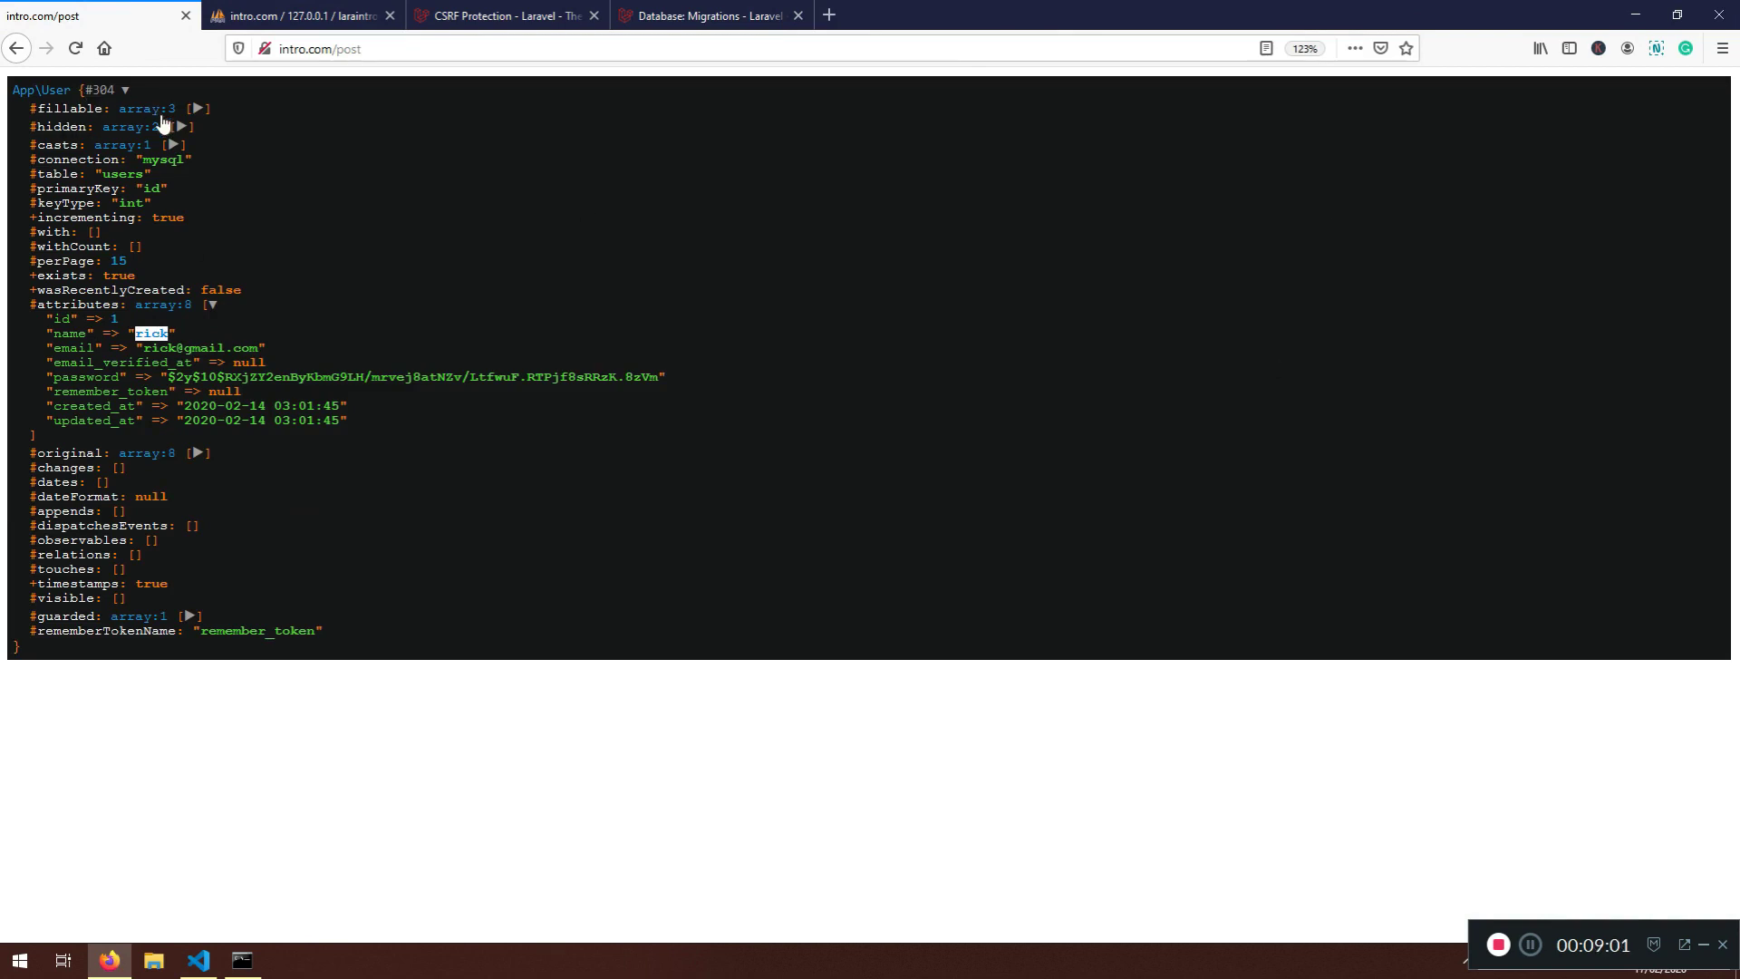
{"action": "left_click", "coordinate": [198, 961]}
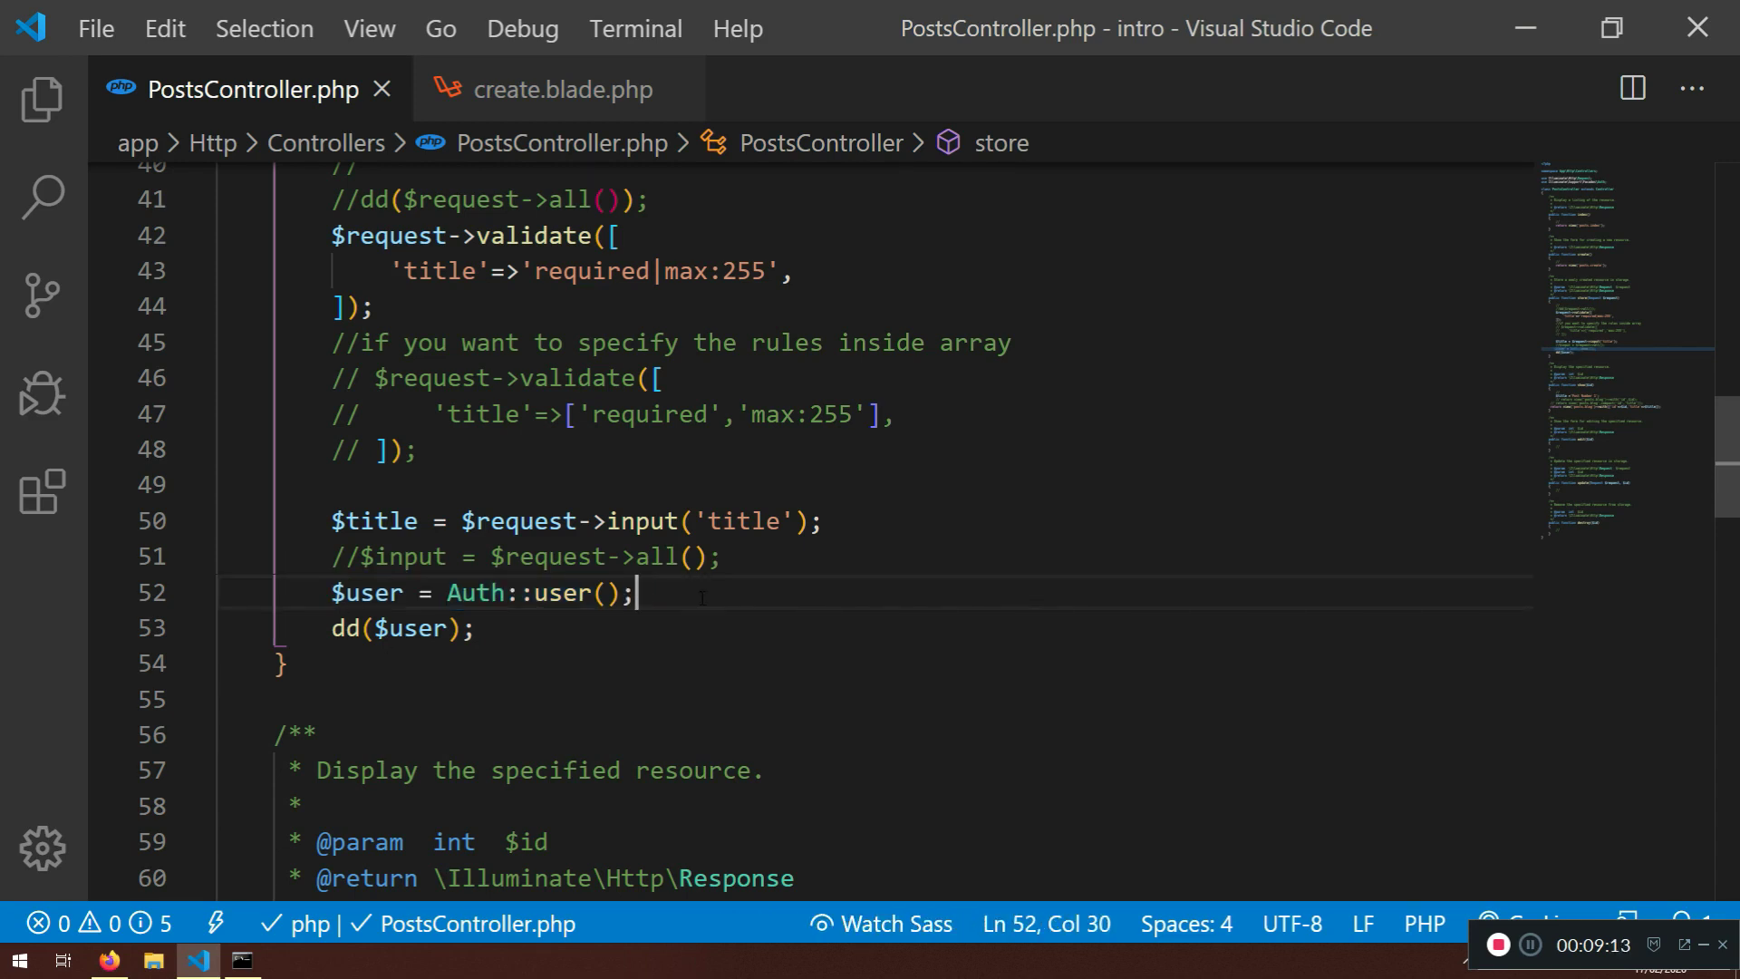
Add $post = new Post(); in store() and import the Post model class
{"action": "key", "text": "enter"}
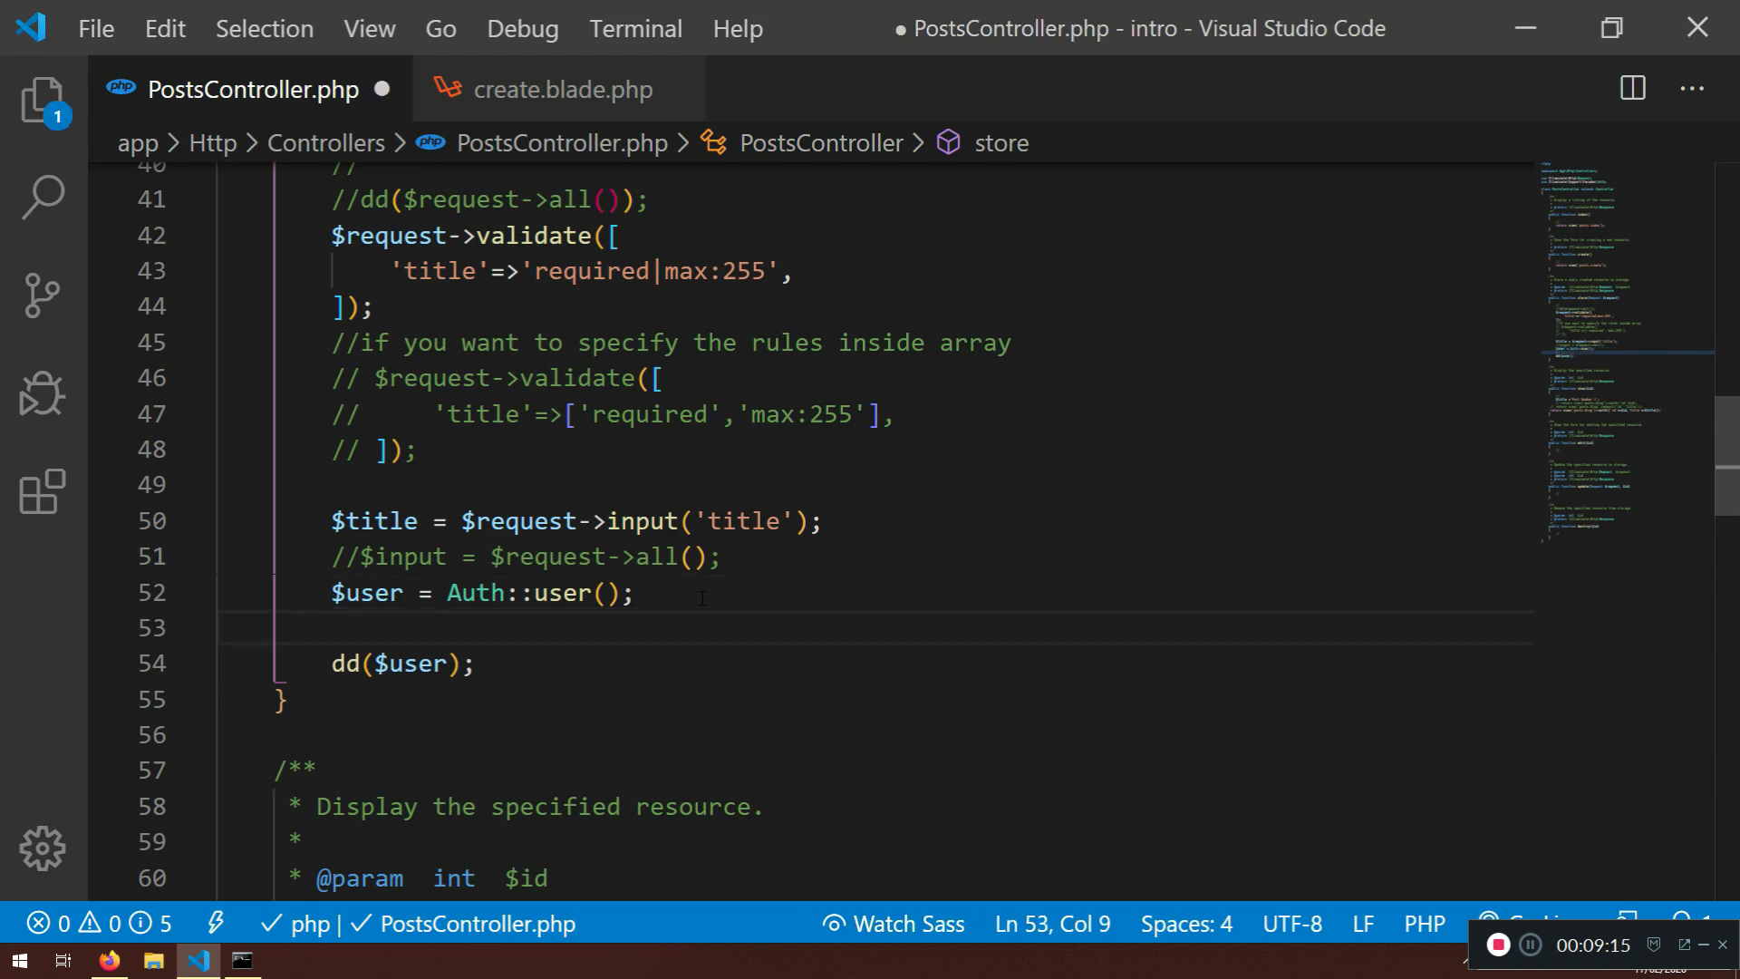
{"action": "type", "text": "$post"}
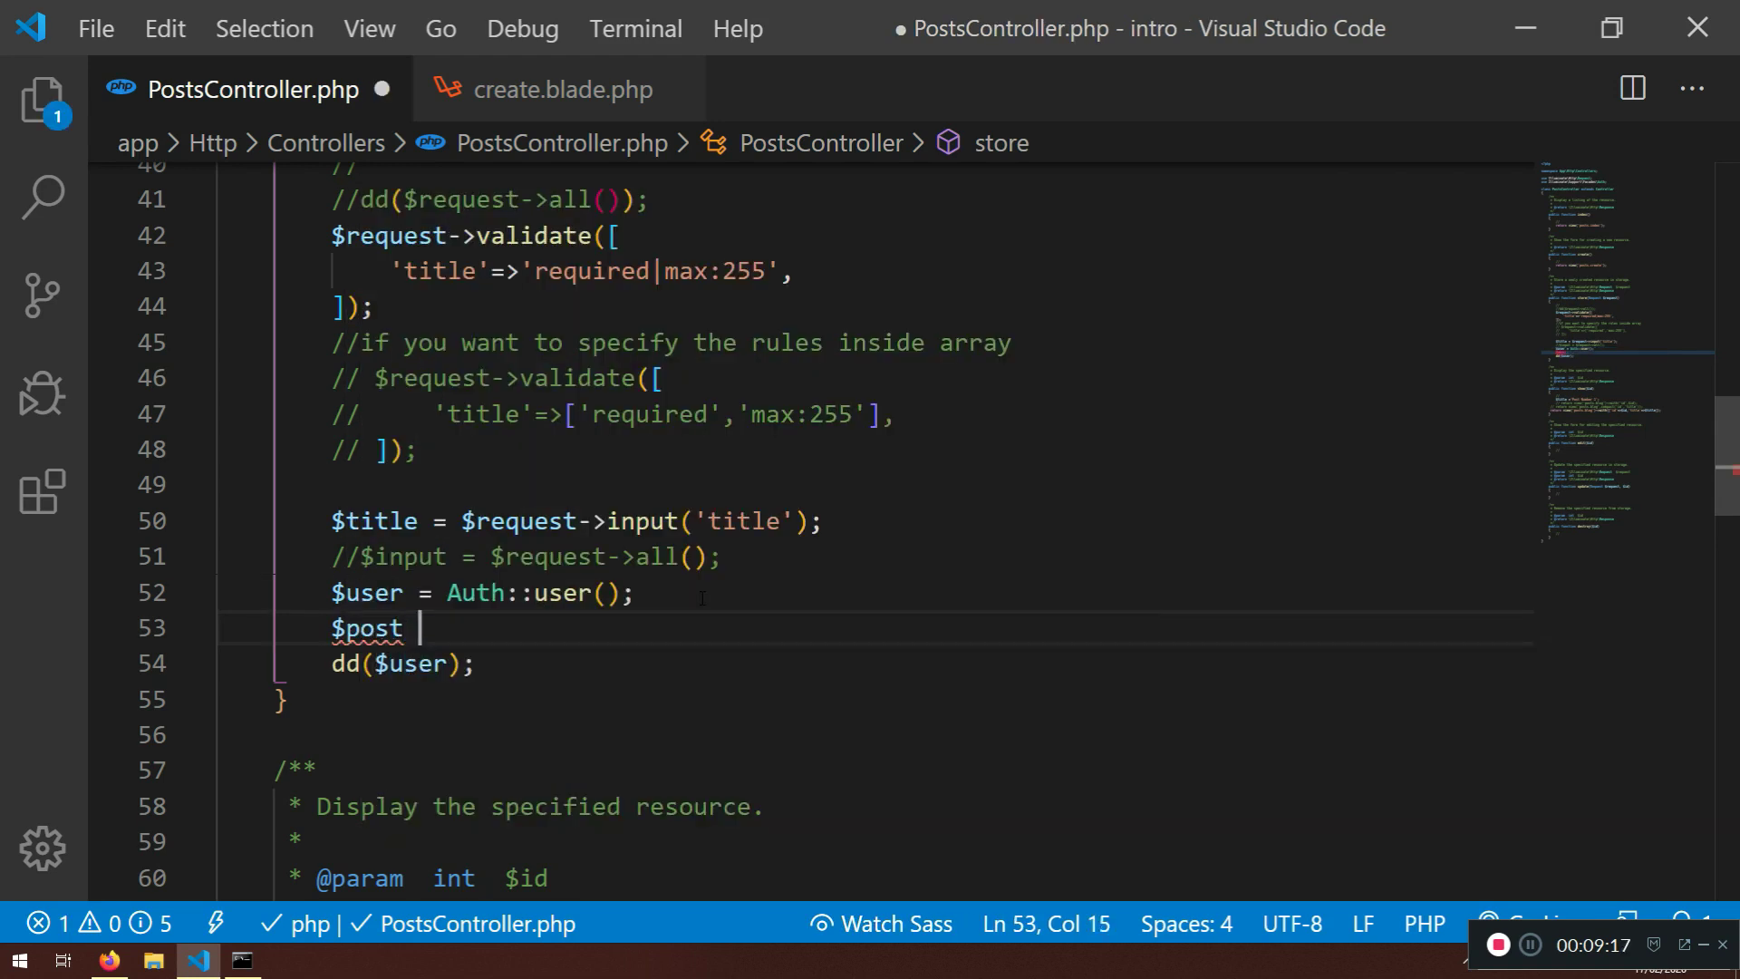
{"action": "type", "text": "= new"}
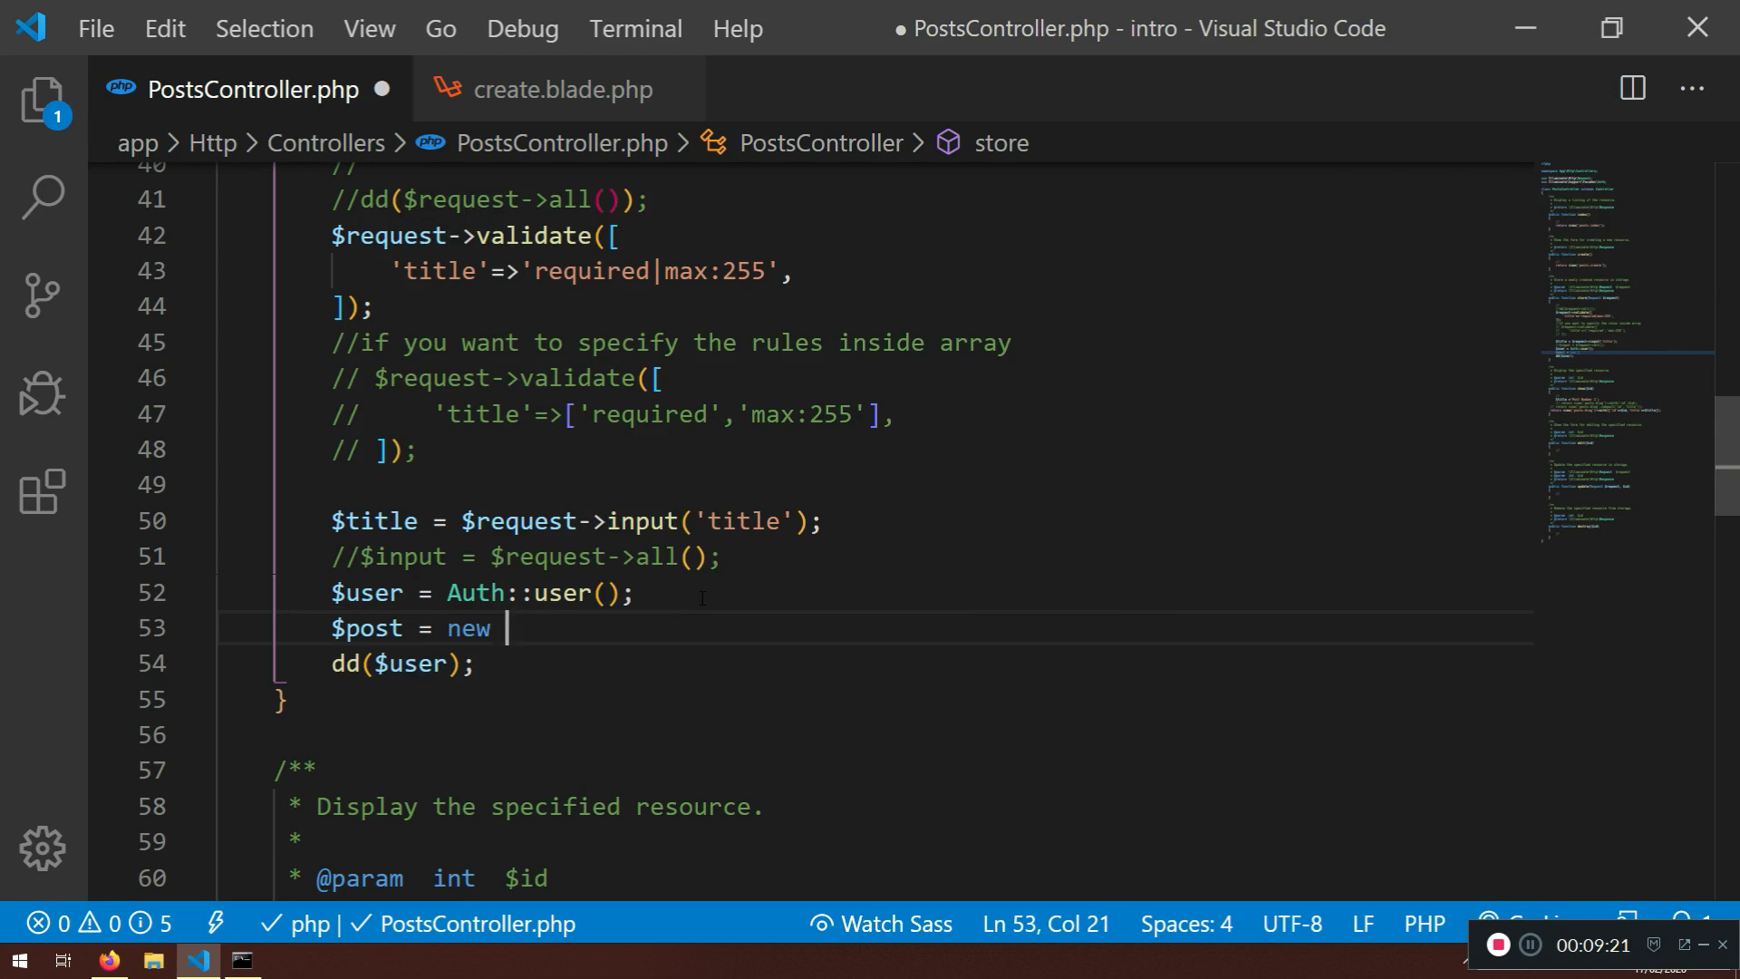
{"action": "type", "text": "Post"}
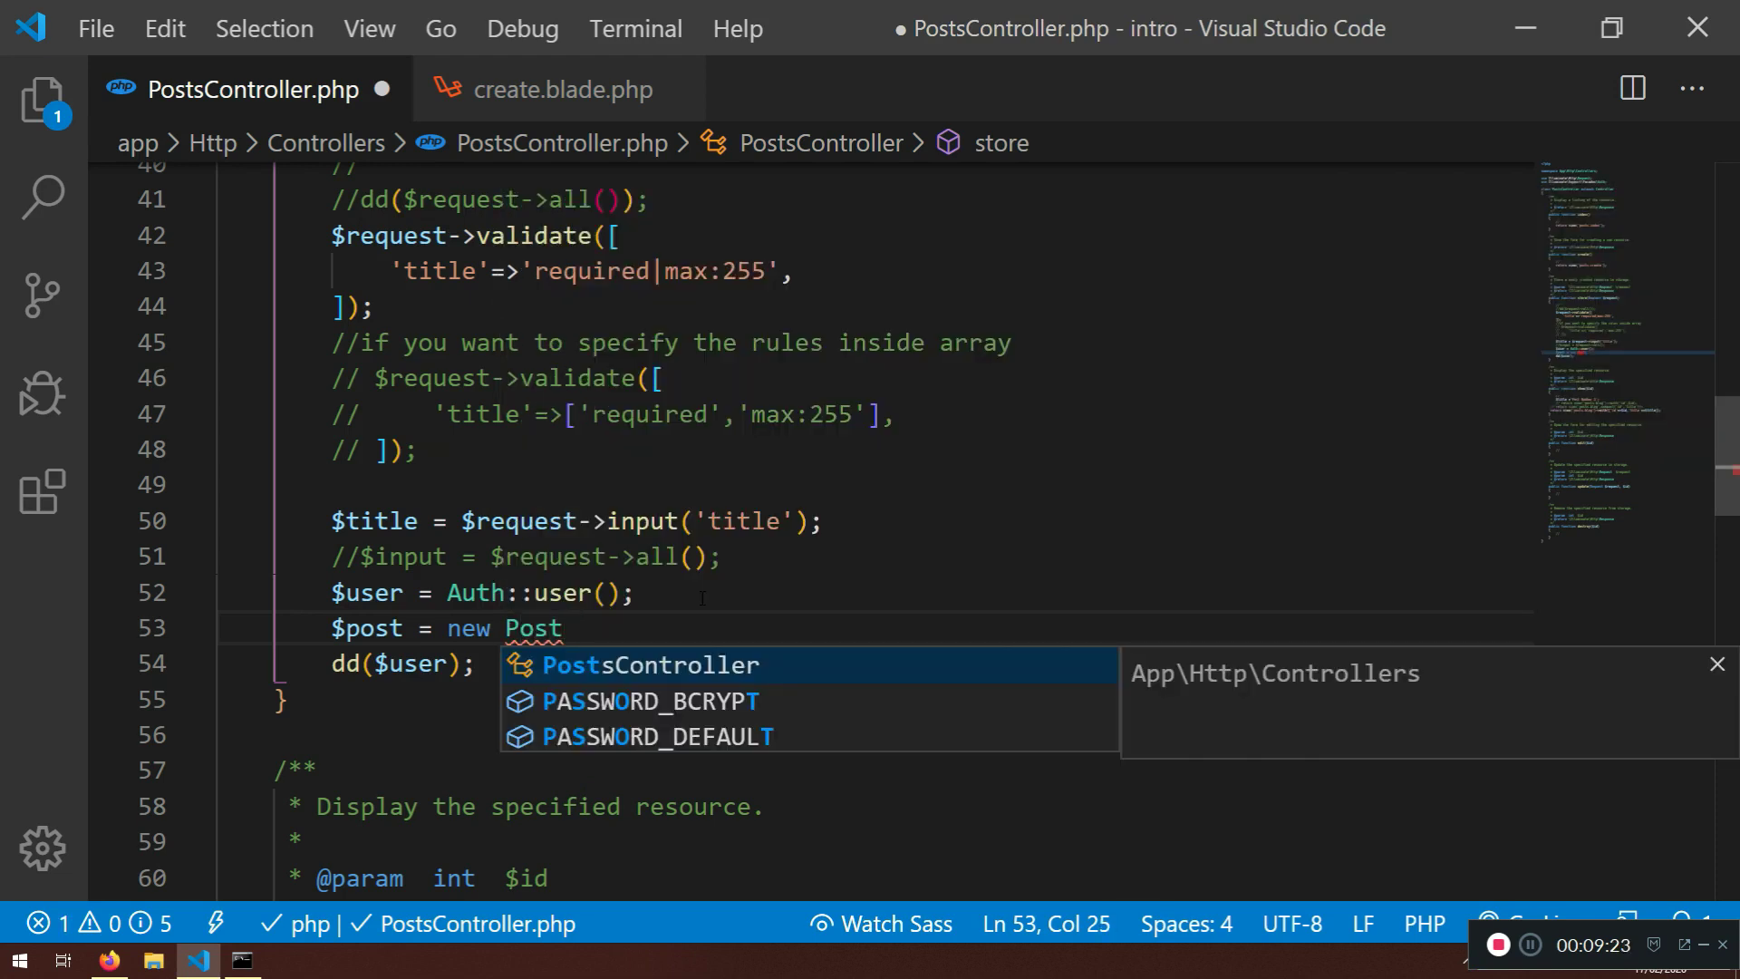
{"action": "type", "text": "()"}
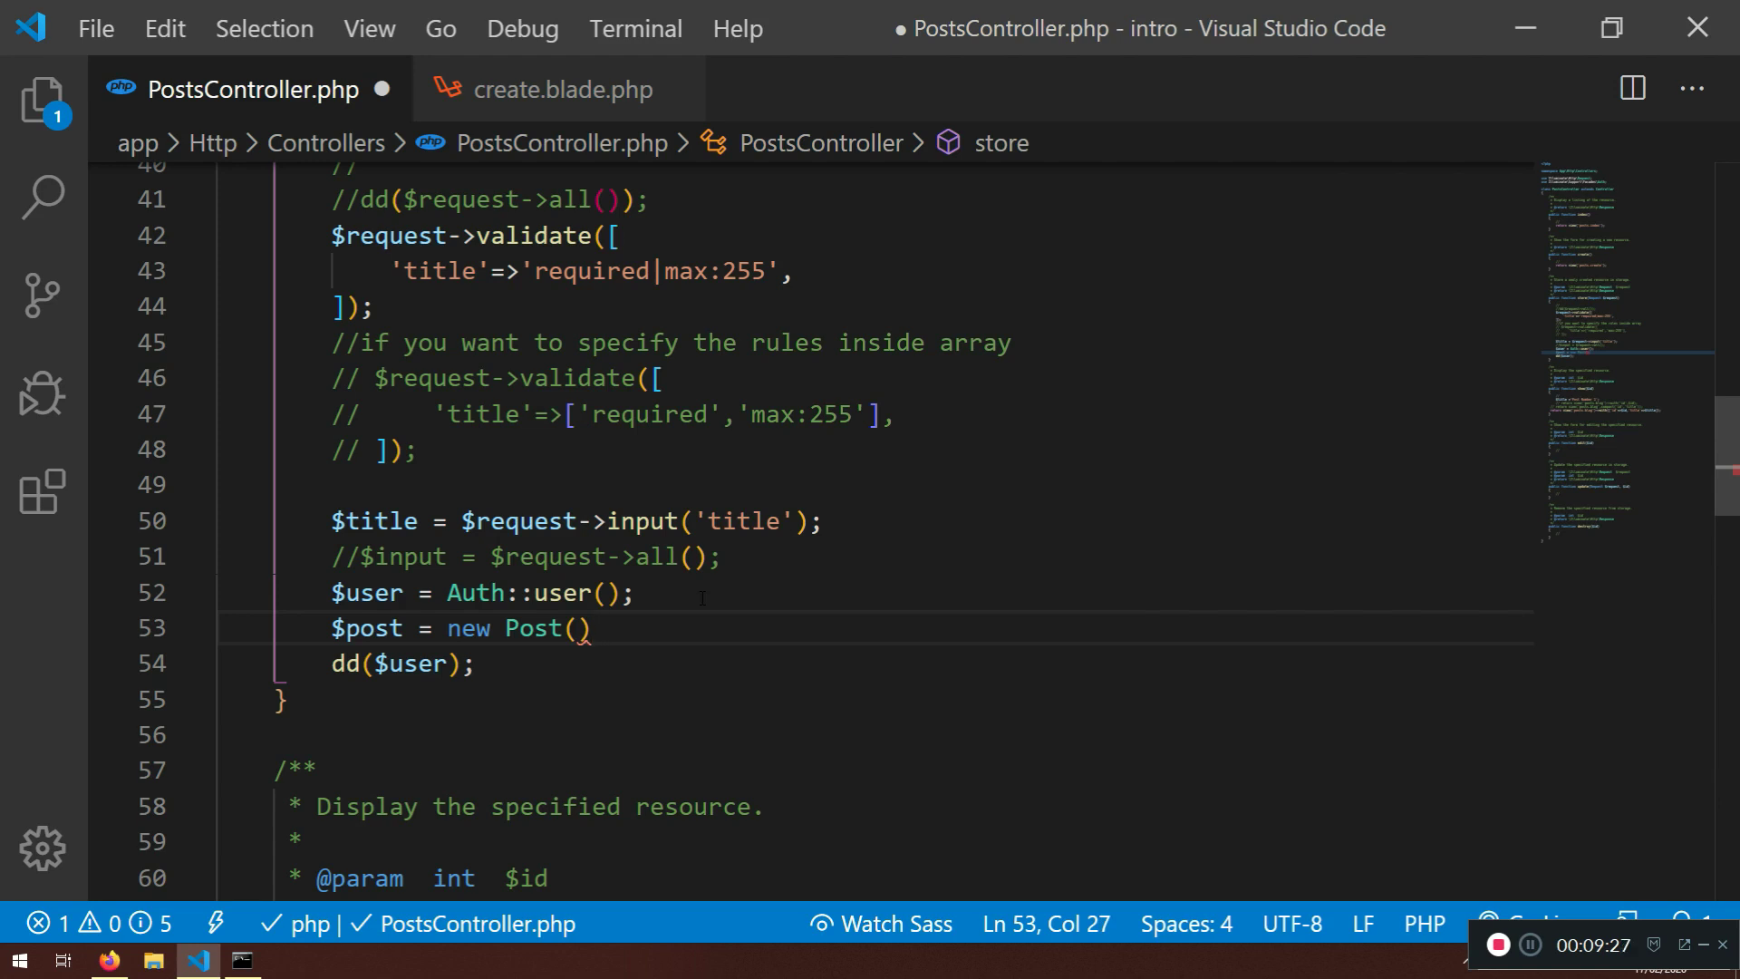
{"action": "type", "text": ";"}
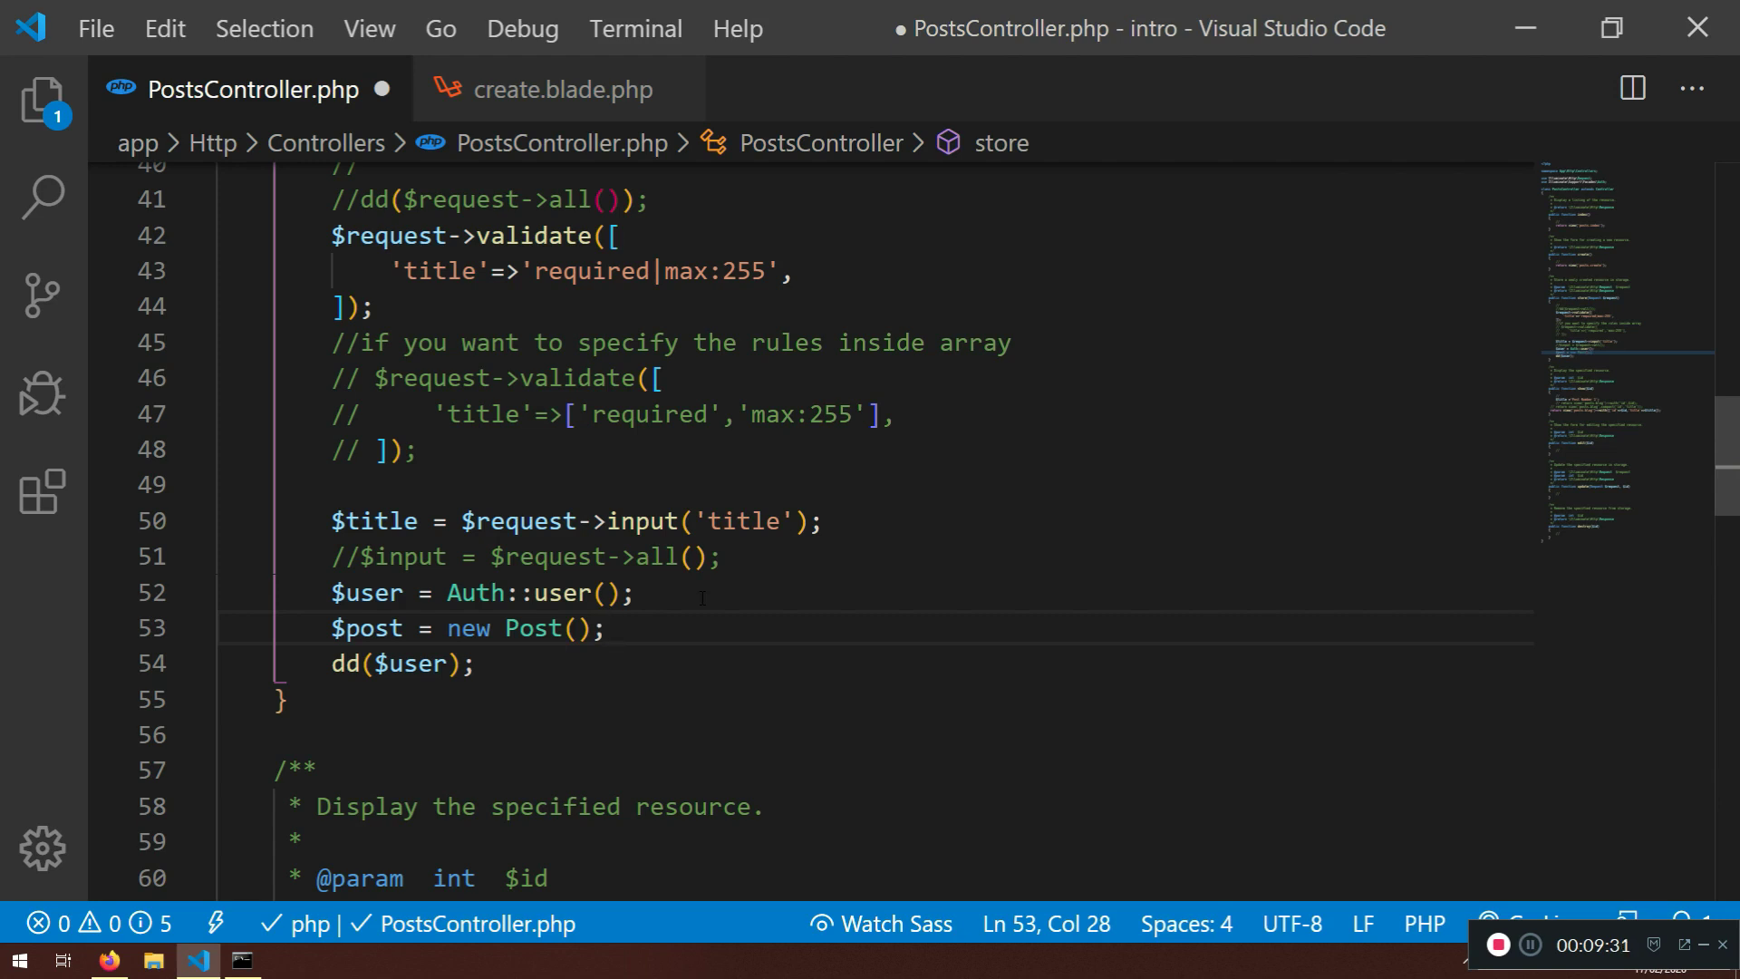
{"action": "mouse_move", "coordinate": [622, 669]}
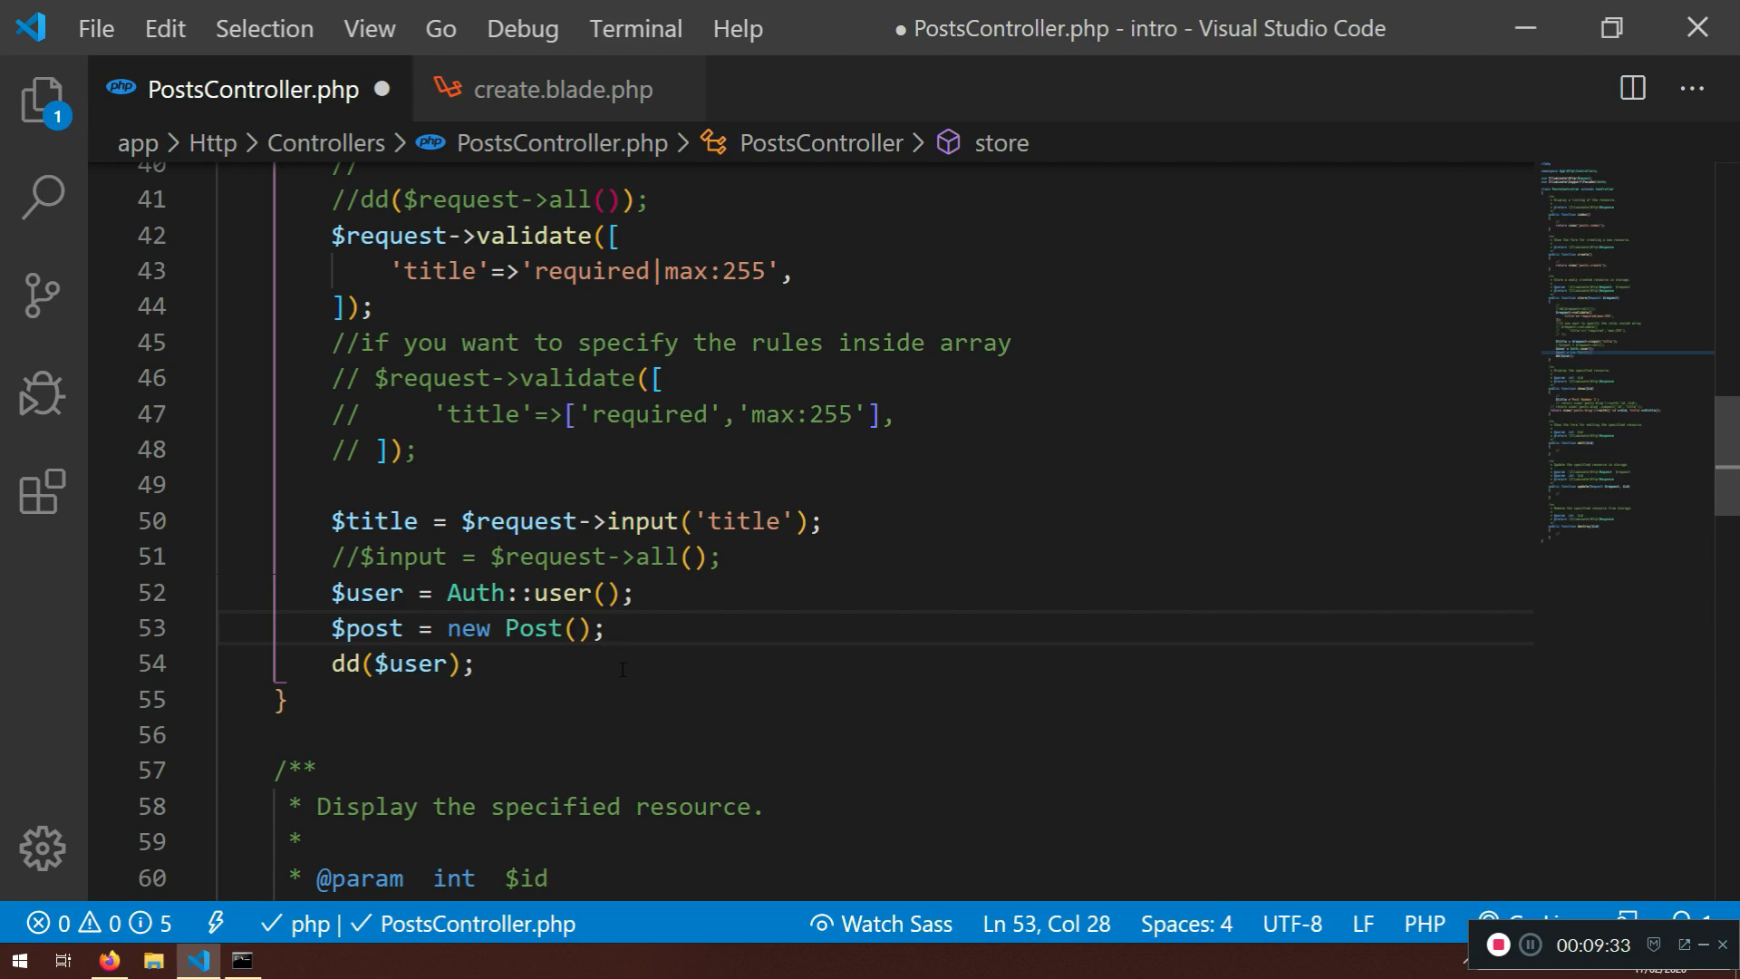
{"action": "right_click", "coordinate": [622, 665]}
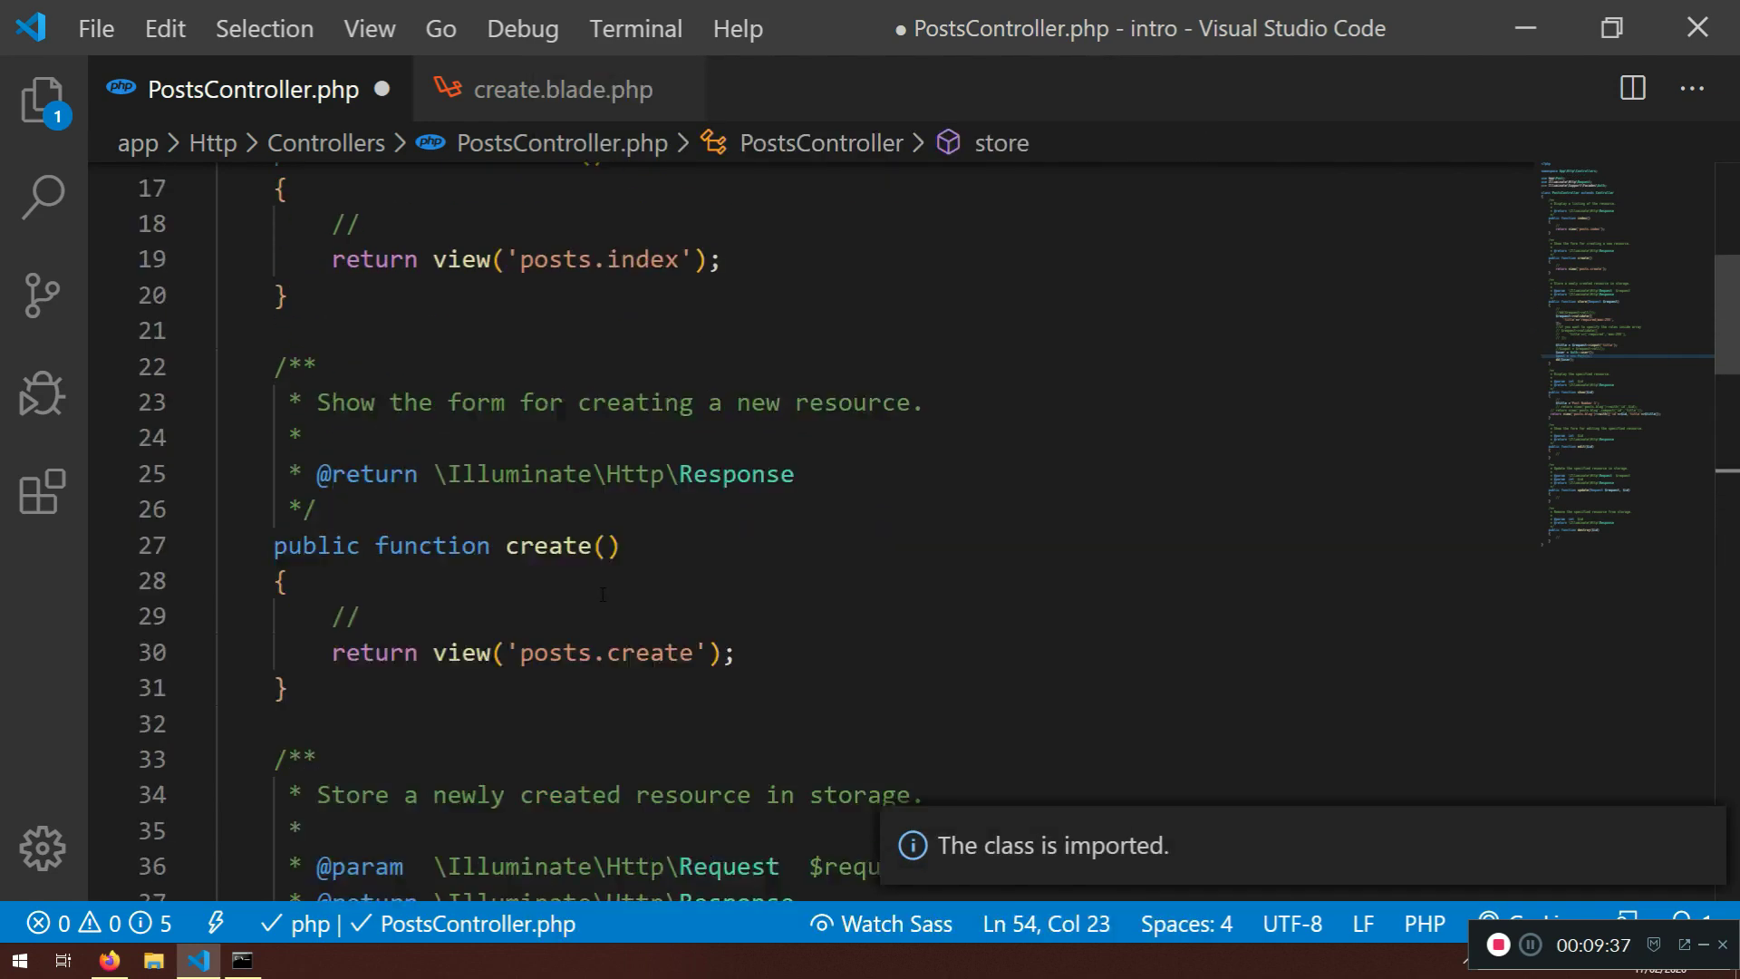
{"action": "scroll", "scroll_direction": "up", "scroll_amount": 3}
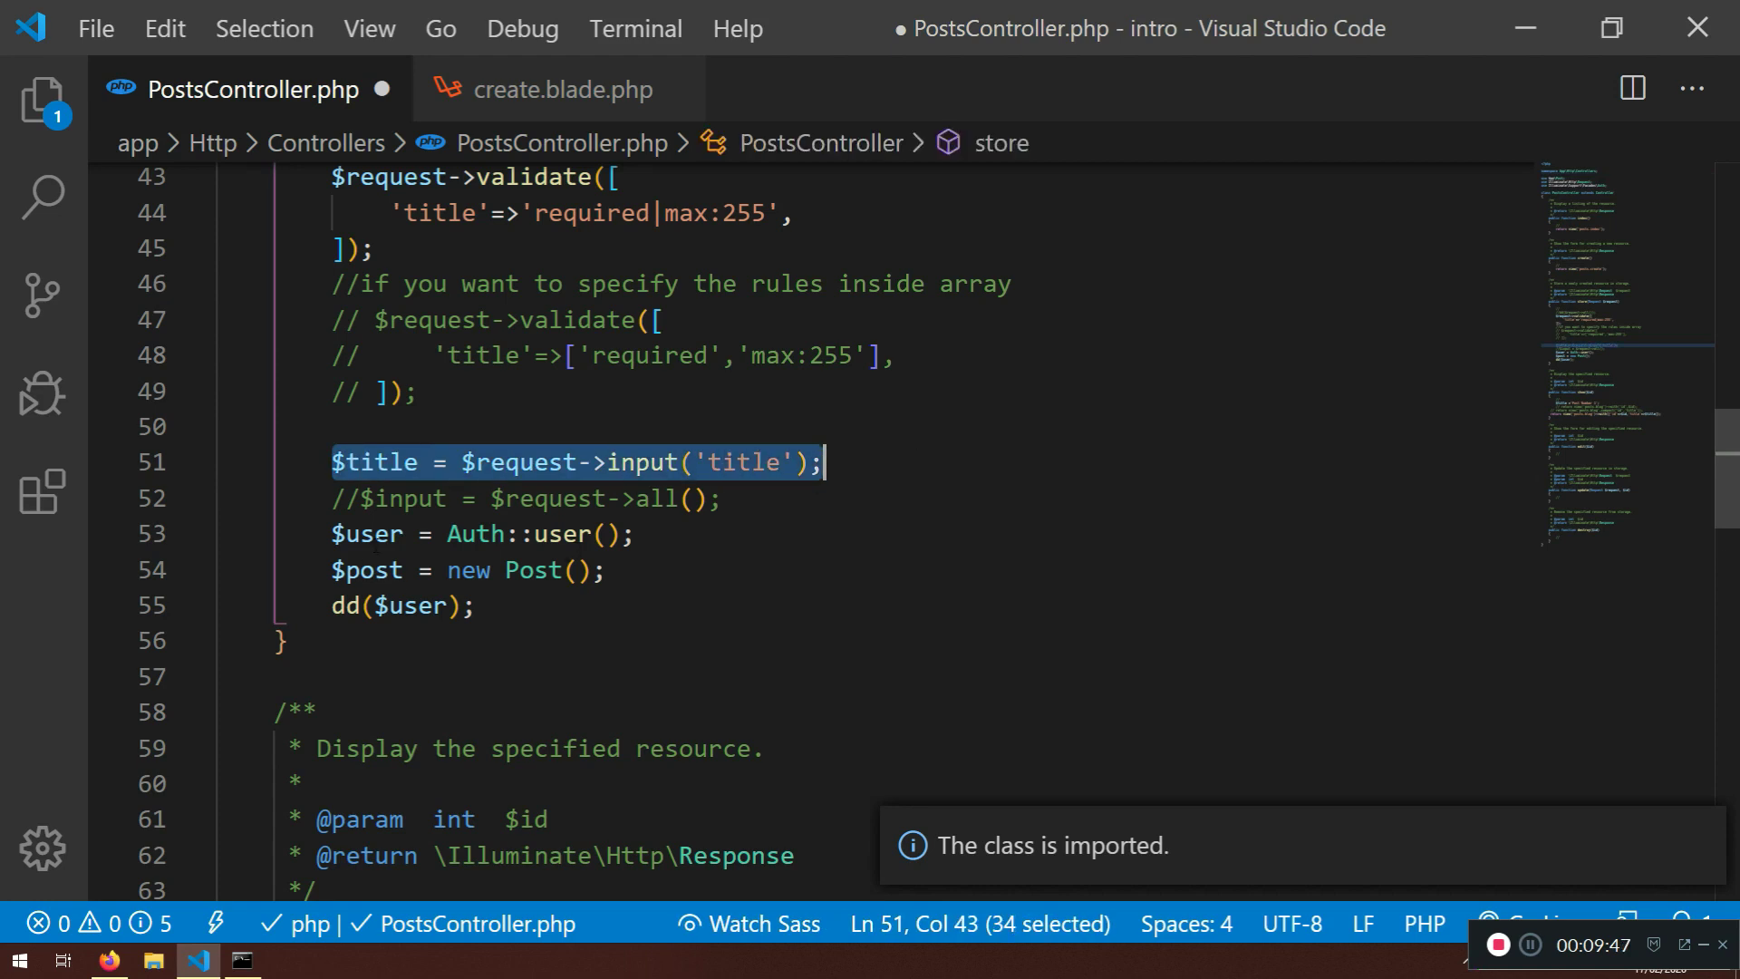
Assign $post->title = $title; and begin the $post->user_ assignment
{"action": "double_click", "coordinate": [368, 533]}
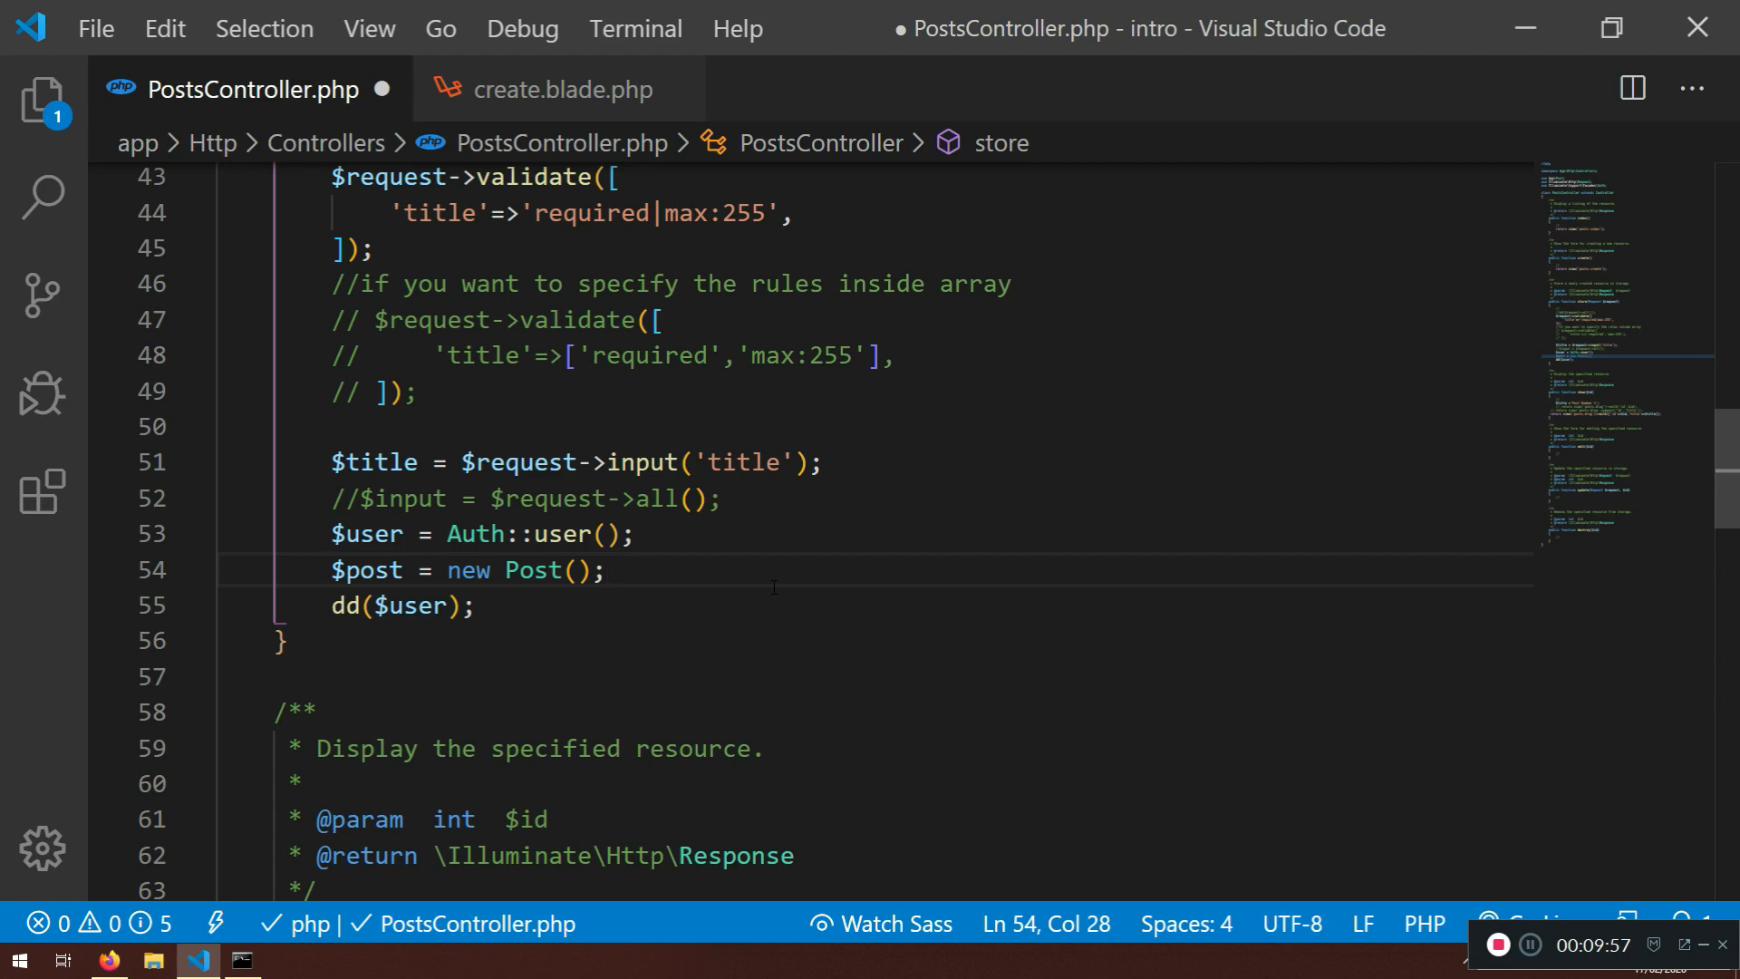
{"action": "key", "text": "Enter"}
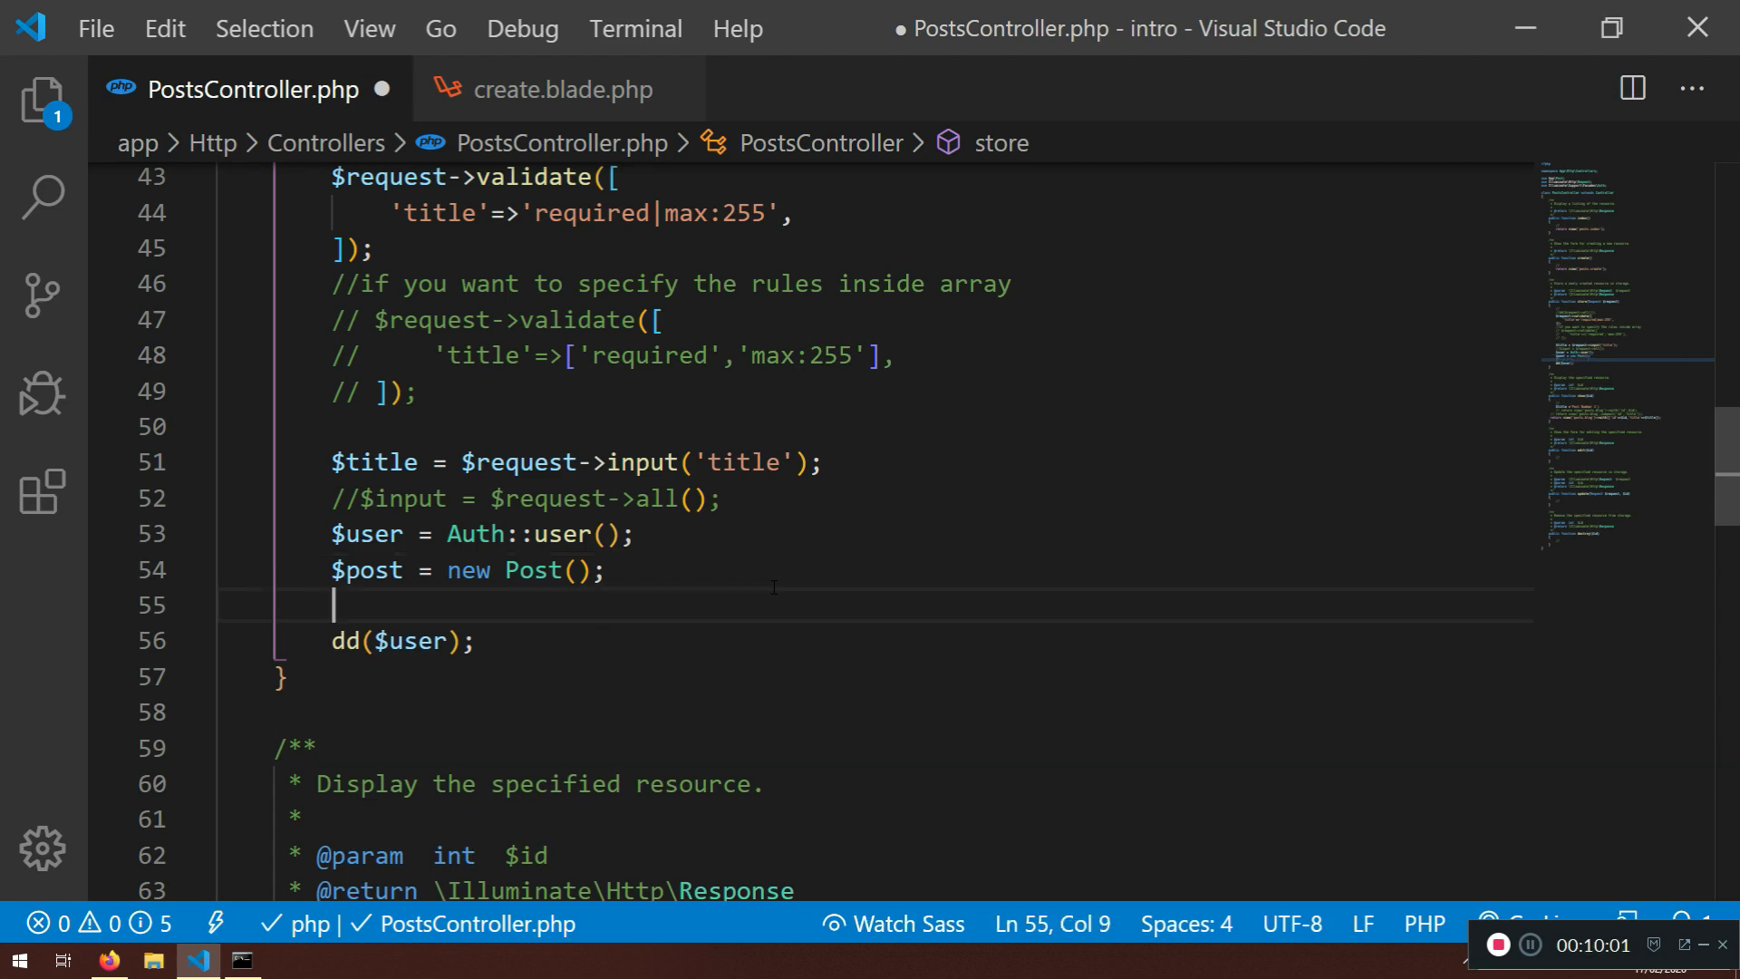
{"action": "type", "text": "$post-"}
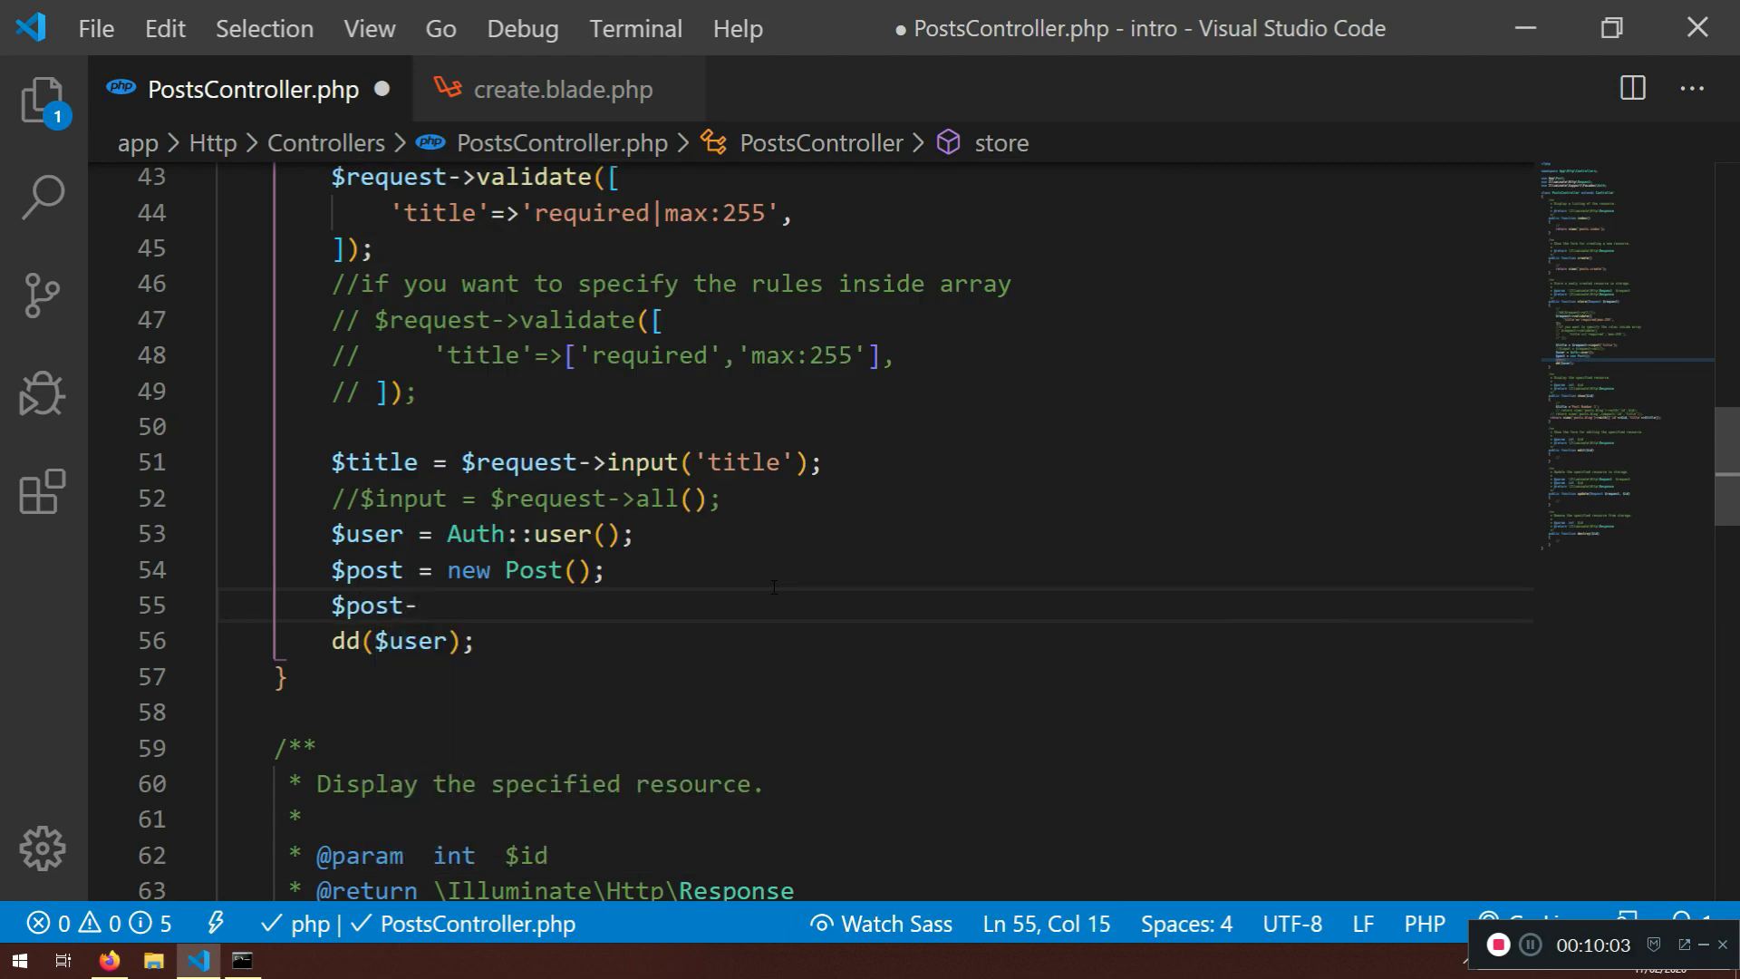
{"action": "type", "text": ">title"}
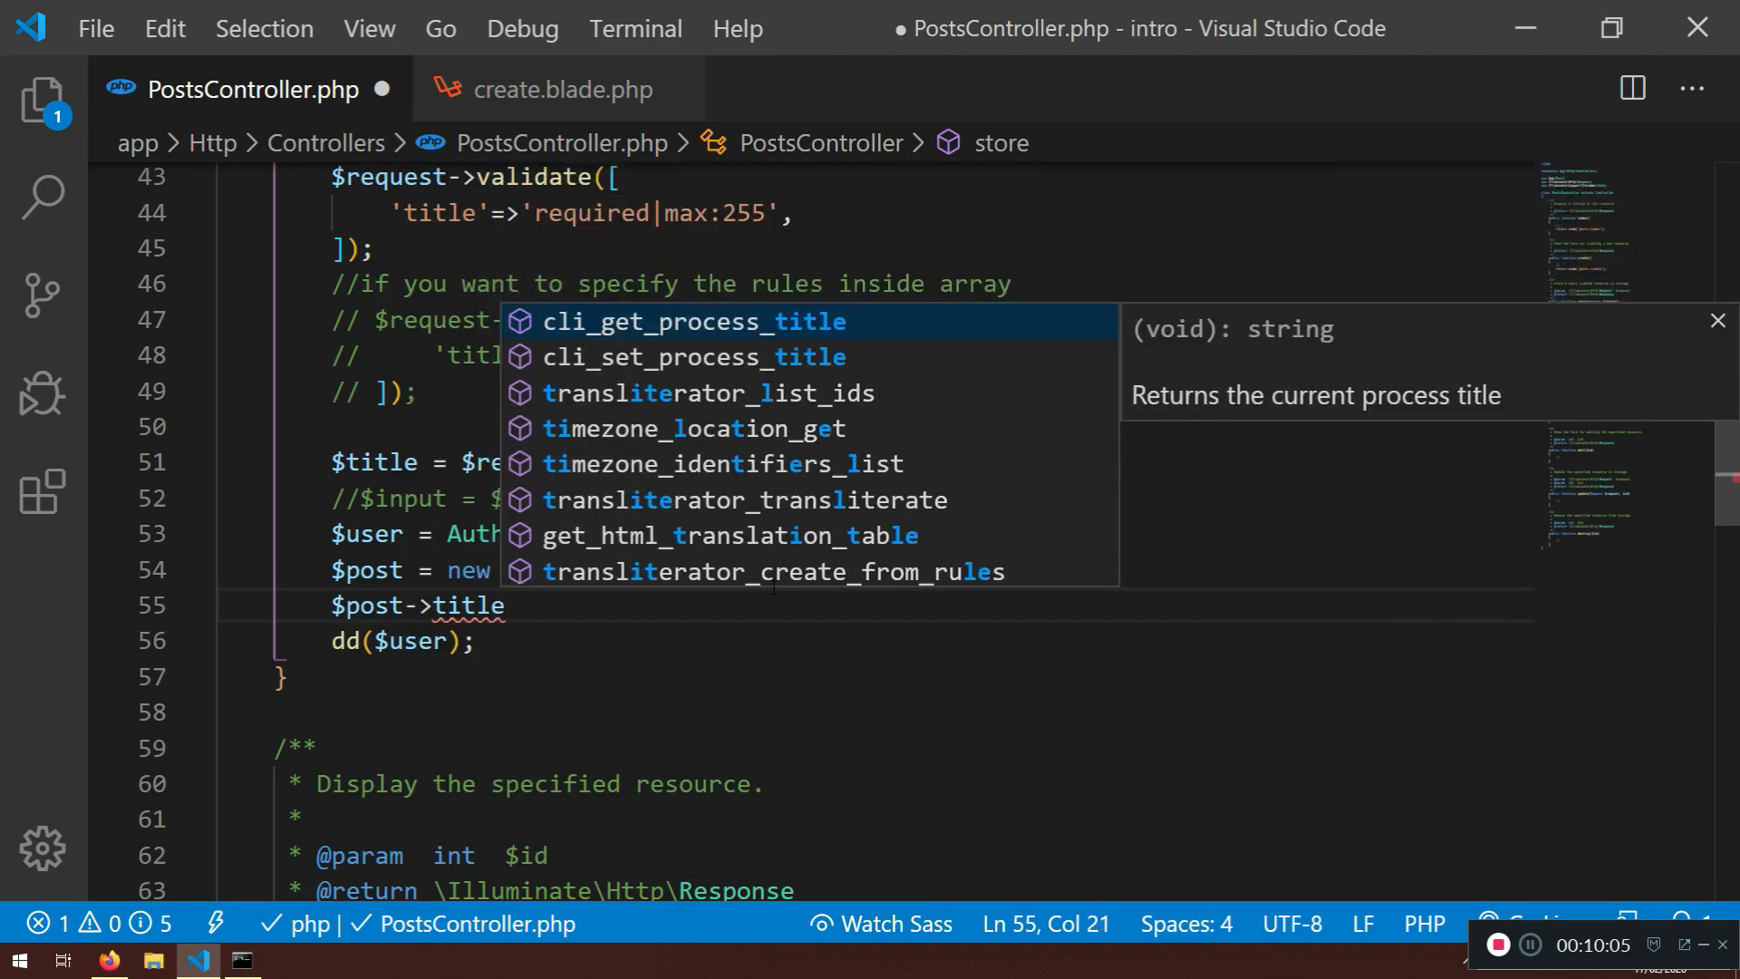
{"action": "type", "text": "= $"}
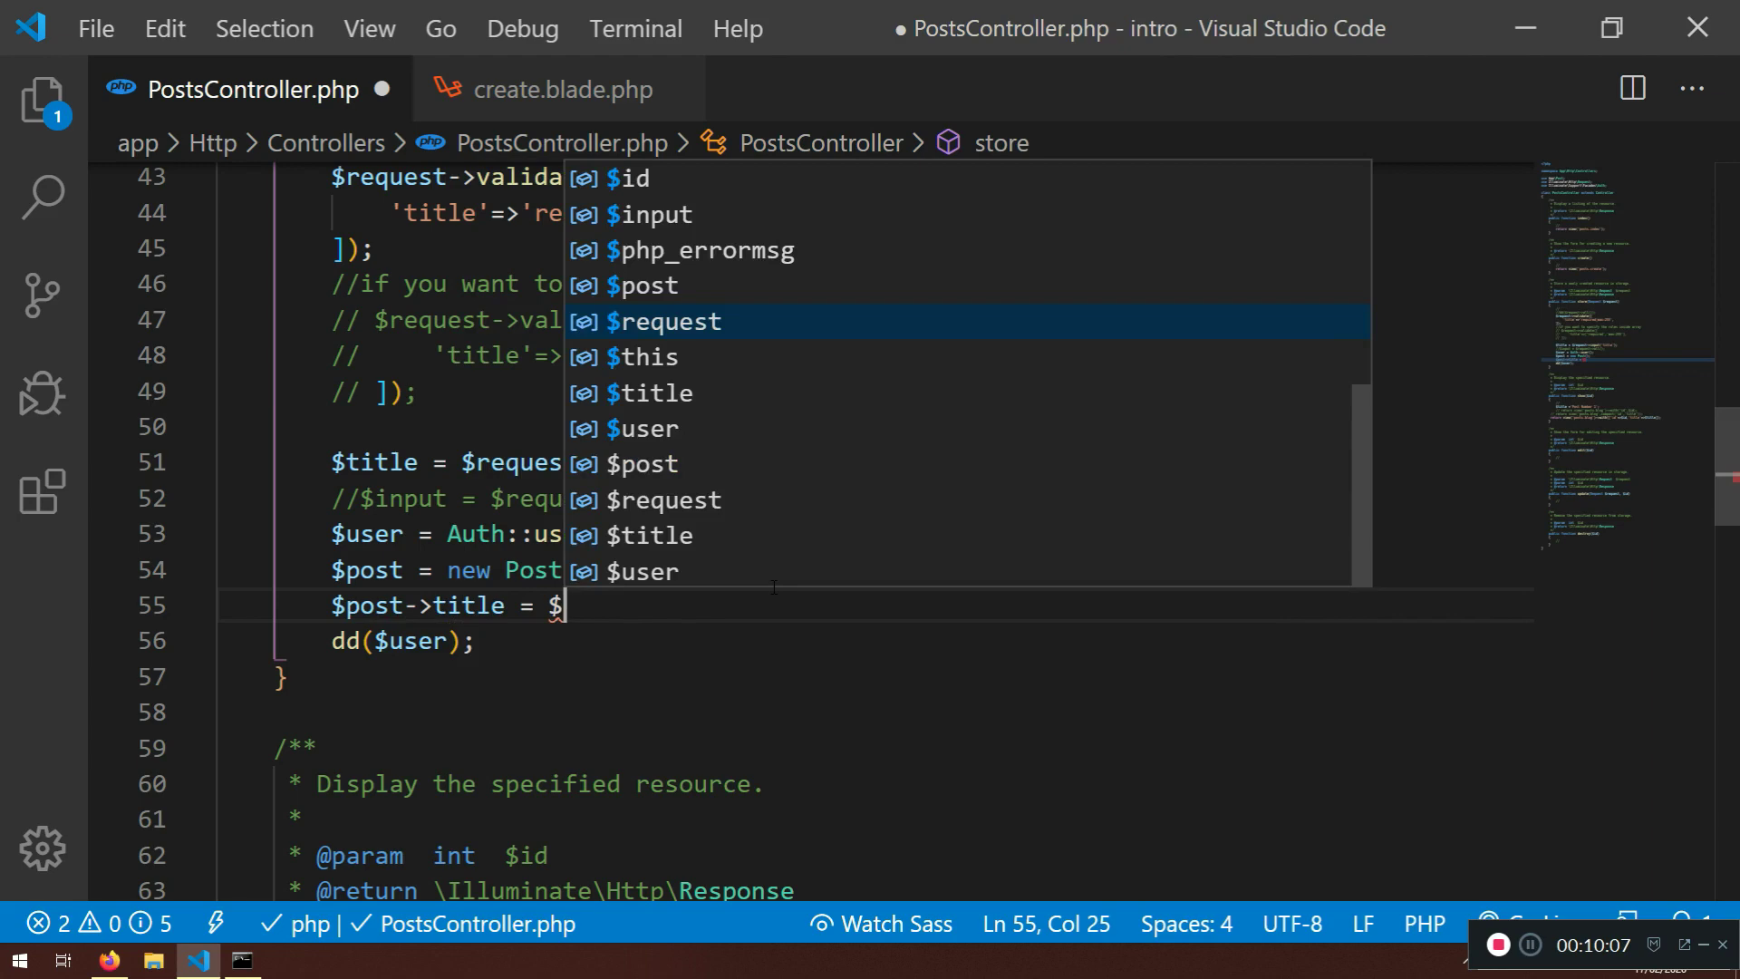
{"action": "type", "text": "title;"}
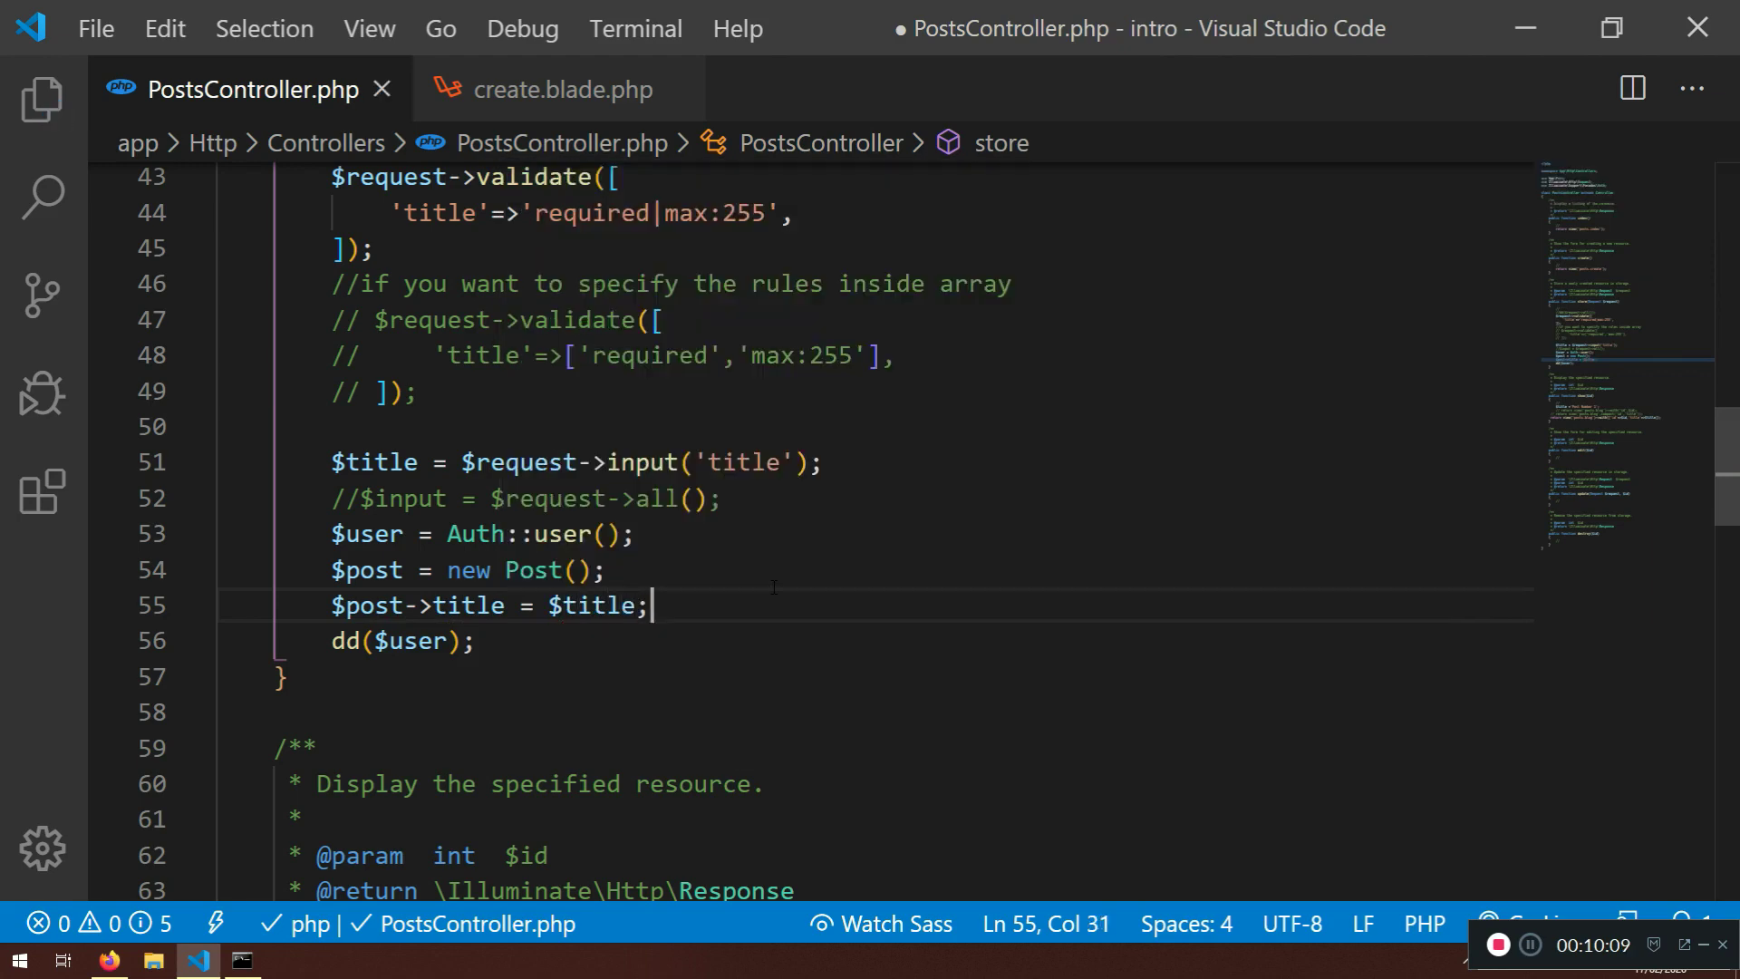
{"action": "left_click", "coordinate": [109, 959]}
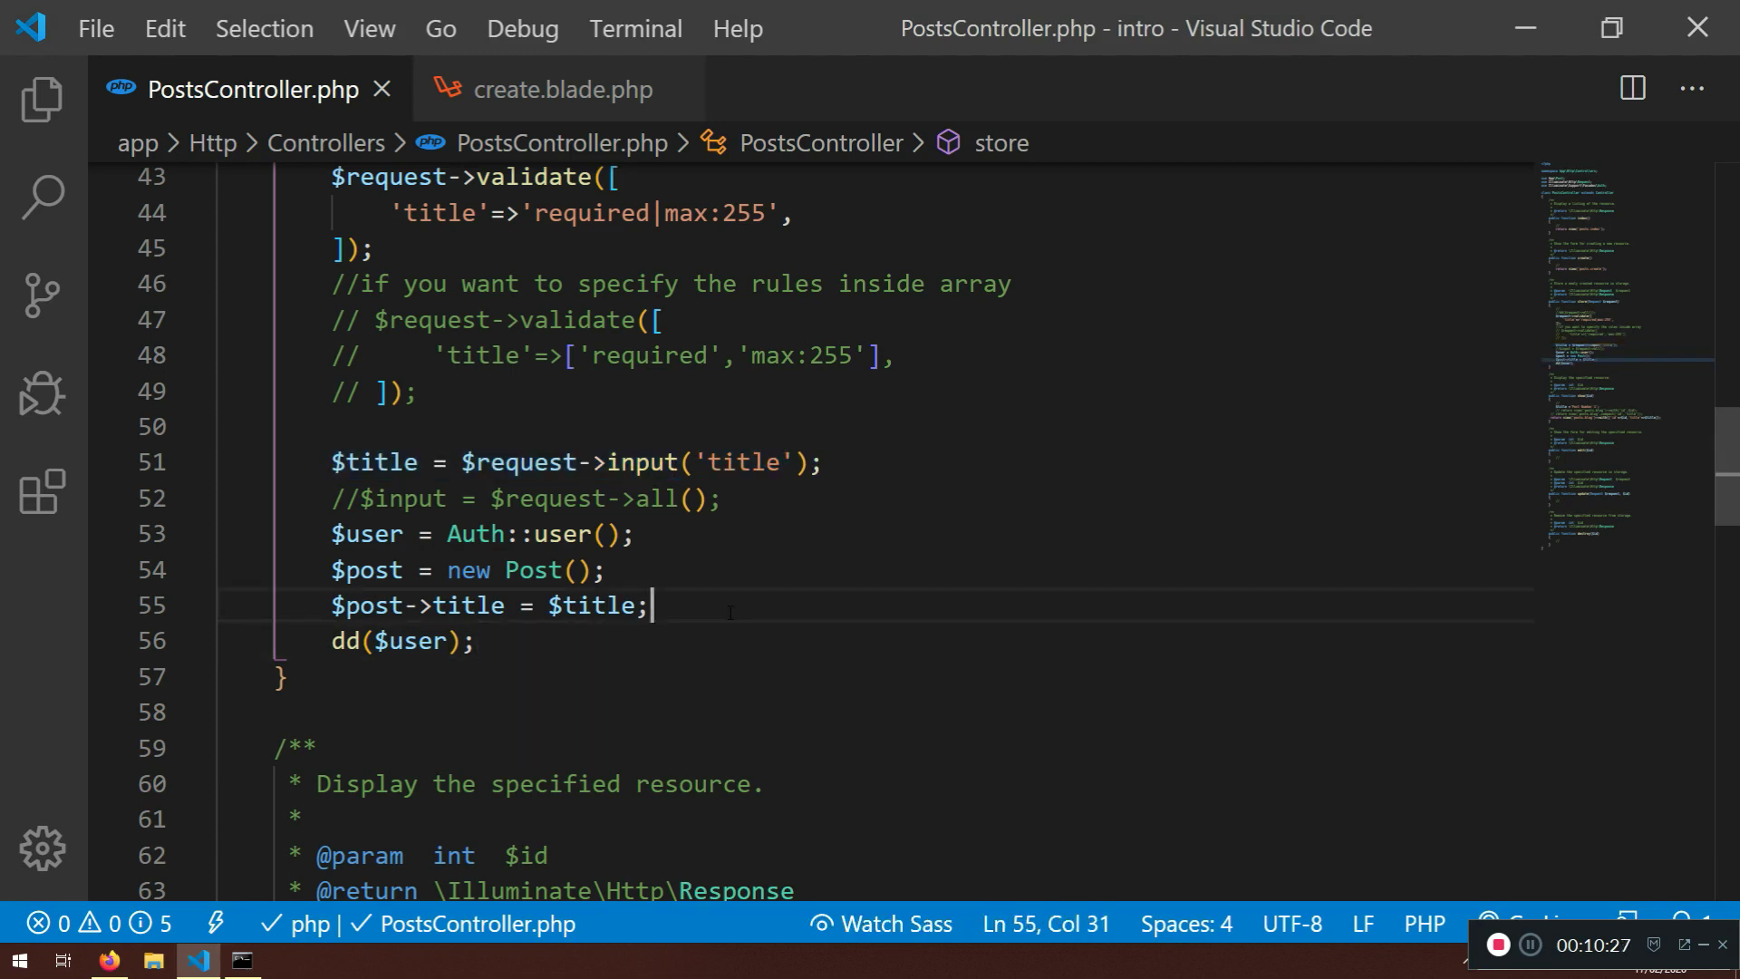
{"action": "key", "text": "Enter"}
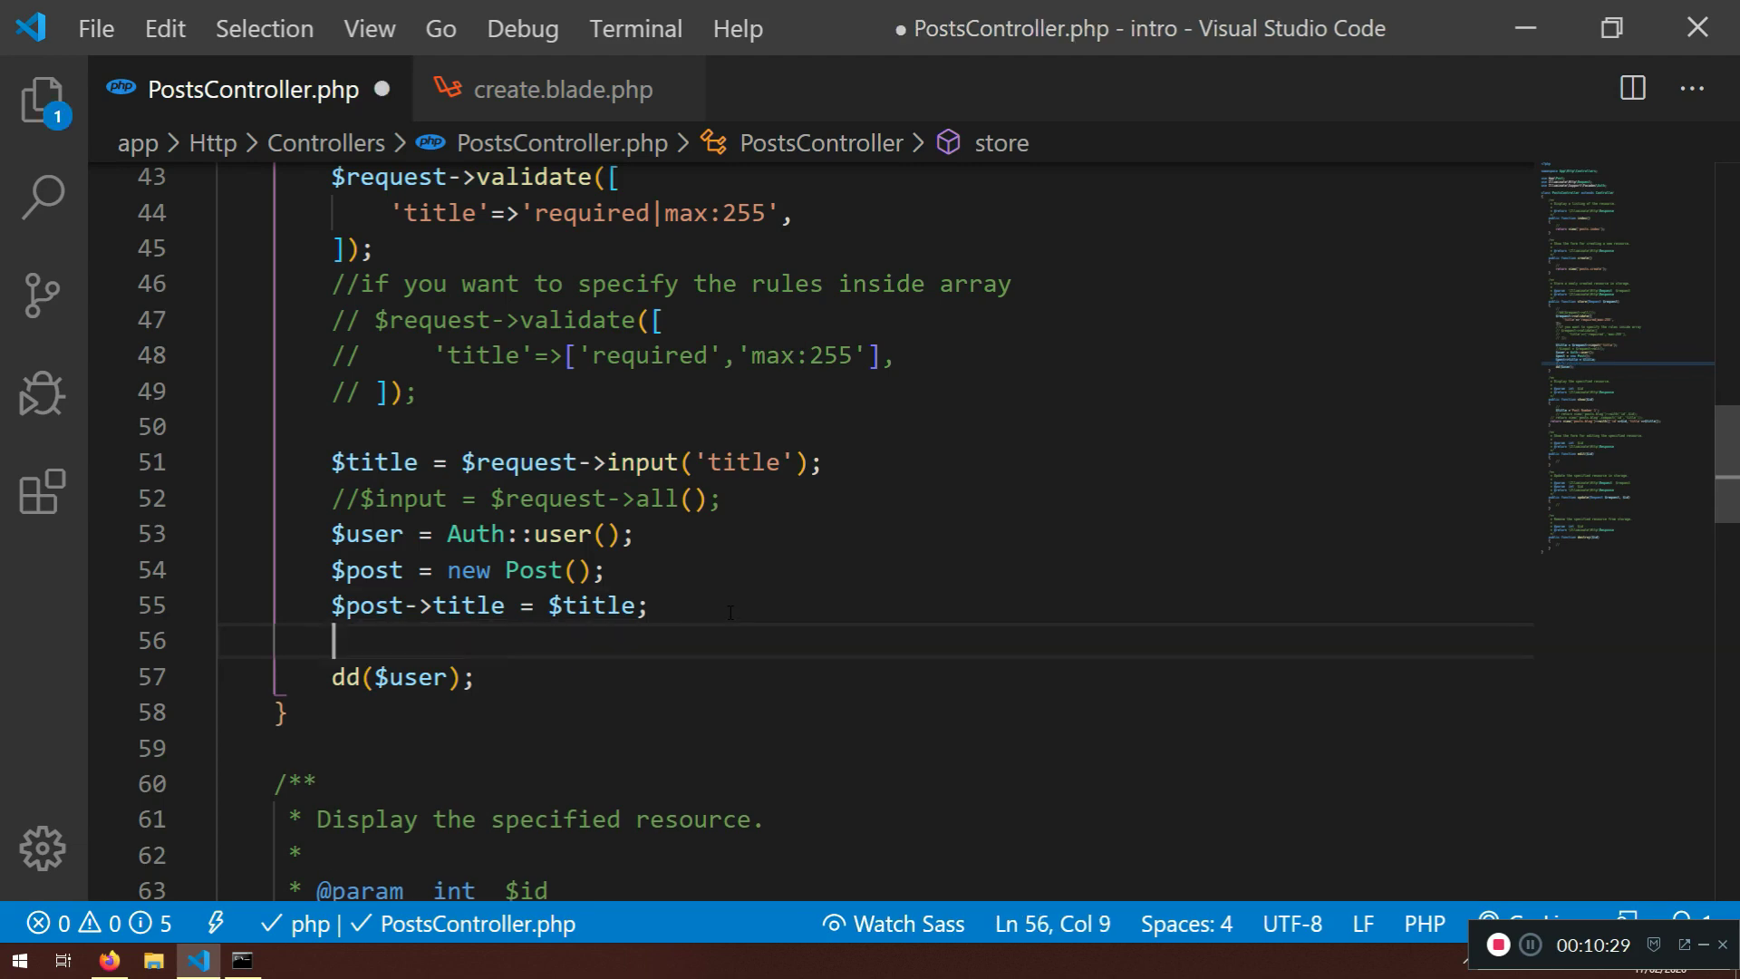
{"action": "type", "text": "$post"}
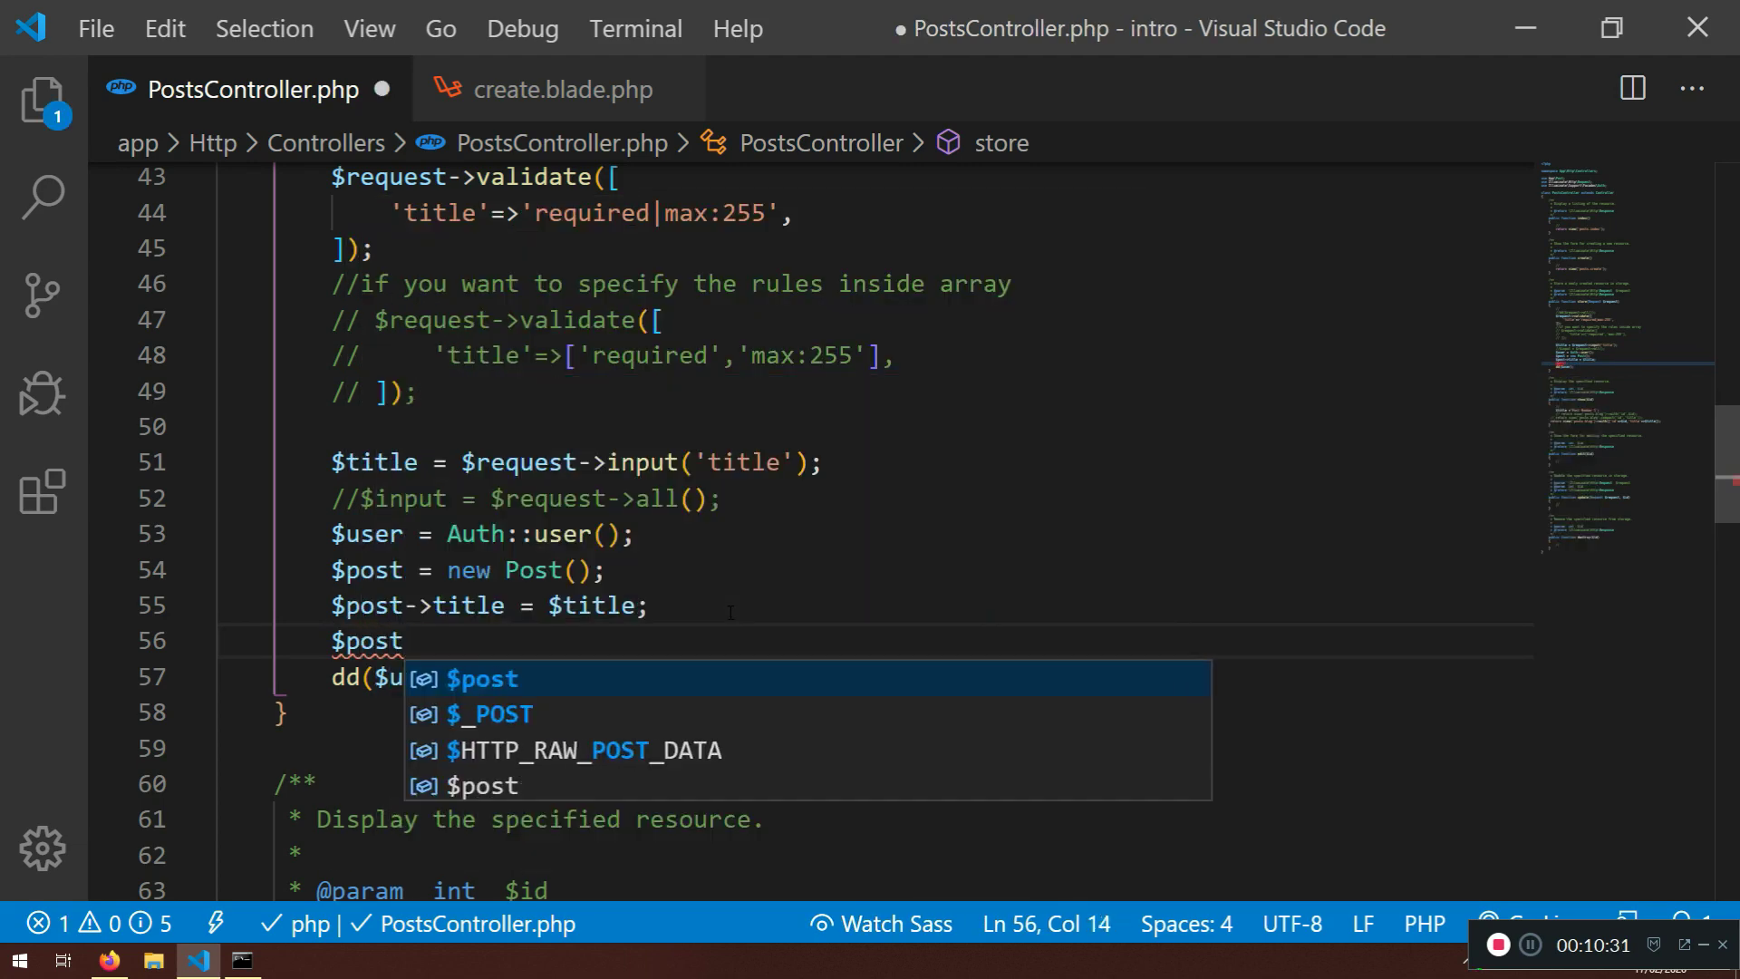
{"action": "type", "text": "->user_"}
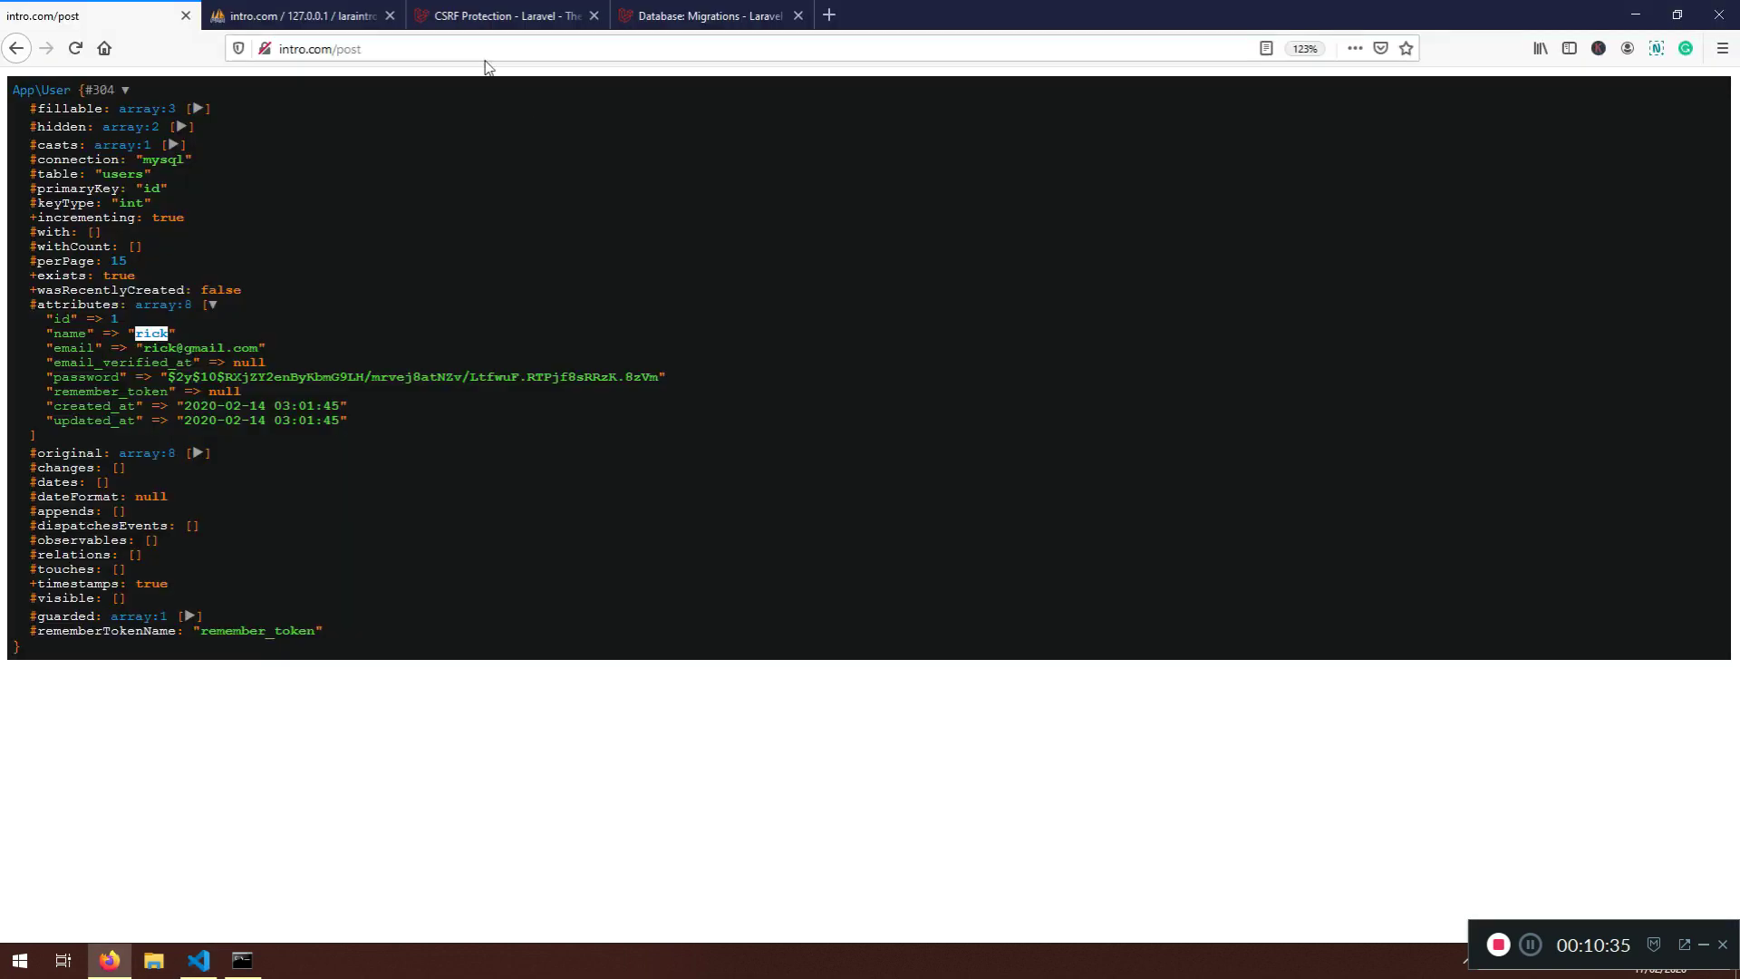
{"action": "left_click", "coordinate": [300, 14]}
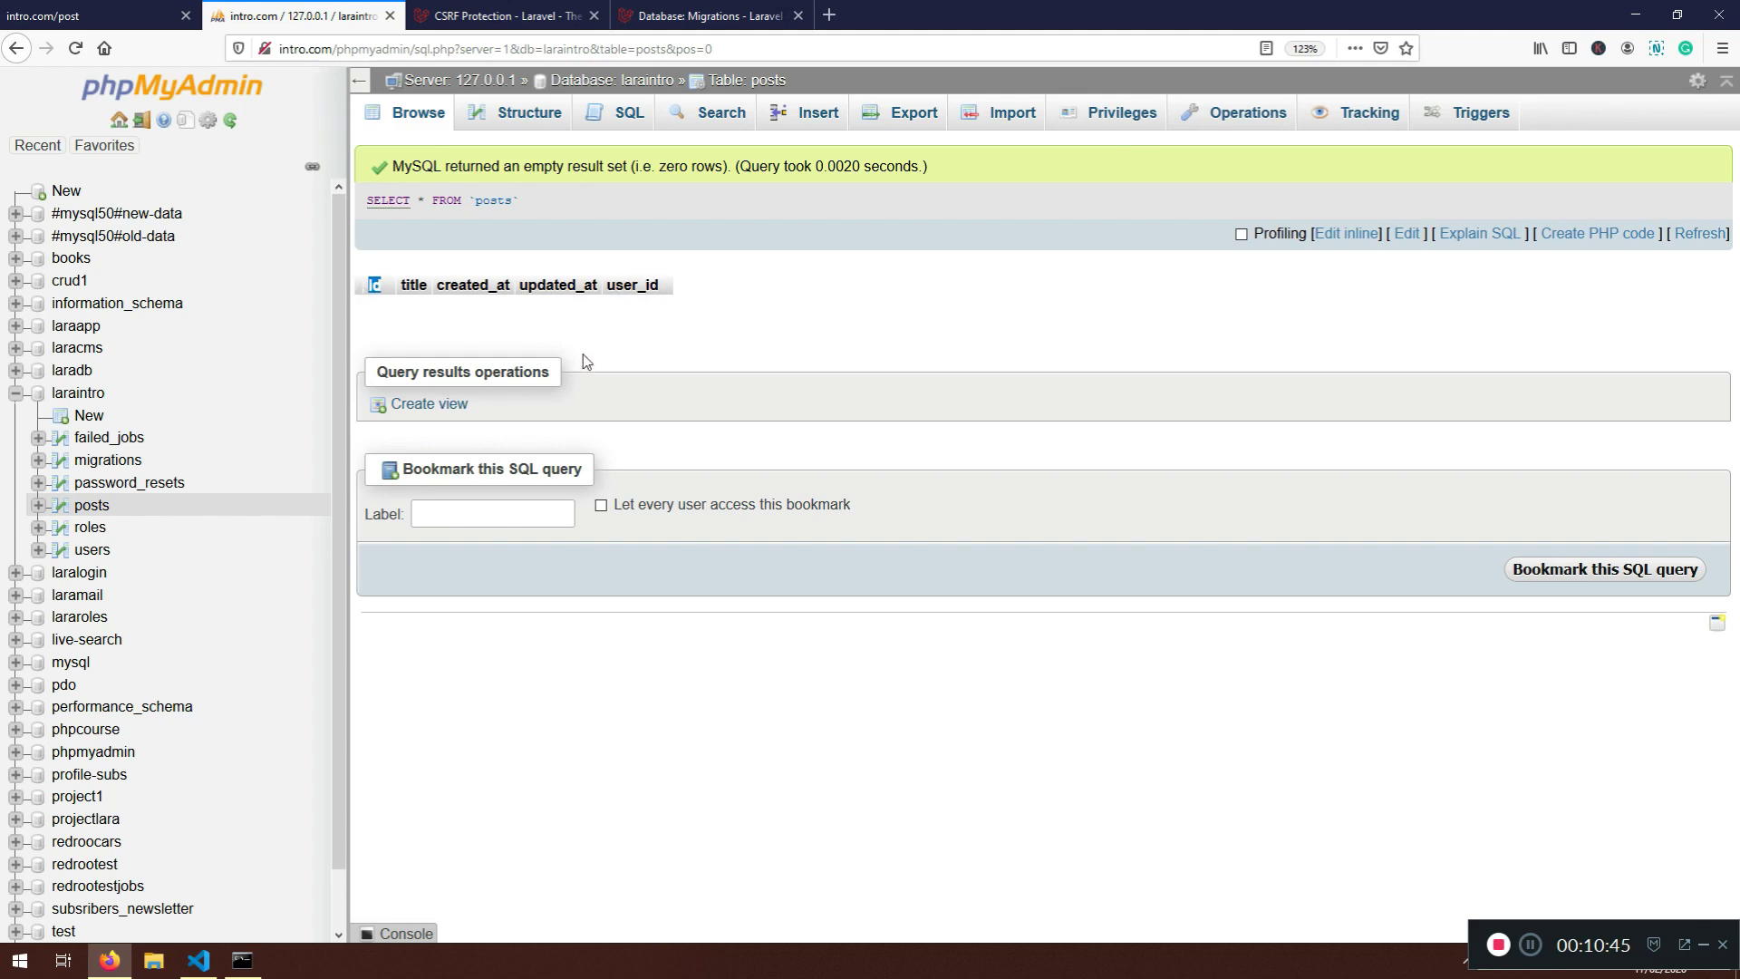
{"action": "mouse_move", "coordinate": [424, 303]}
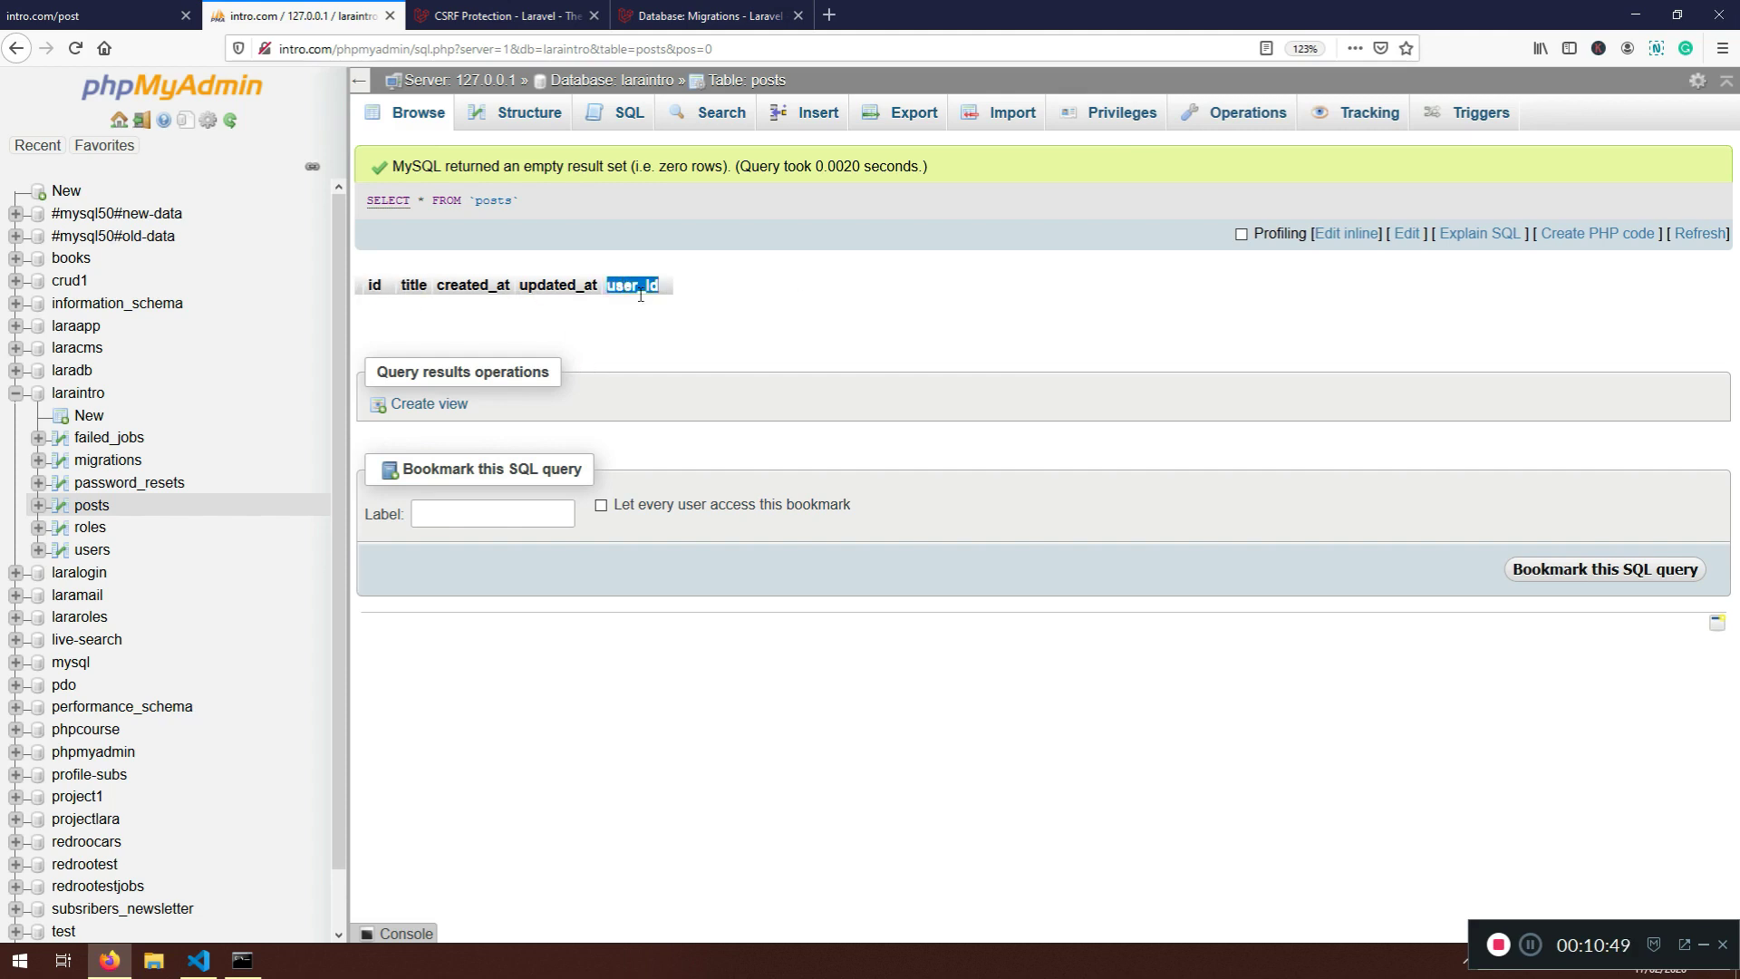
{"action": "mouse_move", "coordinate": [359, 430]}
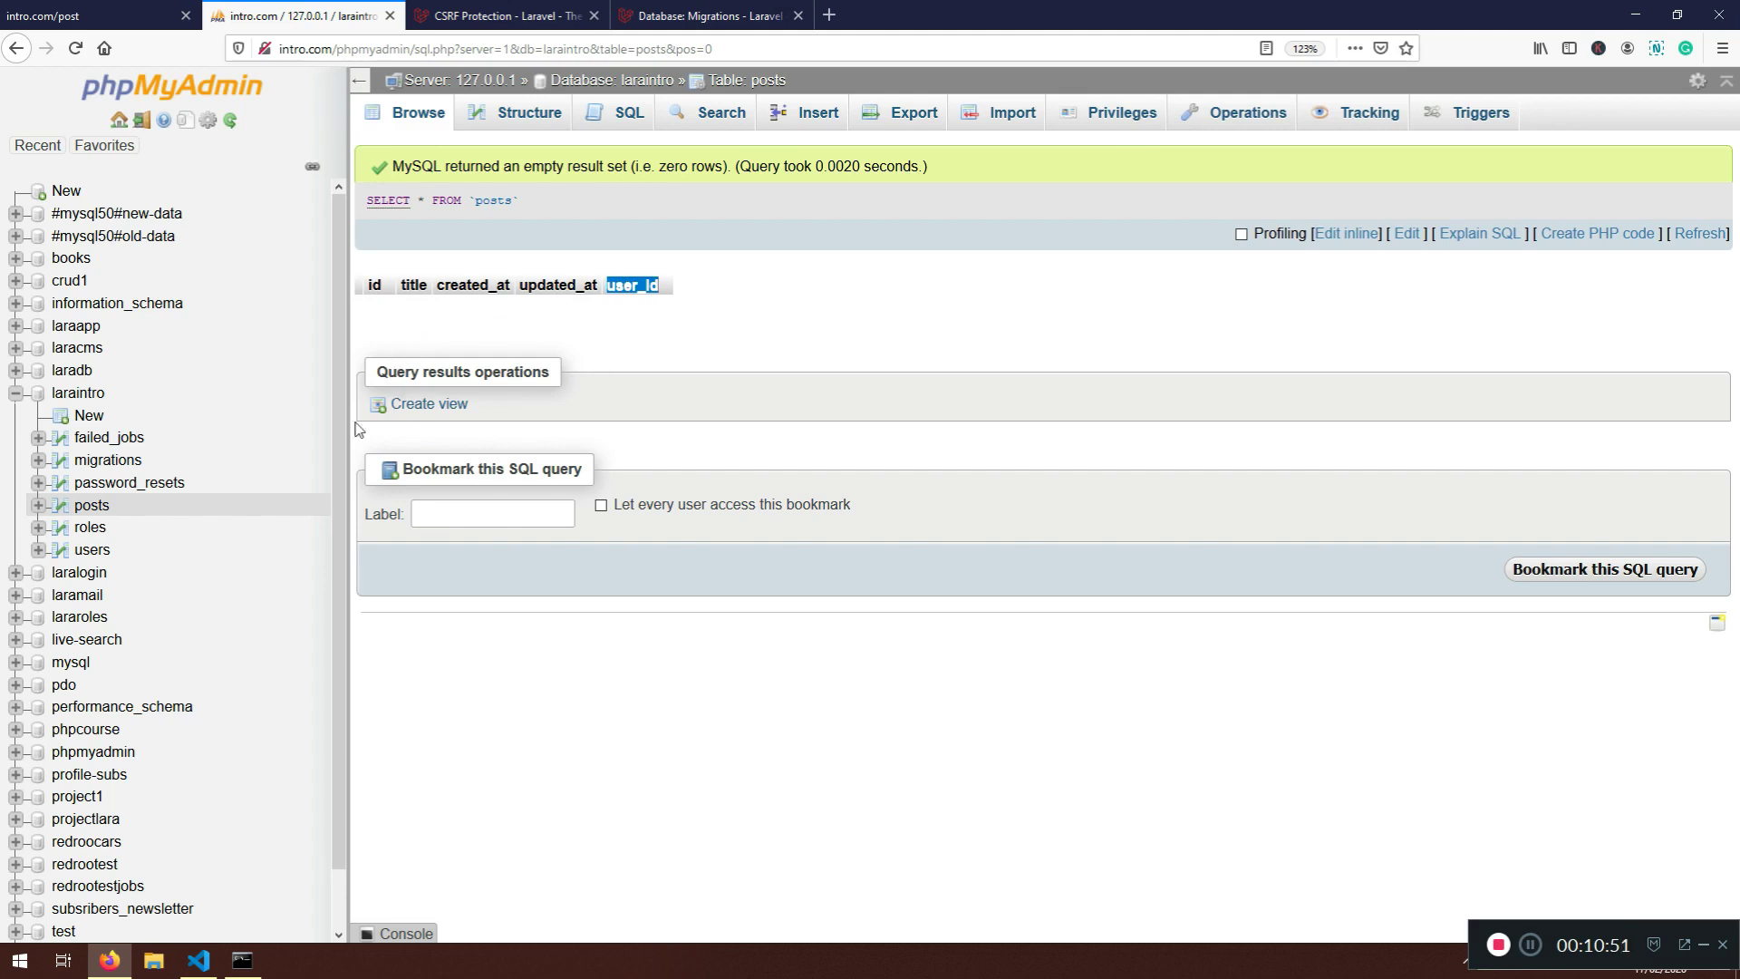
{"action": "left_click", "coordinate": [91, 549]}
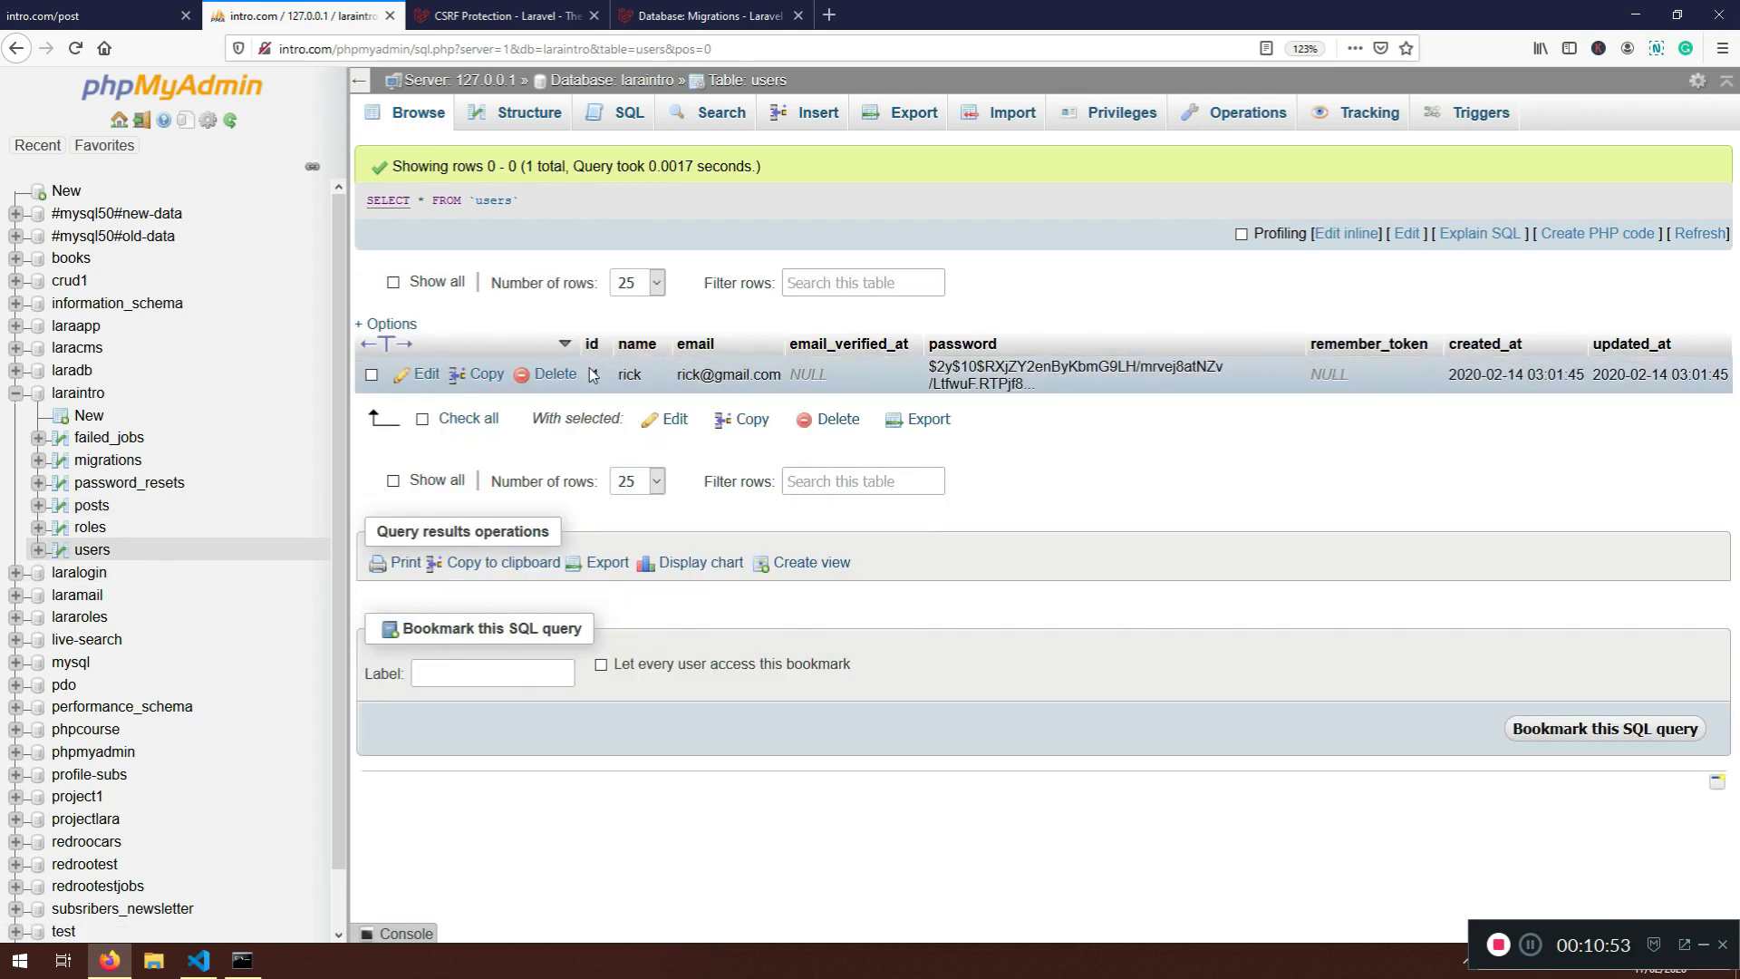
{"action": "left_click", "coordinate": [93, 506]}
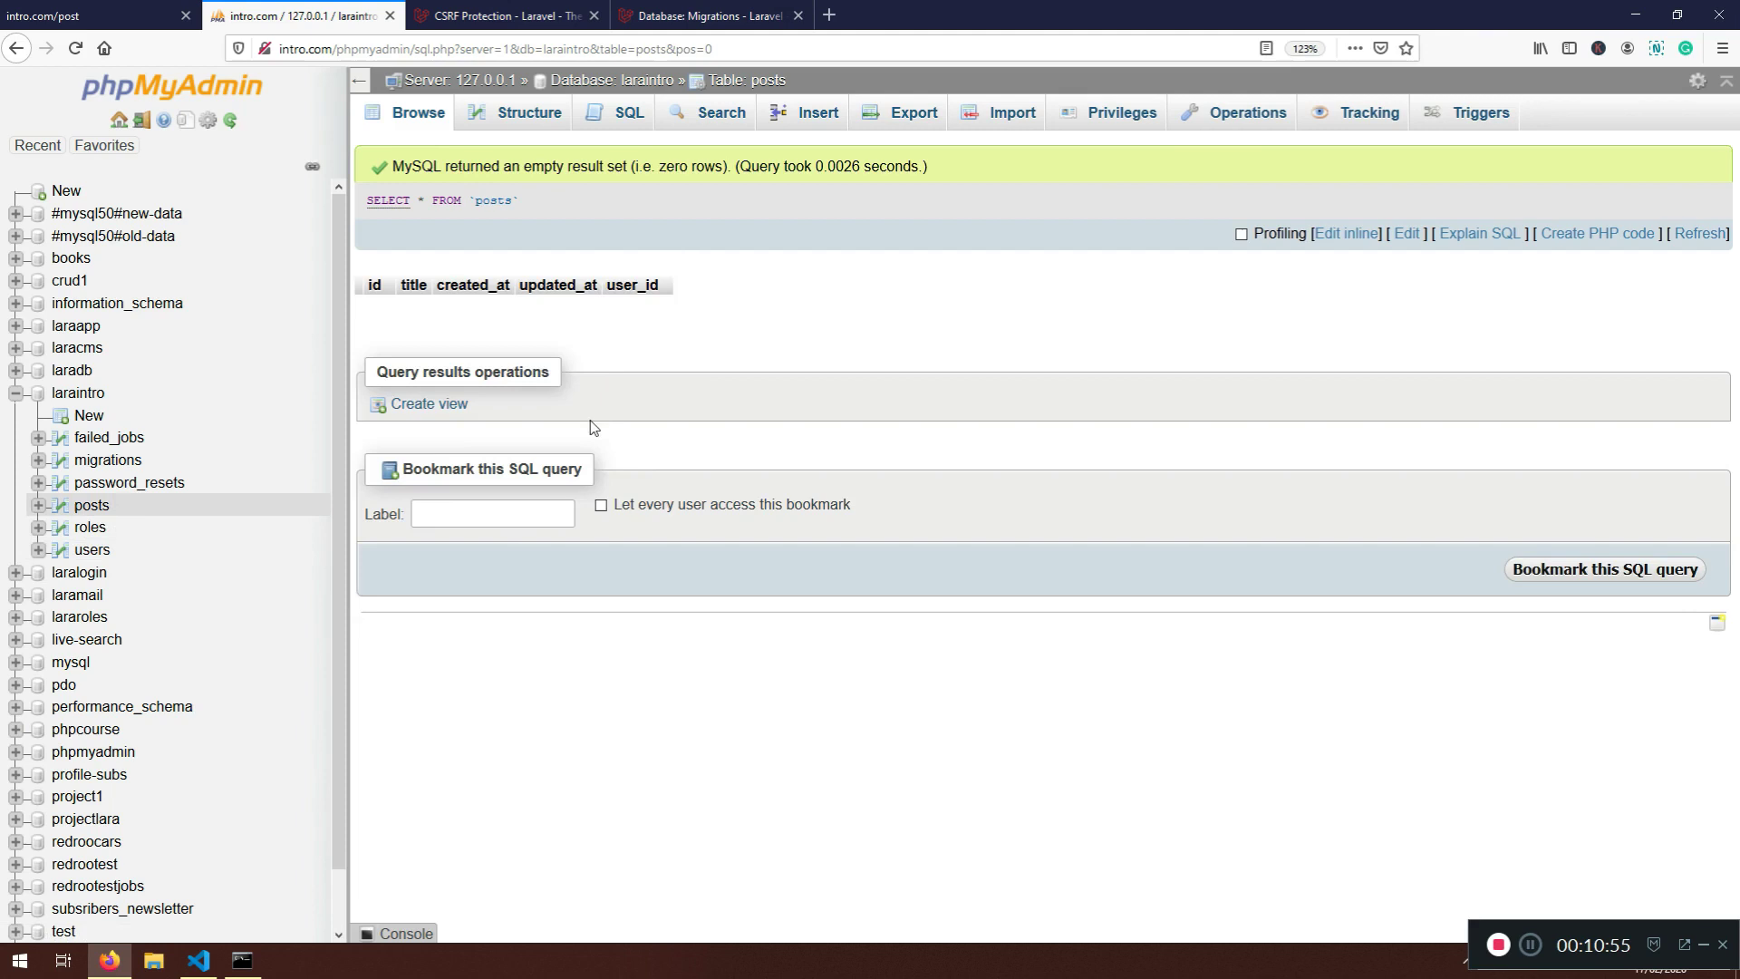
{"action": "mouse_move", "coordinate": [608, 323]}
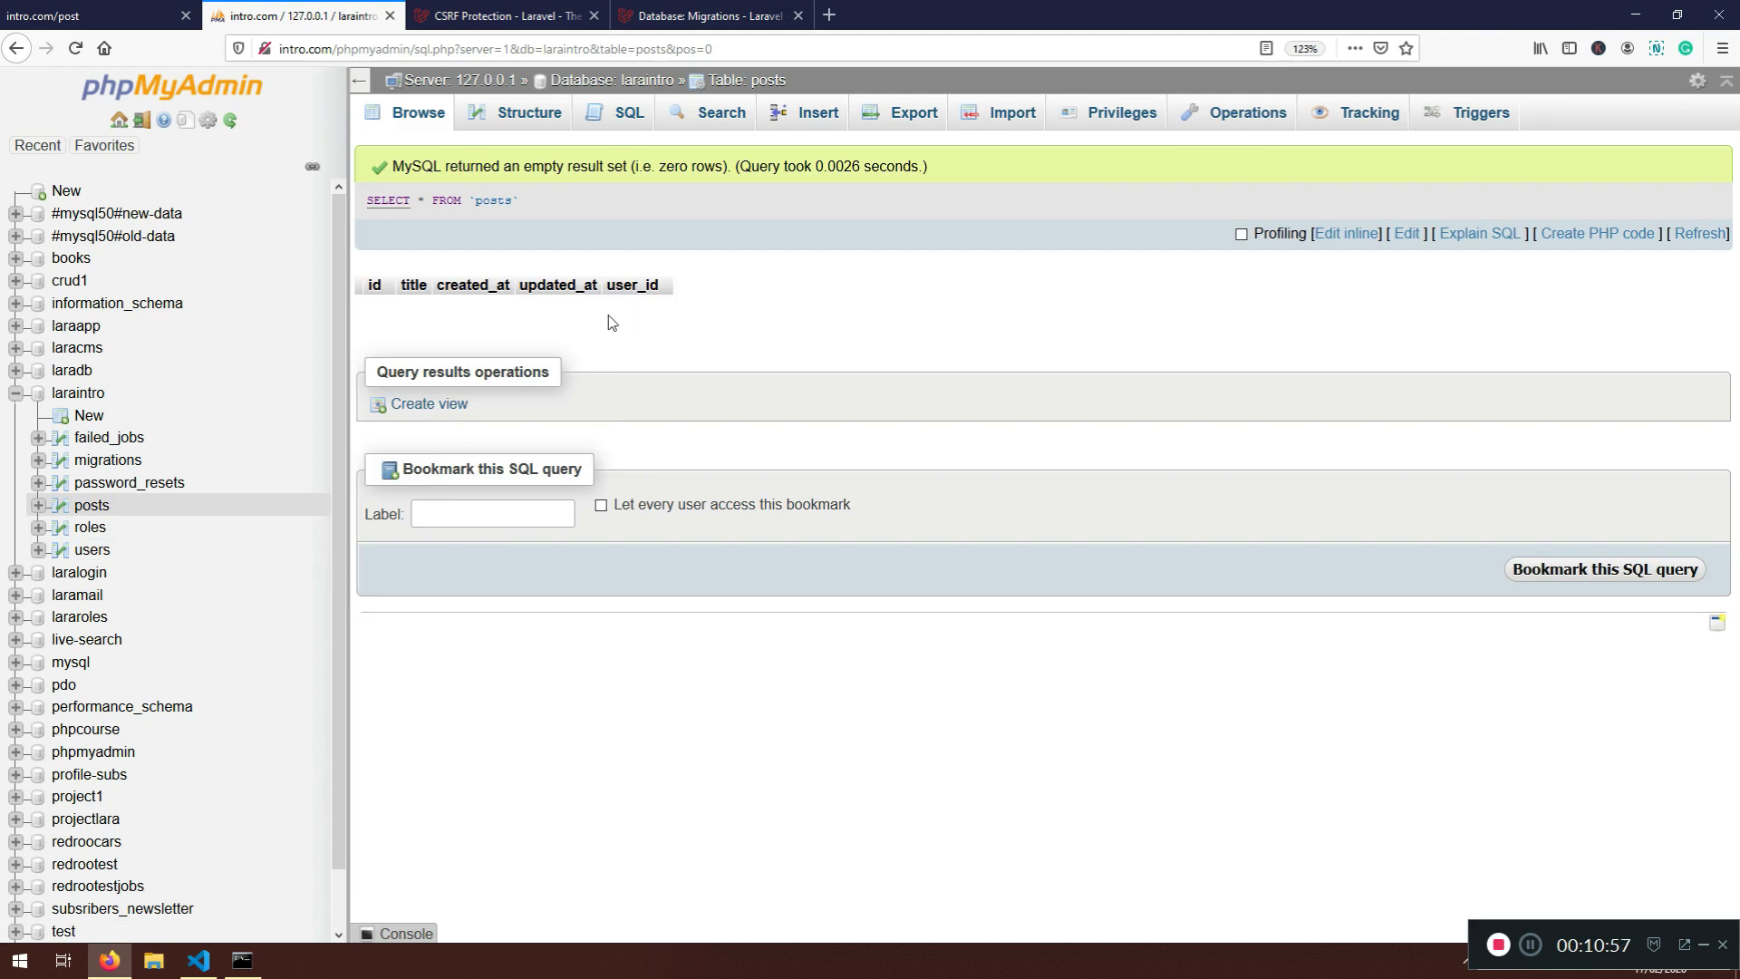
{"action": "left_click", "coordinate": [95, 16]}
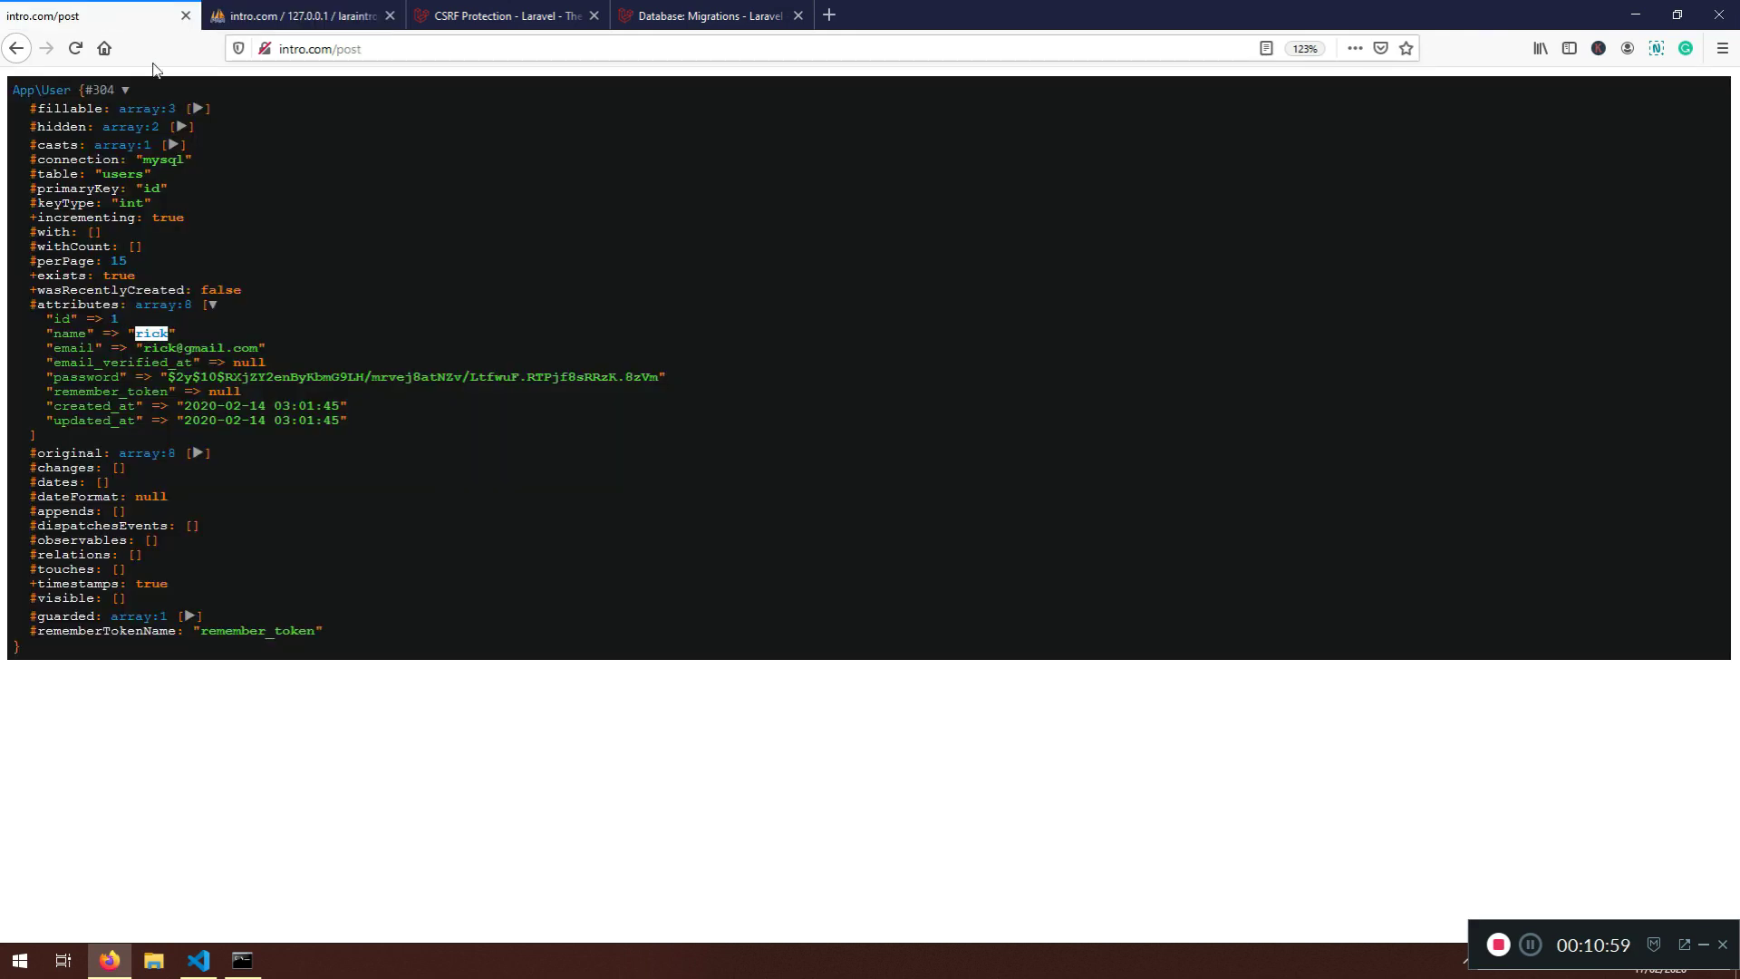
{"action": "left_click", "coordinate": [197, 961]}
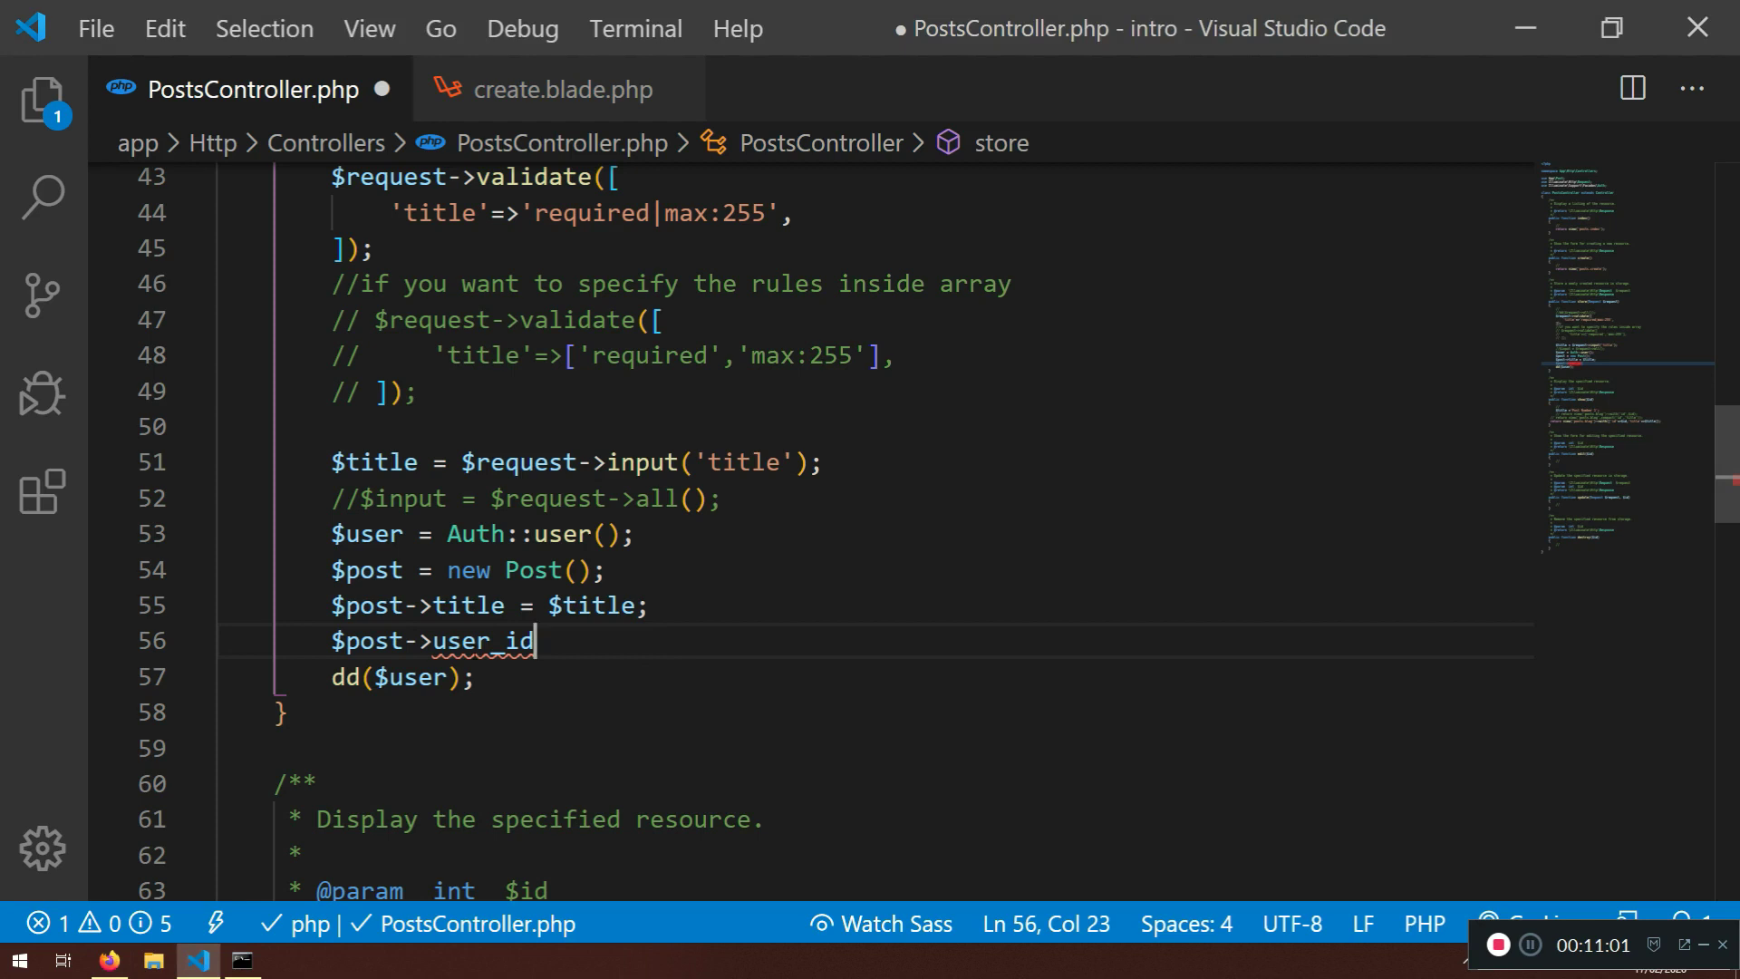
{"action": "double_click", "coordinate": [482, 640]}
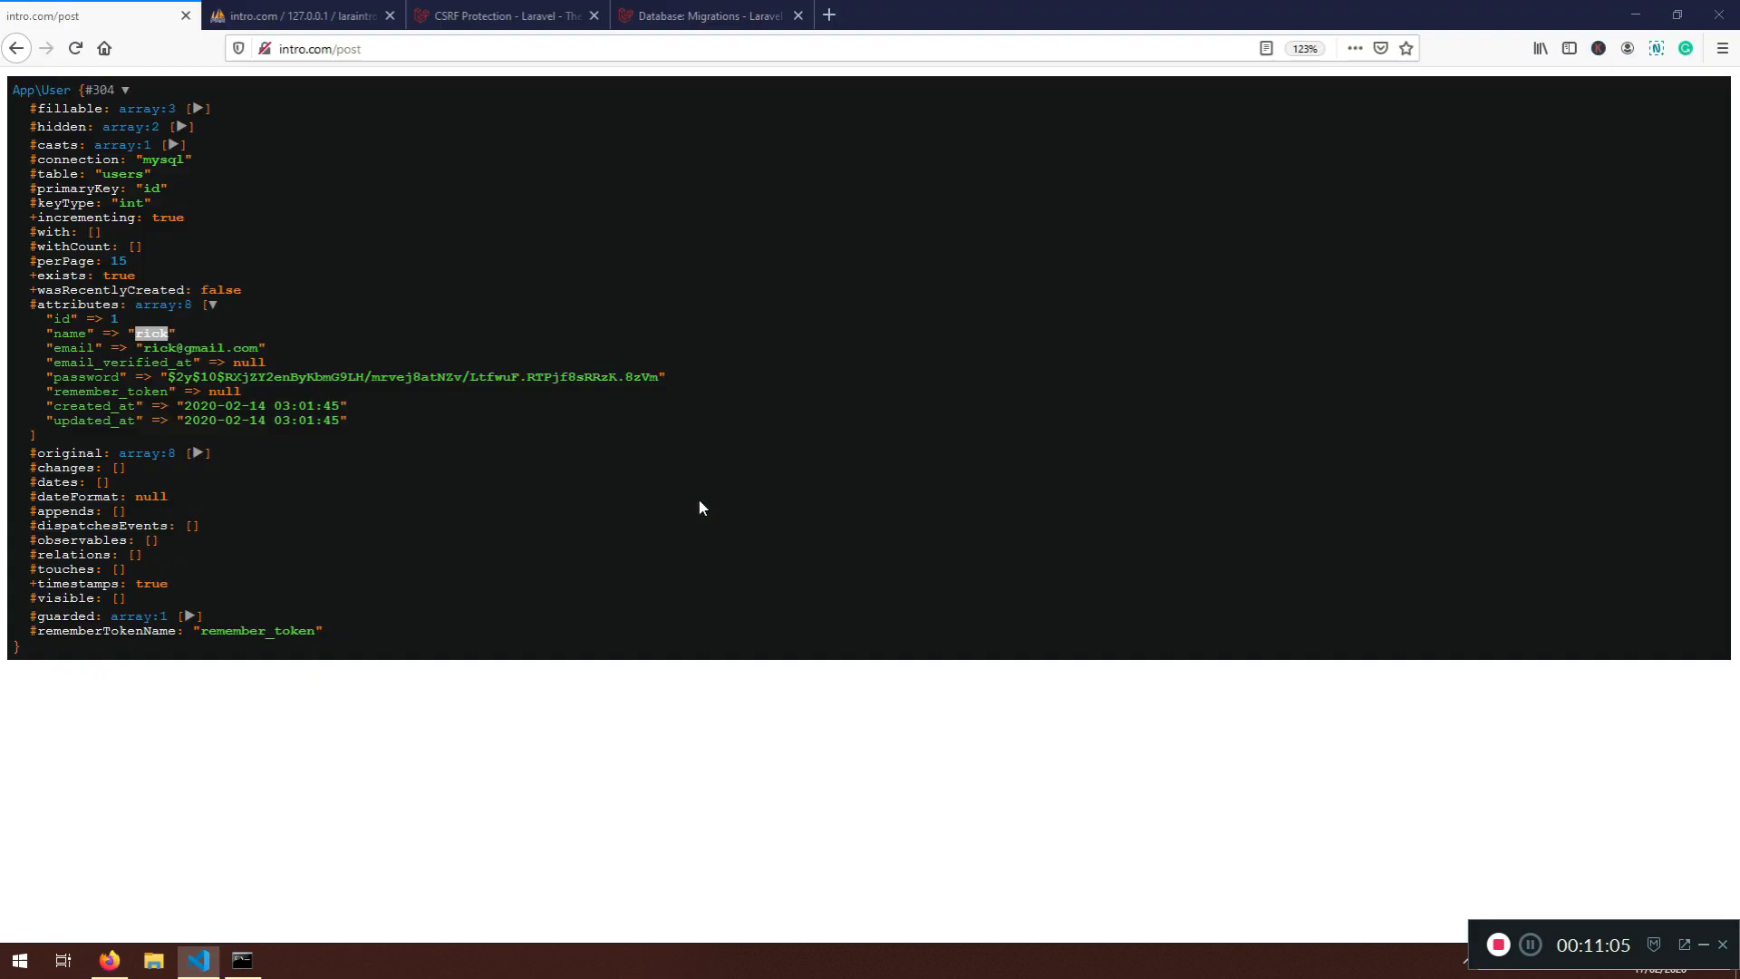
{"action": "left_click", "coordinate": [299, 16]}
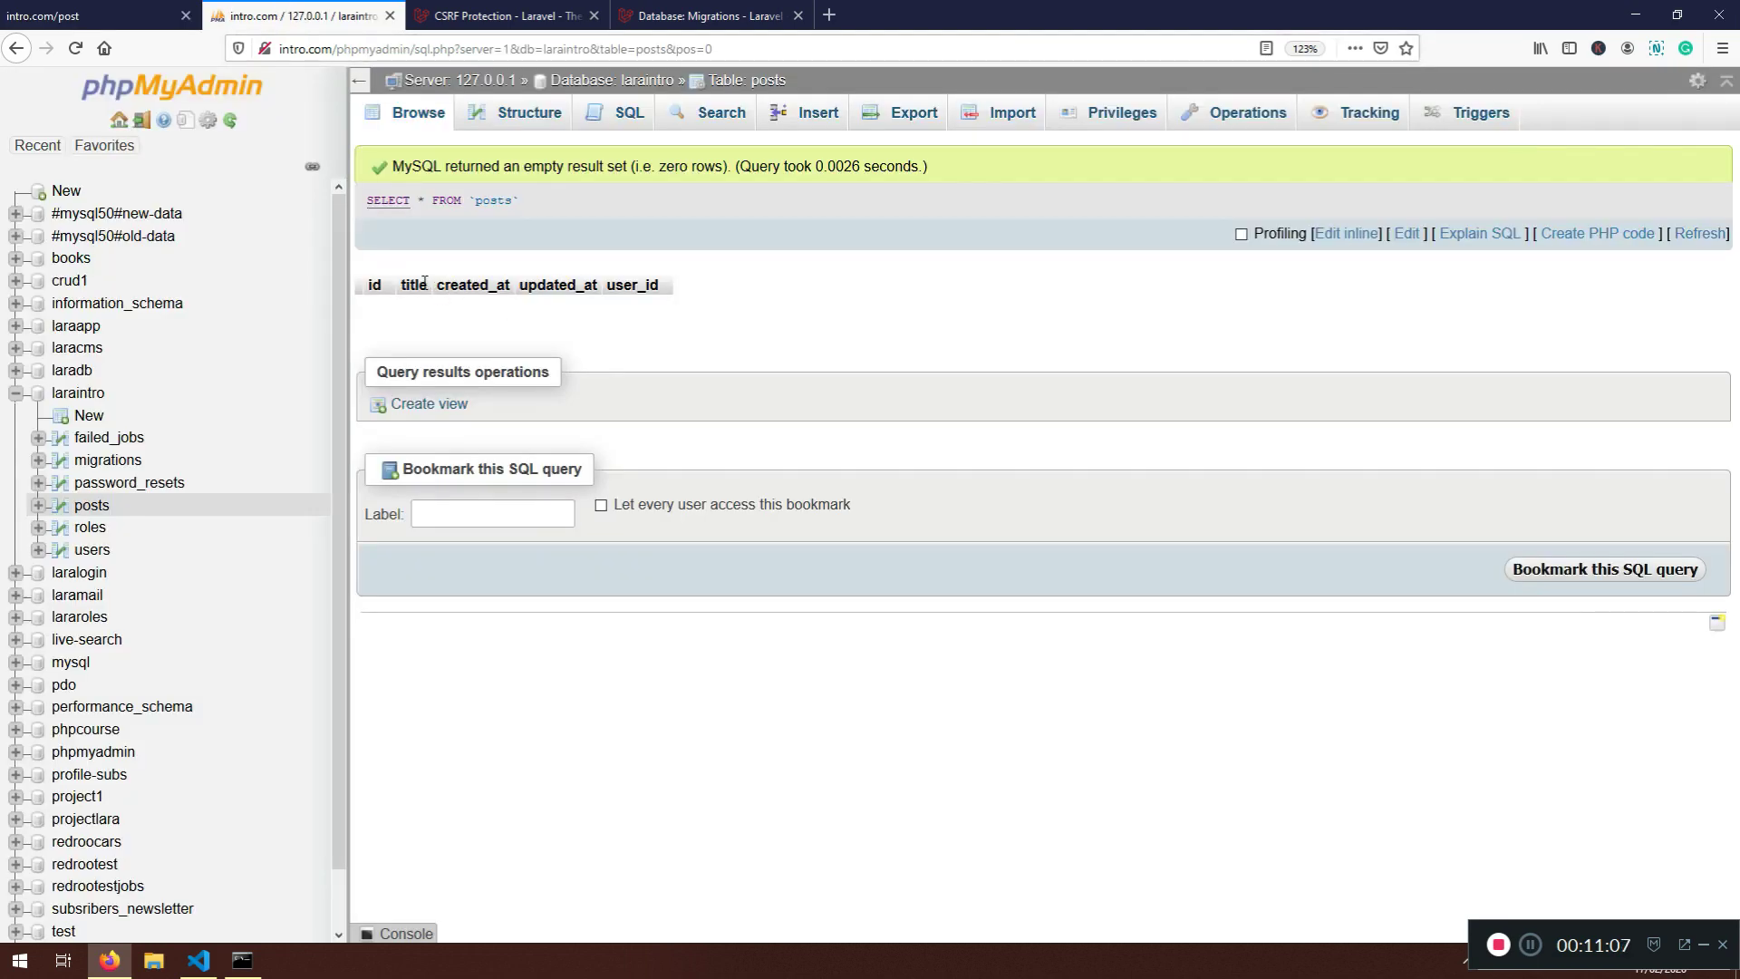
{"action": "double_click", "coordinate": [631, 285]}
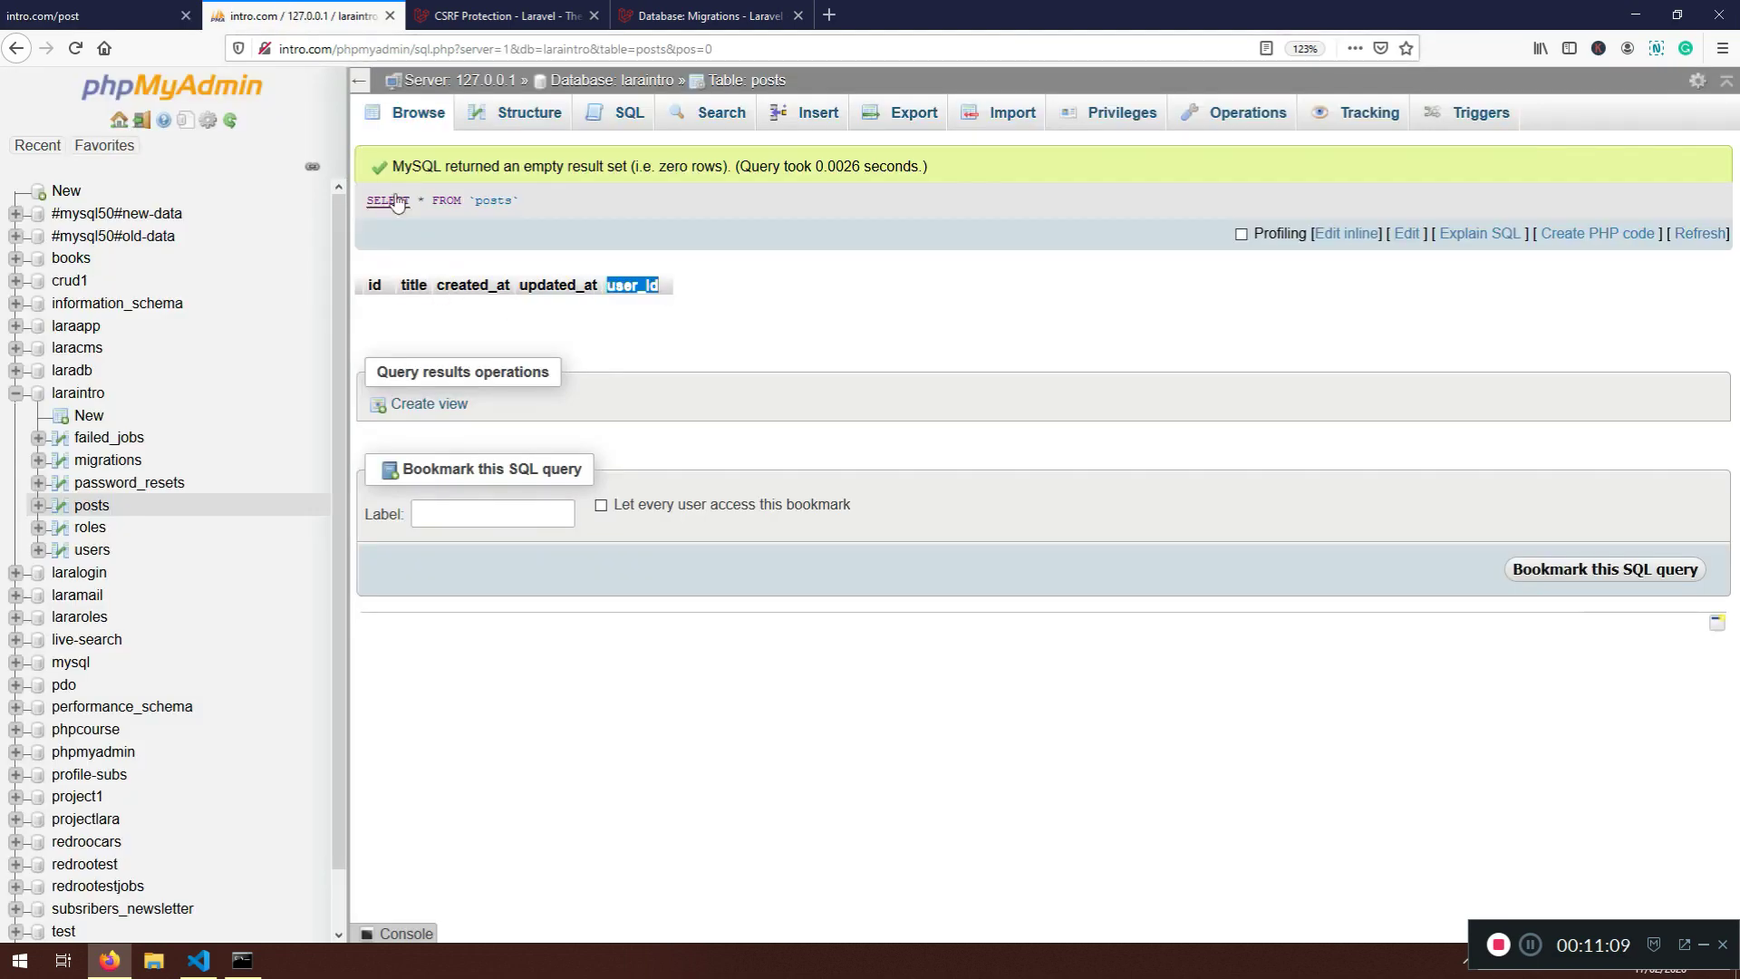
{"action": "left_click", "coordinate": [525, 112]}
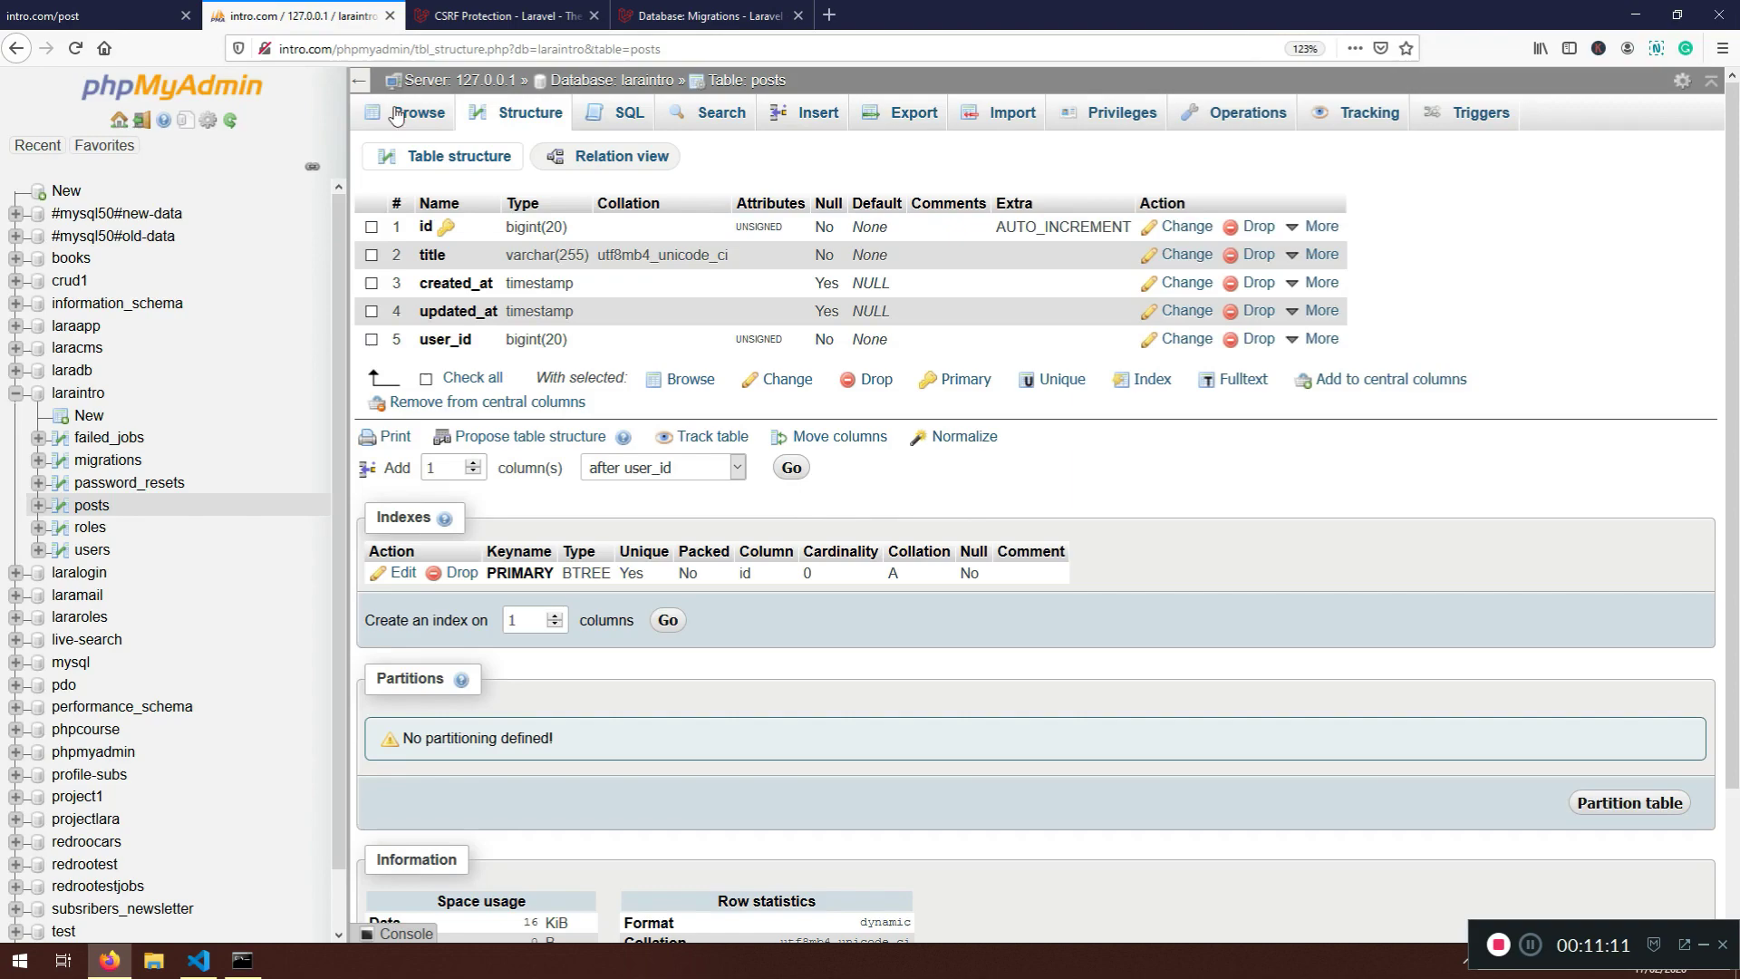
{"action": "left_click", "coordinate": [94, 16]}
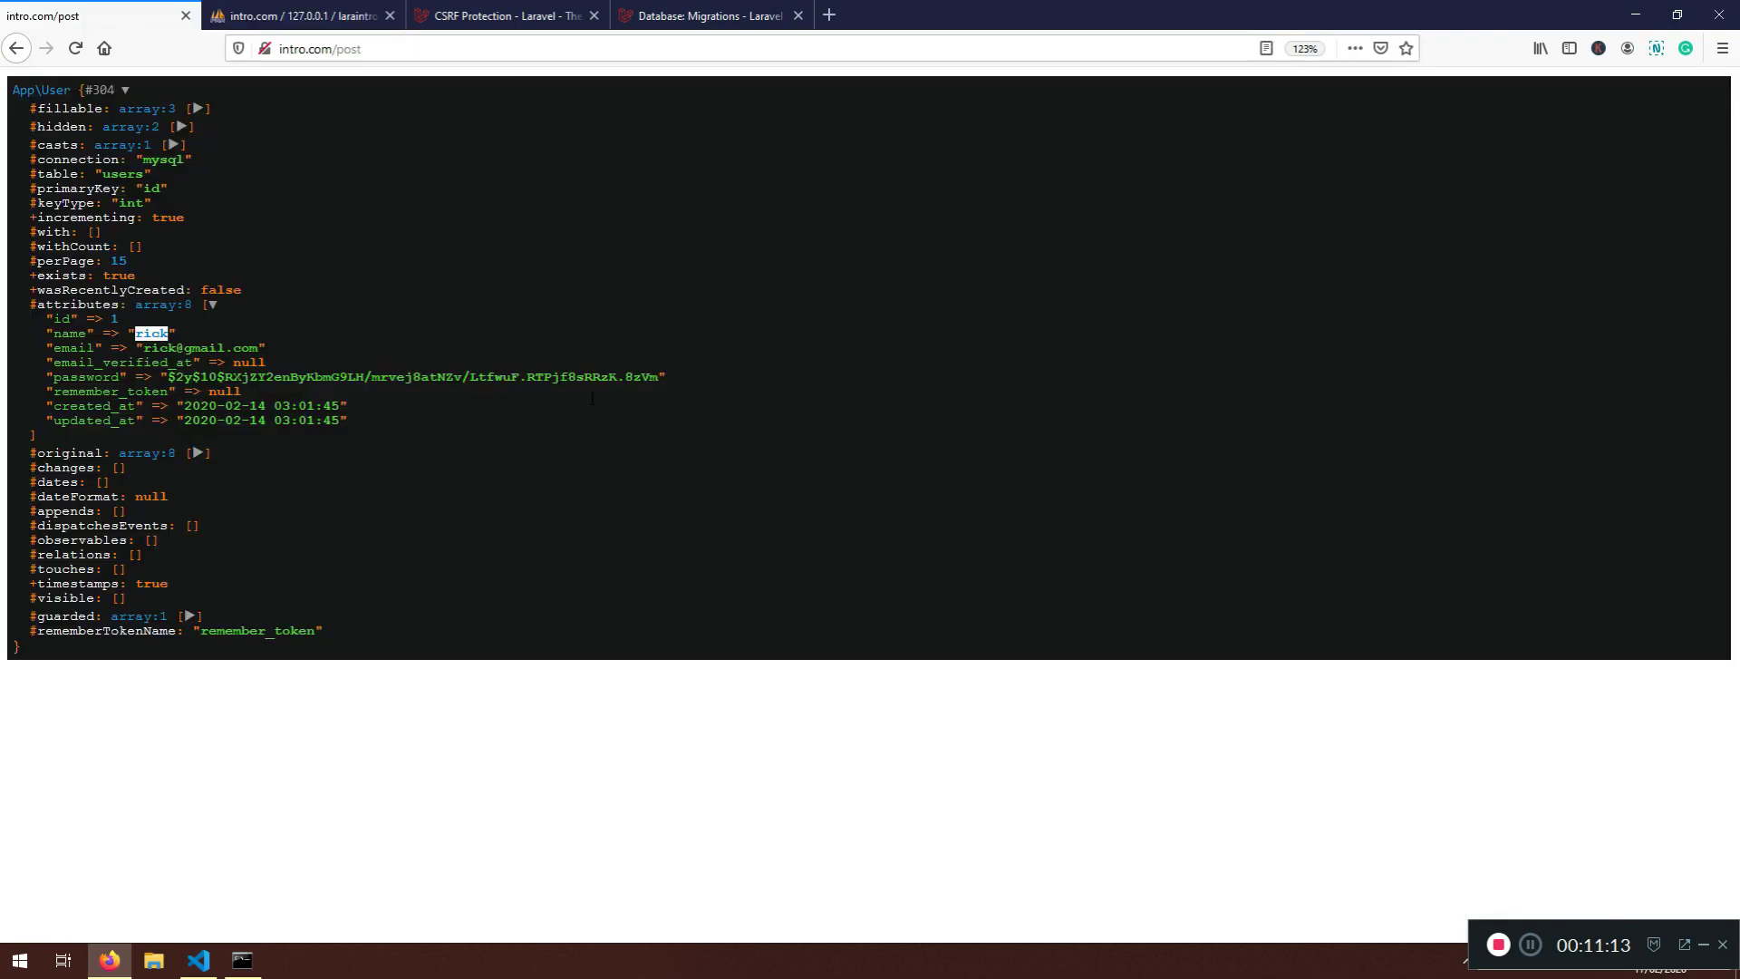
{"action": "left_click", "coordinate": [198, 961]}
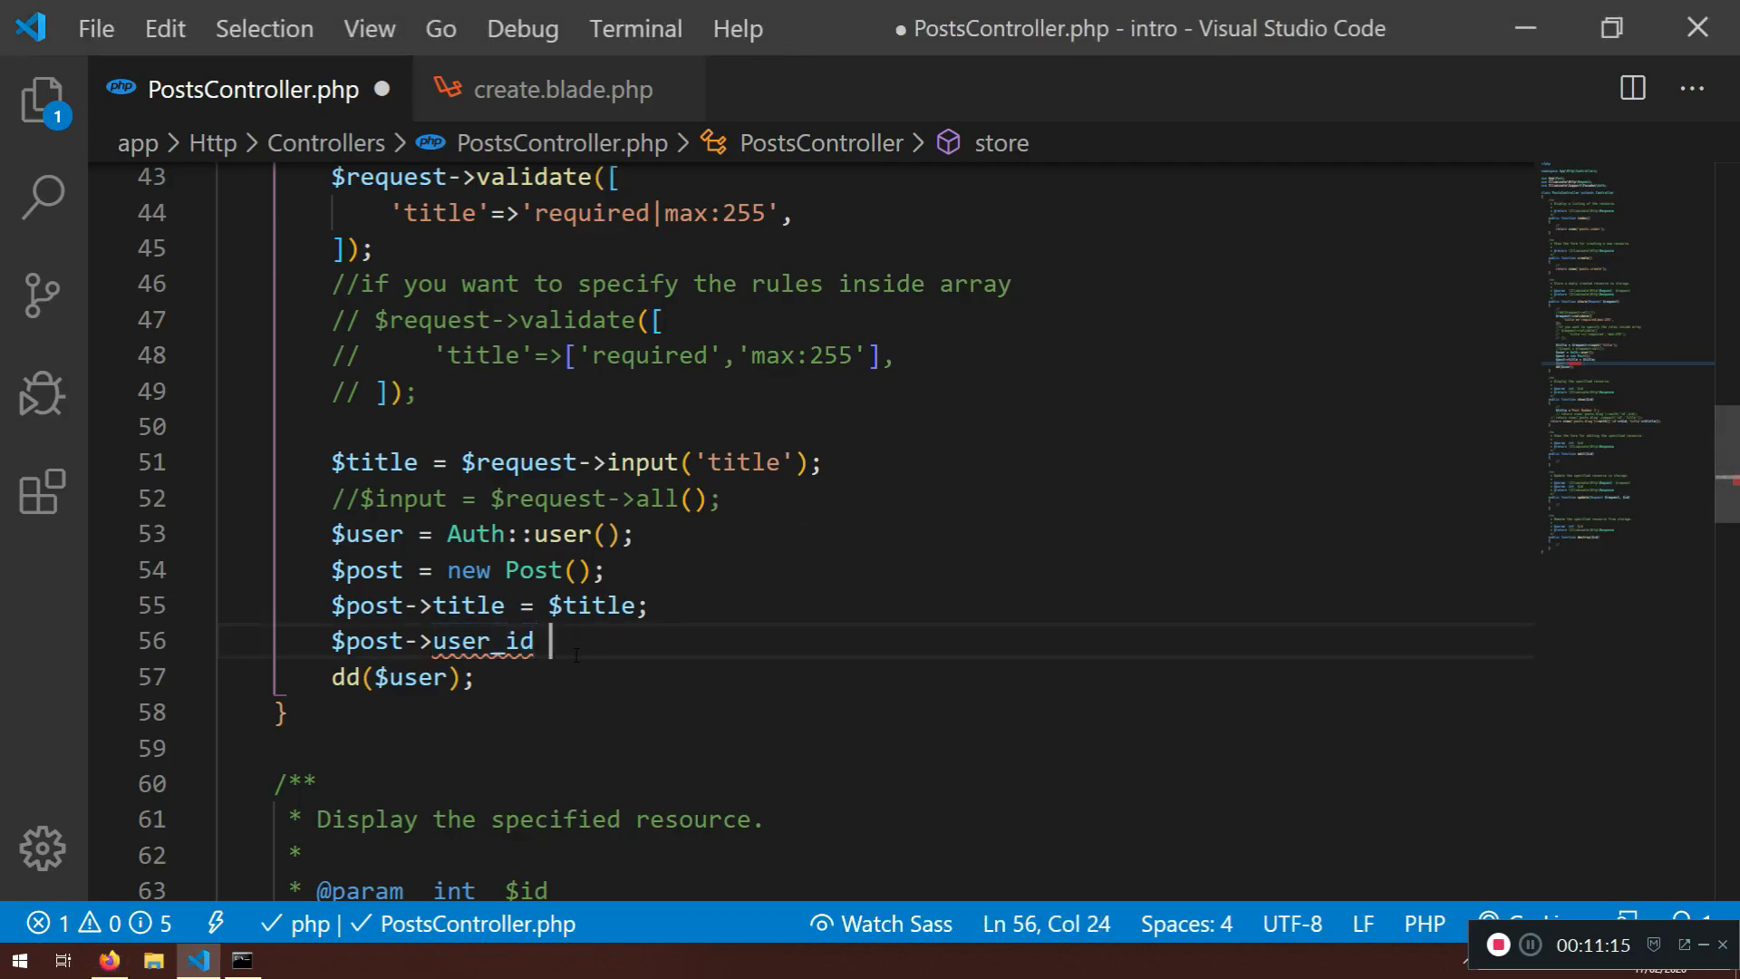
{"action": "type", "text": "="}
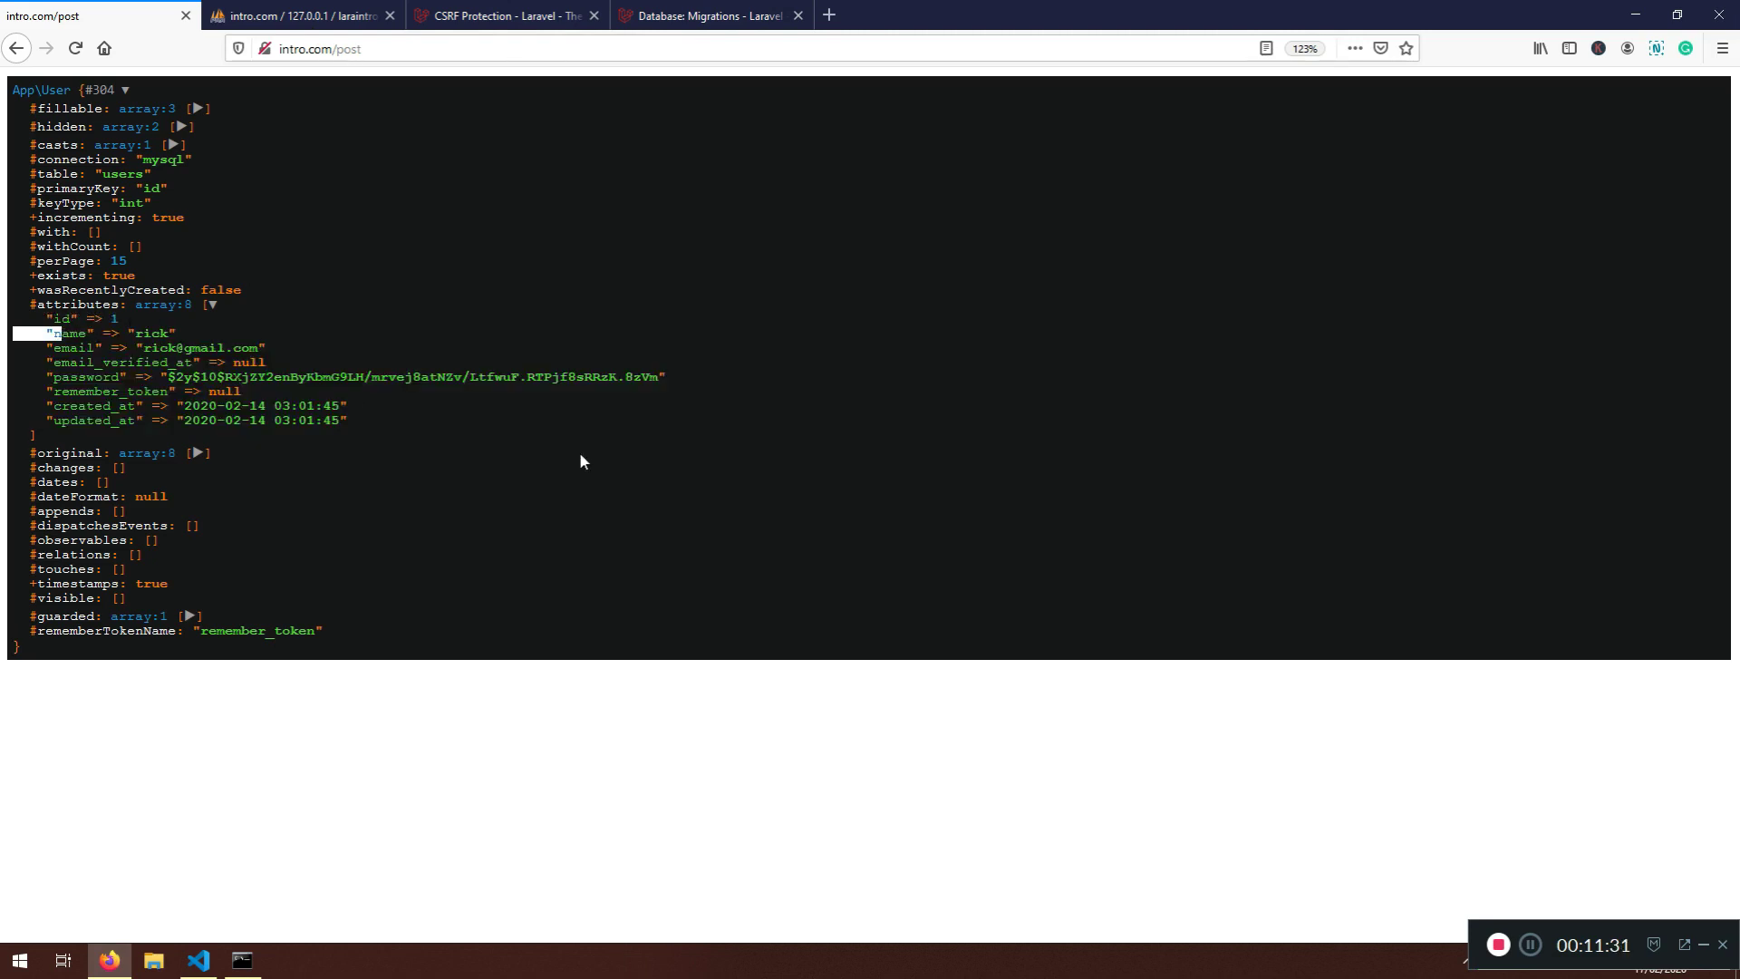
Set $post->user_id = $user->id; and comment out the post creation lines for now
{"action": "left_click", "coordinate": [198, 961]}
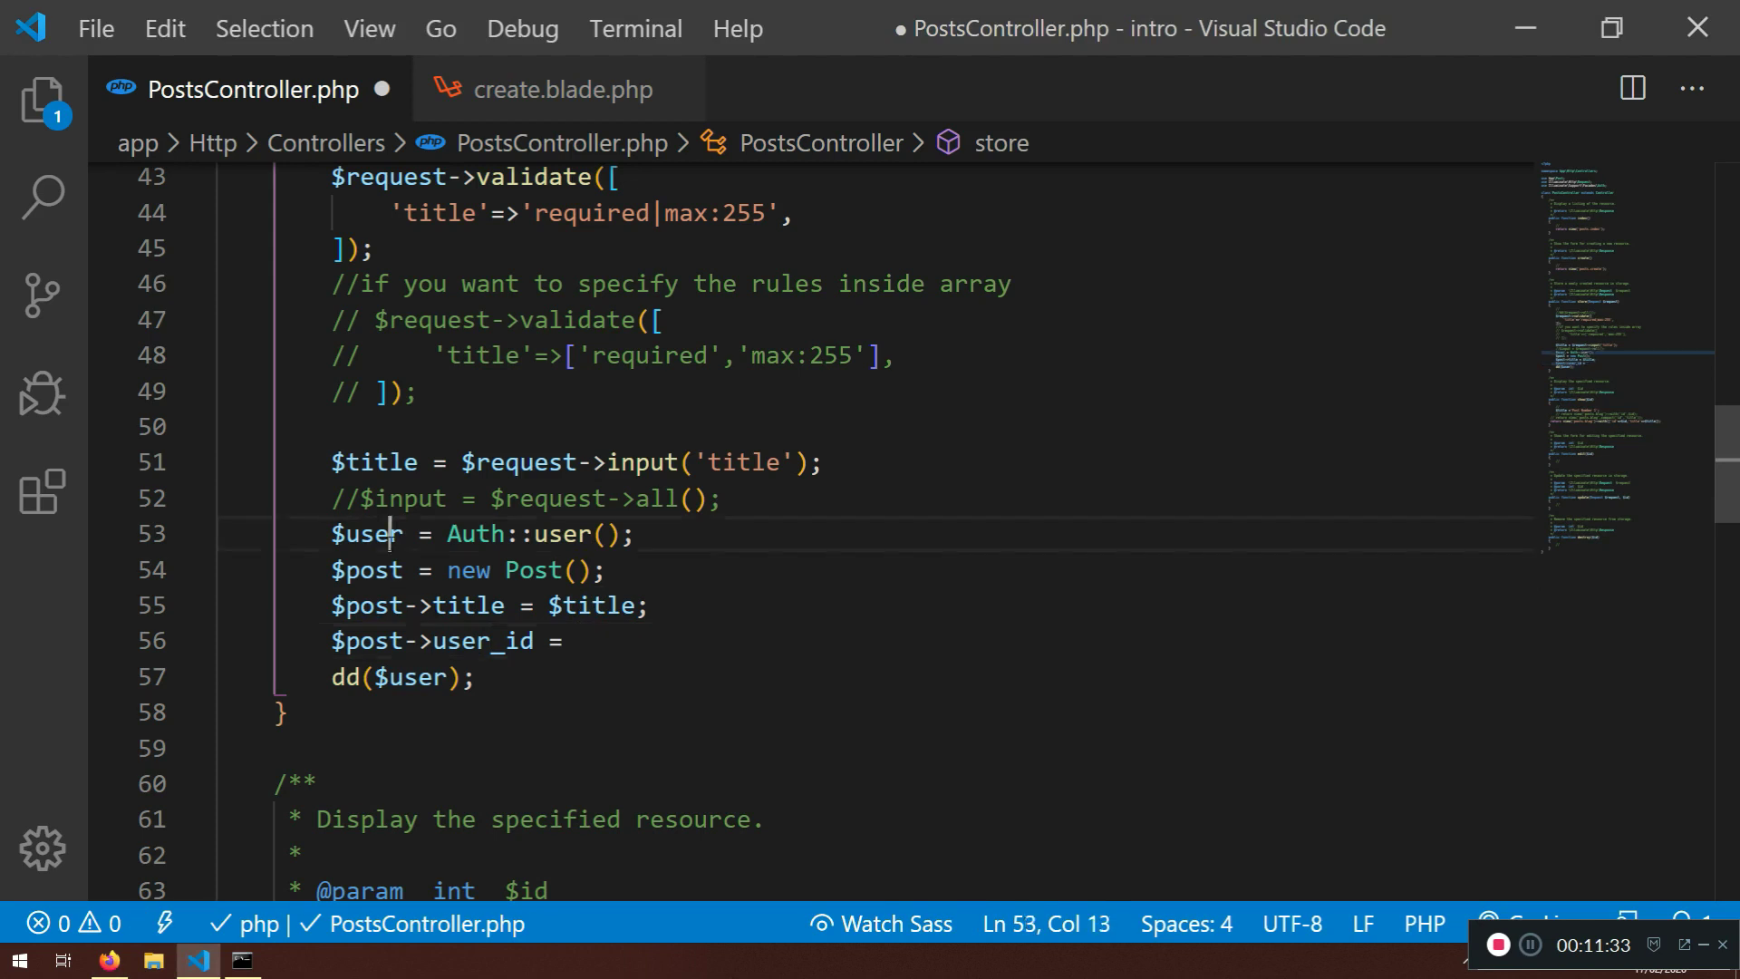
{"action": "double_click", "coordinate": [365, 533]}
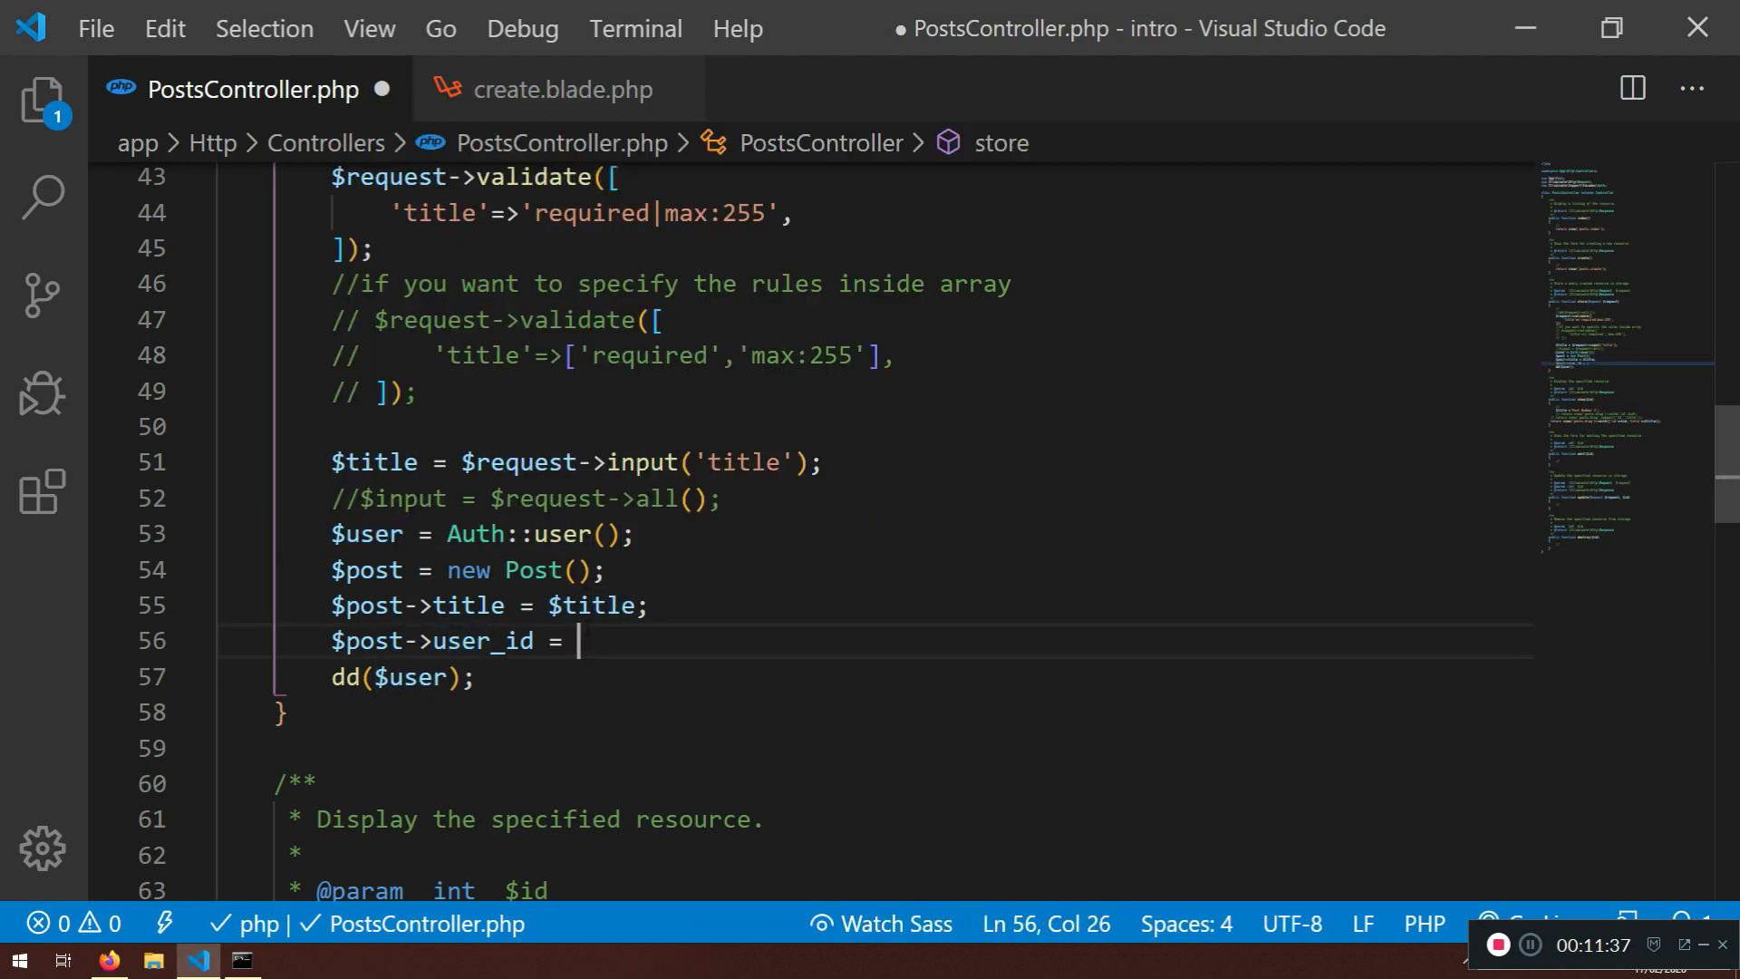
{"action": "type", "text": "$user->id;"}
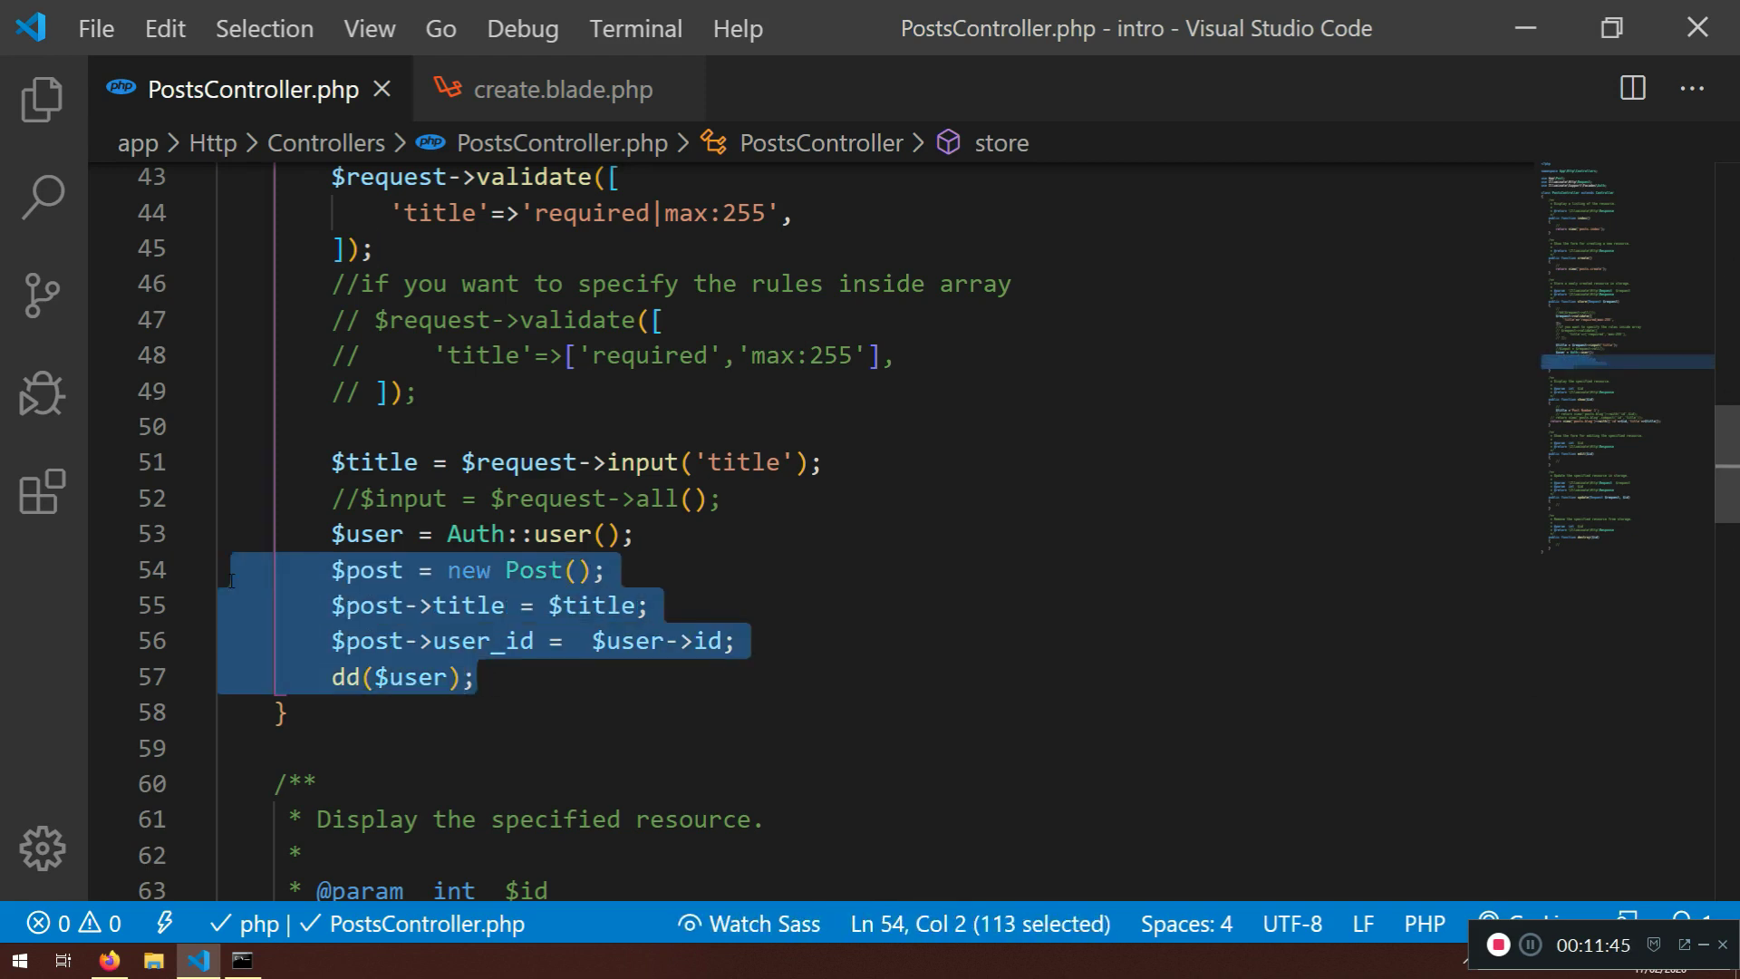
{"action": "key", "text": "ctrl+/"}
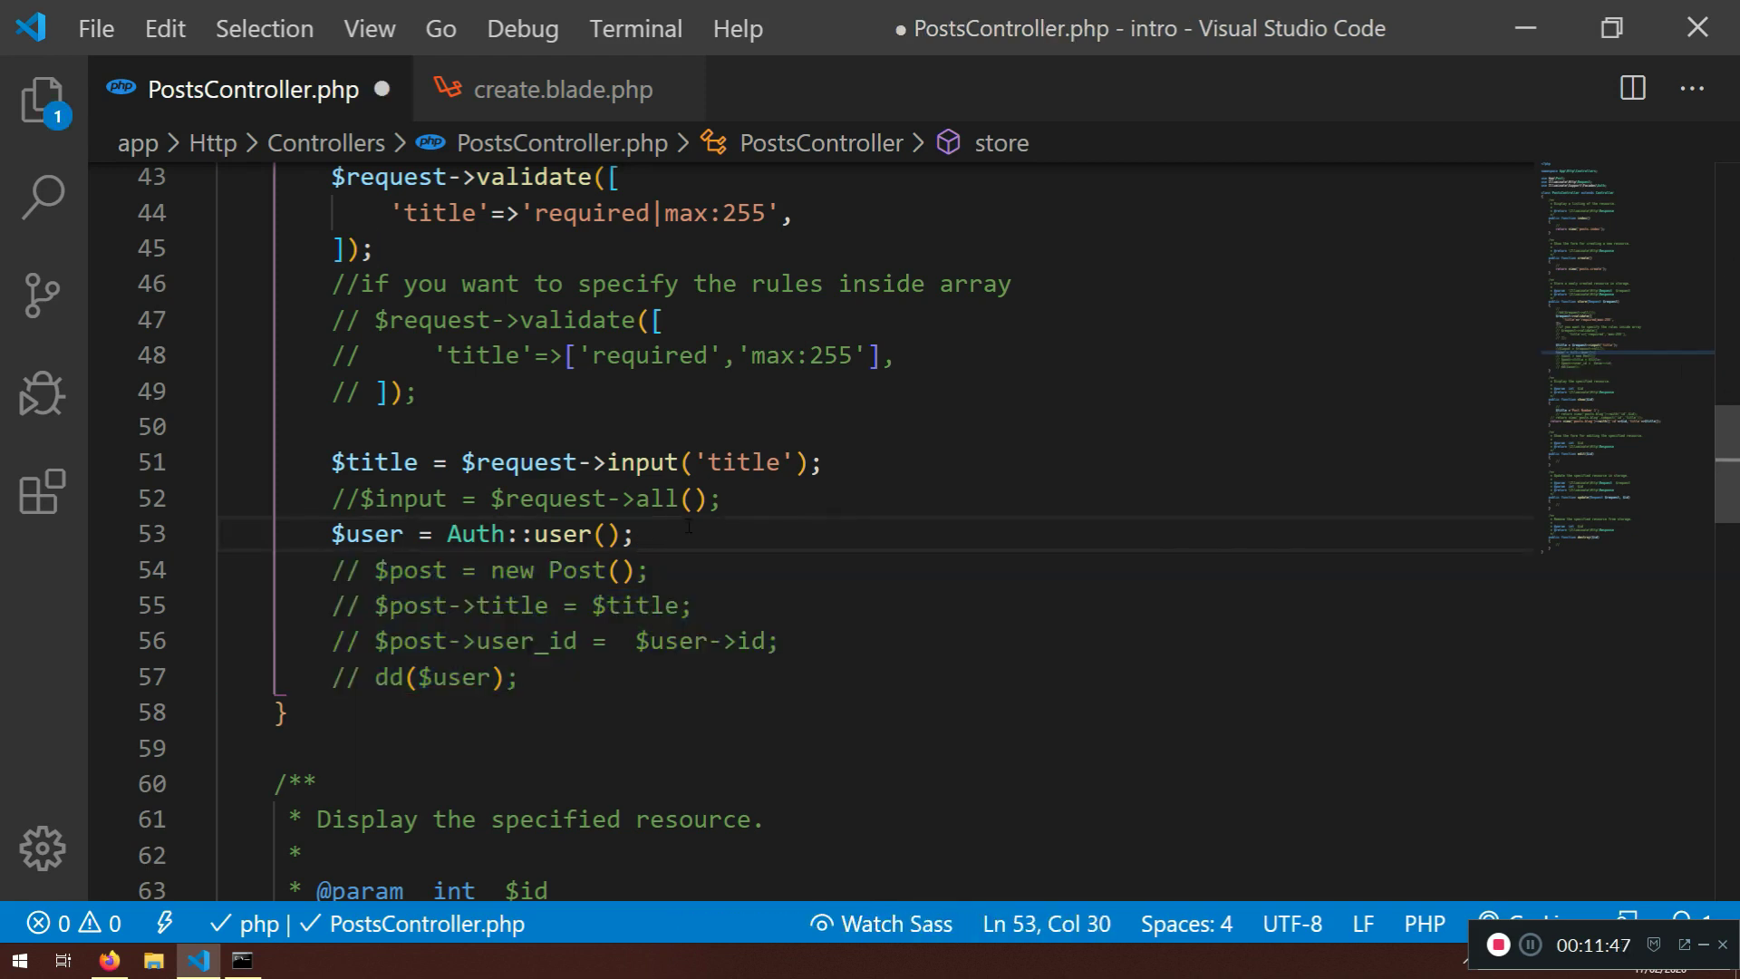
Add a dd($user->id) dump, leaving the new Post, title and user_id assignments in store()
{"action": "type", "text": "$user-"}
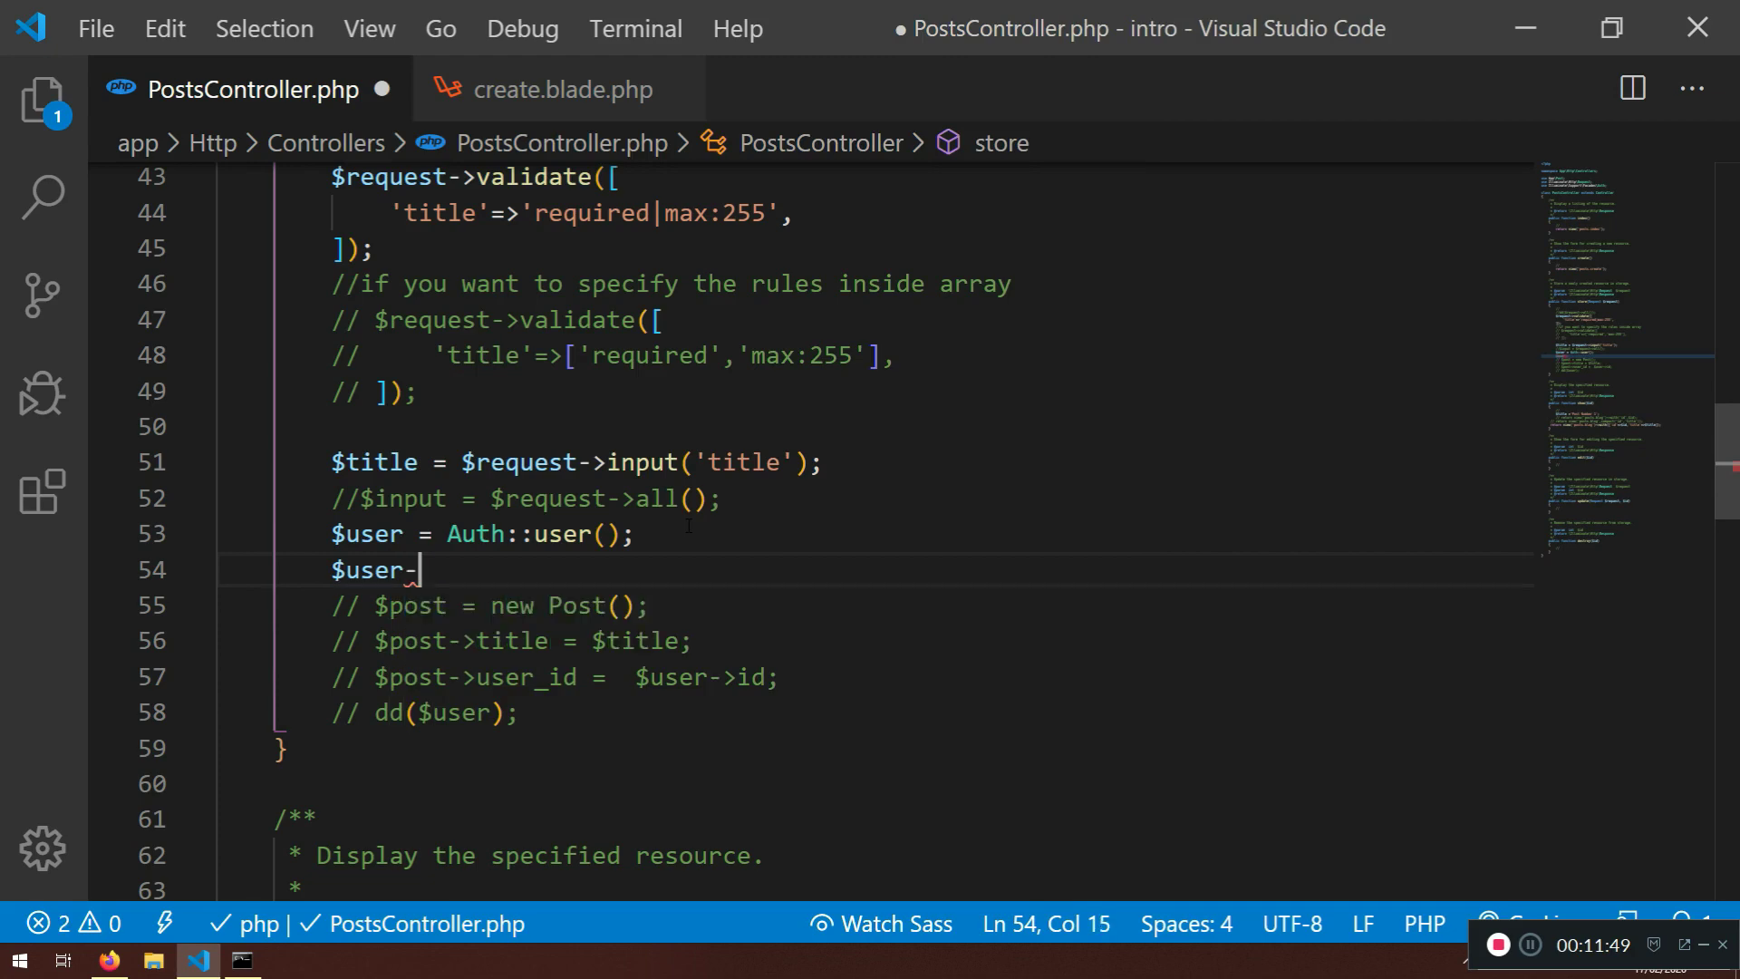
{"action": "key", "text": "Backspace"}
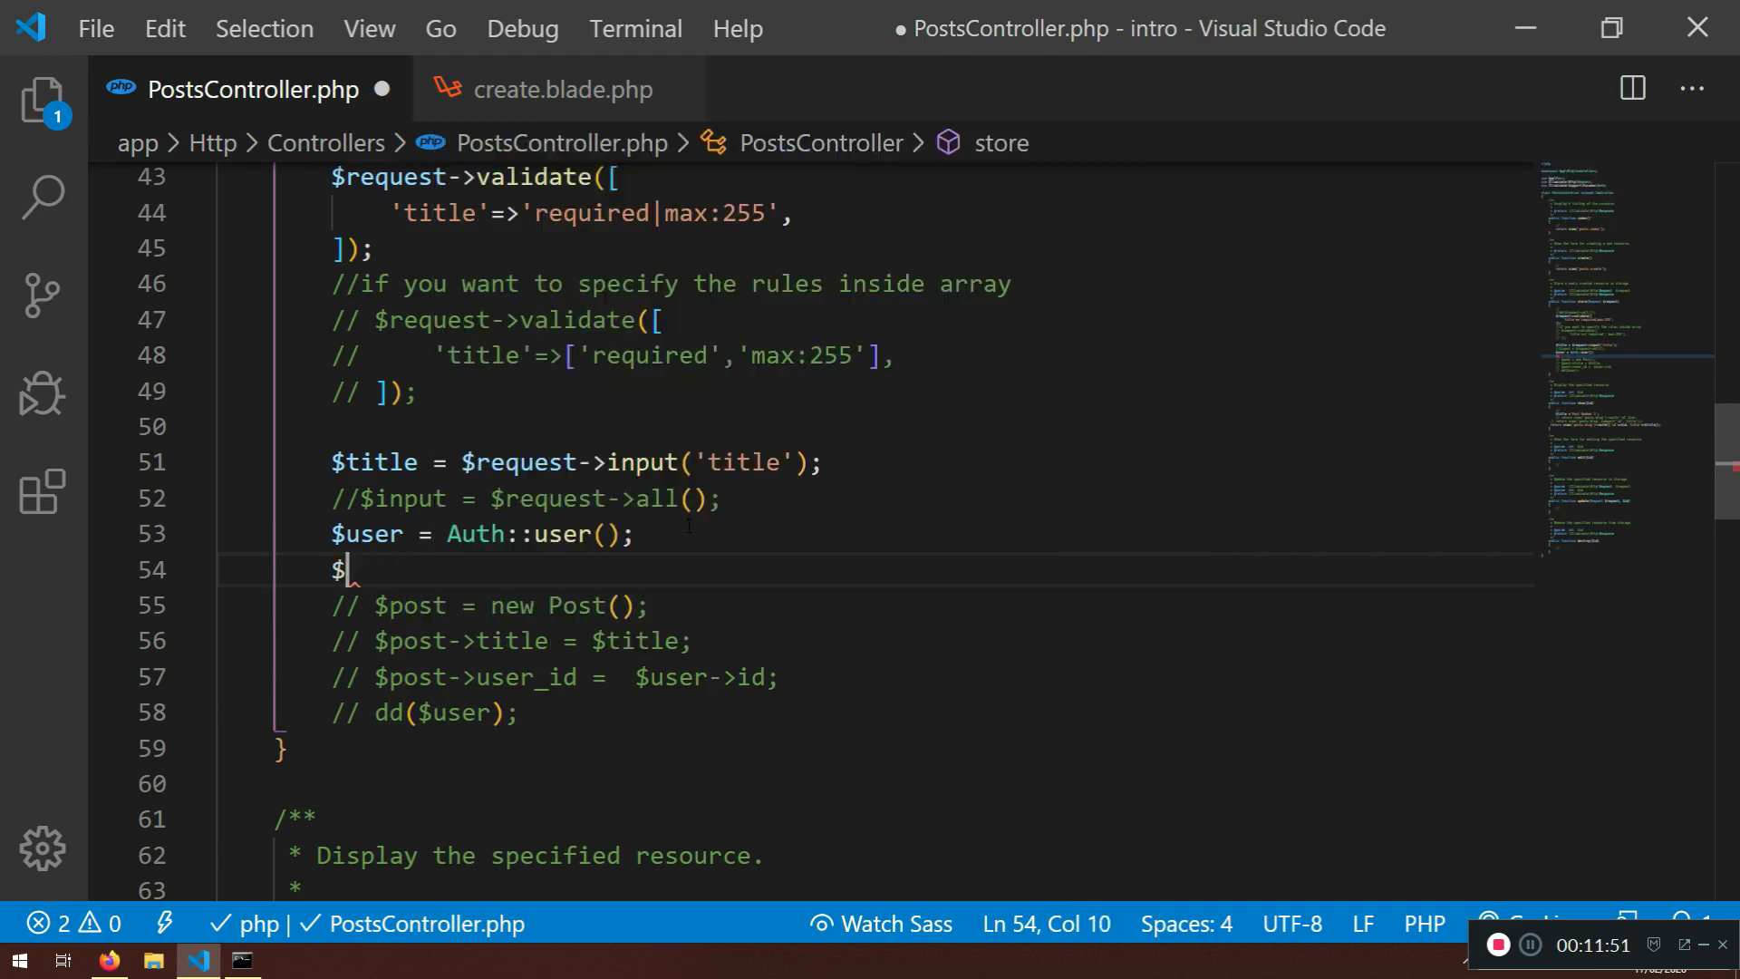
{"action": "type", "text": "dd($user)"}
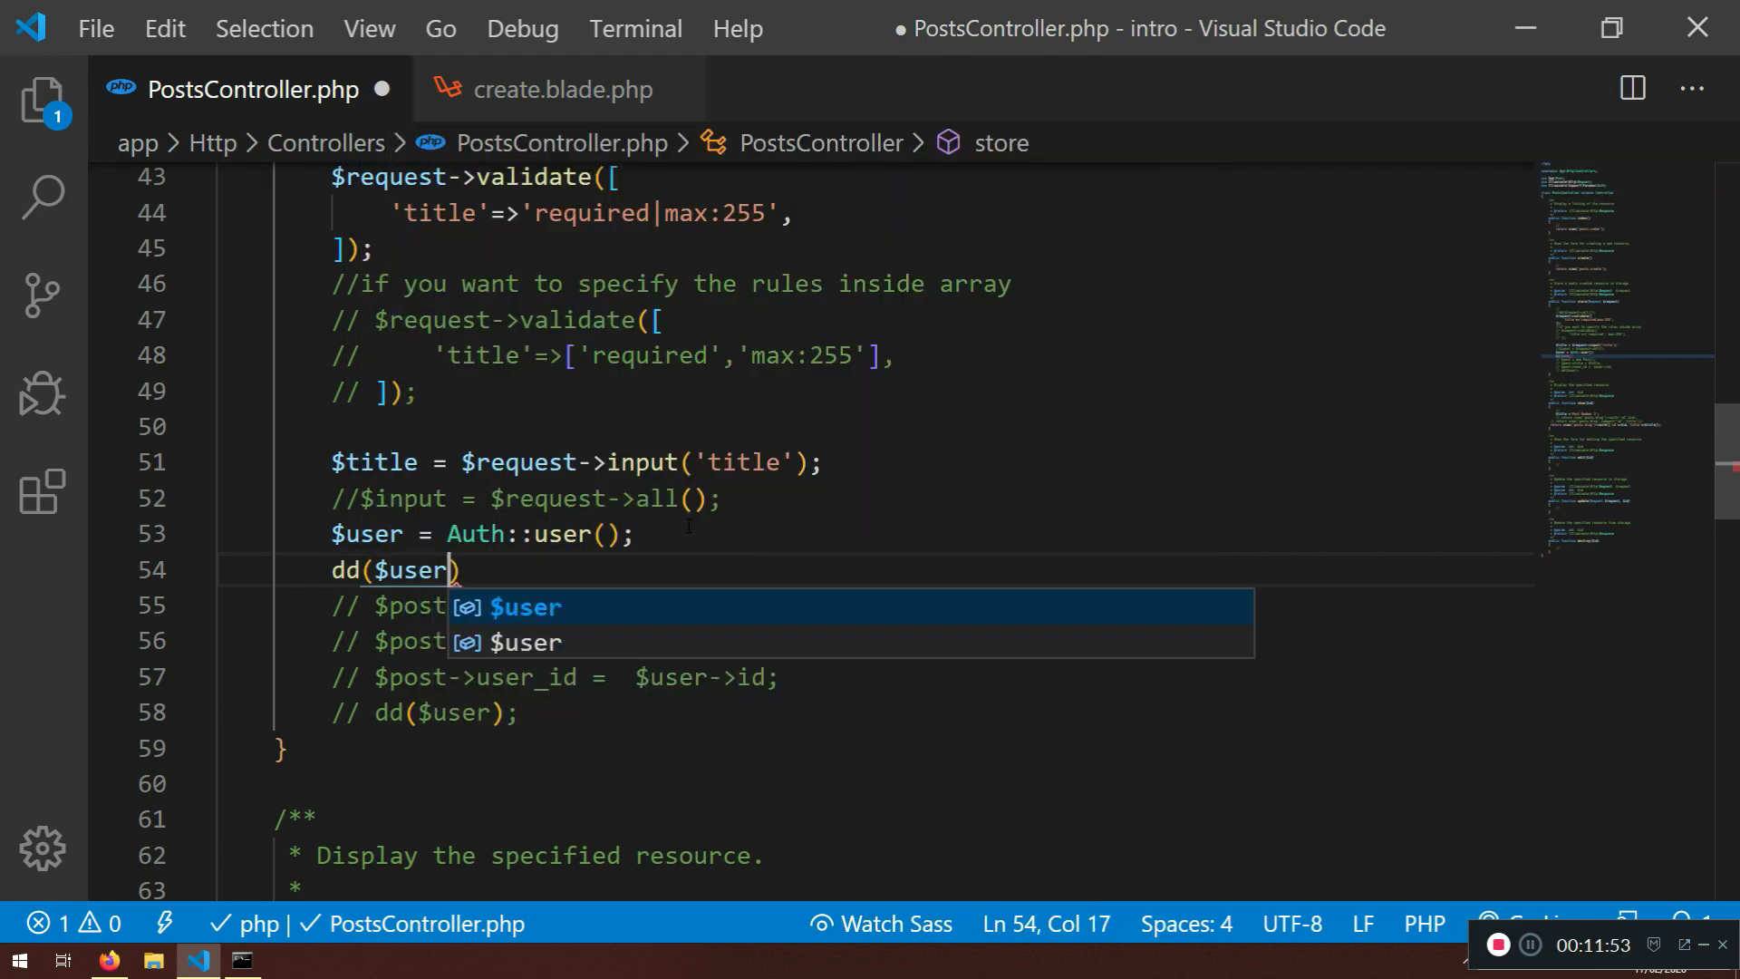
{"action": "type", "text": "->d"}
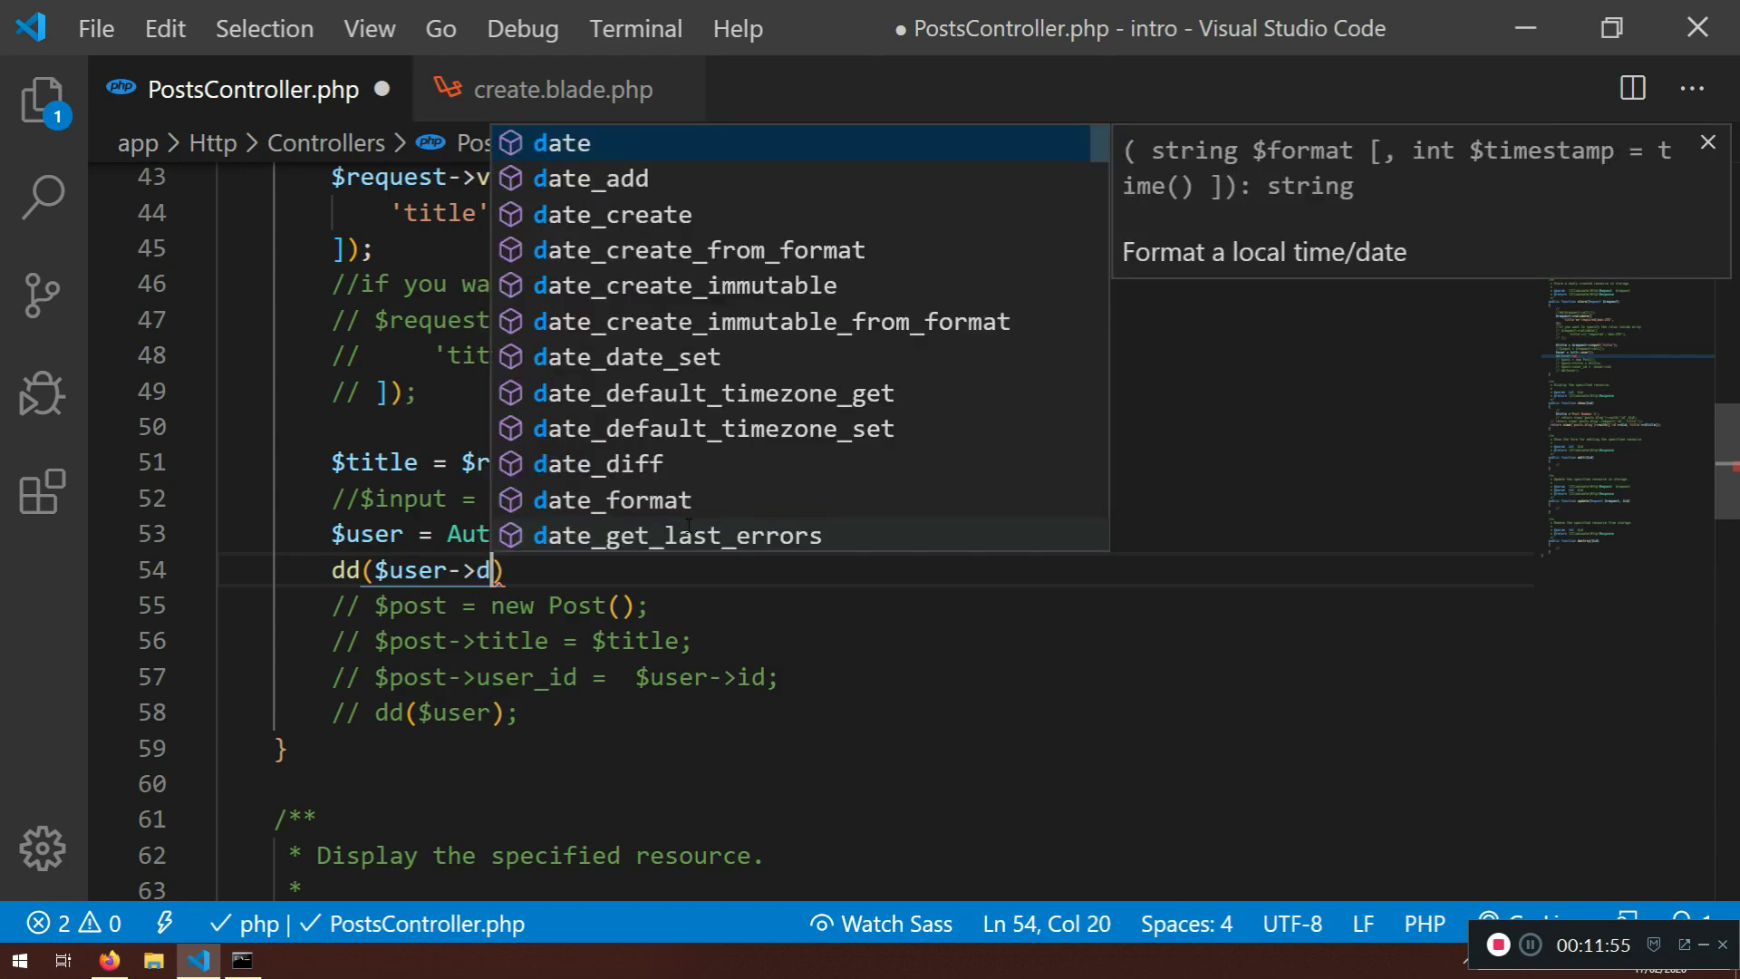
{"action": "type", "text": "id);"}
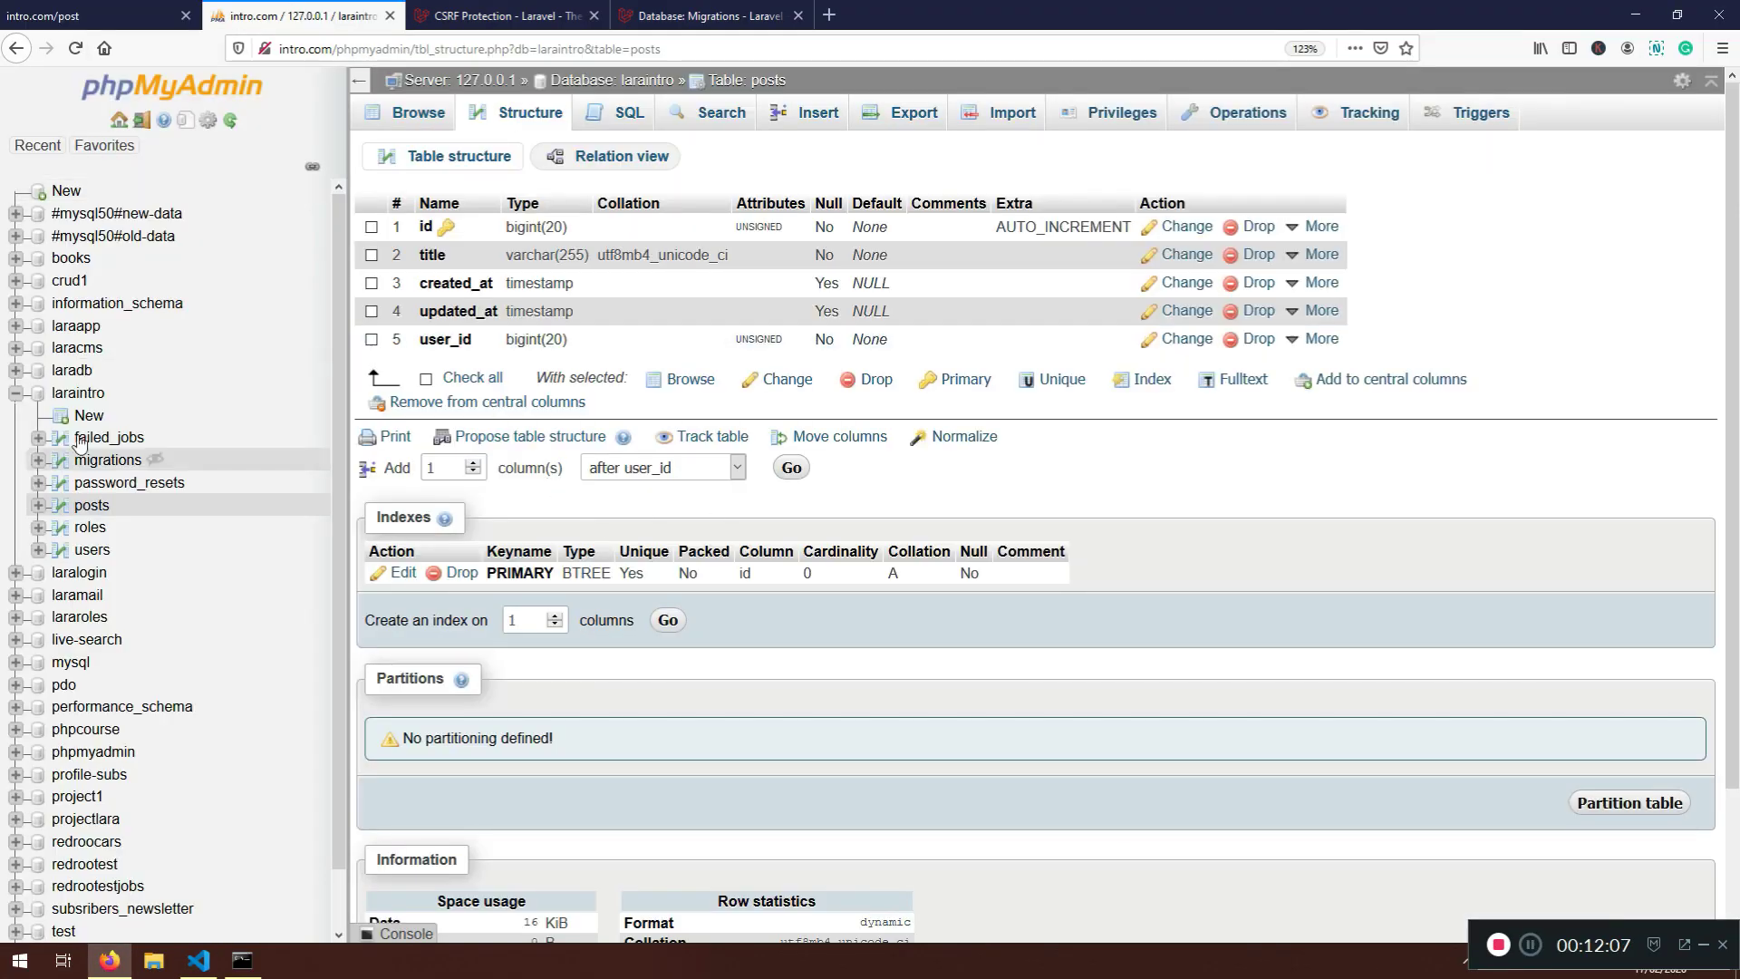
{"action": "left_click", "coordinate": [90, 549]}
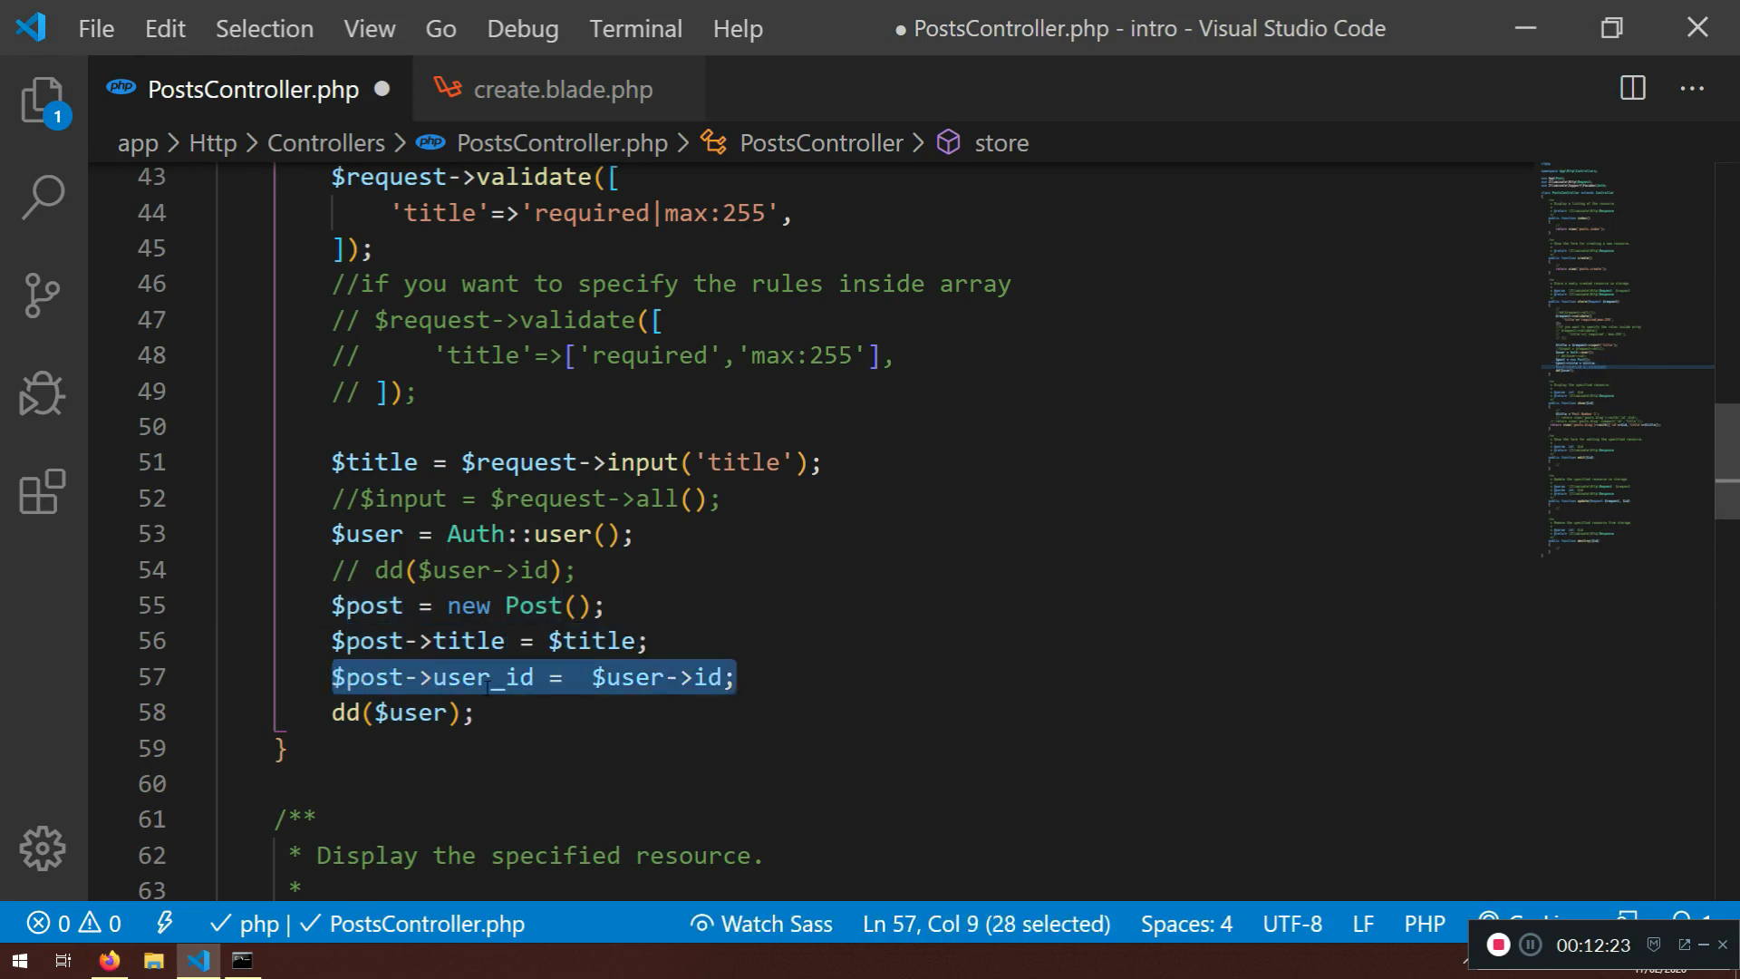
Add $post->save(); after the user_id assignment, save the controller and switch to the Add Post page
{"action": "left_click", "coordinate": [736, 676]}
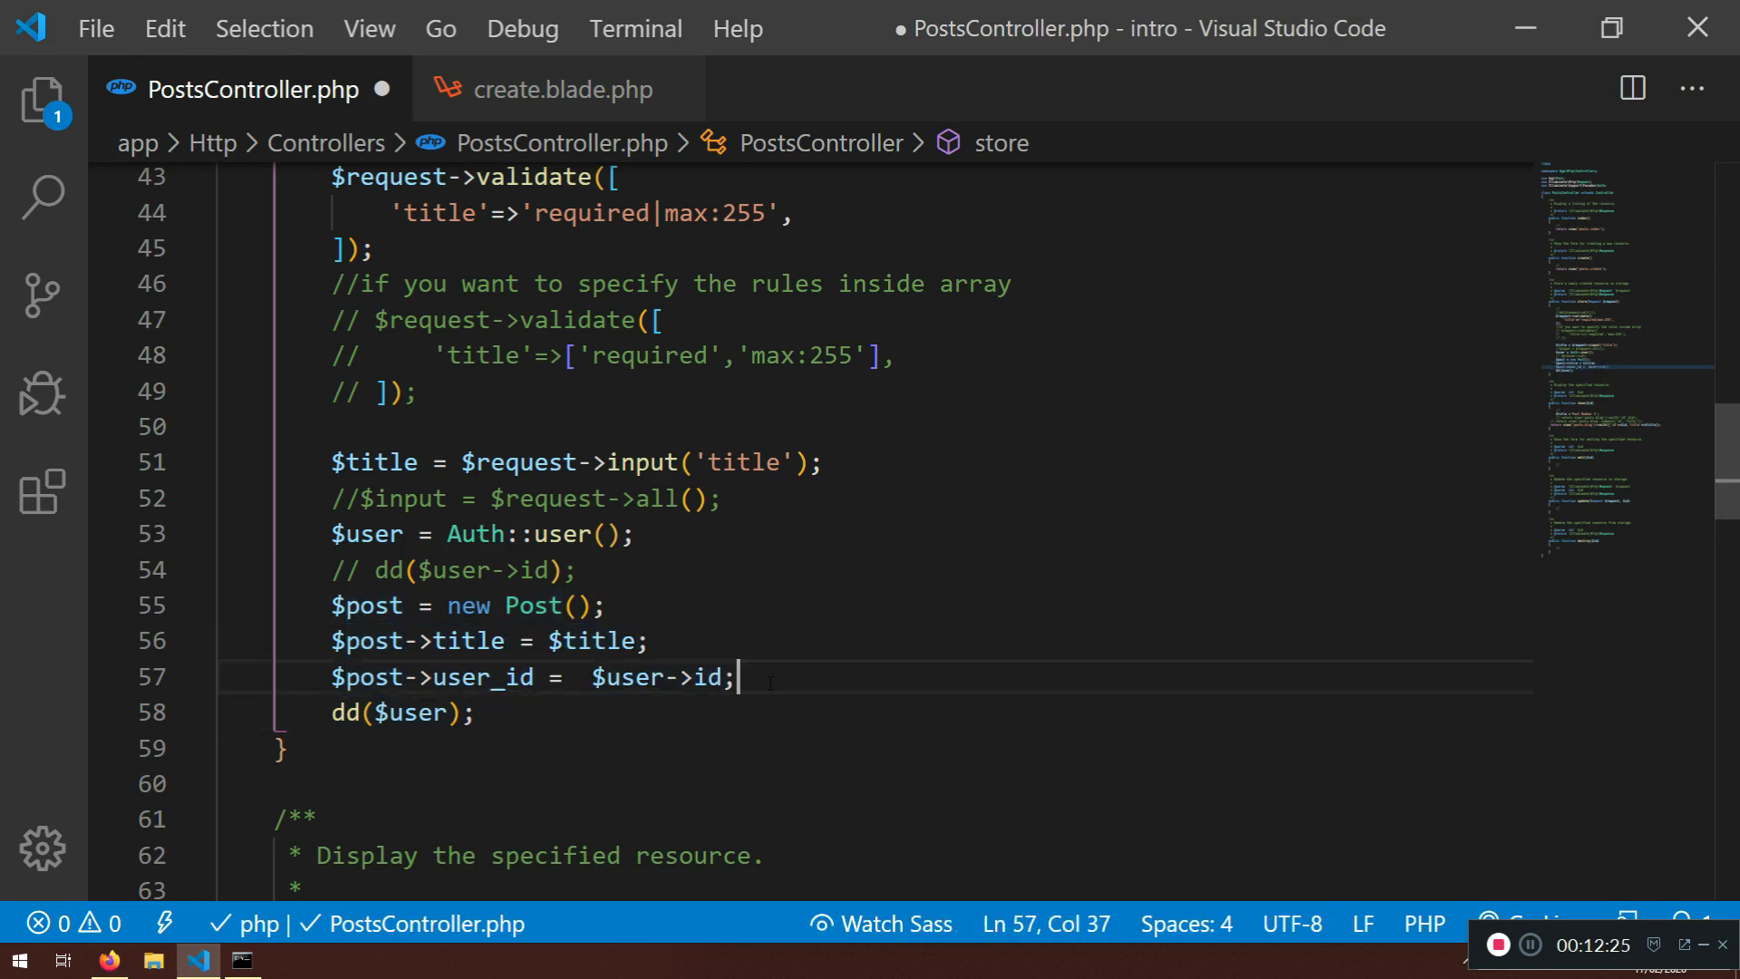
{"action": "type", "text": "$post"}
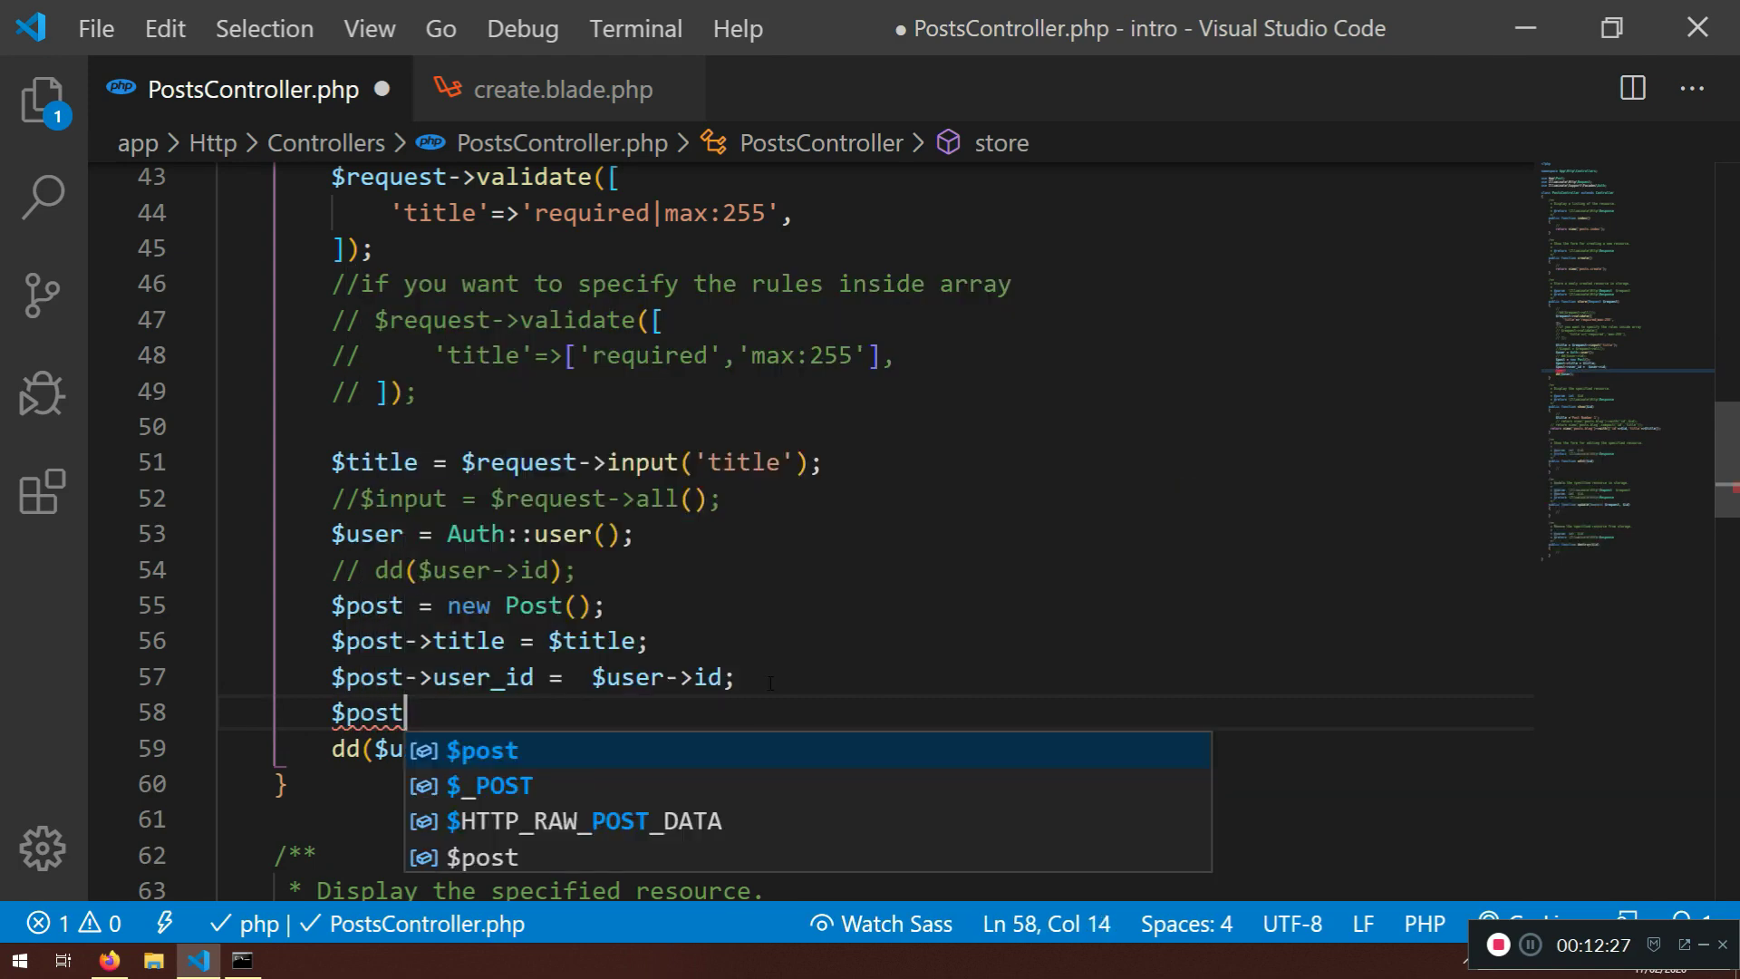
{"action": "type", "text": "->sa"}
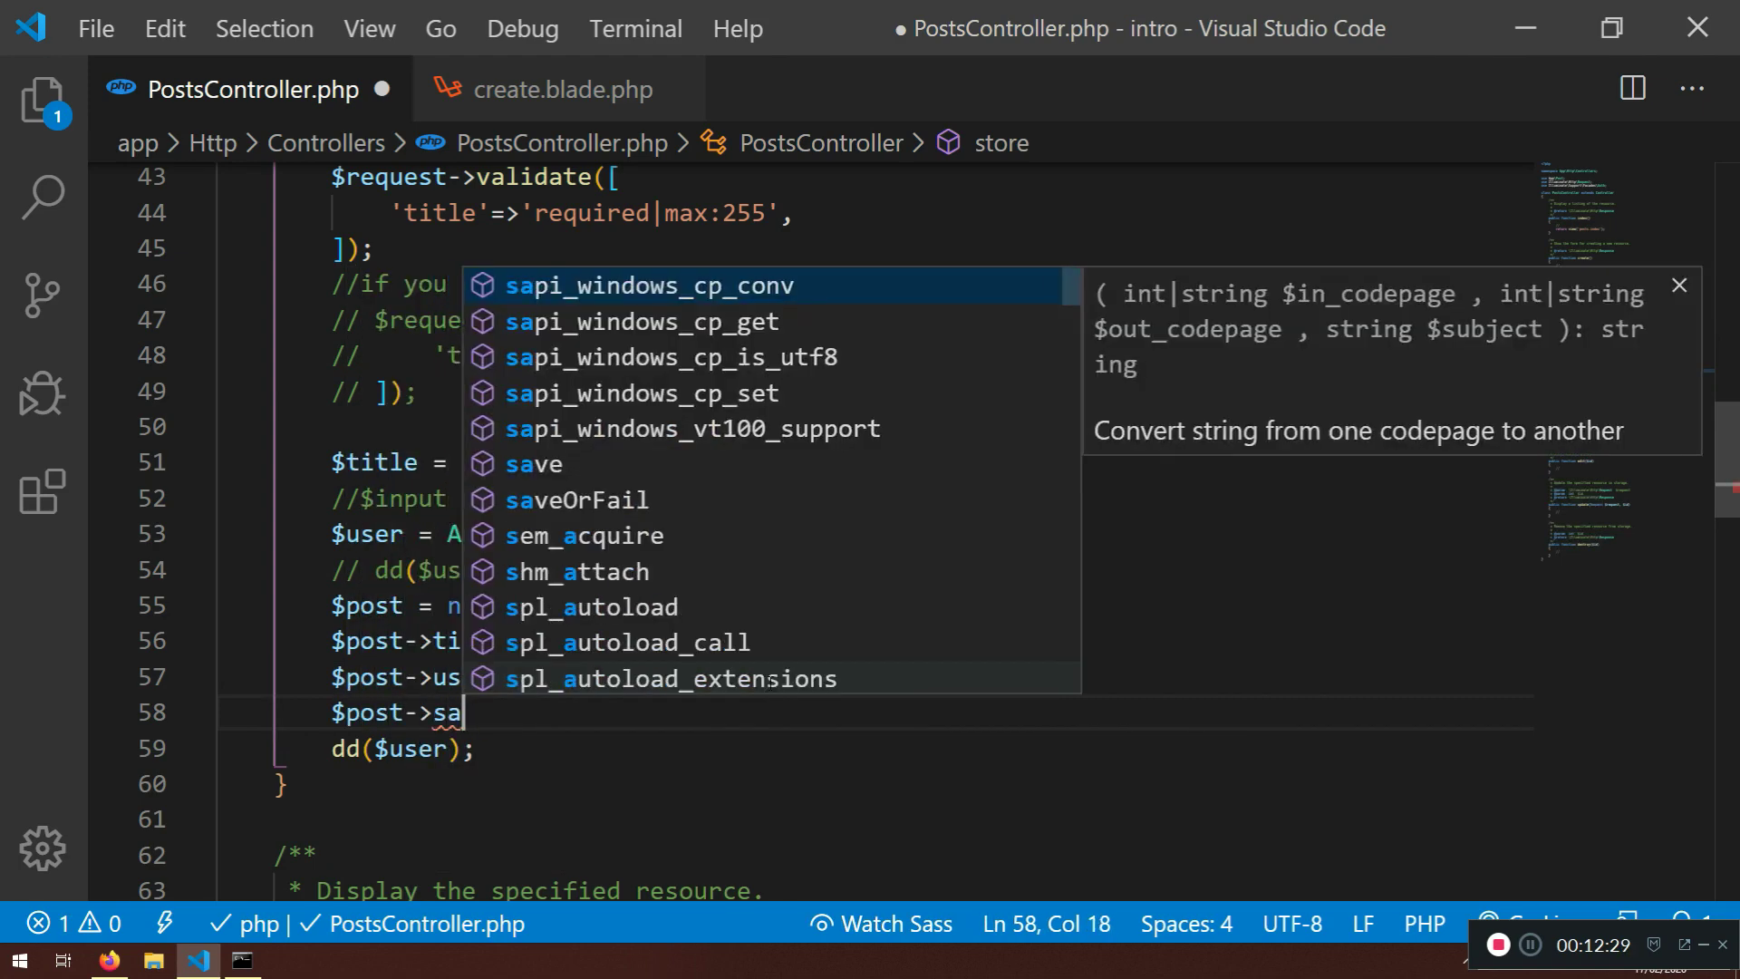
{"action": "type", "text": "ve();"}
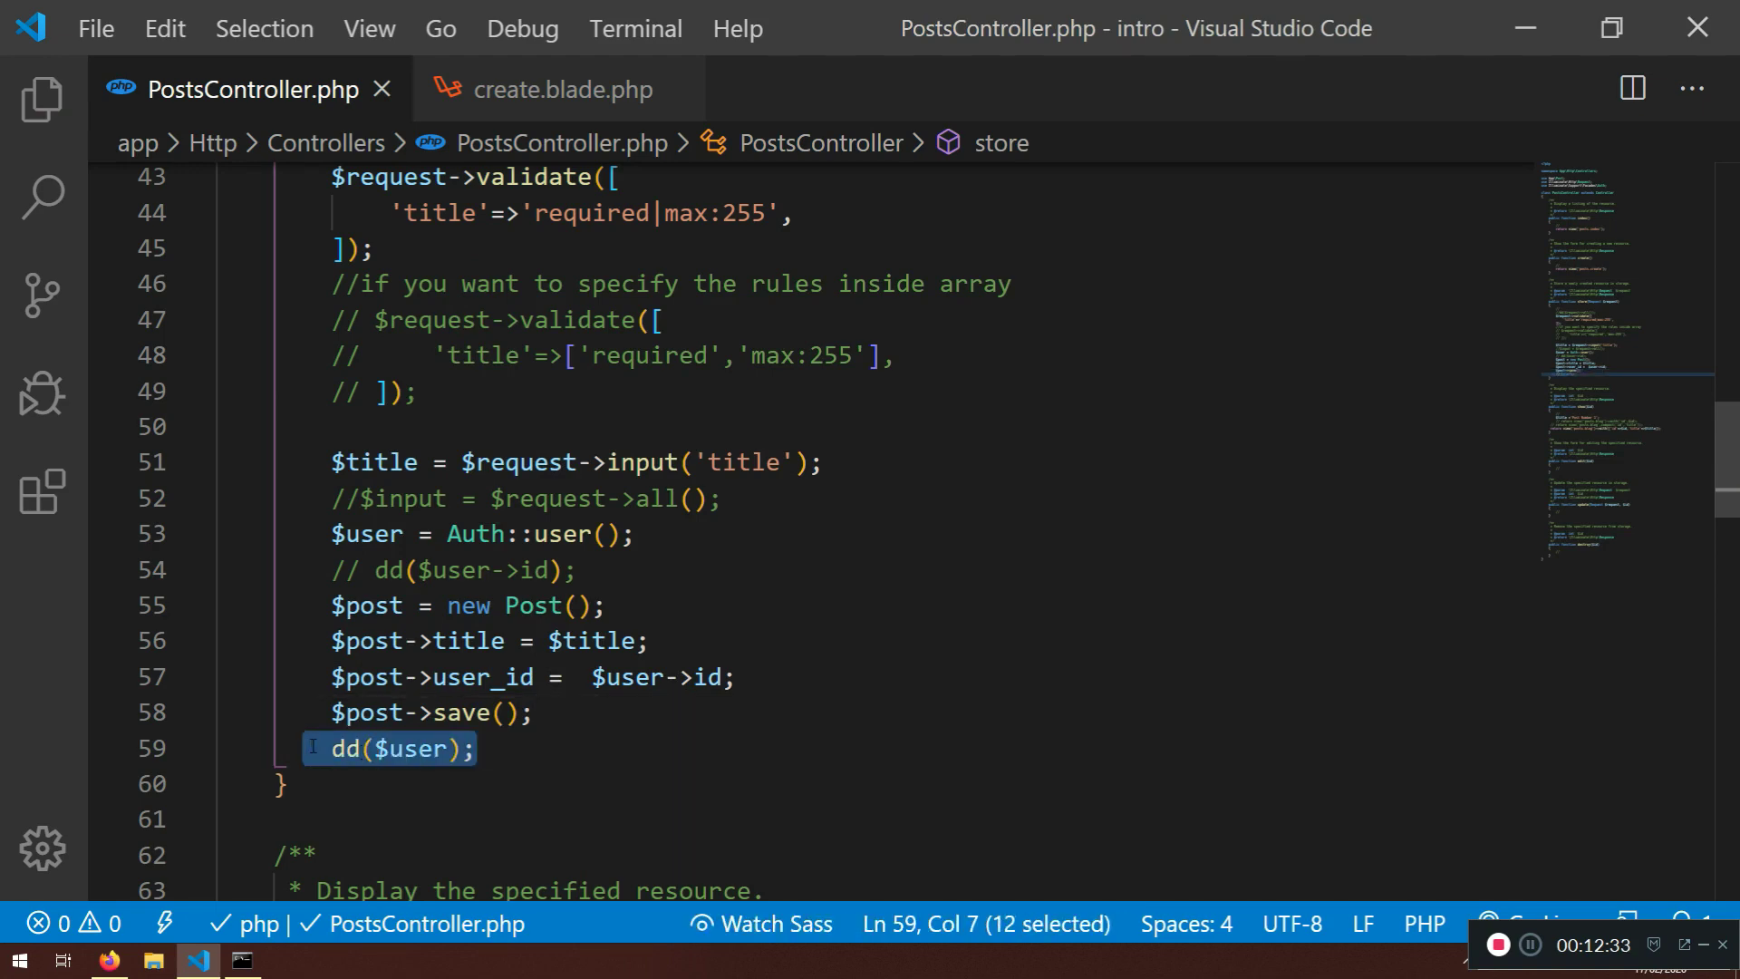
{"action": "left_click", "coordinate": [107, 960]}
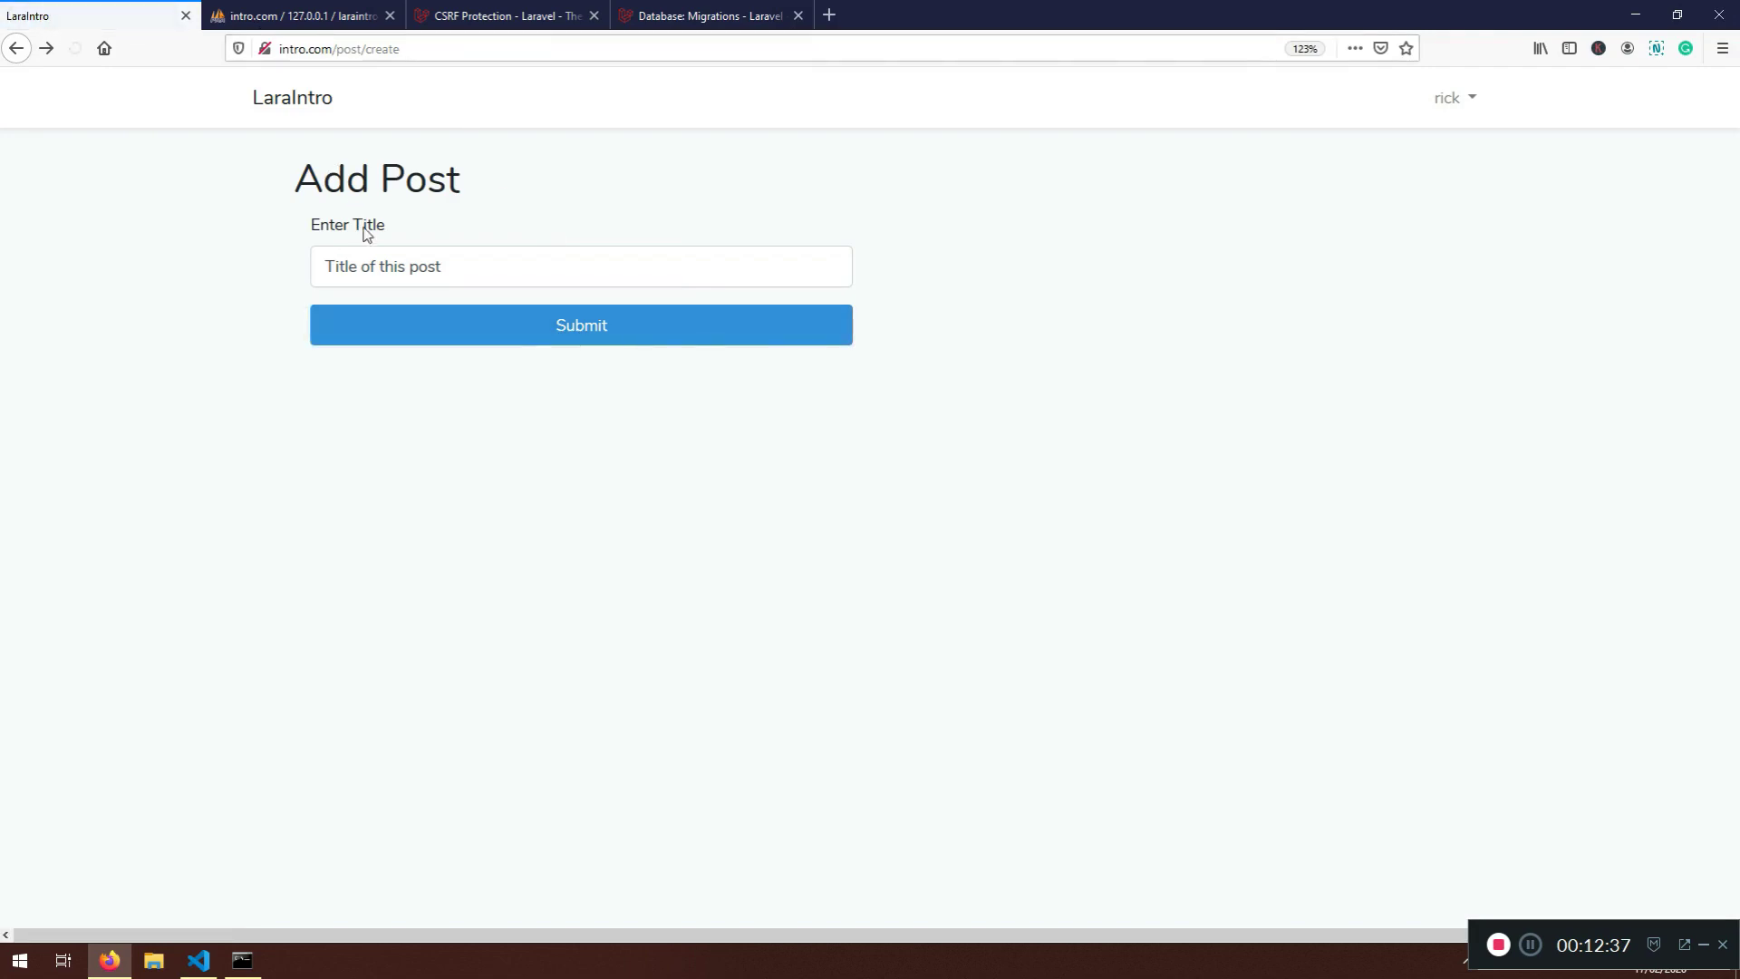
Submit a post titled First Post and check the saved row in the posts table
{"action": "type", "text": "First Post"}
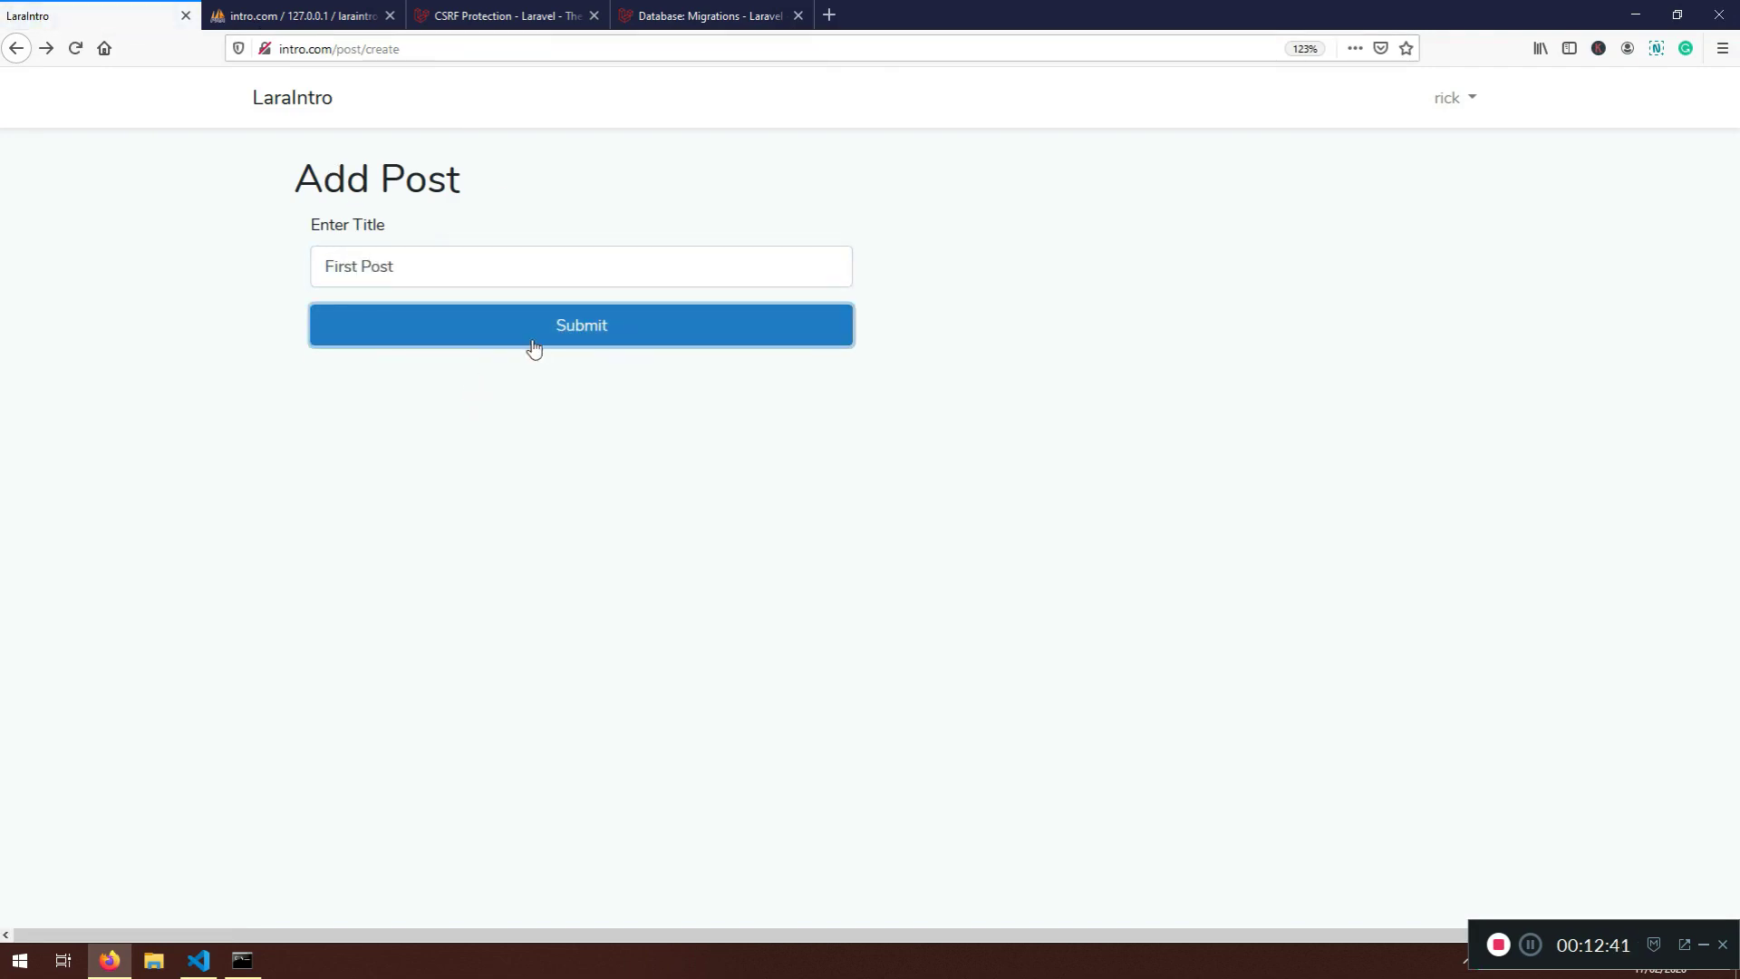
{"action": "left_click", "coordinate": [299, 15]}
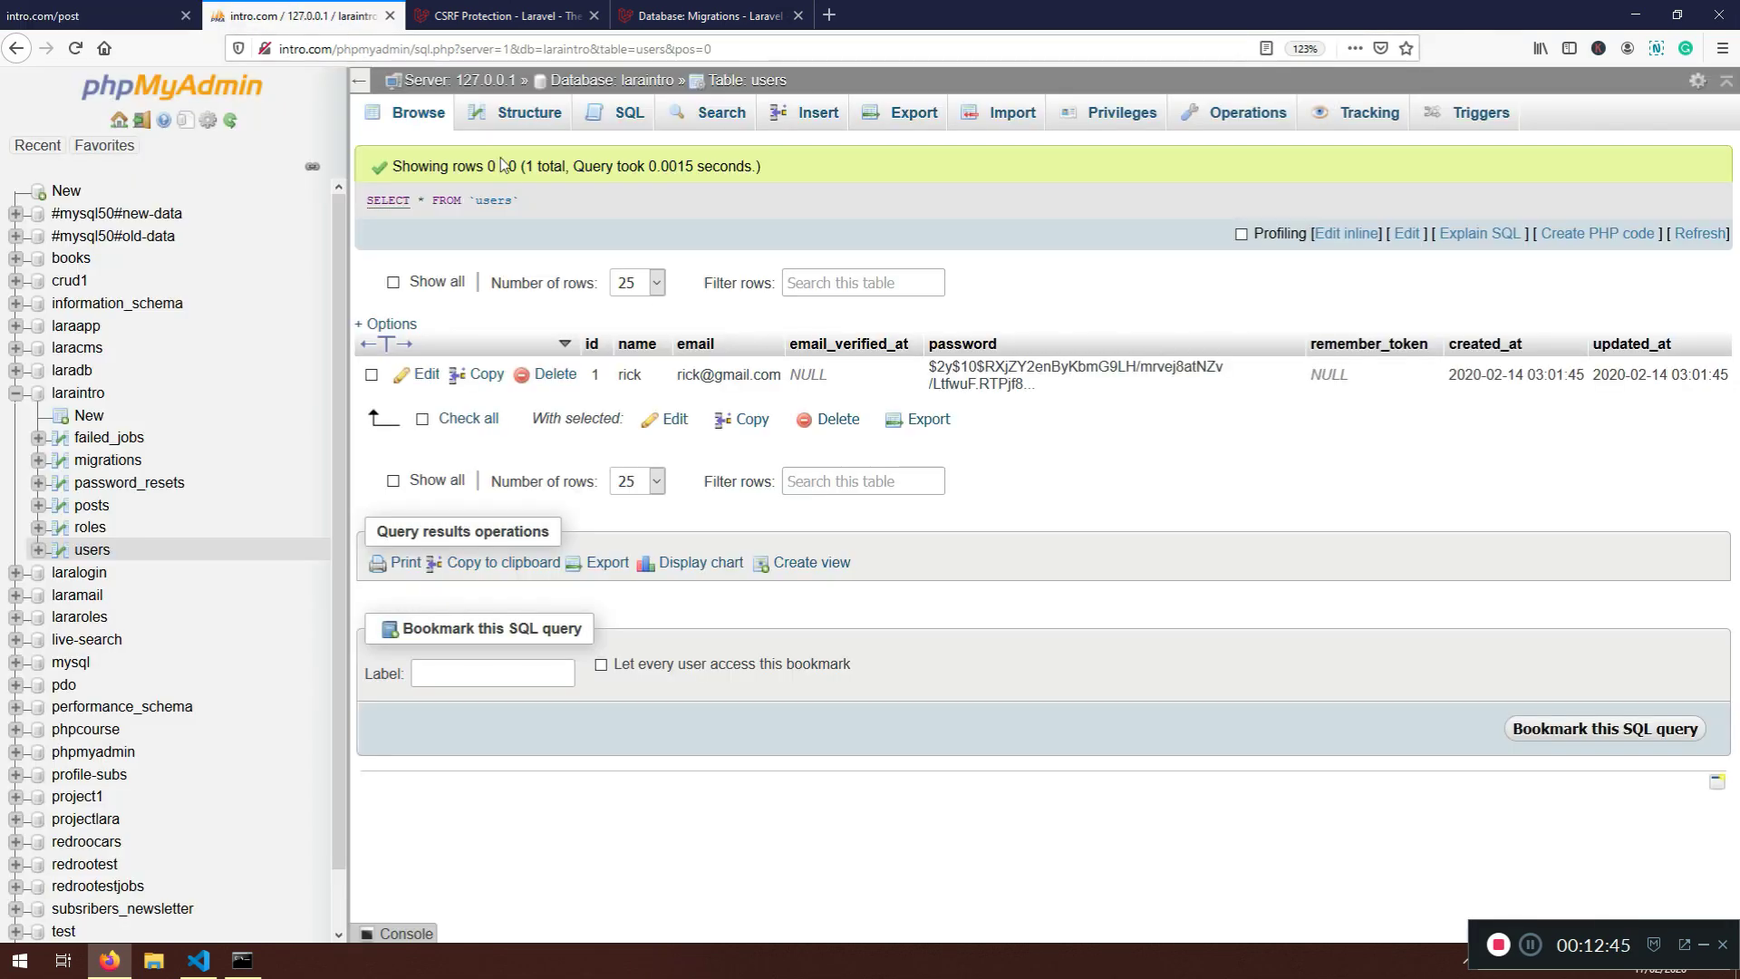
{"action": "left_click", "coordinate": [93, 506]}
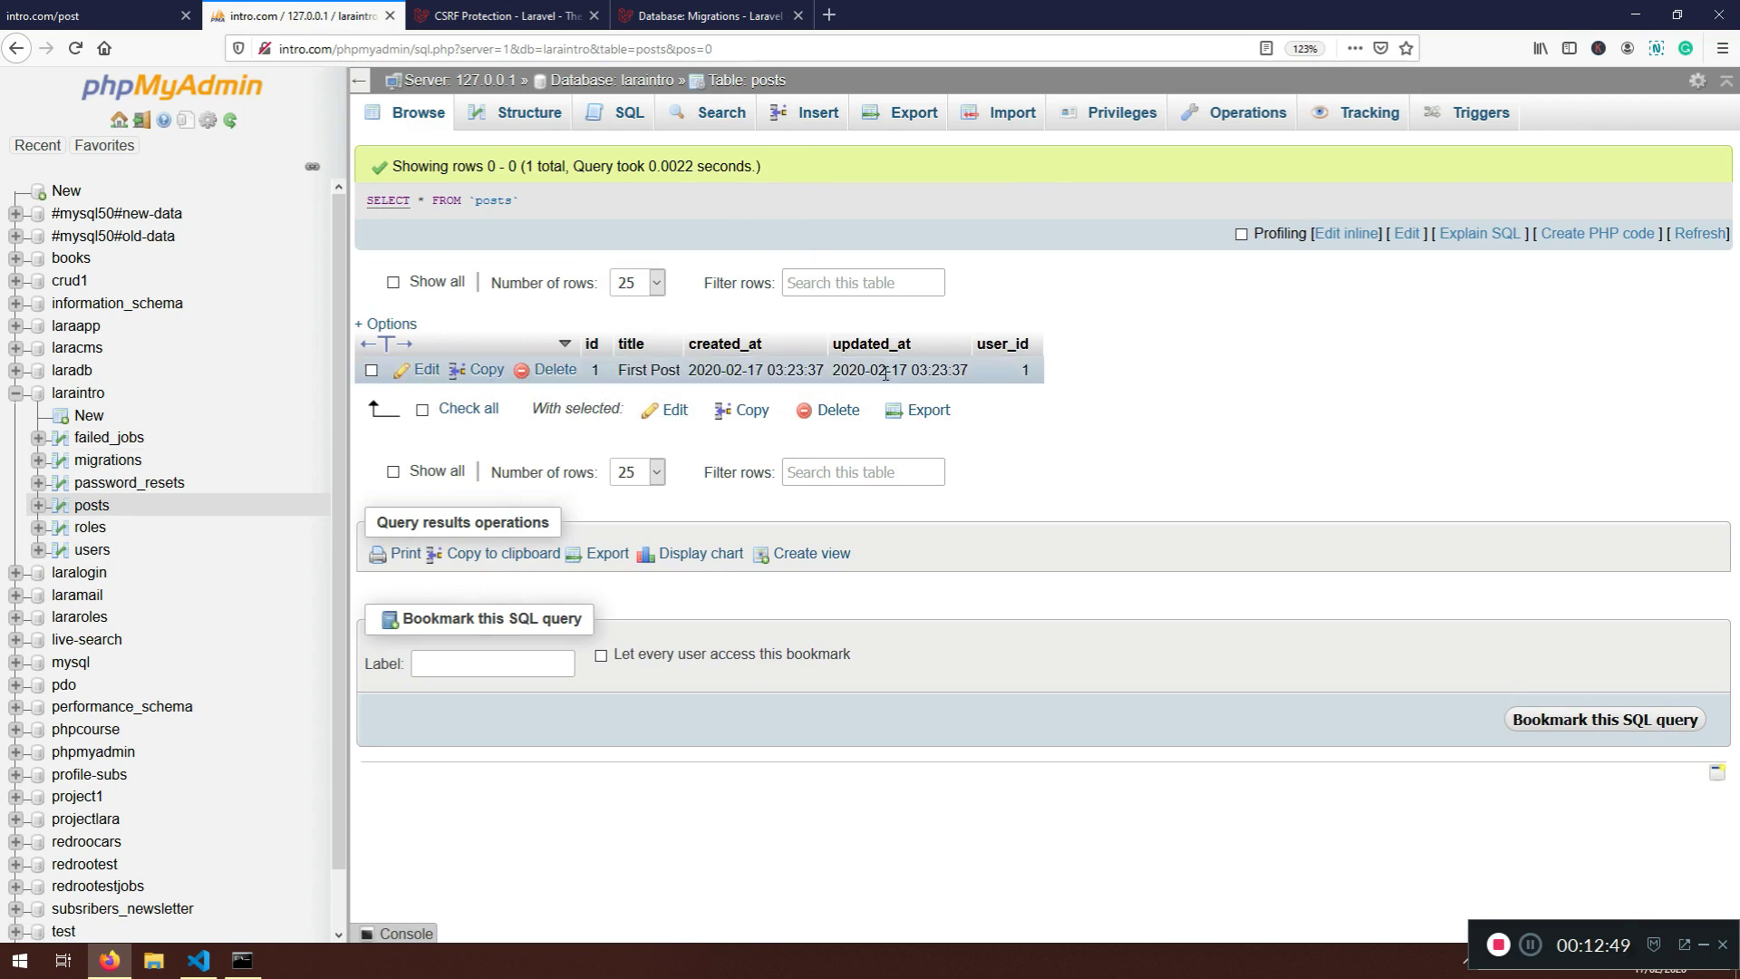
{"action": "mouse_move", "coordinate": [1026, 370]}
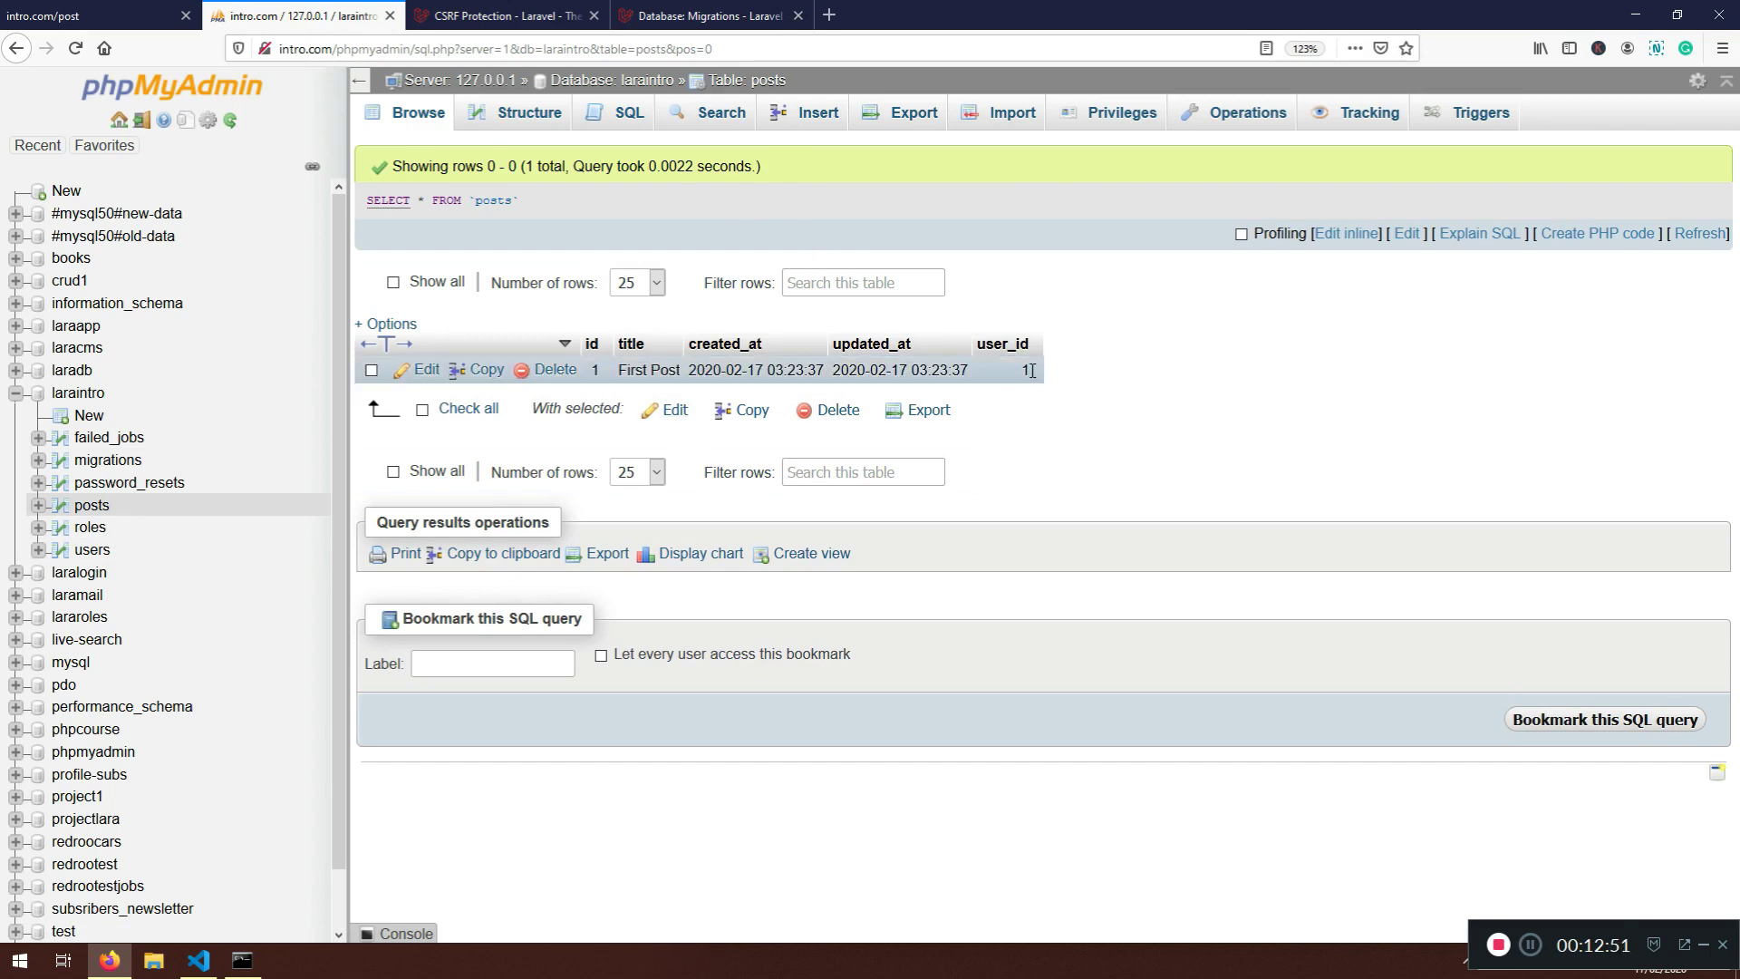
{"action": "left_click", "coordinate": [94, 16]}
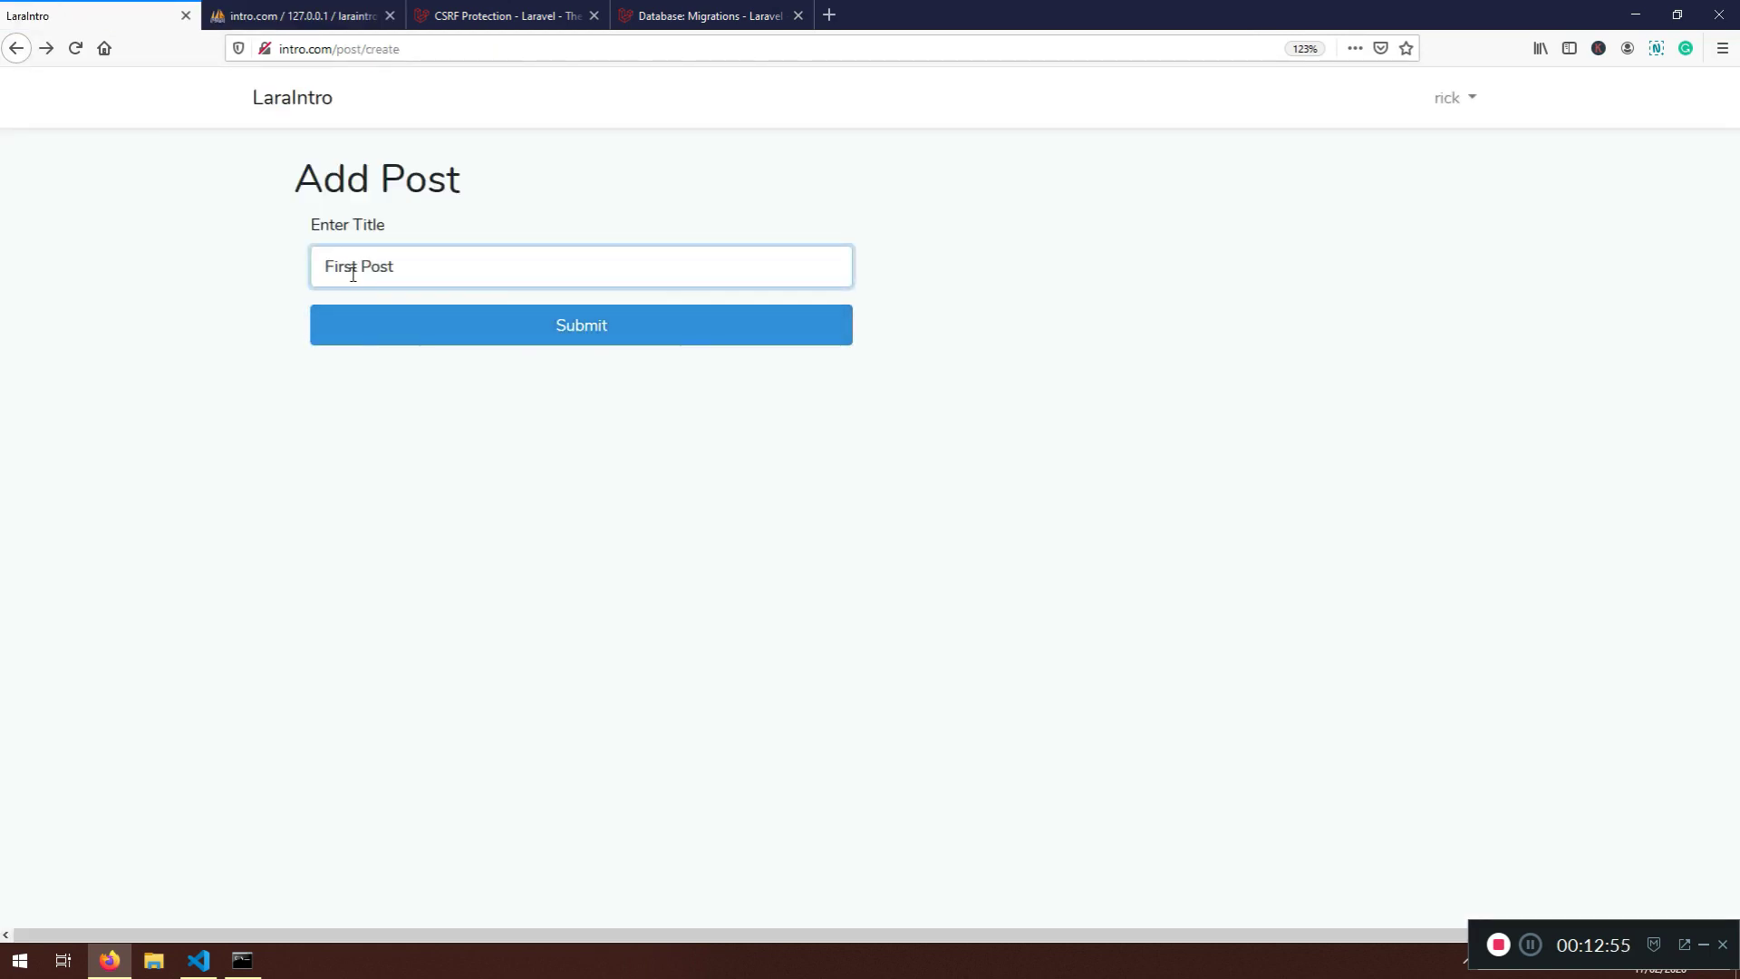
Submit a second post titled Second Post and return to the controller code
{"action": "type", "text": "Seco"}
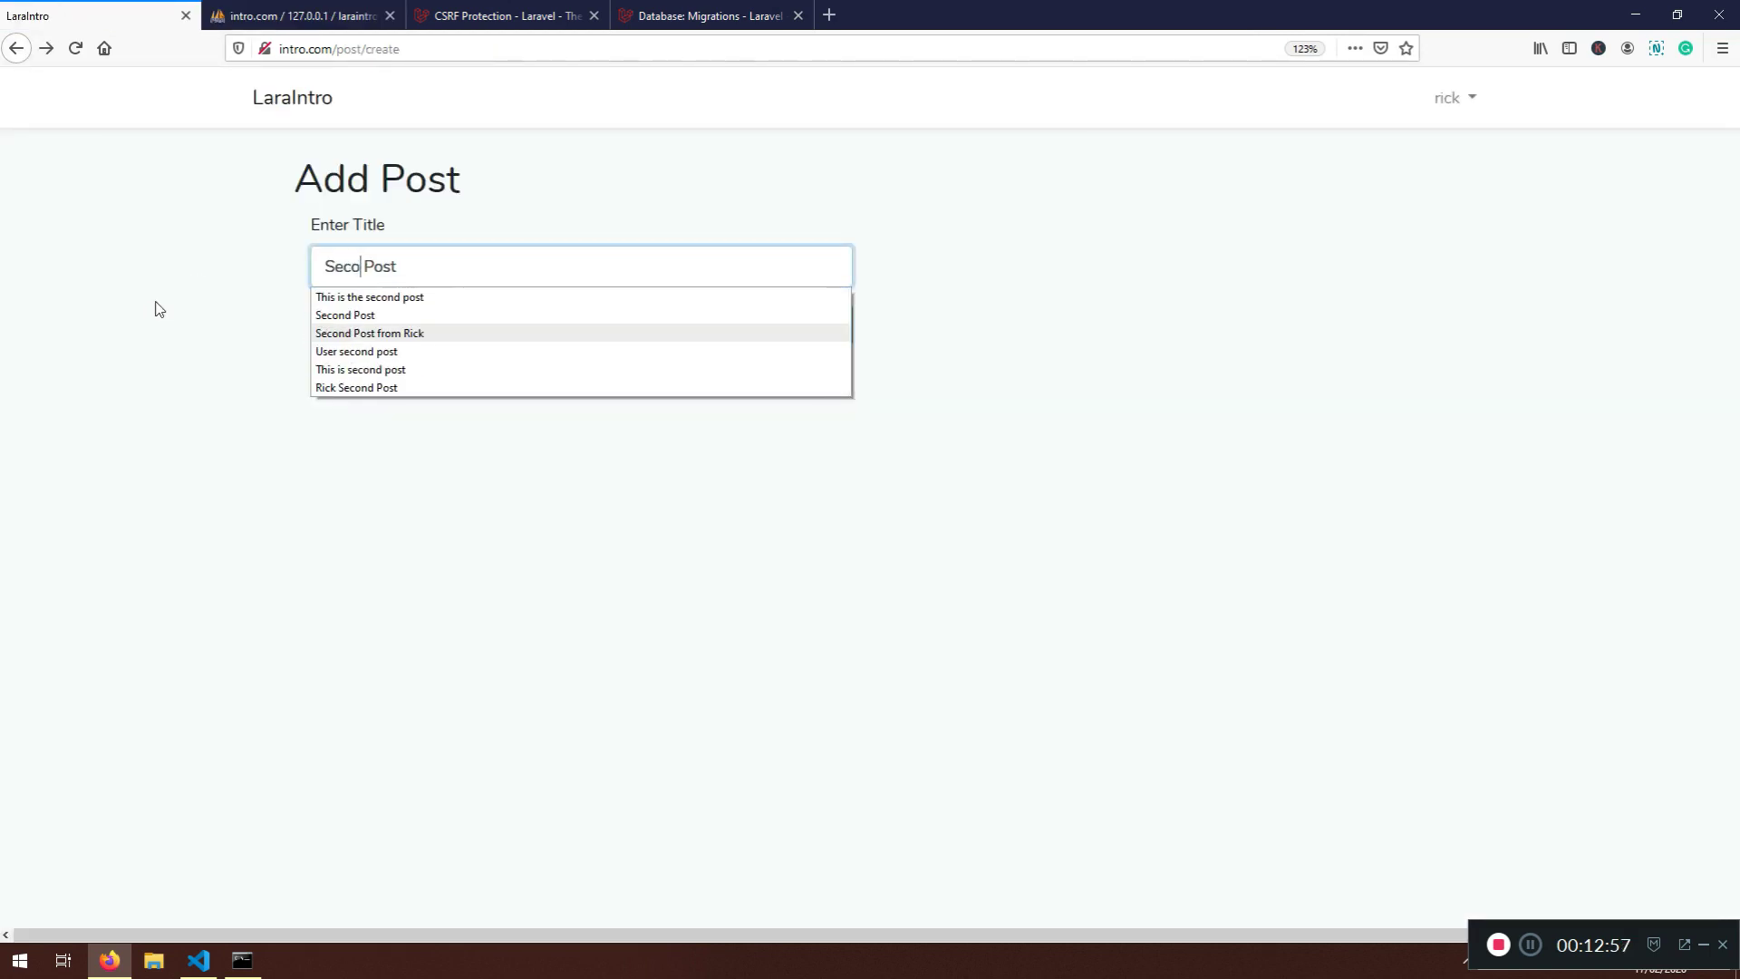
{"action": "left_click", "coordinate": [344, 316]}
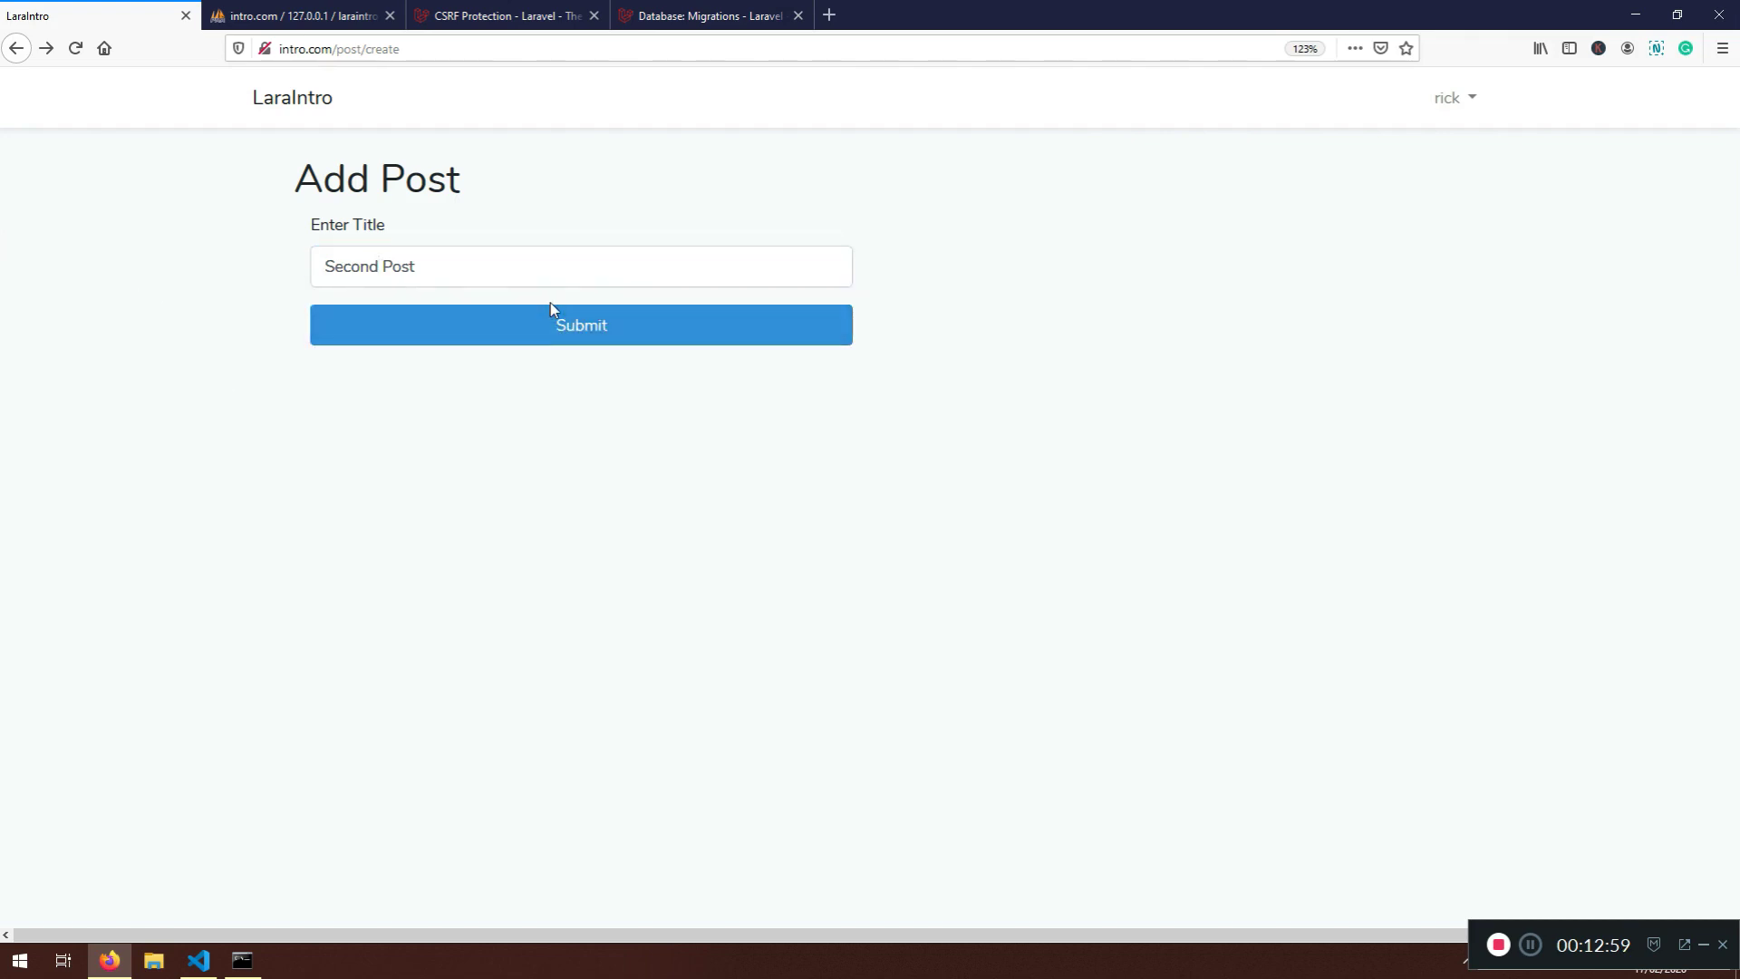
{"action": "left_click", "coordinate": [299, 14]}
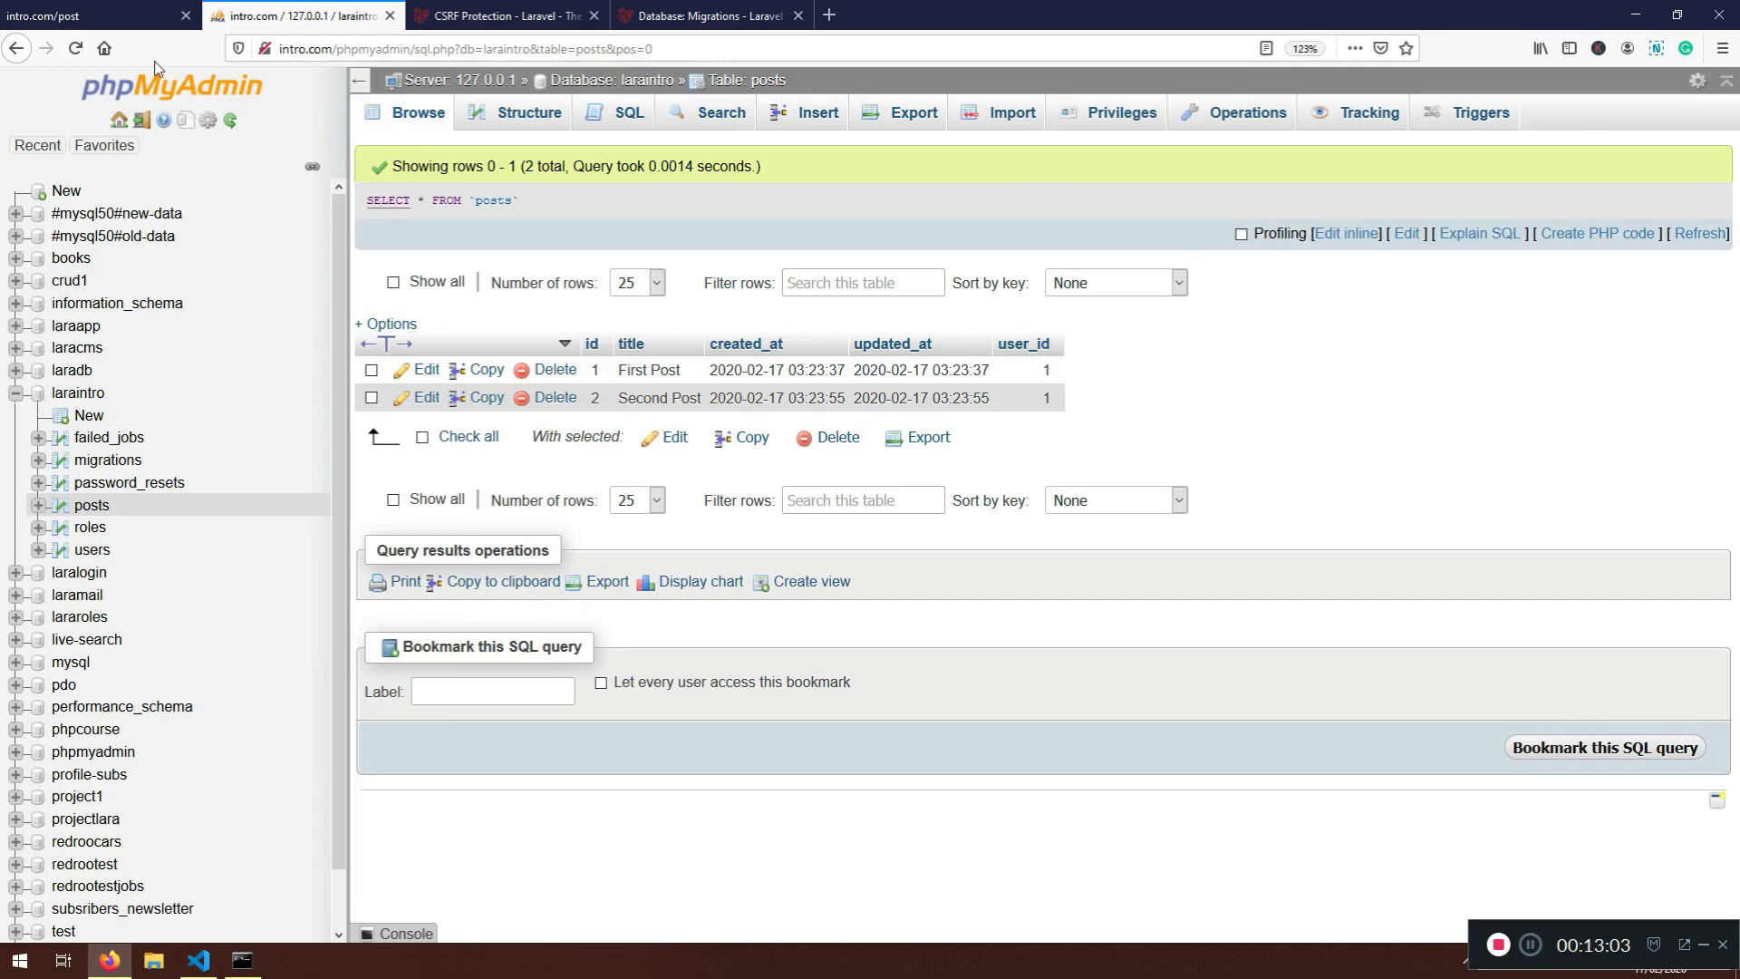
{"action": "left_click", "coordinate": [197, 960]}
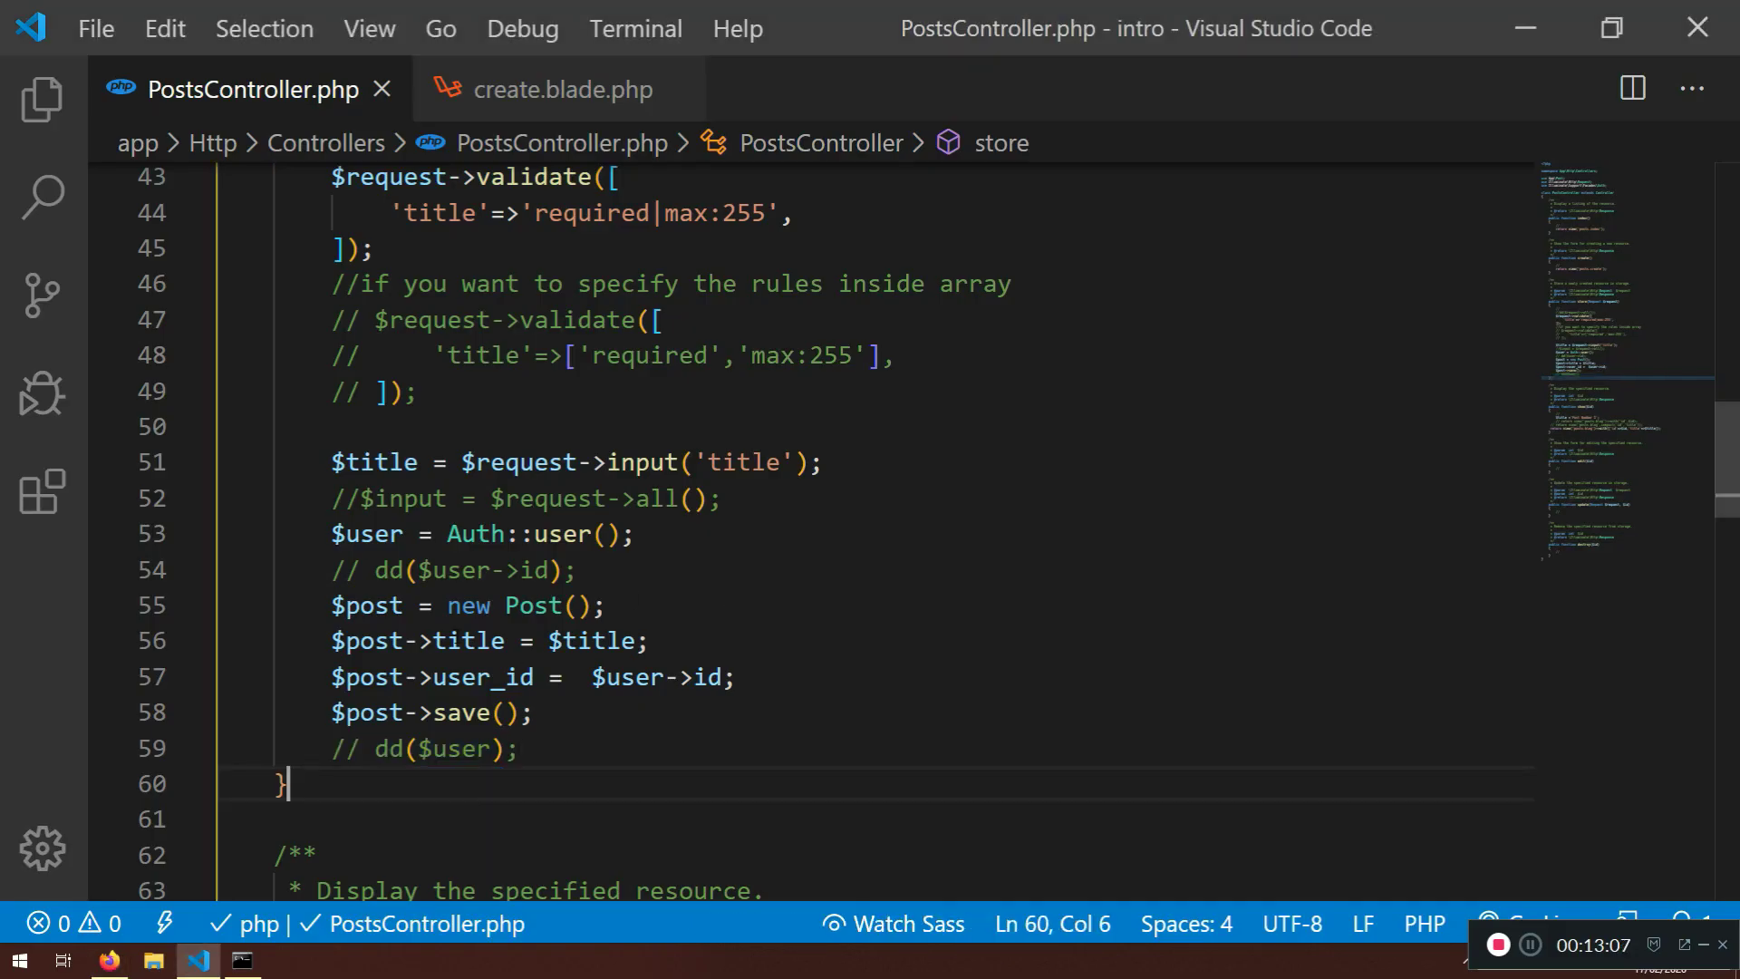
{"action": "left_click_drag", "start_coordinate": [332, 605], "coordinate": [533, 713]}
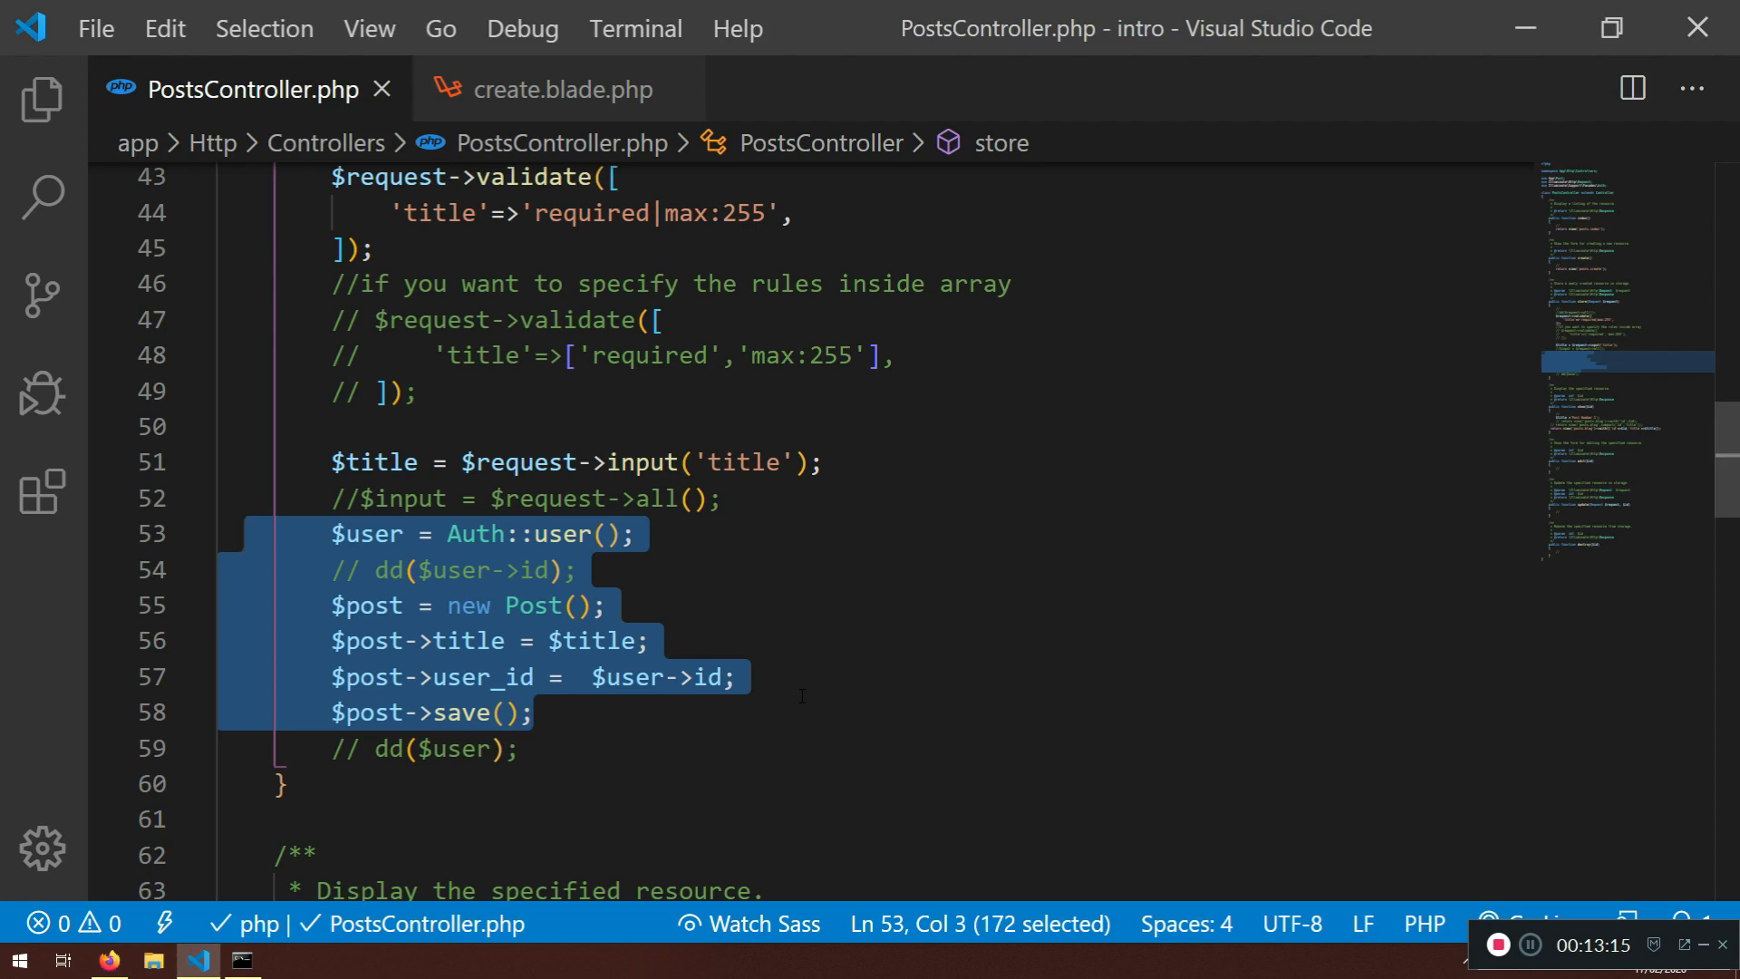
{"action": "left_click", "coordinate": [654, 640]}
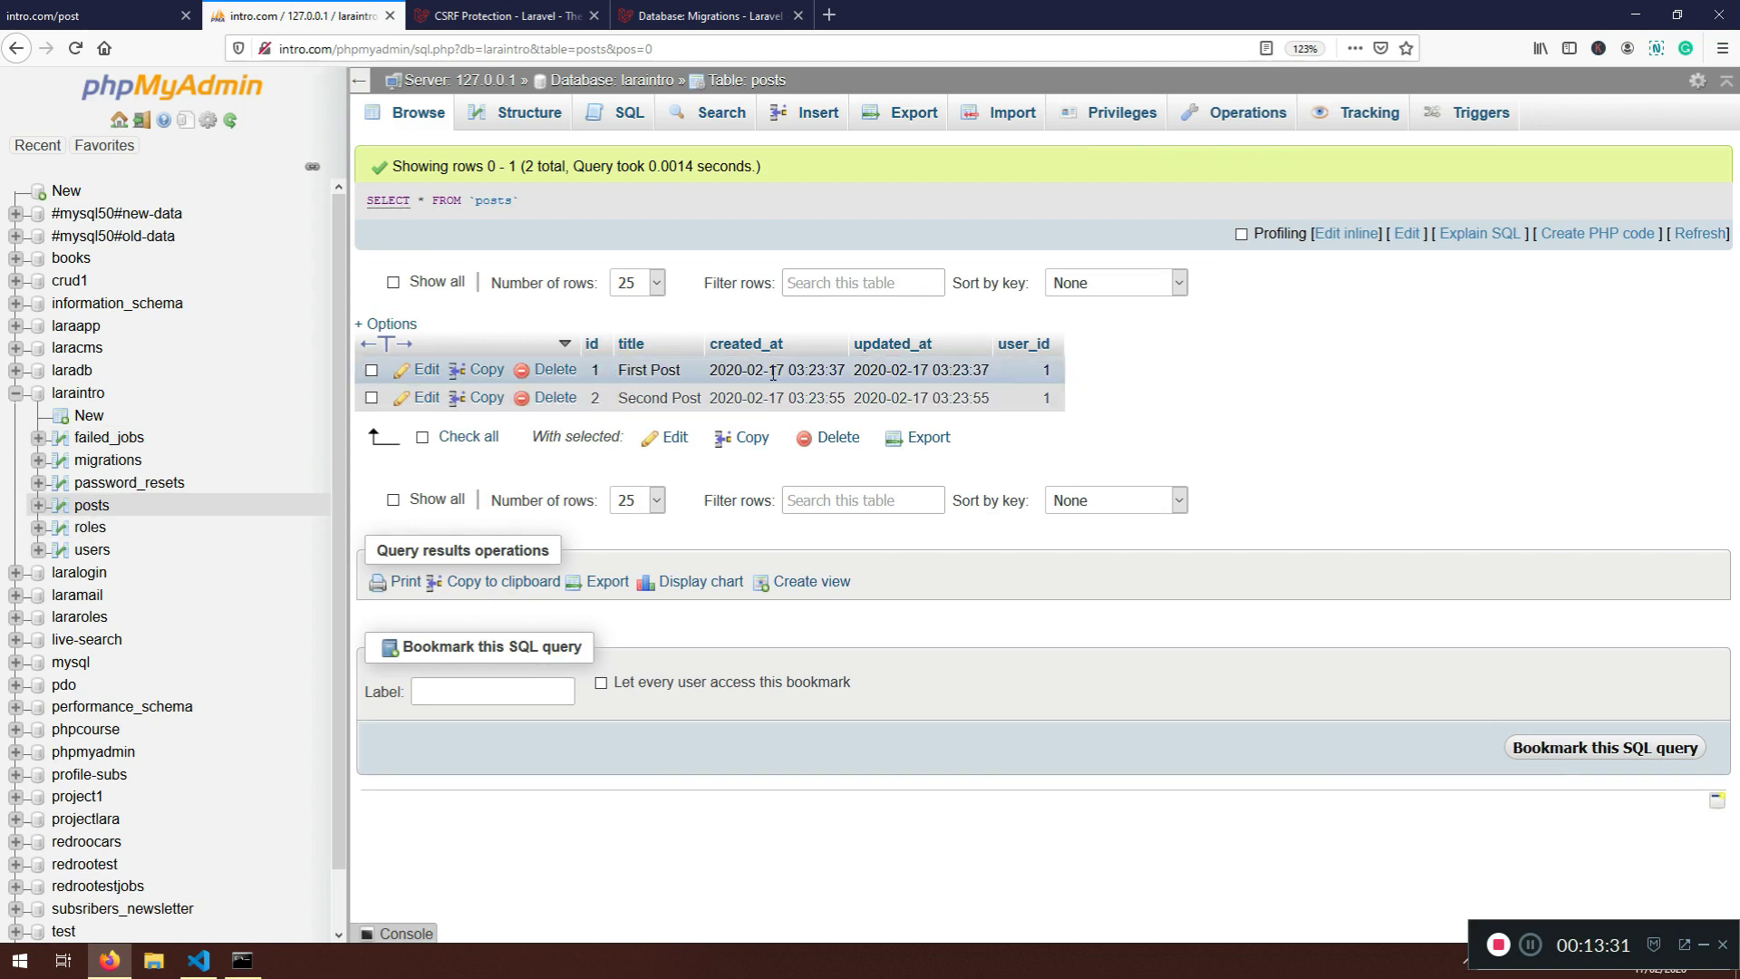
{"action": "mouse_move", "coordinate": [631, 345]}
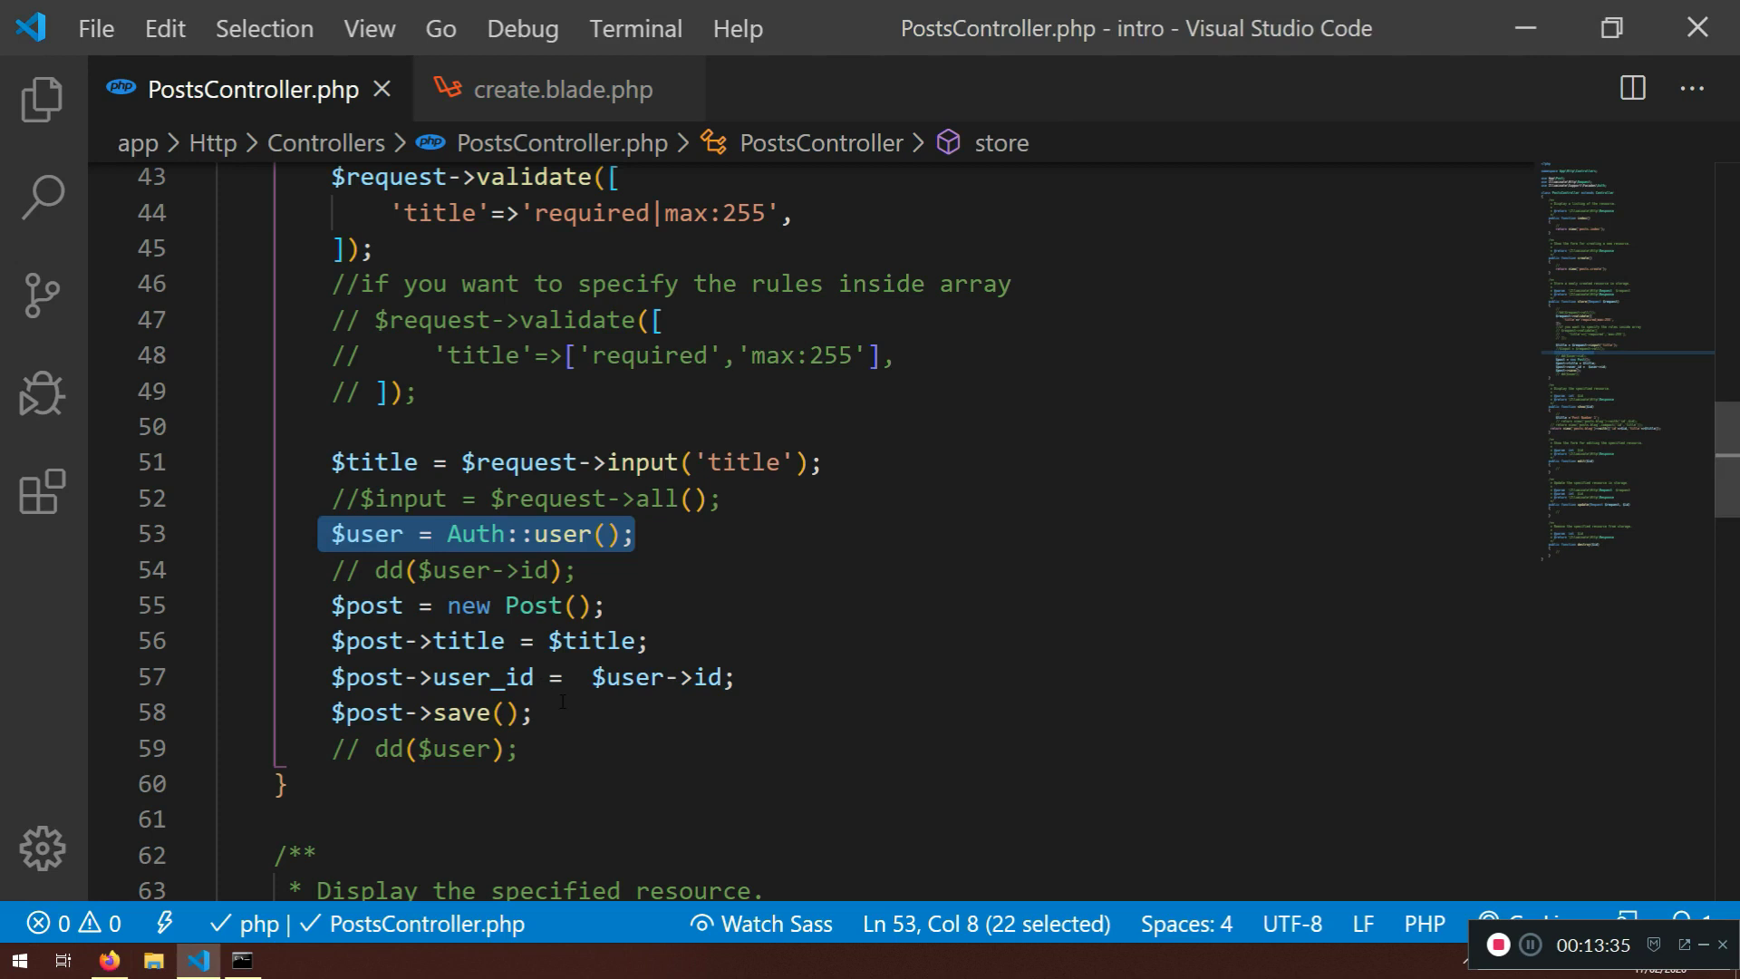
{"action": "left_click", "coordinate": [565, 676]}
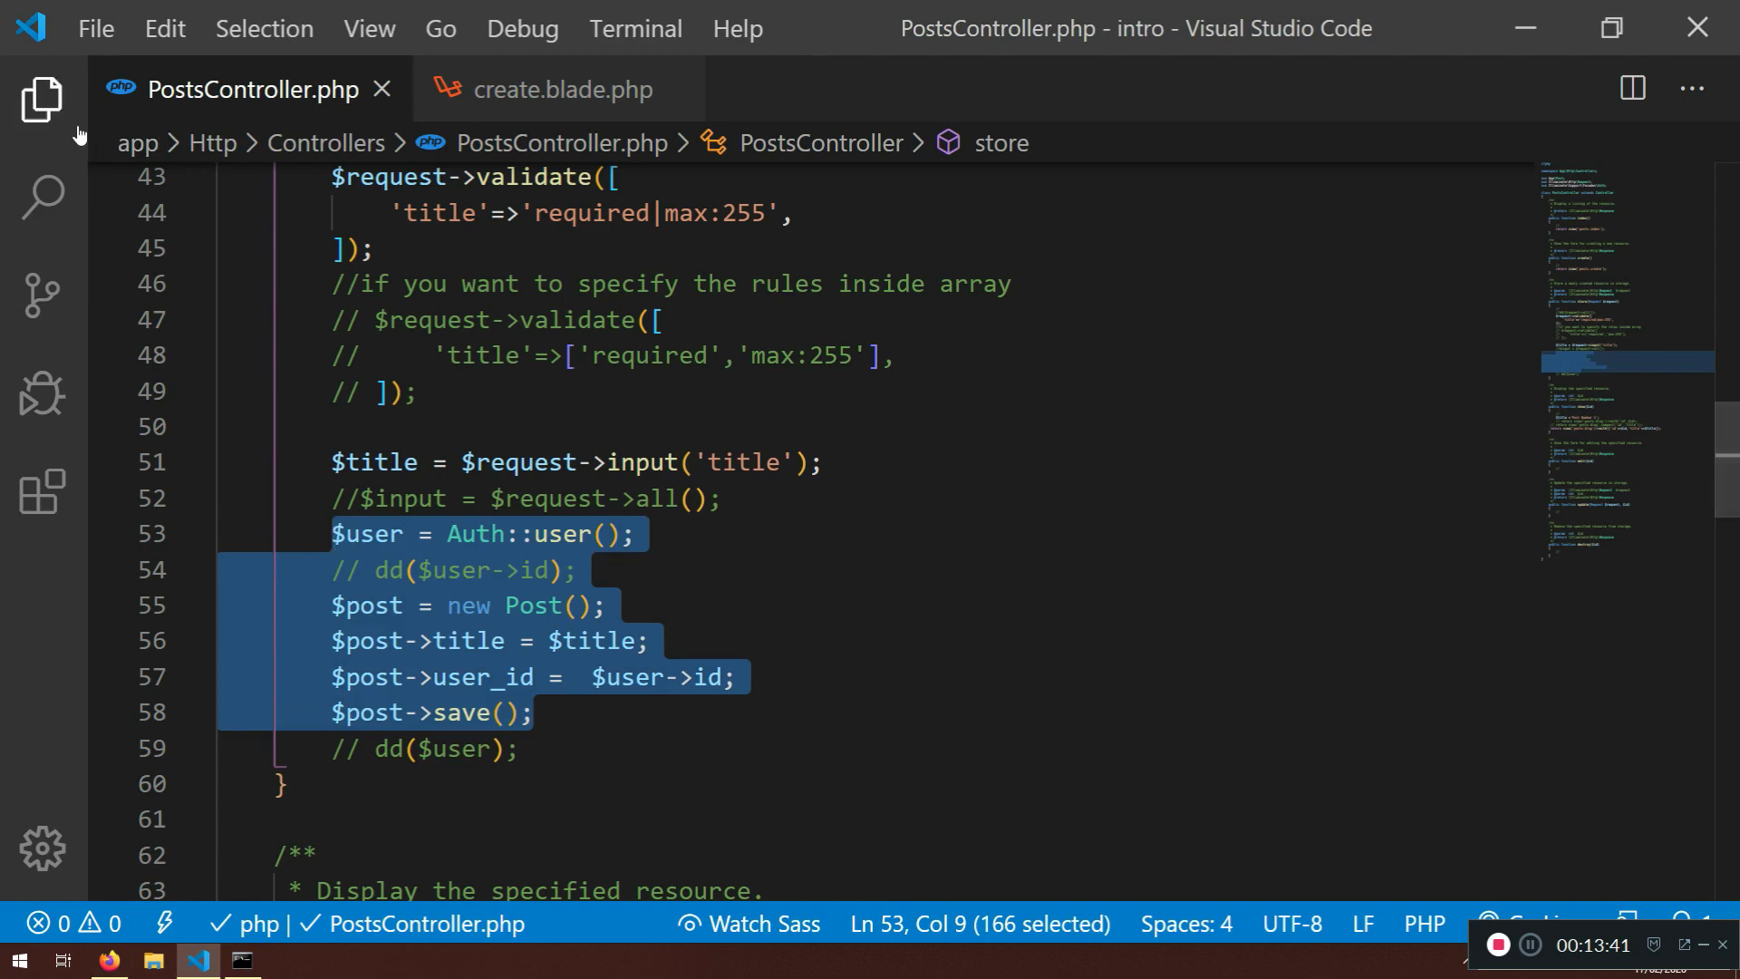
Show the User model with its hasMany(Post) relationship in a widened editor
{"action": "left_click", "coordinate": [41, 98]}
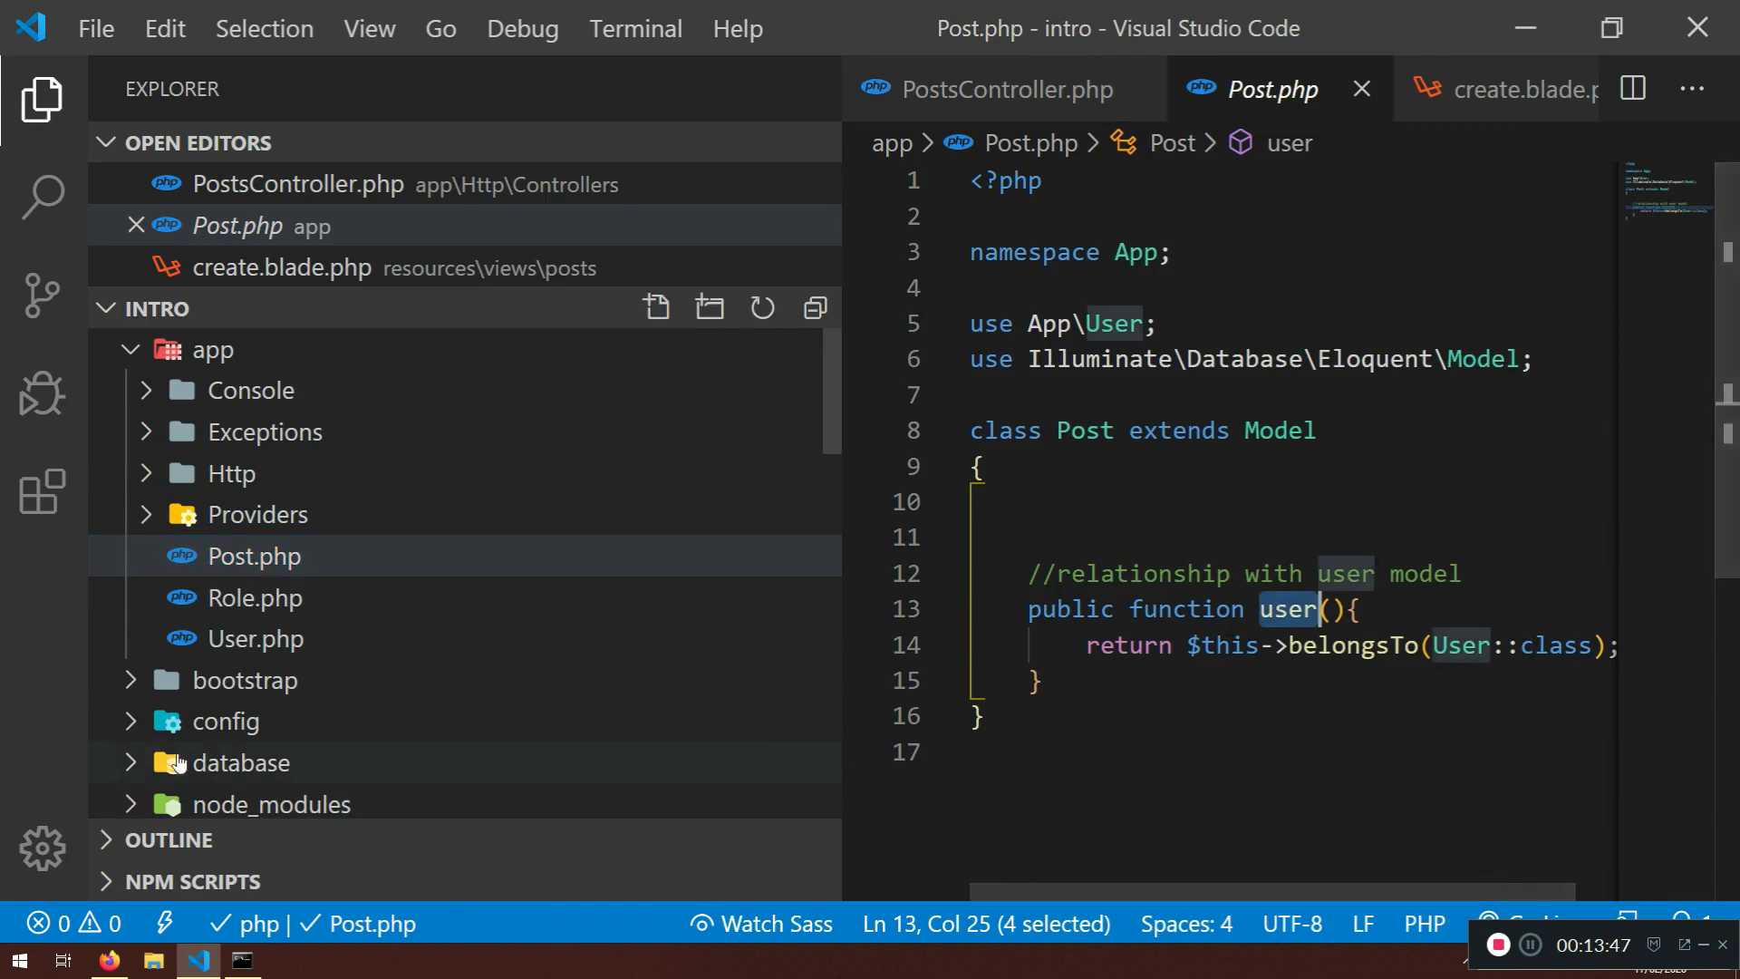
{"action": "left_click", "coordinate": [256, 639]}
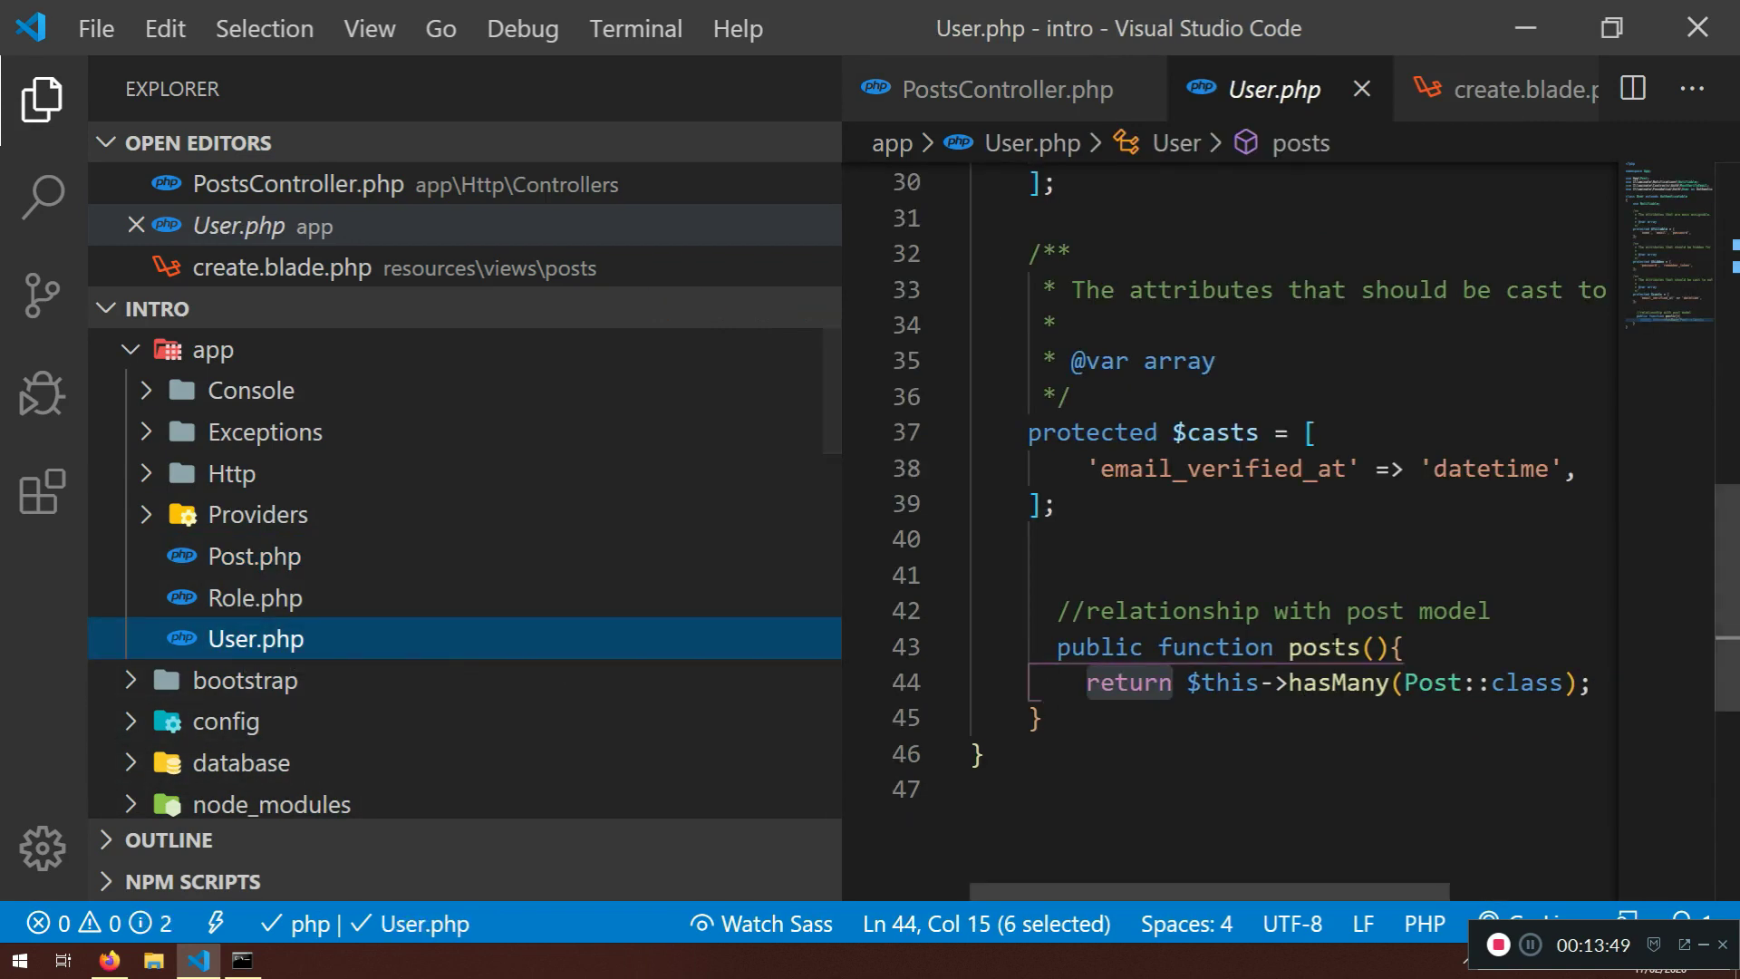
{"action": "left_click", "coordinate": [42, 97]}
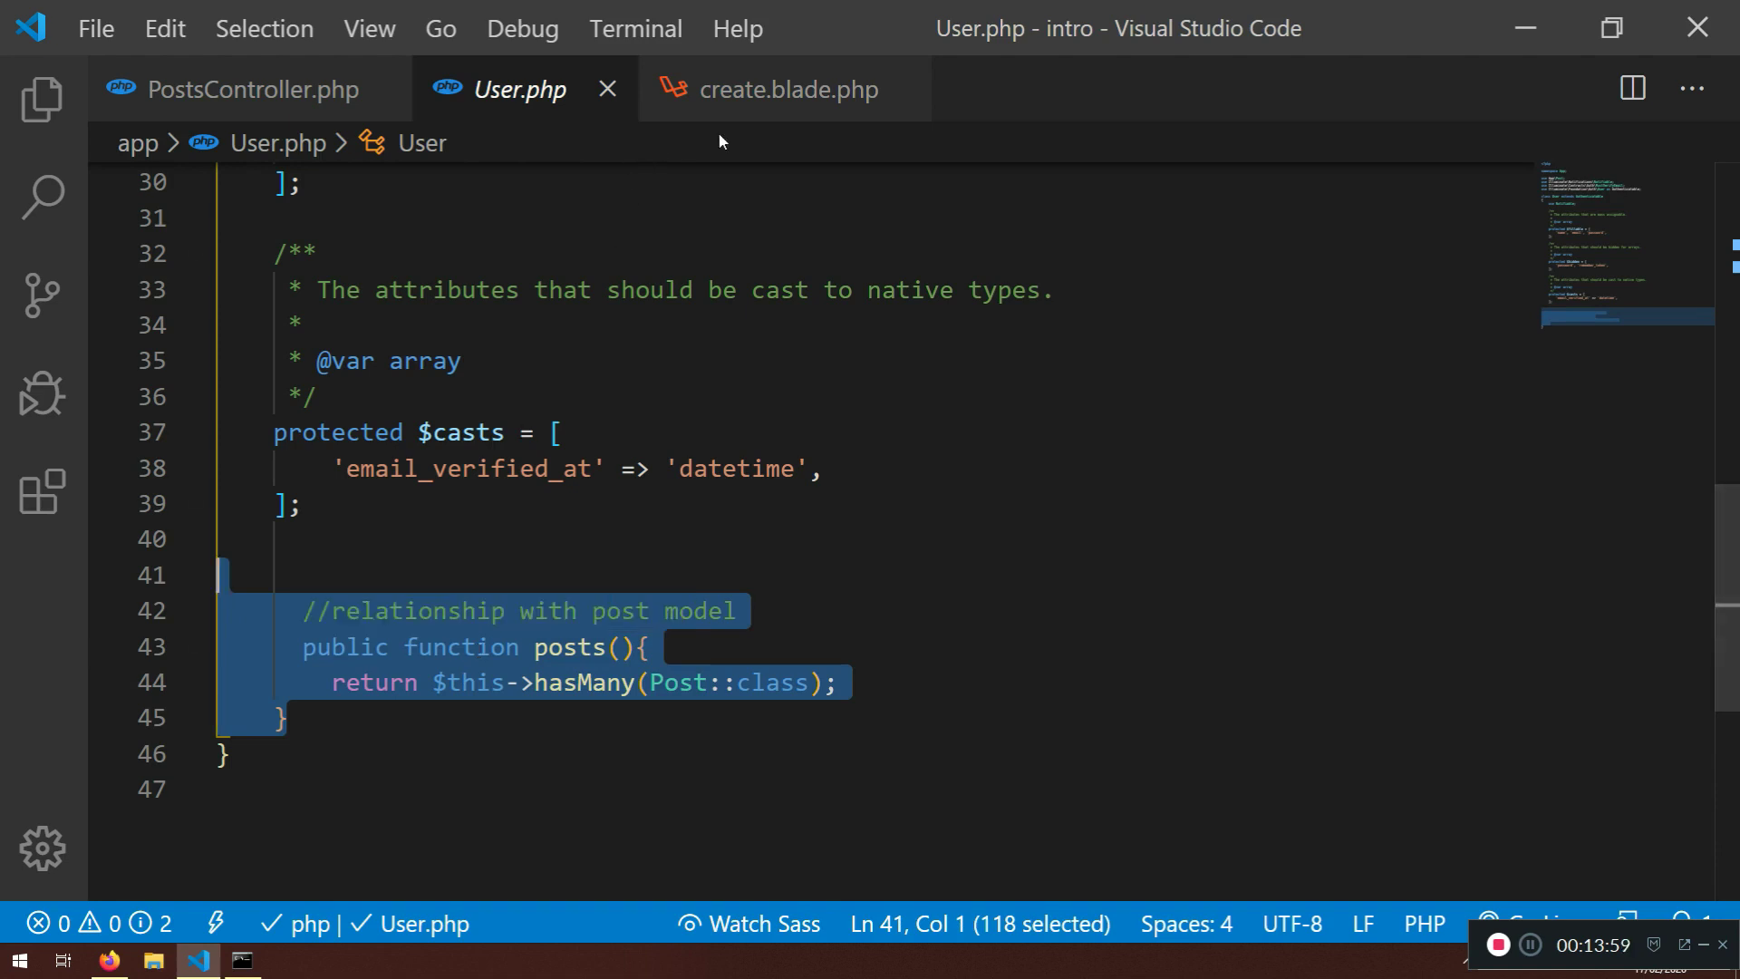
Compare against PostsController, then highlight the User model's $fillable attributes
{"action": "left_click", "coordinate": [239, 89]}
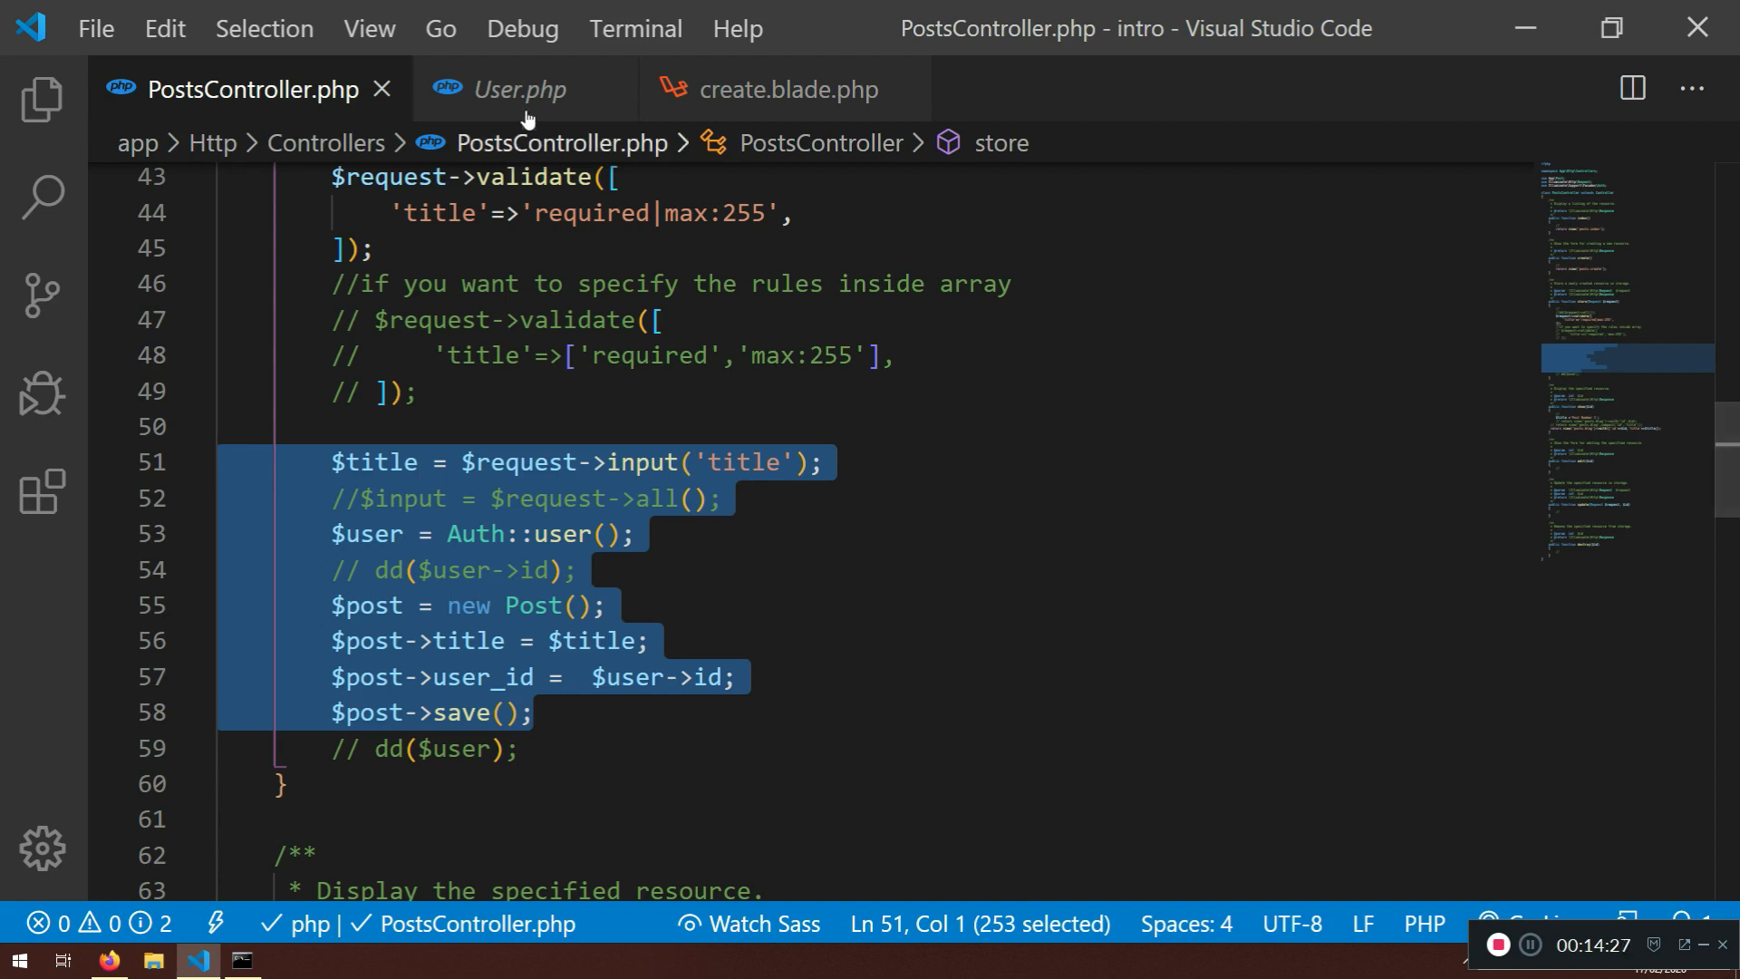
{"action": "left_click", "coordinate": [519, 89]}
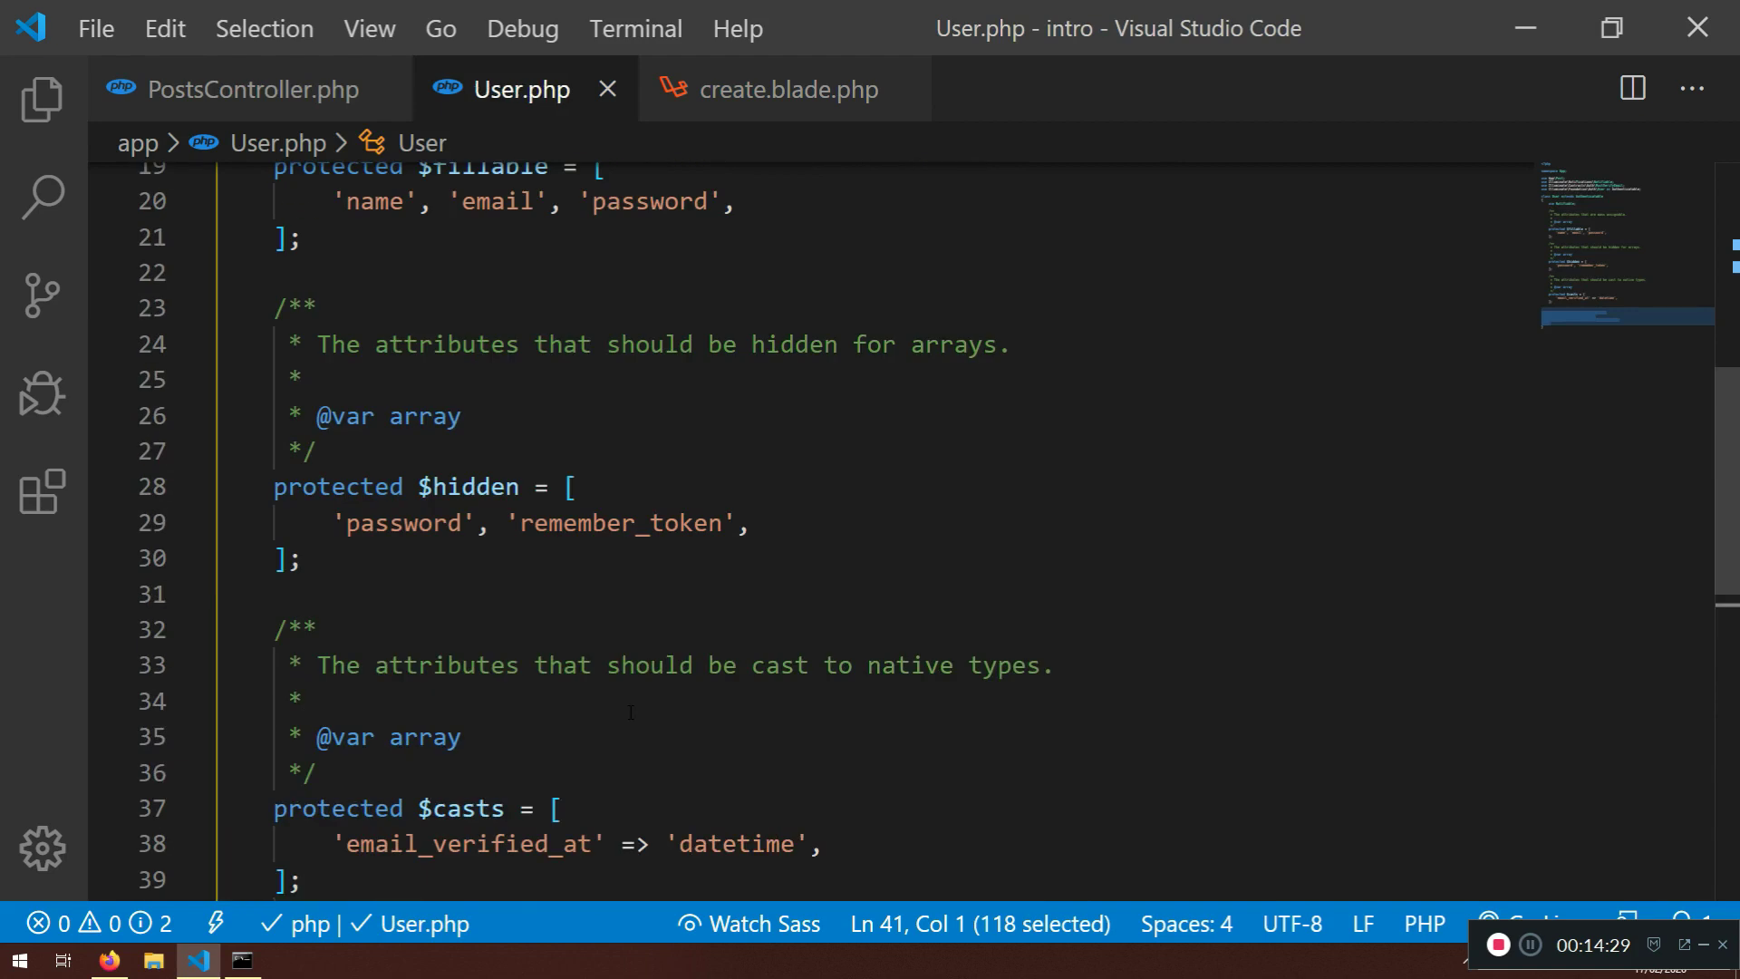
{"action": "double_click", "coordinate": [492, 634]}
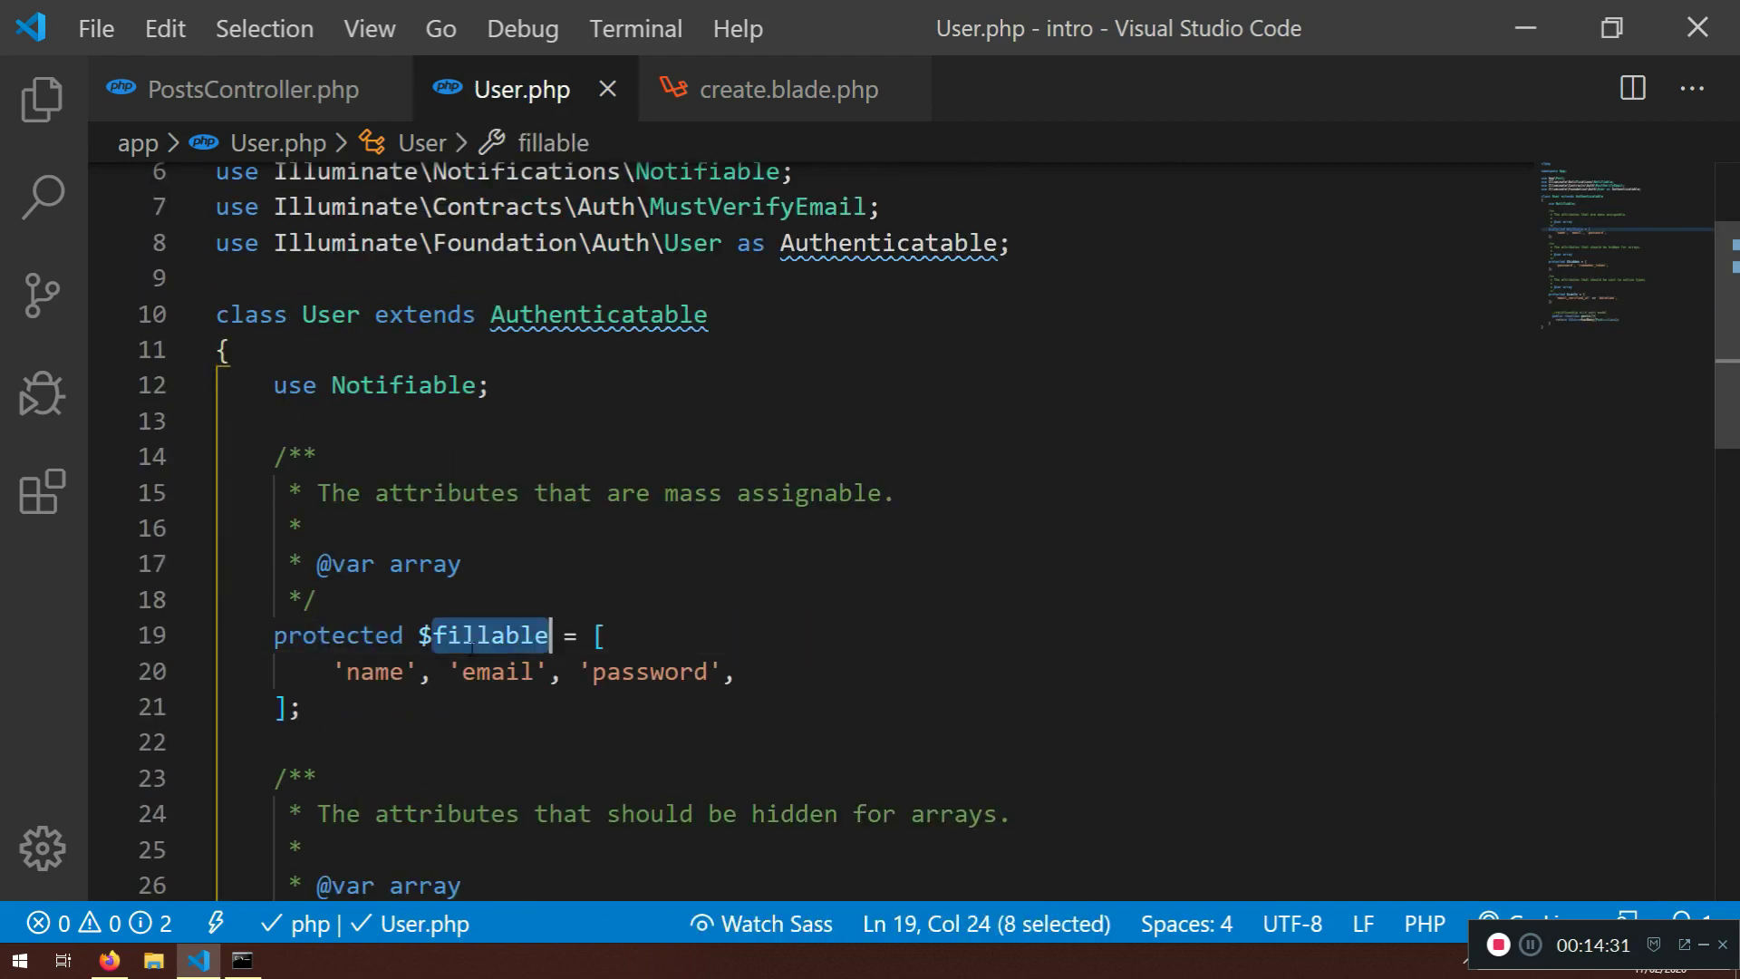